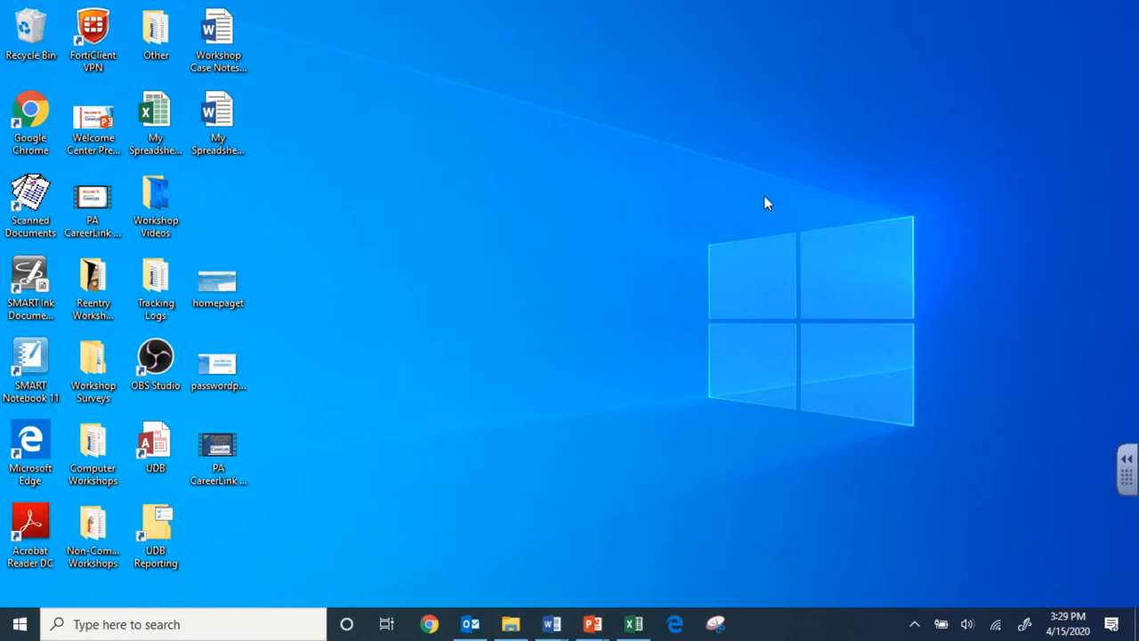
- Navigate Chrome to onetonline.org to load the O*NET OnLine home page
{"action": "left_click", "coordinate": [30, 122]}
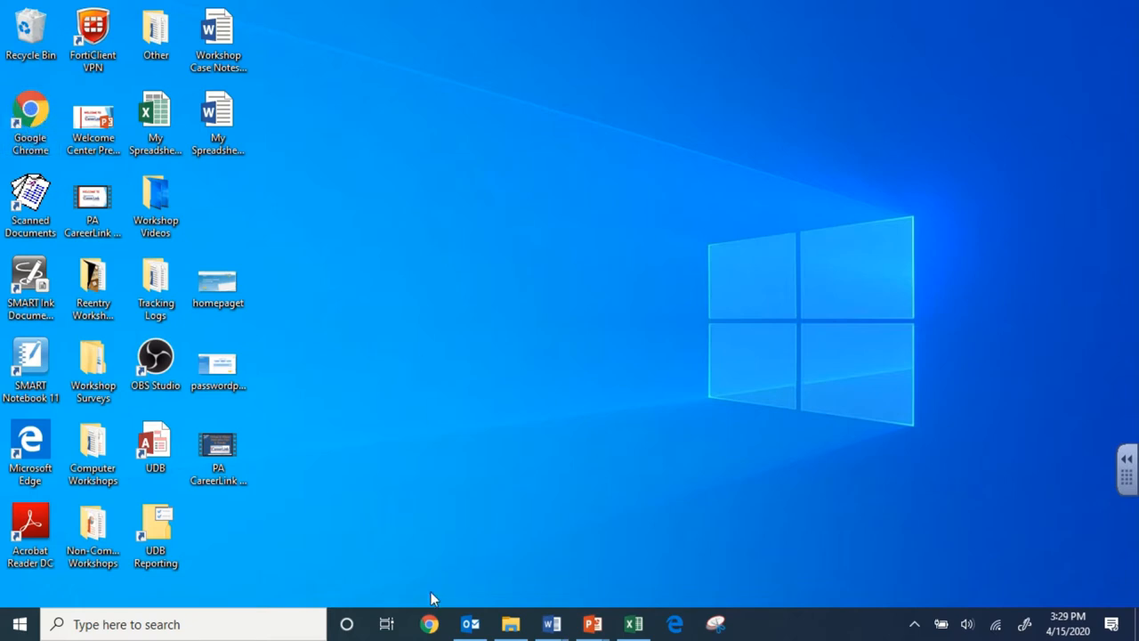
{"action": "mouse_move", "coordinate": [470, 407]}
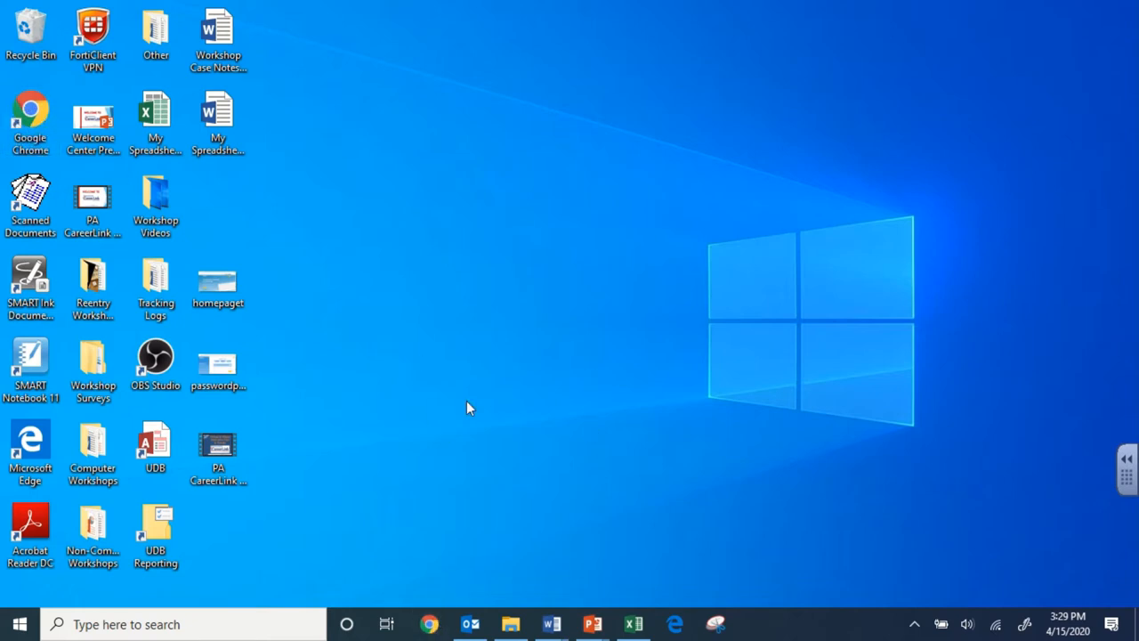
{"action": "mouse_move", "coordinate": [584, 196]}
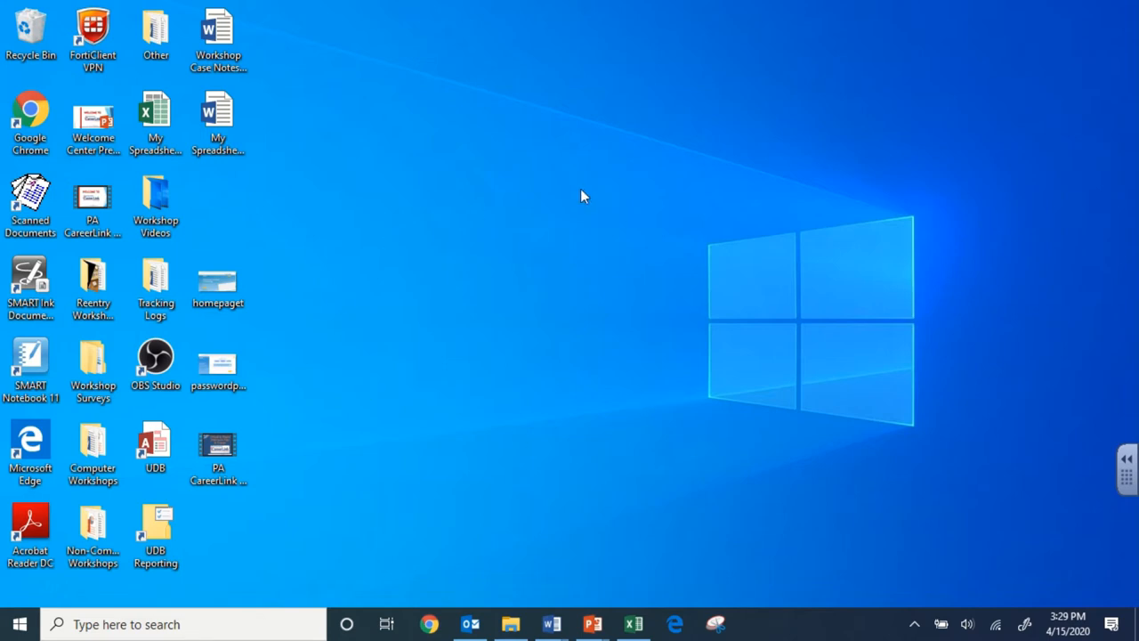
{"action": "mouse_move", "coordinate": [578, 319]}
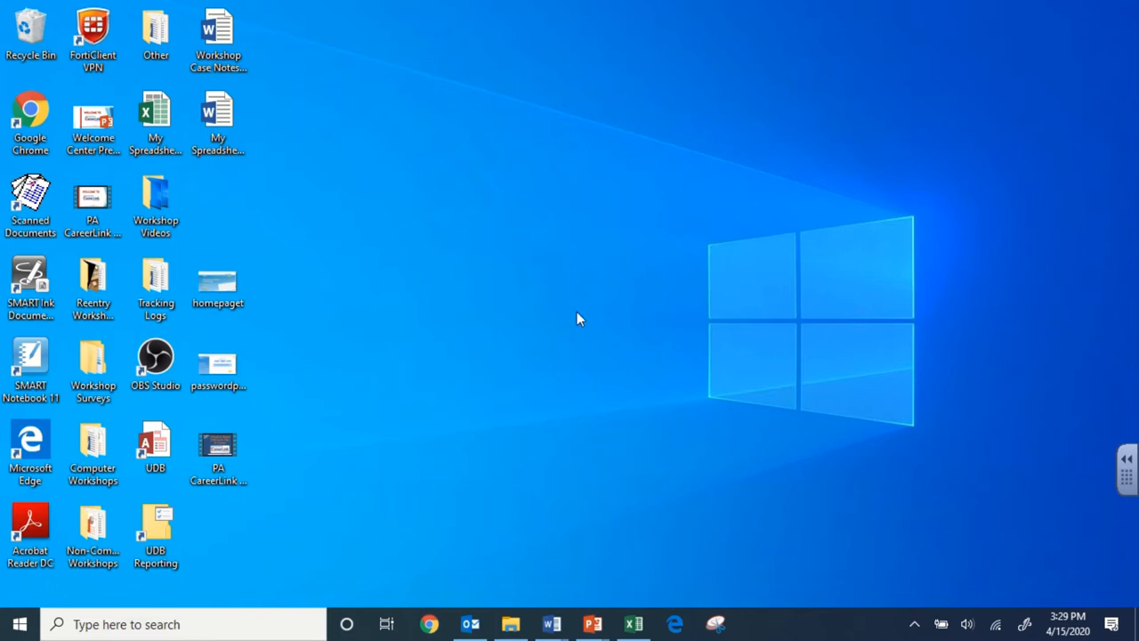
{"action": "mouse_move", "coordinate": [431, 623]}
{"action": "type", "text": "oneton"}
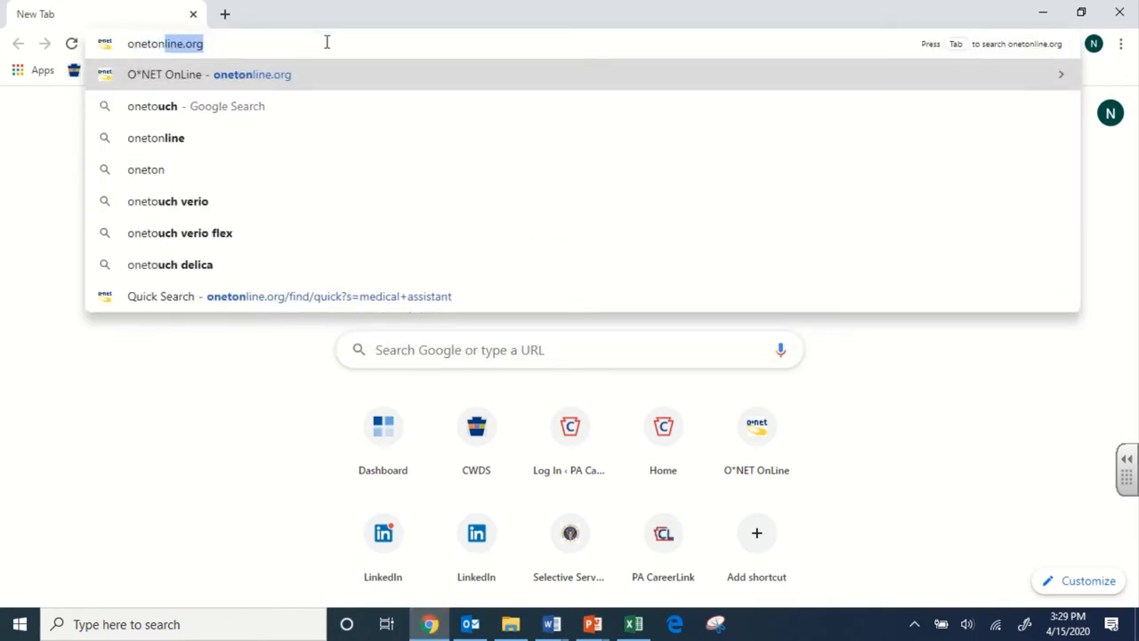
{"action": "type", "text": "g"}
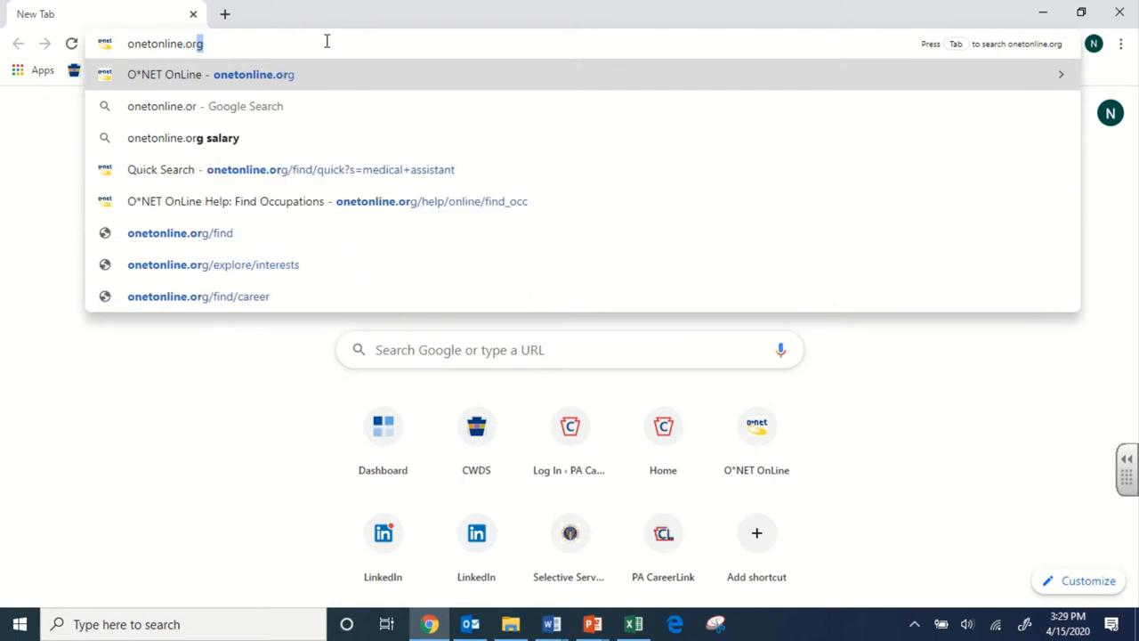
{"action": "type", "text": "g"}
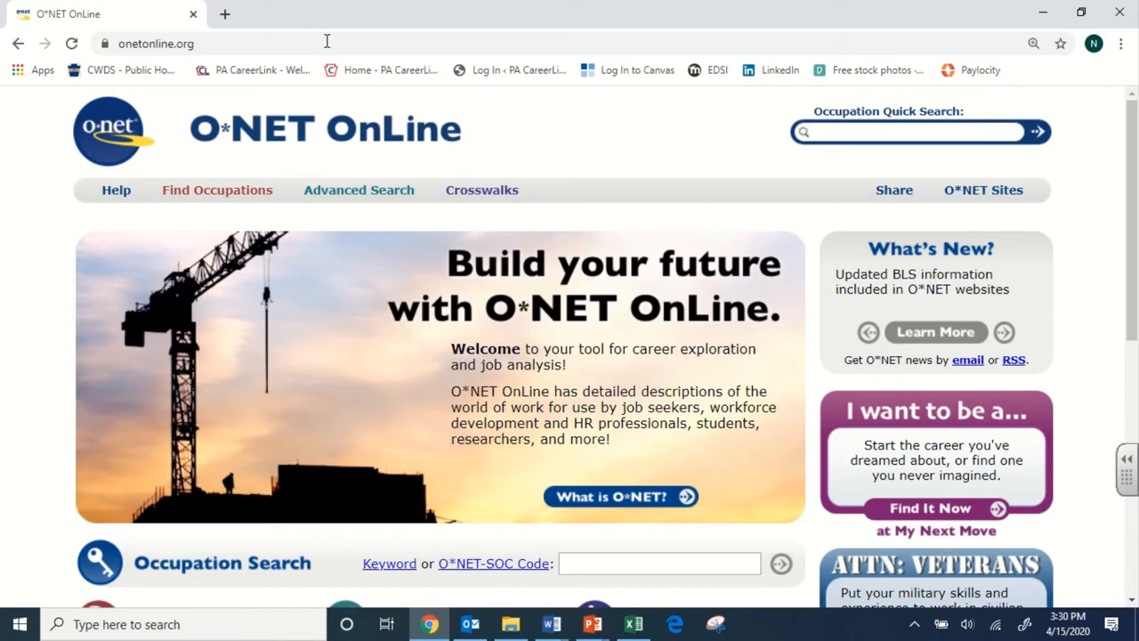
{"action": "mouse_move", "coordinate": [594, 175]}
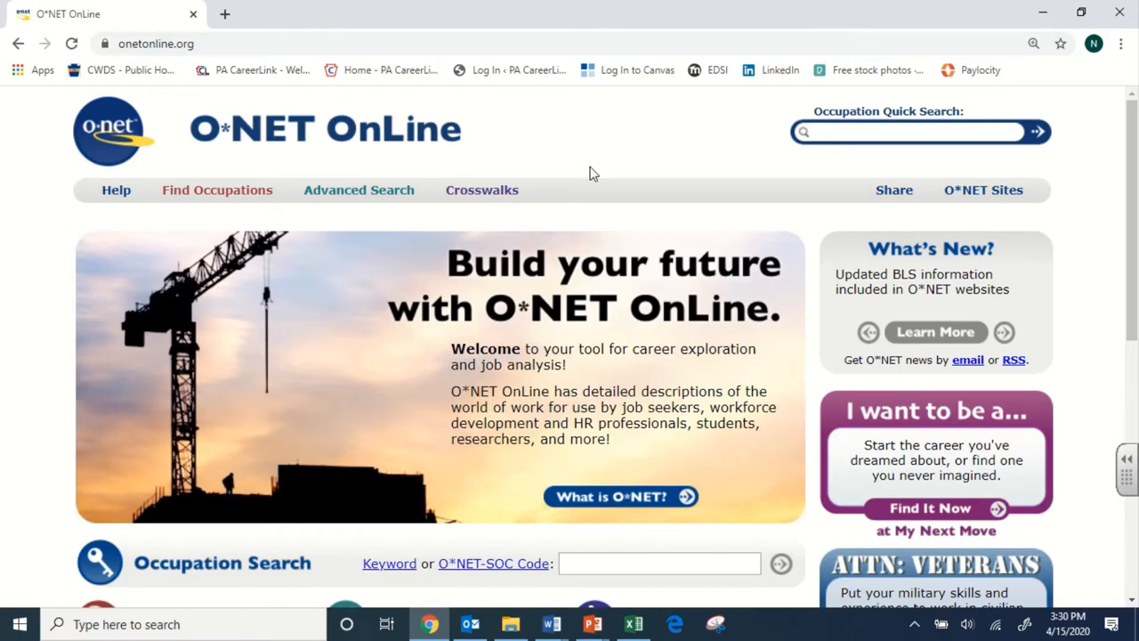
{"action": "scroll", "scroll_direction": "down", "scroll_amount": 3}
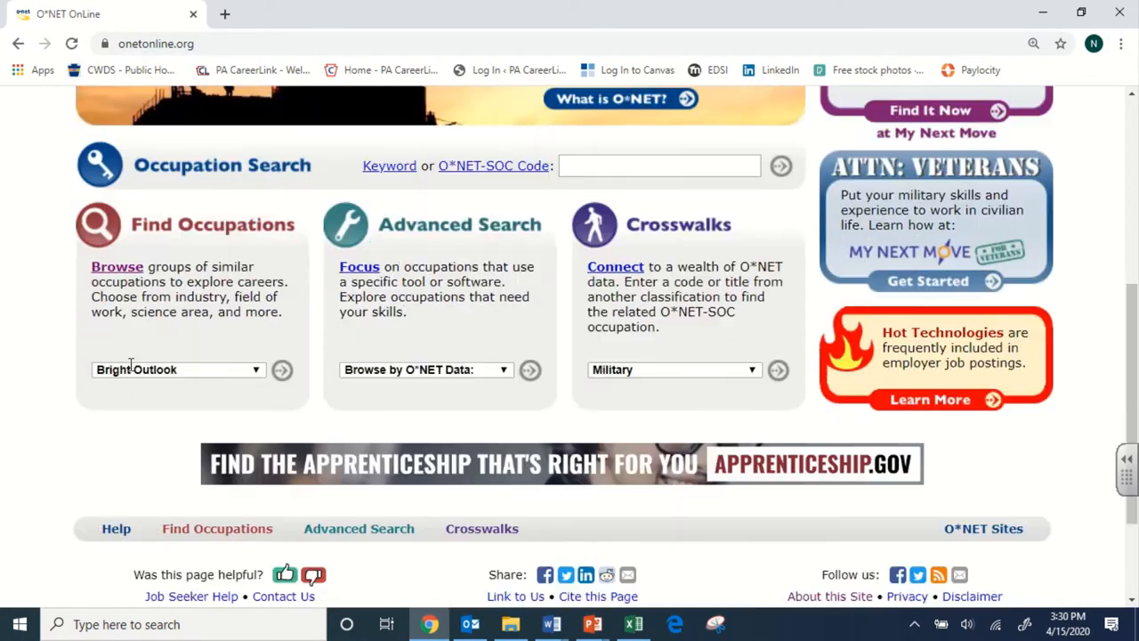
{"action": "scroll", "scroll_direction": "down", "scroll_amount": 3}
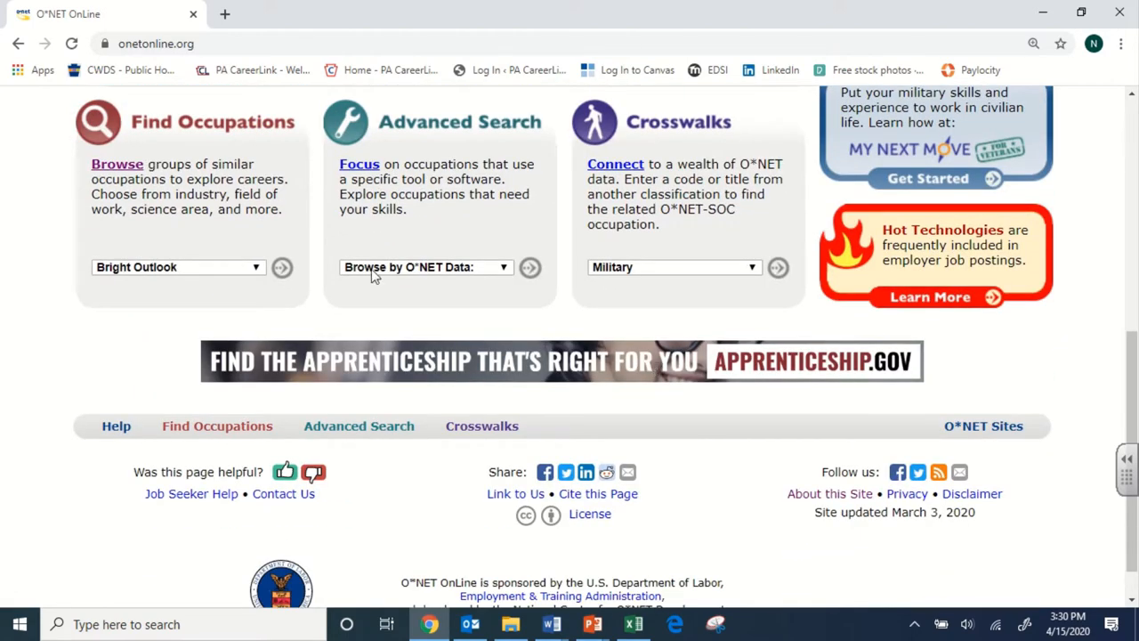
{"action": "scroll", "scroll_direction": "up", "scroll_amount": 3}
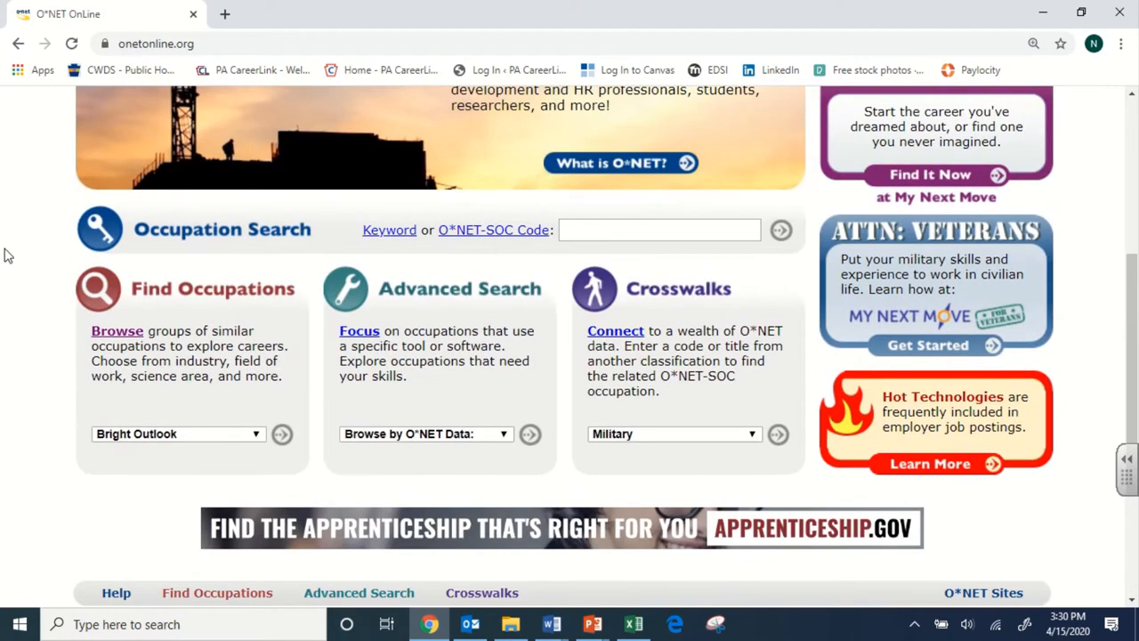
{"action": "scroll", "scroll_direction": "up", "scroll_amount": 3}
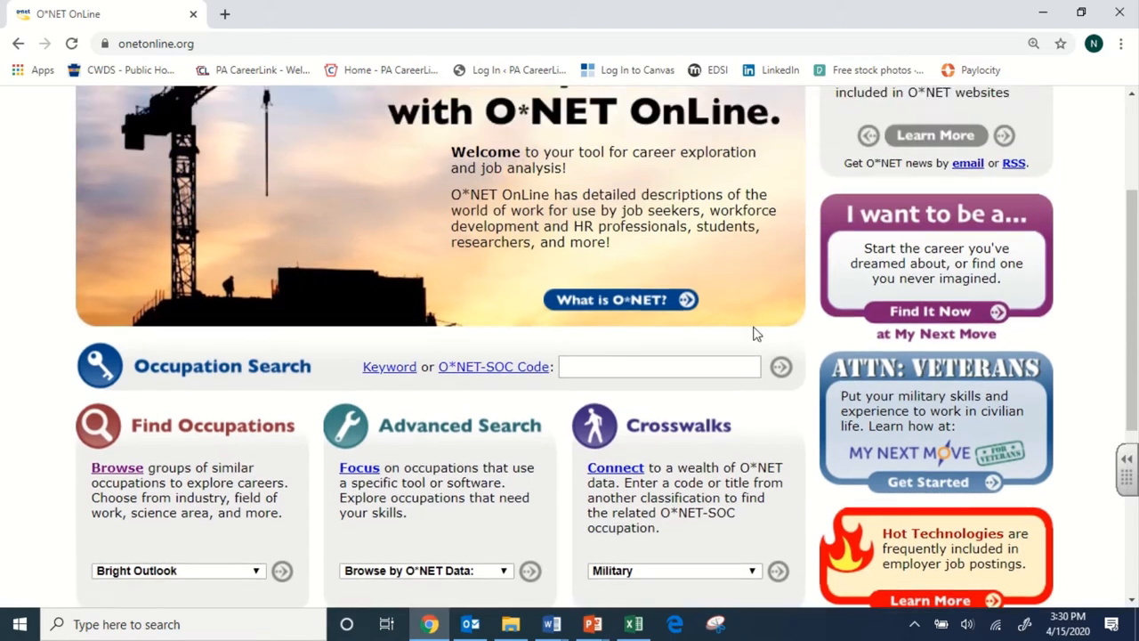
{"action": "scroll", "scroll_direction": "up", "scroll_amount": 3}
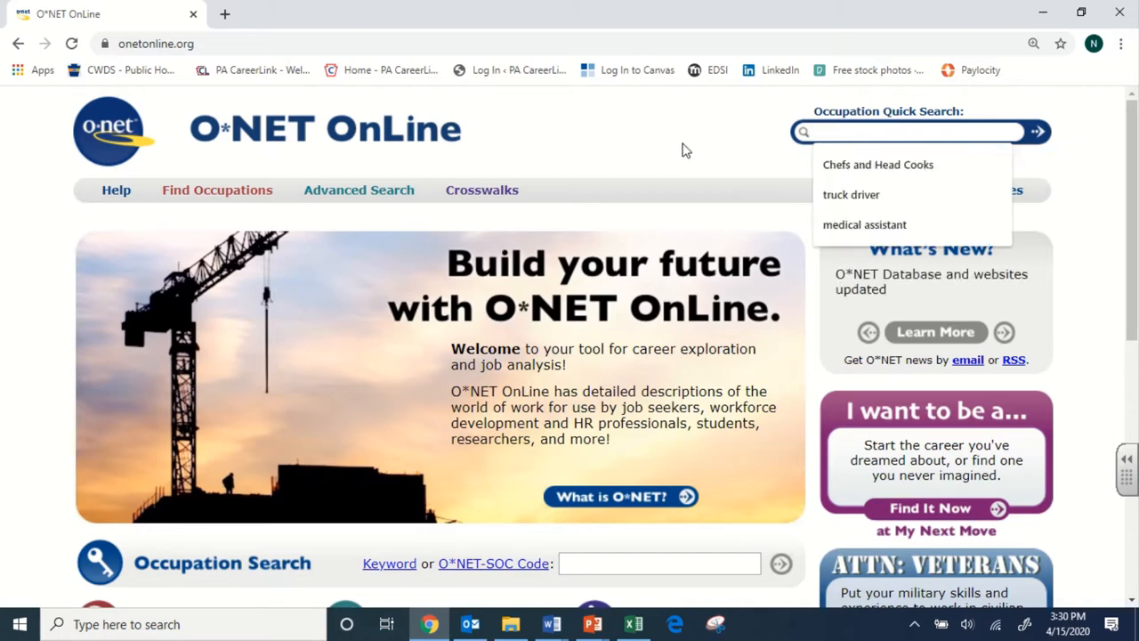
- Replace the quick-search term 'truck driver' with 'trucking'
{"action": "left_click", "coordinate": [908, 131]}
{"action": "type", "text": "truck driver"}
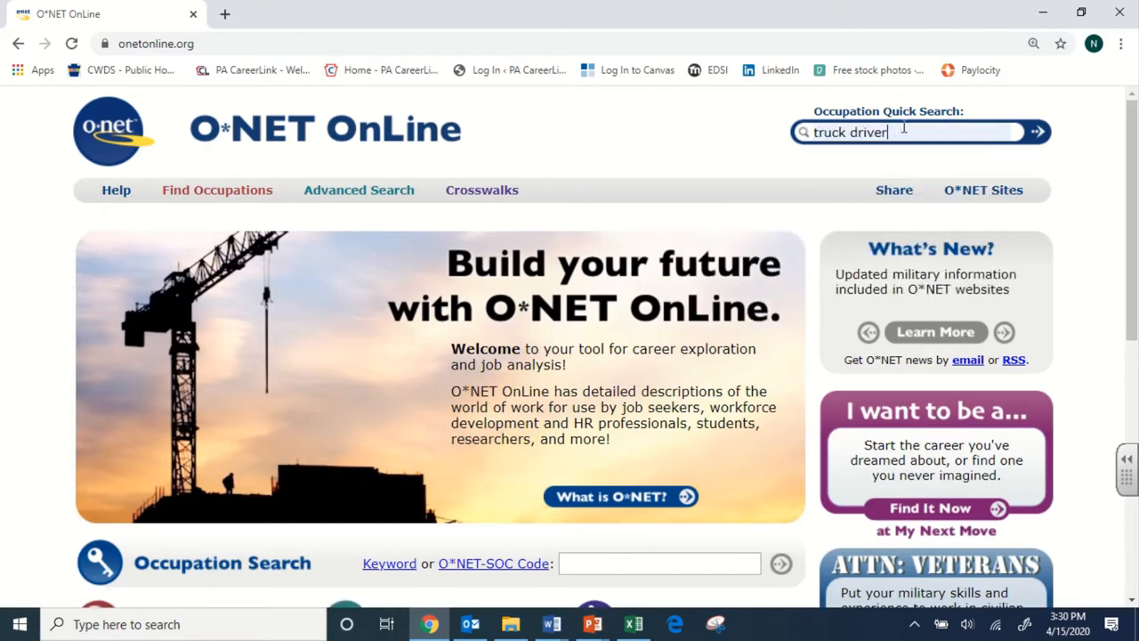
{"action": "key", "text": "Backspace"}
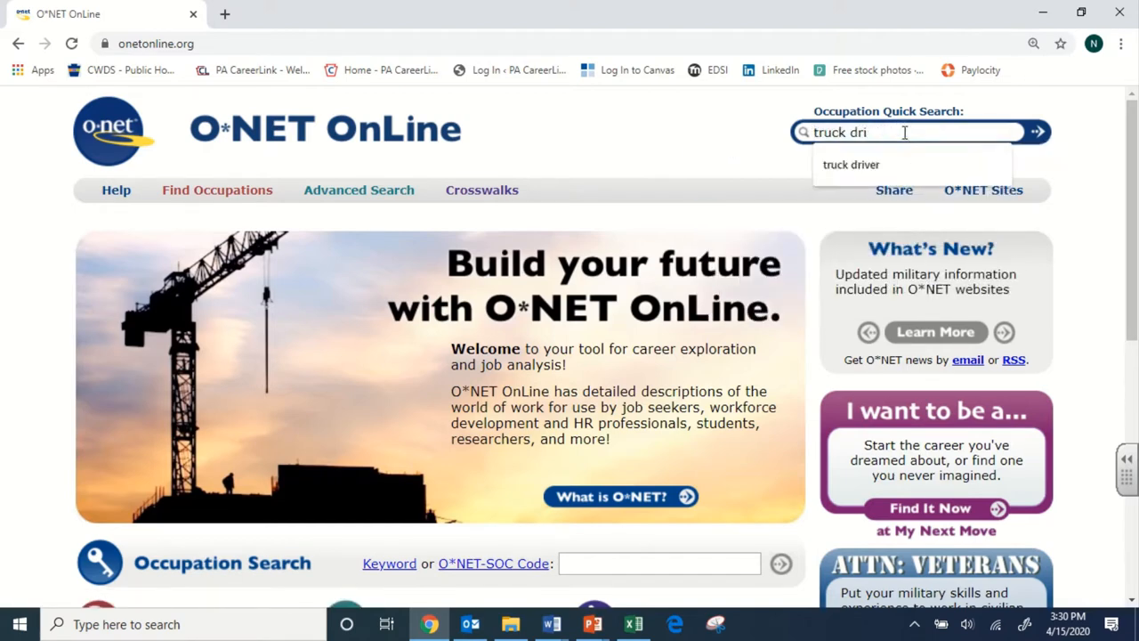
{"action": "type", "text": "trucking"}
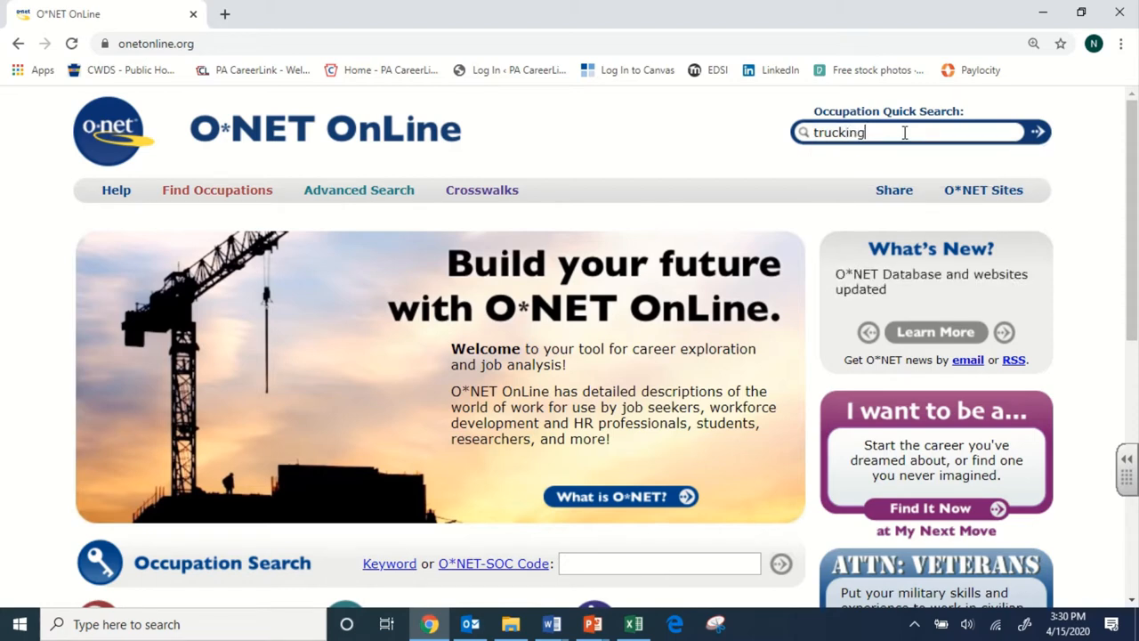
- Run the trucking search and review the 20 of 123 matches, highlighting code 53-3032.00
{"action": "left_click", "coordinate": [1036, 131]}
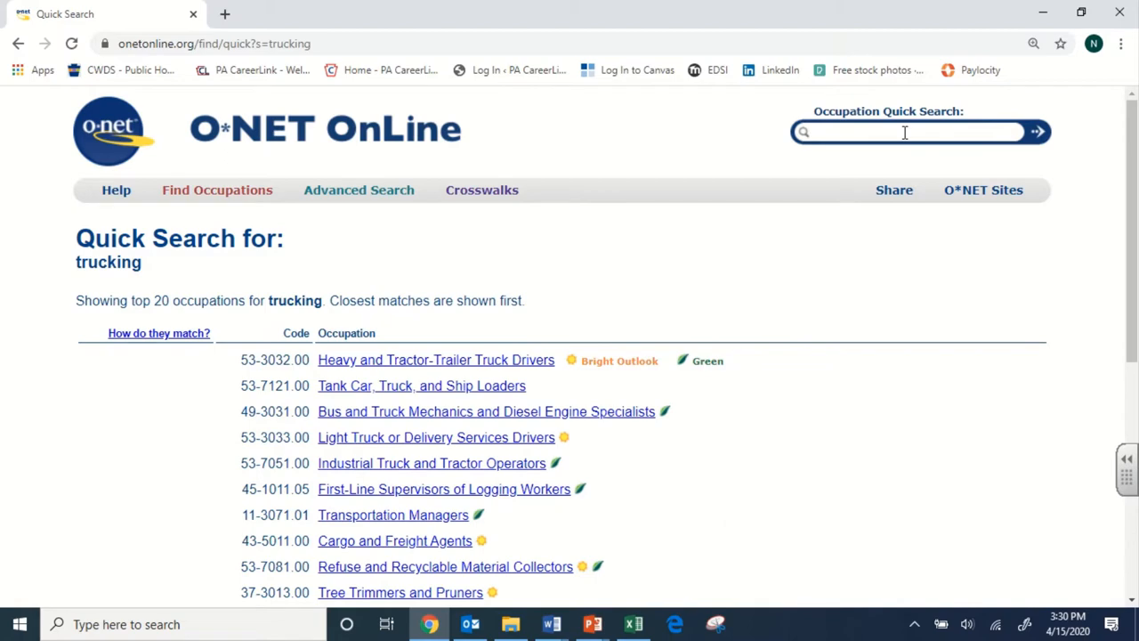
{"action": "mouse_move", "coordinate": [894, 388]}
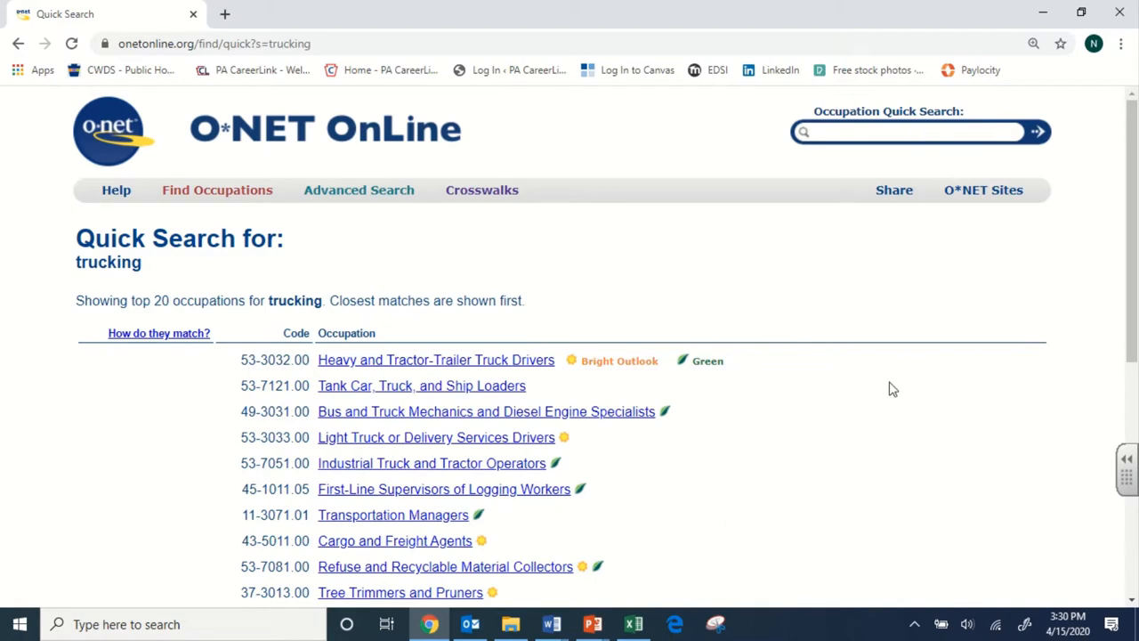
{"action": "scroll", "scroll_direction": "down", "scroll_amount": 3}
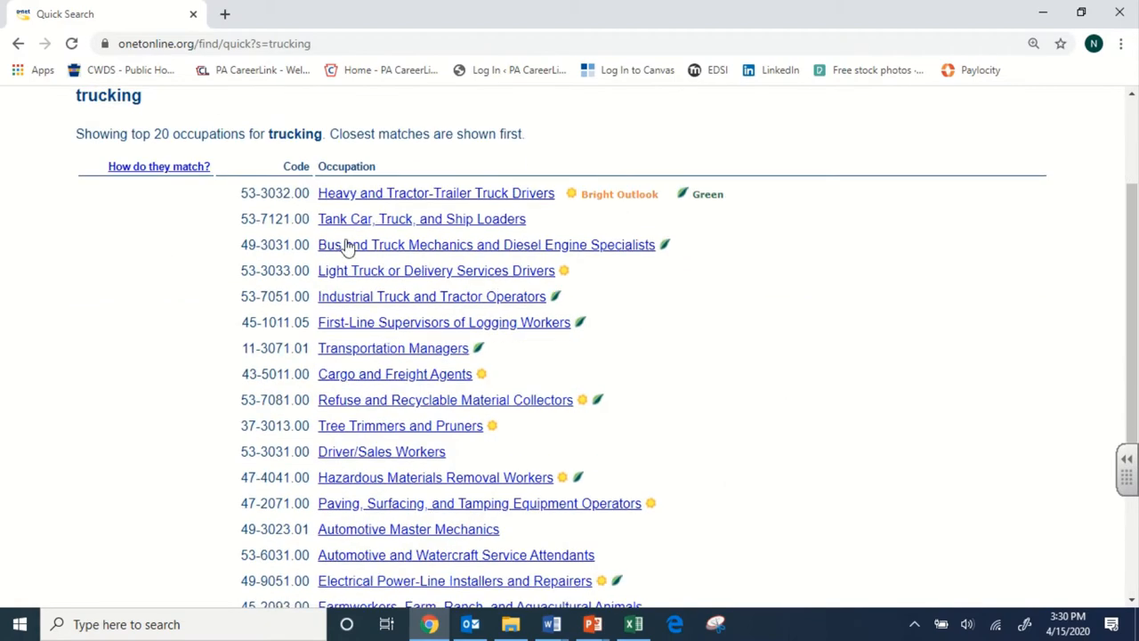
{"action": "scroll", "scroll_direction": "down", "scroll_amount": 3}
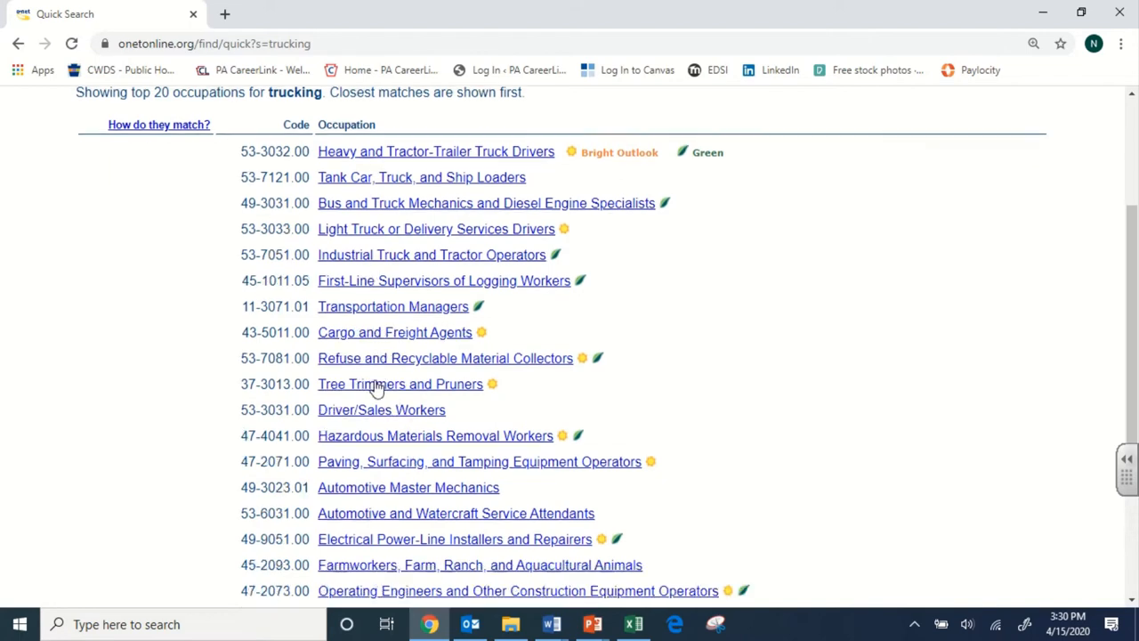
{"action": "scroll", "scroll_direction": "down", "scroll_amount": 3}
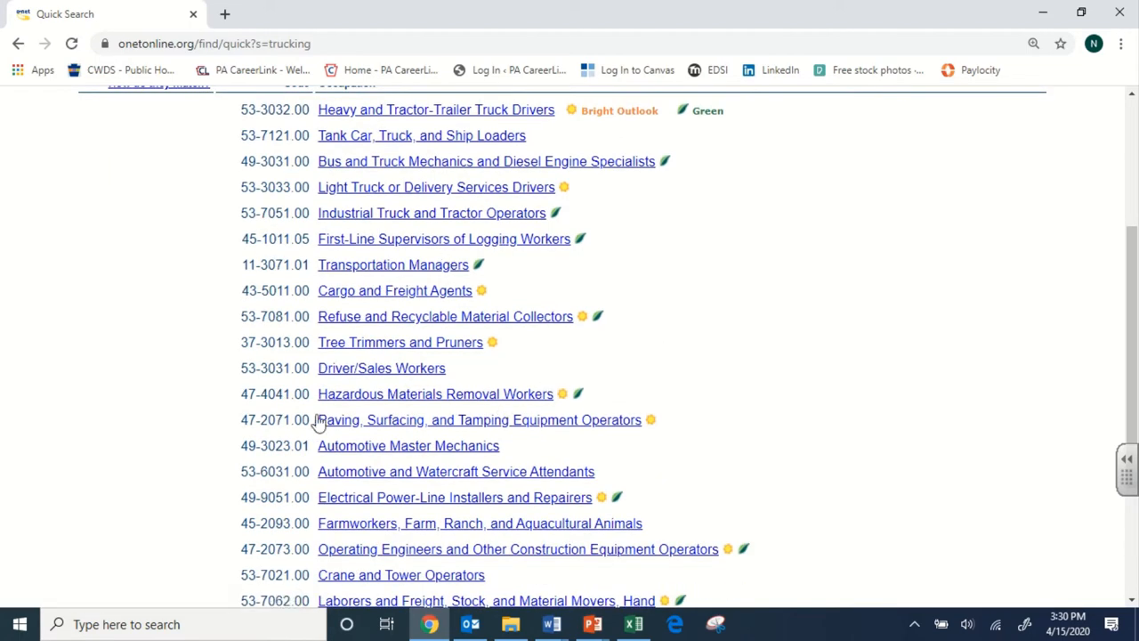
{"action": "scroll", "scroll_direction": "down", "scroll_amount": 3}
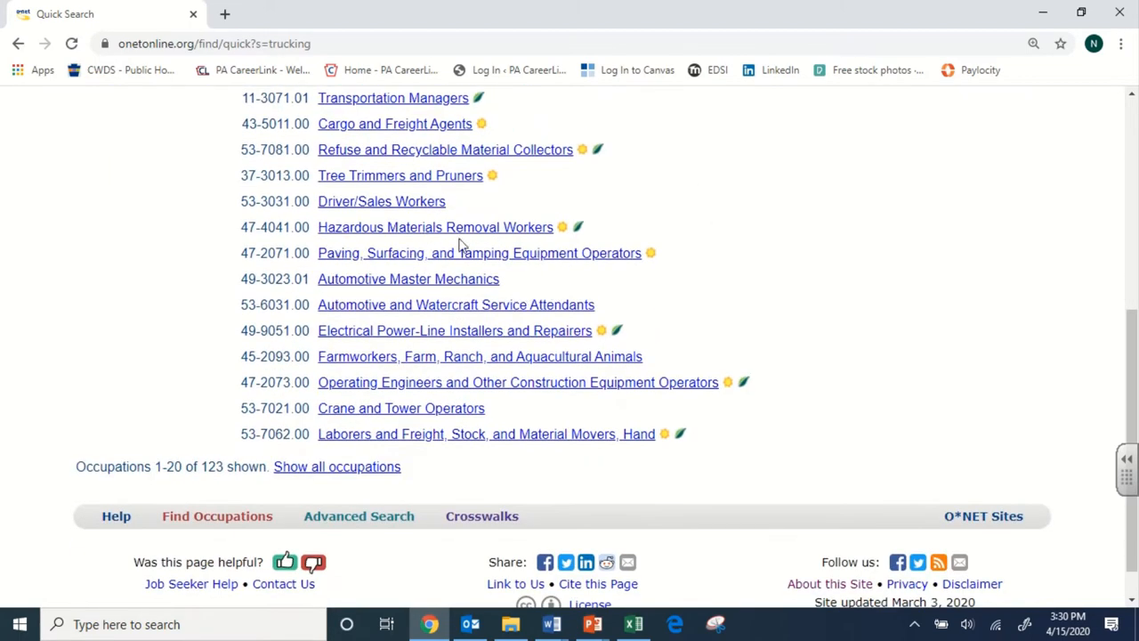
{"action": "scroll", "scroll_direction": "up", "scroll_amount": 3}
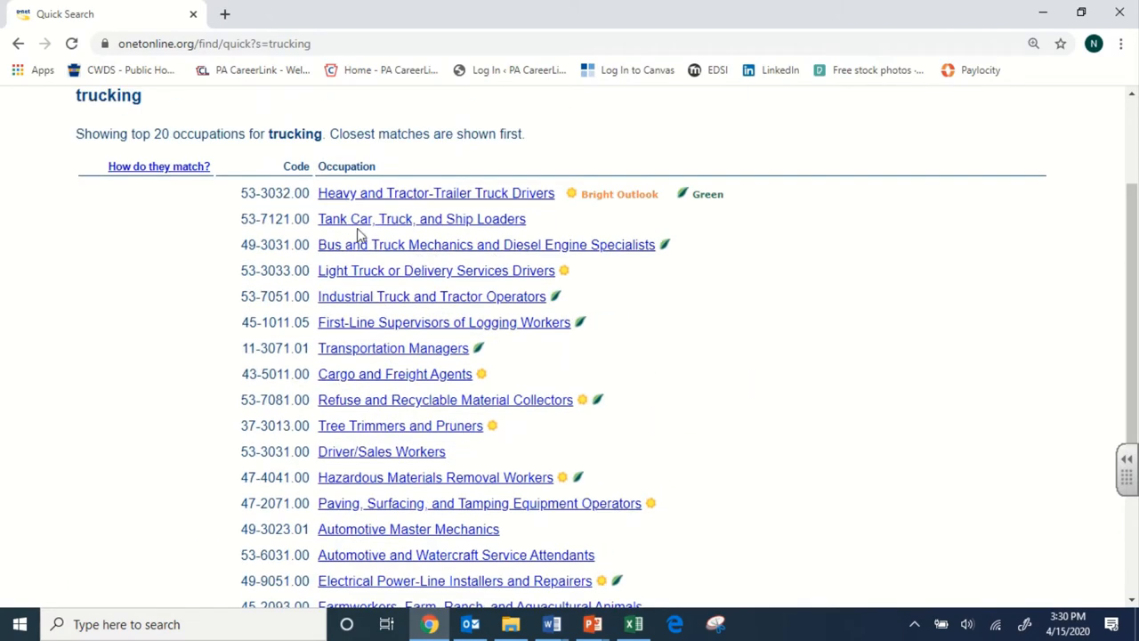
{"action": "mouse_move", "coordinate": [246, 198]}
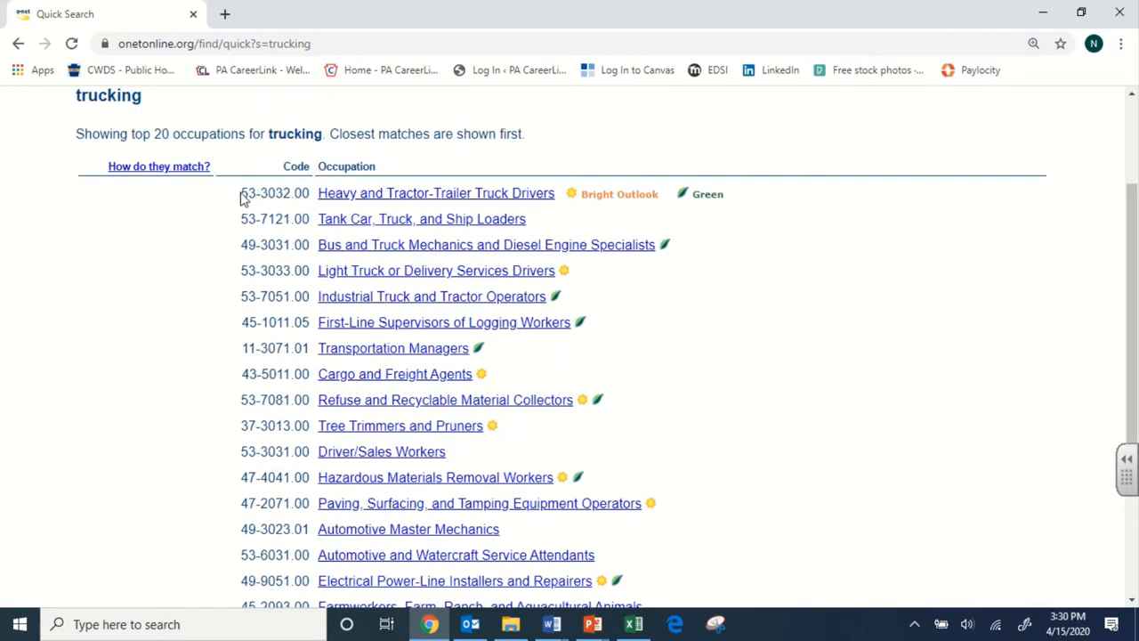
{"action": "mouse_move", "coordinate": [316, 242]}
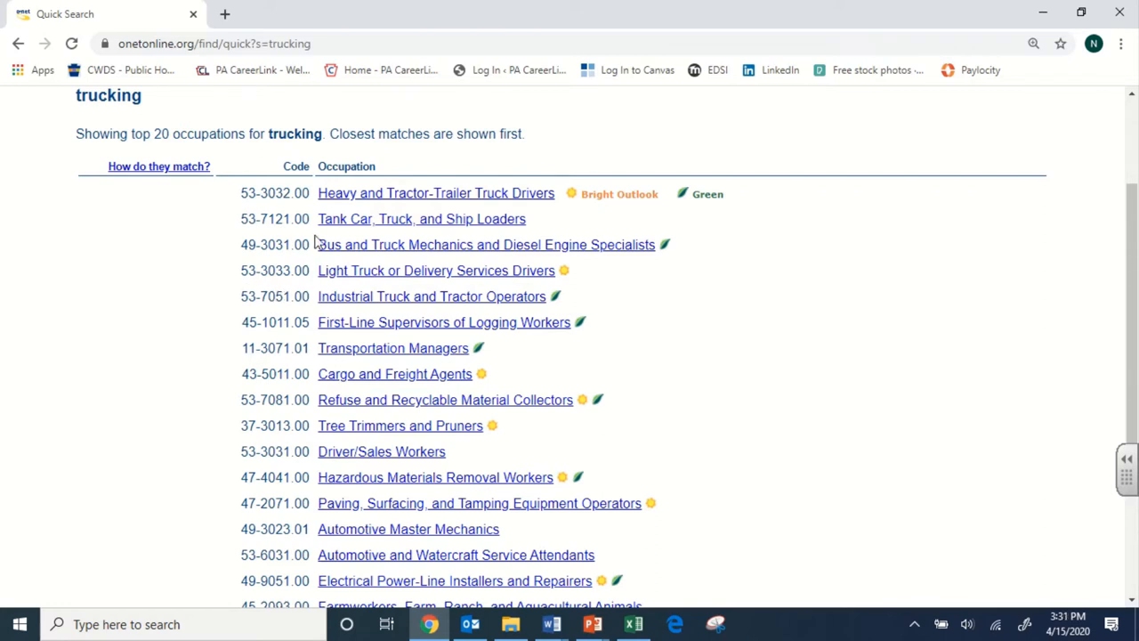
{"action": "double_click", "coordinate": [264, 192]}
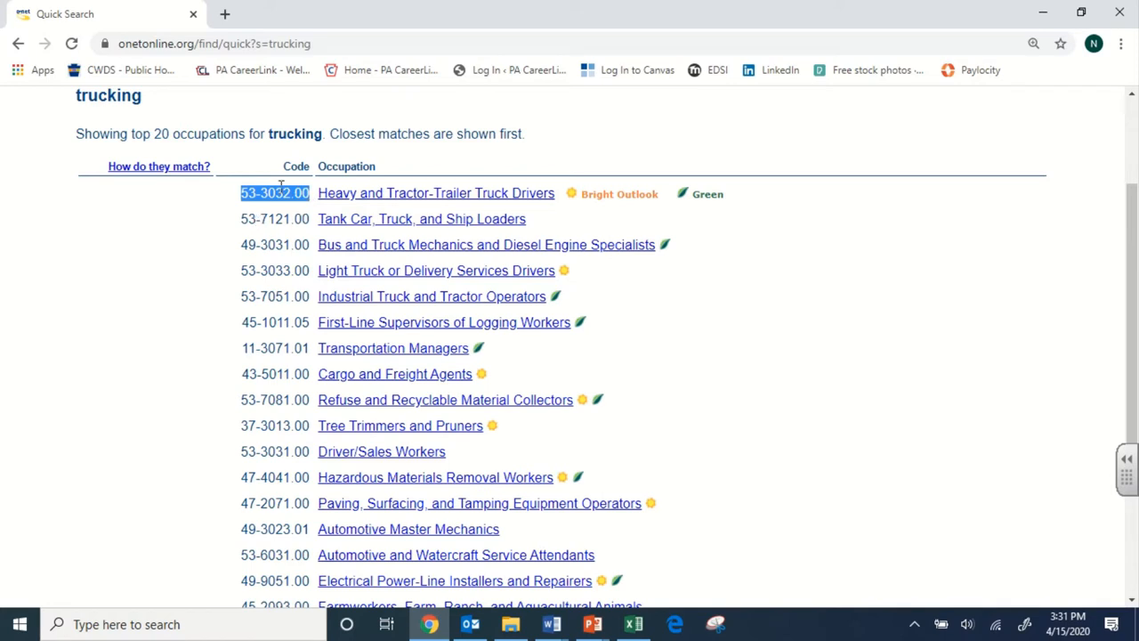
{"action": "mouse_move", "coordinate": [744, 235]}
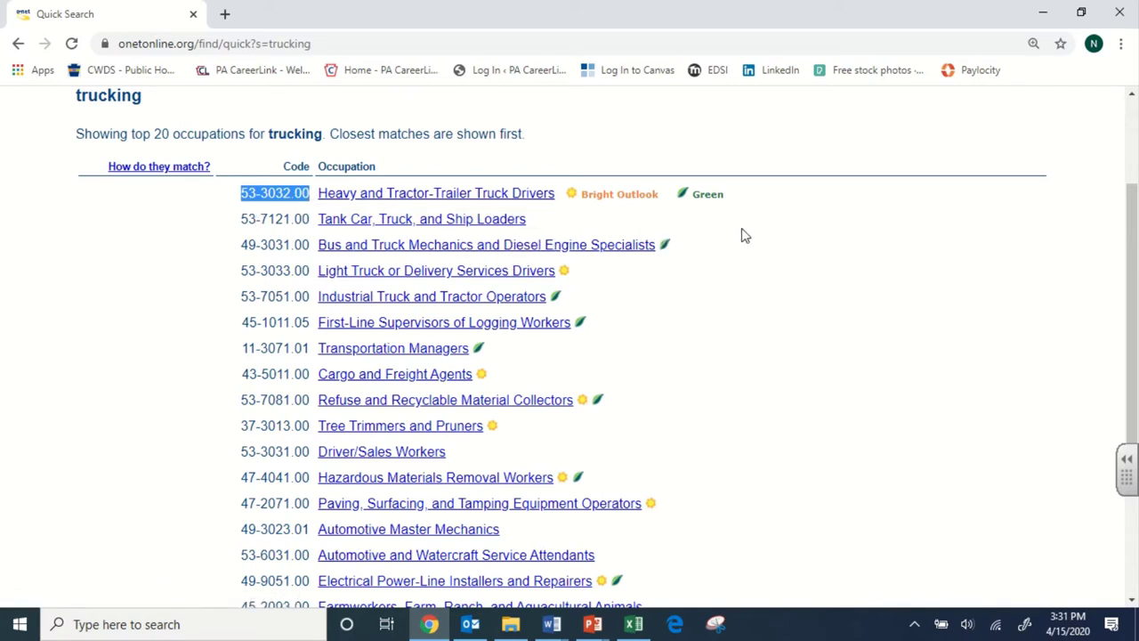
{"action": "scroll", "scroll_direction": "up", "scroll_amount": 3}
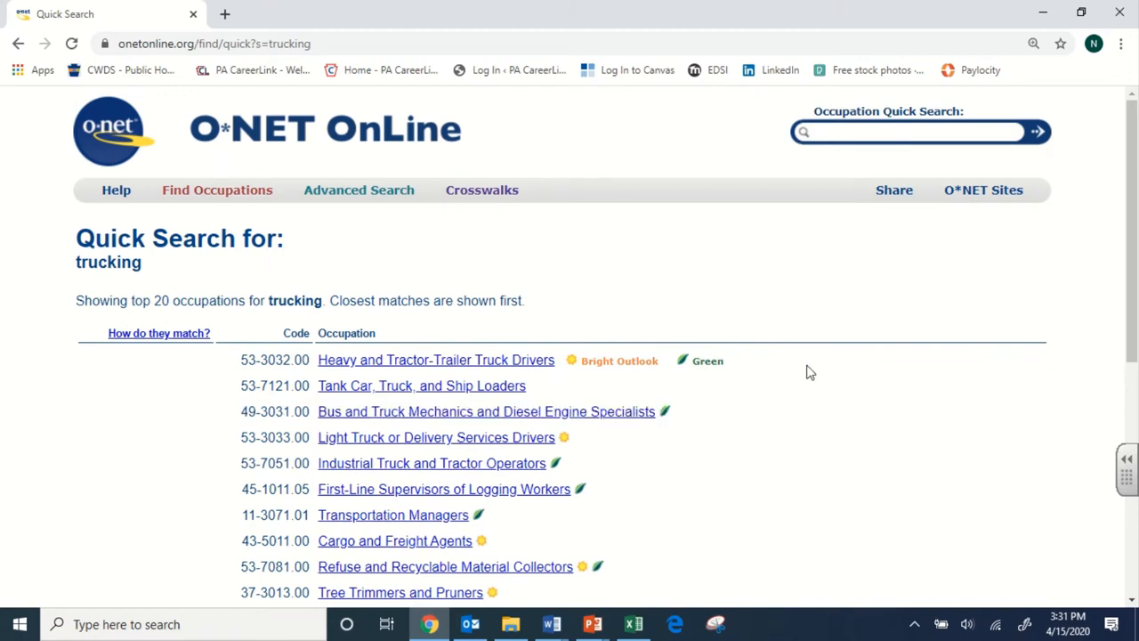
{"action": "scroll", "scroll_direction": "down", "scroll_amount": 3}
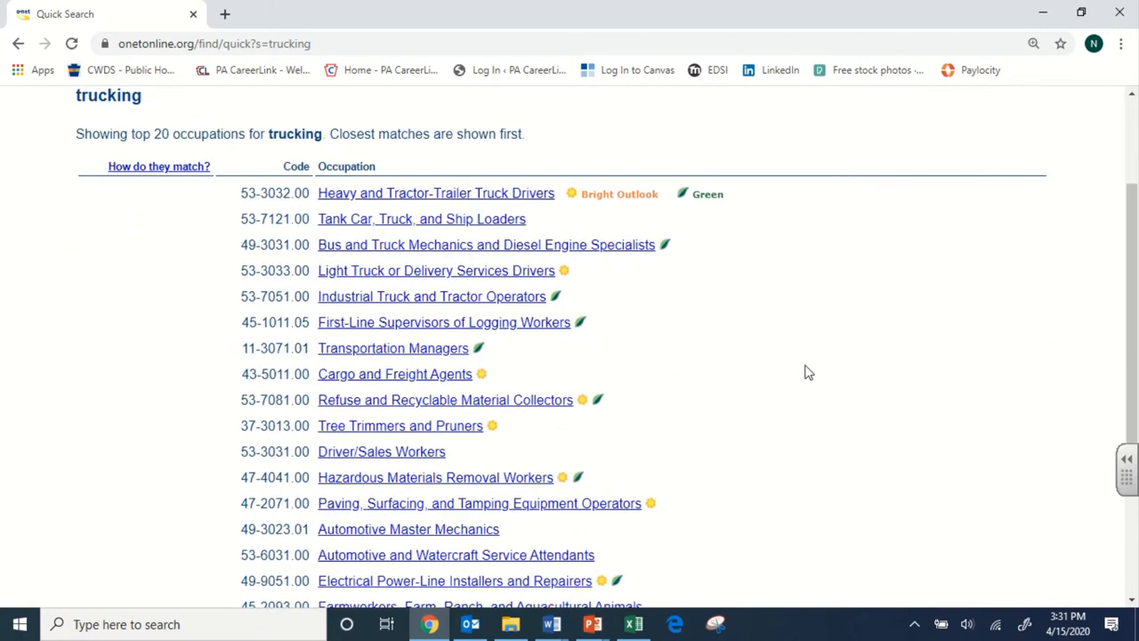
{"action": "mouse_move", "coordinate": [709, 192]}
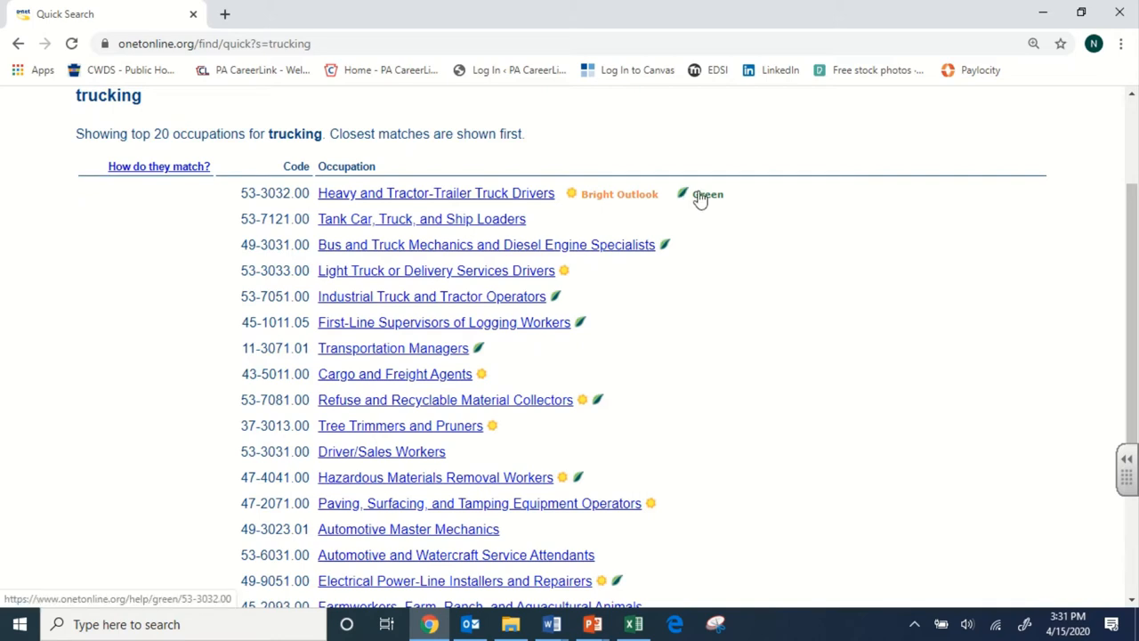
{"action": "mouse_move", "coordinate": [662, 248]}
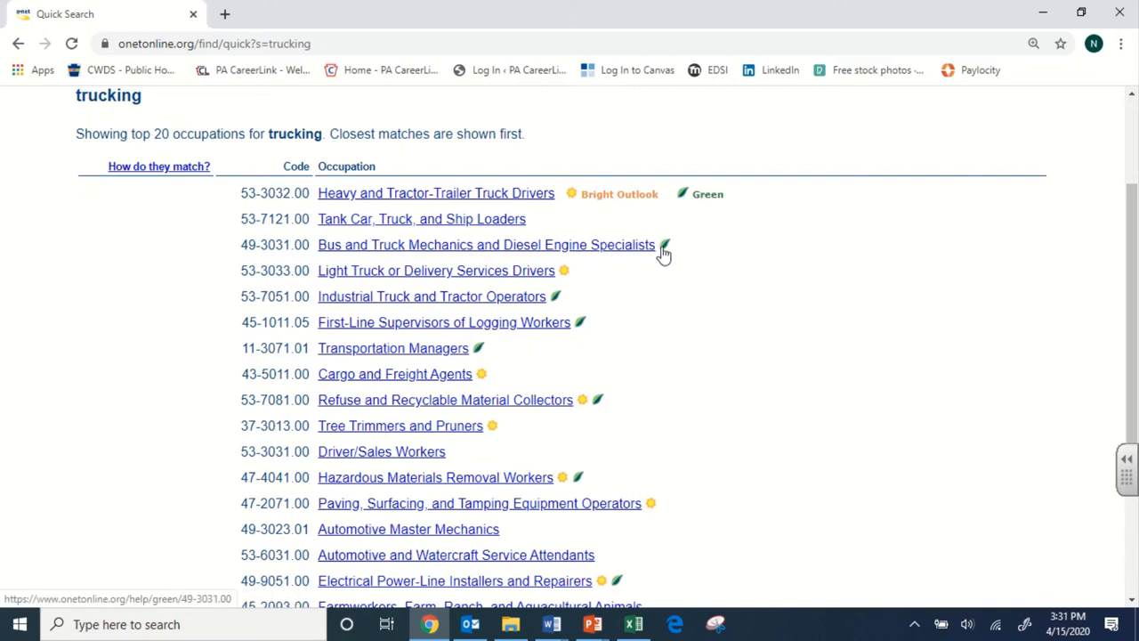
{"action": "mouse_move", "coordinate": [598, 199]}
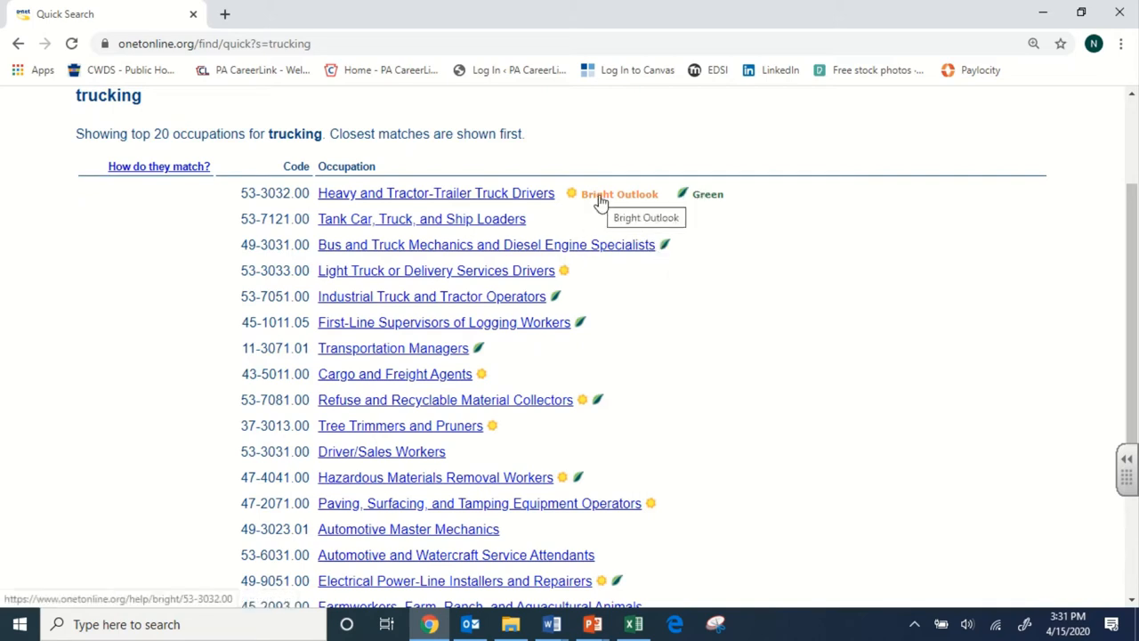
- Open the Bright Outlook explanation for Heavy and Tractor-Trailer Truck Drivers
{"action": "left_click", "coordinate": [619, 192]}
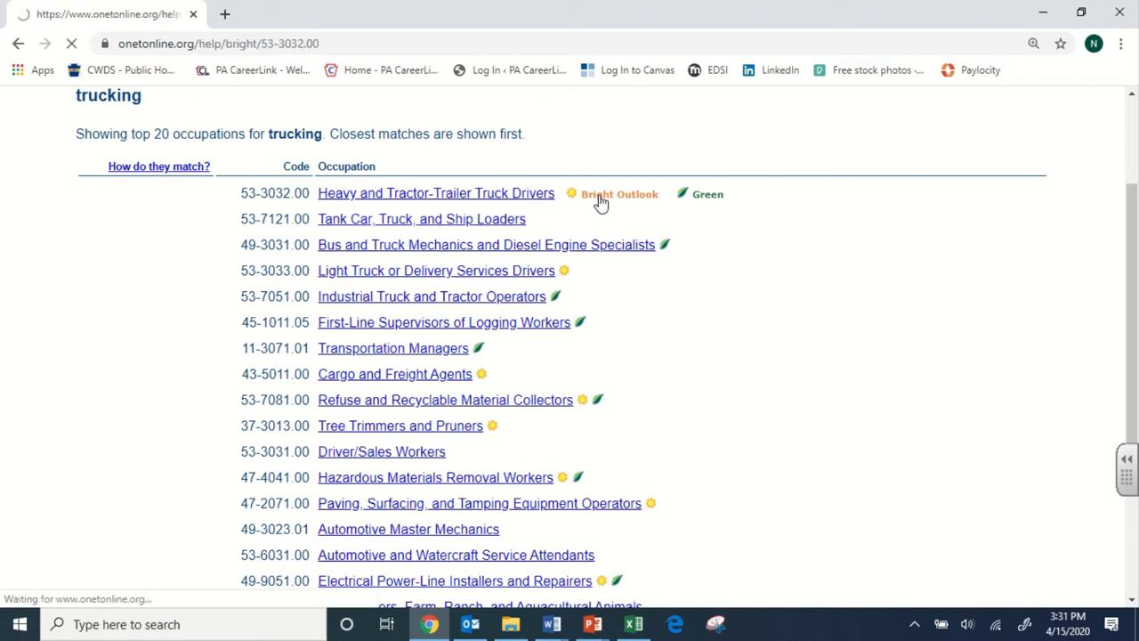
- Load the Bright Outlook page for 53-3032.00 noting rapid growth and many openings
{"action": "left_click", "coordinate": [619, 192]}
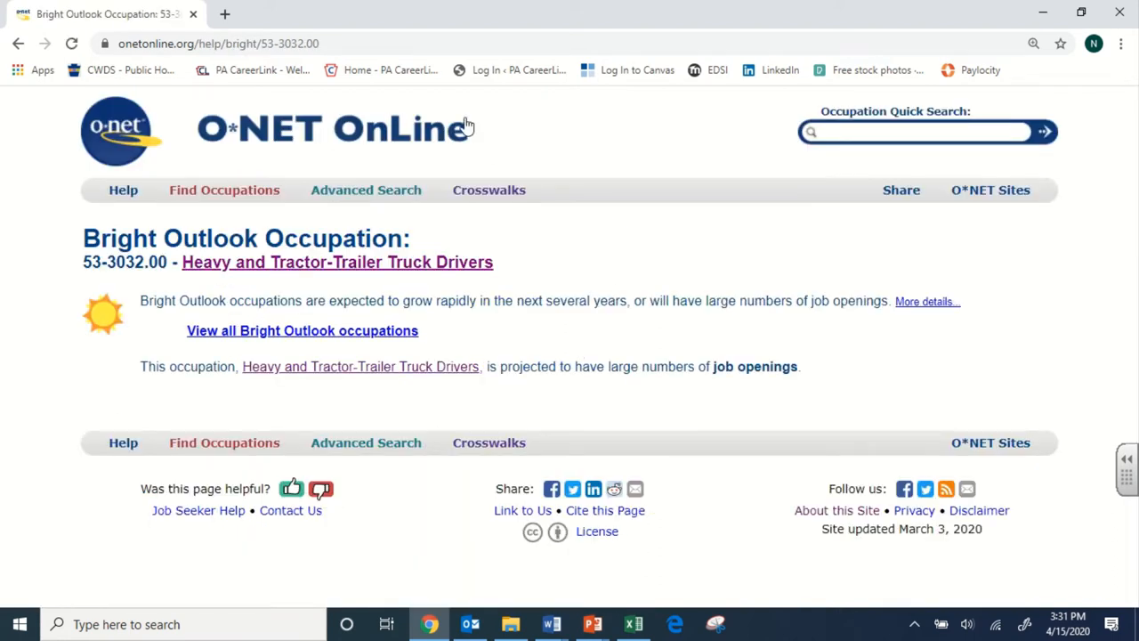
{"action": "mouse_move", "coordinate": [556, 410]}
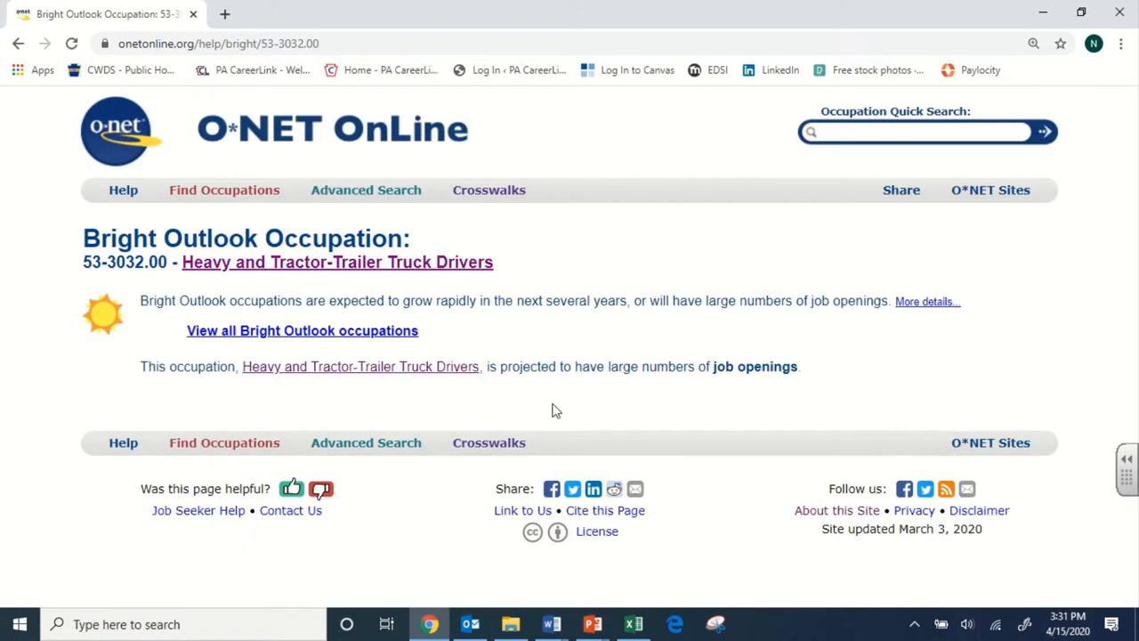
{"action": "mouse_move", "coordinate": [445, 299]}
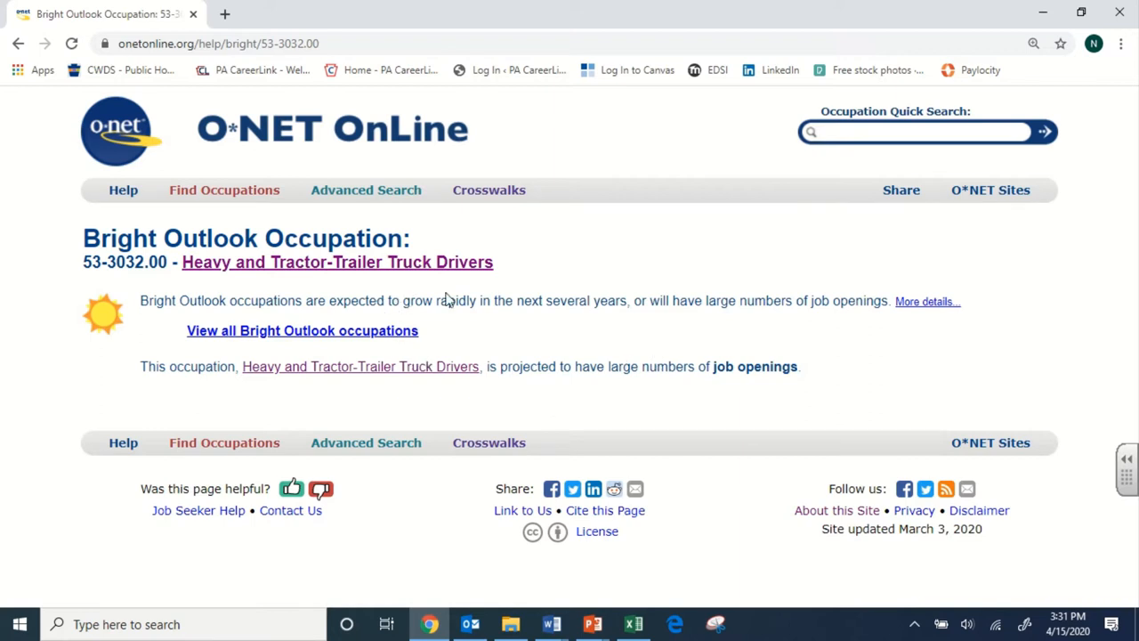
{"action": "mouse_move", "coordinate": [756, 299]}
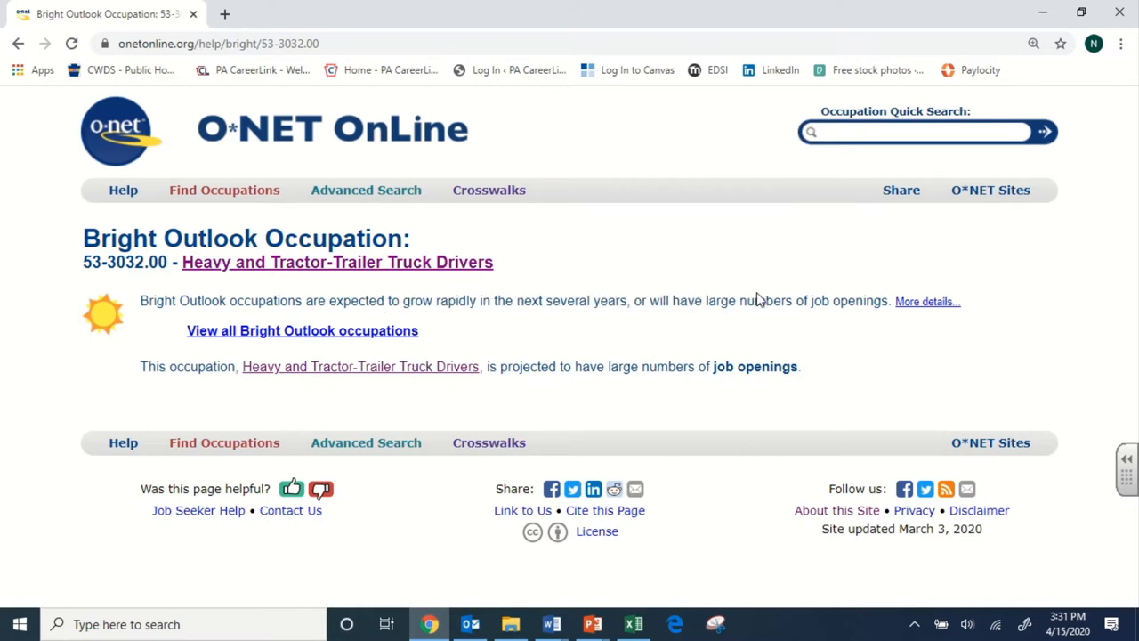
{"action": "mouse_move", "coordinate": [876, 301]}
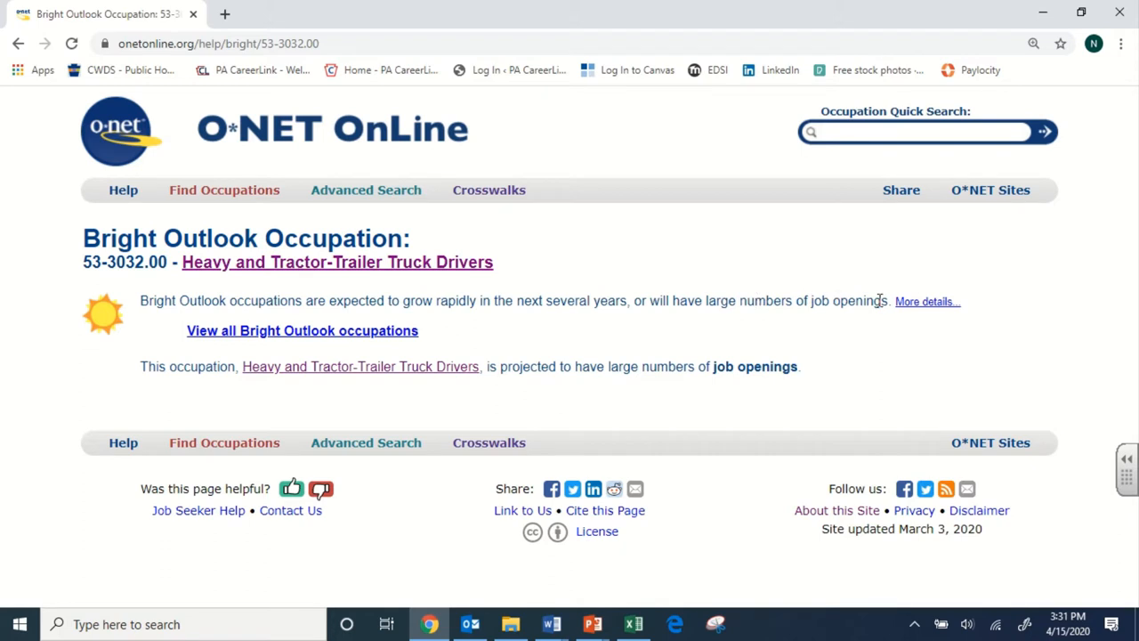
{"action": "mouse_move", "coordinate": [163, 356]}
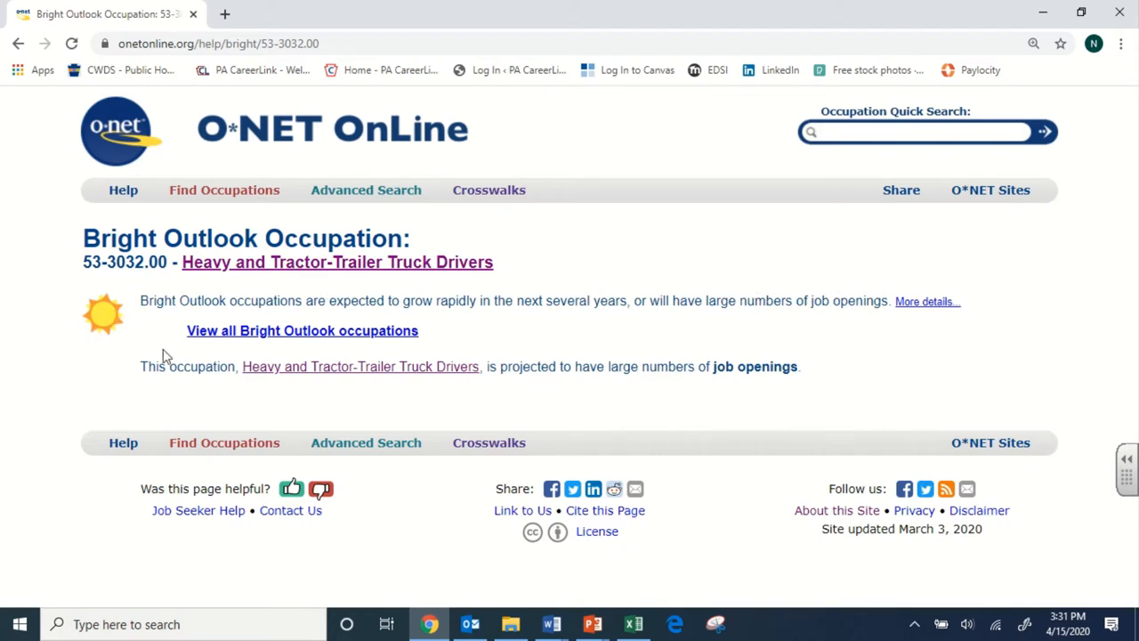
{"action": "mouse_move", "coordinate": [160, 358]}
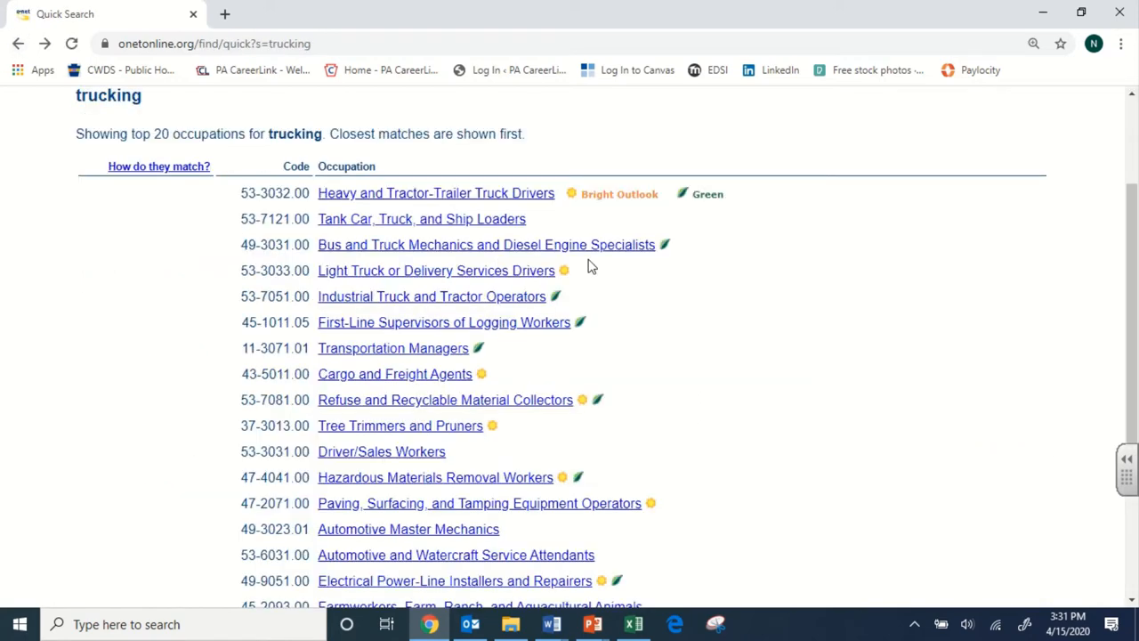
- Open the Green Occupation page for truck drivers and read its Transportation sector tasks
{"action": "left_click", "coordinate": [708, 192]}
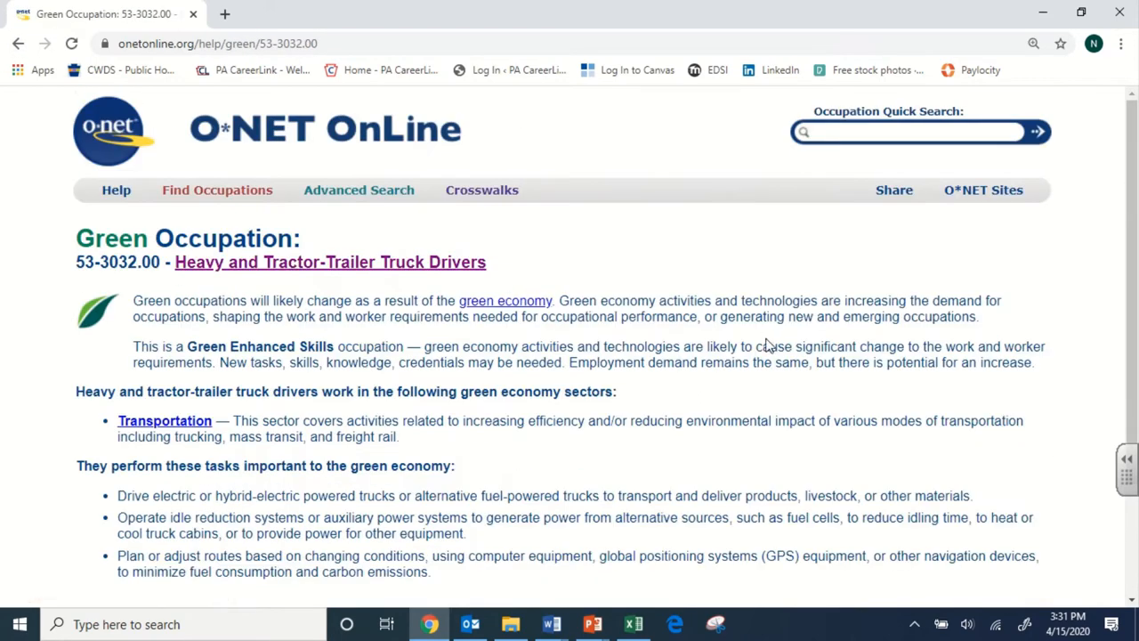
{"action": "scroll", "scroll_direction": "down", "scroll_amount": 3}
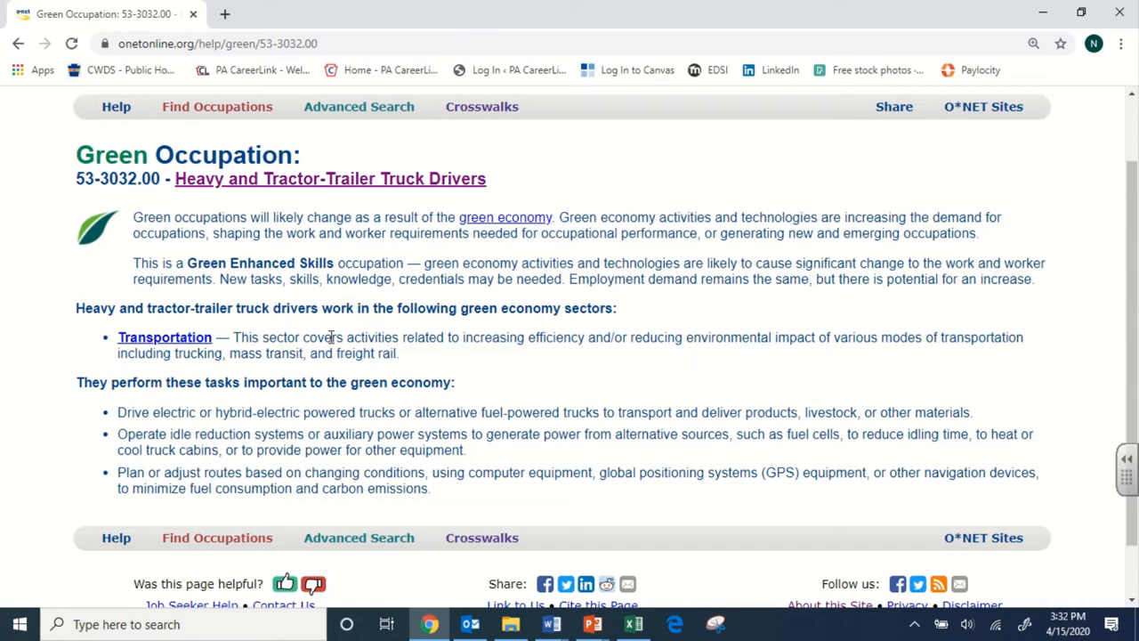
{"action": "mouse_move", "coordinate": [424, 356]}
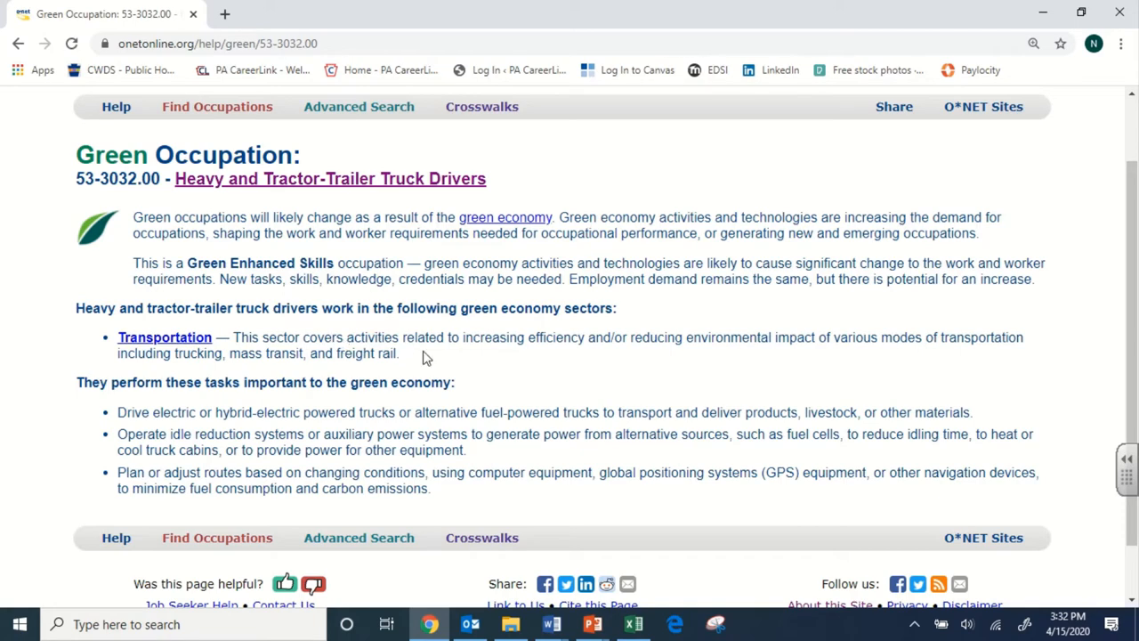
{"action": "mouse_move", "coordinate": [132, 203]}
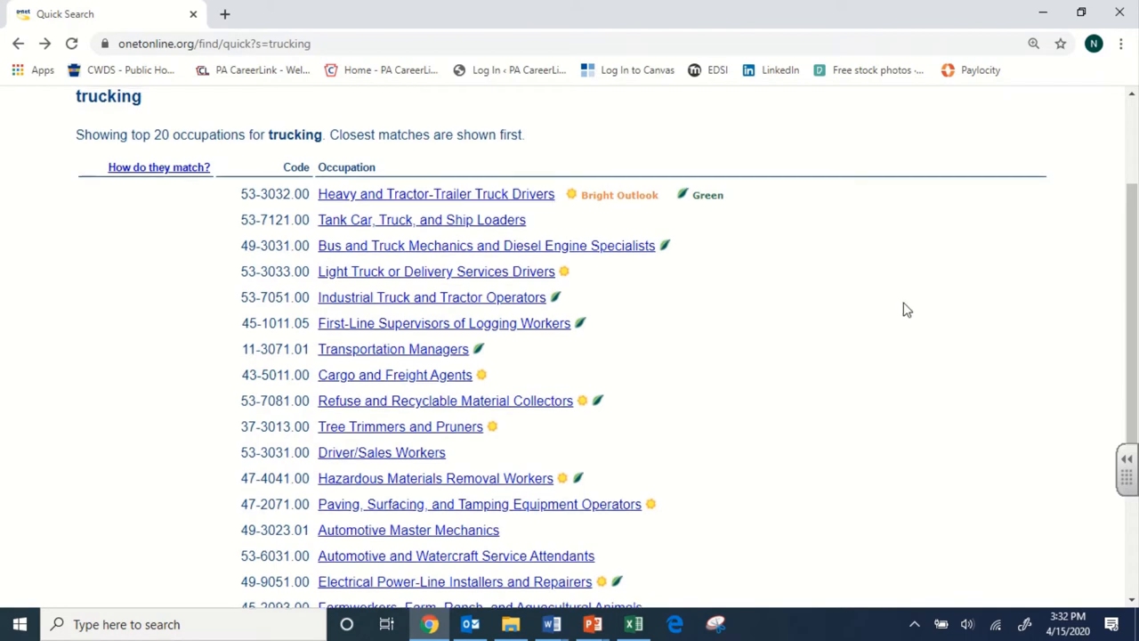
- Scroll back up the trucking results list led by Heavy and Tractor-Trailer Truck Drivers
{"action": "scroll", "scroll_direction": "up", "scroll_amount": 3}
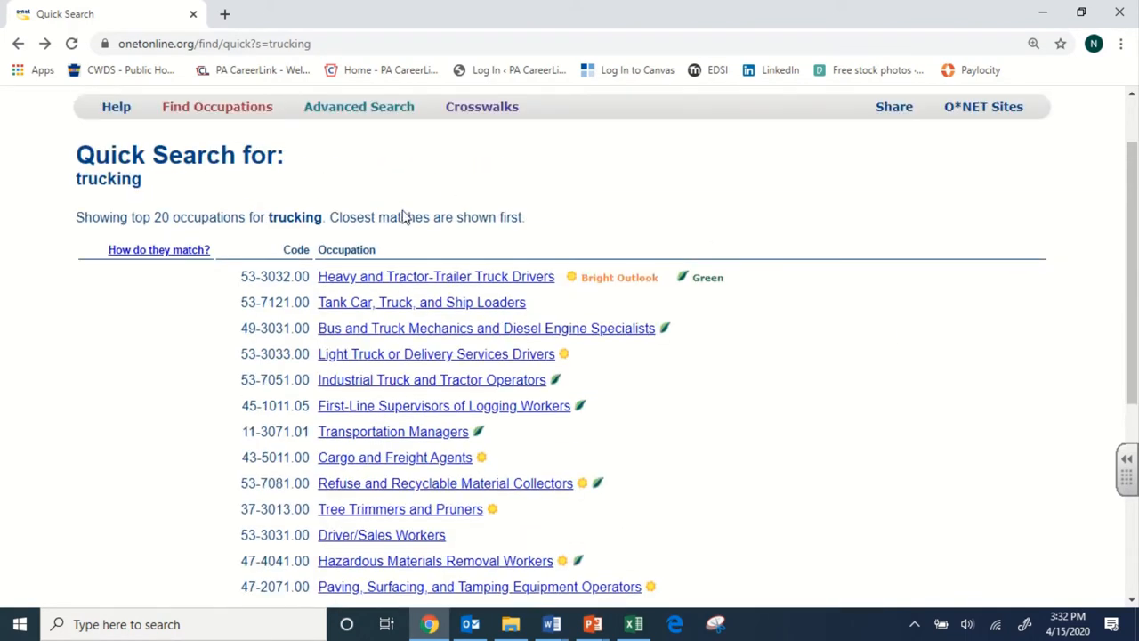
{"action": "mouse_move", "coordinate": [481, 283]}
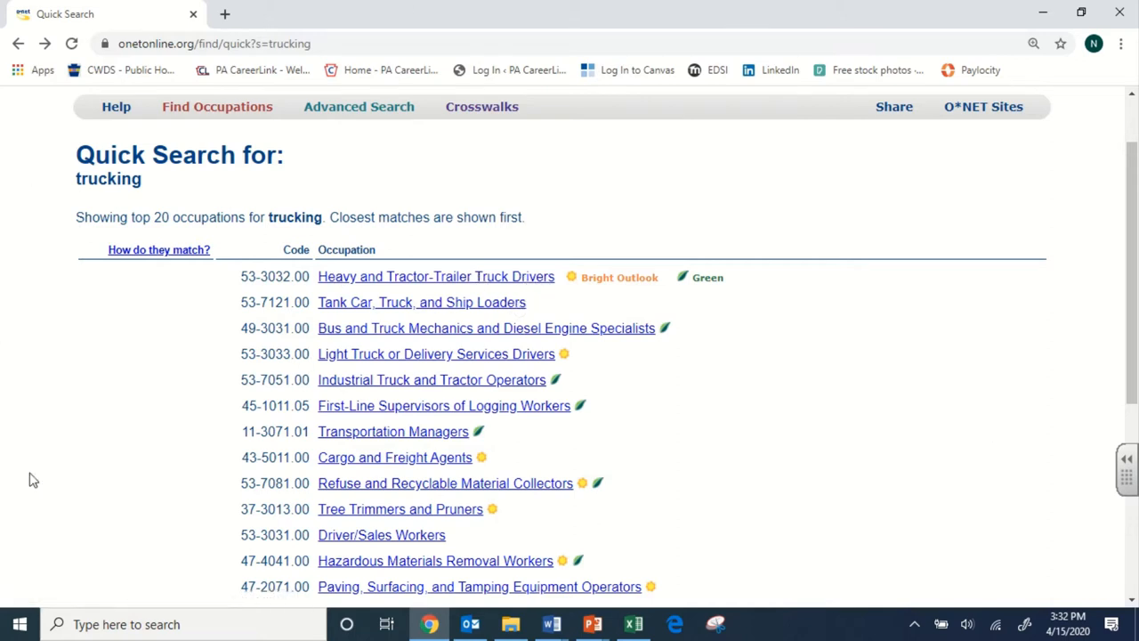
{"action": "mouse_move", "coordinate": [808, 156]}
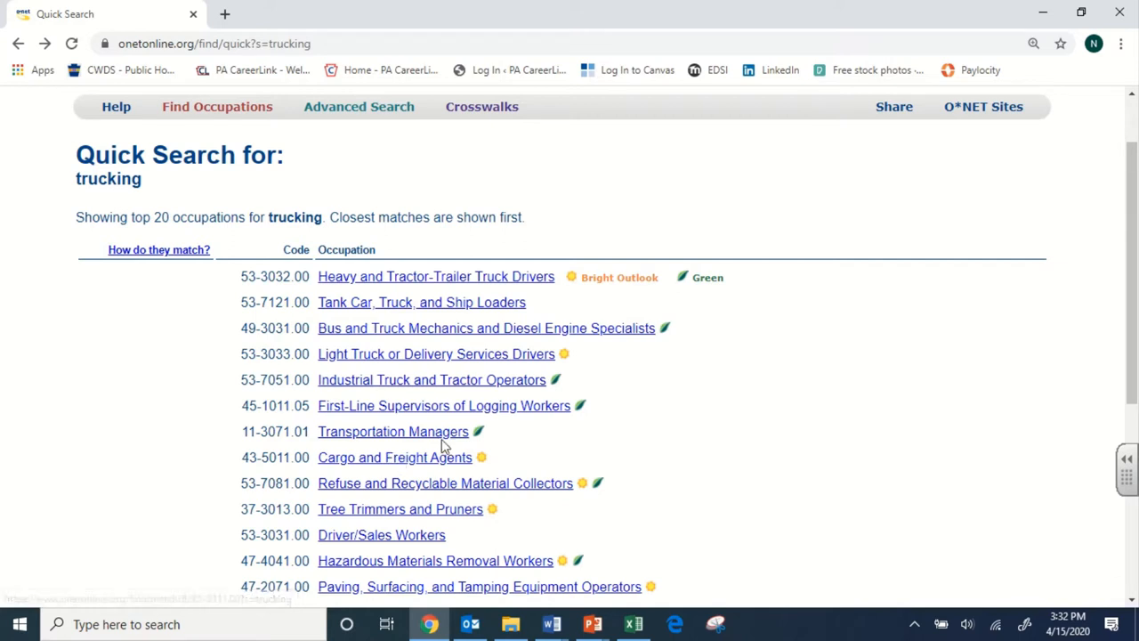
{"action": "mouse_move", "coordinate": [409, 278]}
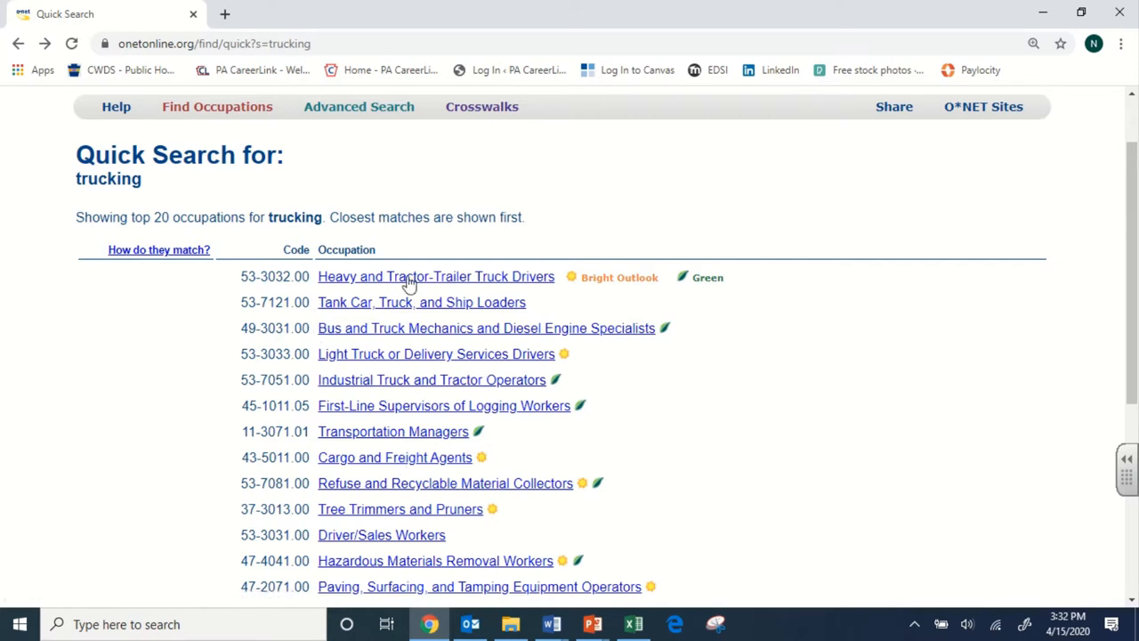
{"action": "mouse_move", "coordinate": [545, 303]}
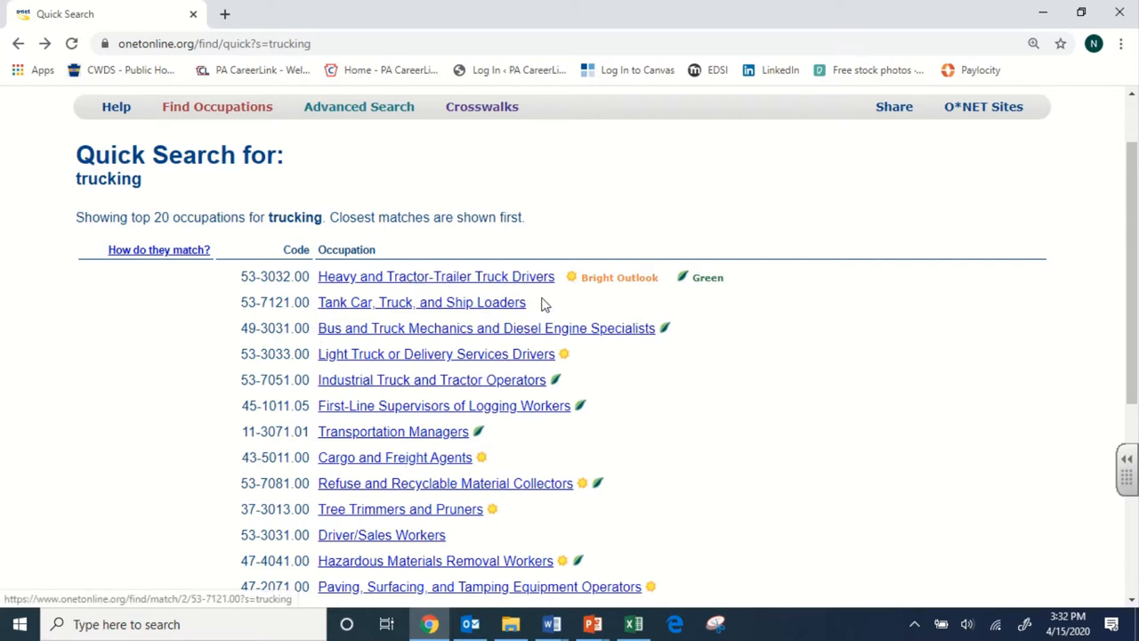
{"action": "mouse_move", "coordinate": [719, 171]}
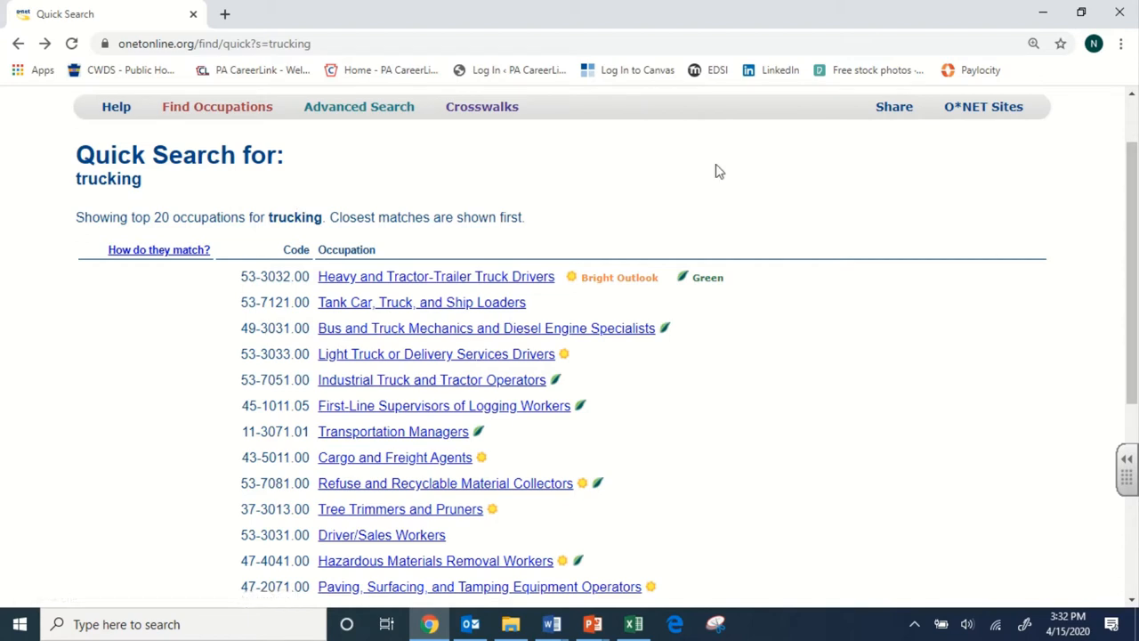
{"action": "mouse_move", "coordinate": [398, 275]}
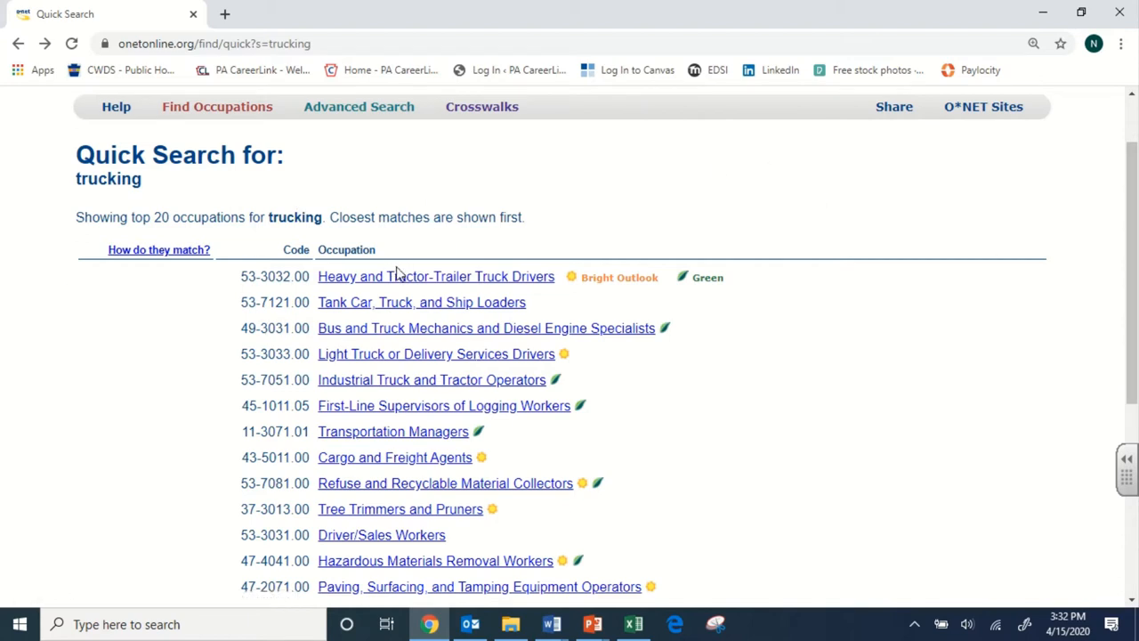
{"action": "mouse_move", "coordinate": [232, 256]}
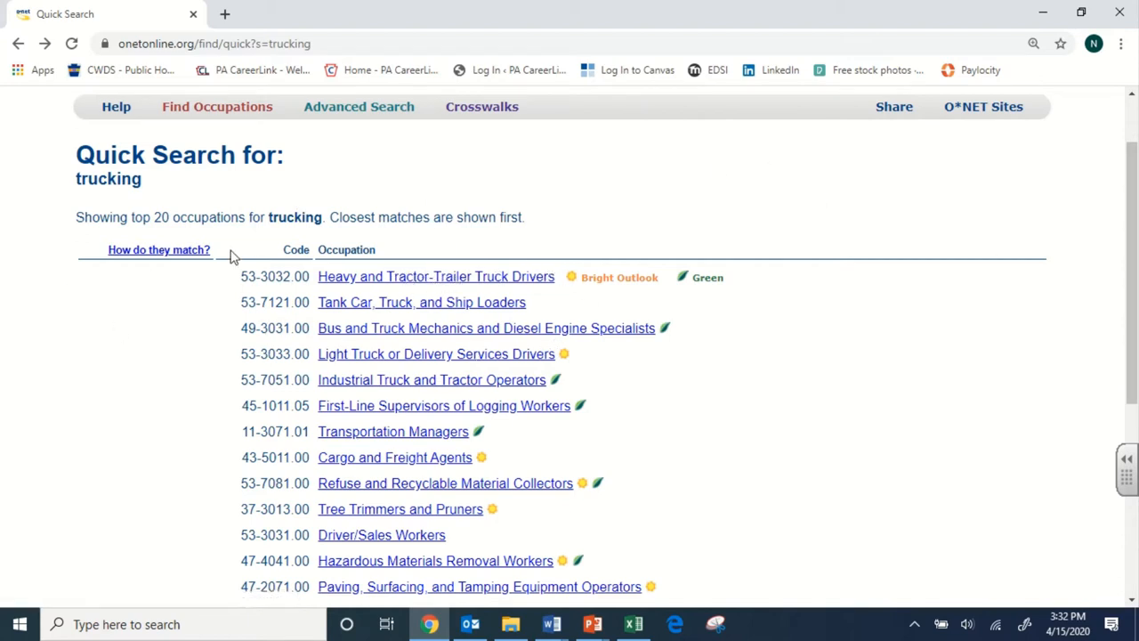
{"action": "left_click", "coordinate": [434, 275]}
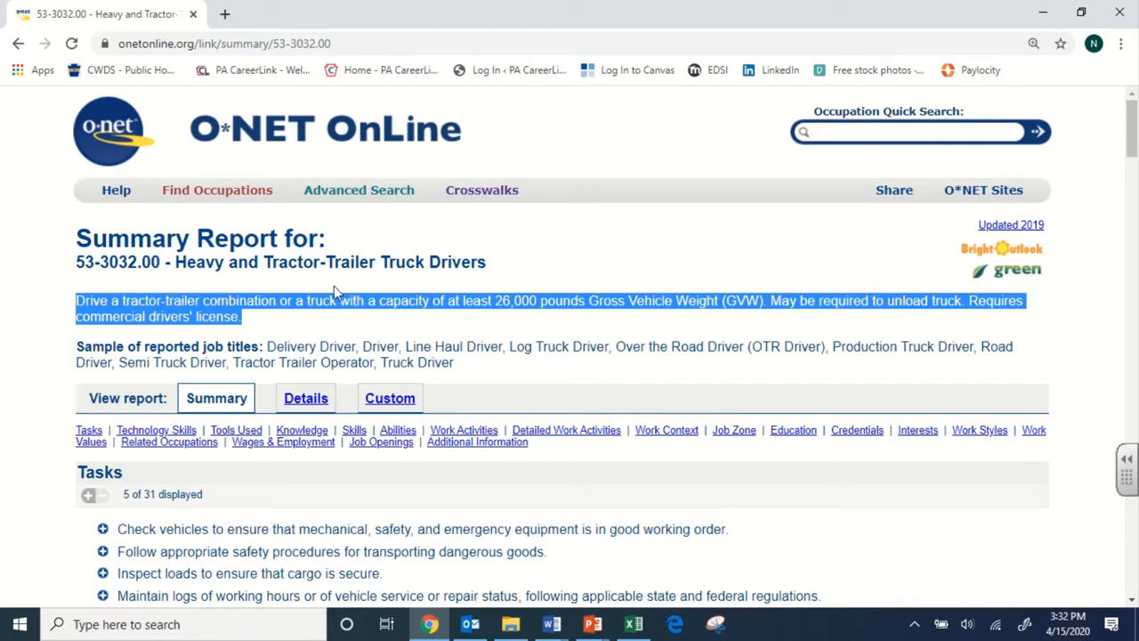
{"action": "mouse_move", "coordinate": [342, 295]}
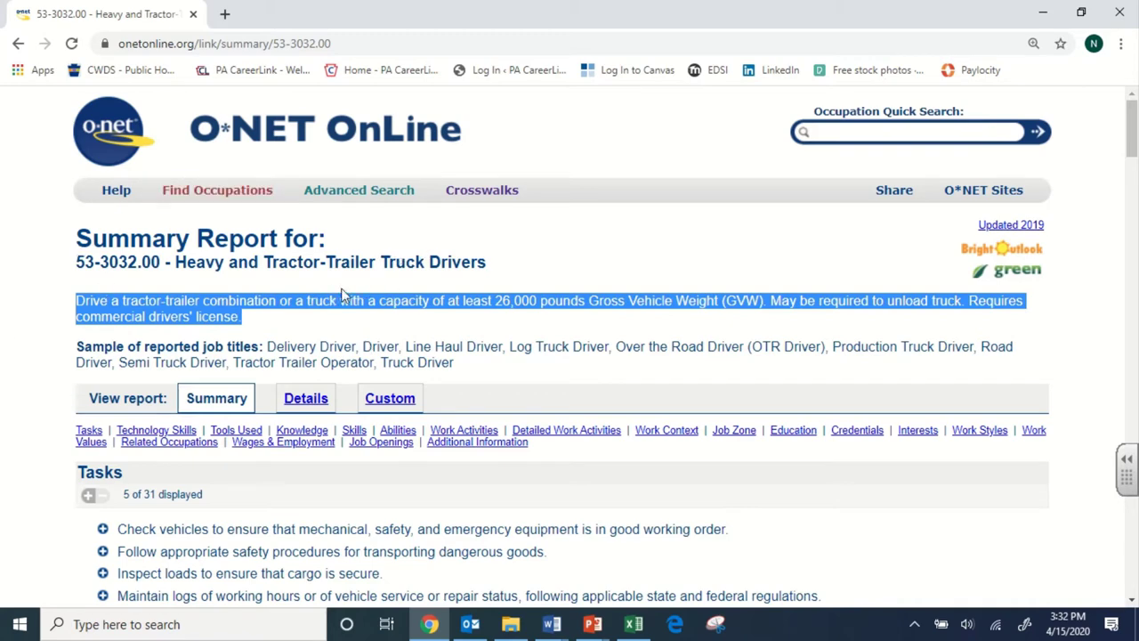
{"action": "left_click", "coordinate": [169, 250]}
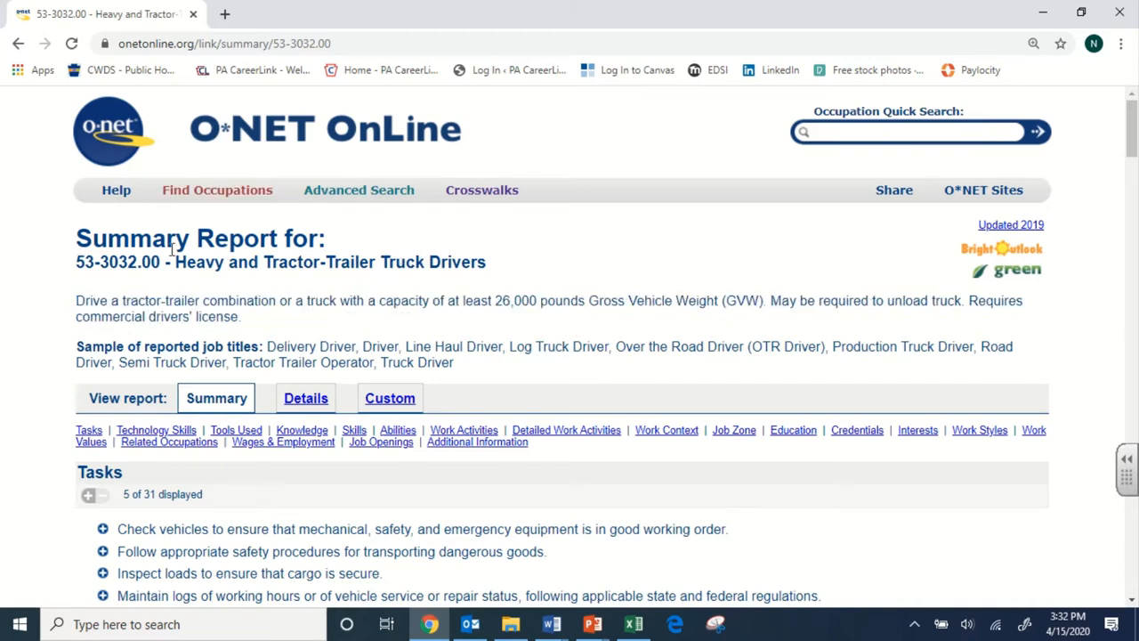
{"action": "double_click", "coordinate": [118, 262]}
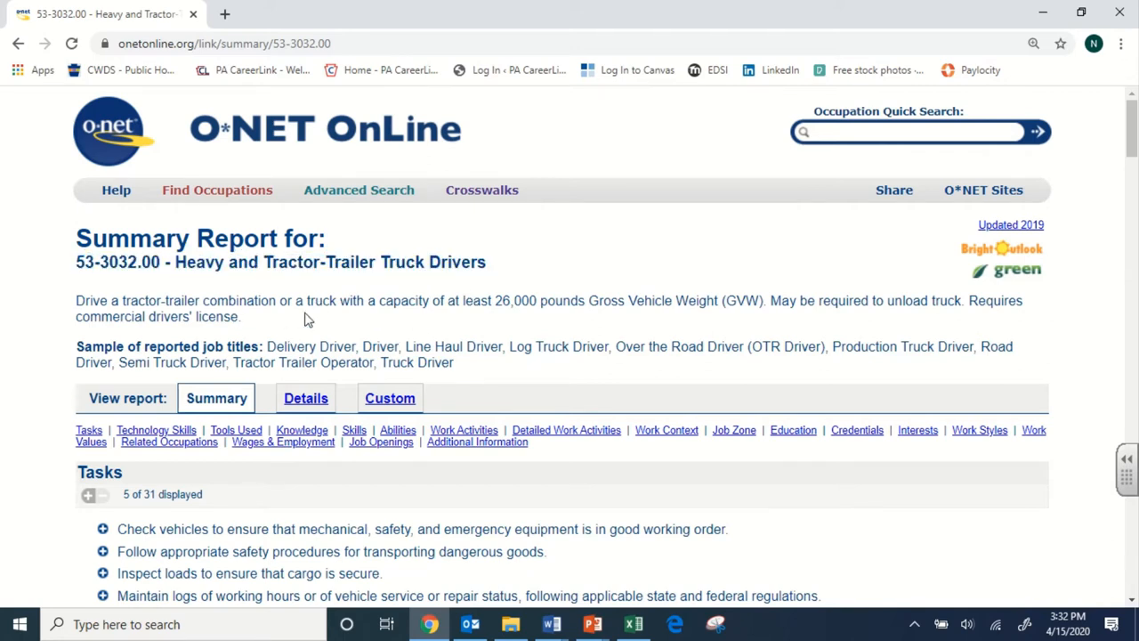
{"action": "mouse_move", "coordinate": [1131, 346]}
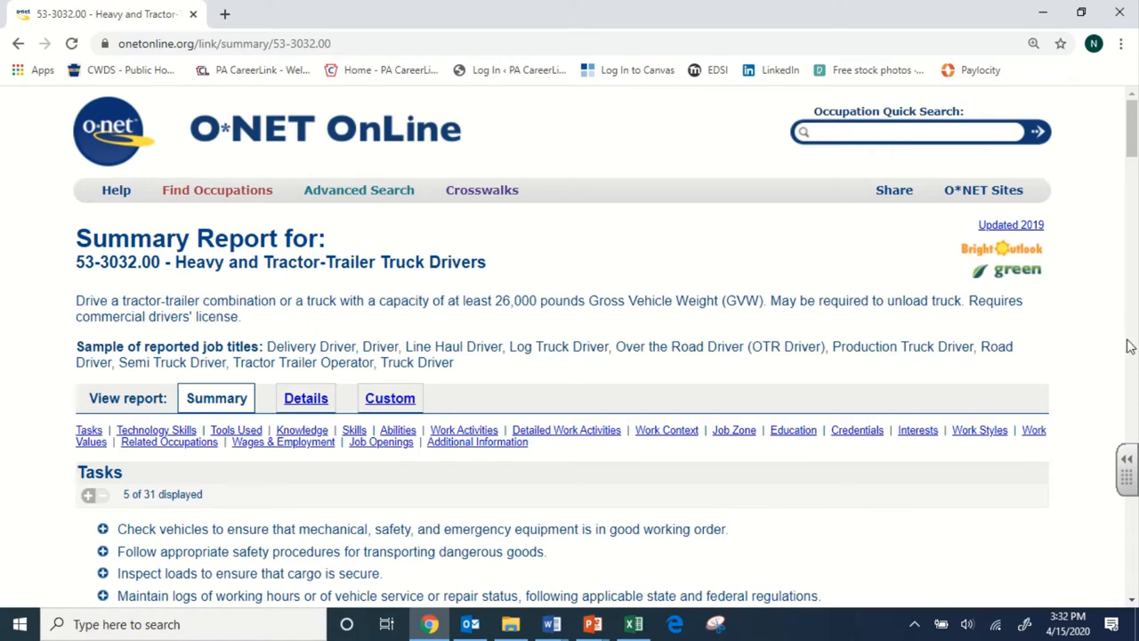
{"action": "mouse_move", "coordinate": [883, 497]}
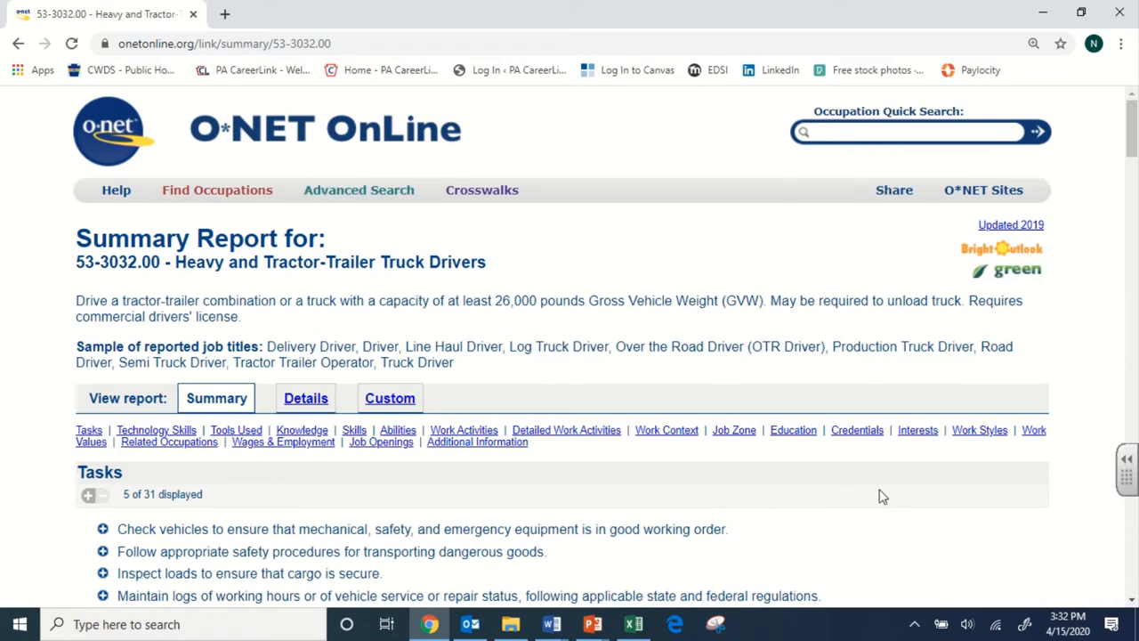
{"action": "mouse_move", "coordinate": [894, 249]}
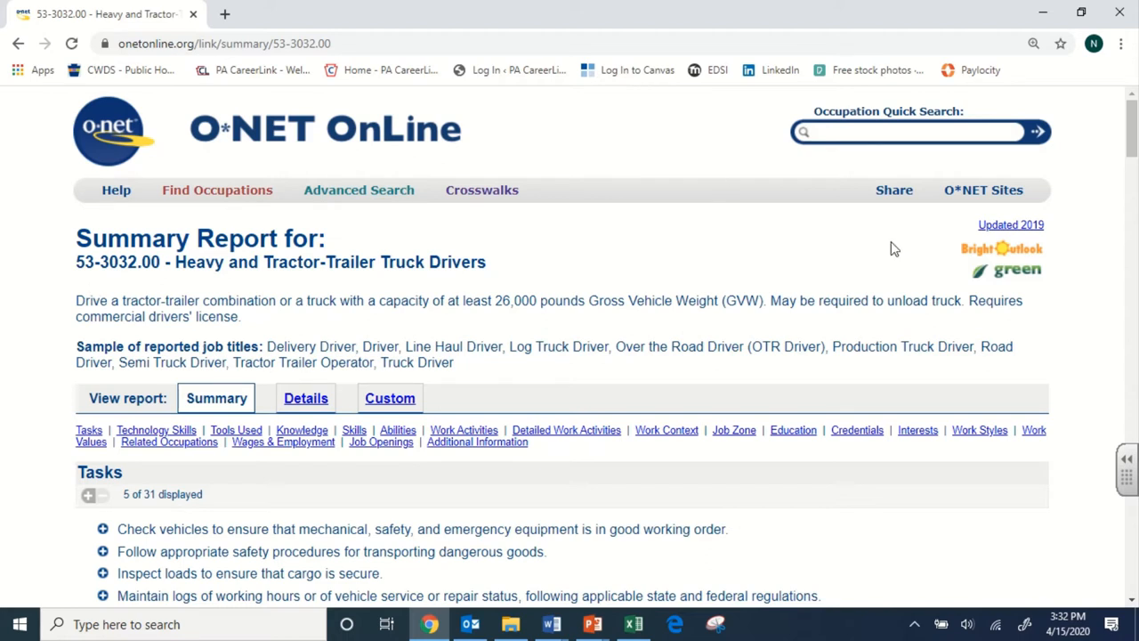
{"action": "mouse_move", "coordinate": [259, 245]}
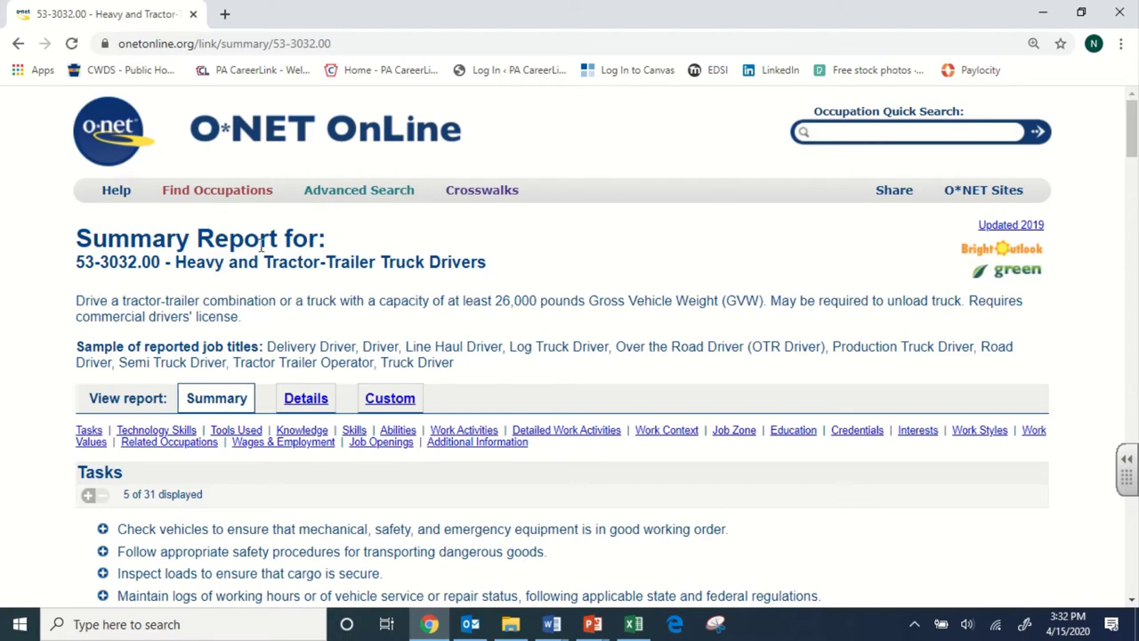
{"action": "mouse_move", "coordinate": [114, 394]}
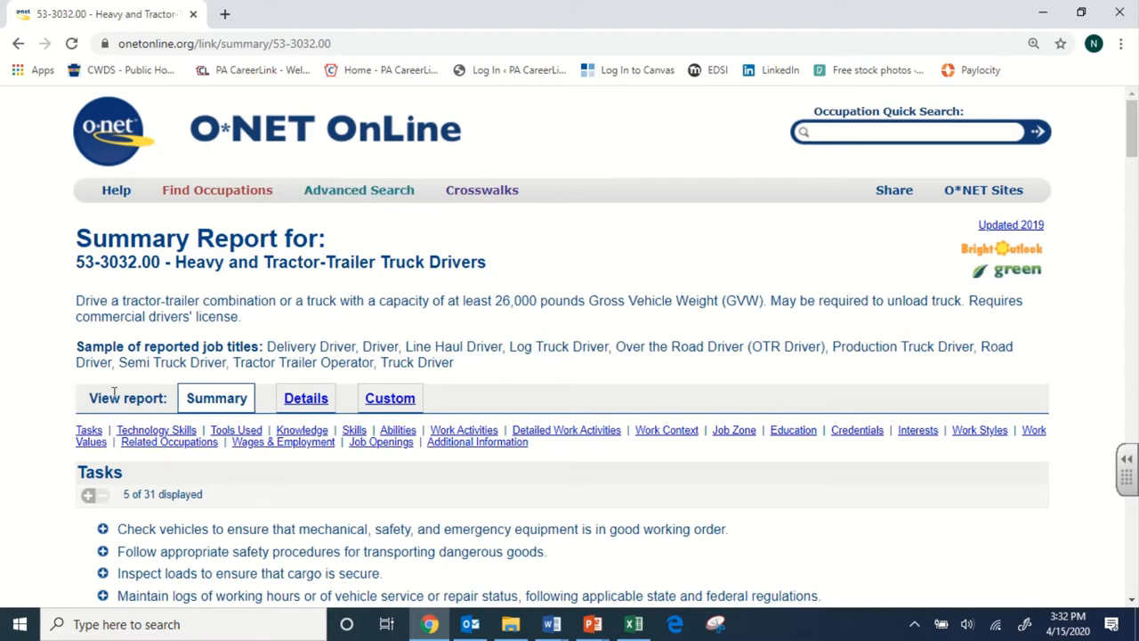
{"action": "mouse_move", "coordinate": [573, 232]}
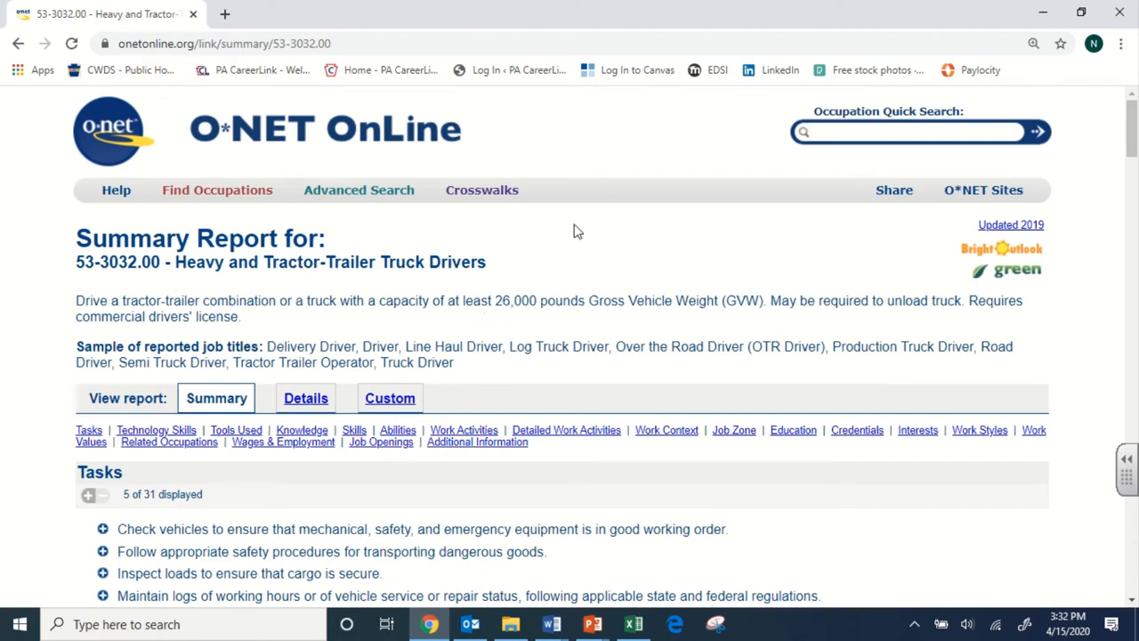
{"action": "mouse_move", "coordinate": [100, 299]}
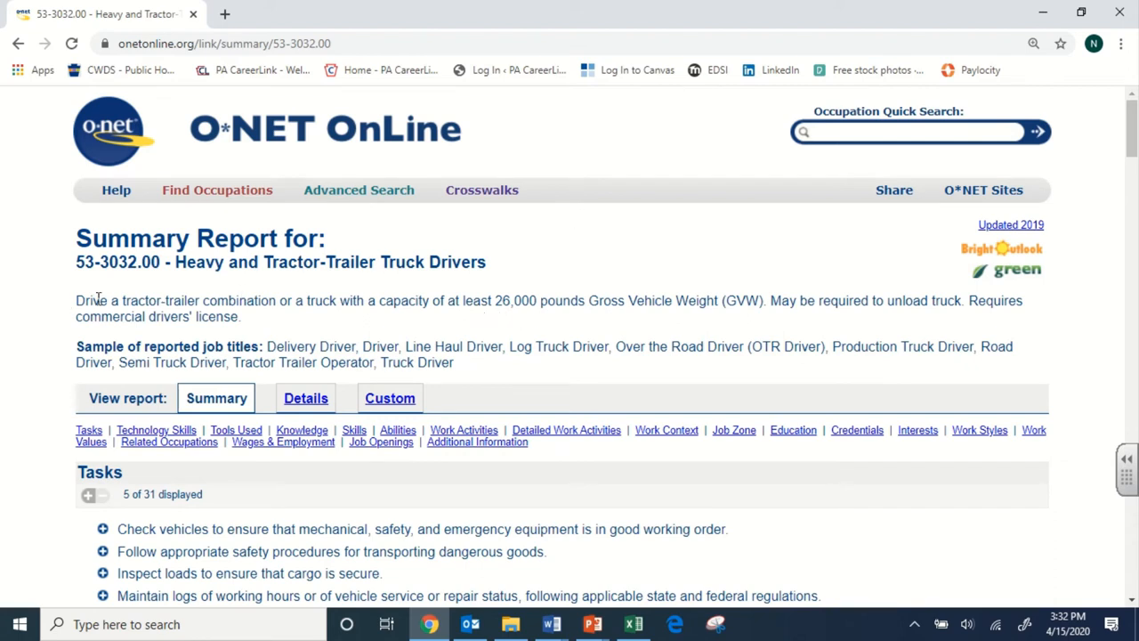
{"action": "left_click_drag", "start_coordinate": [75, 299], "coordinate": [240, 317]}
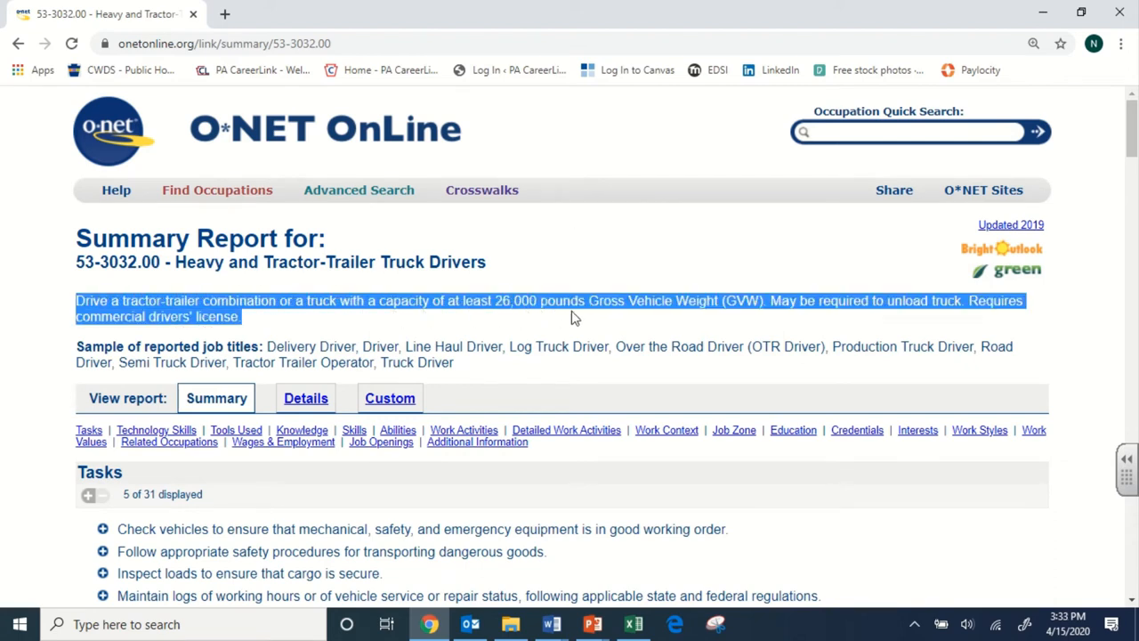
{"action": "mouse_move", "coordinate": [431, 283]}
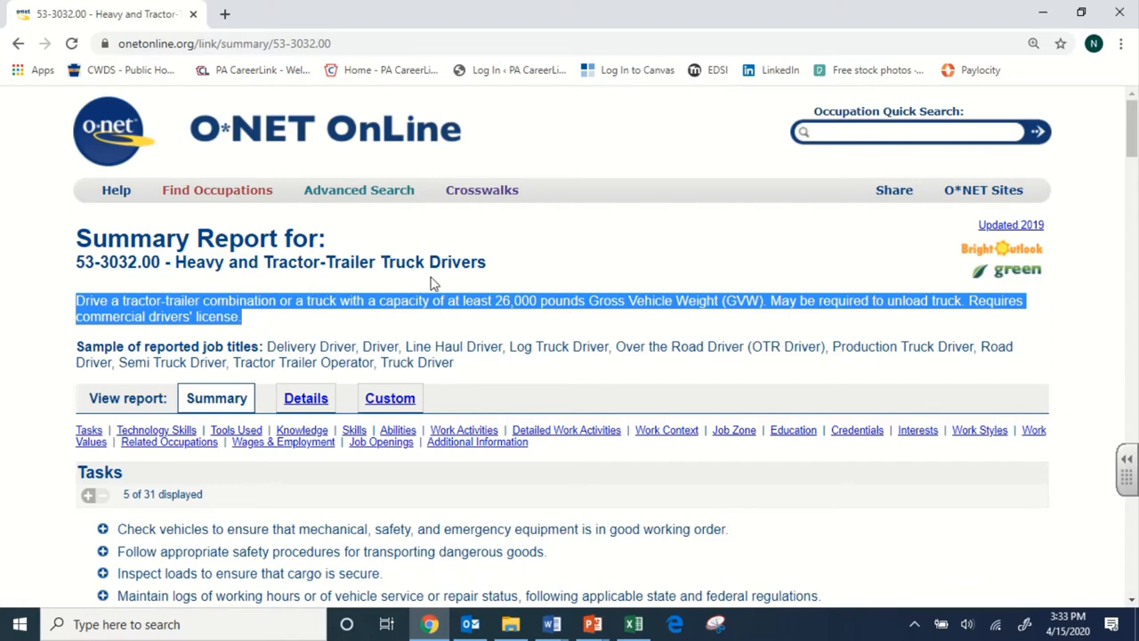
{"action": "left_click", "coordinate": [320, 328]}
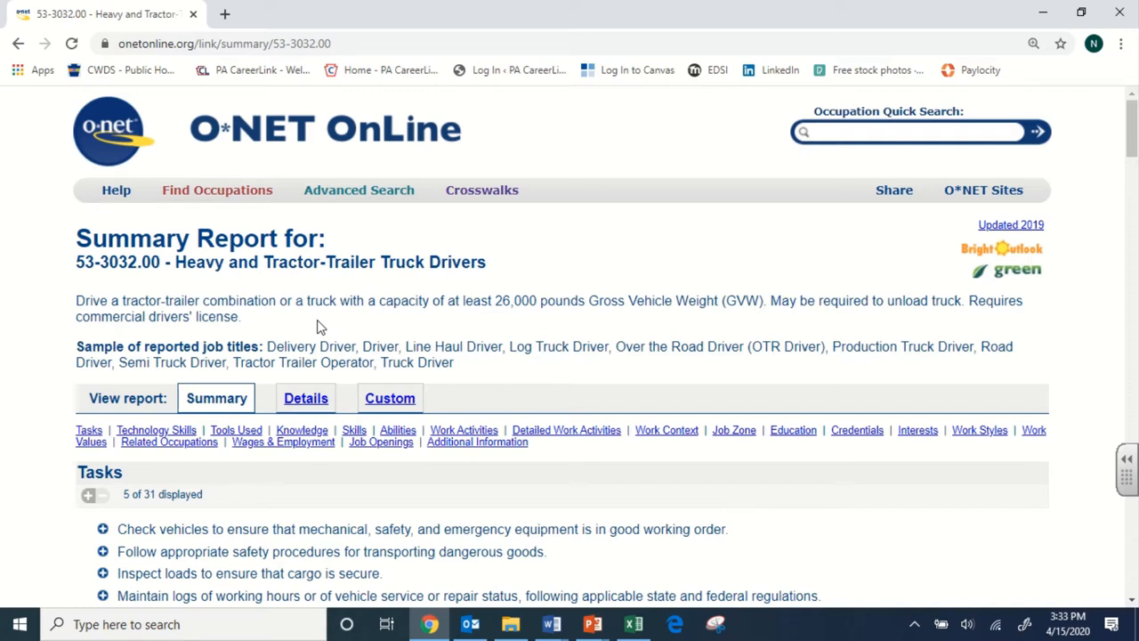
{"action": "mouse_move", "coordinate": [258, 322]}
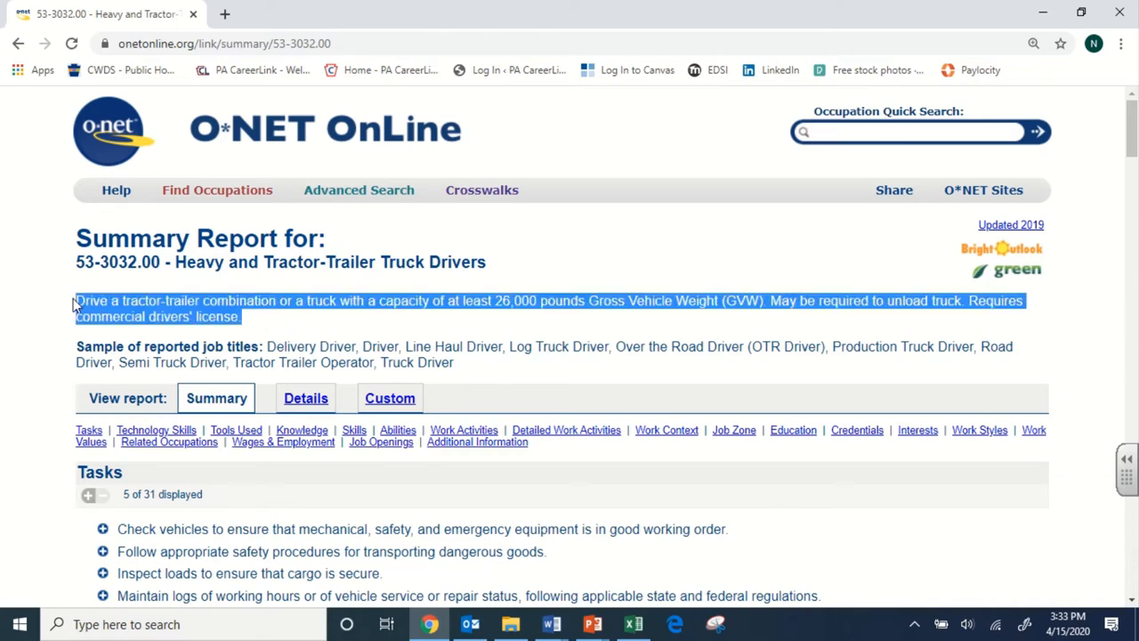
{"action": "left_click", "coordinate": [360, 189]}
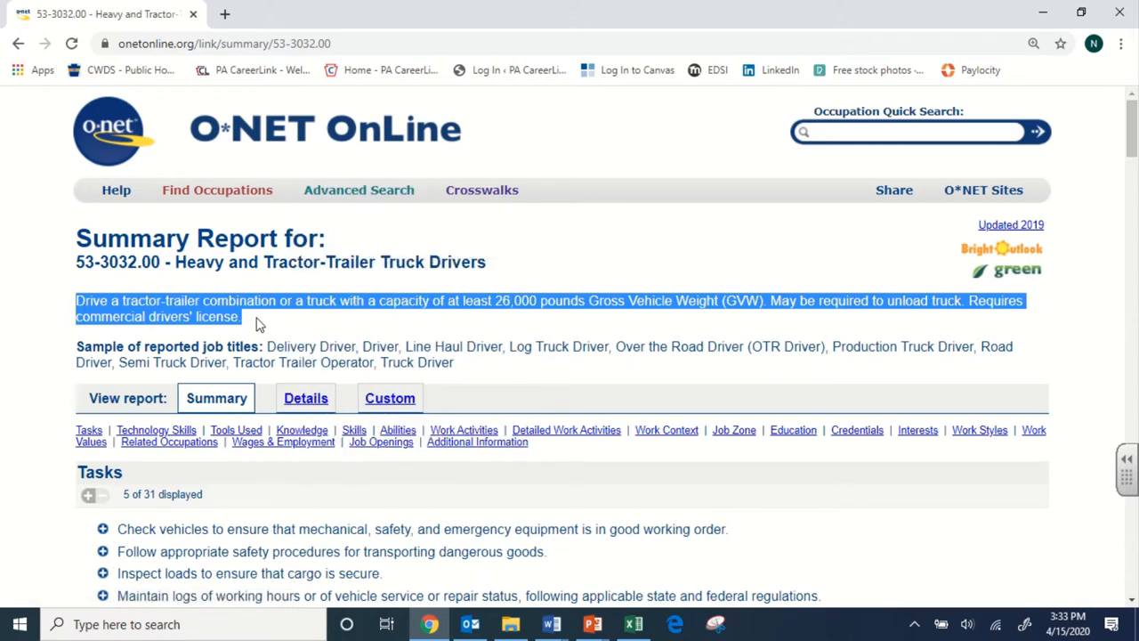
{"action": "left_click", "coordinate": [356, 299]}
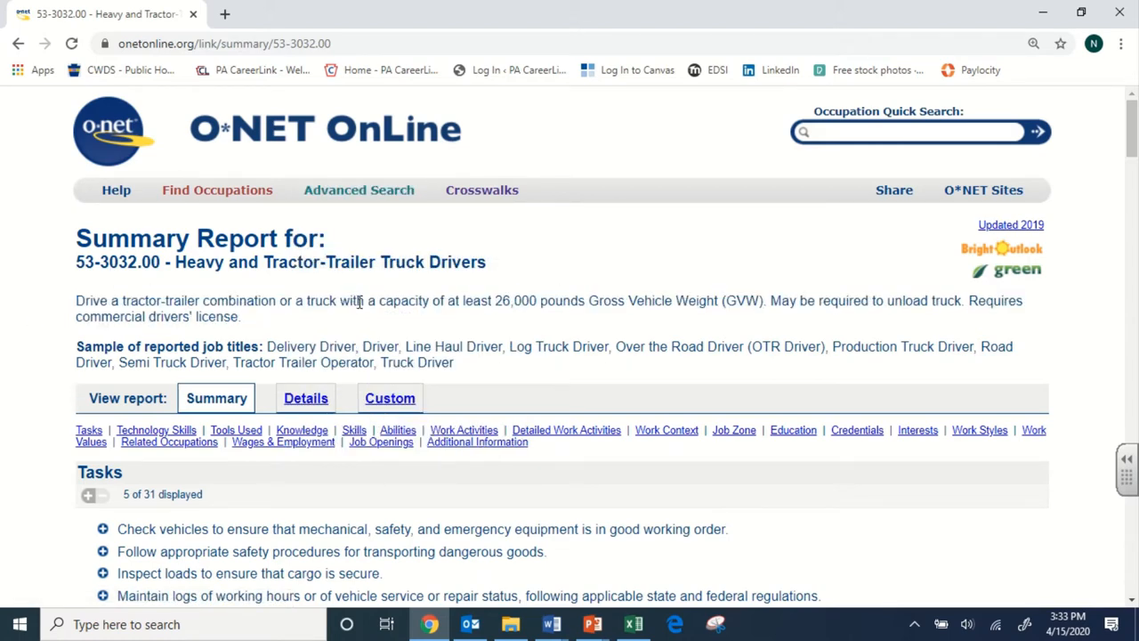
{"action": "mouse_move", "coordinate": [299, 317]}
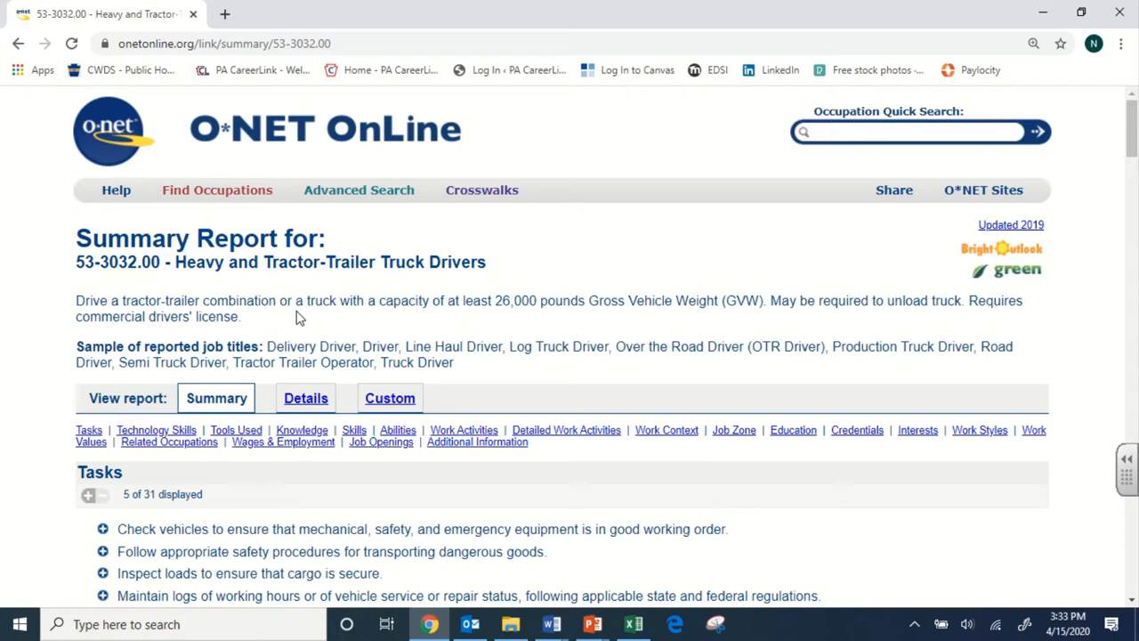
{"action": "mouse_move", "coordinate": [502, 295]}
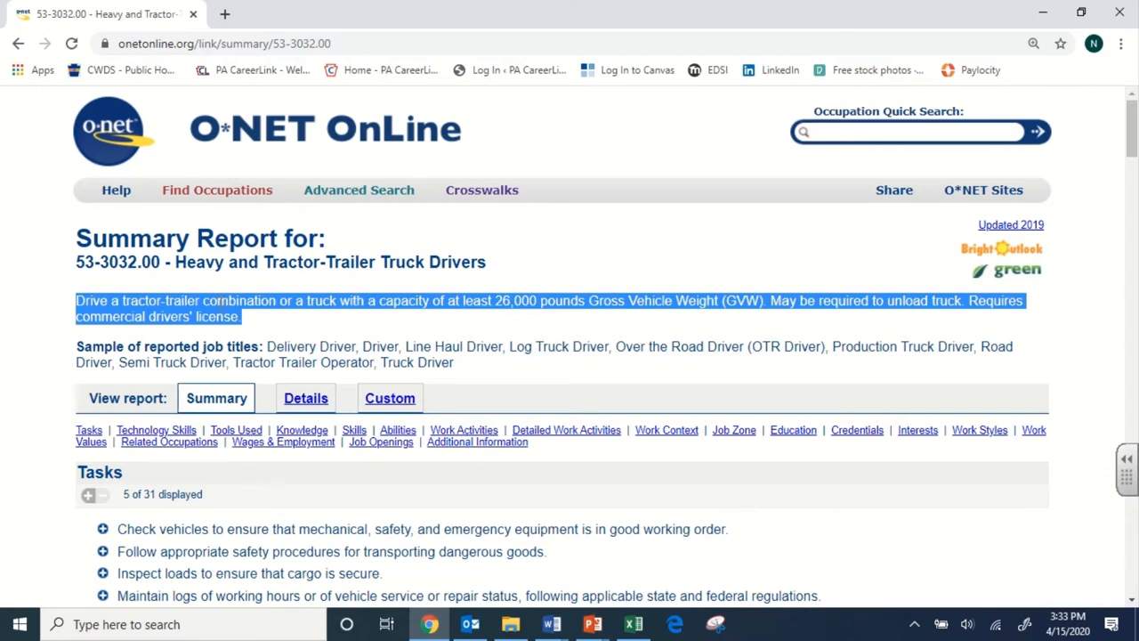
{"action": "left_click", "coordinate": [436, 288]}
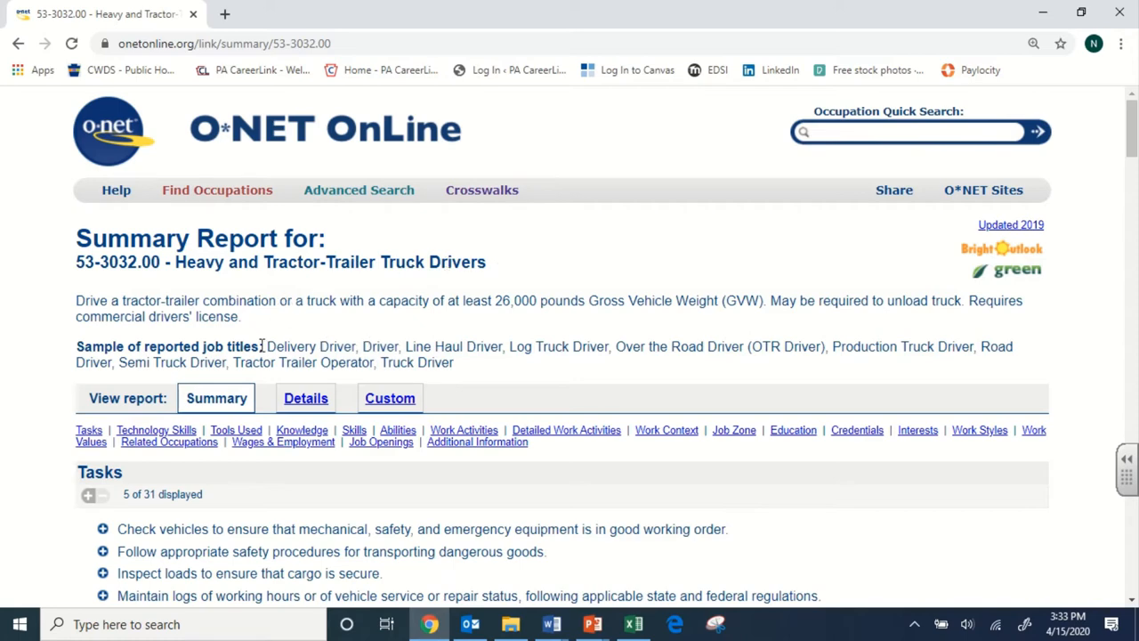
{"action": "mouse_move", "coordinate": [196, 269]}
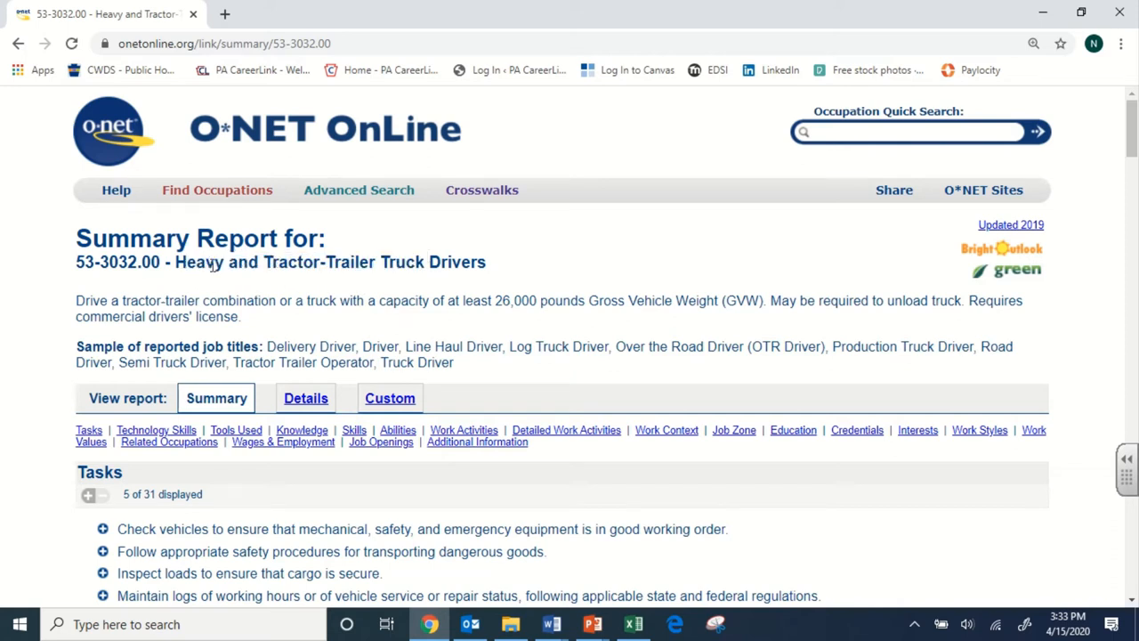
{"action": "mouse_move", "coordinate": [275, 345]}
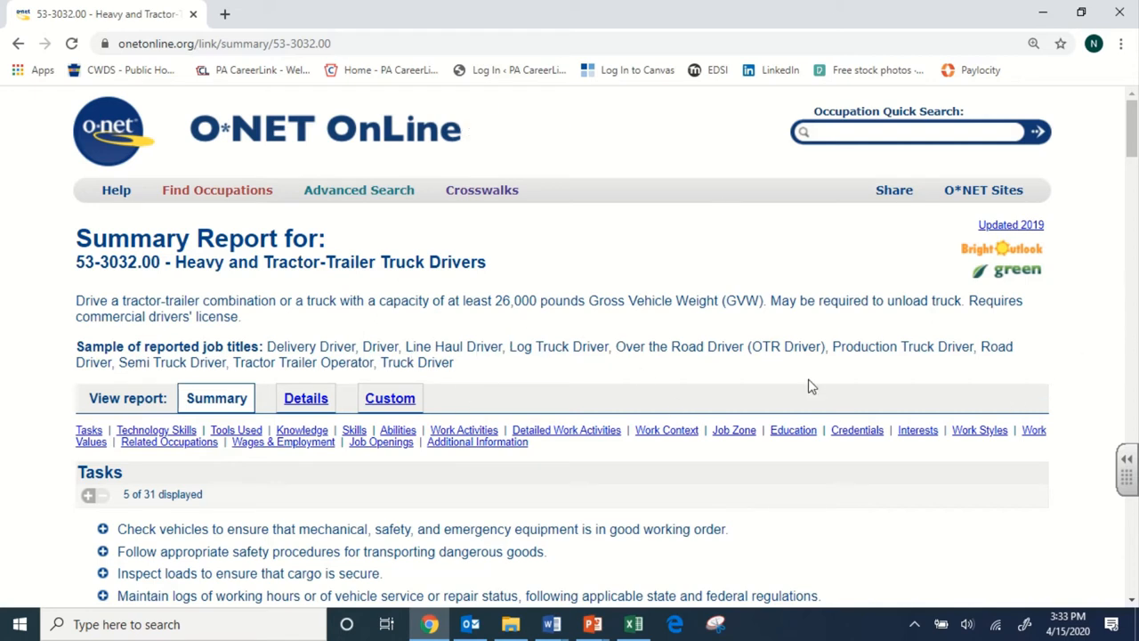
{"action": "mouse_move", "coordinate": [490, 363]}
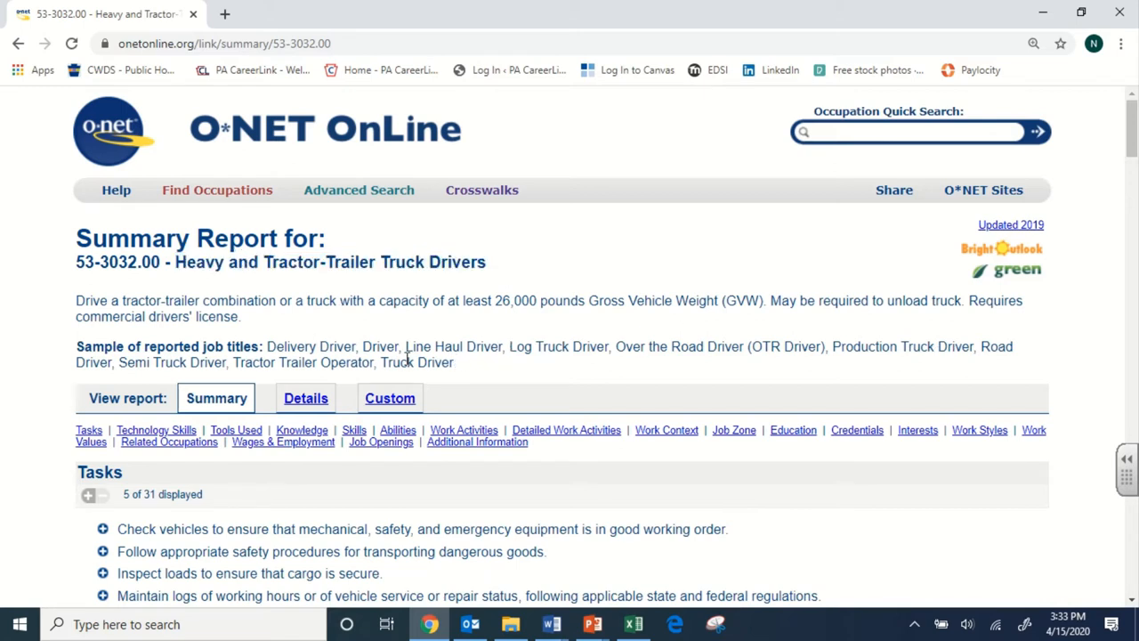
{"action": "mouse_move", "coordinate": [463, 285]}
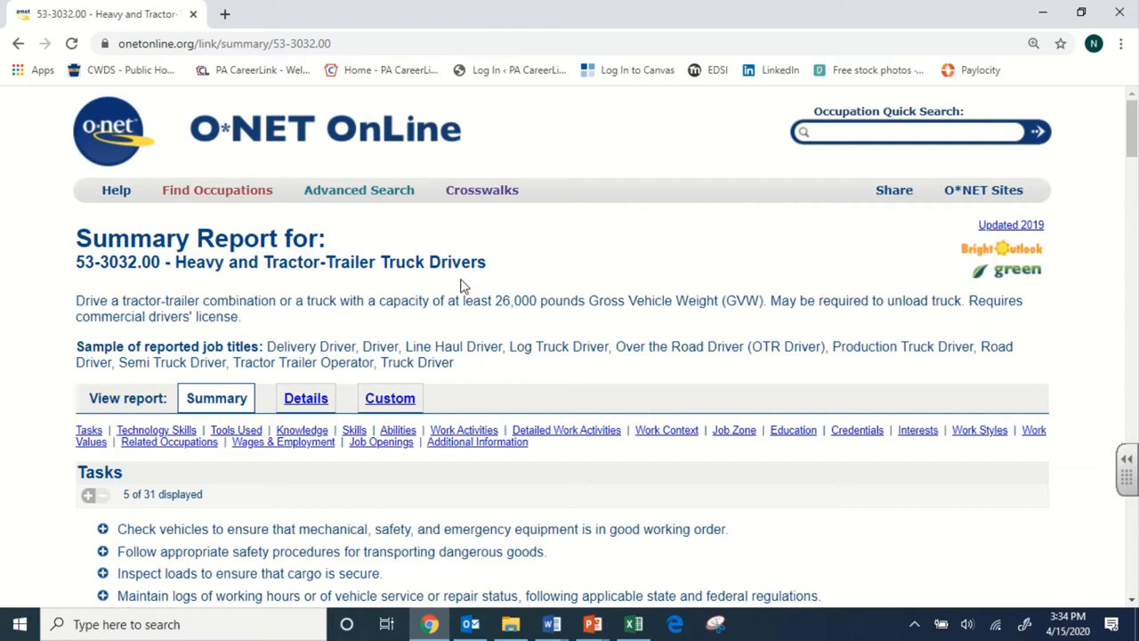
{"action": "mouse_move", "coordinate": [551, 285]}
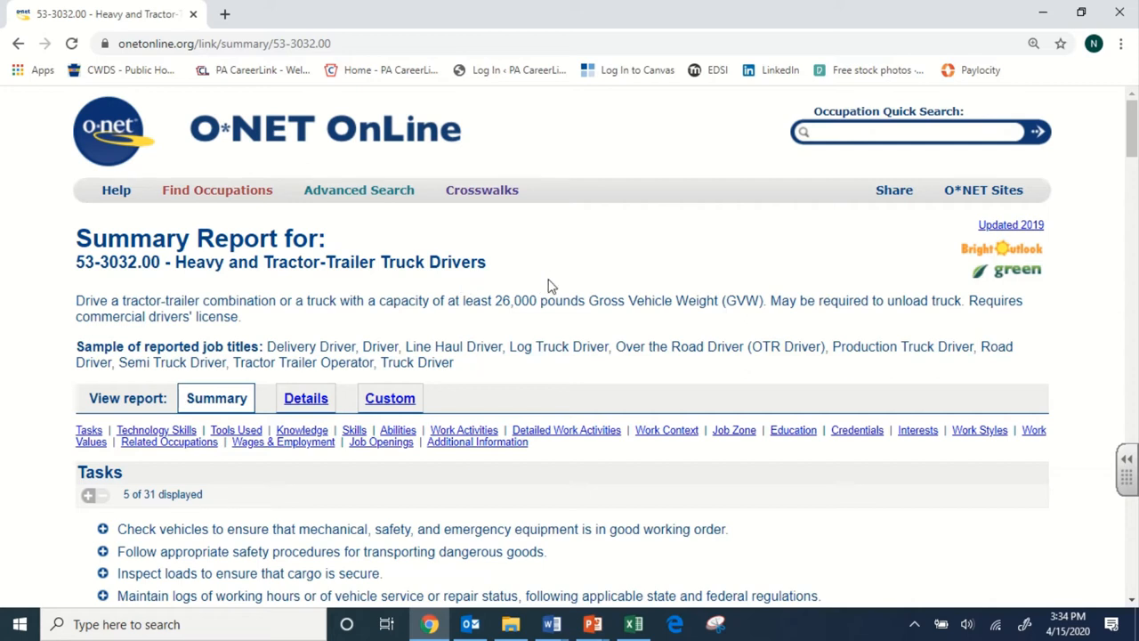
{"action": "mouse_move", "coordinate": [570, 282]}
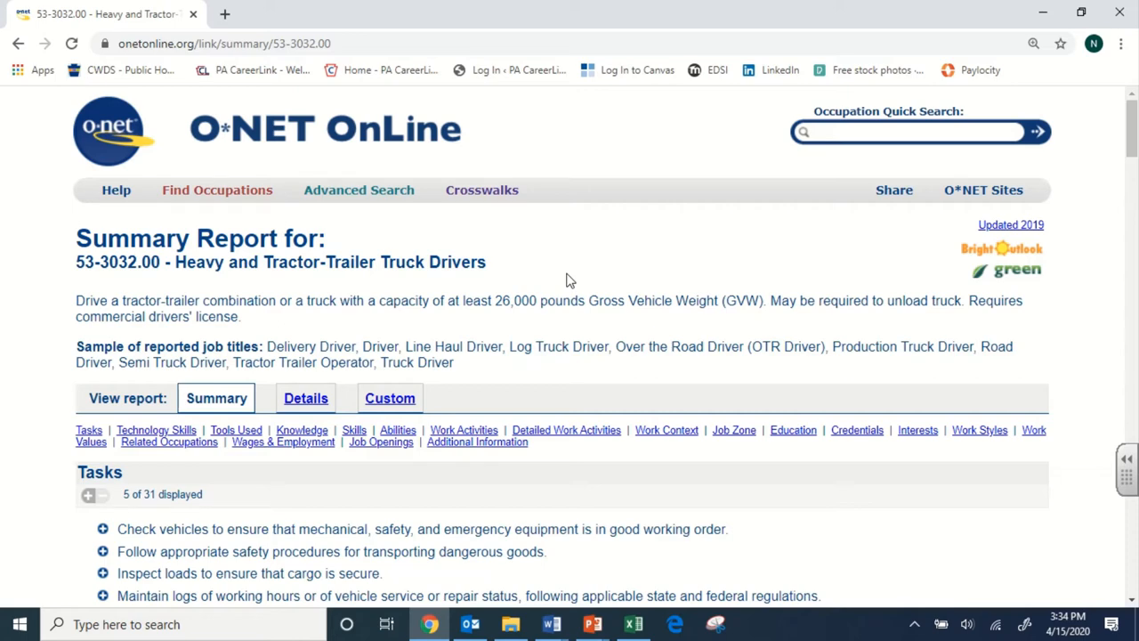
{"action": "scroll", "scroll_direction": "down", "scroll_amount": 3}
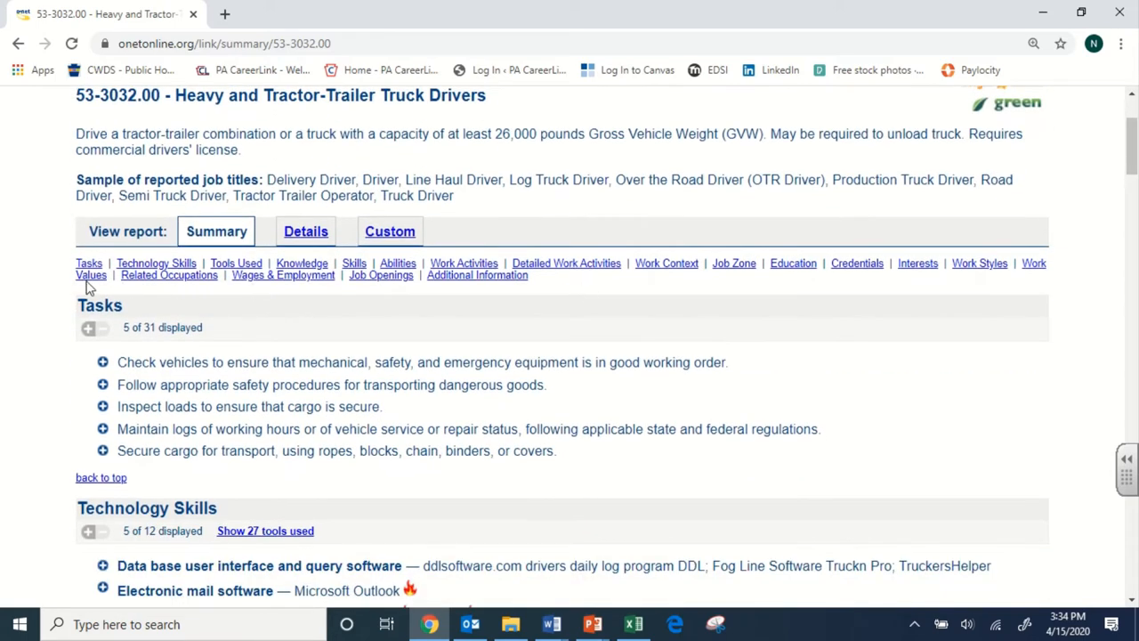
{"action": "mouse_move", "coordinate": [431, 283]}
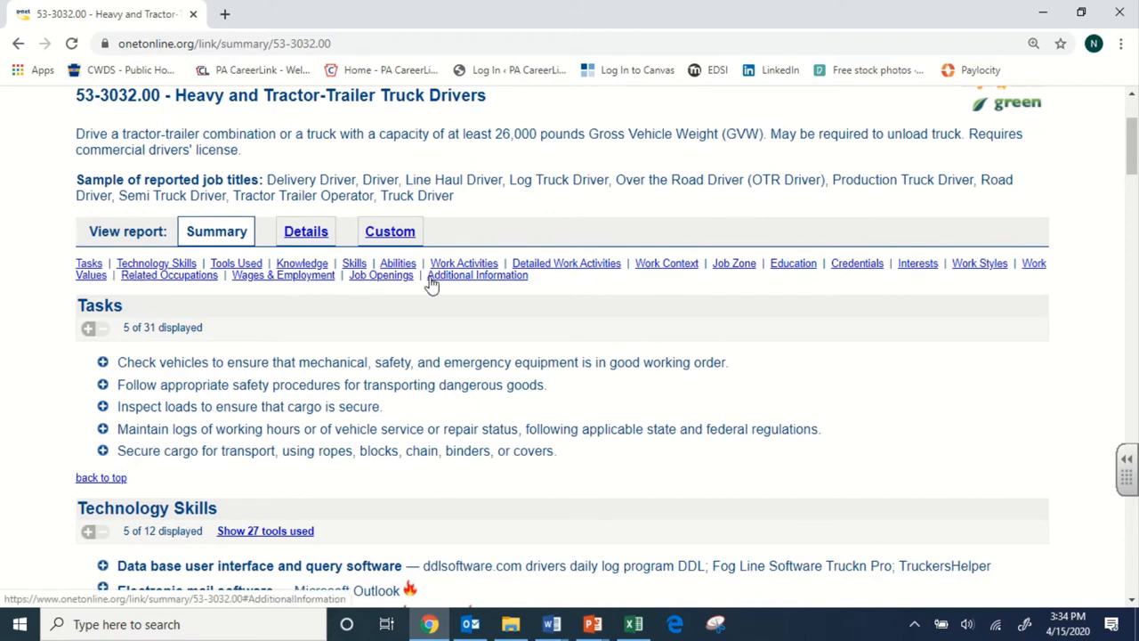
{"action": "mouse_move", "coordinate": [650, 278]}
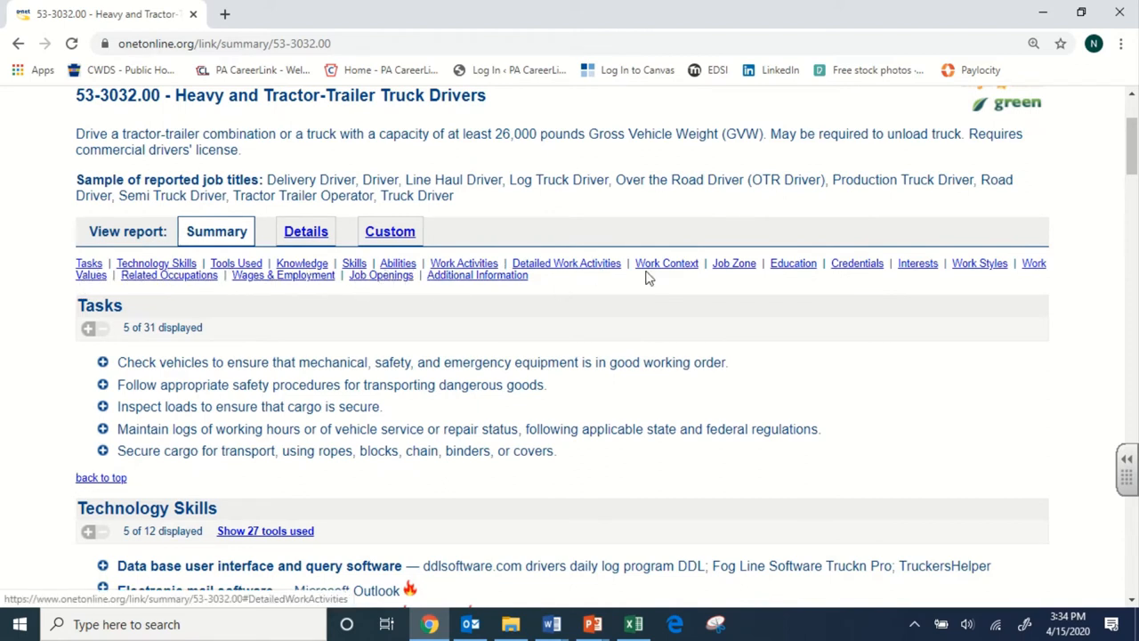
{"action": "mouse_move", "coordinate": [303, 264]}
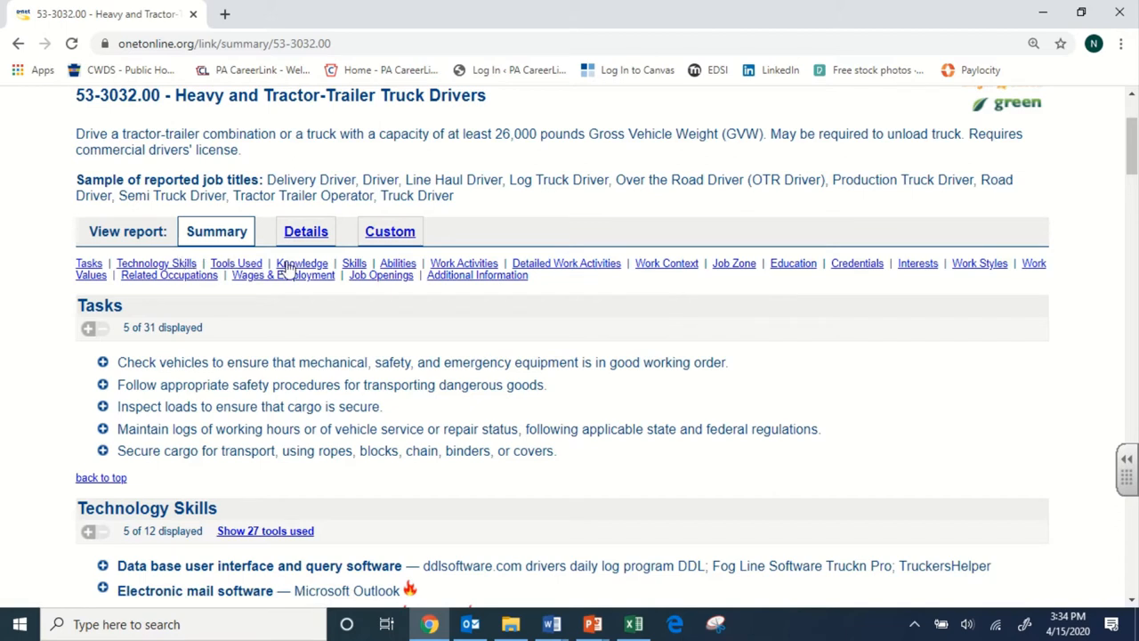
{"action": "mouse_move", "coordinate": [987, 306]}
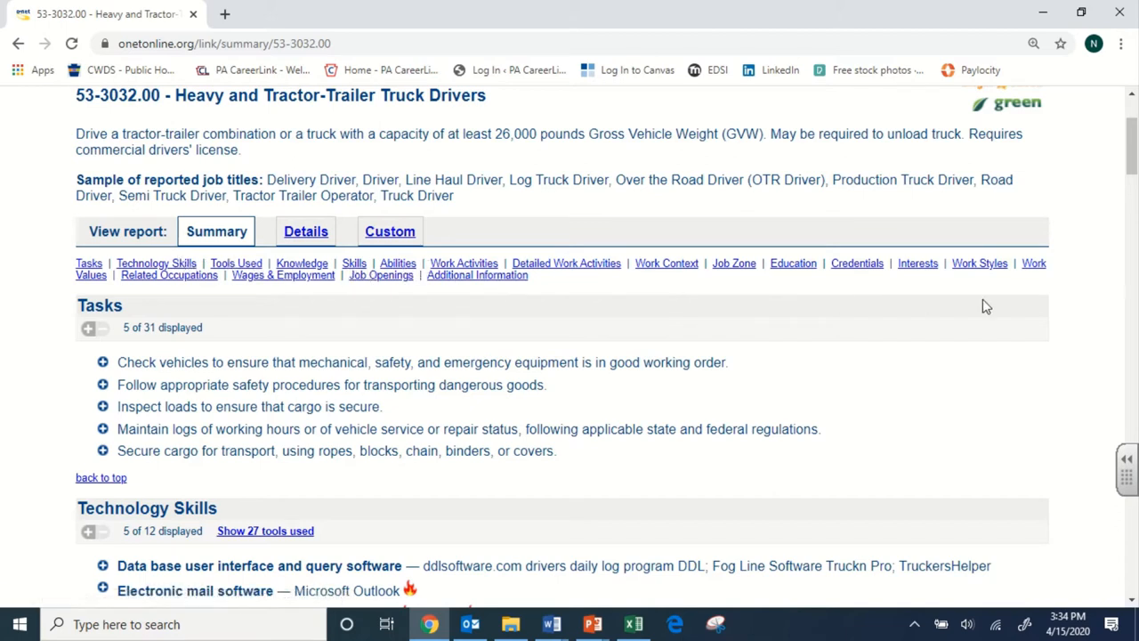
{"action": "mouse_move", "coordinate": [233, 499]}
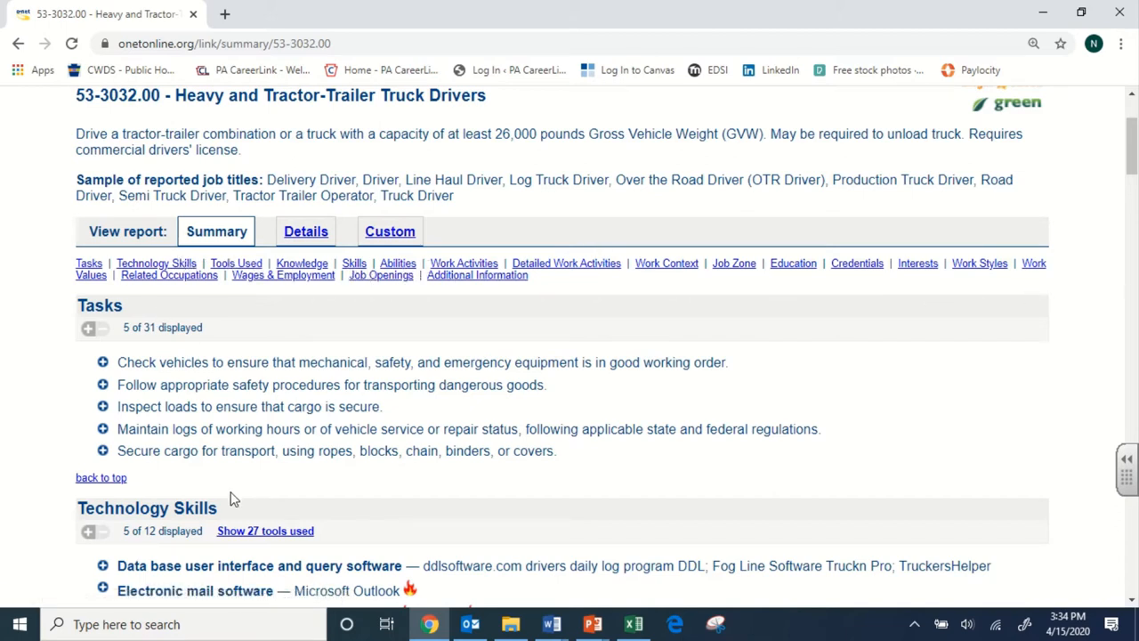
{"action": "mouse_move", "coordinate": [623, 287]}
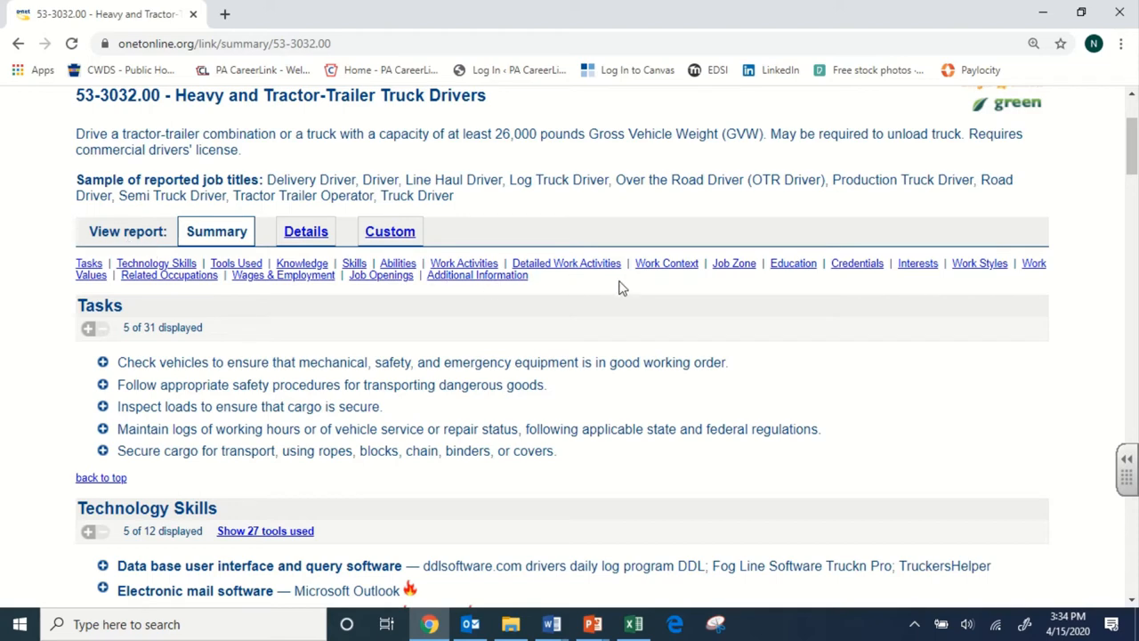
{"action": "mouse_move", "coordinate": [545, 324]}
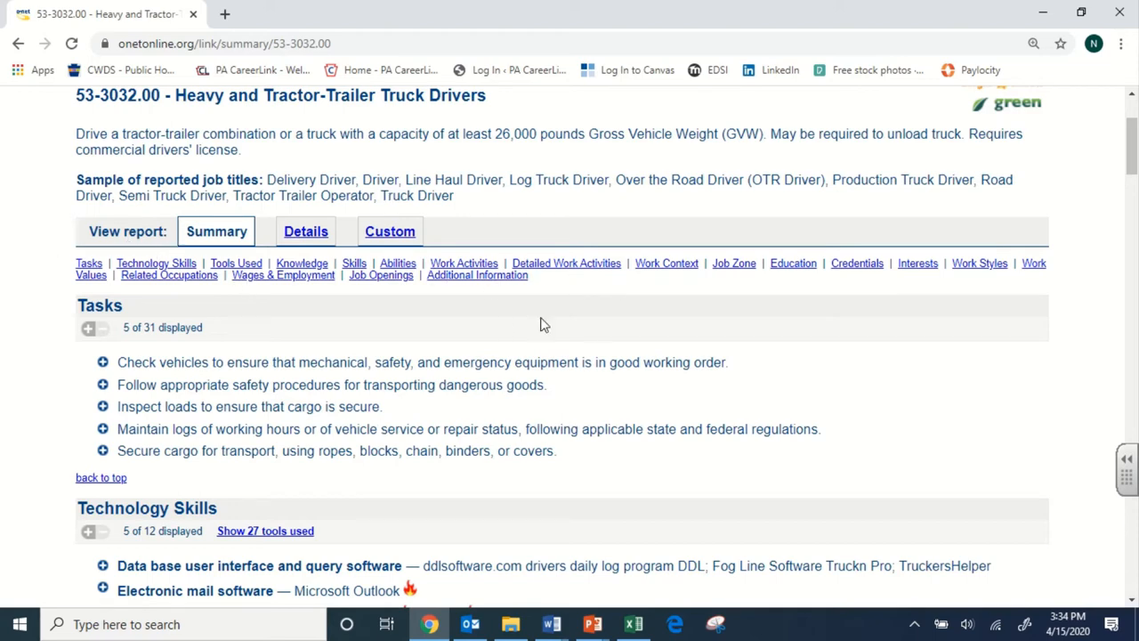
{"action": "scroll", "scroll_direction": "down", "scroll_amount": 3}
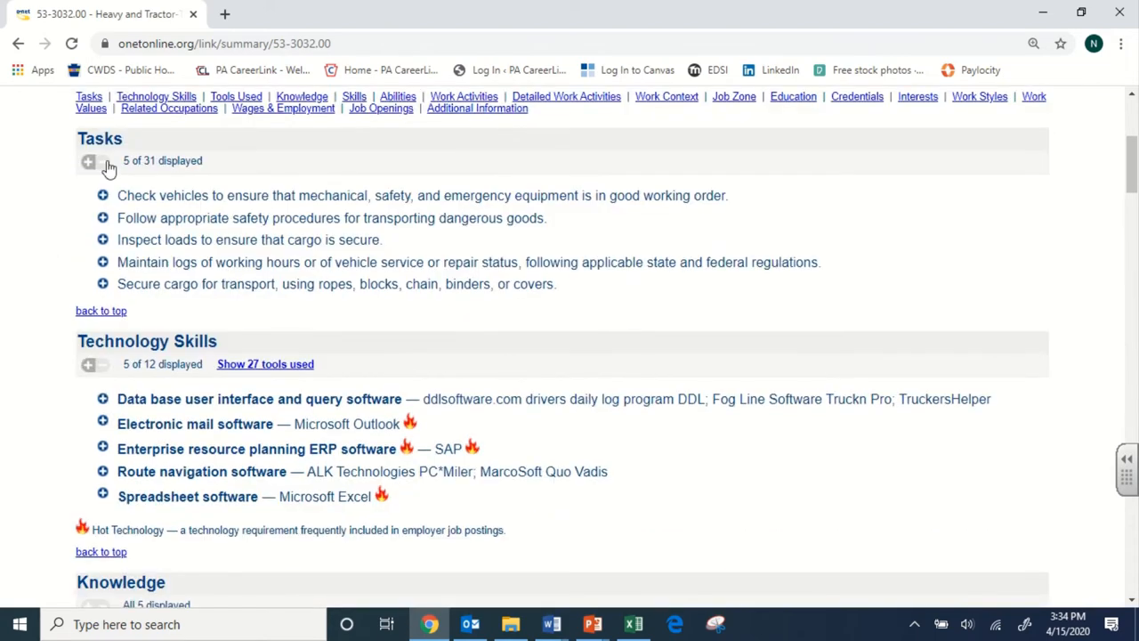
{"action": "mouse_move", "coordinate": [264, 217]}
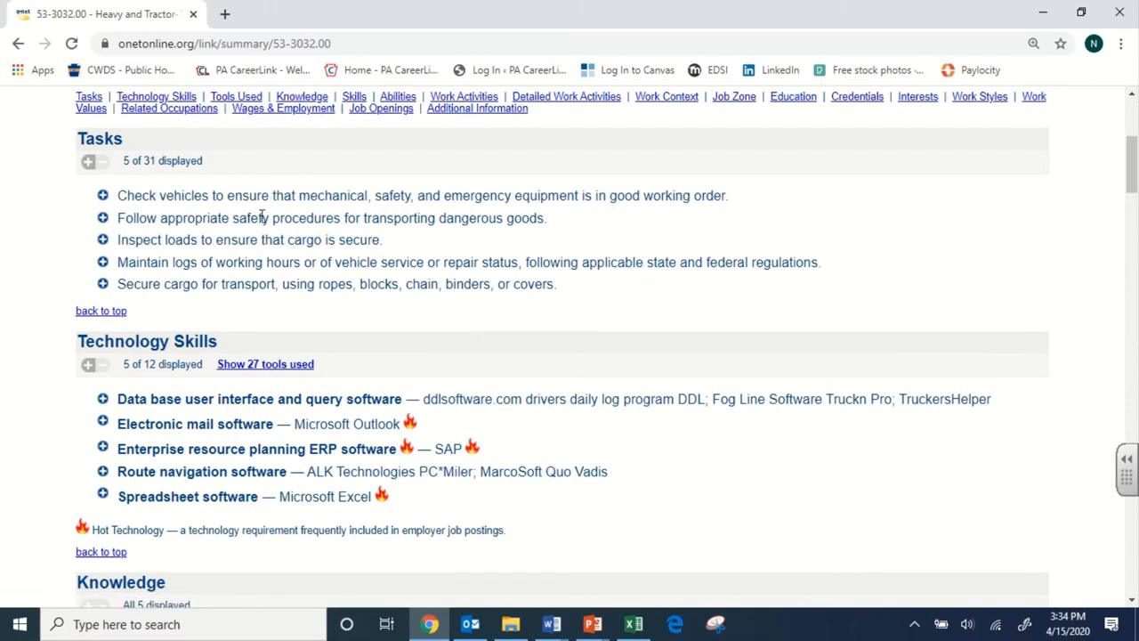
{"action": "mouse_move", "coordinate": [363, 251]}
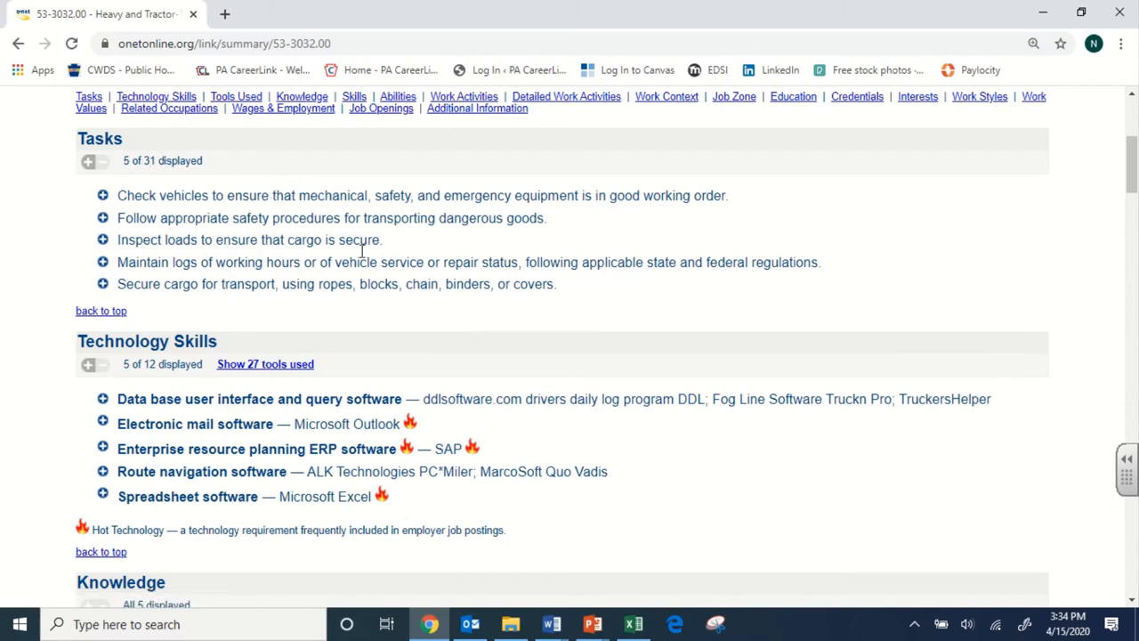
{"action": "mouse_move", "coordinate": [157, 213]}
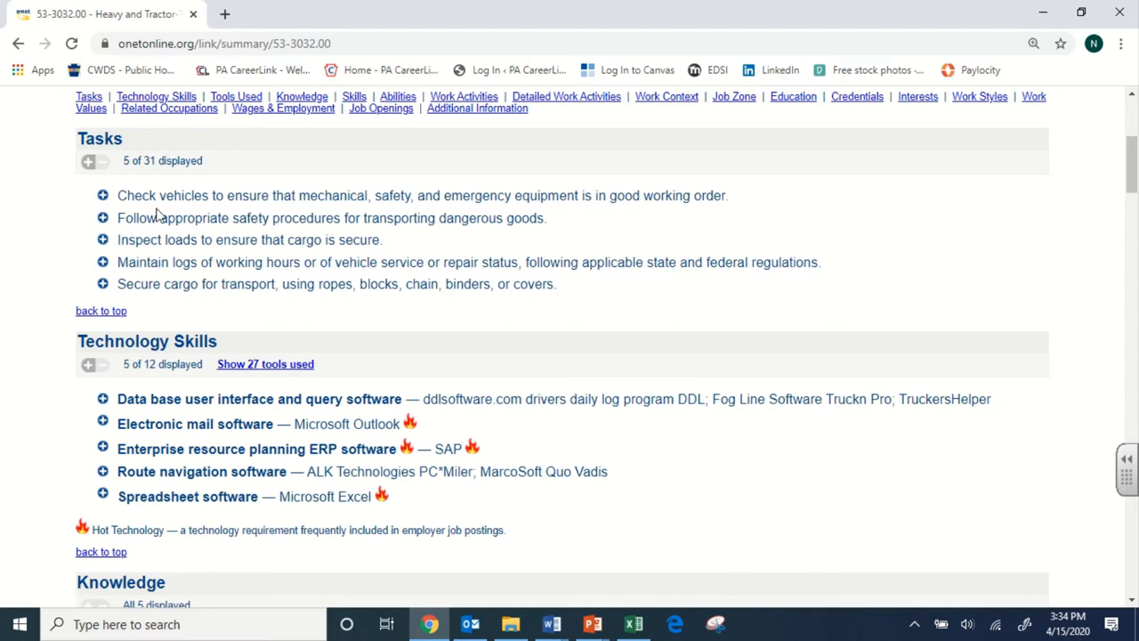
{"action": "mouse_move", "coordinate": [206, 215]}
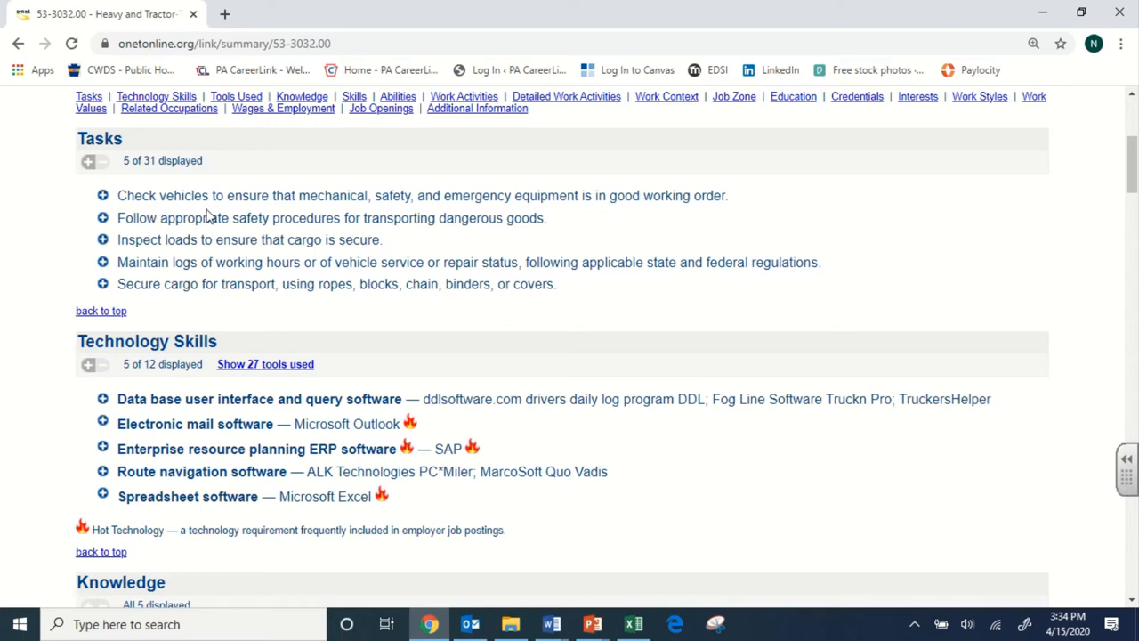
{"action": "mouse_move", "coordinate": [206, 250]}
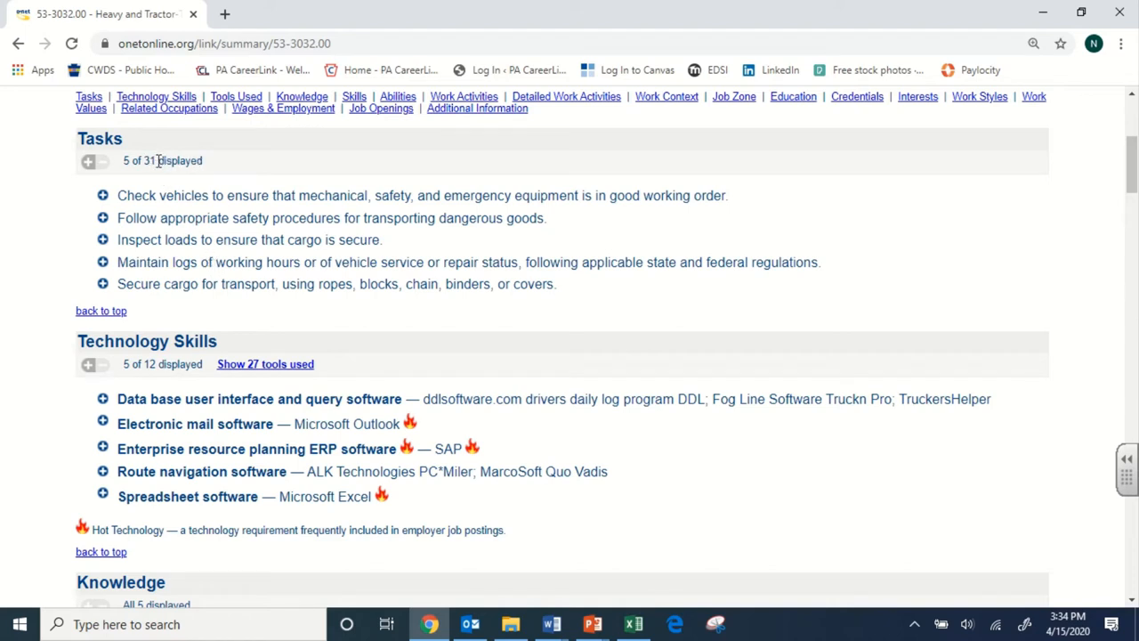
{"action": "mouse_move", "coordinate": [187, 160]}
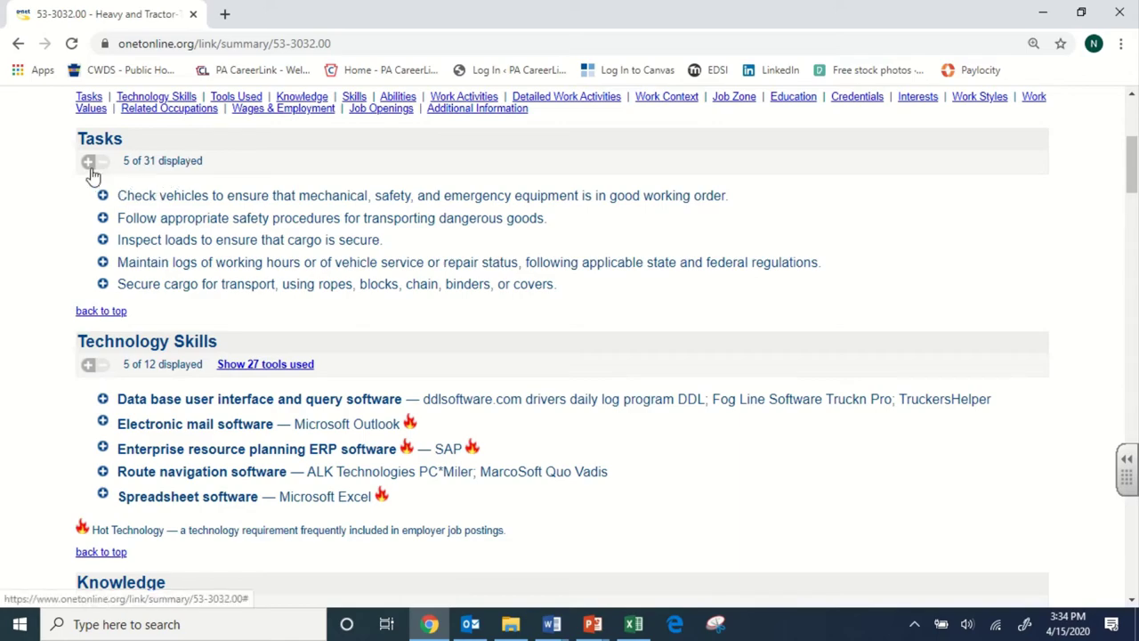
- Expand the Tasks list to all 31 tasks and look through them
{"action": "left_click", "coordinate": [89, 160]}
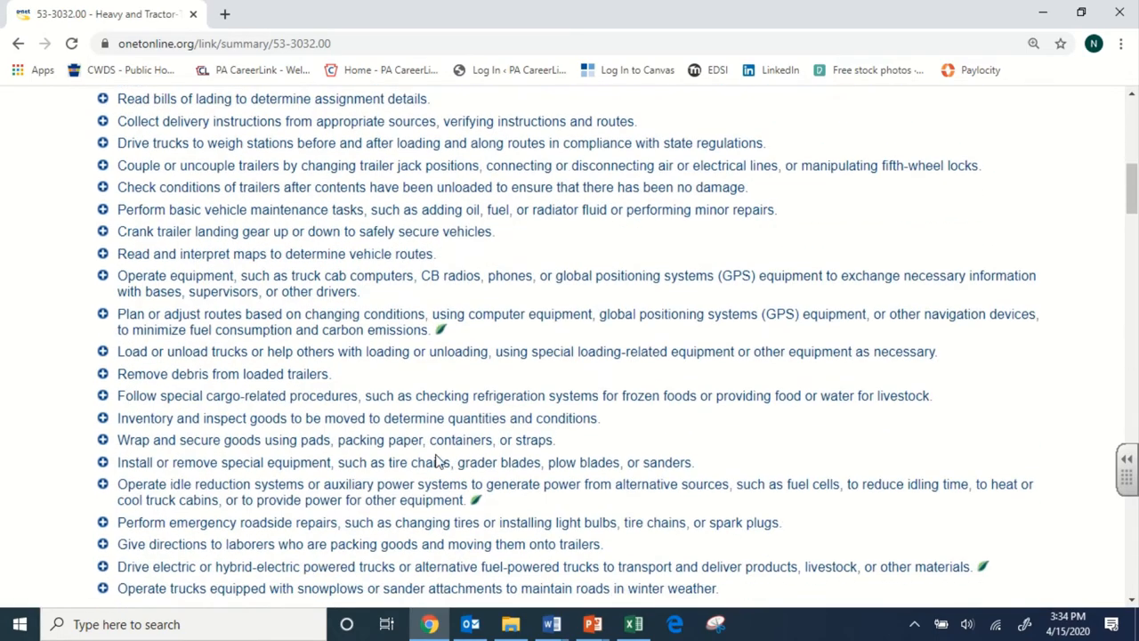
{"action": "scroll", "scroll_direction": "down", "scroll_amount": 3}
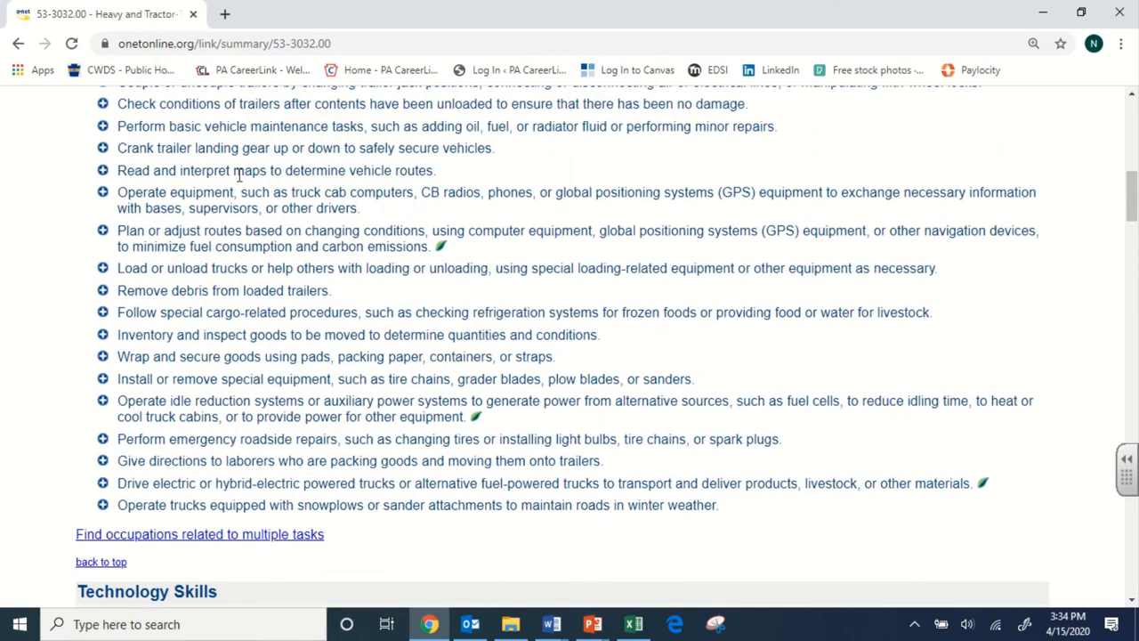
{"action": "mouse_move", "coordinate": [531, 436]}
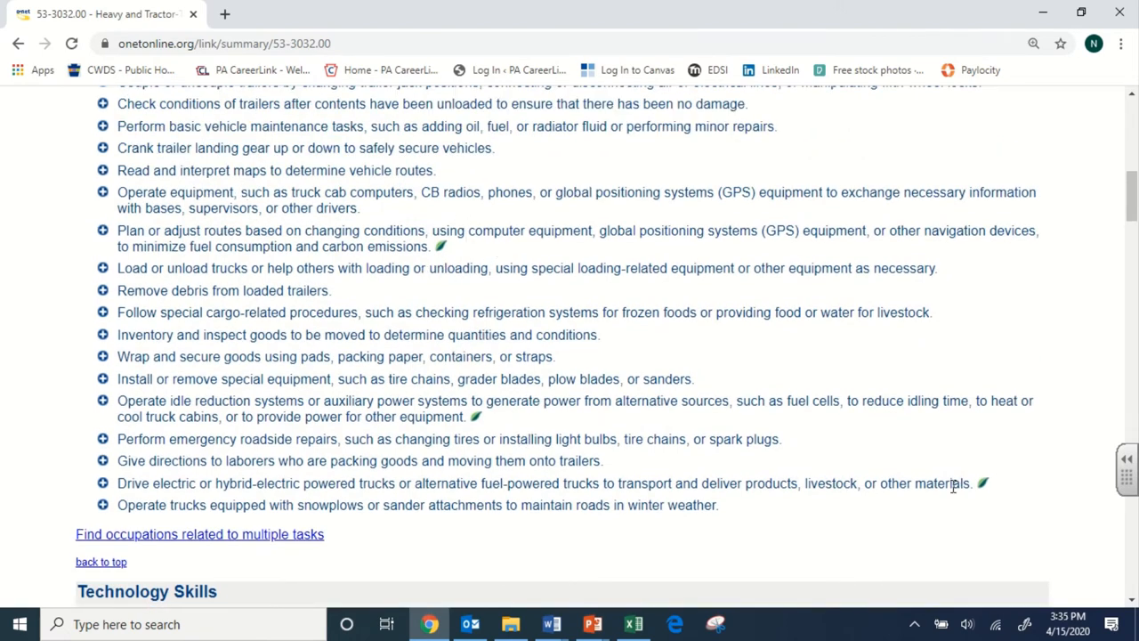
{"action": "scroll", "scroll_direction": "up", "scroll_amount": 3}
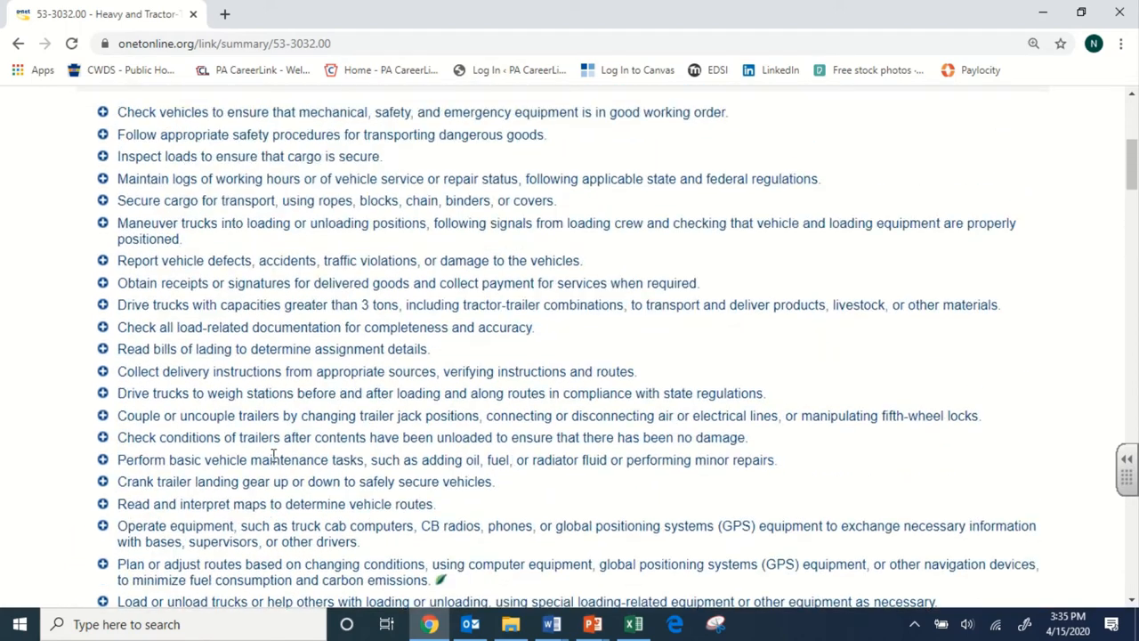
{"action": "scroll", "scroll_direction": "up", "scroll_amount": 3}
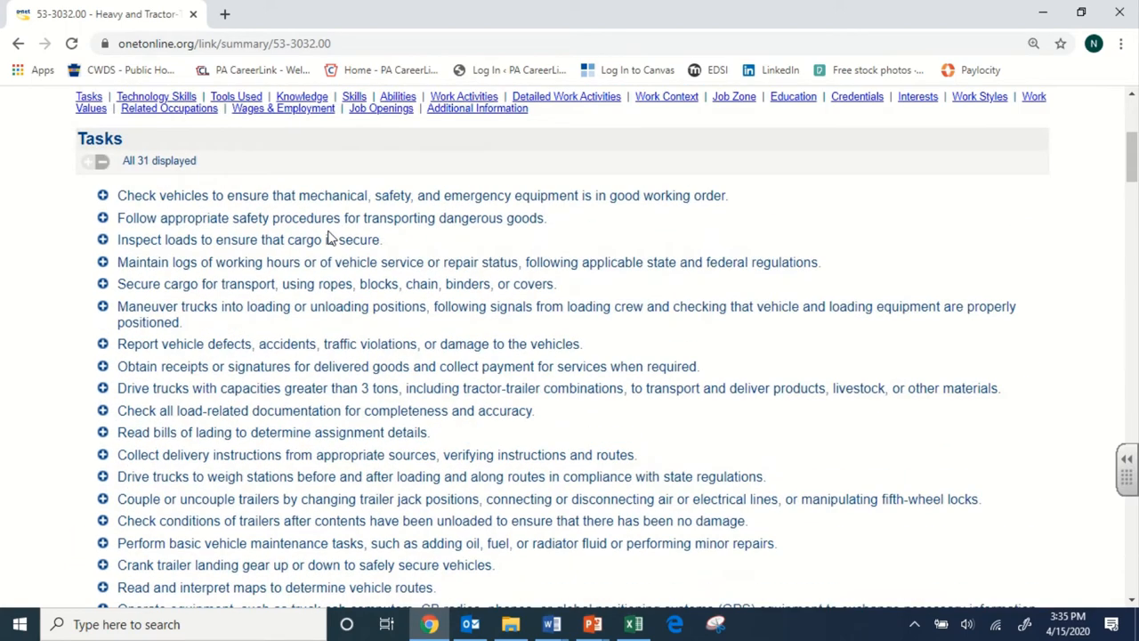
{"action": "scroll", "scroll_direction": "up", "scroll_amount": 3}
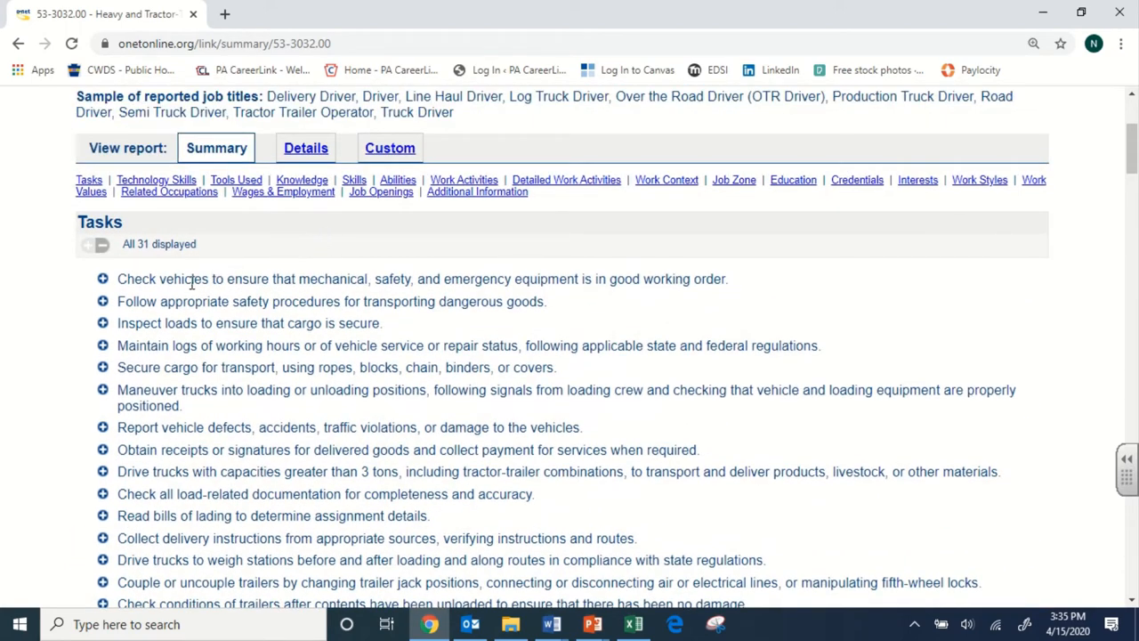
{"action": "mouse_move", "coordinate": [103, 245]}
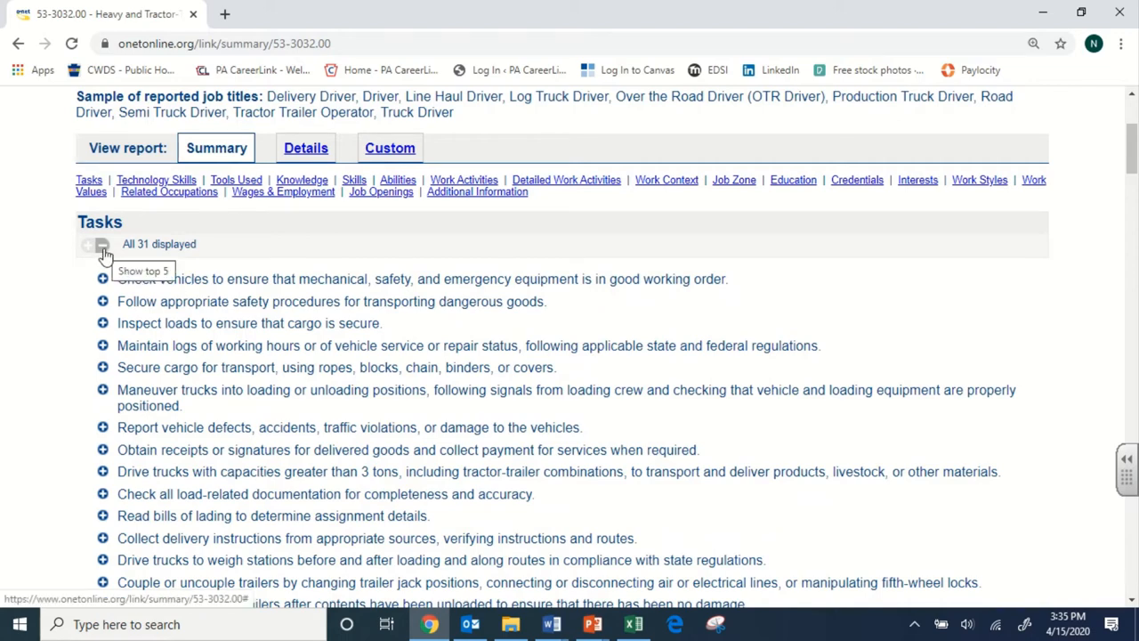
- Collapse the Tasks list to the top five and clear the stray text selection
{"action": "left_click", "coordinate": [102, 245]}
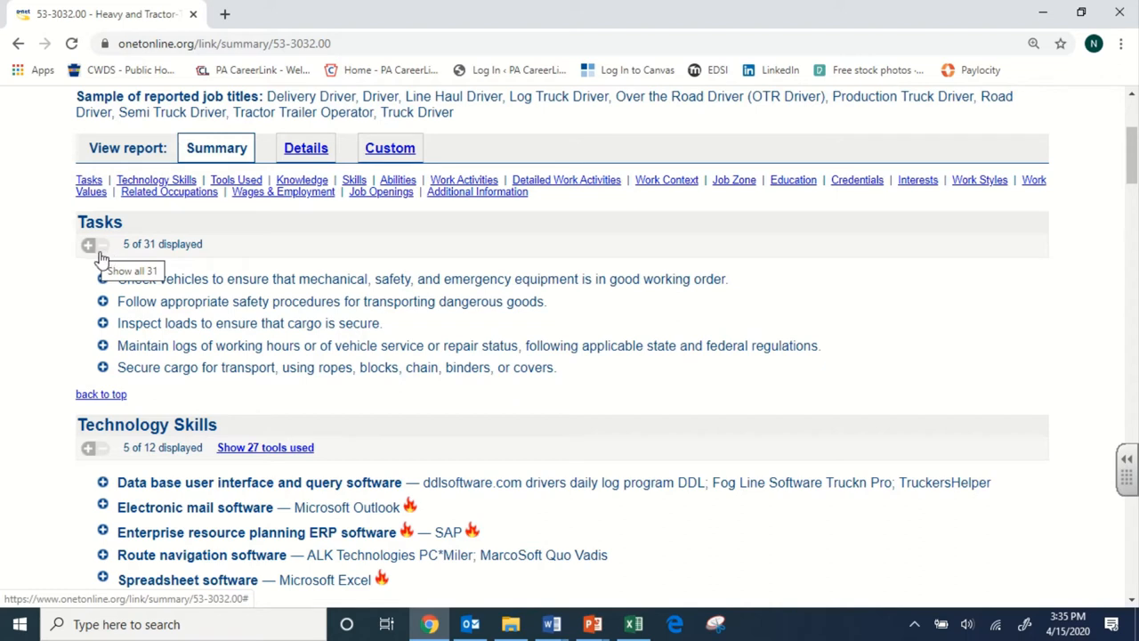
{"action": "mouse_move", "coordinate": [299, 317]}
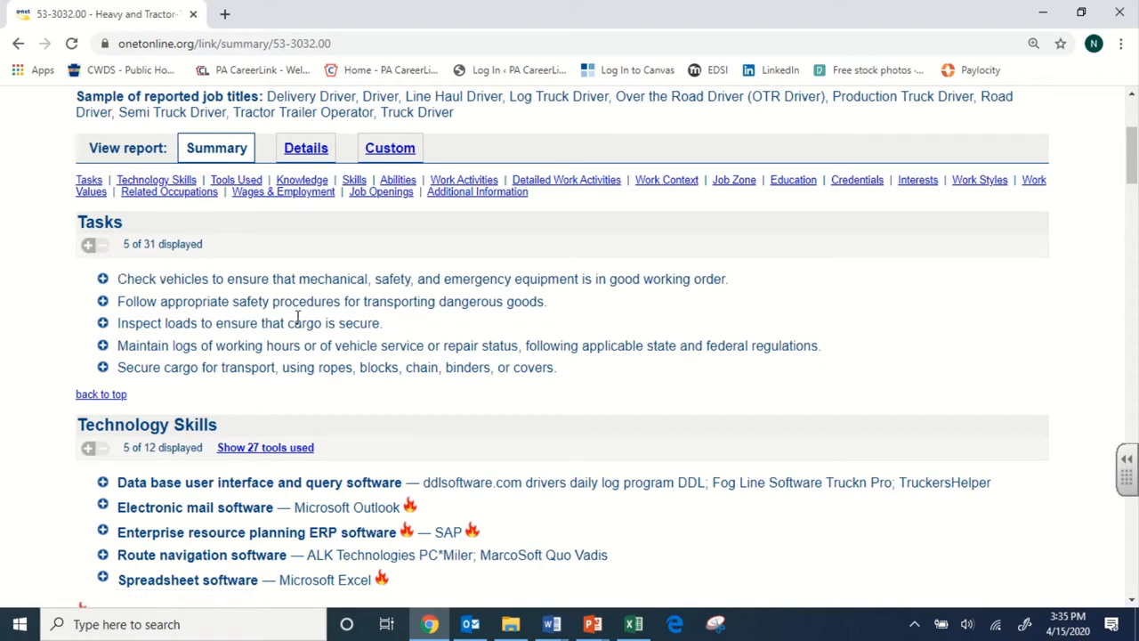
{"action": "mouse_move", "coordinate": [253, 322]}
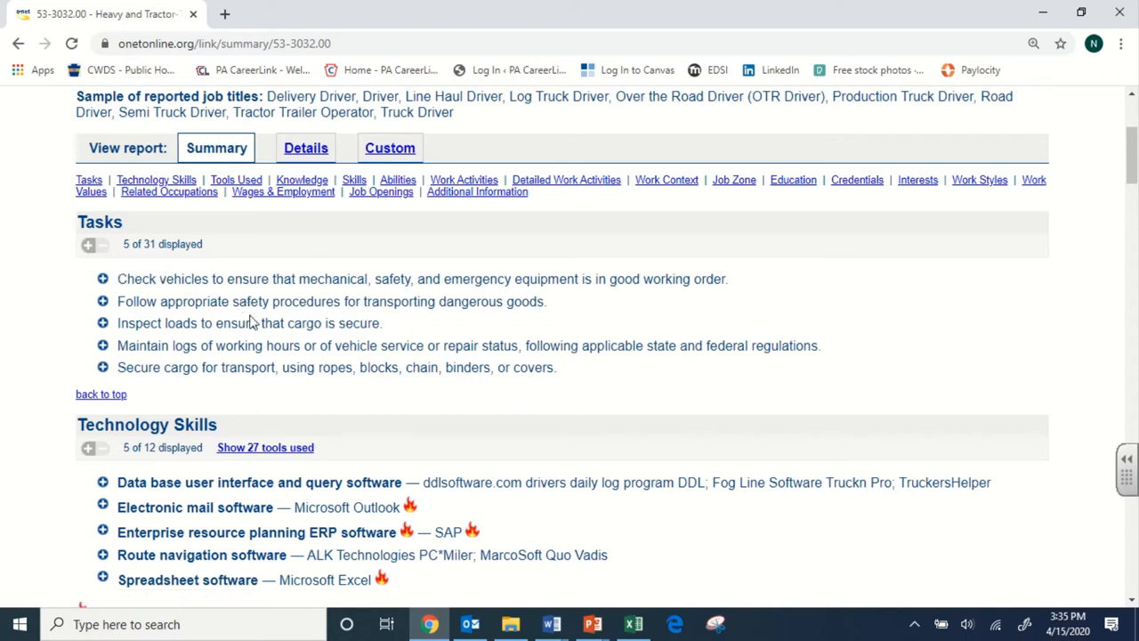
{"action": "mouse_move", "coordinate": [73, 372]}
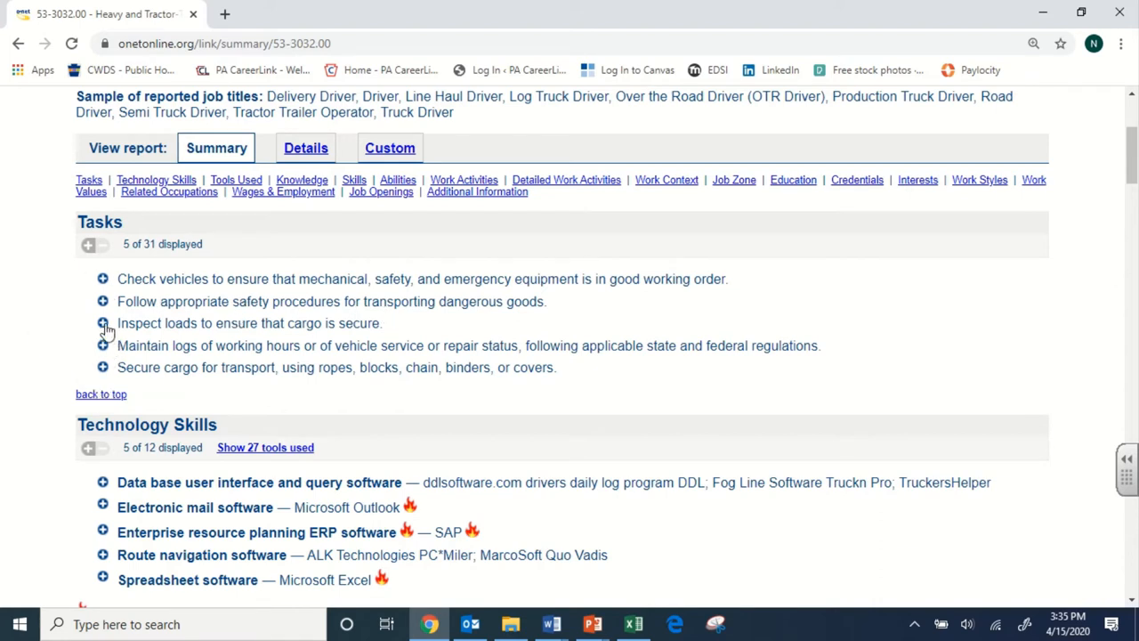
{"action": "mouse_move", "coordinate": [107, 324]}
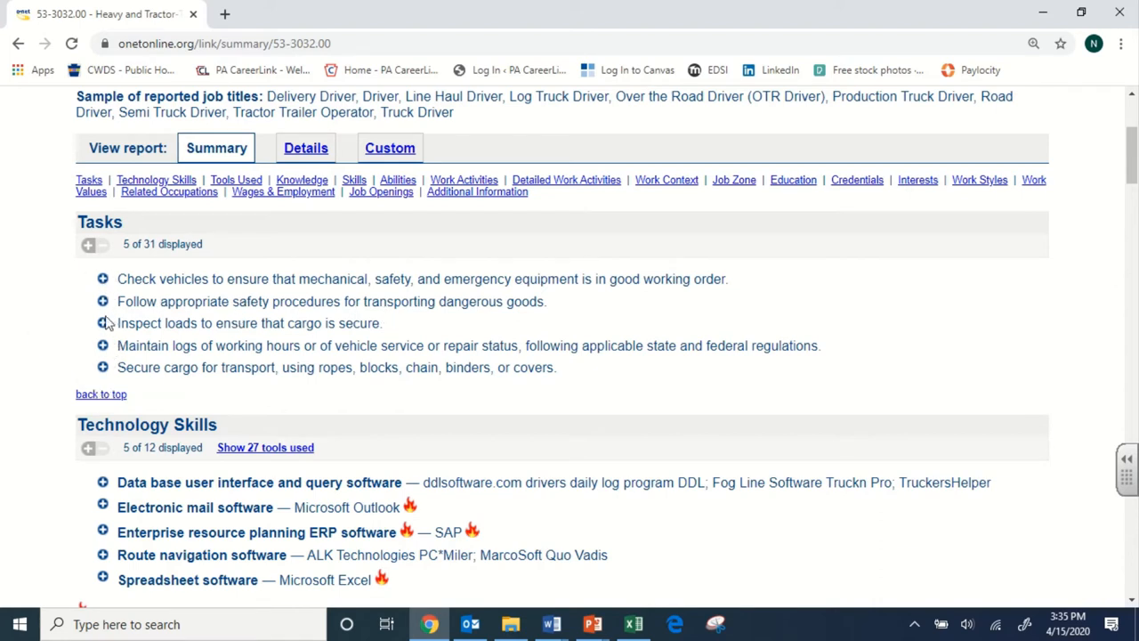
{"action": "mouse_move", "coordinate": [97, 301]}
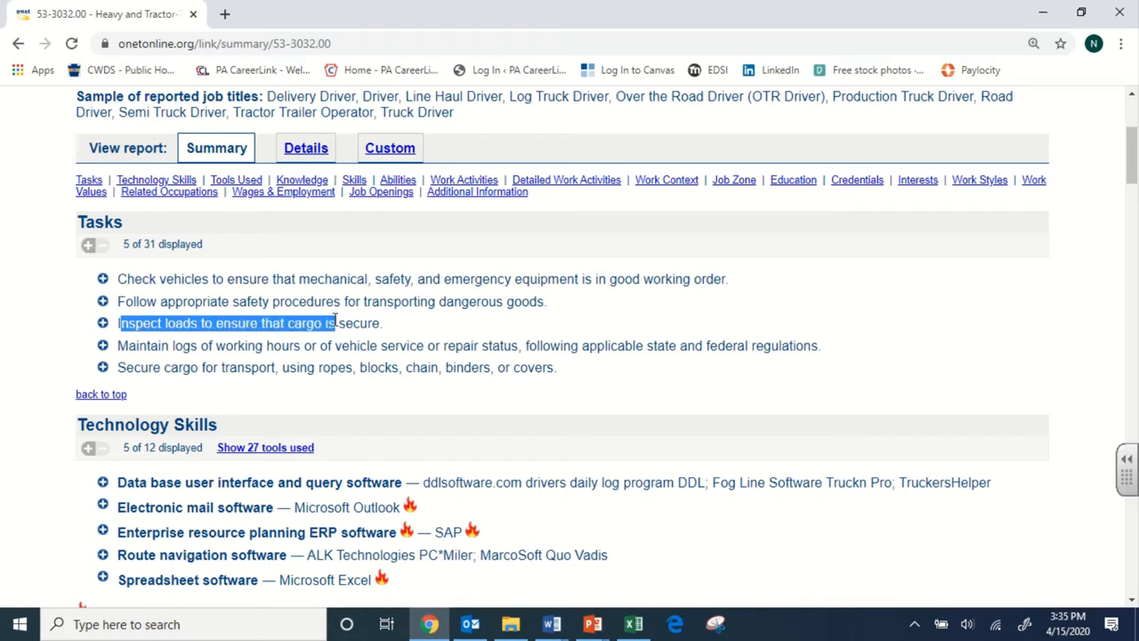
{"action": "left_click", "coordinate": [267, 386]}
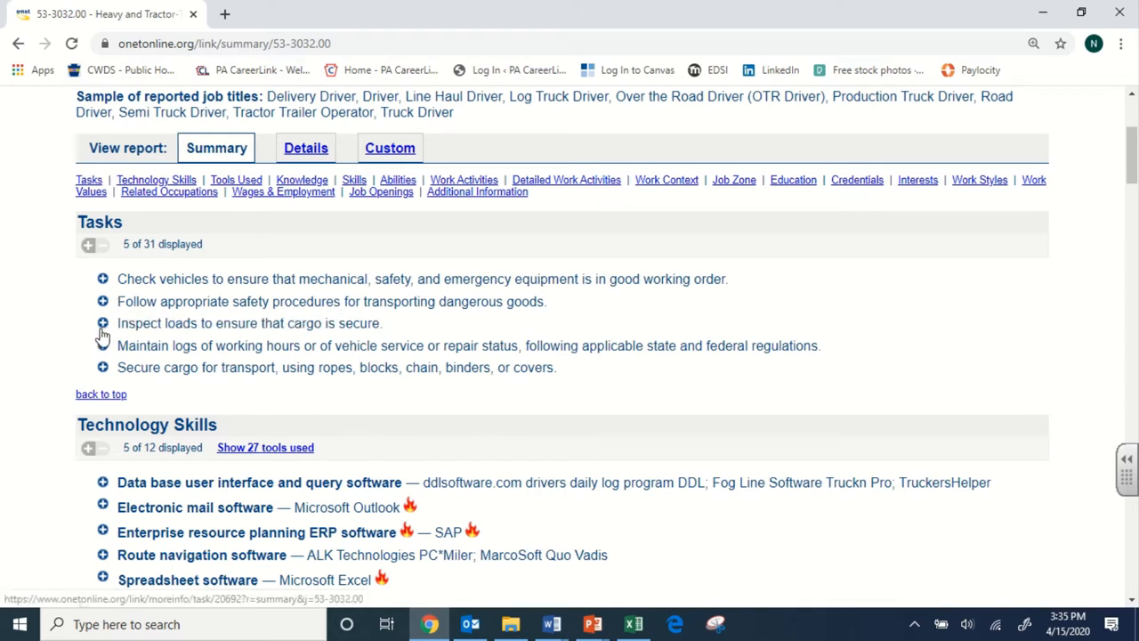
- List occupations related to 'Inspect loads to ensure that cargo is secure.'
{"action": "left_click", "coordinate": [103, 324]}
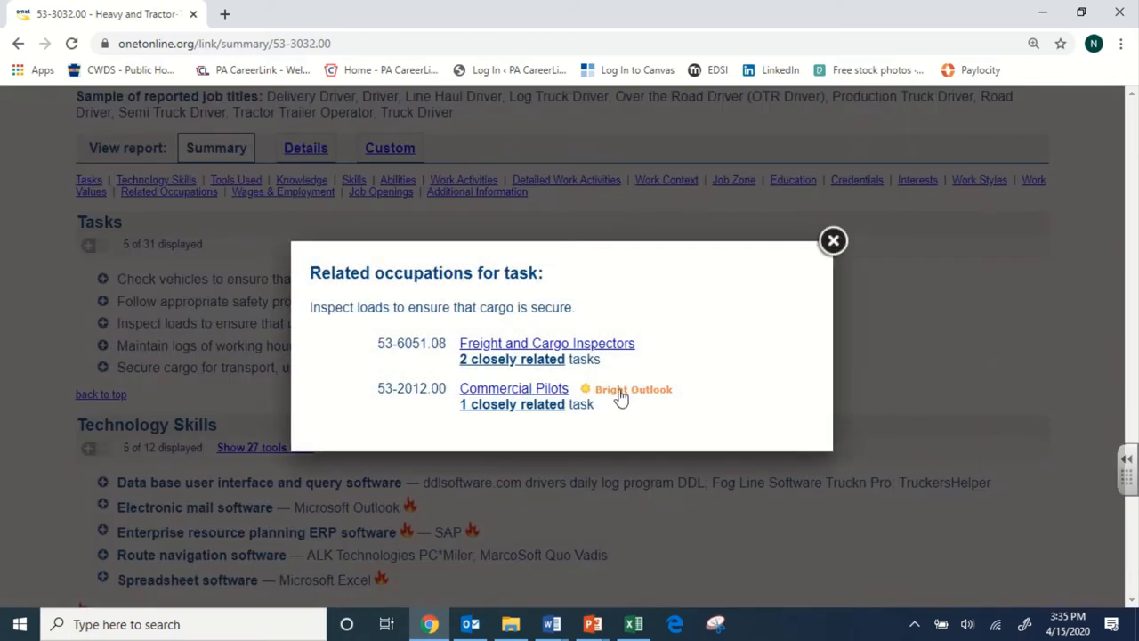
{"action": "mouse_move", "coordinate": [360, 420]}
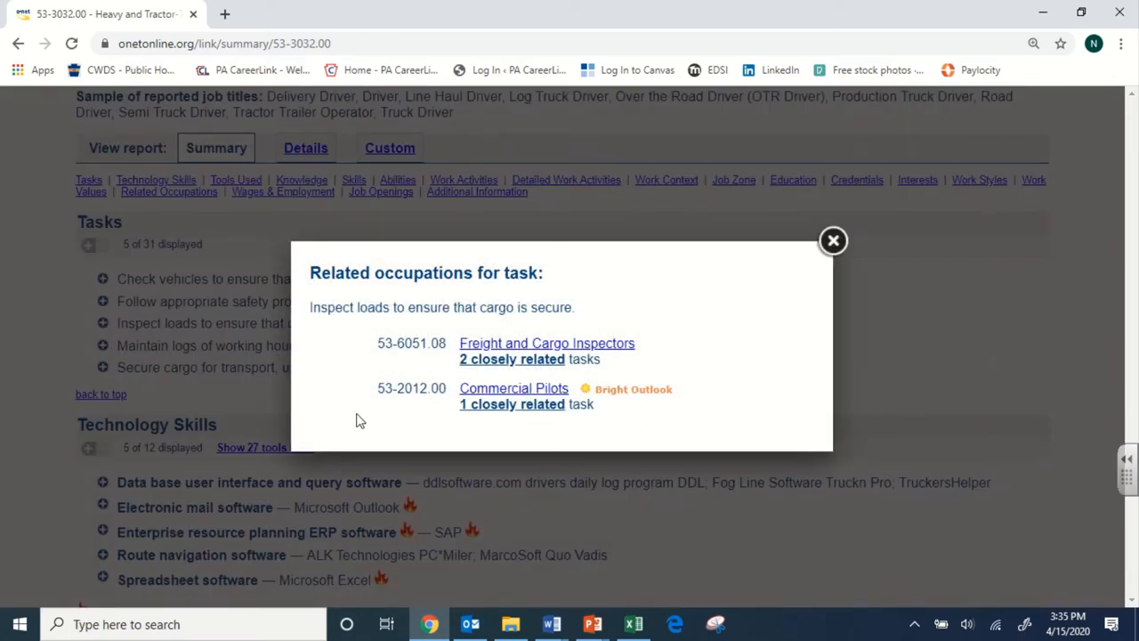
{"action": "mouse_move", "coordinate": [425, 334]}
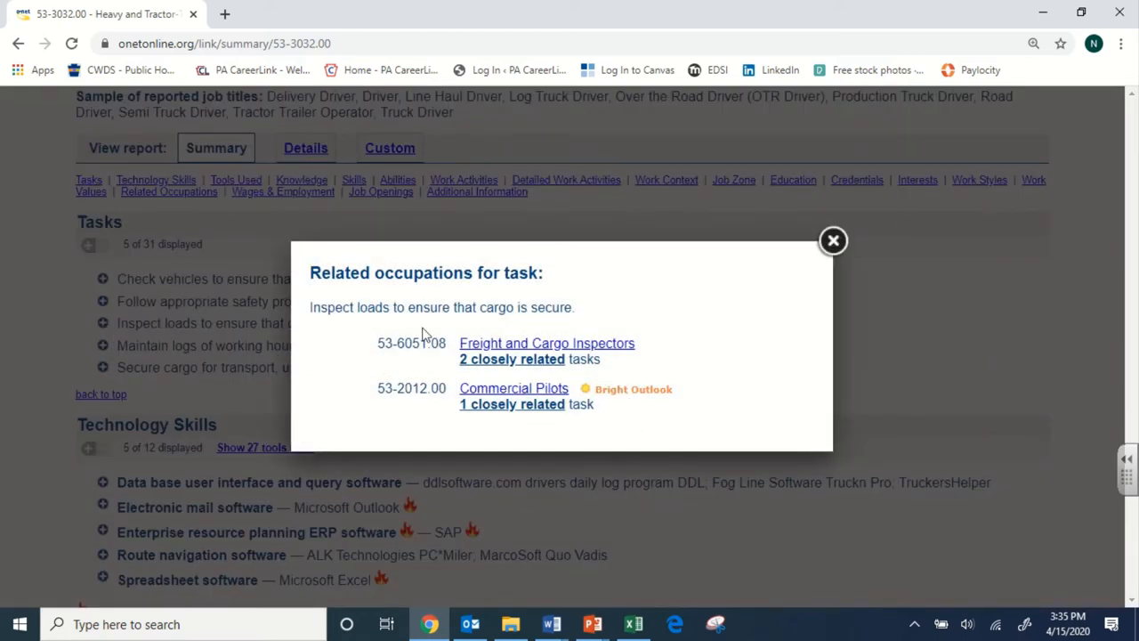
{"action": "mouse_move", "coordinate": [145, 345]}
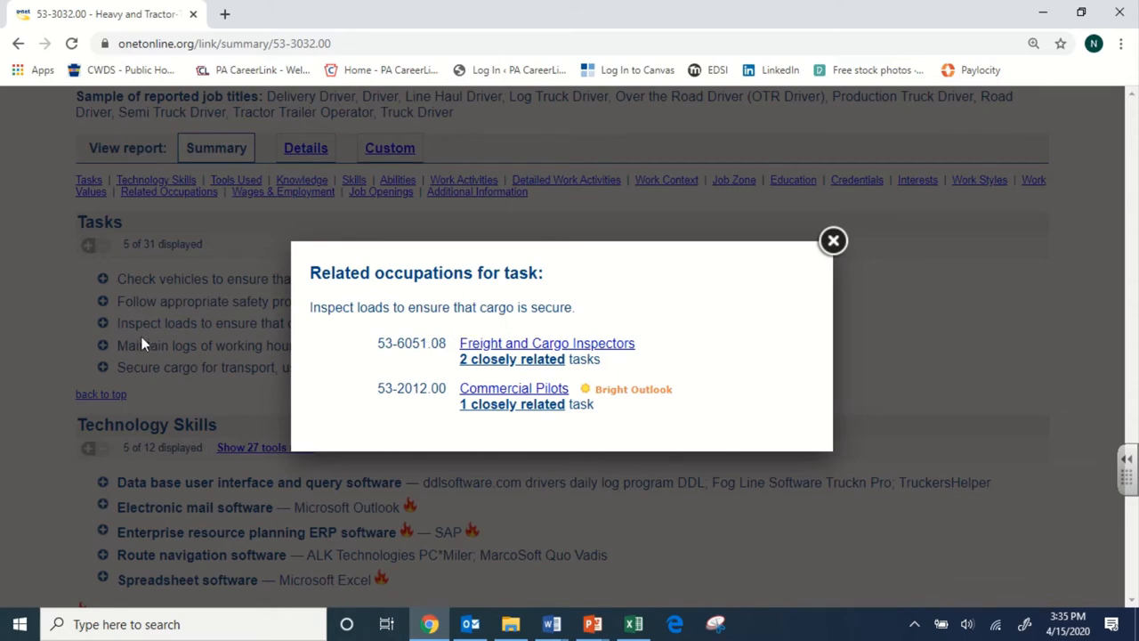
{"action": "mouse_move", "coordinate": [413, 403]}
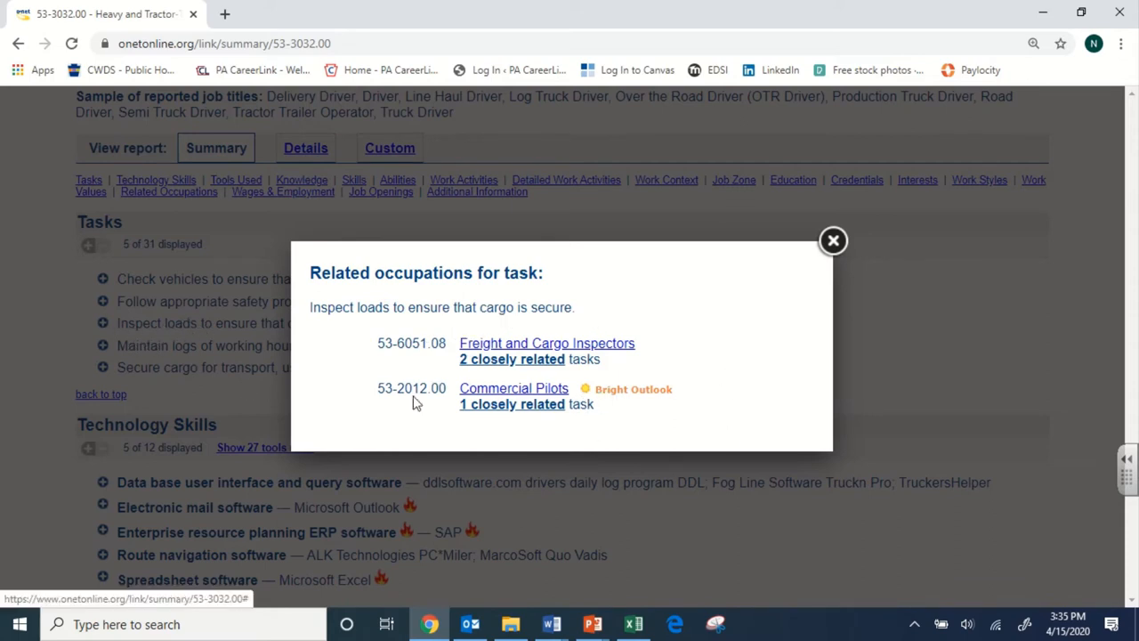
{"action": "mouse_move", "coordinate": [623, 341]}
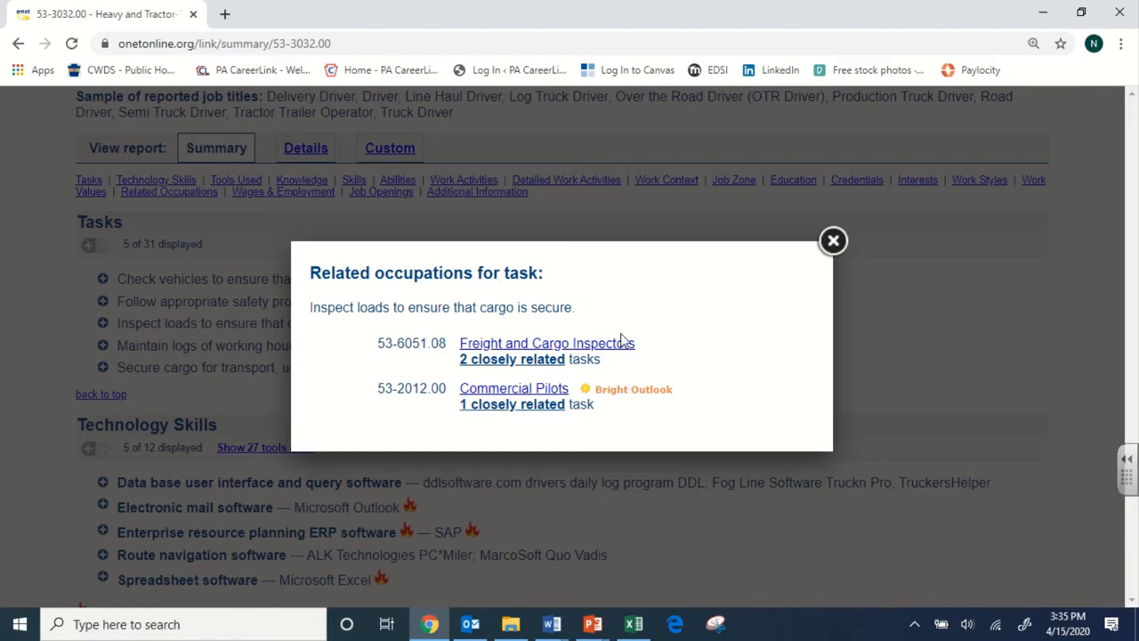
{"action": "mouse_move", "coordinate": [840, 284]}
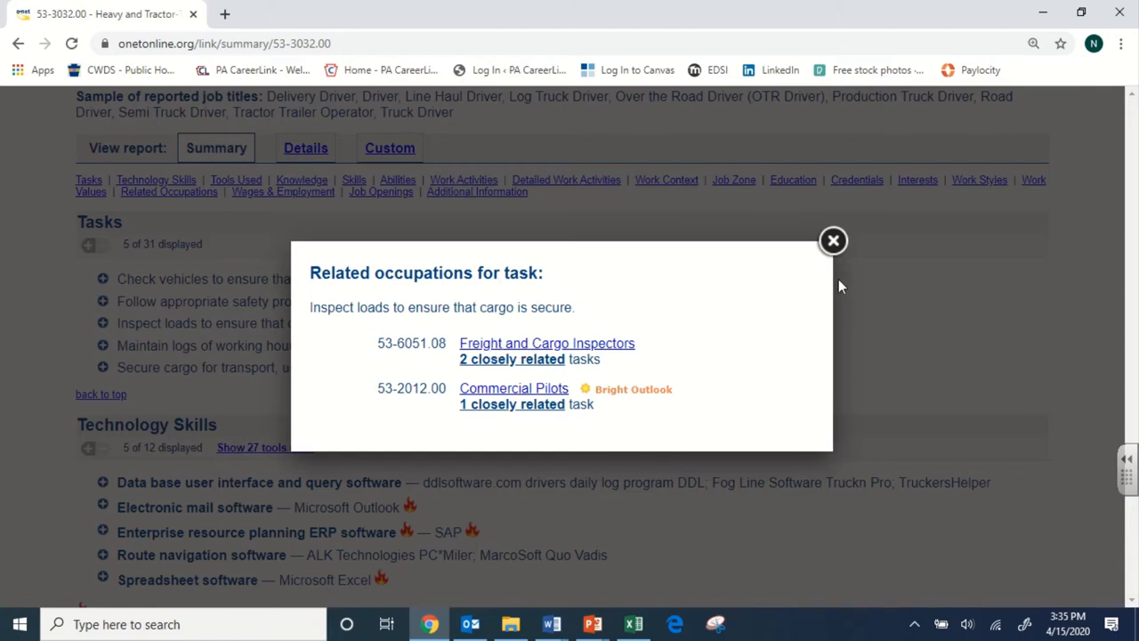
- Close the cargo-inspection related occupations list and scroll to the Technology Skills section
{"action": "left_click", "coordinate": [833, 240]}
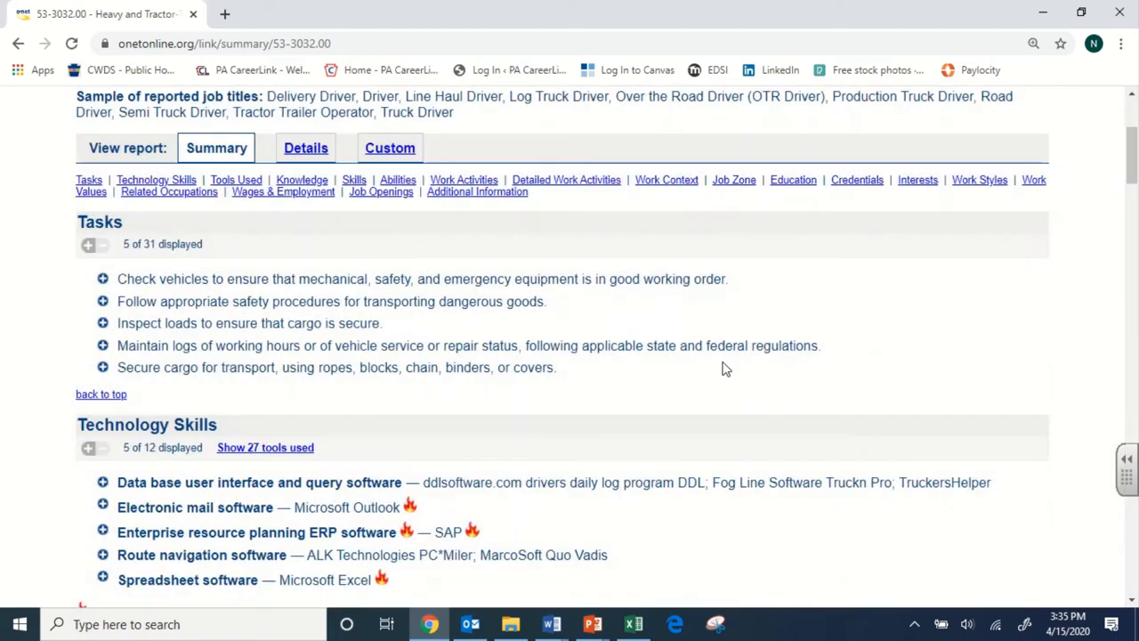
{"action": "scroll", "scroll_direction": "down", "scroll_amount": 3}
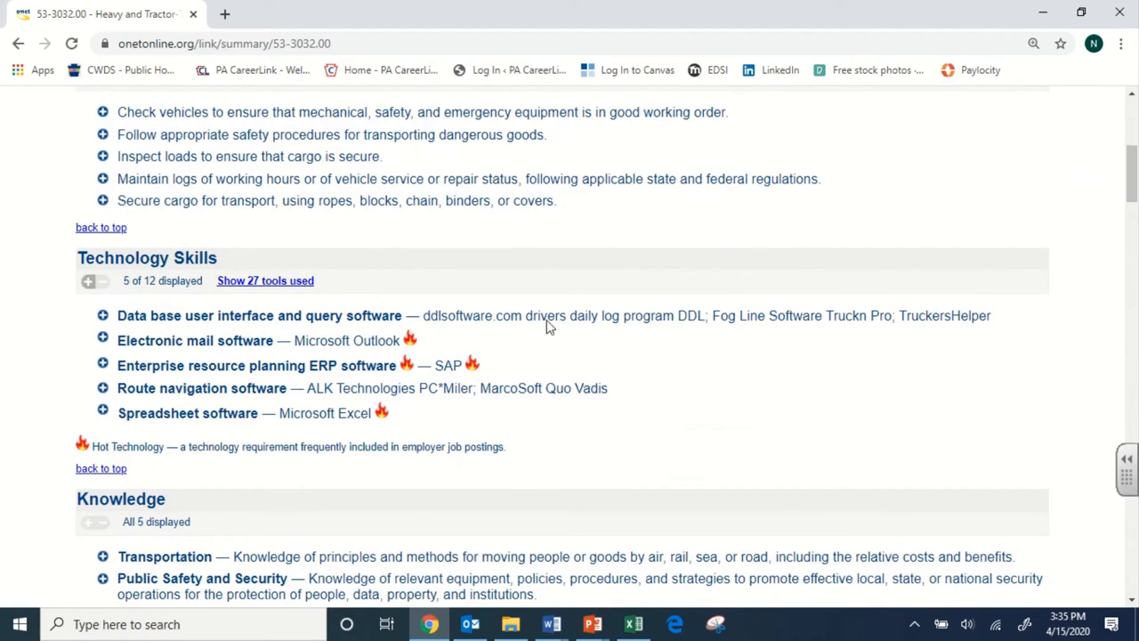
{"action": "scroll", "scroll_direction": "down", "scroll_amount": 3}
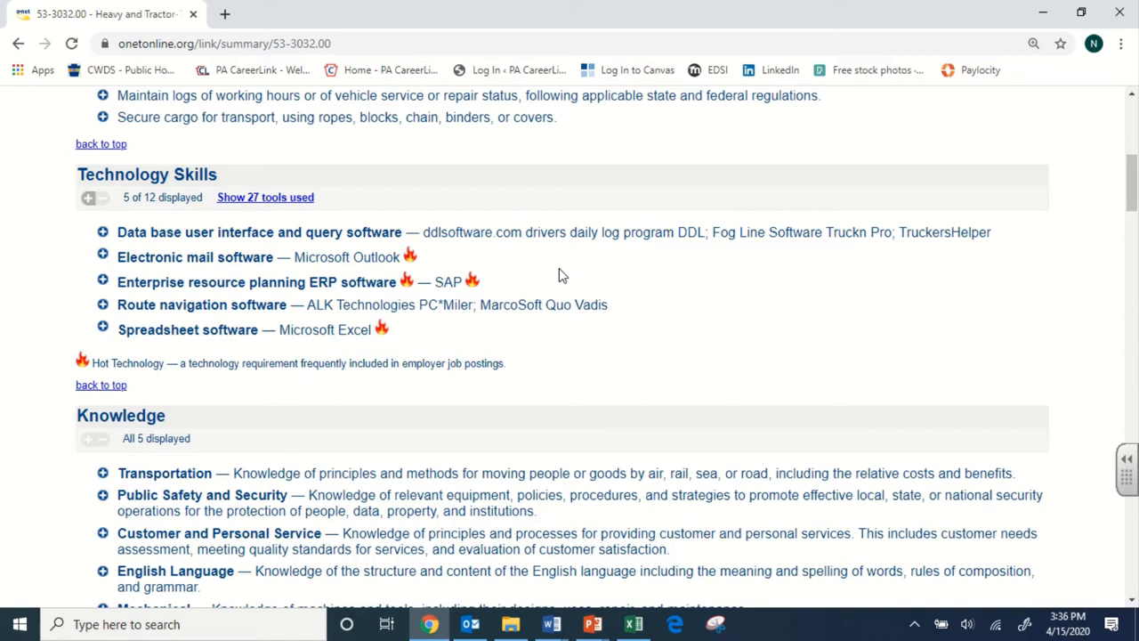
{"action": "scroll", "scroll_direction": "up", "scroll_amount": 3}
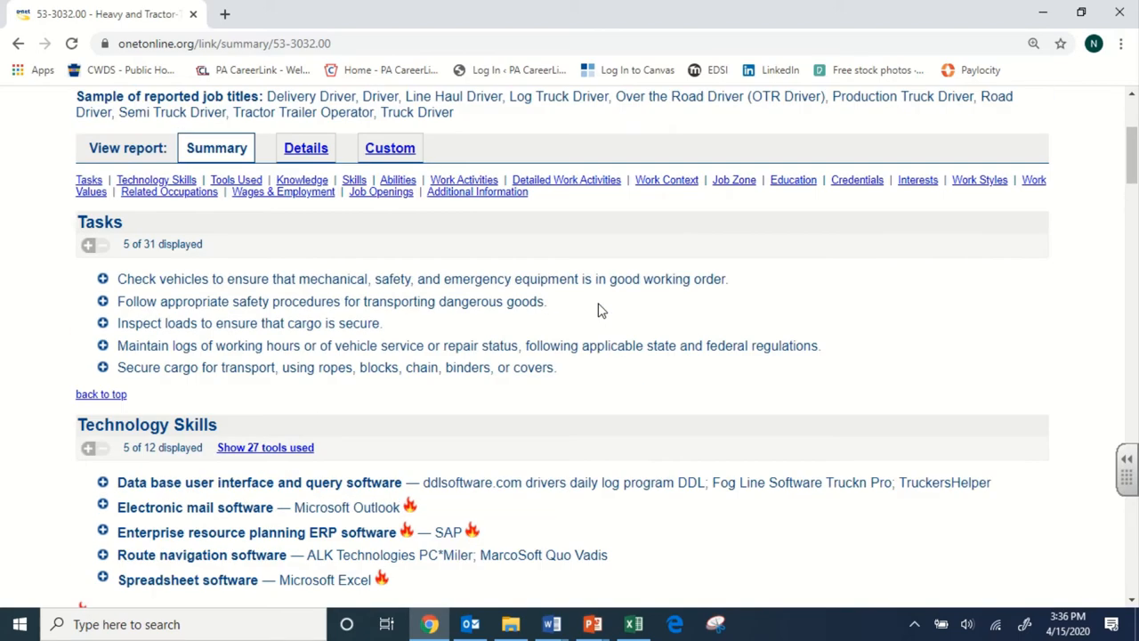
{"action": "scroll", "scroll_direction": "up", "scroll_amount": 3}
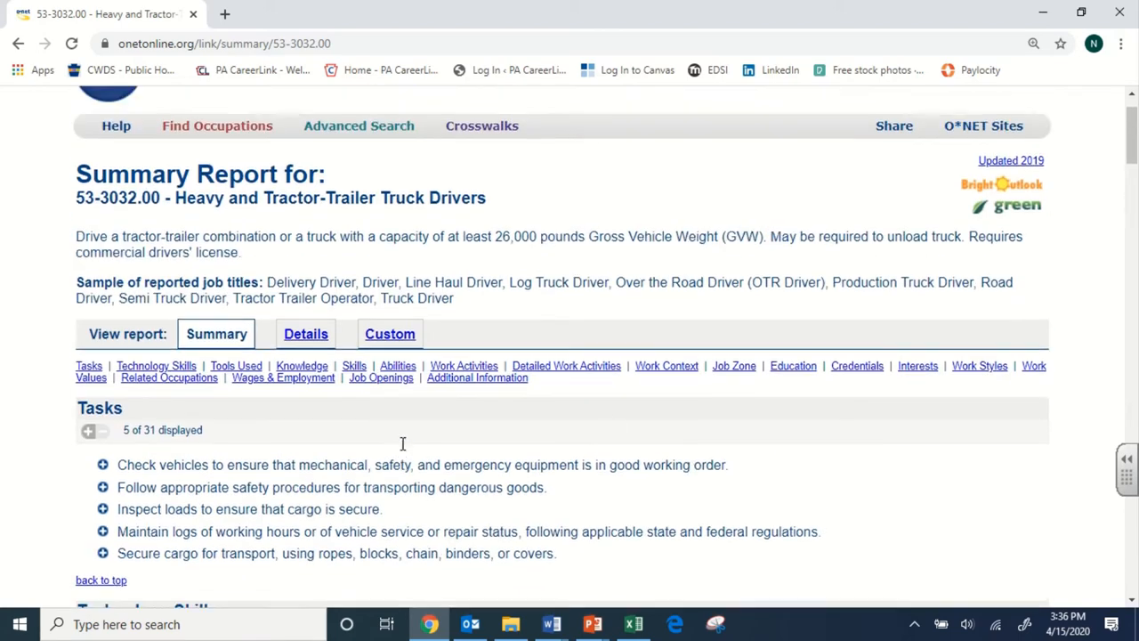
{"action": "scroll", "scroll_direction": "up", "scroll_amount": 3}
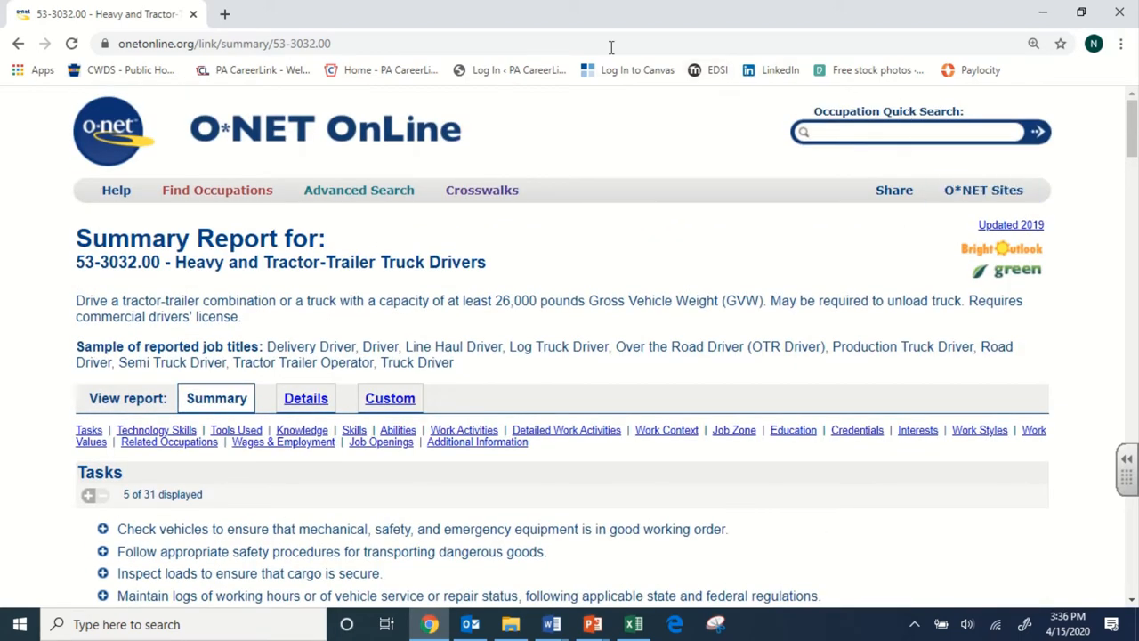
{"action": "mouse_move", "coordinate": [697, 192]}
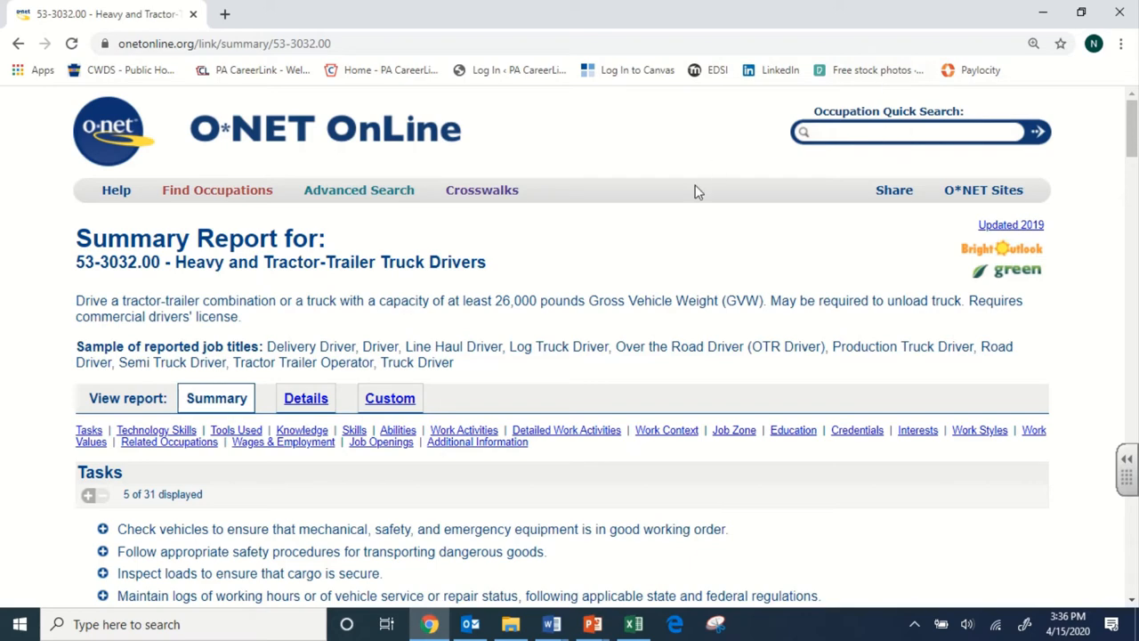
{"action": "scroll", "scroll_direction": "down", "scroll_amount": 3}
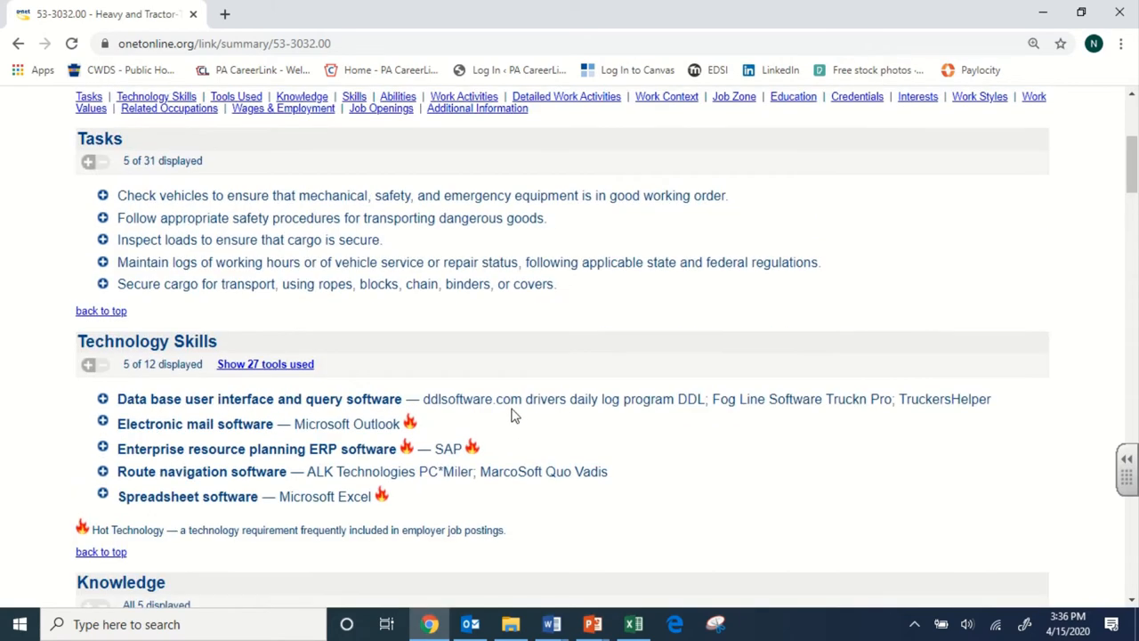
{"action": "mouse_move", "coordinate": [328, 292]}
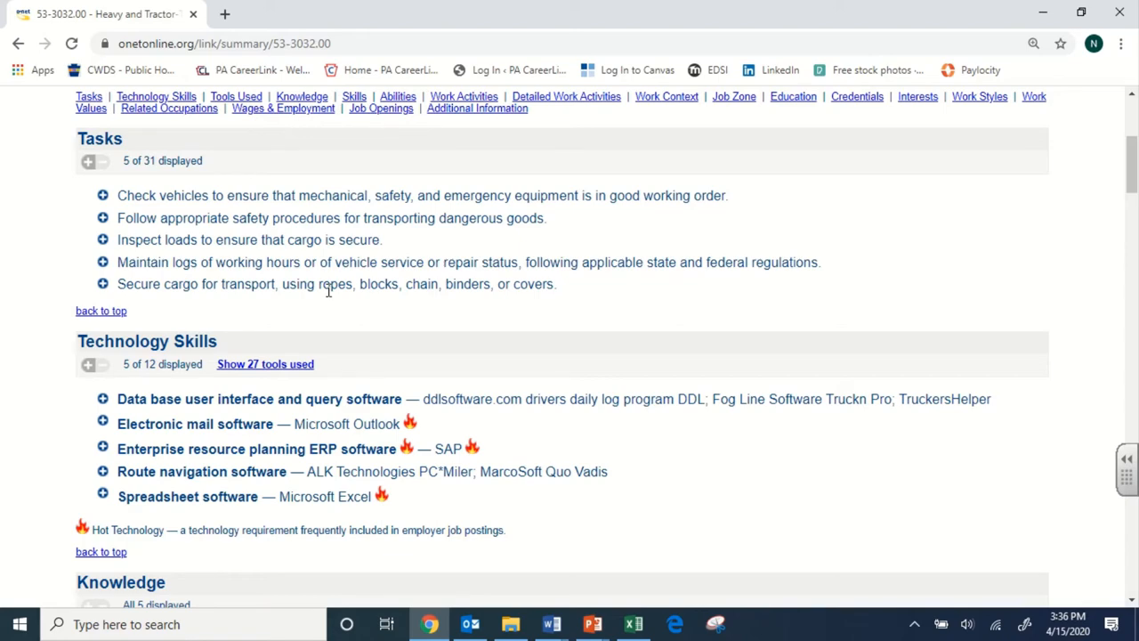
{"action": "scroll", "scroll_direction": "down", "scroll_amount": 3}
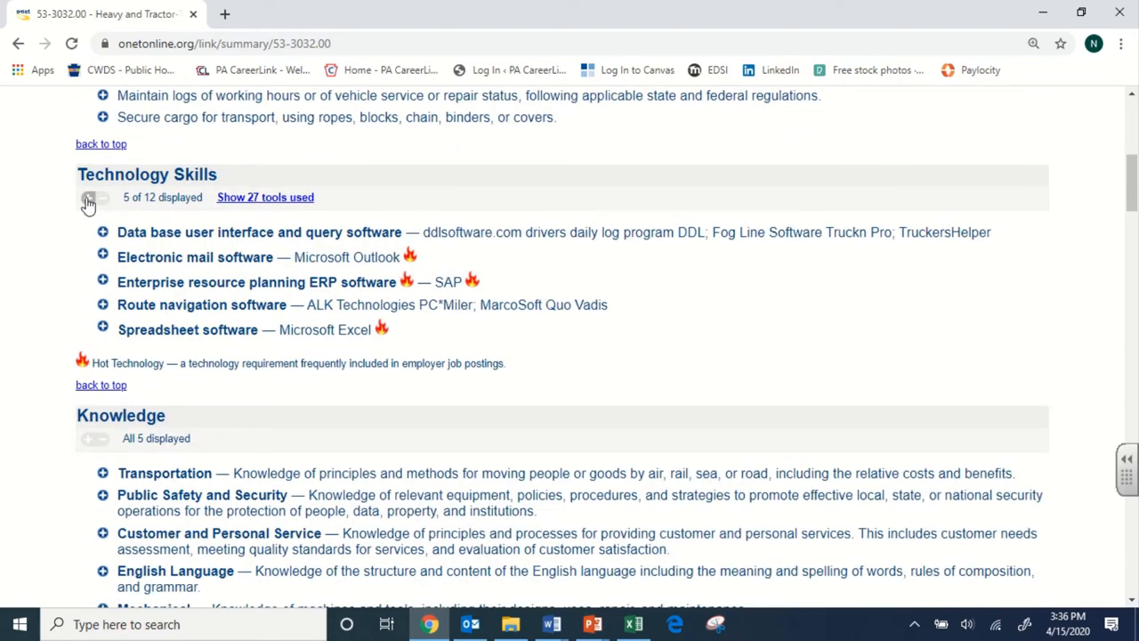
- Expand Technology Skills from 5 to all 12 entries and look over the full list
{"action": "left_click", "coordinate": [92, 196]}
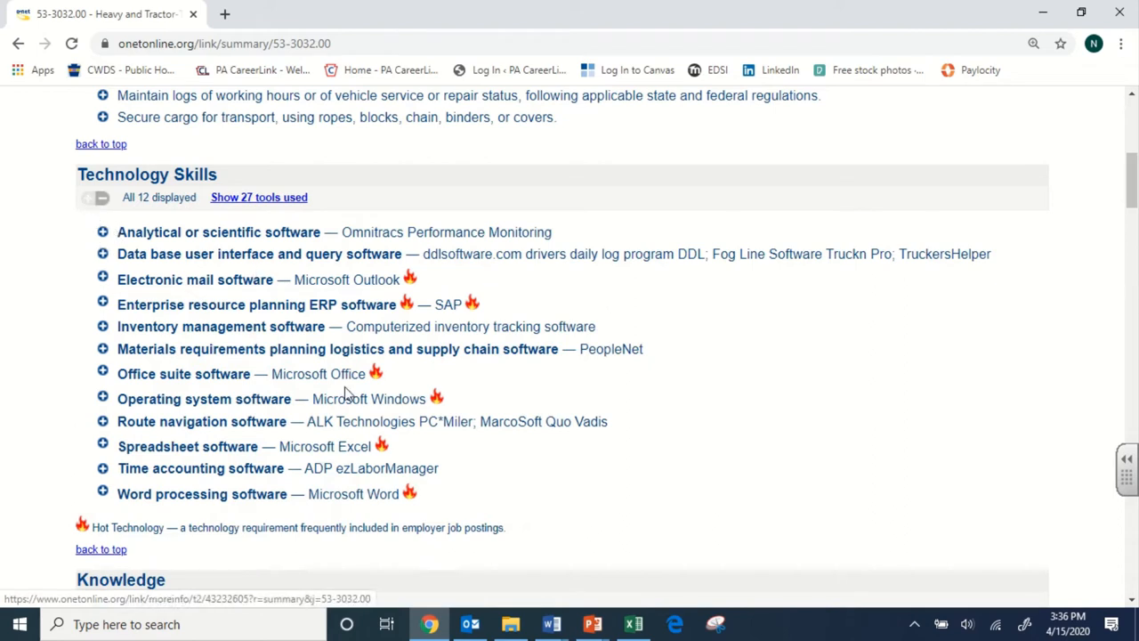
{"action": "mouse_move", "coordinate": [920, 432]}
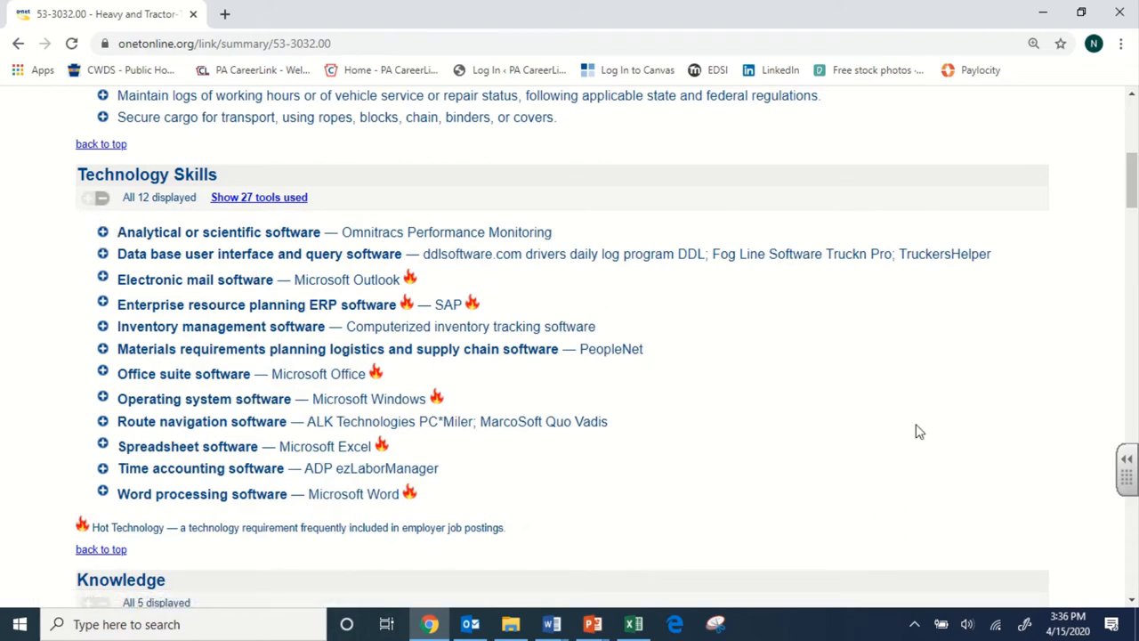
{"action": "mouse_move", "coordinate": [220, 344]}
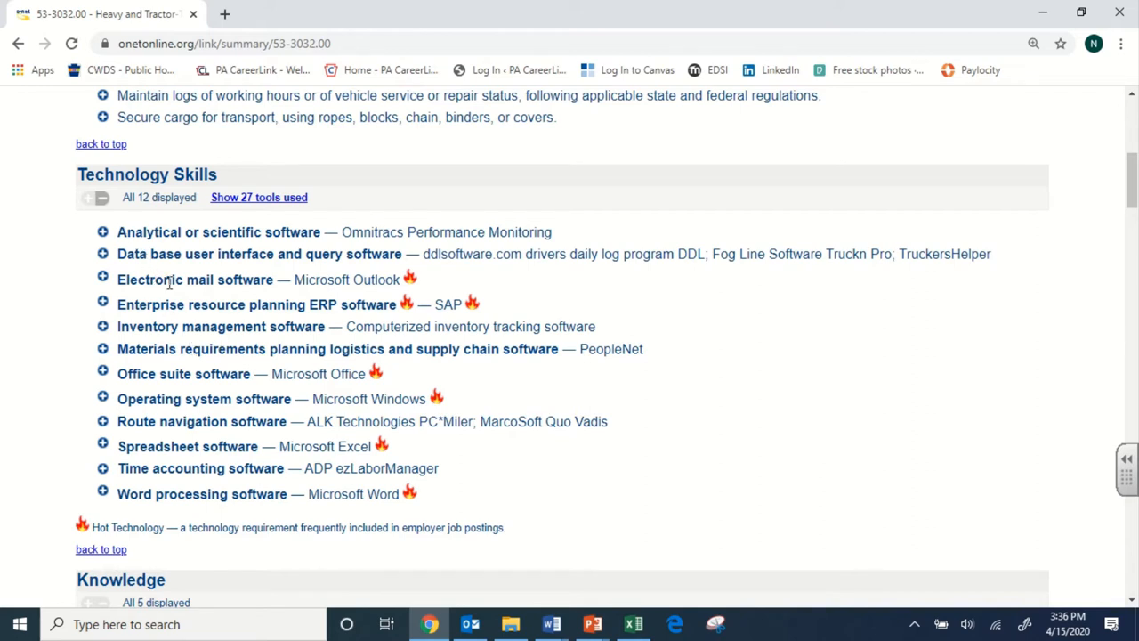
{"action": "mouse_move", "coordinate": [424, 304]}
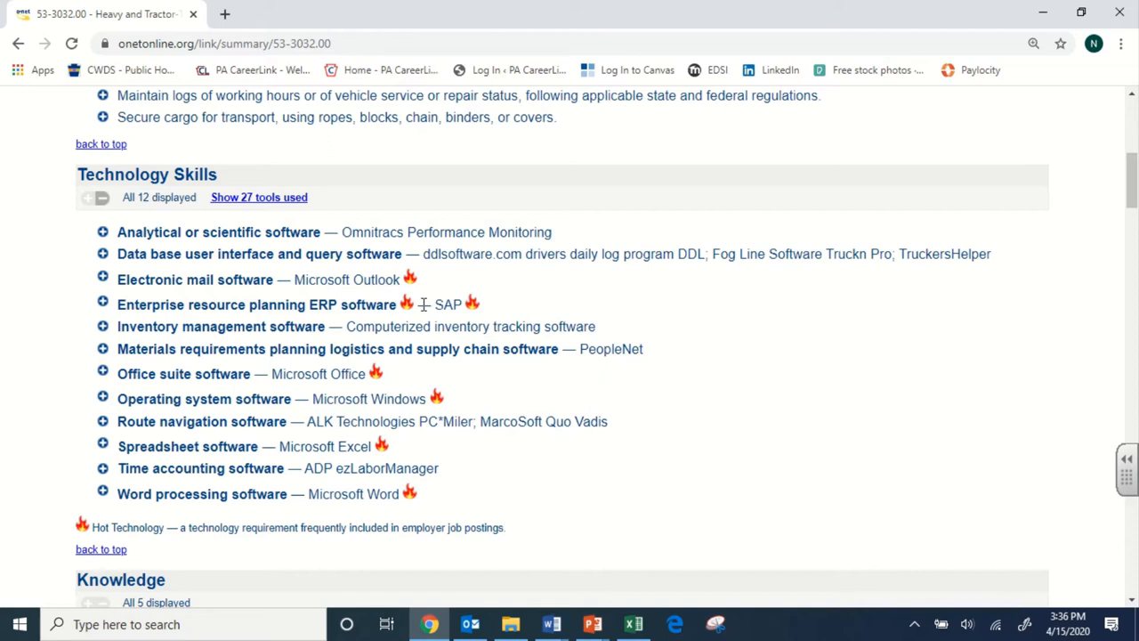
{"action": "mouse_move", "coordinate": [481, 342]}
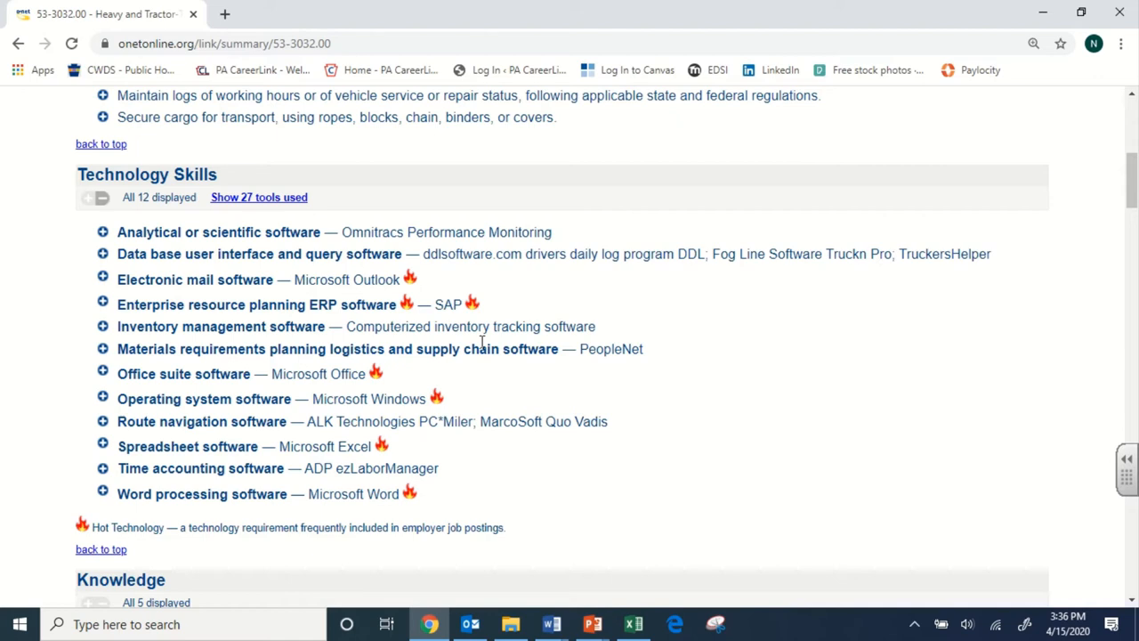
{"action": "mouse_move", "coordinate": [274, 247]}
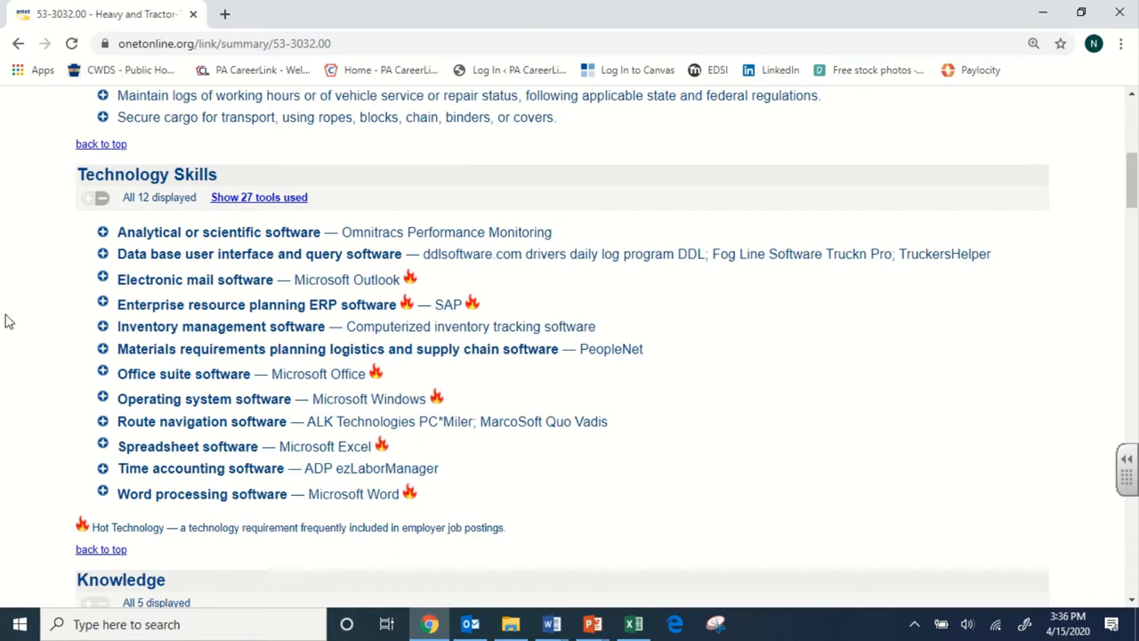
{"action": "mouse_move", "coordinate": [395, 319]}
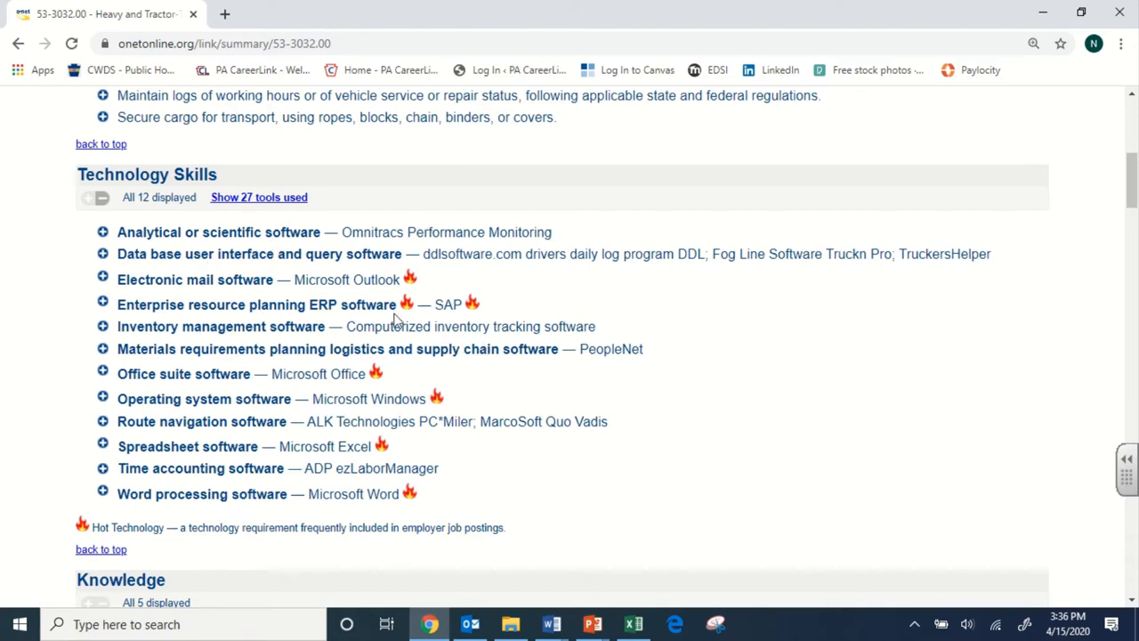
{"action": "mouse_move", "coordinate": [716, 356]}
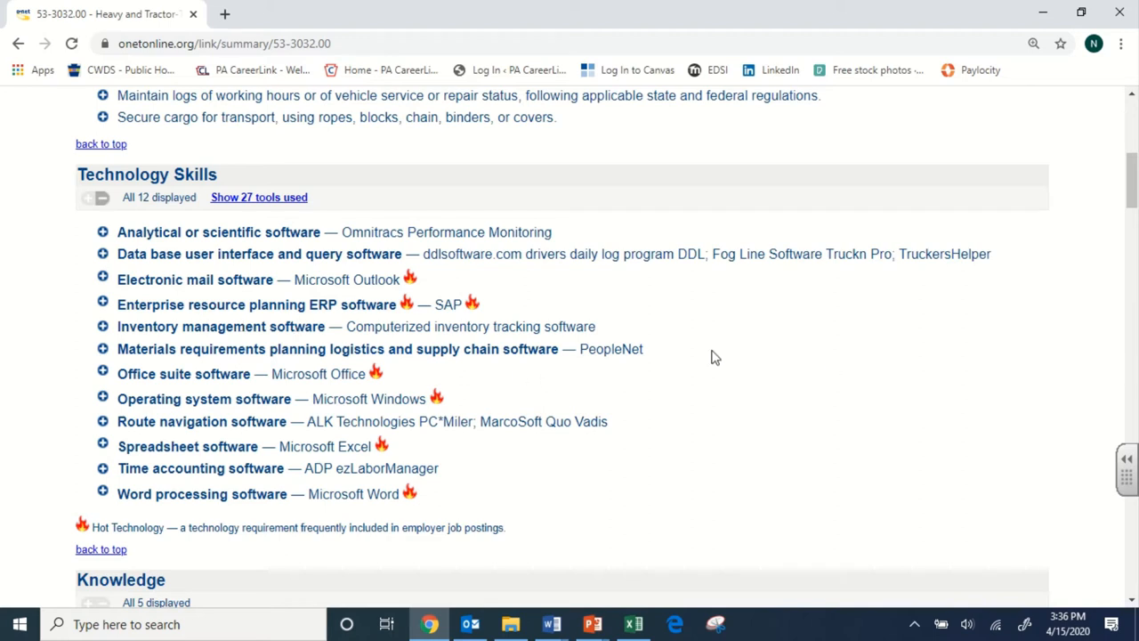
{"action": "mouse_move", "coordinate": [409, 345]}
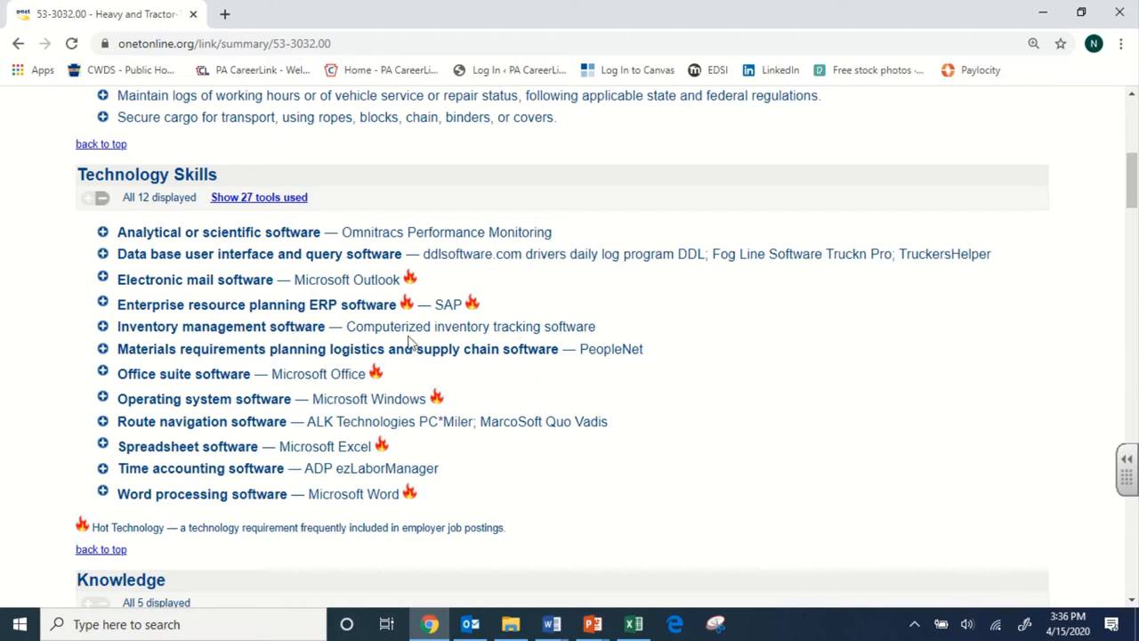
{"action": "mouse_move", "coordinate": [573, 381]}
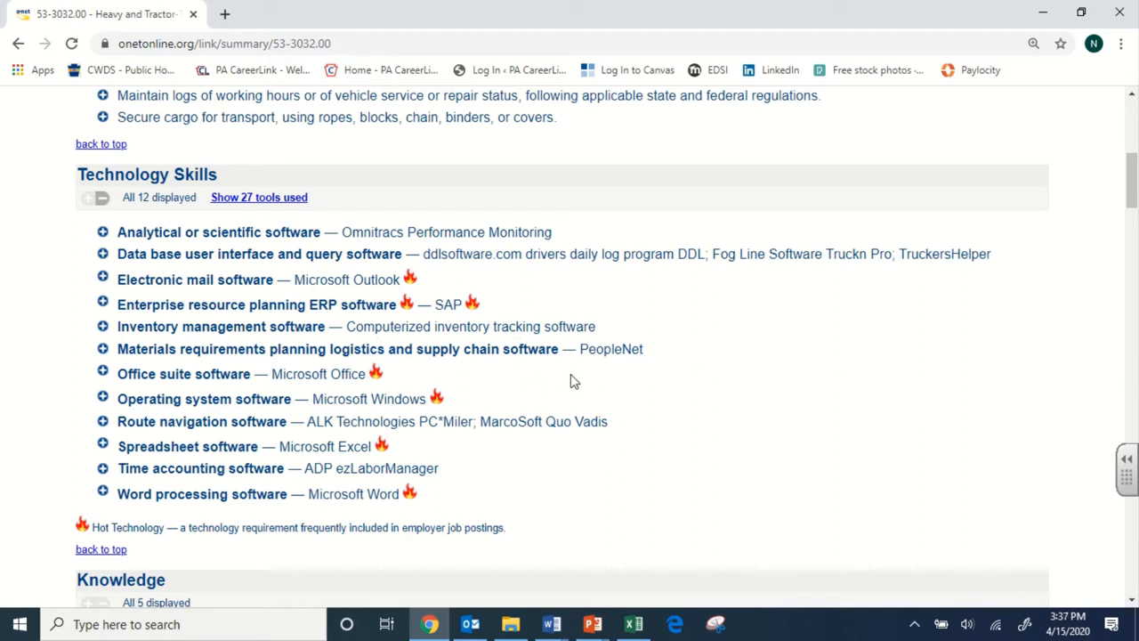
{"action": "mouse_move", "coordinate": [461, 293]}
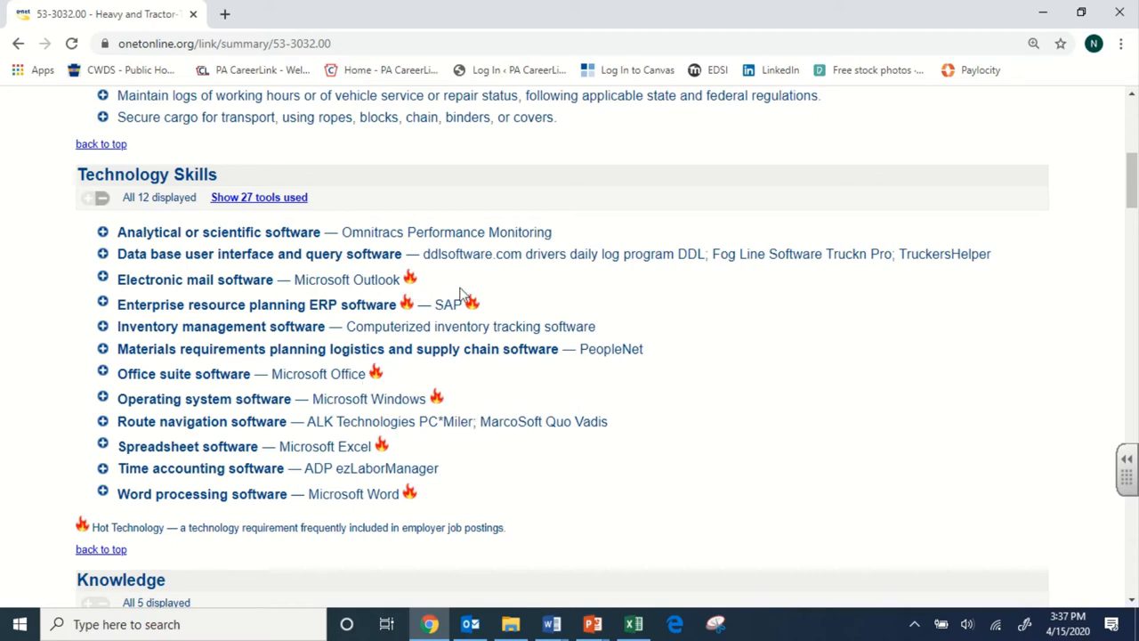
{"action": "scroll", "scroll_direction": "down", "scroll_amount": 3}
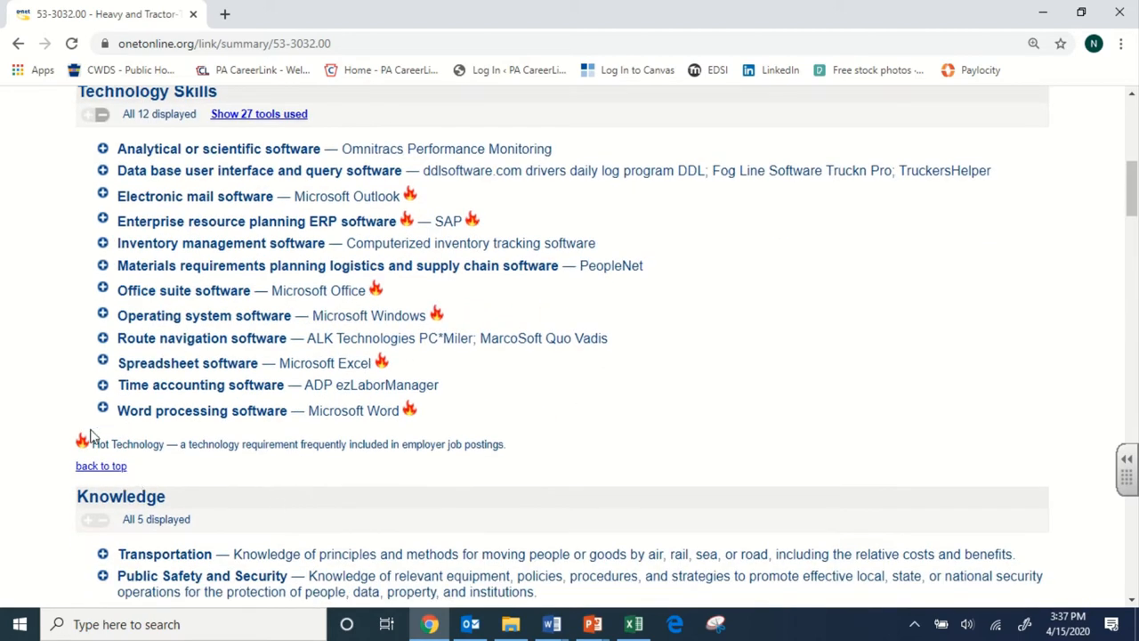
{"action": "mouse_move", "coordinate": [709, 488]}
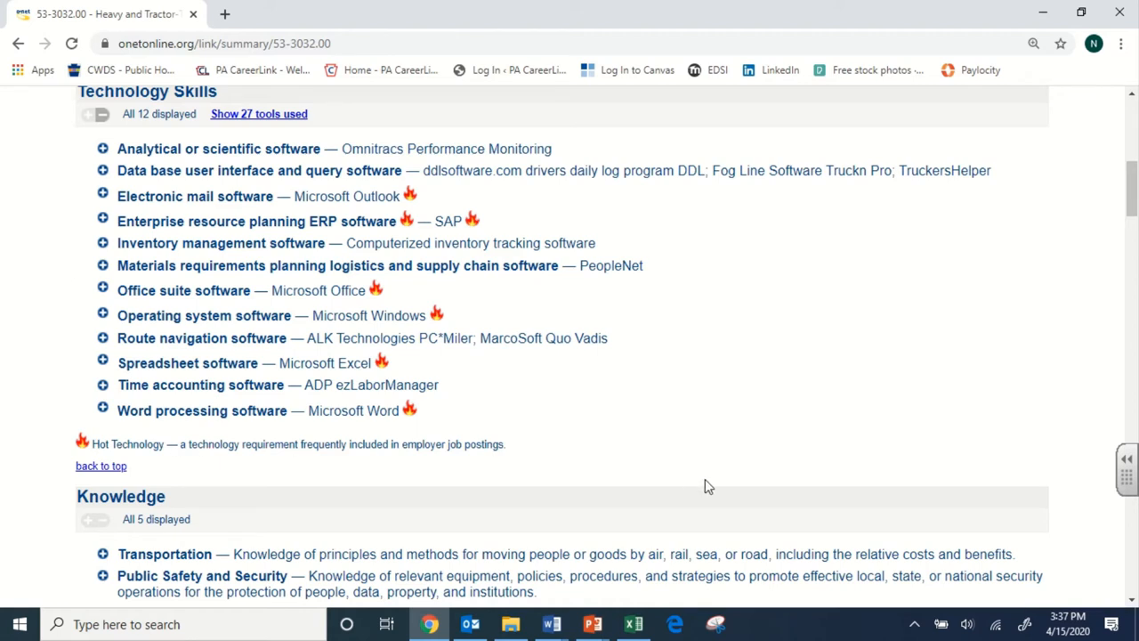
{"action": "mouse_move", "coordinate": [641, 436]}
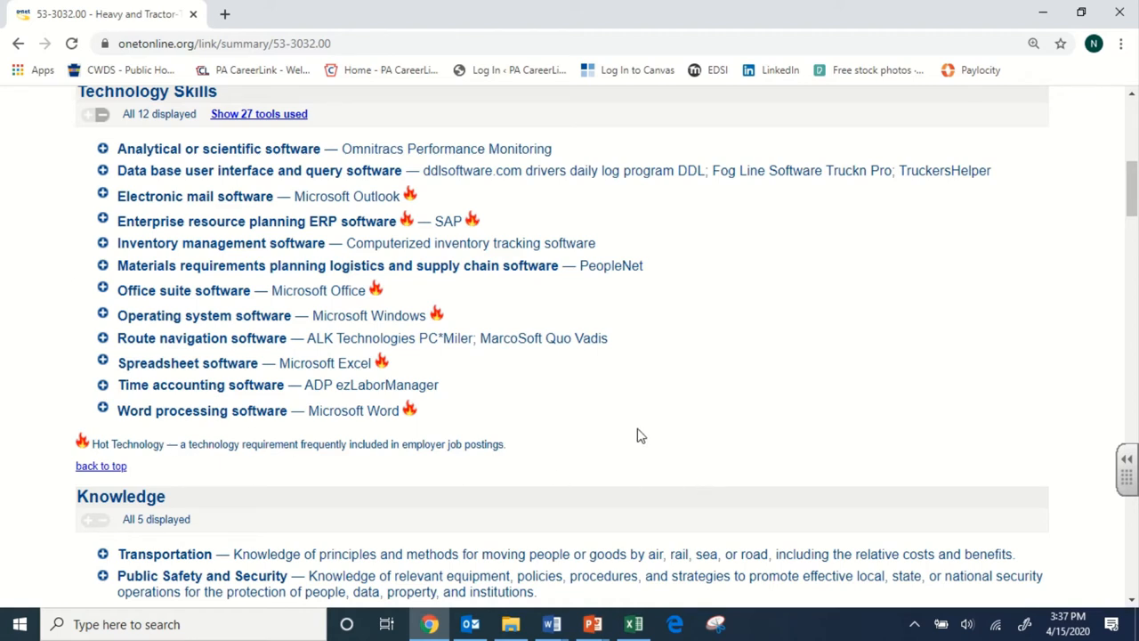
{"action": "mouse_move", "coordinate": [395, 297]}
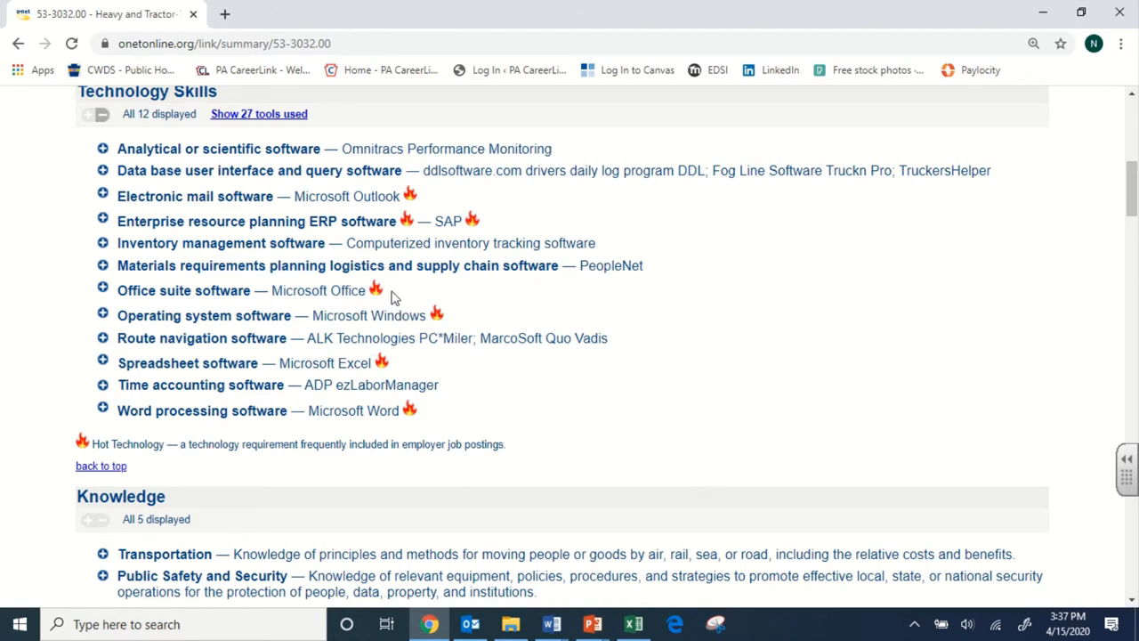
{"action": "mouse_move", "coordinate": [383, 399]}
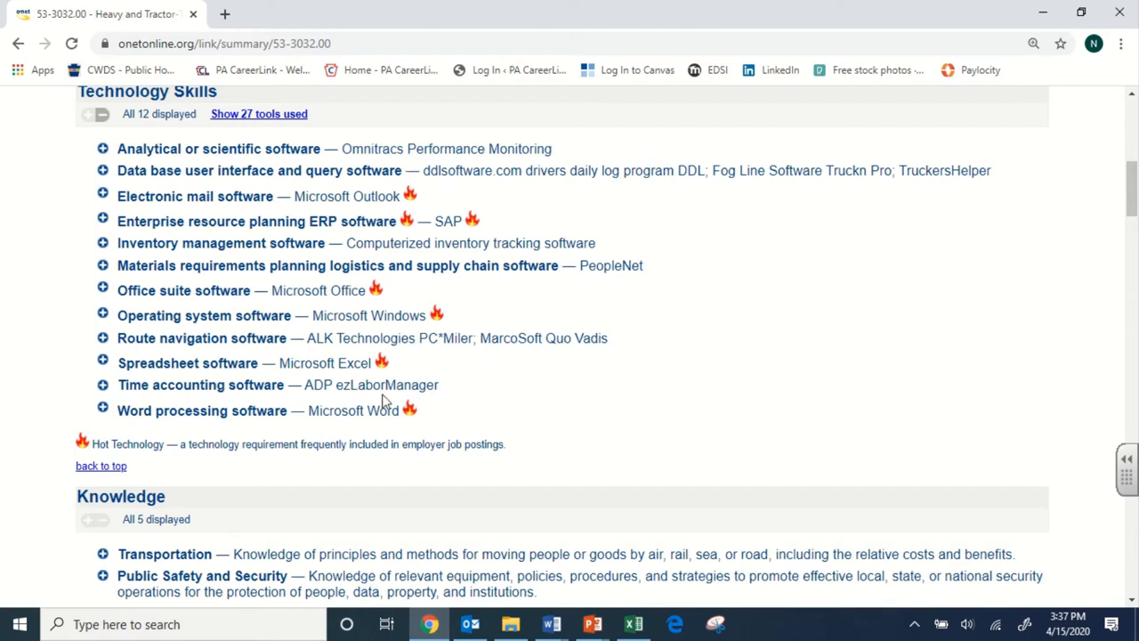
{"action": "mouse_move", "coordinate": [381, 331]}
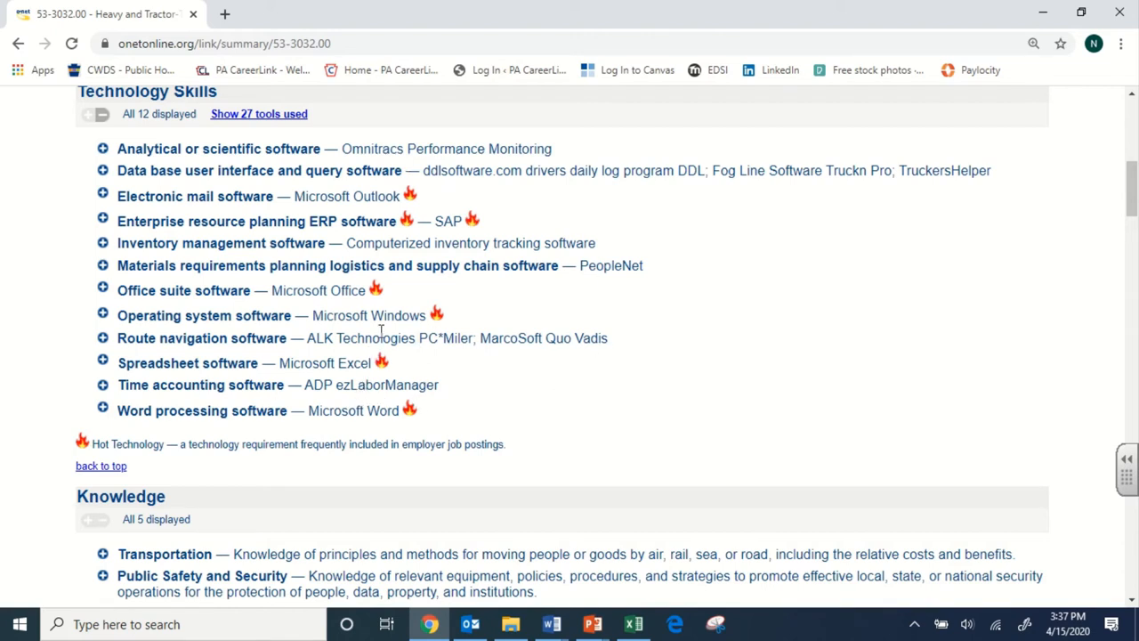
{"action": "mouse_move", "coordinate": [609, 338]}
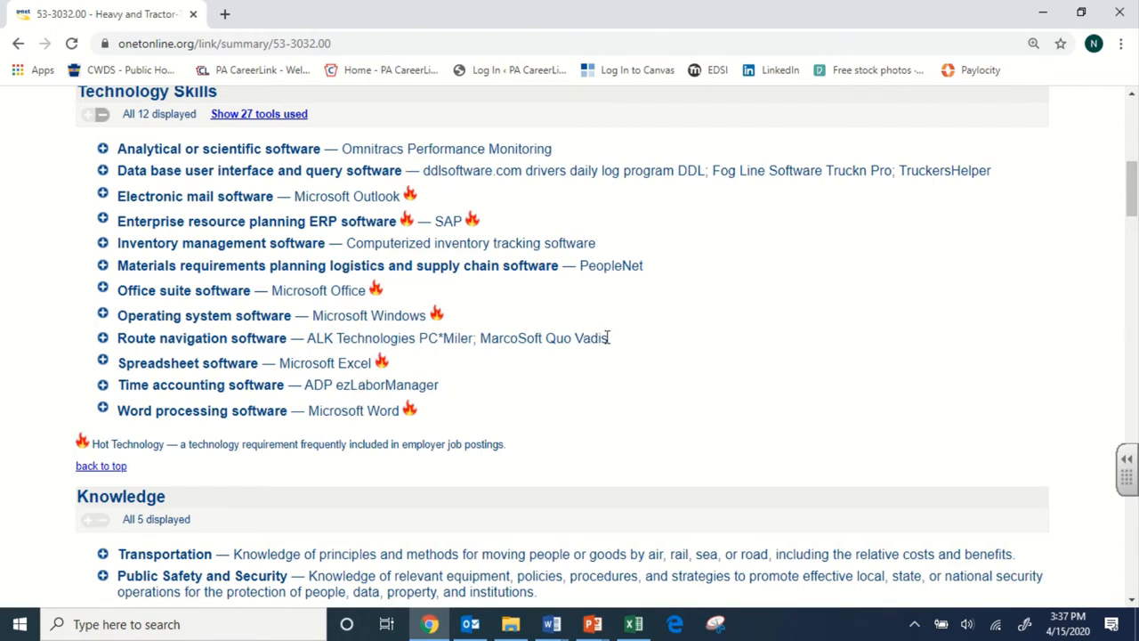
{"action": "mouse_move", "coordinate": [424, 338]}
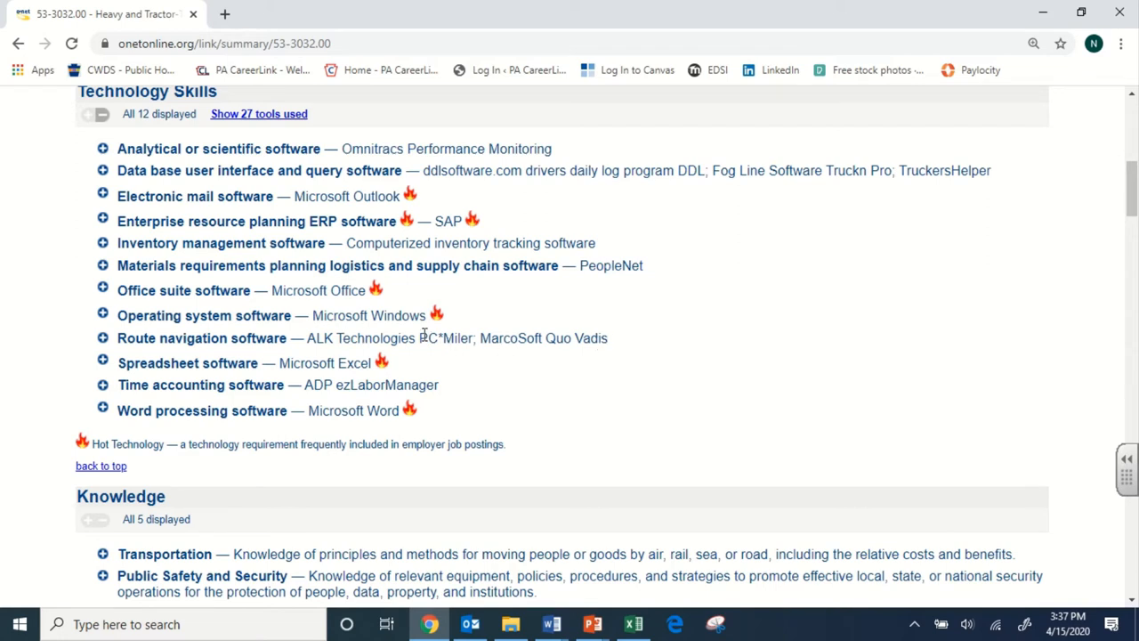
{"action": "mouse_move", "coordinate": [456, 338]}
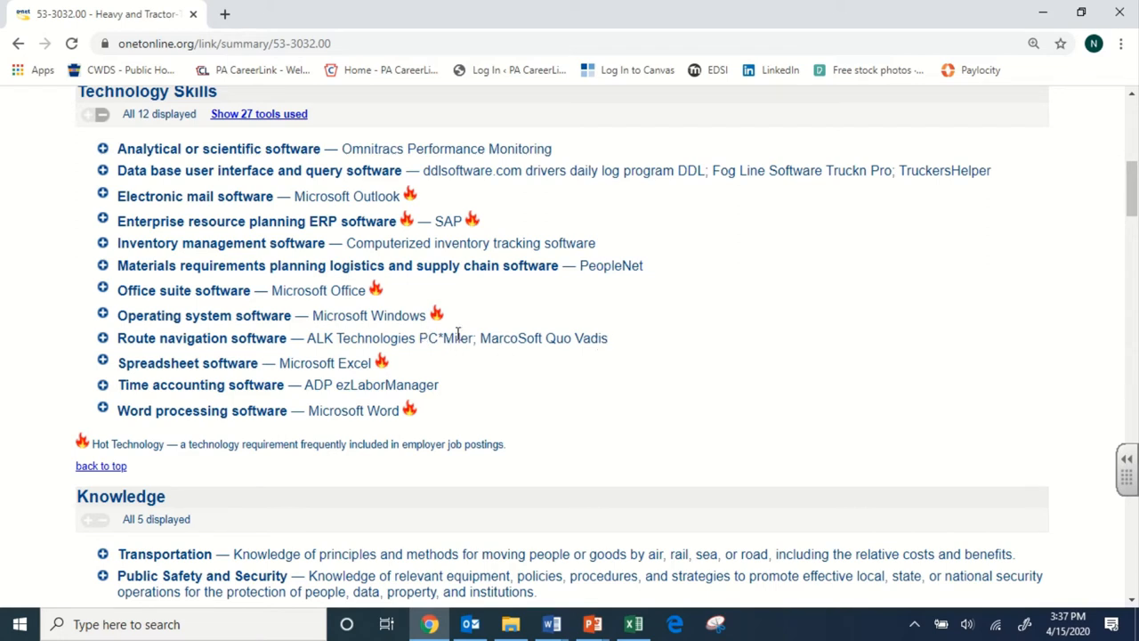
{"action": "scroll", "scroll_direction": "up", "scroll_amount": 3}
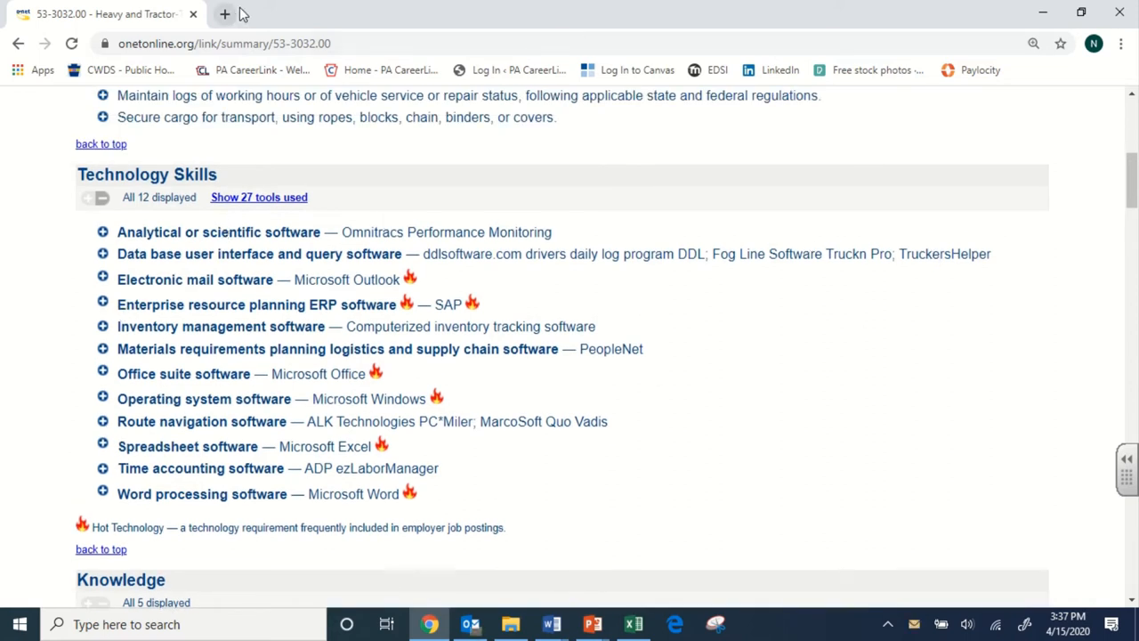
{"action": "mouse_move", "coordinate": [148, 324]}
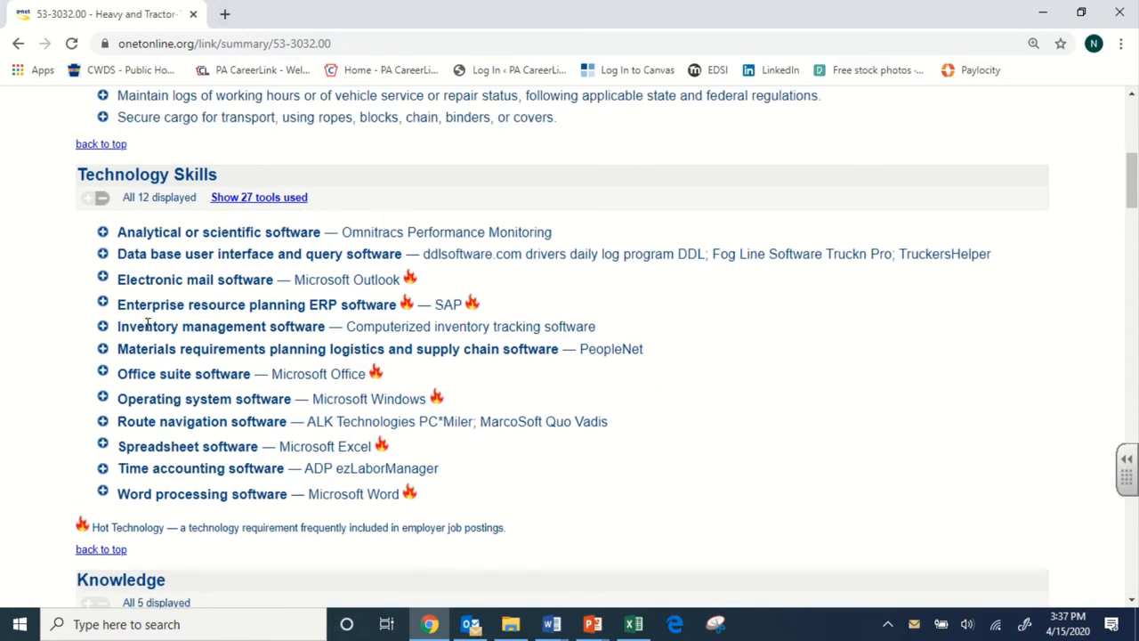
{"action": "mouse_move", "coordinate": [587, 299]}
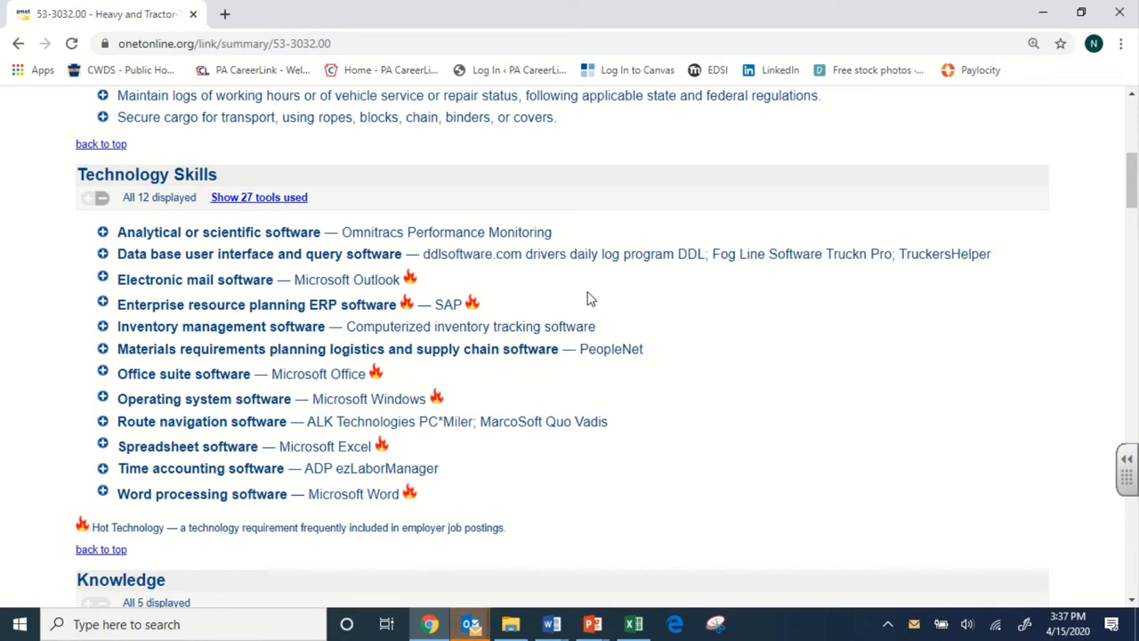
{"action": "scroll", "scroll_direction": "down", "scroll_amount": 3}
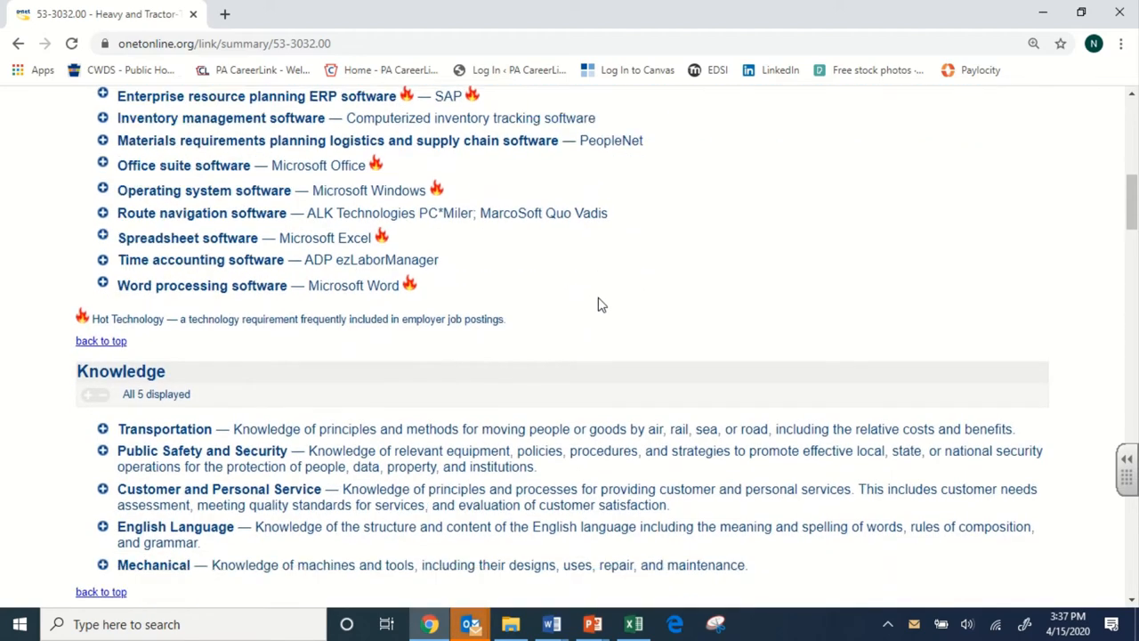
{"action": "scroll", "scroll_direction": "down", "scroll_amount": 3}
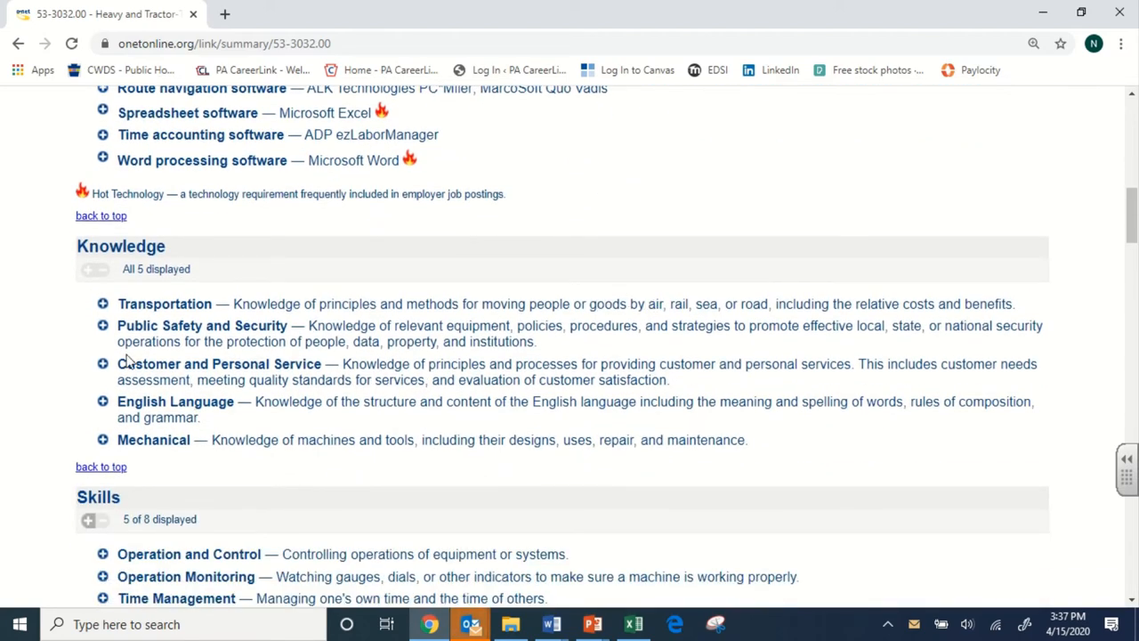
{"action": "scroll", "scroll_direction": "down", "scroll_amount": 3}
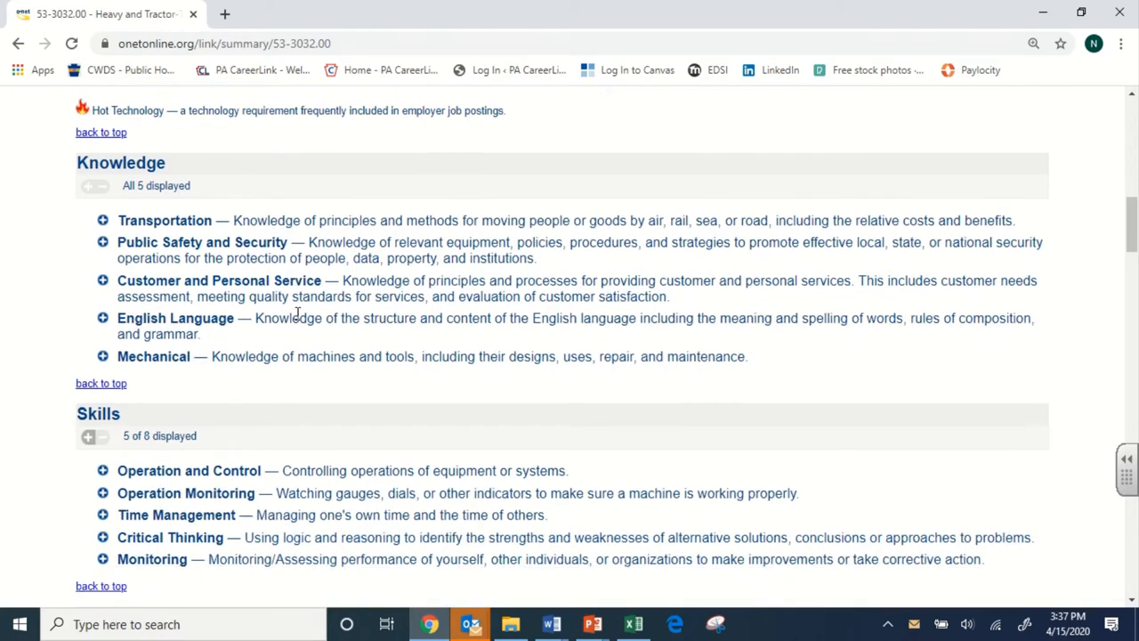
{"action": "mouse_move", "coordinate": [103, 242]}
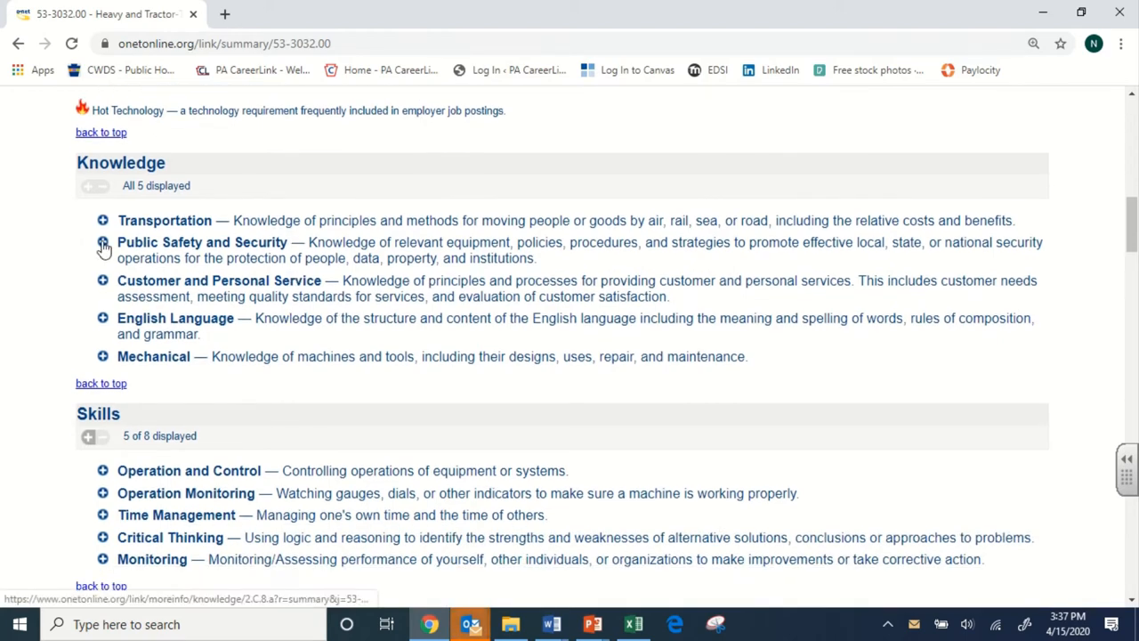
{"action": "left_click", "coordinate": [103, 242]}
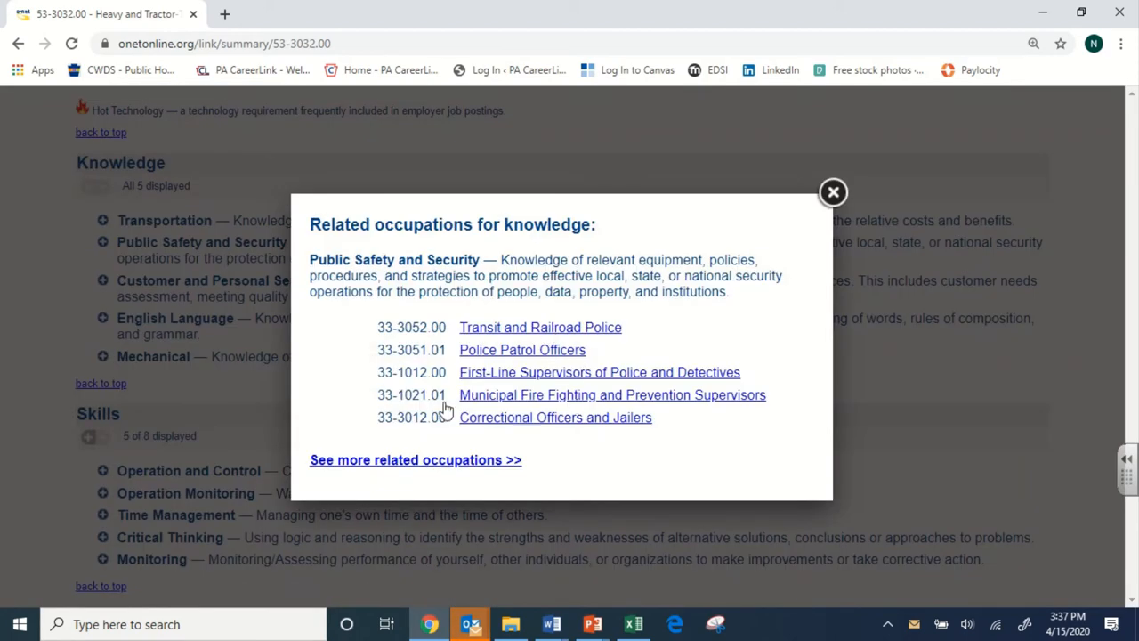
{"action": "left_click", "coordinate": [833, 192]}
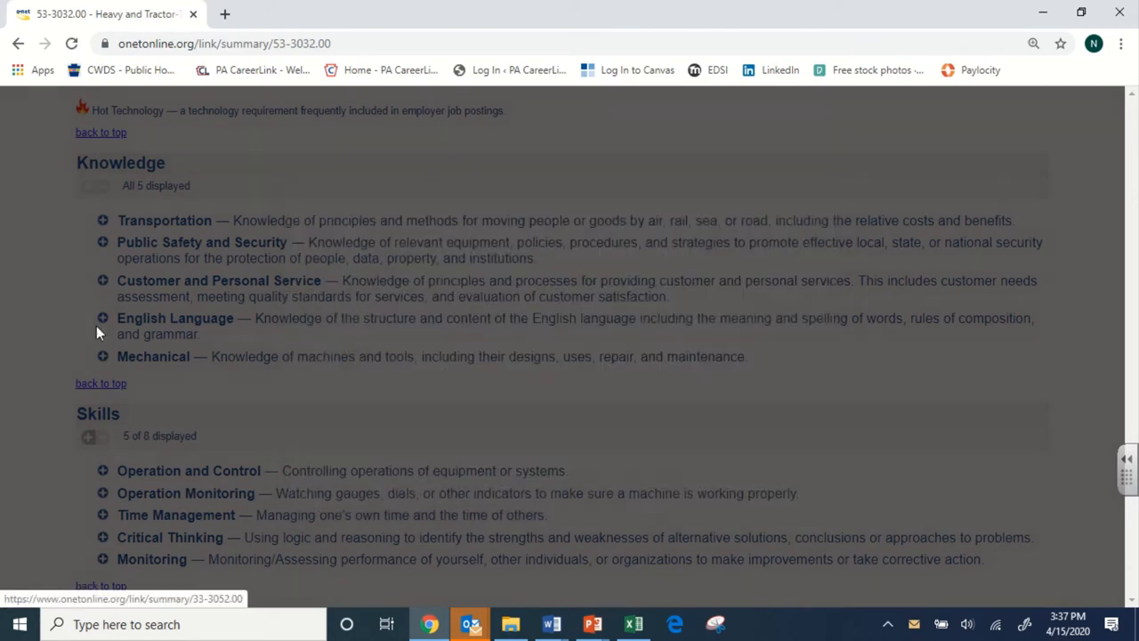
{"action": "scroll", "scroll_direction": "down", "scroll_amount": 3}
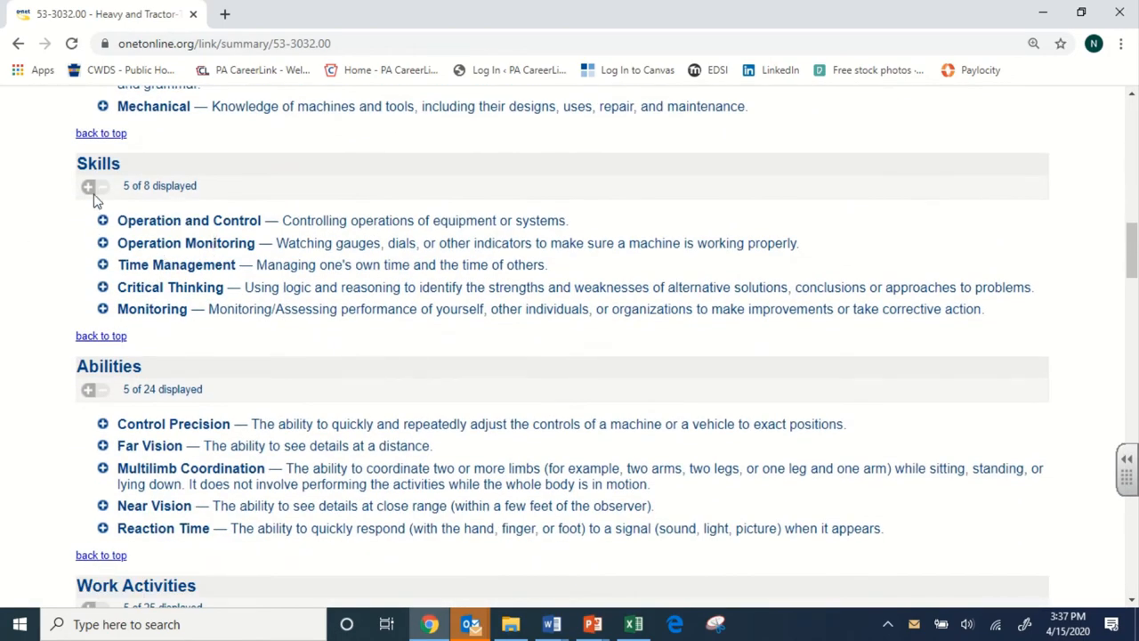
- Expand Skills to all eight and view then close Time Management's related occupations
{"action": "left_click", "coordinate": [89, 185]}
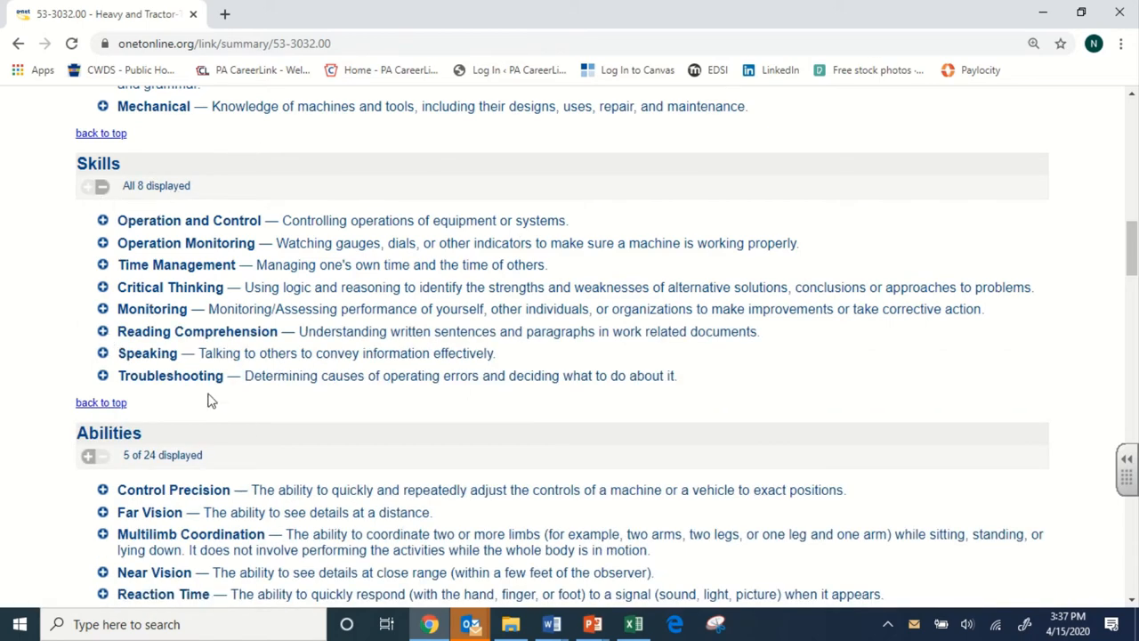
{"action": "mouse_move", "coordinate": [164, 217]}
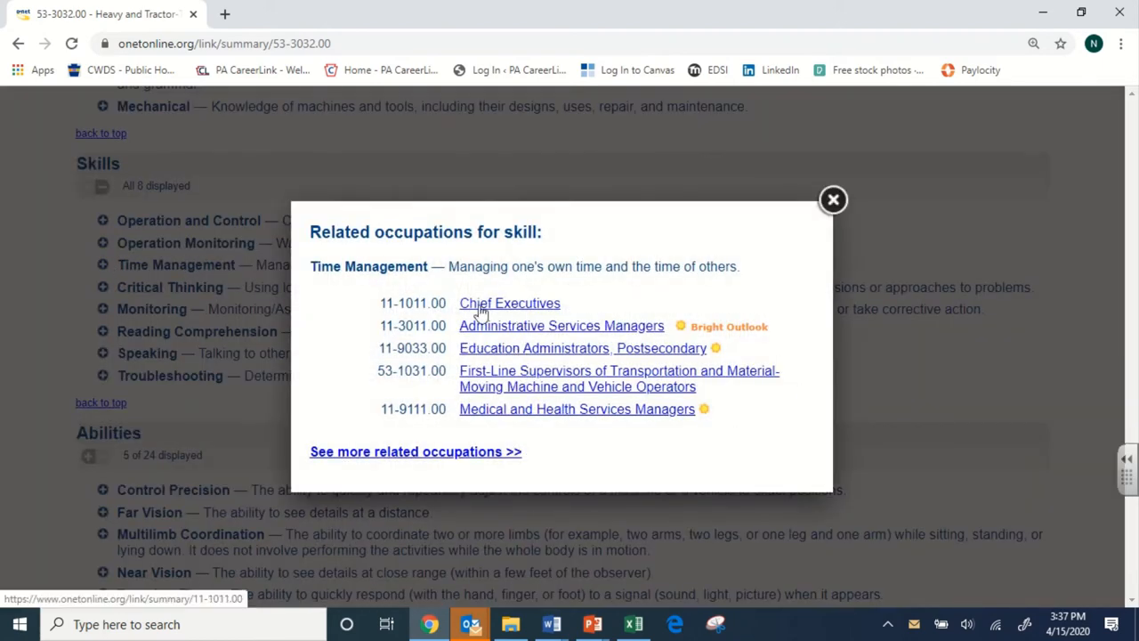
{"action": "mouse_move", "coordinate": [833, 199]}
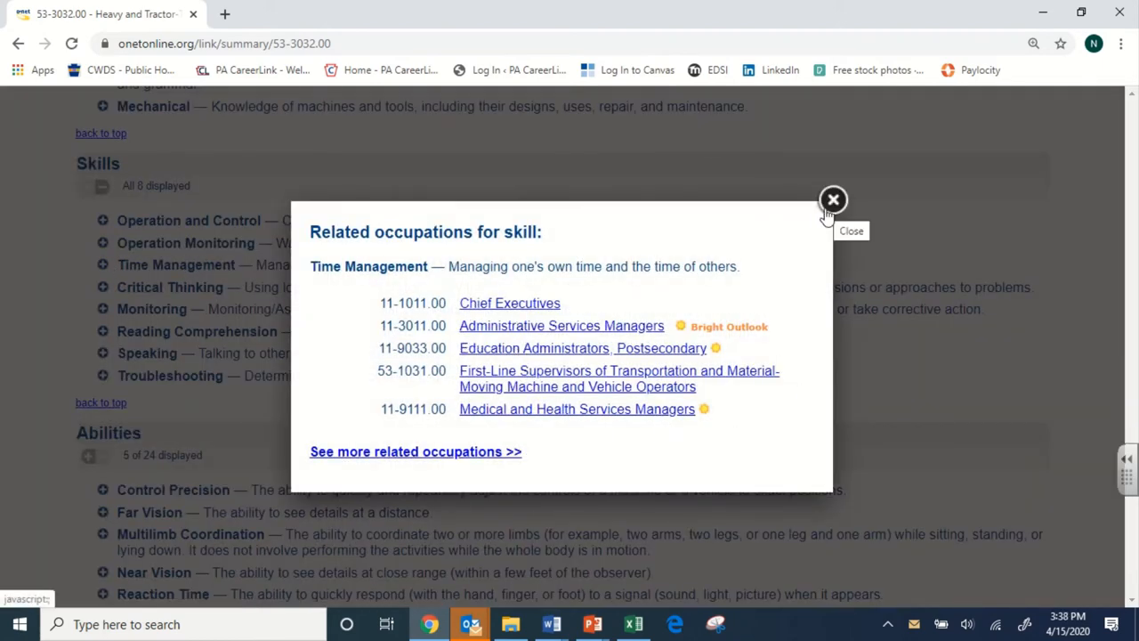
{"action": "left_click", "coordinate": [833, 199]}
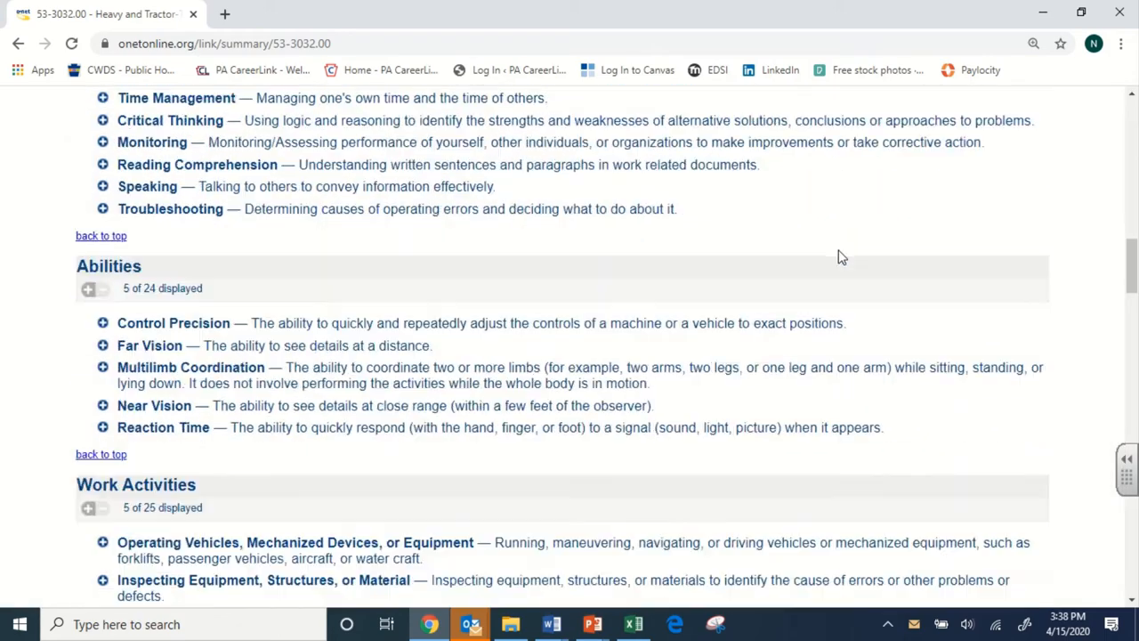
{"action": "mouse_move", "coordinate": [89, 289]}
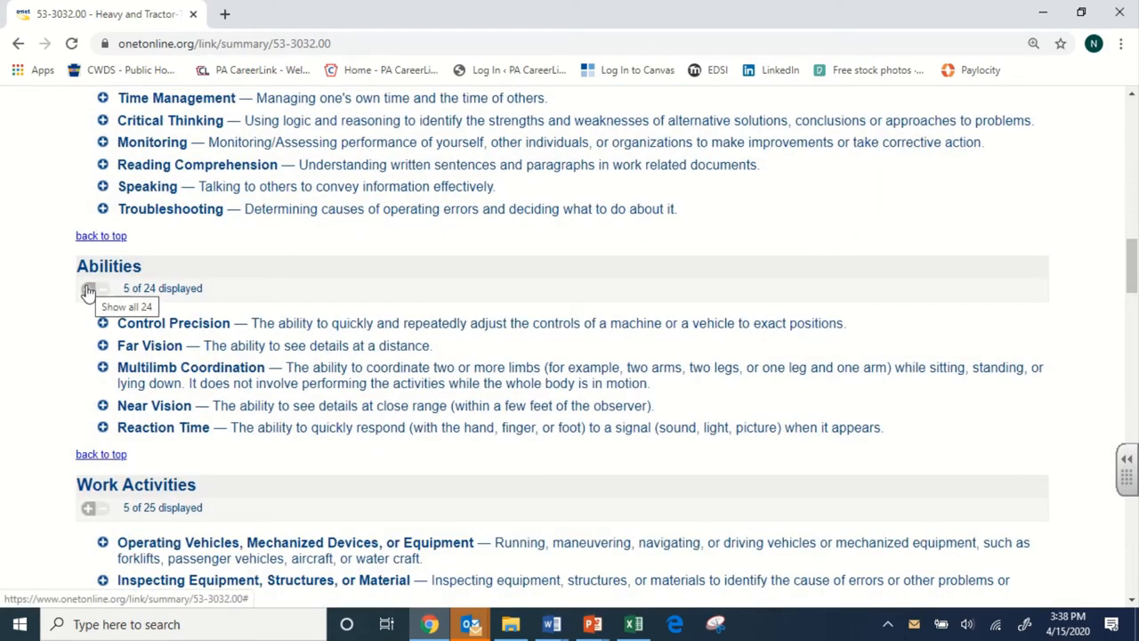
- Expand Abilities to all 24 and scroll through the list down to Visualization
{"action": "left_click", "coordinate": [89, 288]}
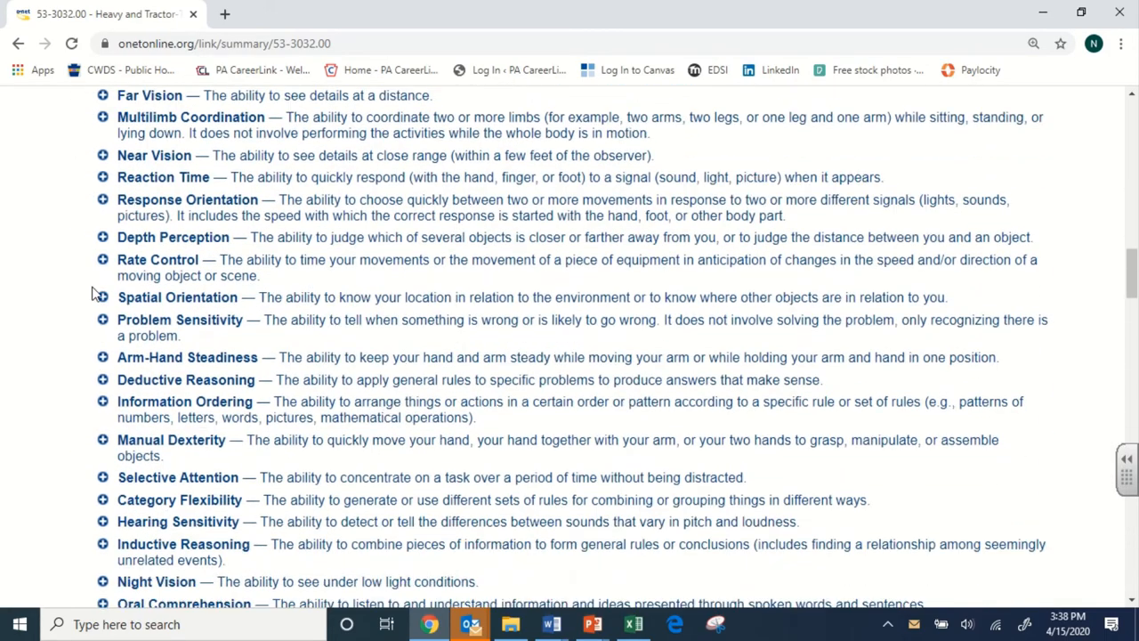
{"action": "scroll", "scroll_direction": "down", "scroll_amount": 3}
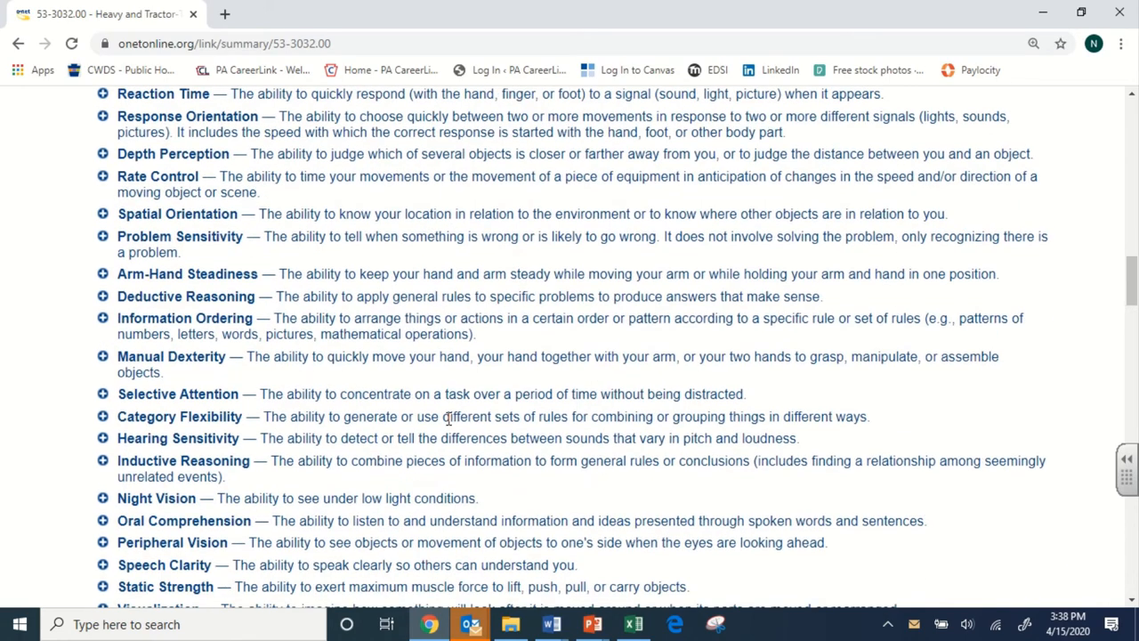
{"action": "scroll", "scroll_direction": "down", "scroll_amount": 3}
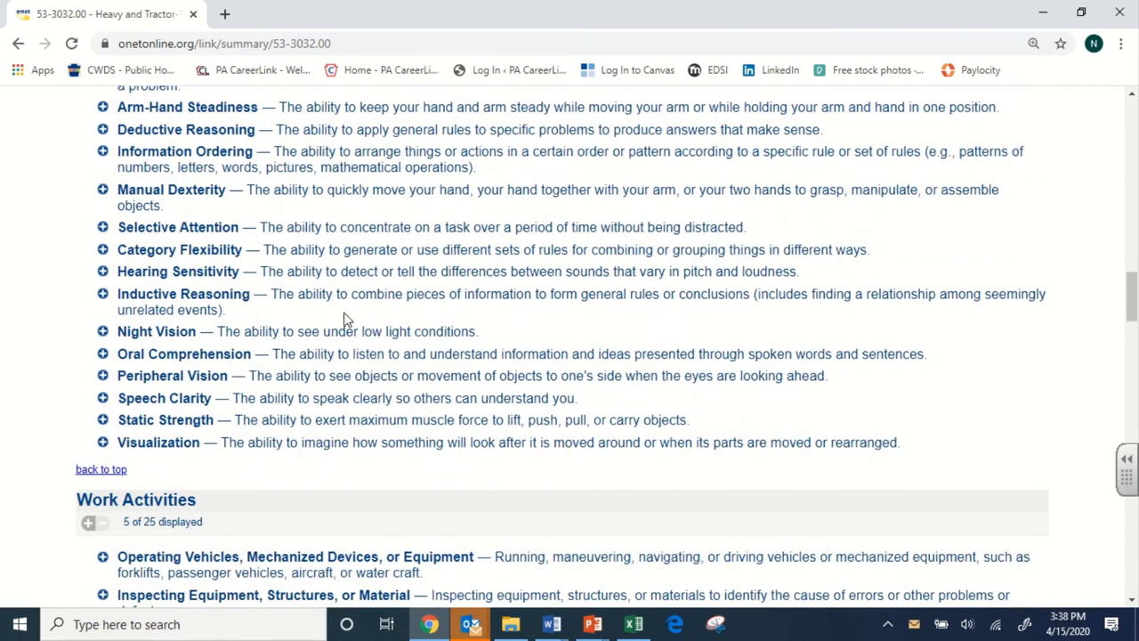
{"action": "mouse_move", "coordinate": [407, 349]}
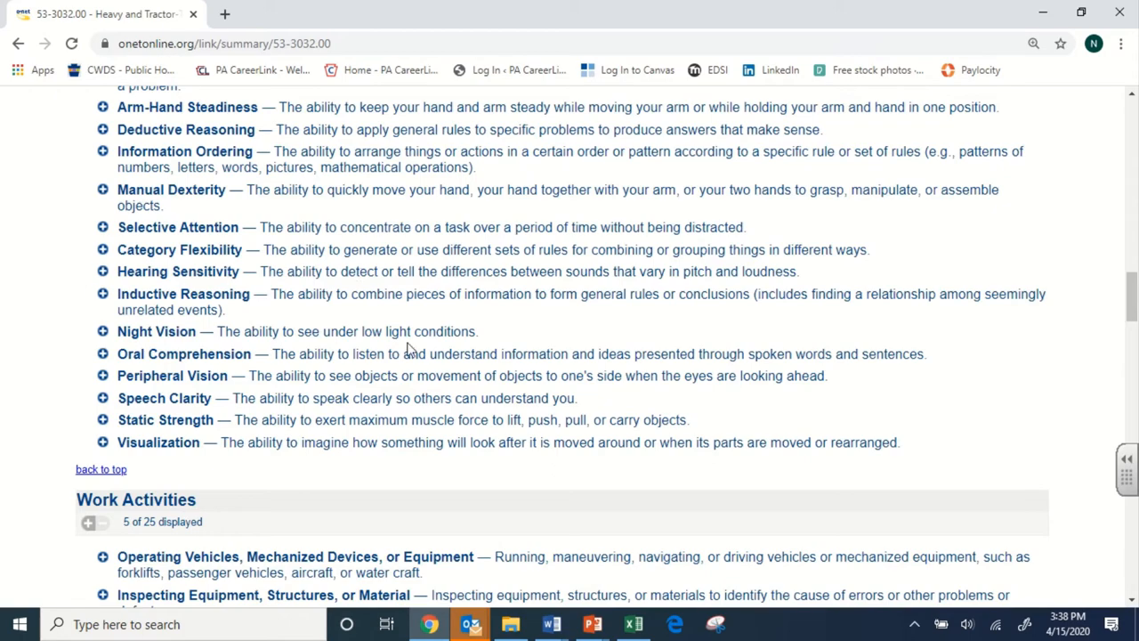
{"action": "scroll", "scroll_direction": "down", "scroll_amount": 3}
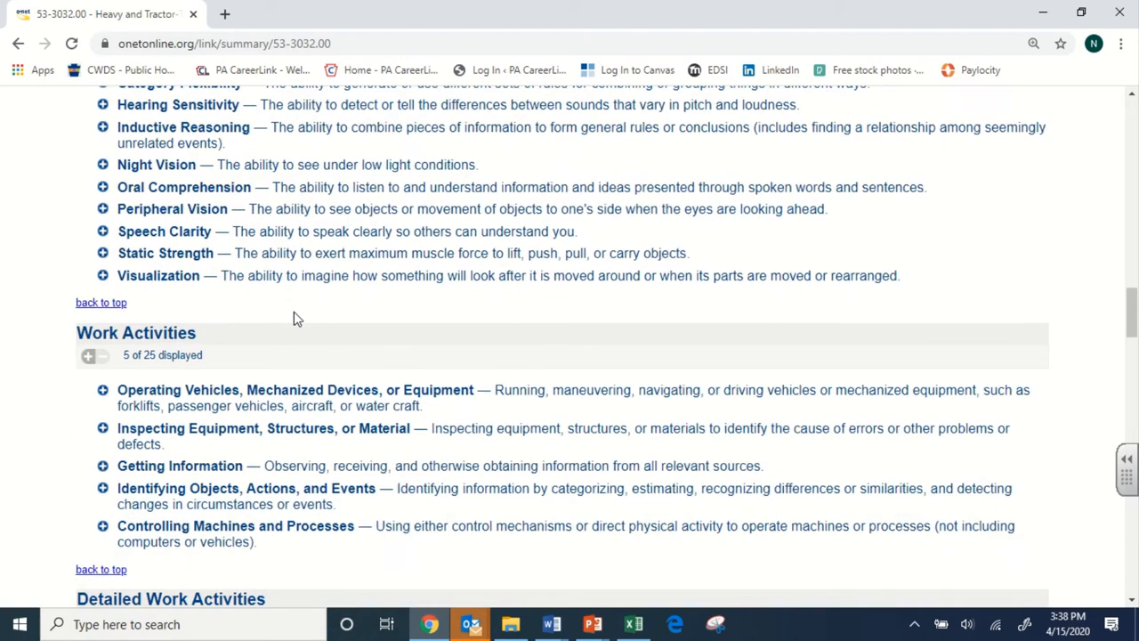
- Scroll past Detailed Work Activities to the Work Context section showing five of 27 items
{"action": "scroll", "scroll_direction": "down", "scroll_amount": 3}
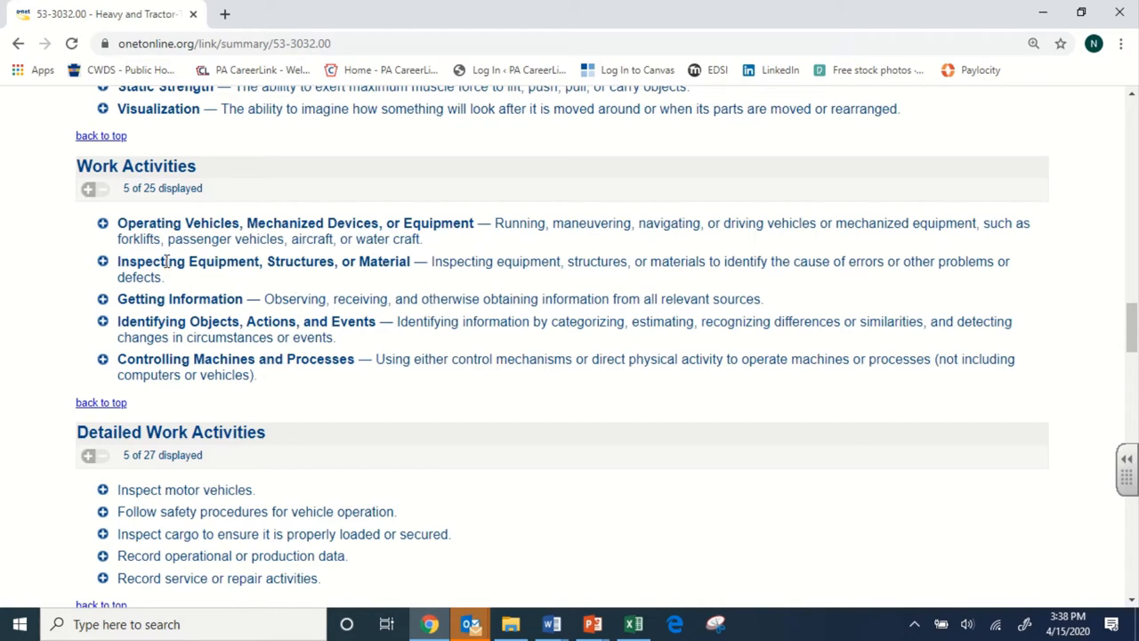
{"action": "scroll", "scroll_direction": "up", "scroll_amount": 3}
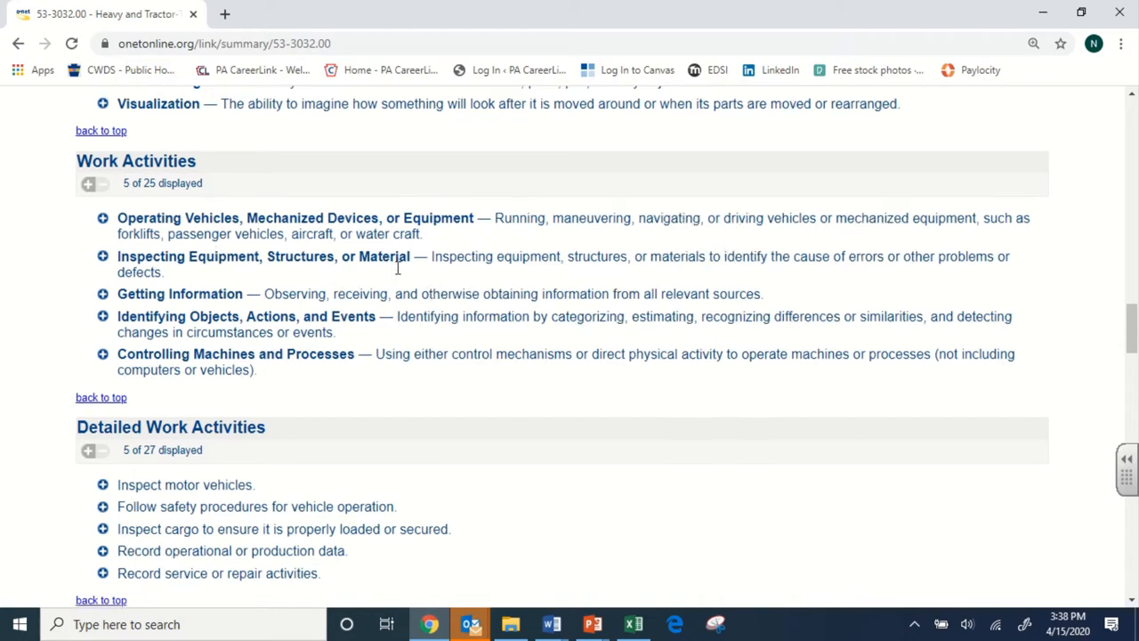
{"action": "scroll", "scroll_direction": "down", "scroll_amount": 3}
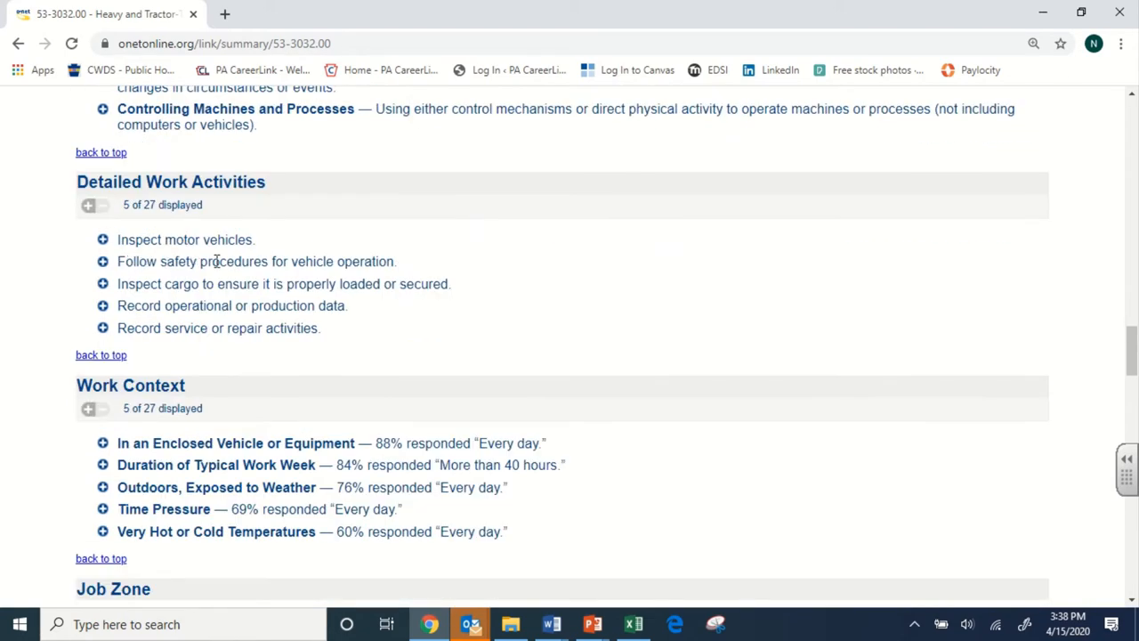
{"action": "mouse_move", "coordinate": [292, 260]}
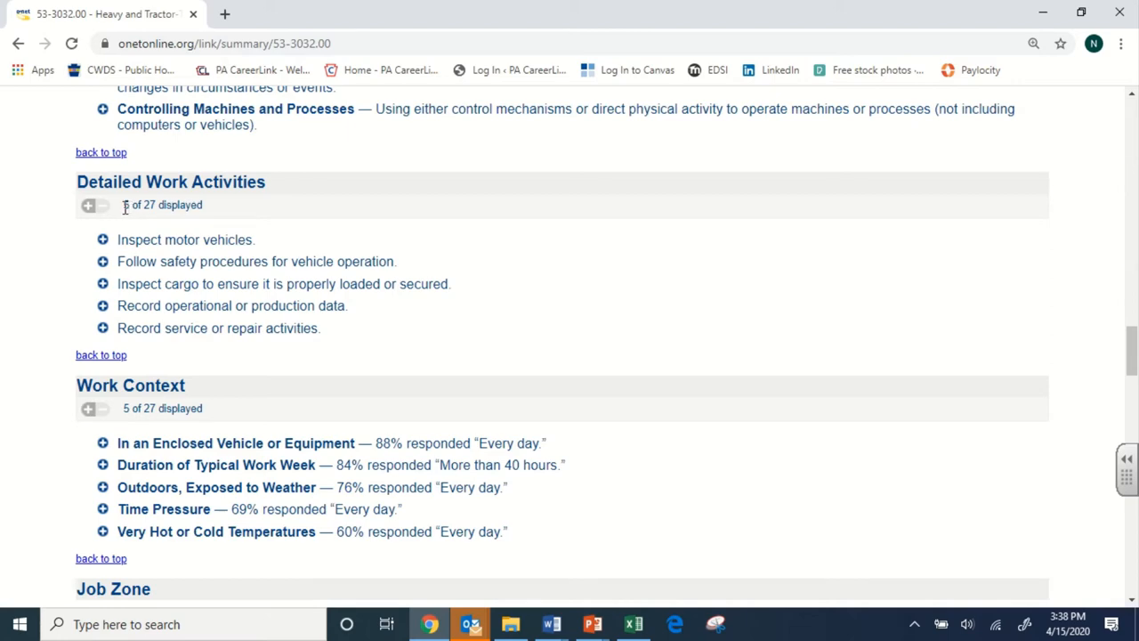
{"action": "double_click", "coordinate": [162, 205]}
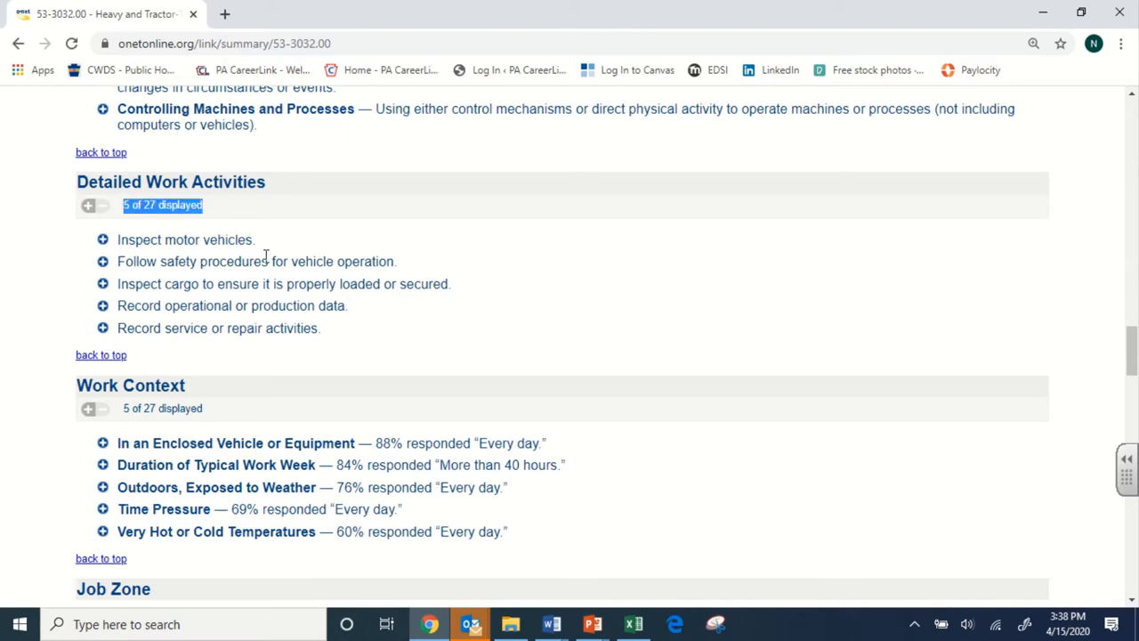
{"action": "scroll", "scroll_direction": "down", "scroll_amount": 3}
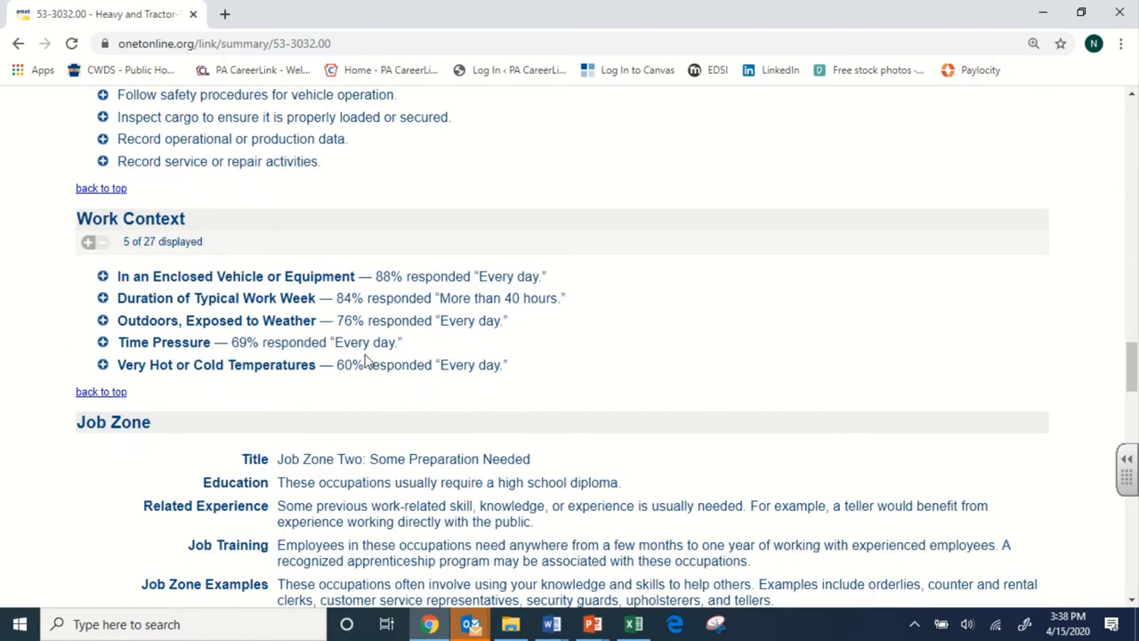
{"action": "mouse_move", "coordinate": [230, 372]}
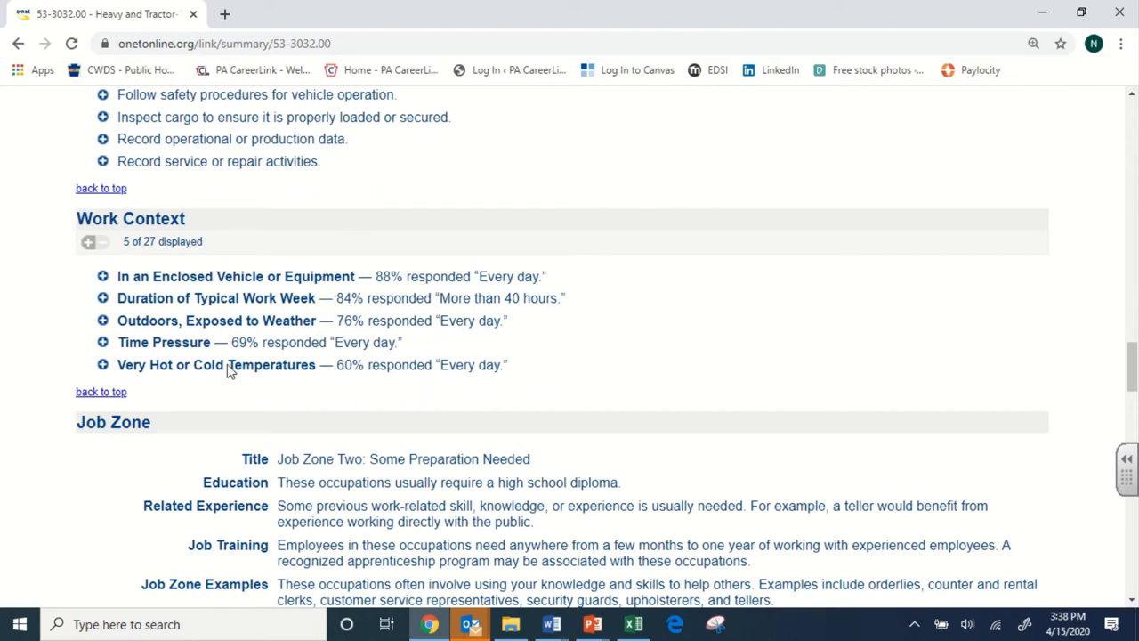
{"action": "mouse_move", "coordinate": [126, 342]}
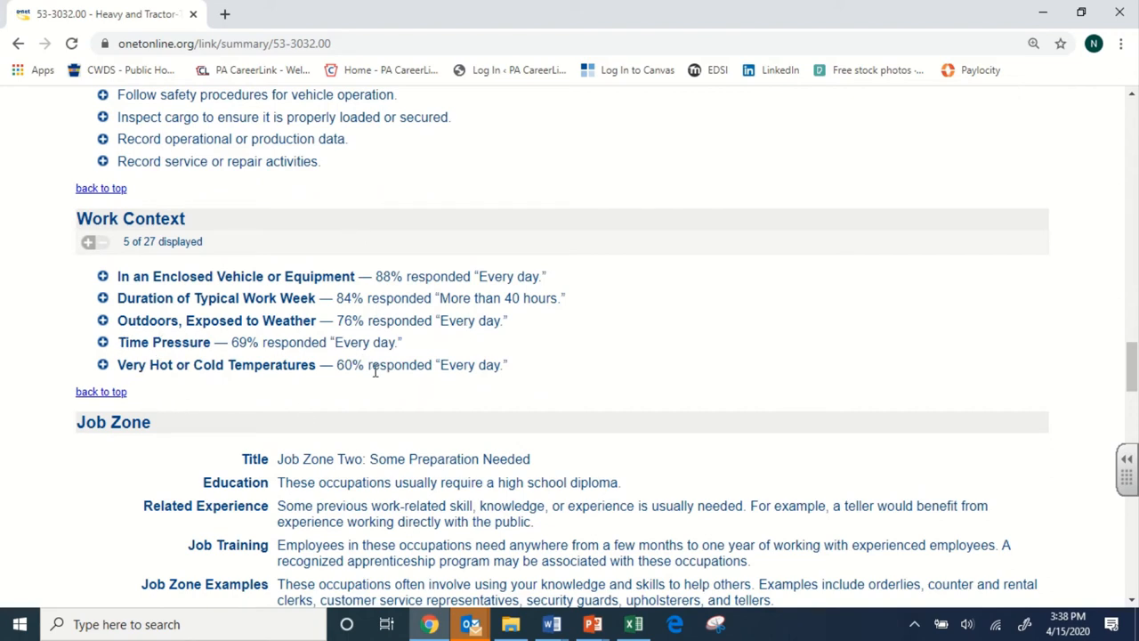
{"action": "mouse_move", "coordinate": [347, 324]}
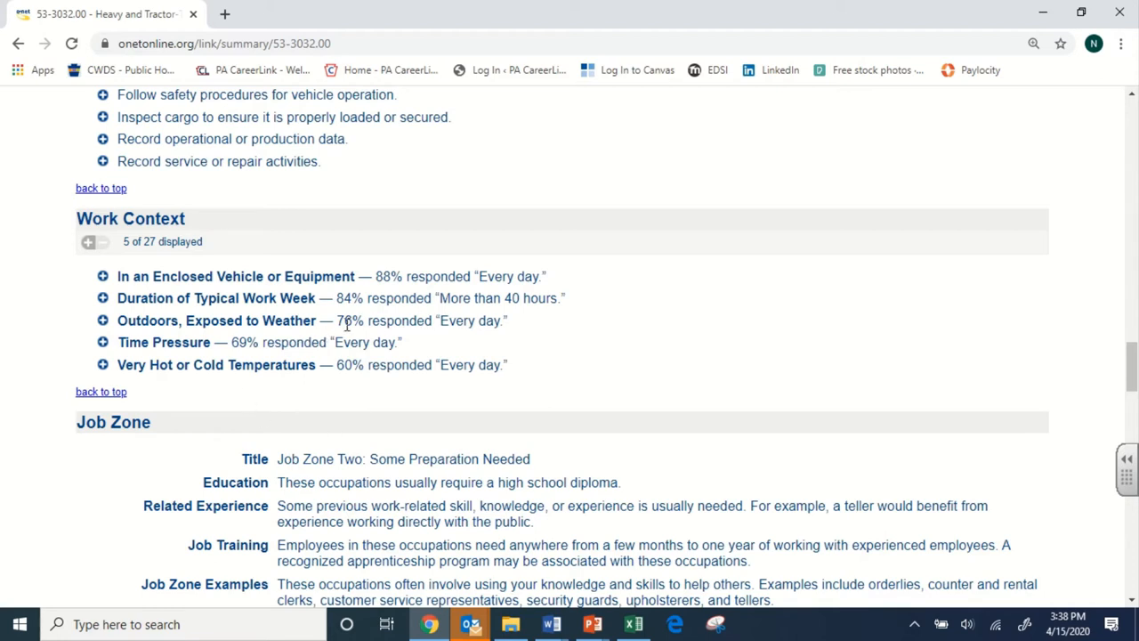
{"action": "left_click_drag", "start_coordinate": [336, 320], "coordinate": [506, 320]}
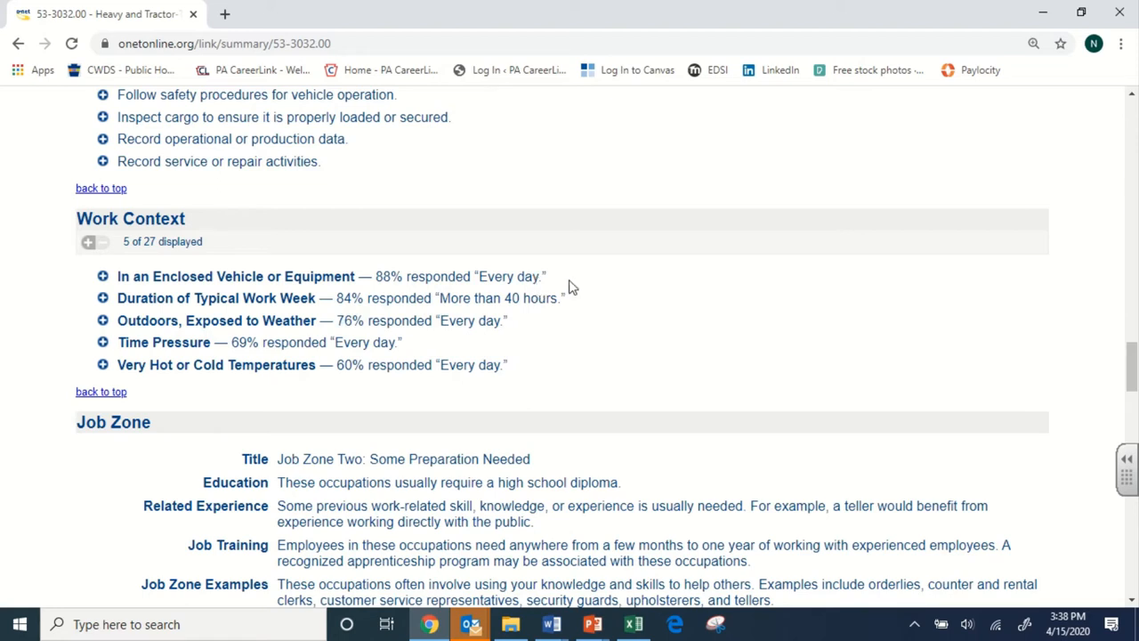
{"action": "mouse_move", "coordinate": [406, 320]}
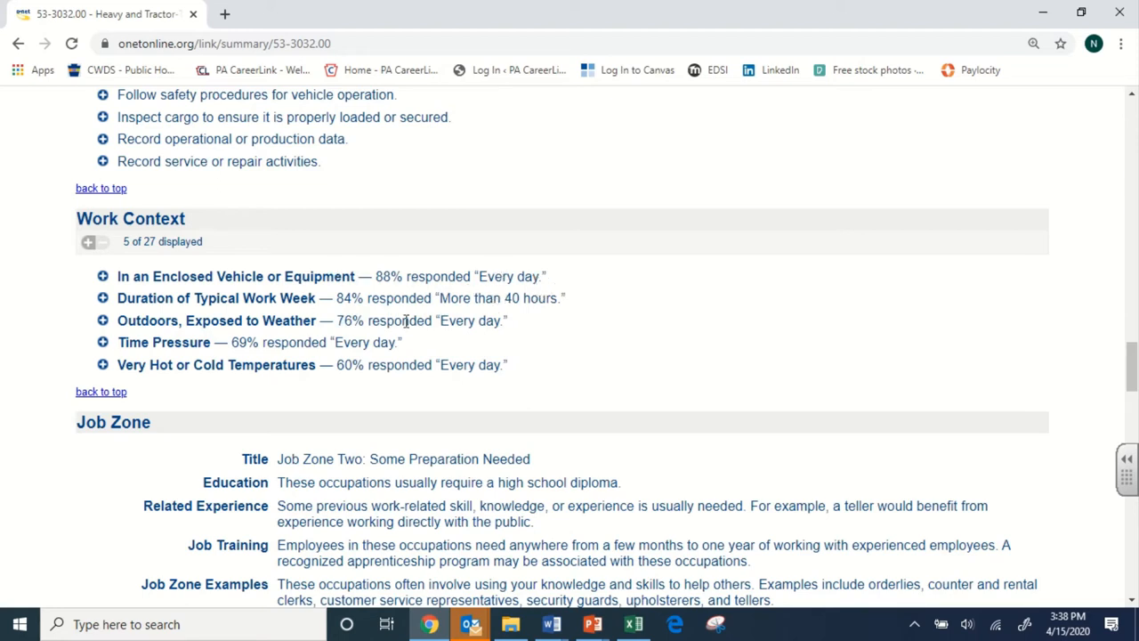
{"action": "mouse_move", "coordinate": [495, 267]}
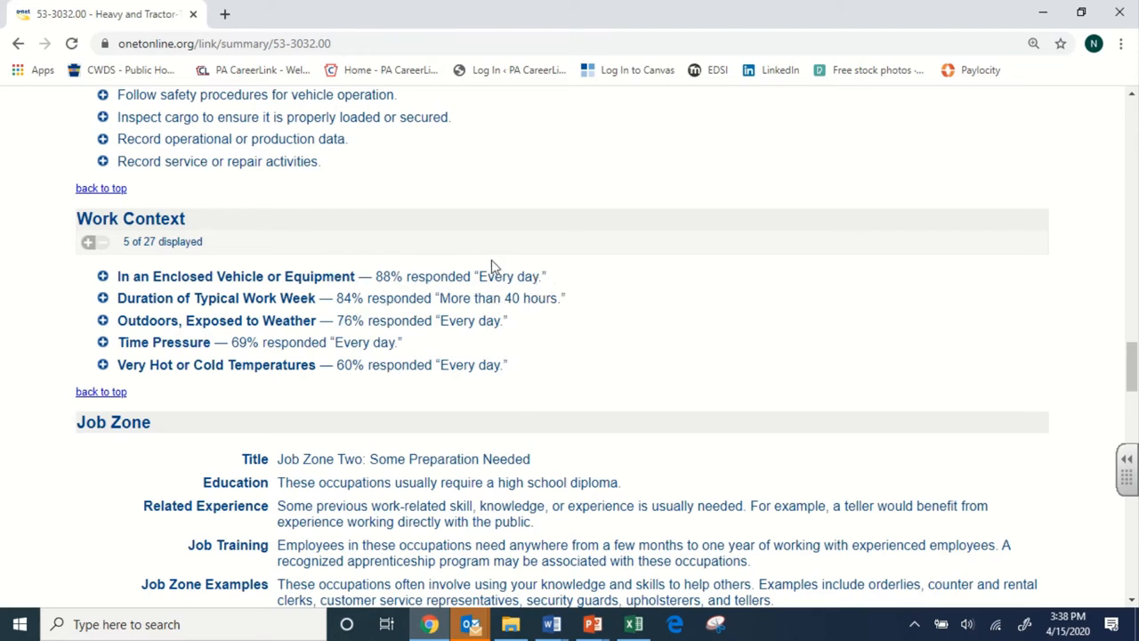
{"action": "mouse_move", "coordinate": [449, 300]}
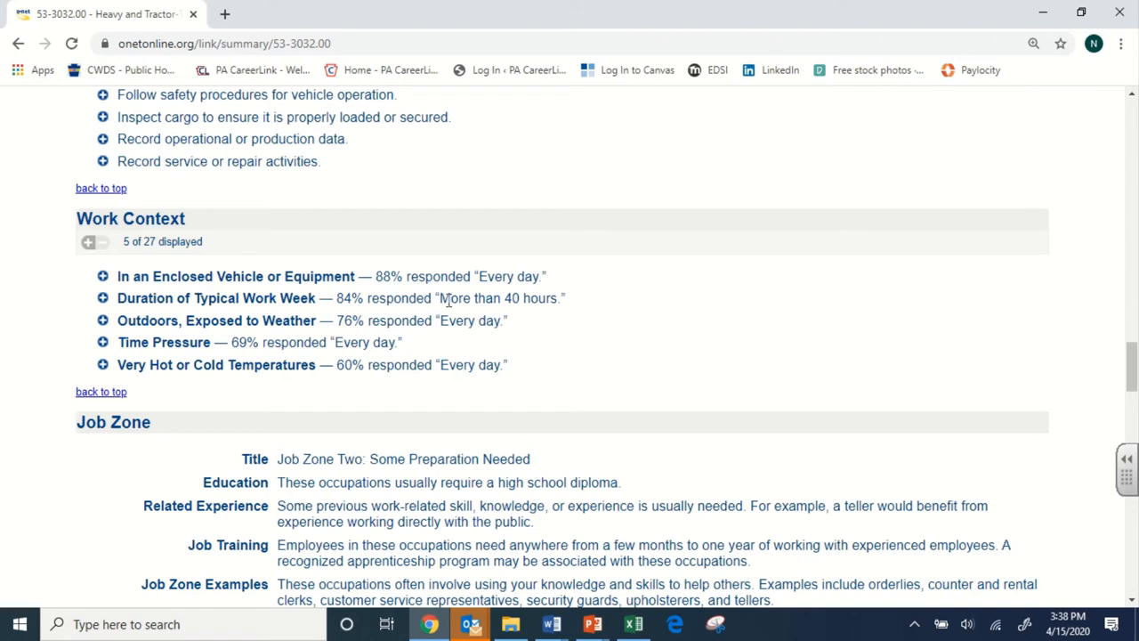
{"action": "mouse_move", "coordinate": [657, 317]}
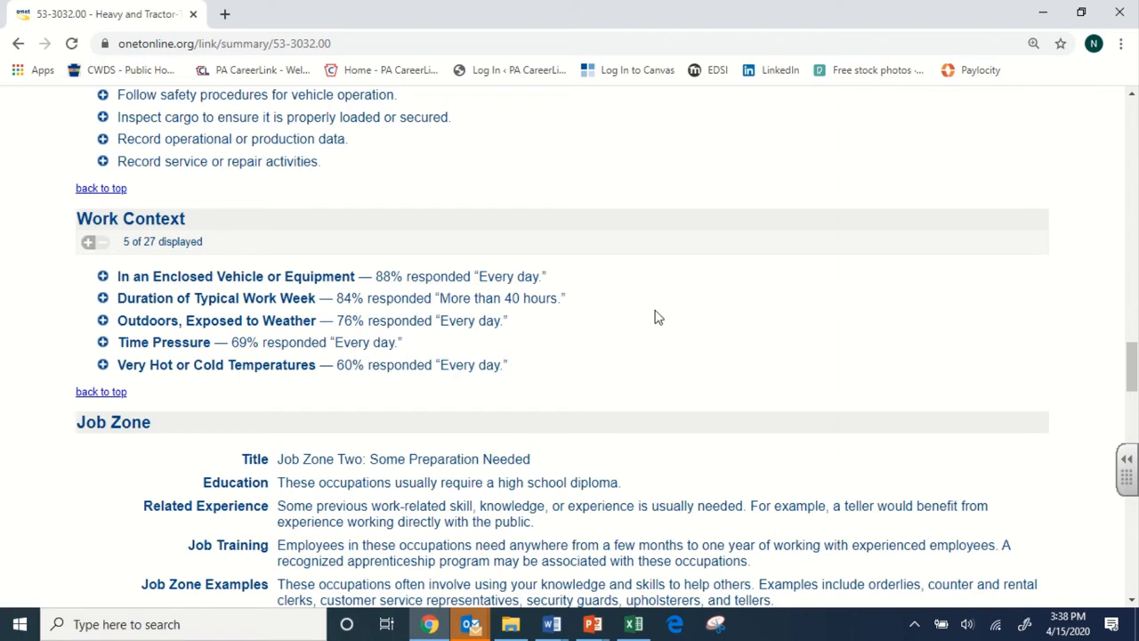
{"action": "mouse_move", "coordinate": [488, 317]}
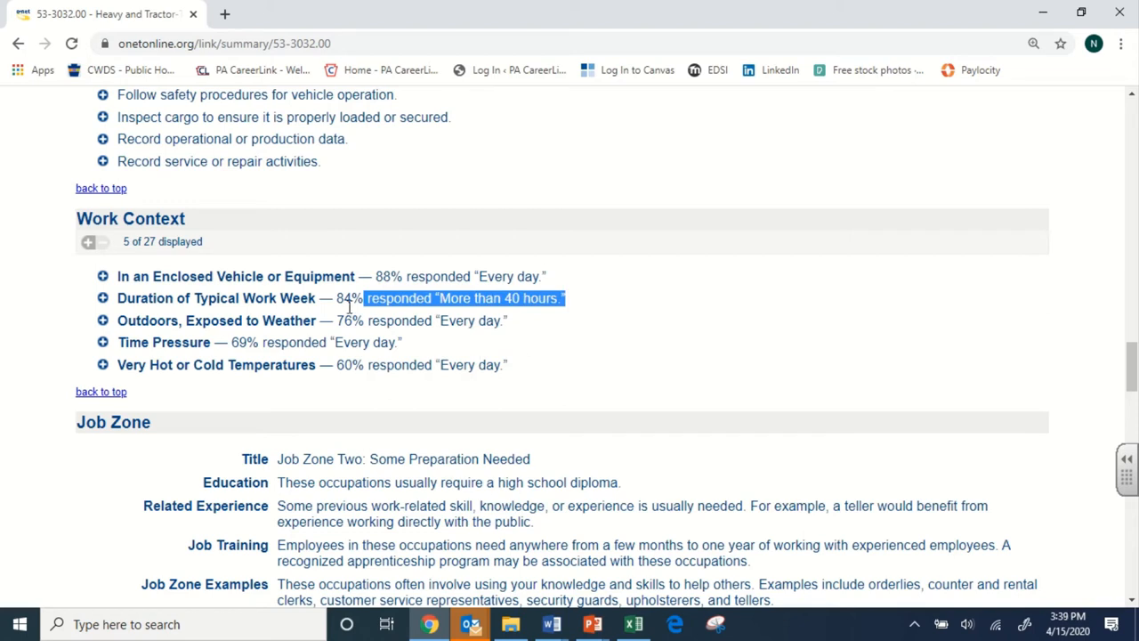
{"action": "left_click", "coordinate": [579, 357]}
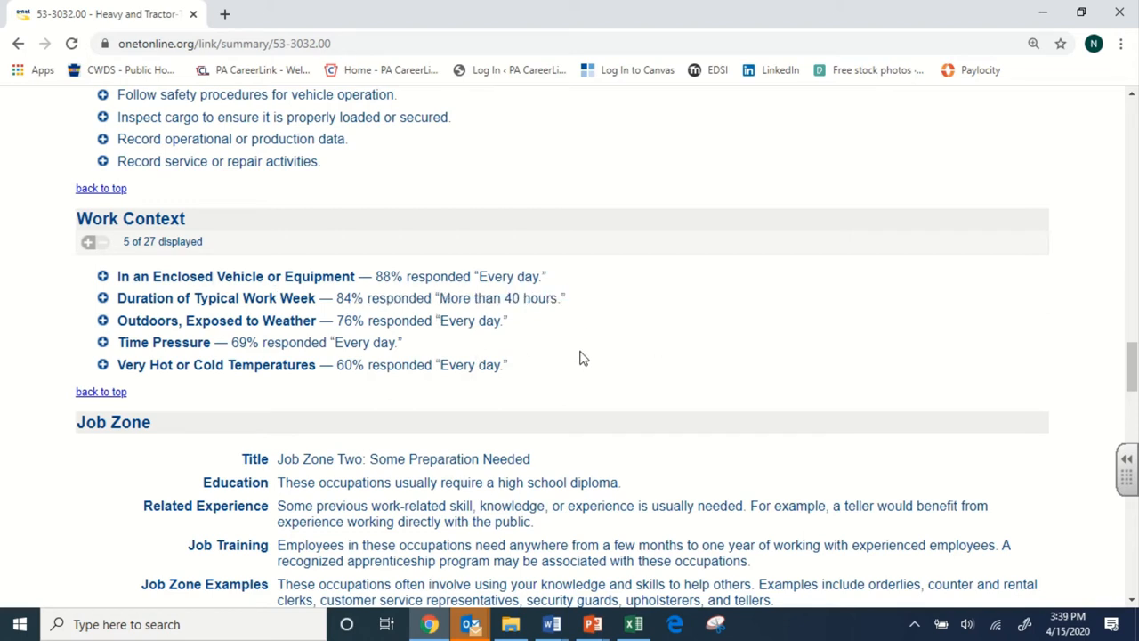
{"action": "mouse_move", "coordinate": [365, 367]}
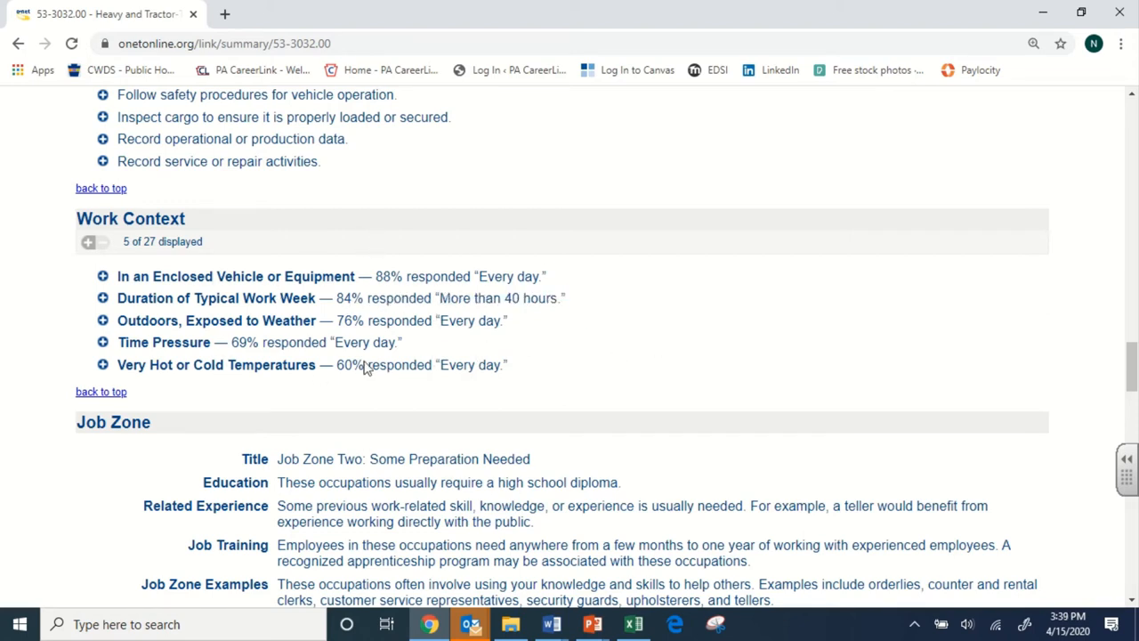
{"action": "mouse_move", "coordinate": [383, 313]}
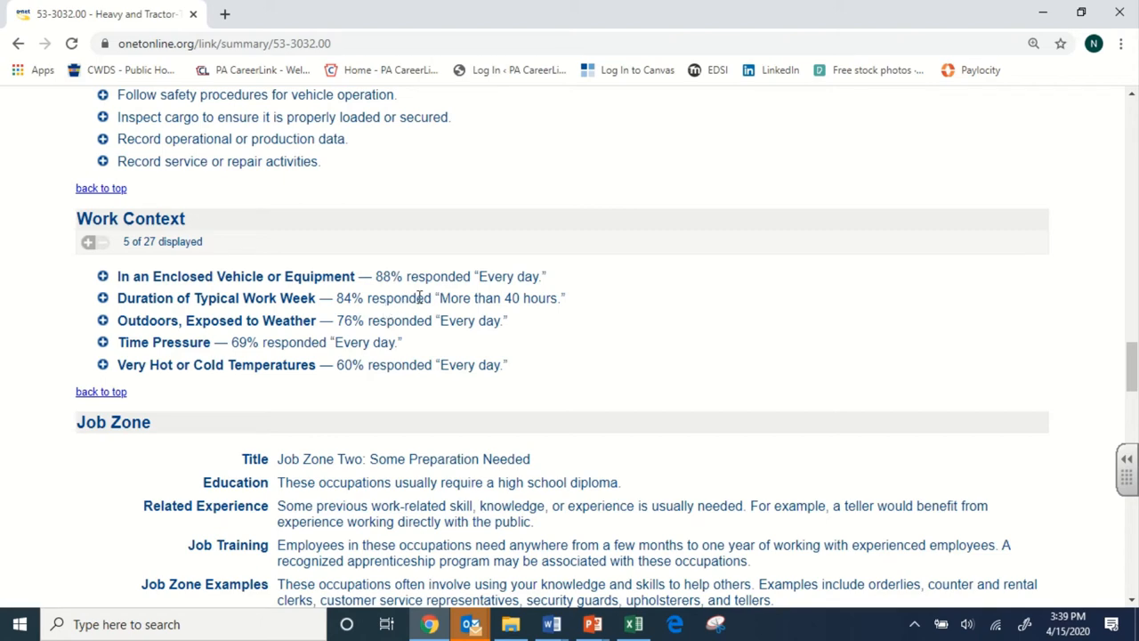
- Scroll to the Job Zone section and highlight the Job Zone Two title line
{"action": "scroll", "scroll_direction": "down", "scroll_amount": 3}
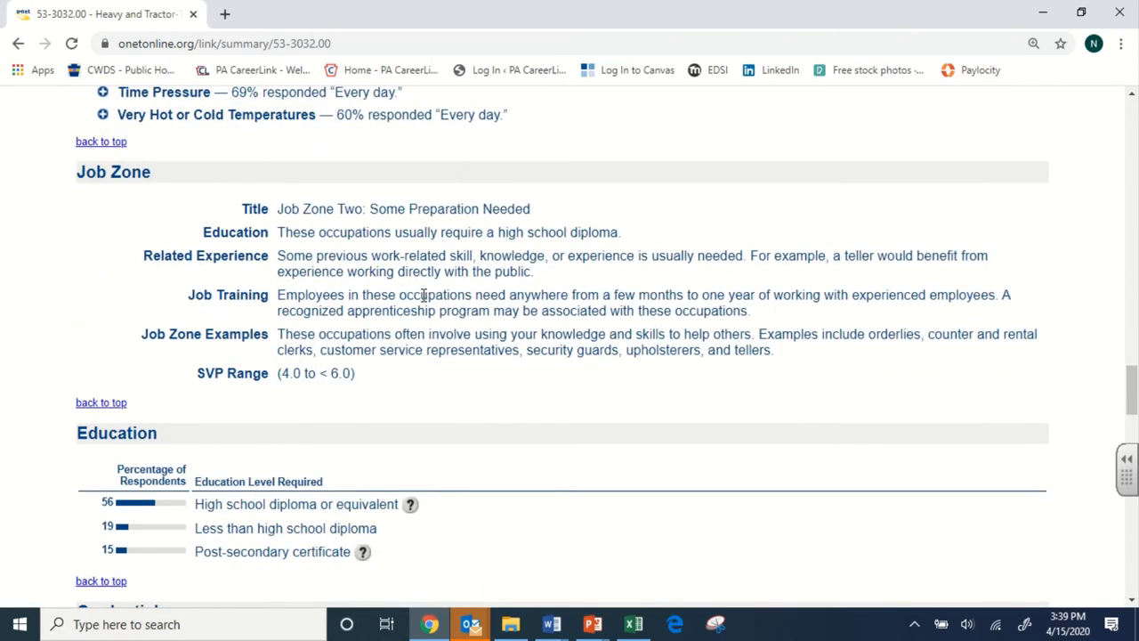
{"action": "mouse_move", "coordinate": [364, 333]}
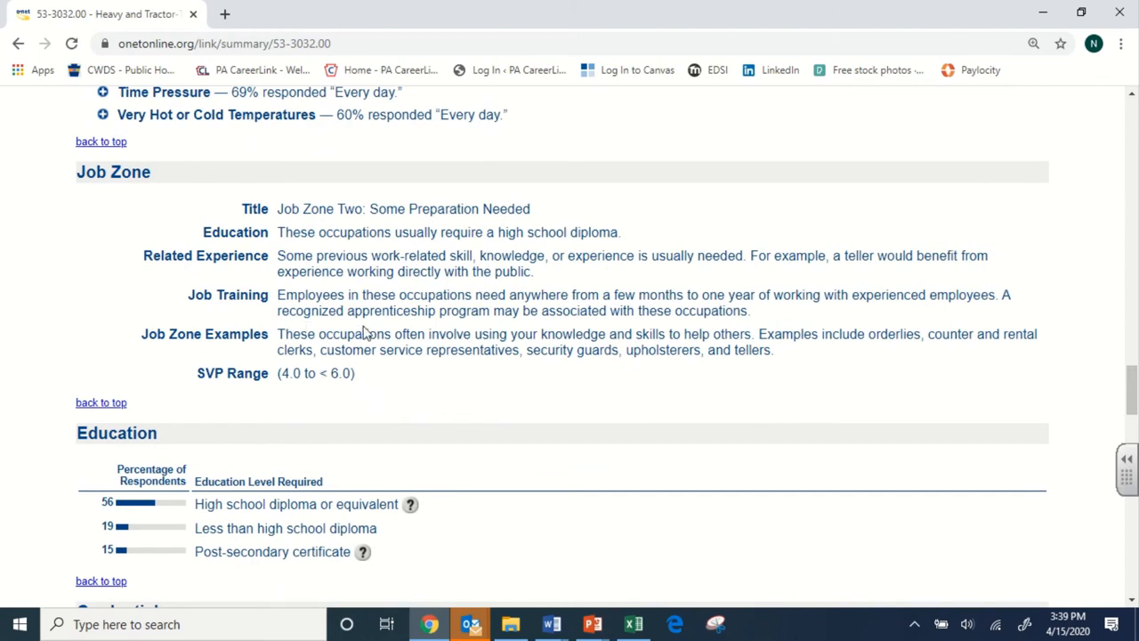
{"action": "mouse_move", "coordinate": [616, 458]}
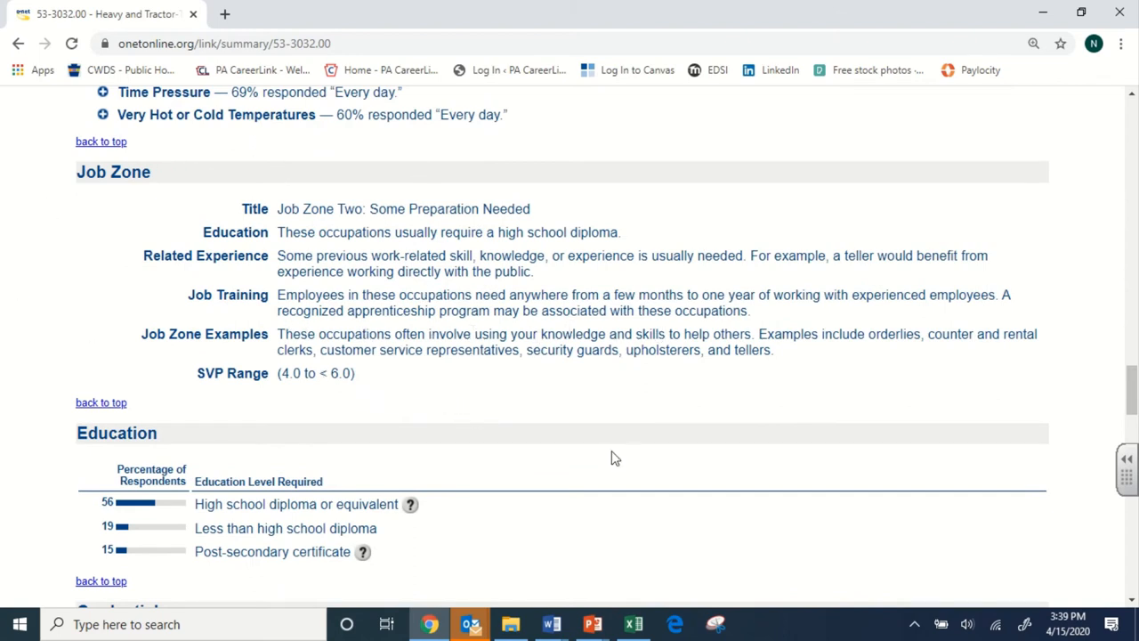
{"action": "mouse_move", "coordinate": [199, 479]}
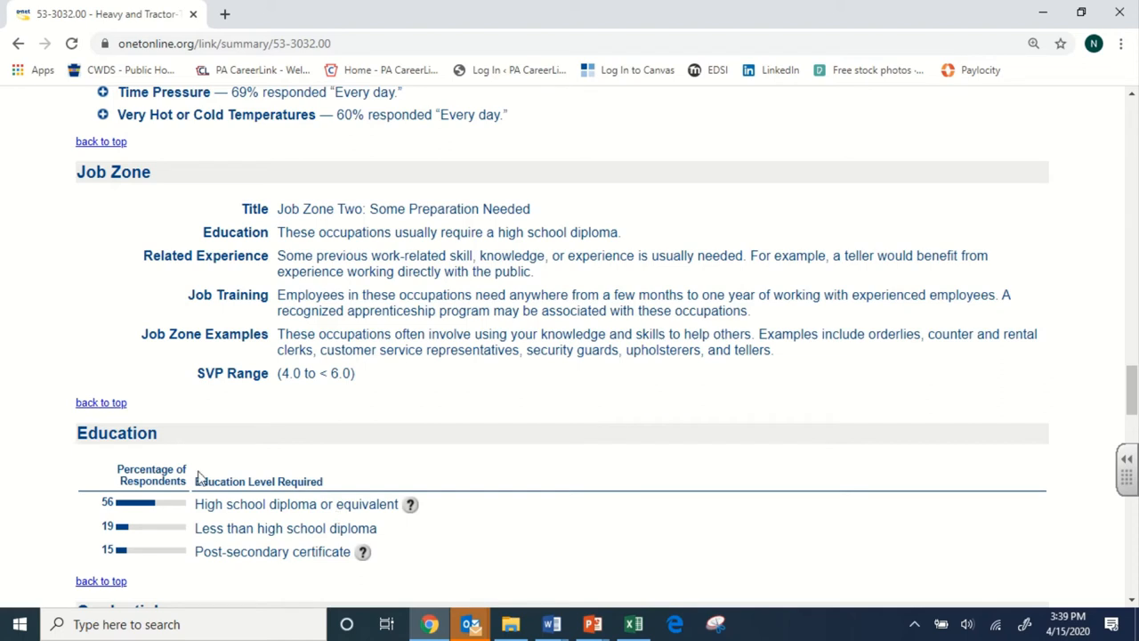
{"action": "mouse_move", "coordinate": [922, 345]}
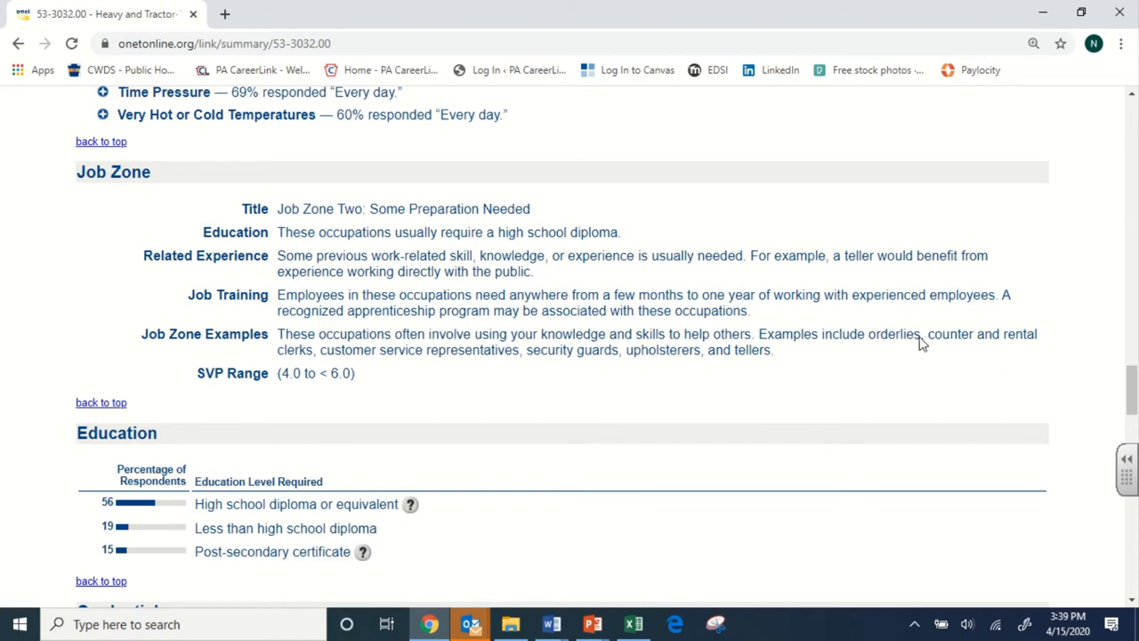
{"action": "mouse_move", "coordinate": [499, 354]}
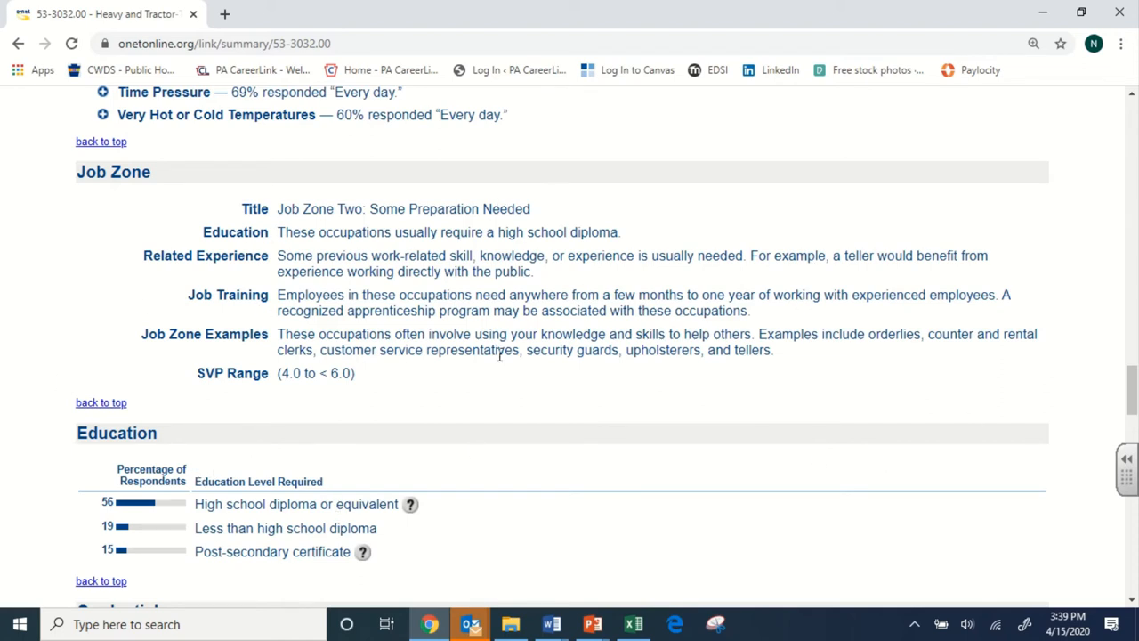
{"action": "mouse_move", "coordinate": [287, 203]}
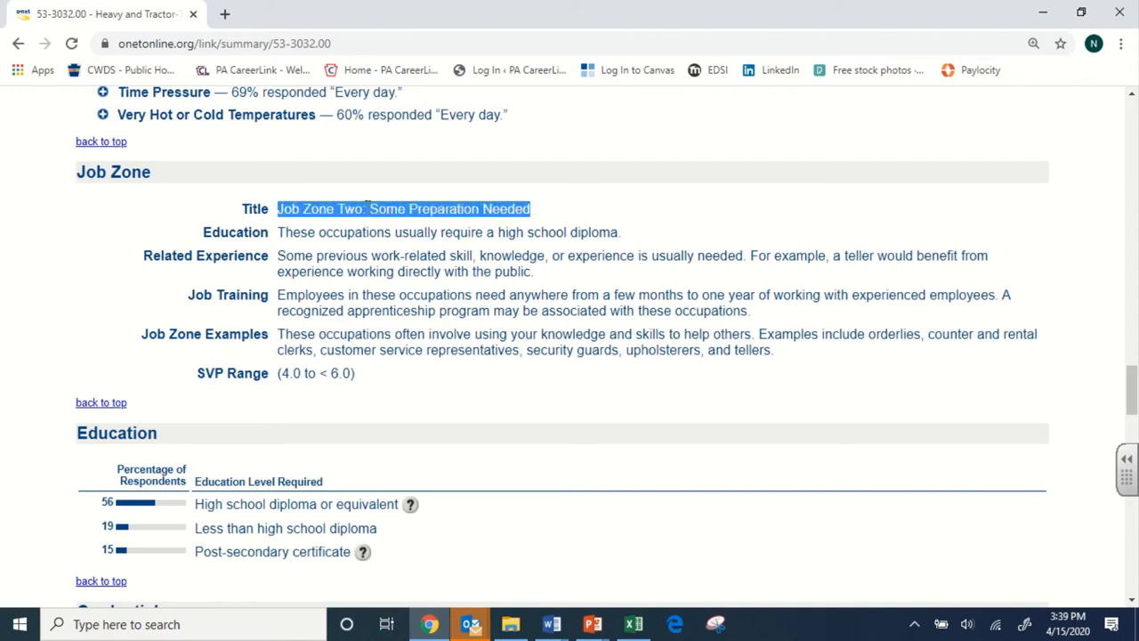
{"action": "mouse_move", "coordinate": [419, 210]}
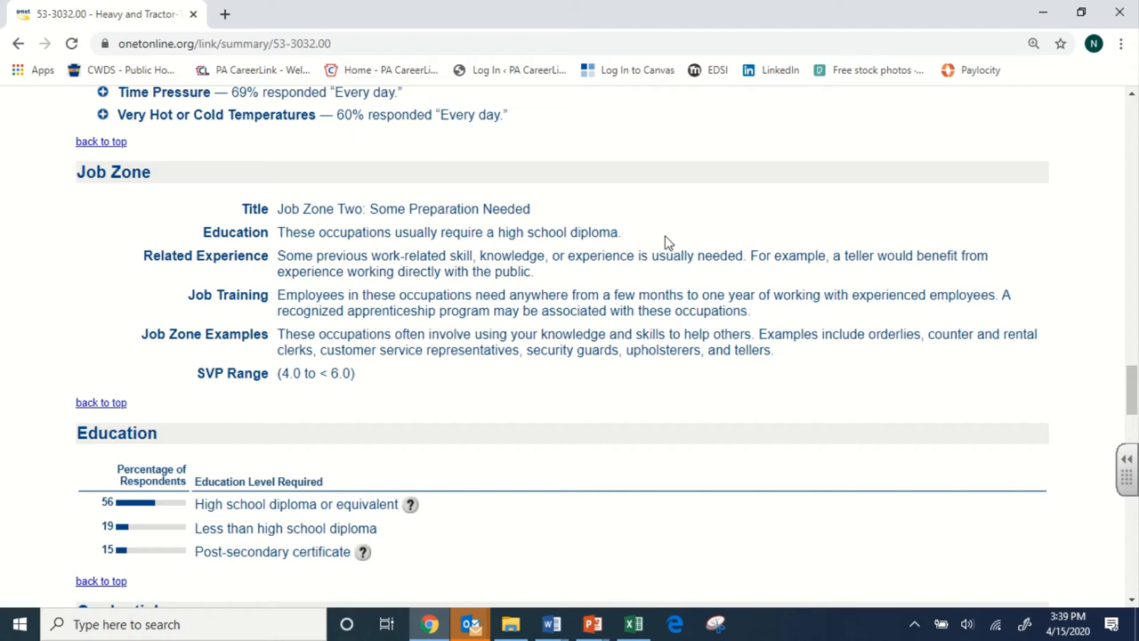
{"action": "mouse_move", "coordinate": [392, 208]}
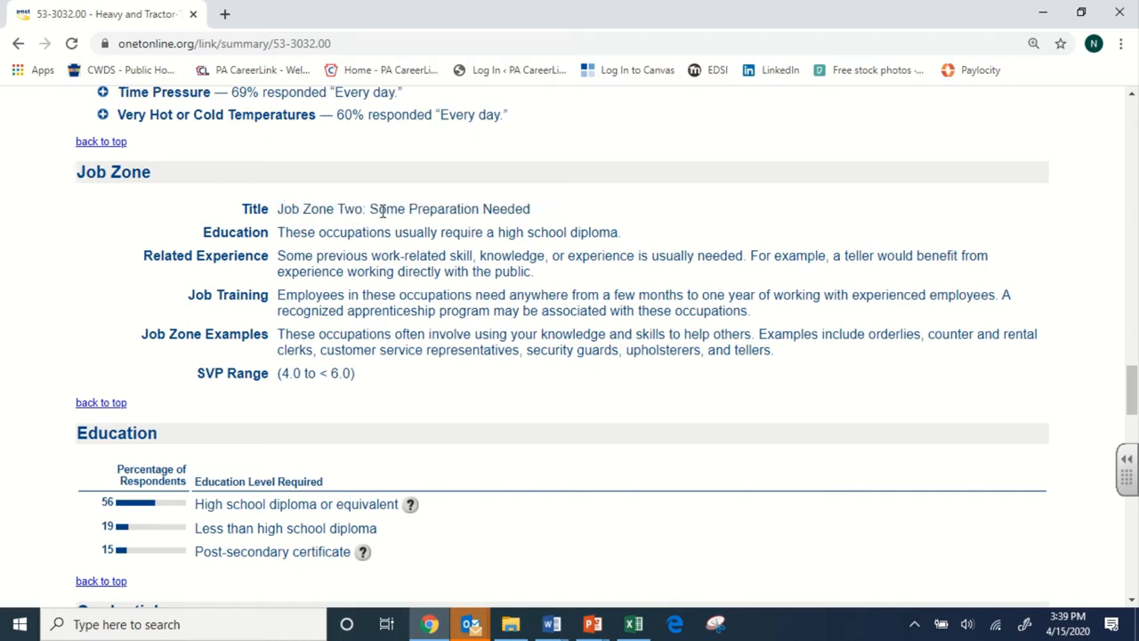
{"action": "mouse_move", "coordinate": [396, 356]}
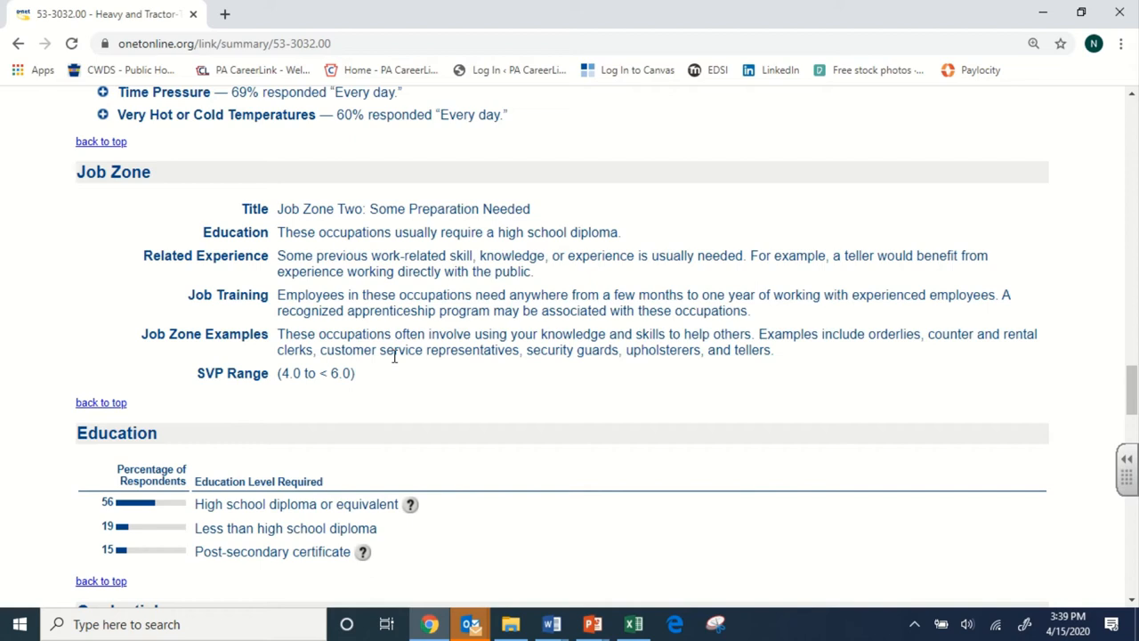
{"action": "mouse_move", "coordinate": [424, 365]}
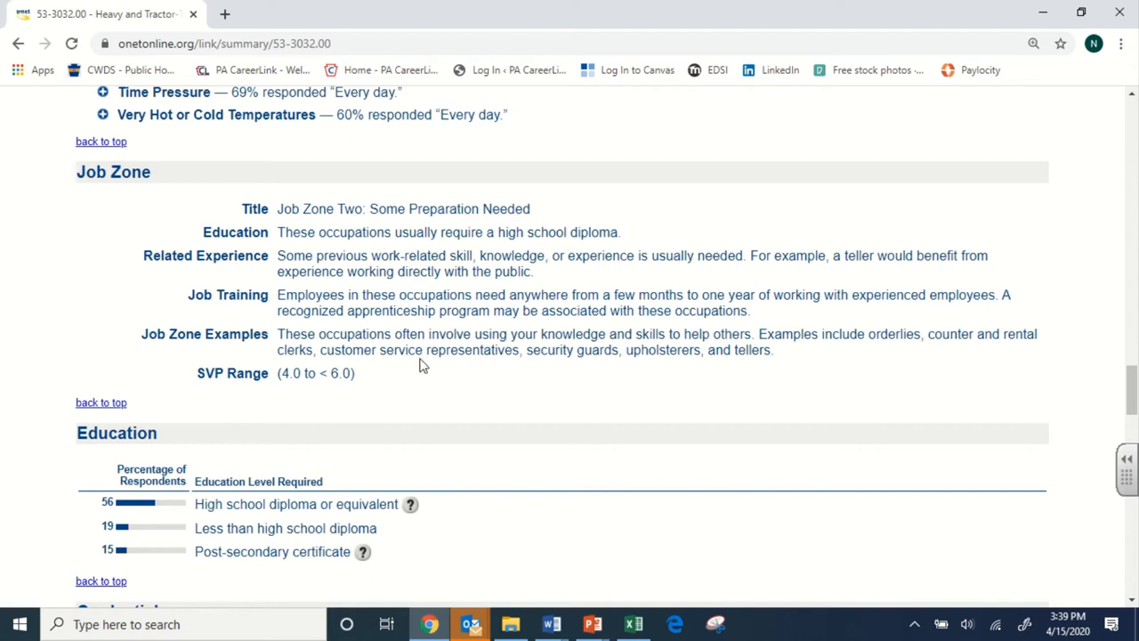
{"action": "mouse_move", "coordinate": [299, 212]}
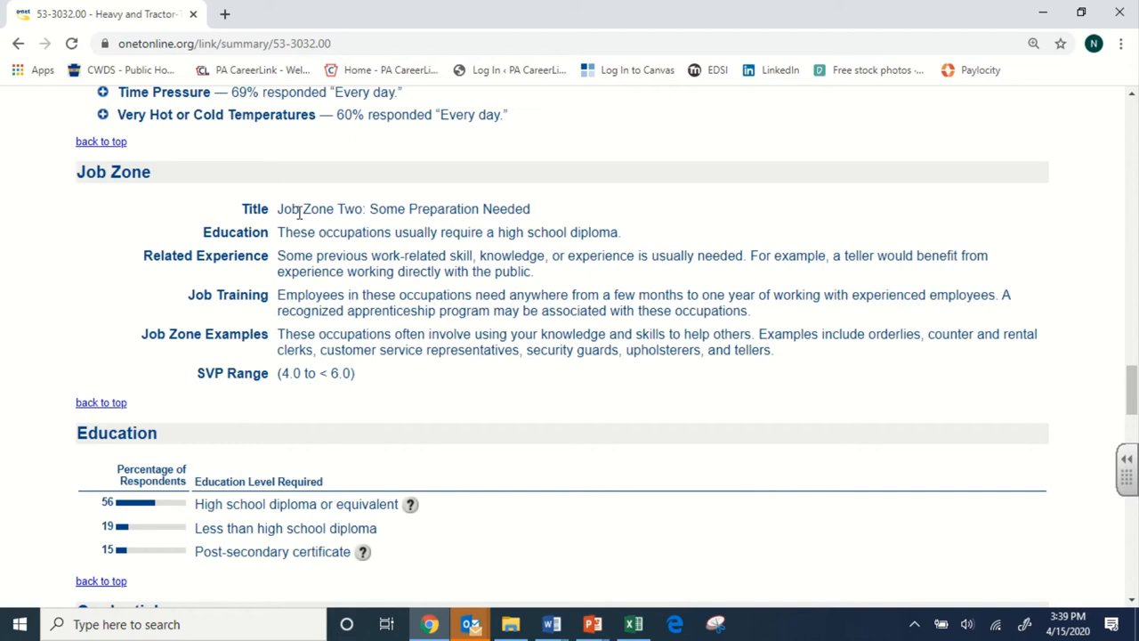
{"action": "mouse_move", "coordinate": [310, 181]}
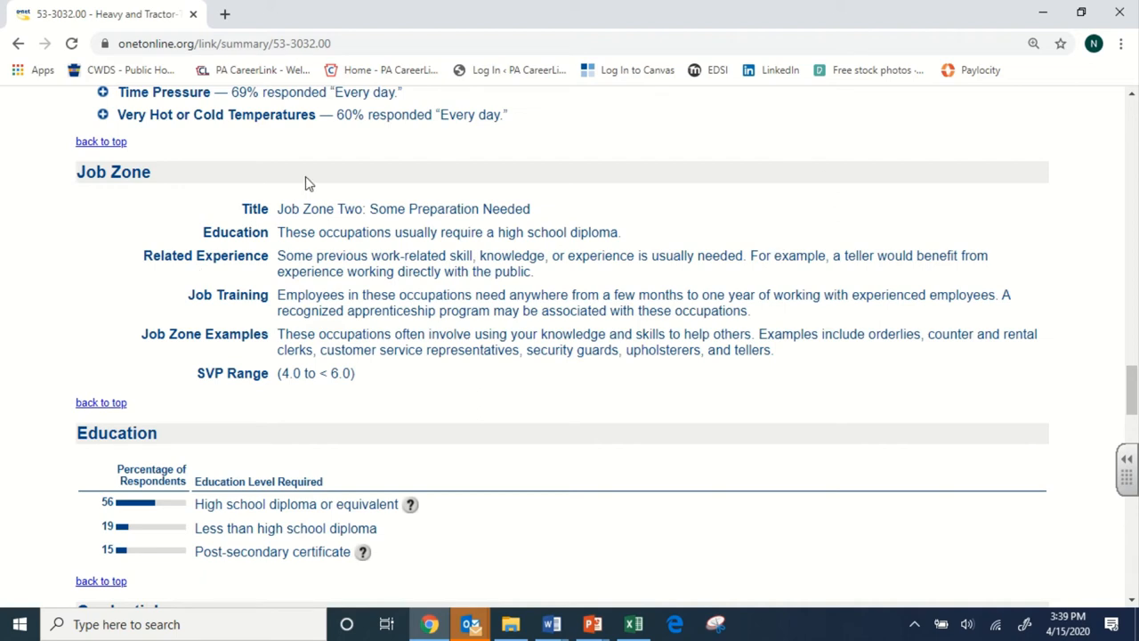
{"action": "double_click", "coordinate": [285, 209]}
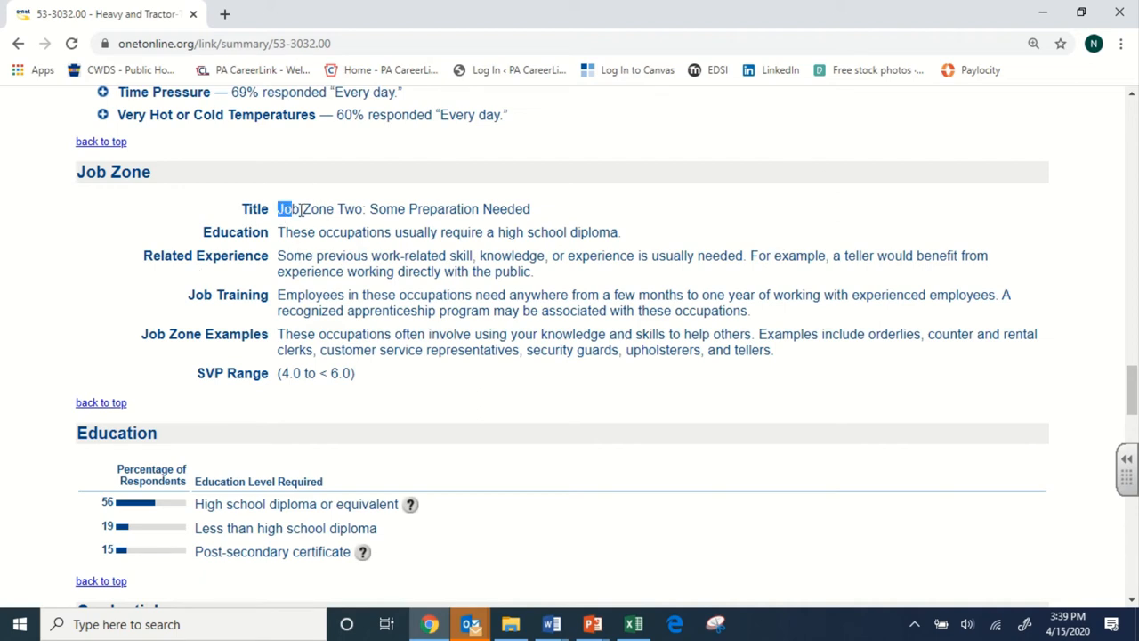
{"action": "triple_click", "coordinate": [402, 209]}
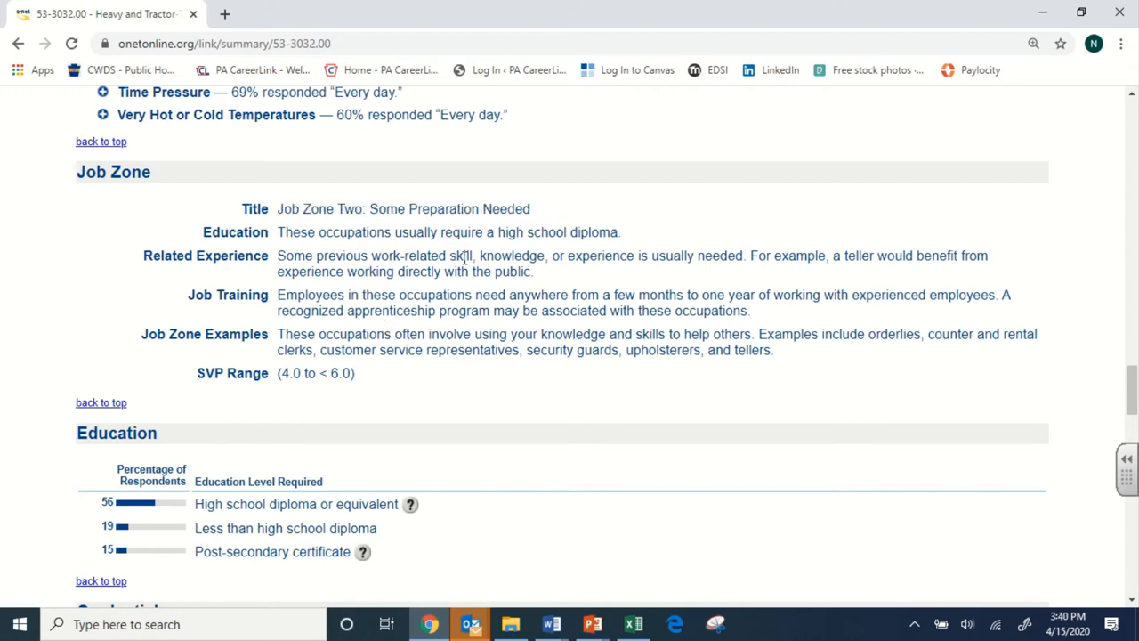
{"action": "scroll", "scroll_direction": "down", "scroll_amount": 3}
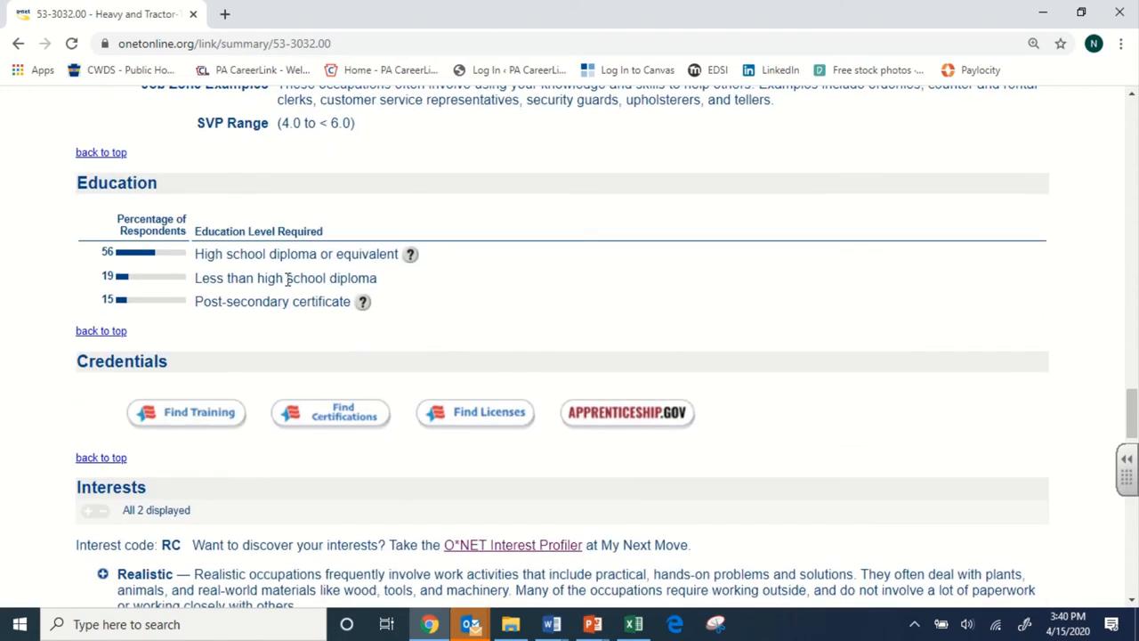
{"action": "scroll", "scroll_direction": "down", "scroll_amount": 3}
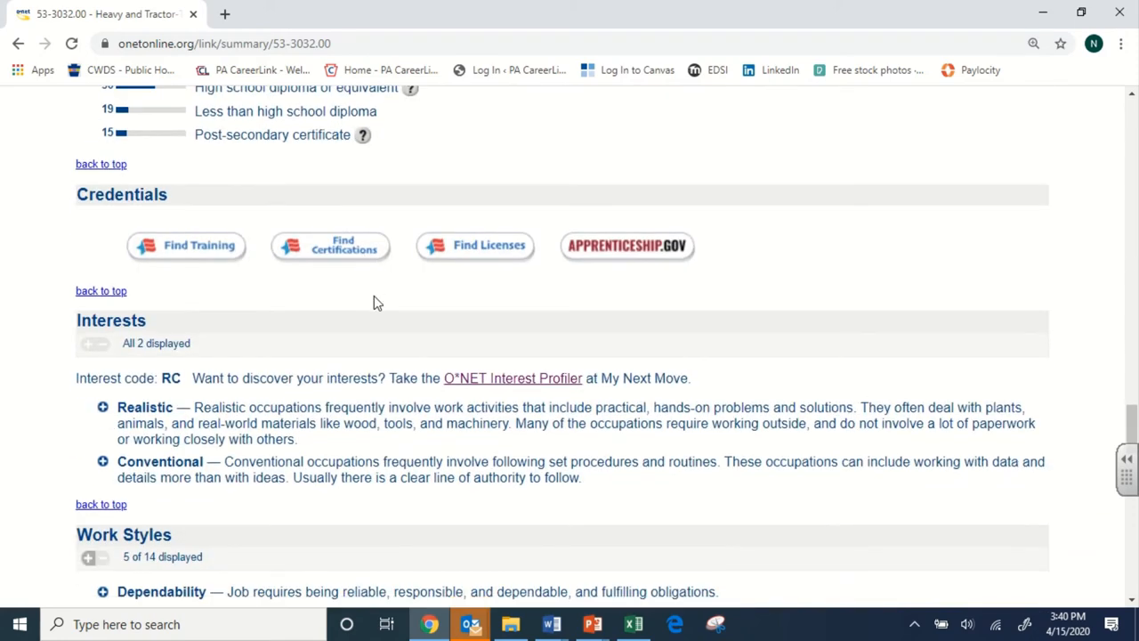
{"action": "mouse_move", "coordinate": [174, 303]}
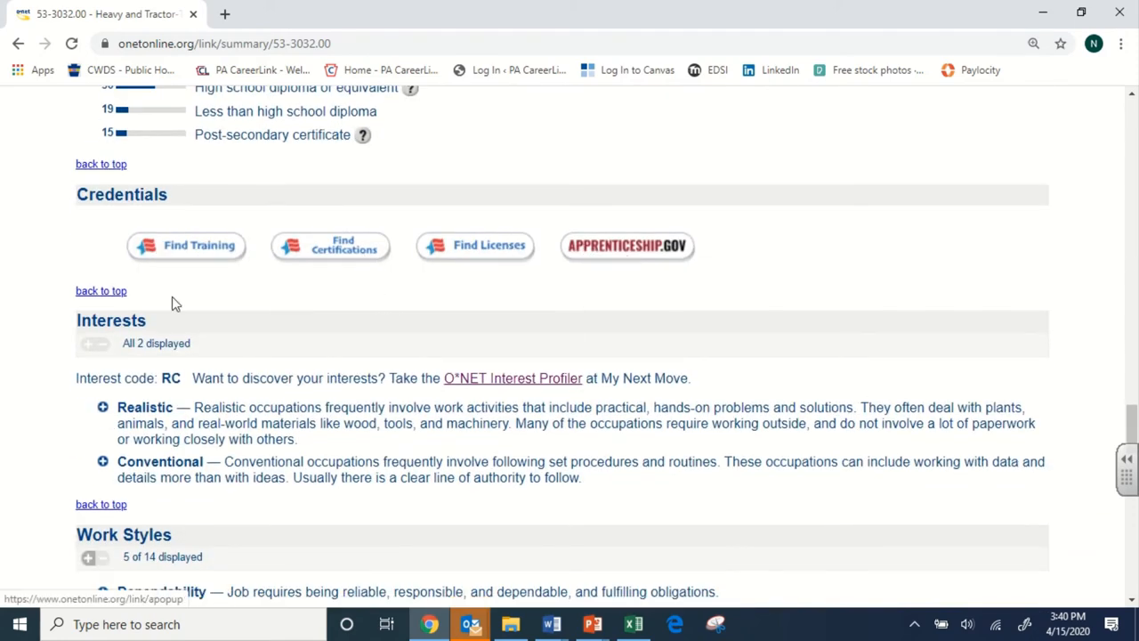
{"action": "scroll", "scroll_direction": "down", "scroll_amount": 3}
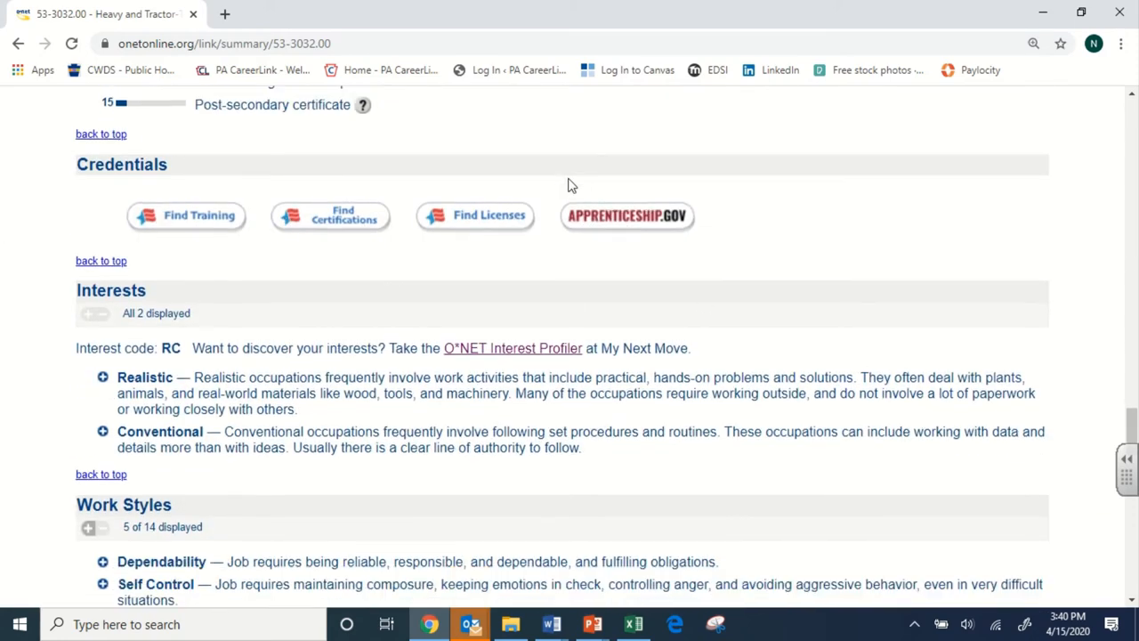
{"action": "scroll", "scroll_direction": "down", "scroll_amount": 3}
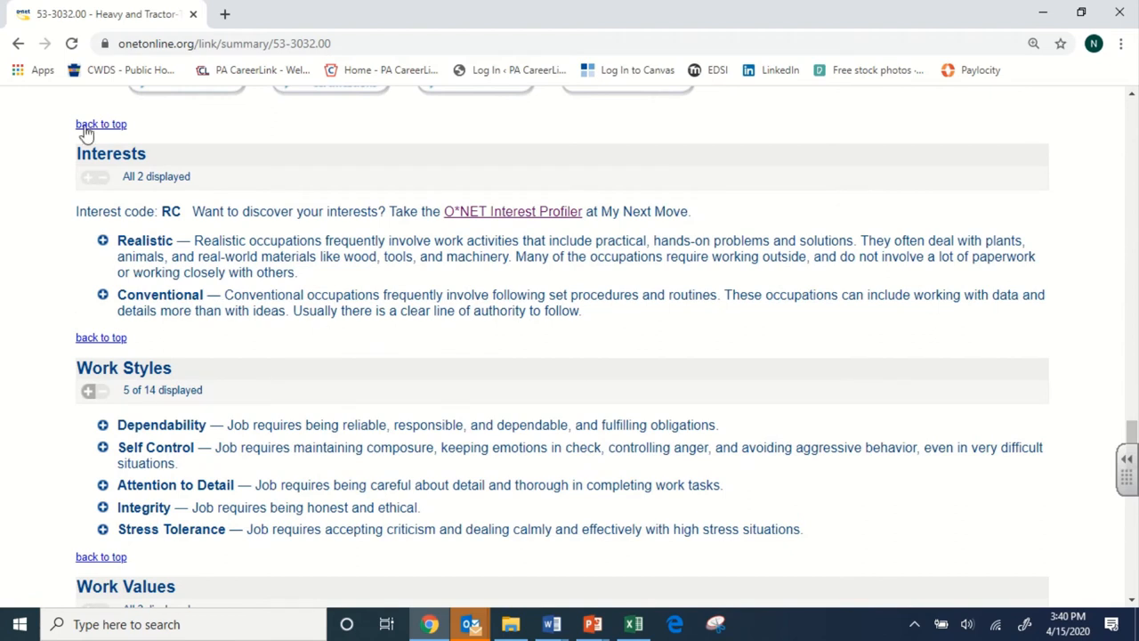
{"action": "double_click", "coordinate": [111, 153]}
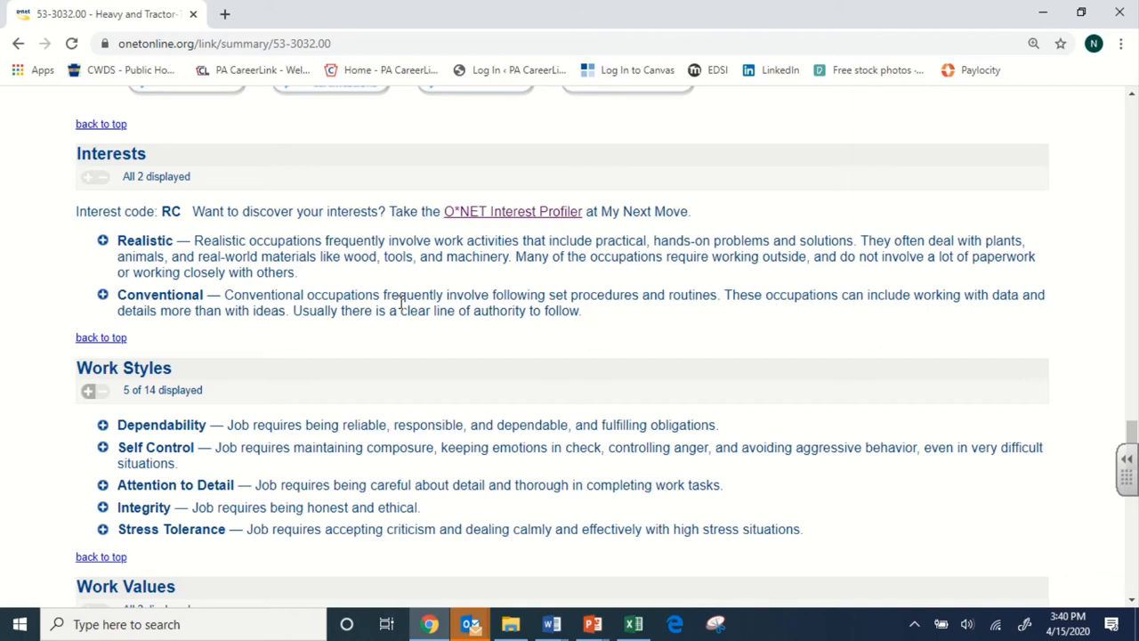
{"action": "mouse_move", "coordinate": [235, 210]}
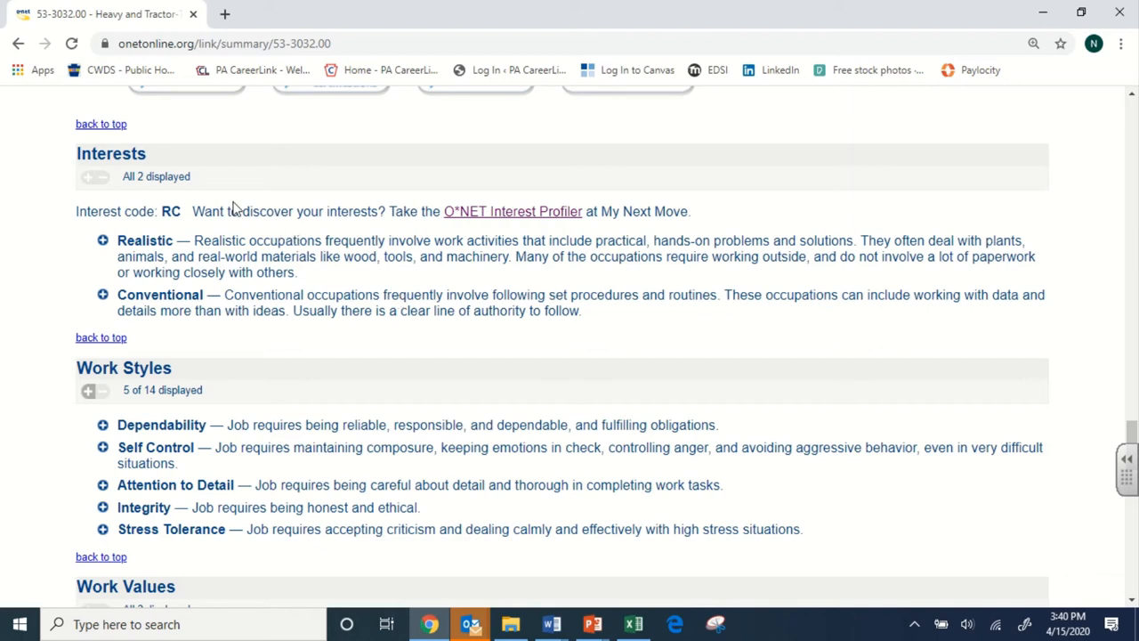
{"action": "mouse_move", "coordinate": [194, 313]}
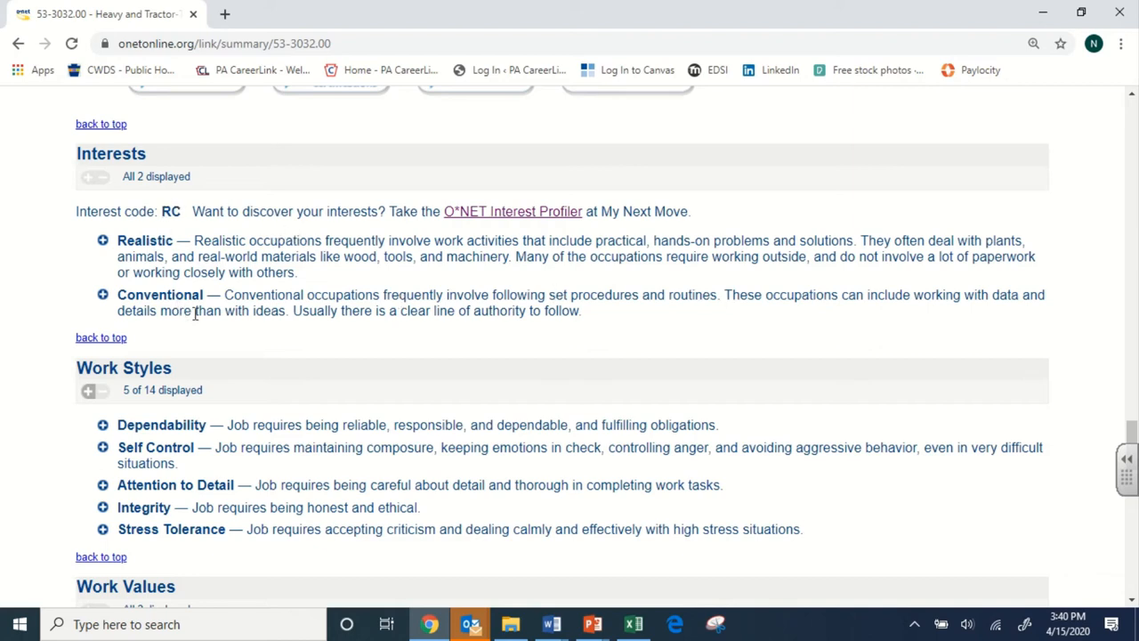
{"action": "mouse_move", "coordinate": [406, 288]}
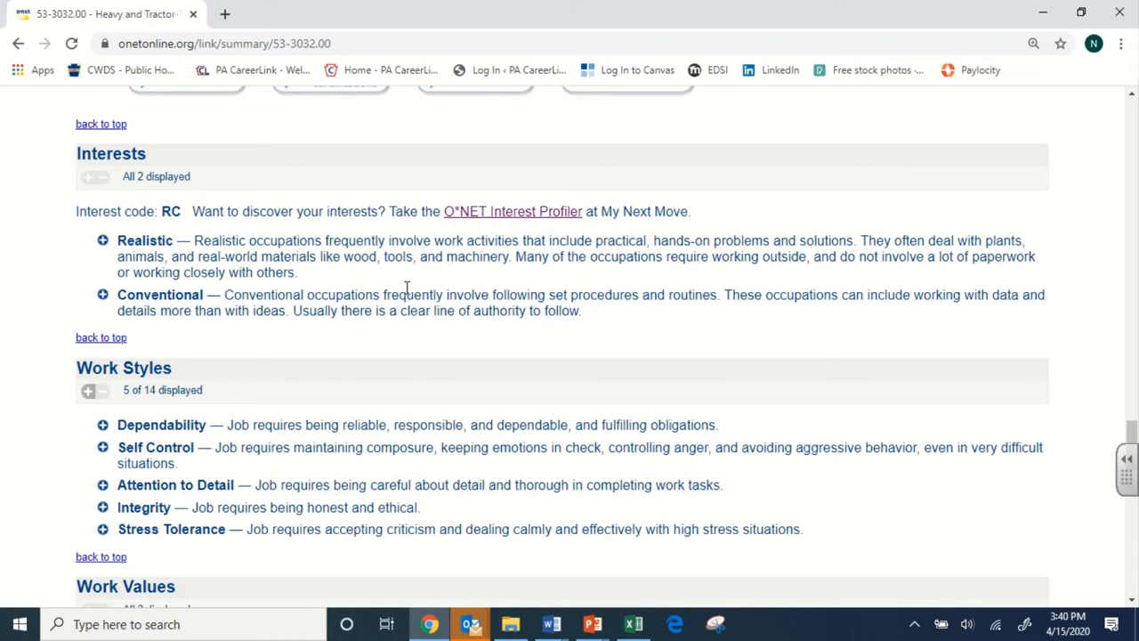
{"action": "mouse_move", "coordinate": [428, 203]}
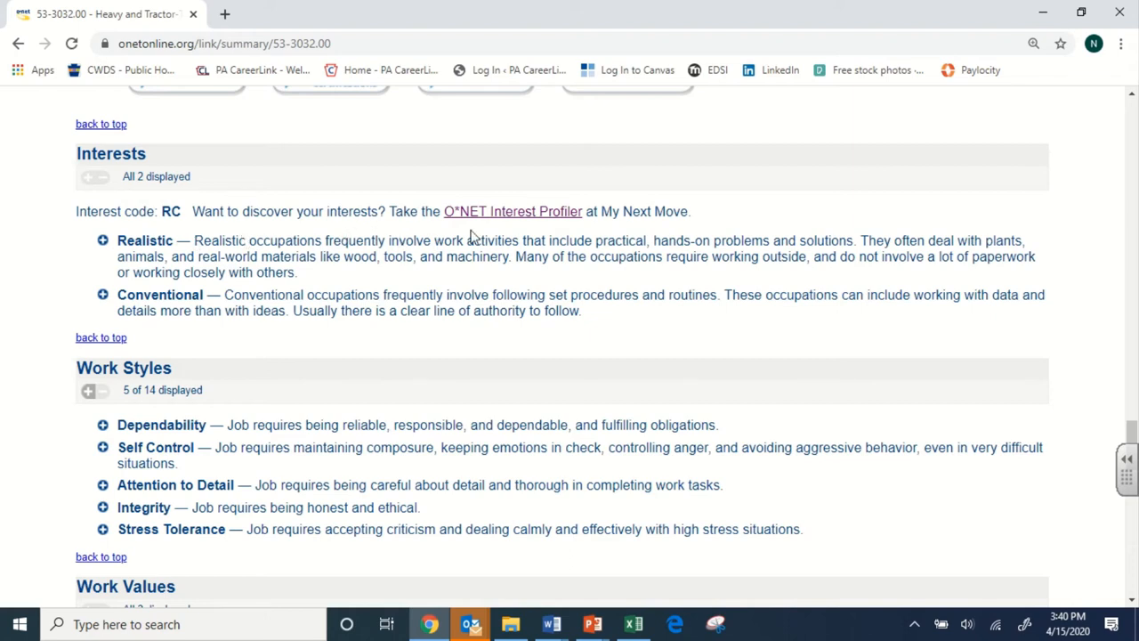
{"action": "mouse_move", "coordinate": [798, 235]}
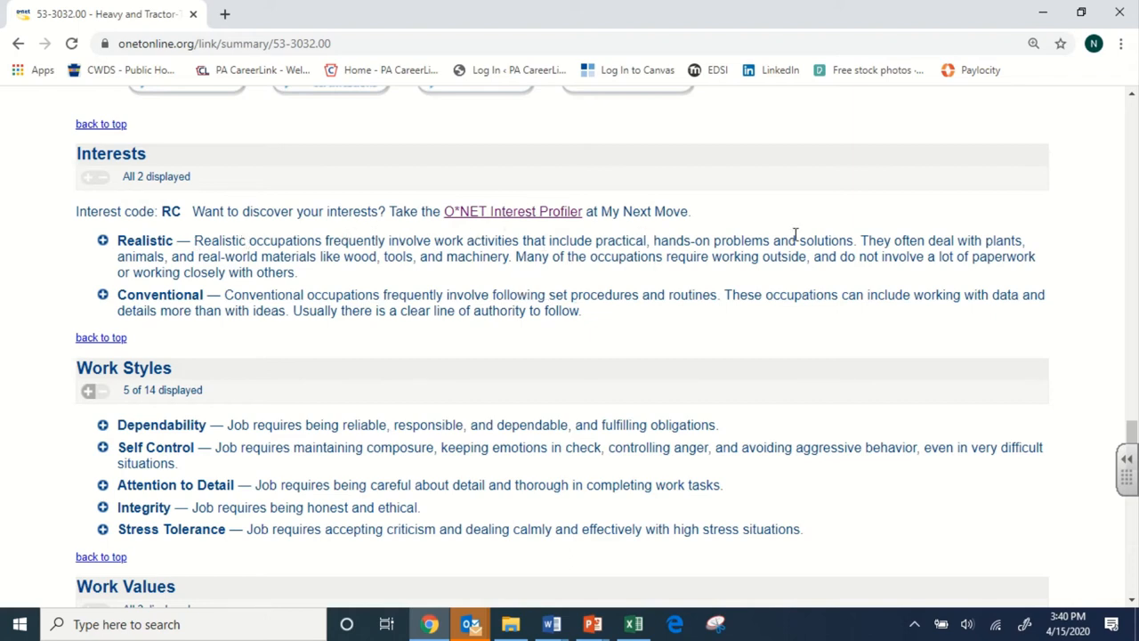
{"action": "mouse_move", "coordinate": [219, 280]}
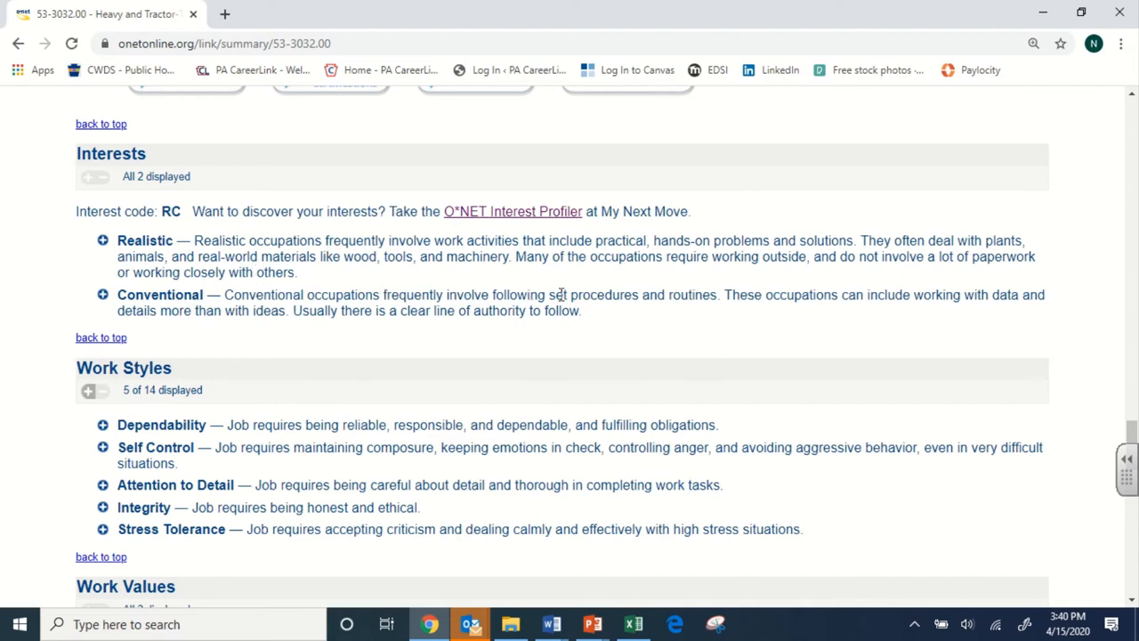
{"action": "mouse_move", "coordinate": [584, 285]}
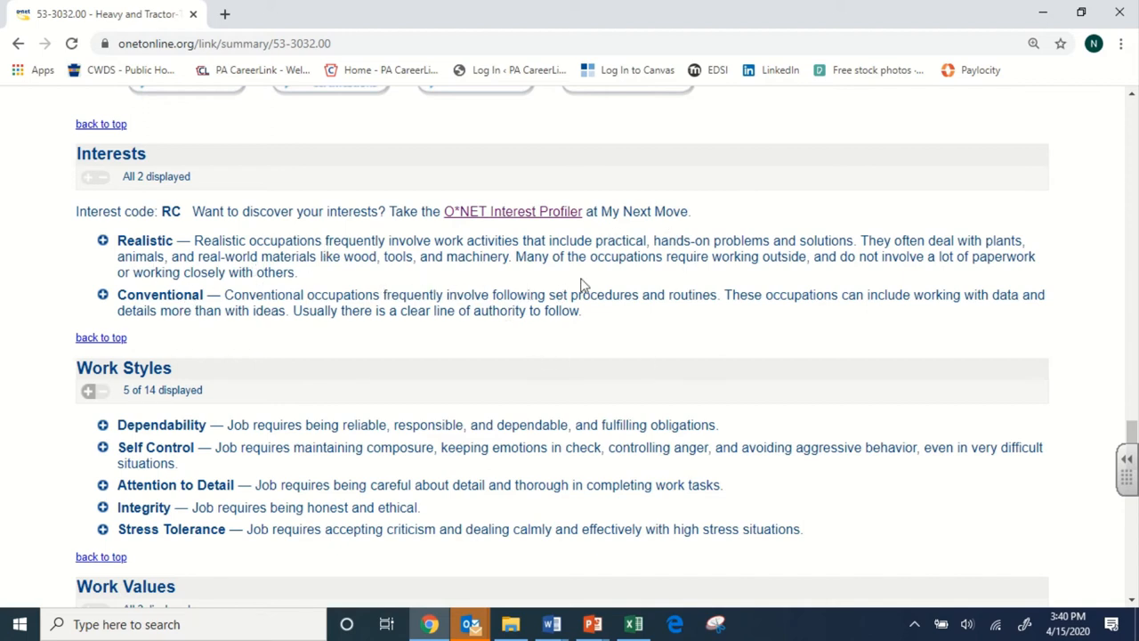
{"action": "mouse_move", "coordinate": [420, 328]}
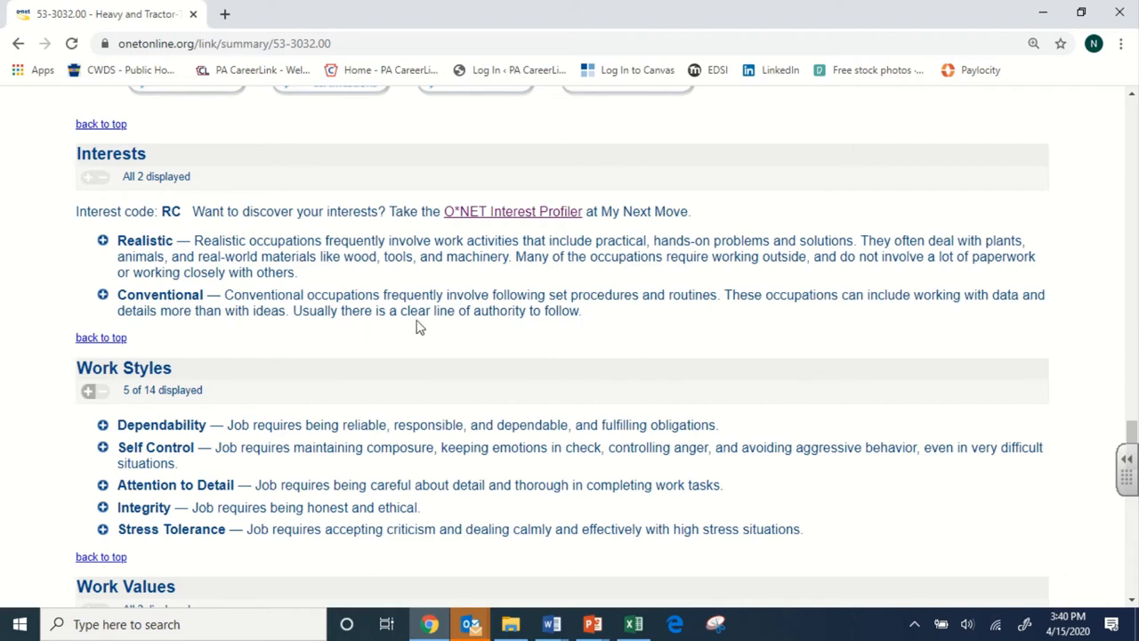
{"action": "mouse_move", "coordinate": [187, 283]}
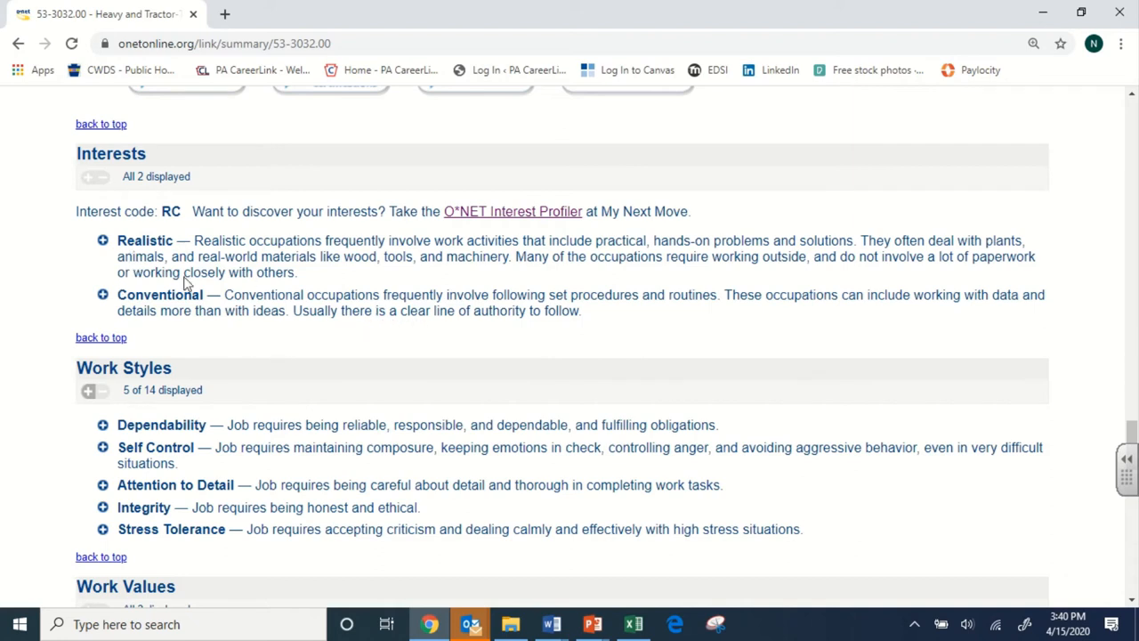
{"action": "mouse_move", "coordinate": [470, 238]}
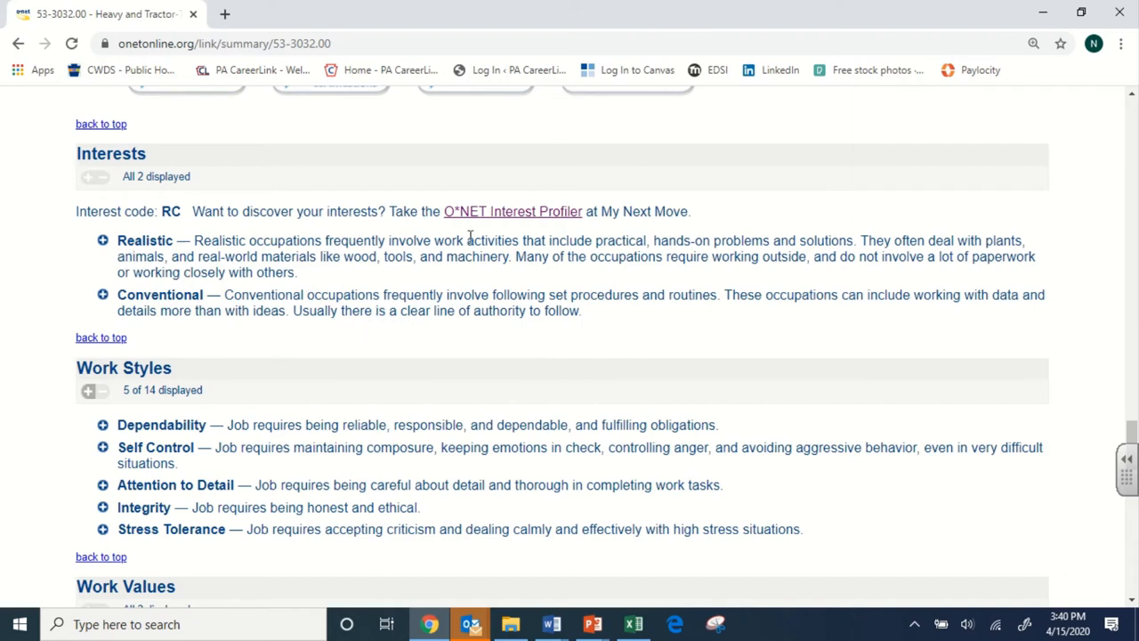
- Launch the O*NET Interest Profiler and continue past its welcome and rating-scale pages
{"action": "left_click", "coordinate": [513, 210]}
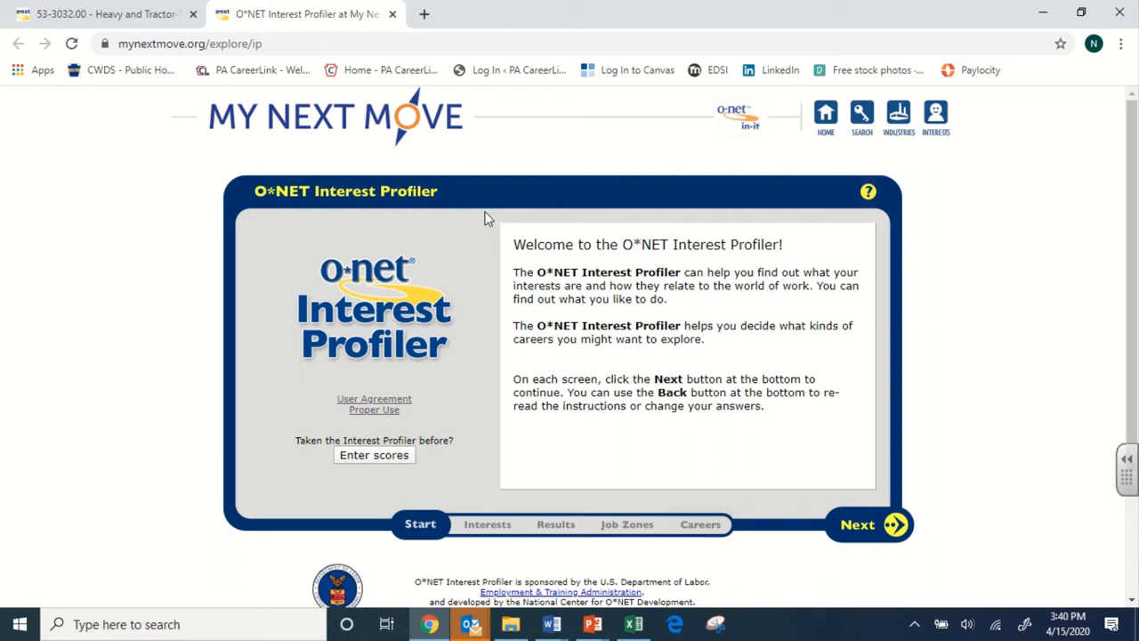
{"action": "mouse_move", "coordinate": [309, 89]}
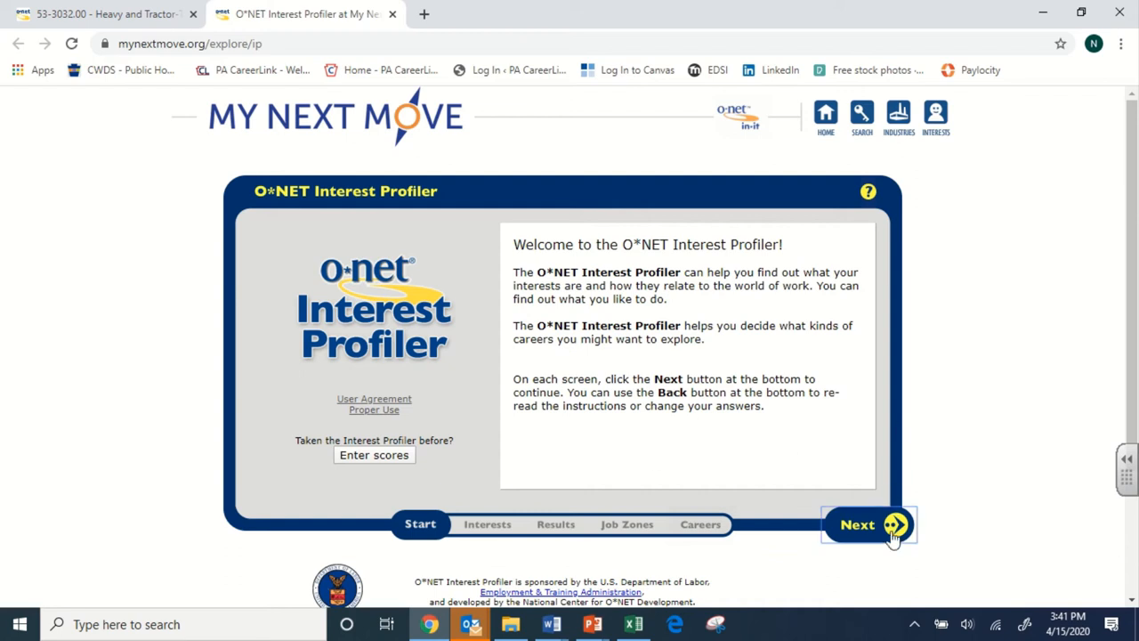
{"action": "left_click", "coordinate": [868, 524]}
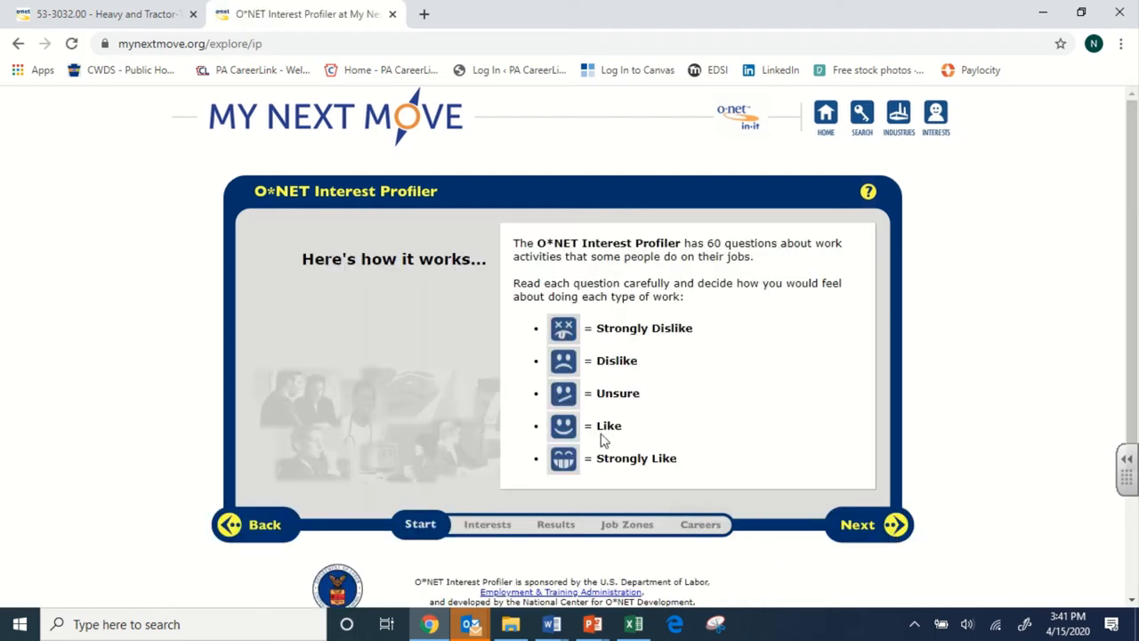
{"action": "mouse_move", "coordinate": [648, 345]}
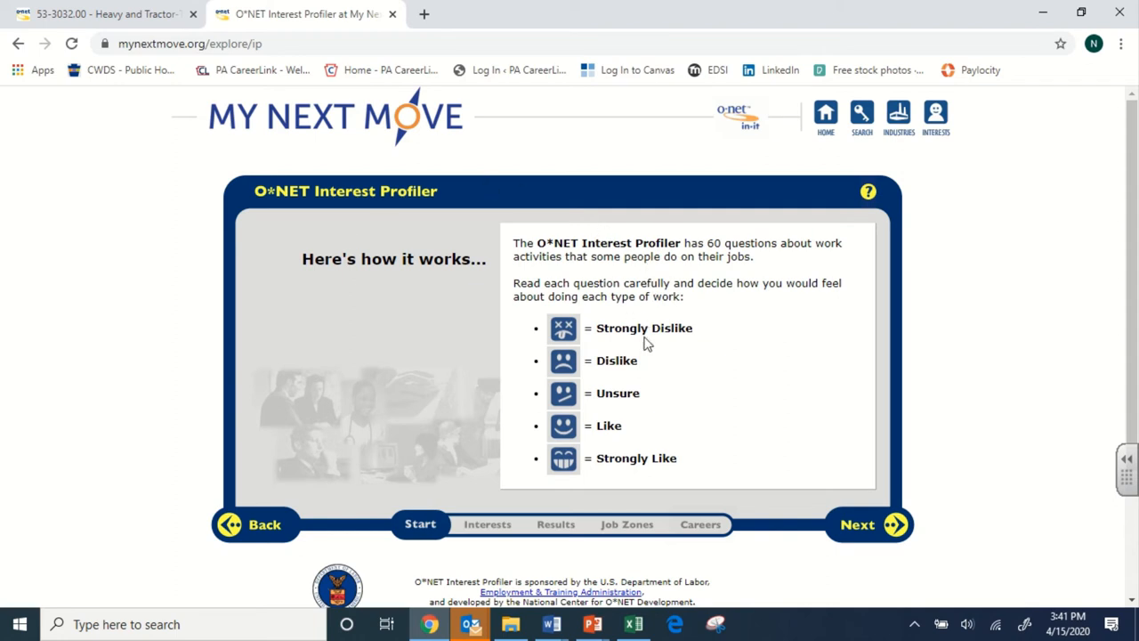
{"action": "mouse_move", "coordinate": [662, 480]}
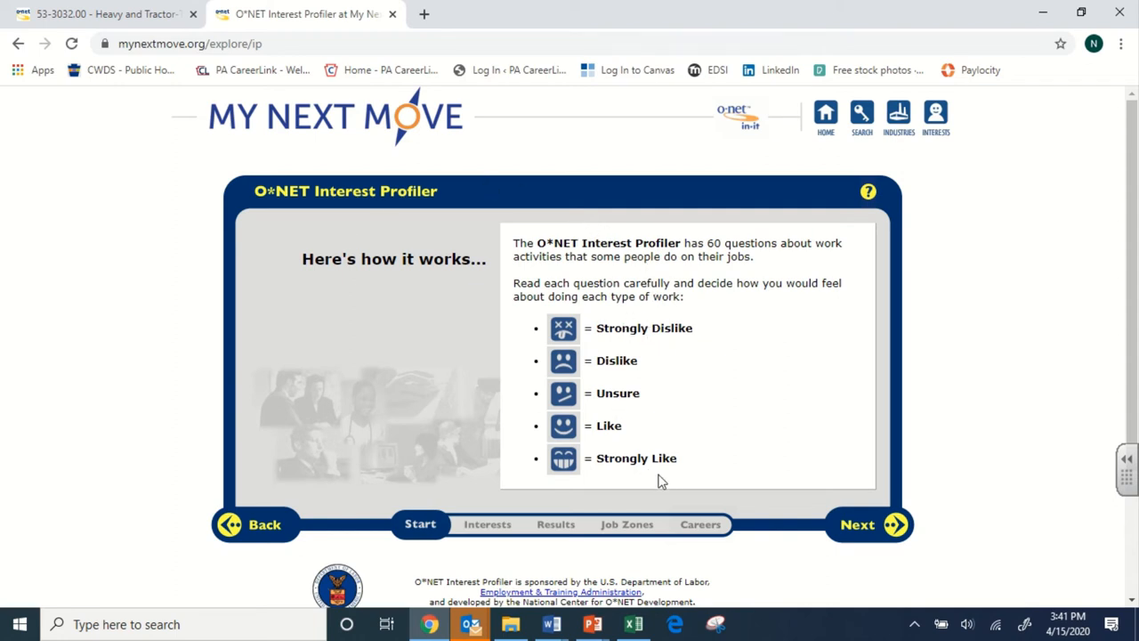
{"action": "mouse_move", "coordinate": [588, 327]}
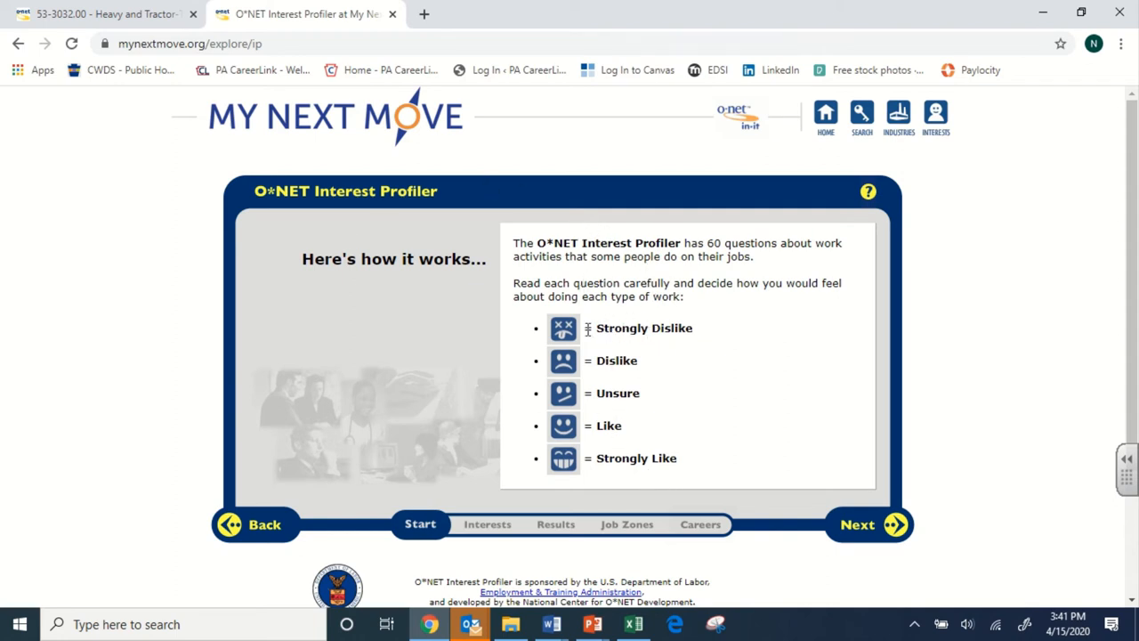
{"action": "mouse_move", "coordinate": [606, 406]}
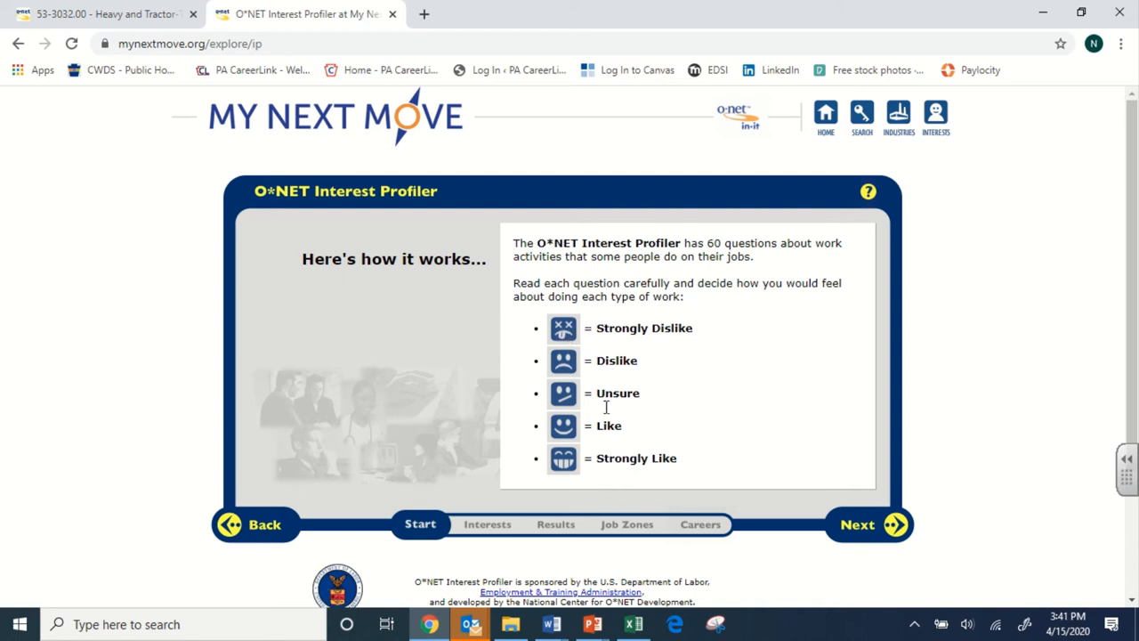
{"action": "left_click", "coordinate": [858, 523]}
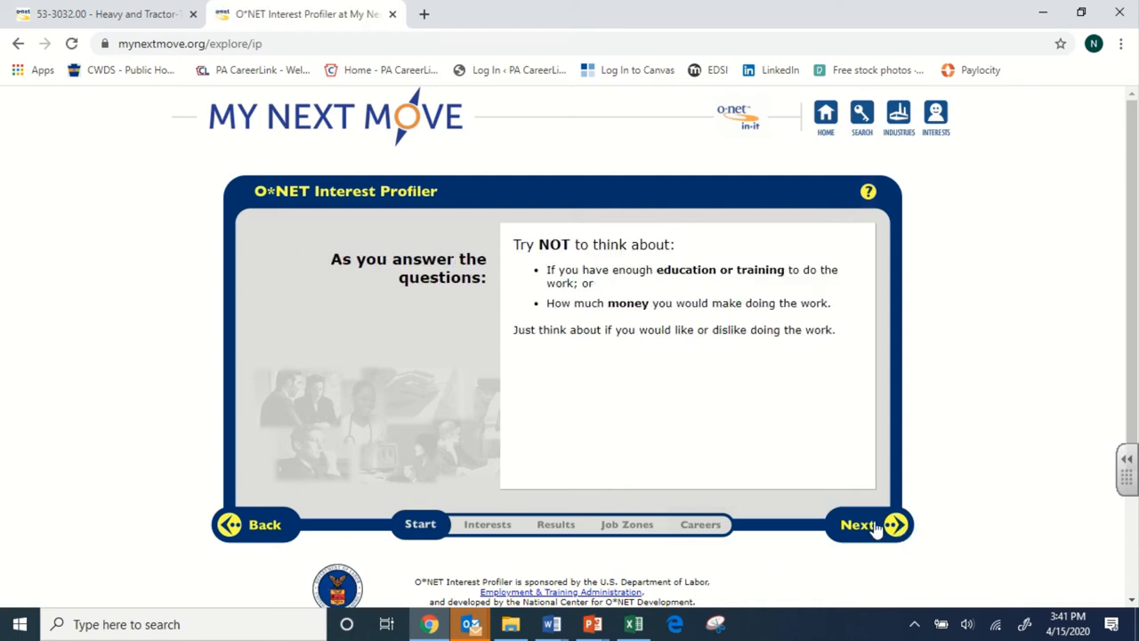
- Answer the first page of interest questions, rating activities like Develop a new medicine, and continue
{"action": "left_click", "coordinate": [858, 523]}
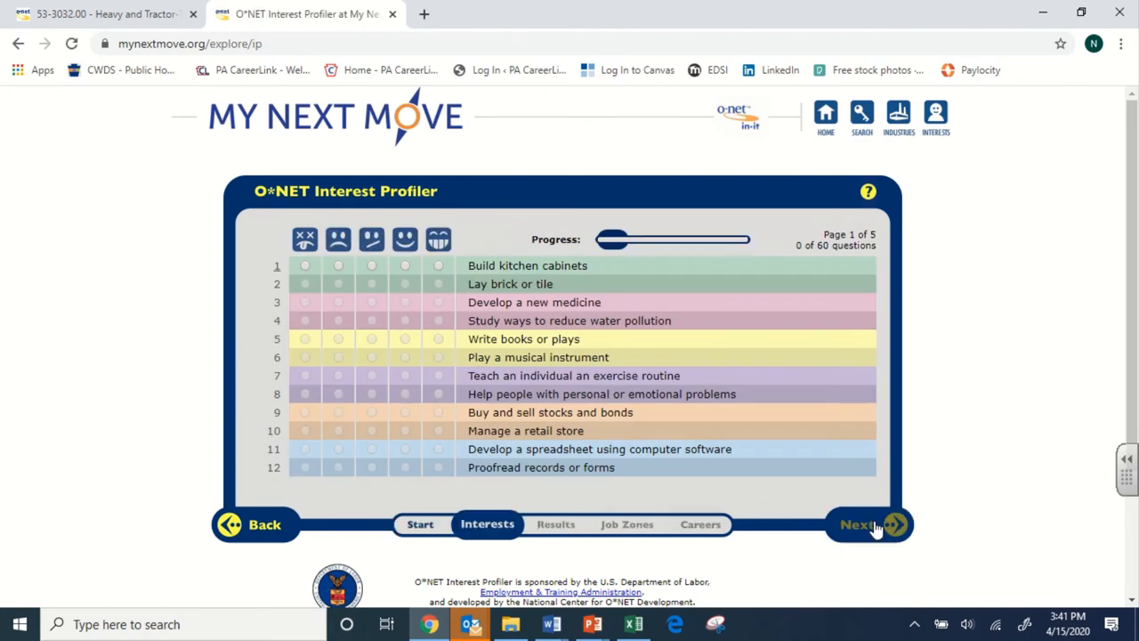
{"action": "mouse_move", "coordinate": [418, 295]}
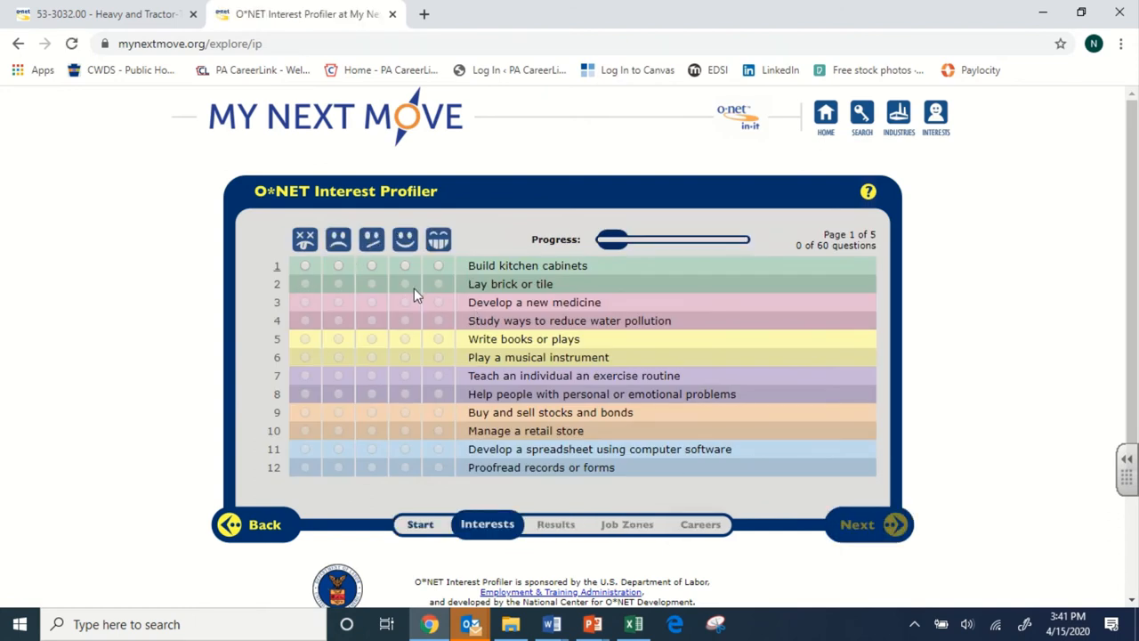
{"action": "mouse_move", "coordinate": [436, 274]}
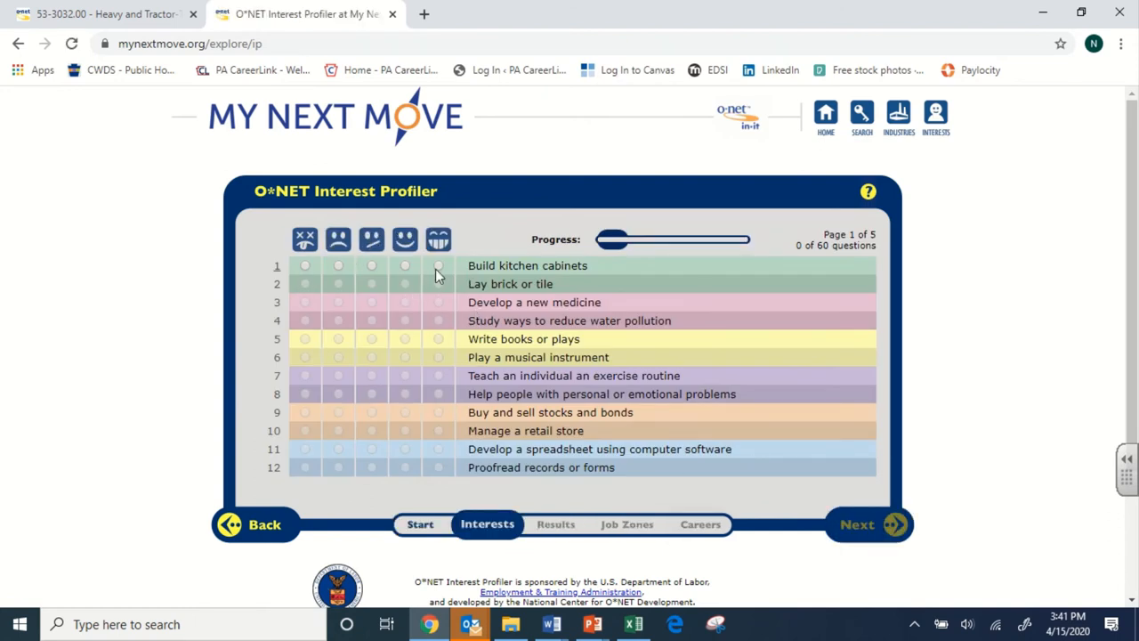
{"action": "mouse_move", "coordinate": [438, 265]}
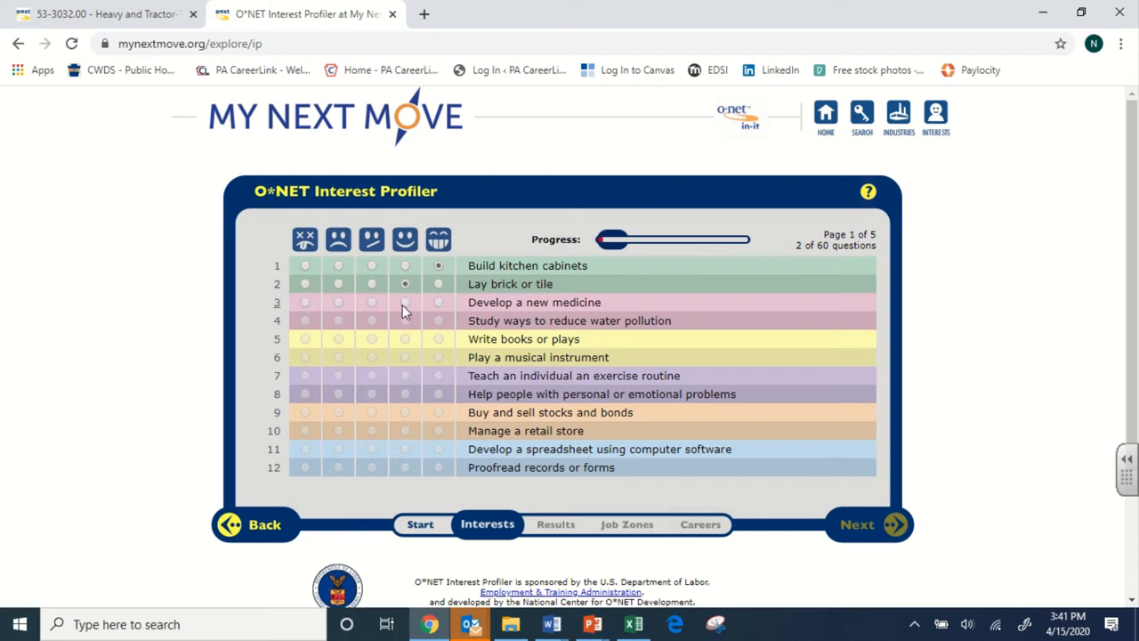
{"action": "left_click", "coordinate": [370, 321]}
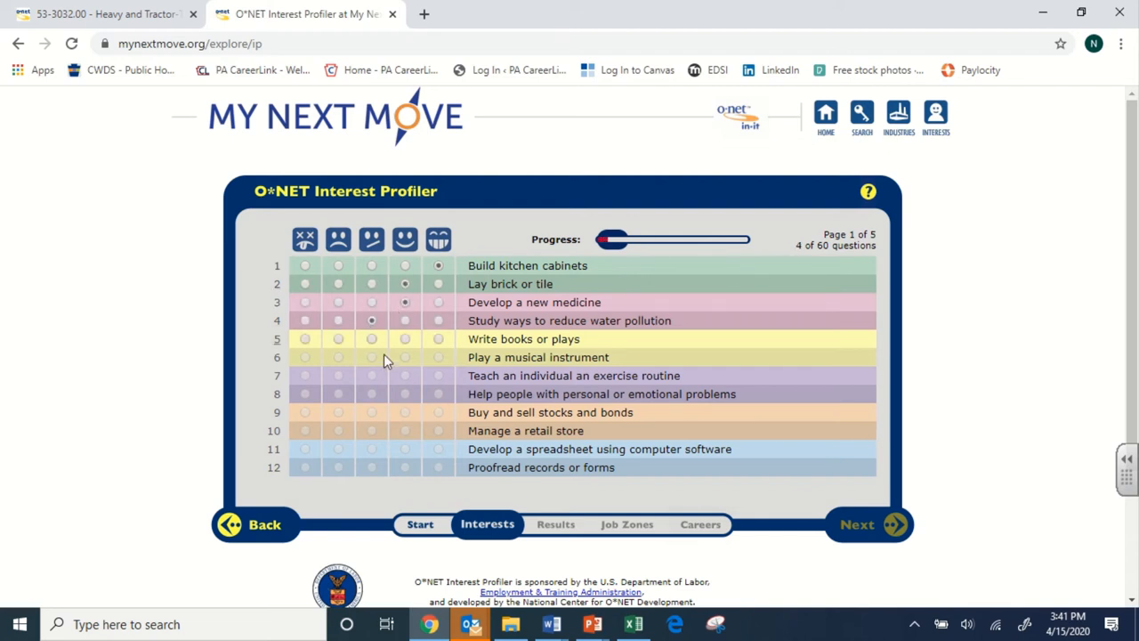
{"action": "left_click", "coordinate": [371, 338]}
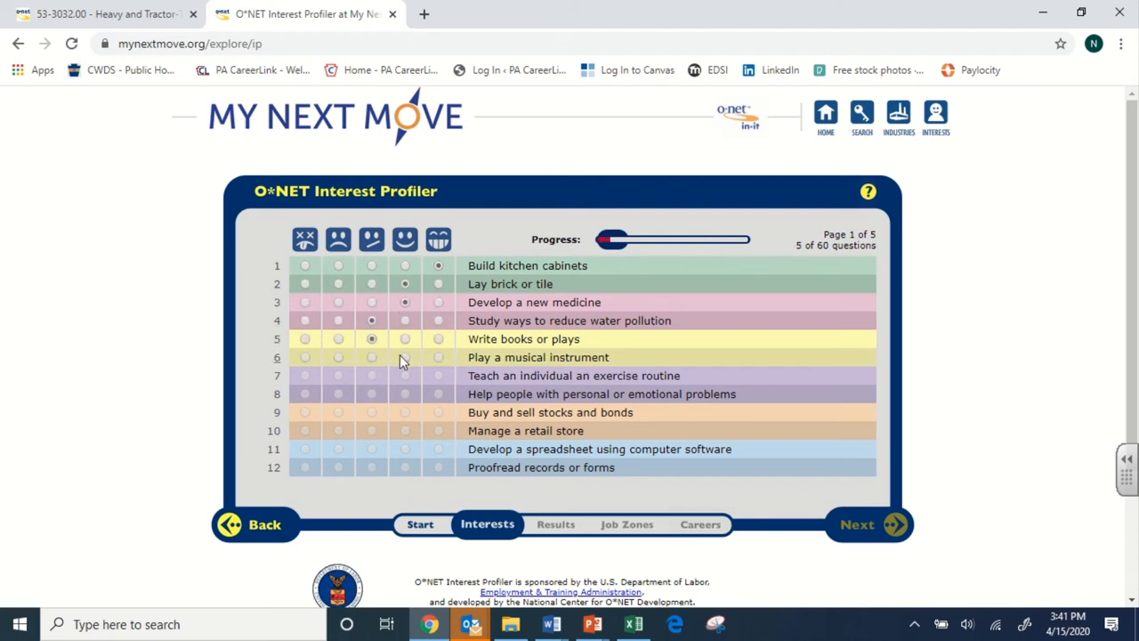
{"action": "left_click", "coordinate": [406, 356]}
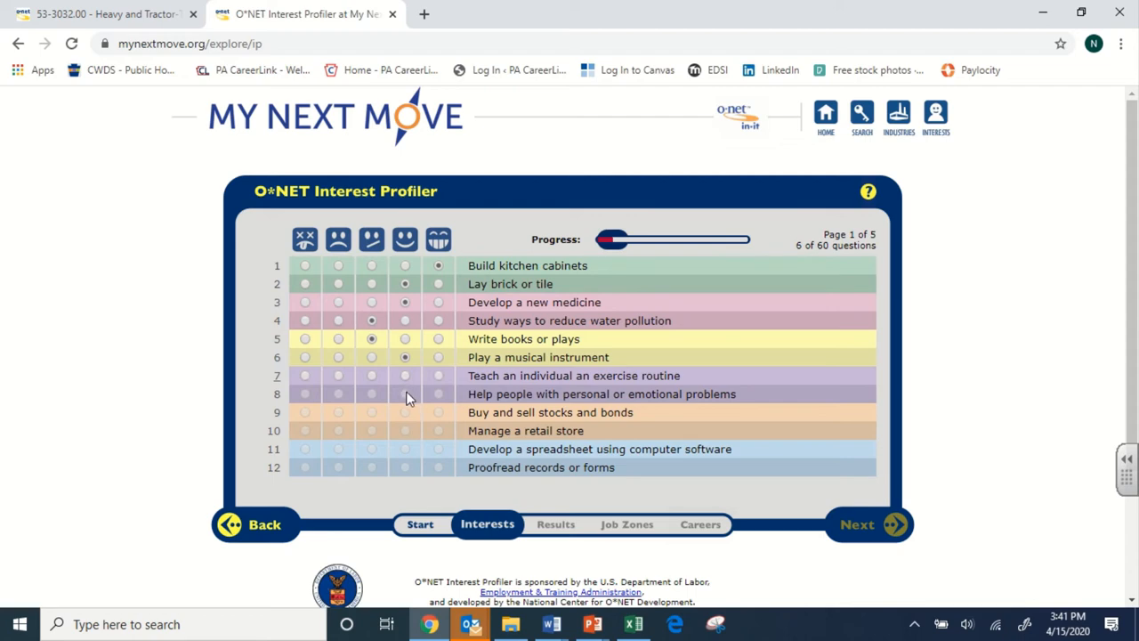
{"action": "left_click", "coordinate": [406, 374]}
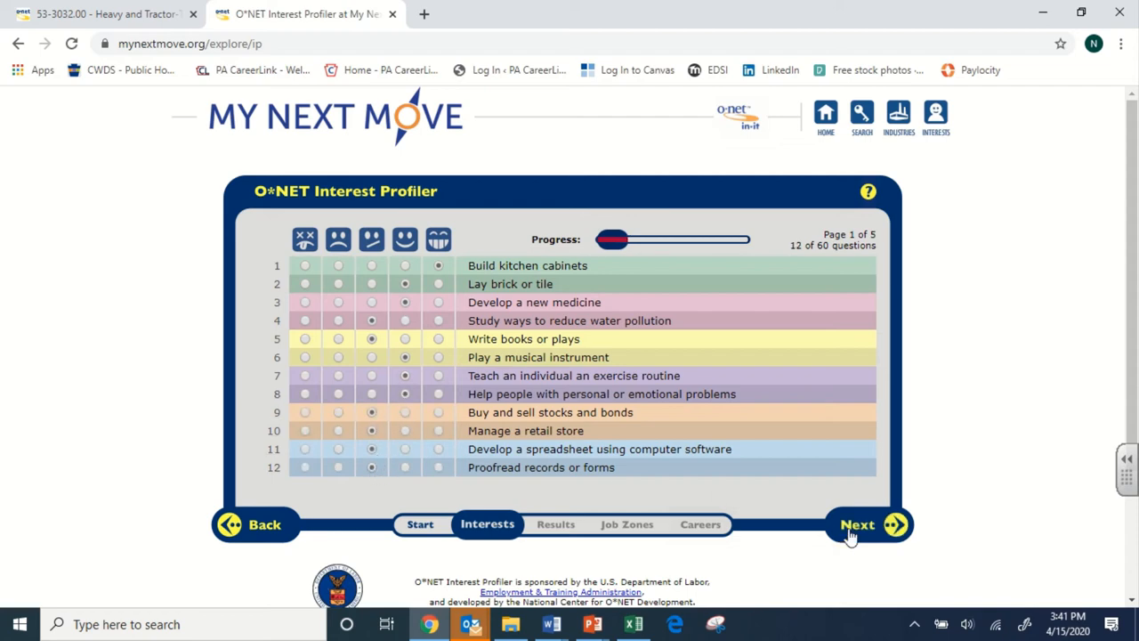
{"action": "left_click", "coordinate": [858, 524]}
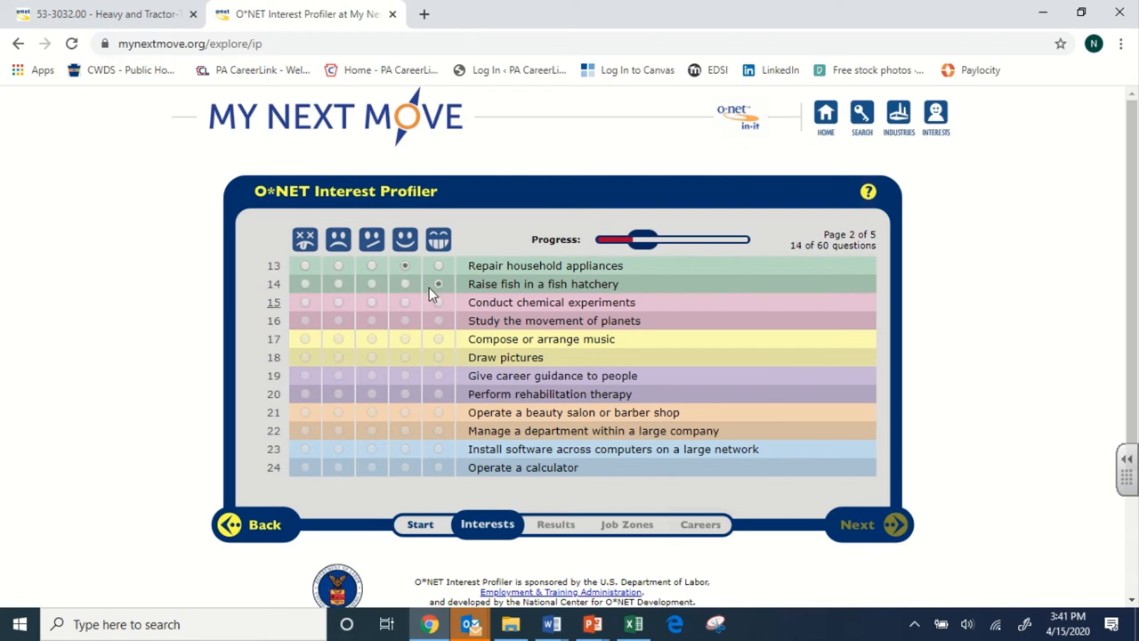
- Answer the second page through Operate a calculator, reaching 24 of 60, and move to page 3
{"action": "left_click", "coordinate": [438, 283]}
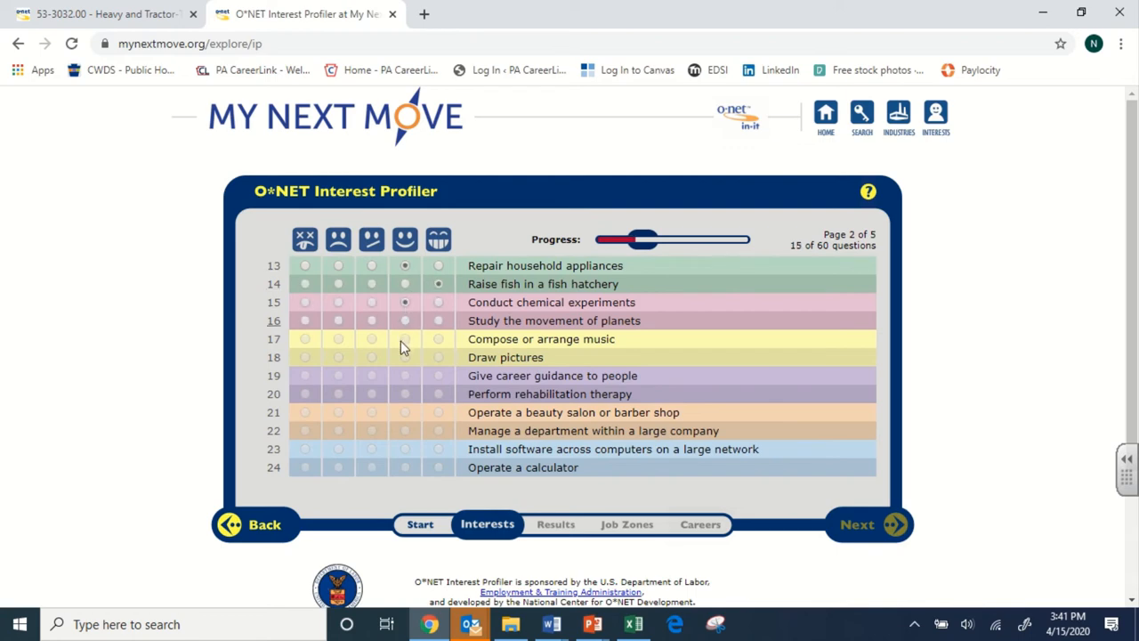
{"action": "left_click", "coordinate": [406, 339]}
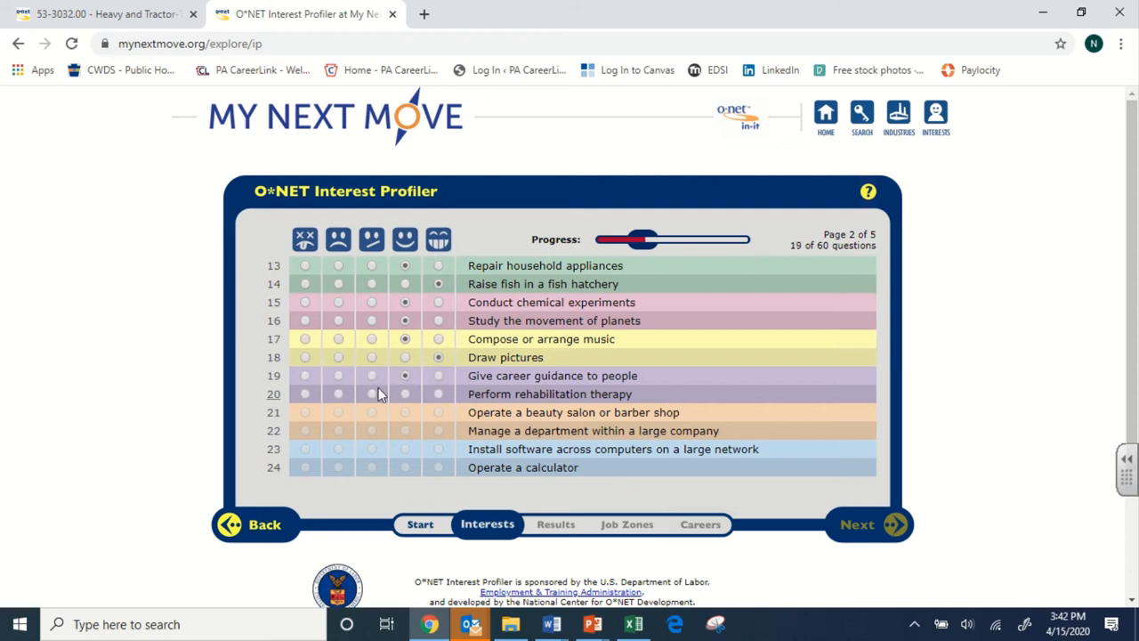
{"action": "left_click", "coordinate": [370, 413]}
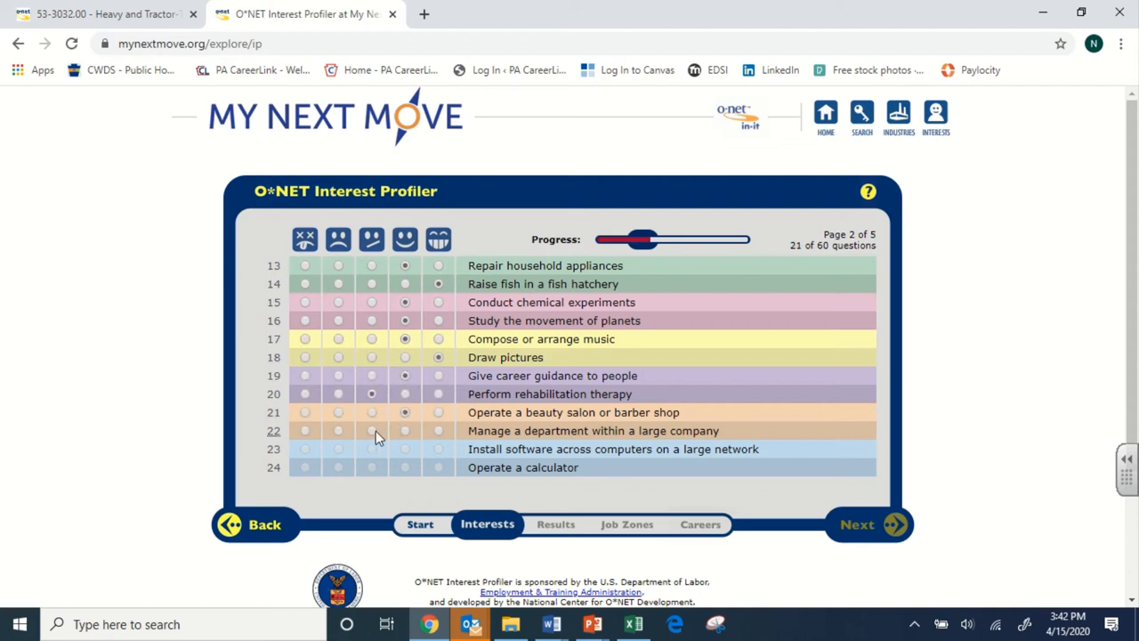
{"action": "left_click", "coordinate": [370, 449]}
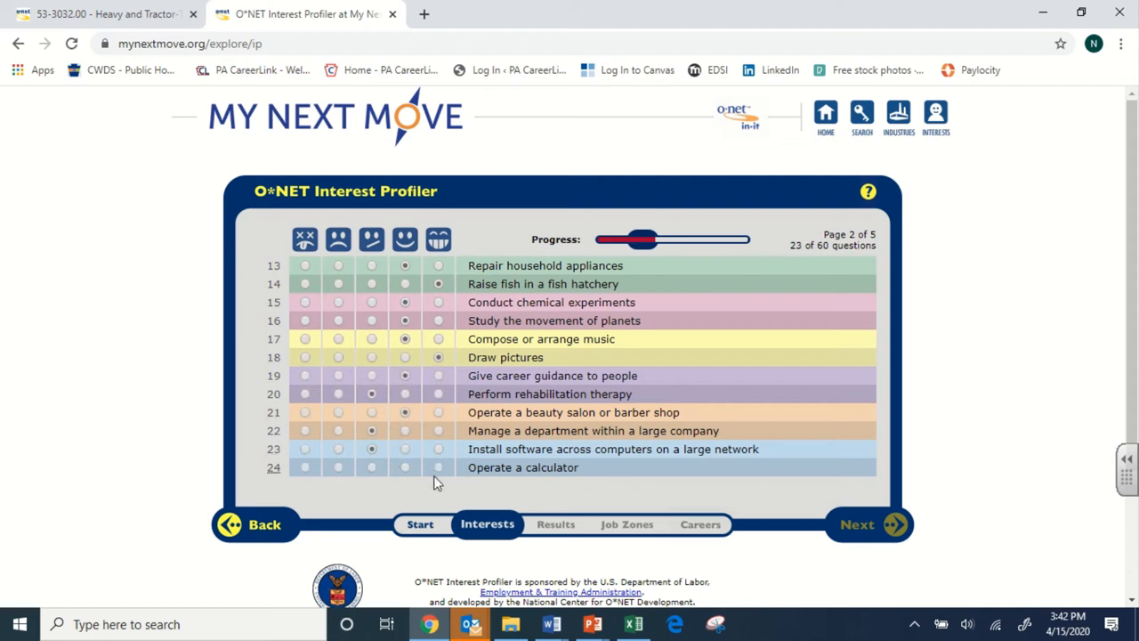
{"action": "left_click", "coordinate": [370, 467]}
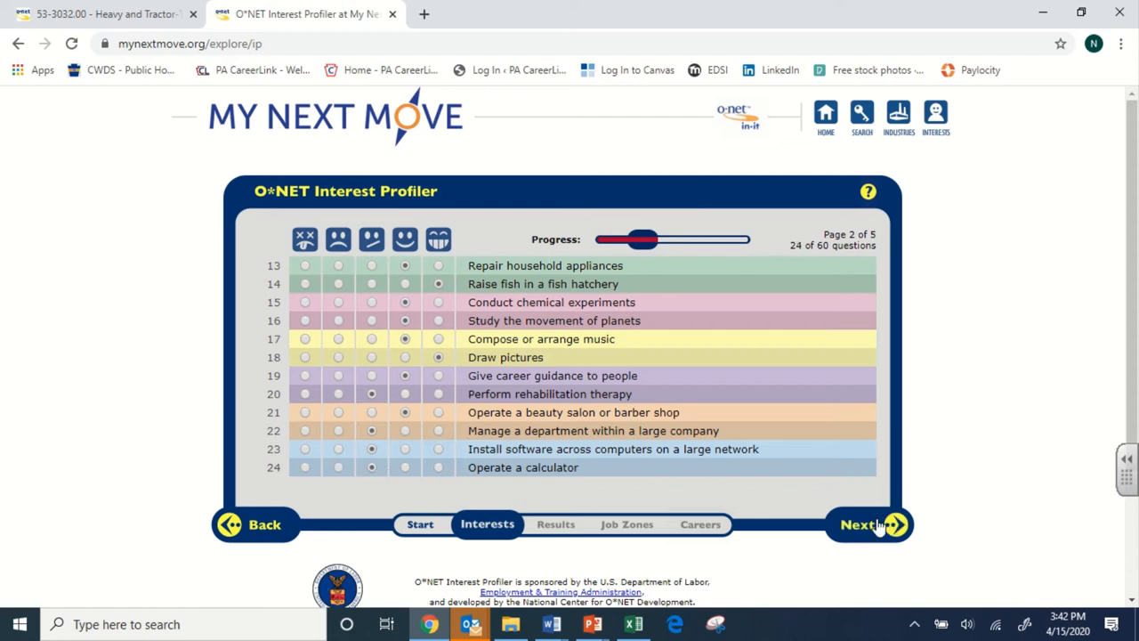
{"action": "mouse_move", "coordinate": [875, 531]}
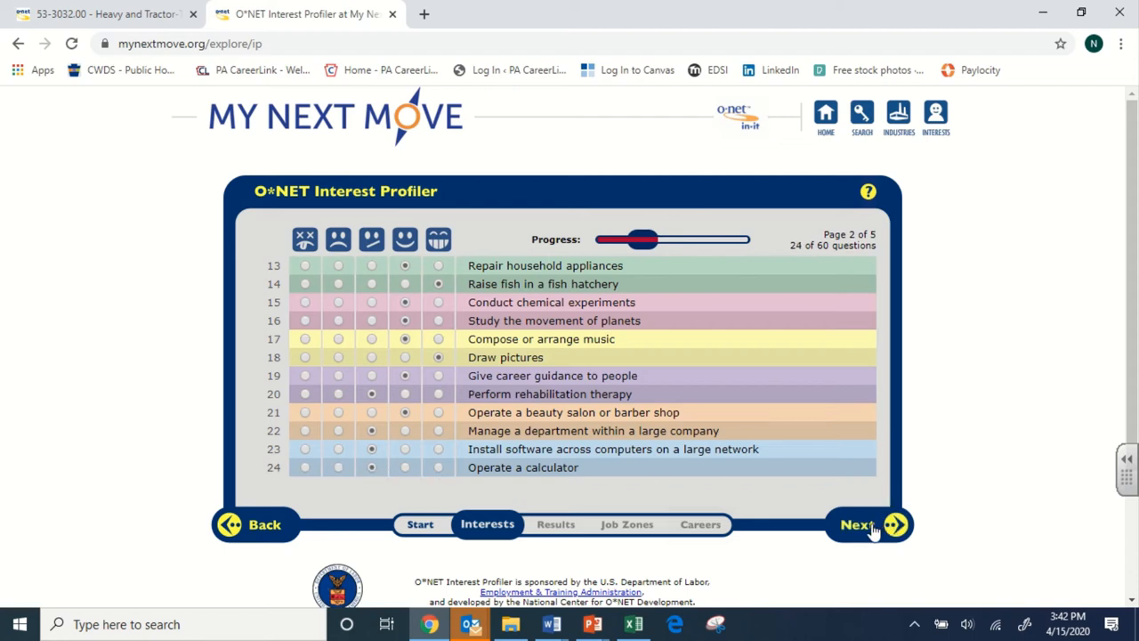
{"action": "left_click", "coordinate": [858, 524]}
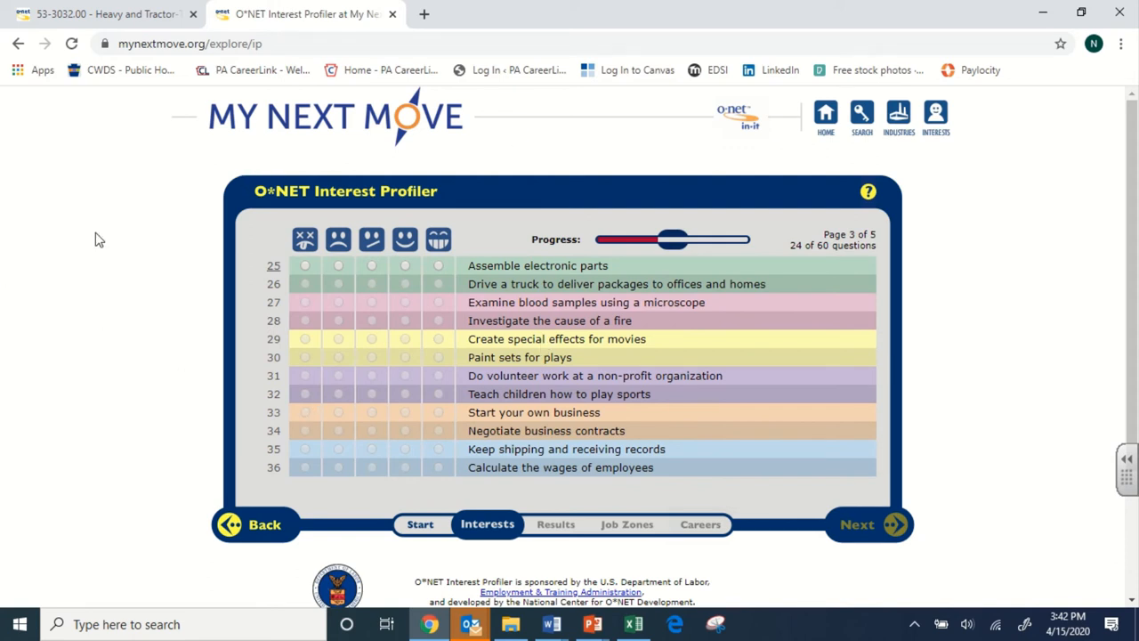
{"action": "mouse_move", "coordinate": [438, 271]}
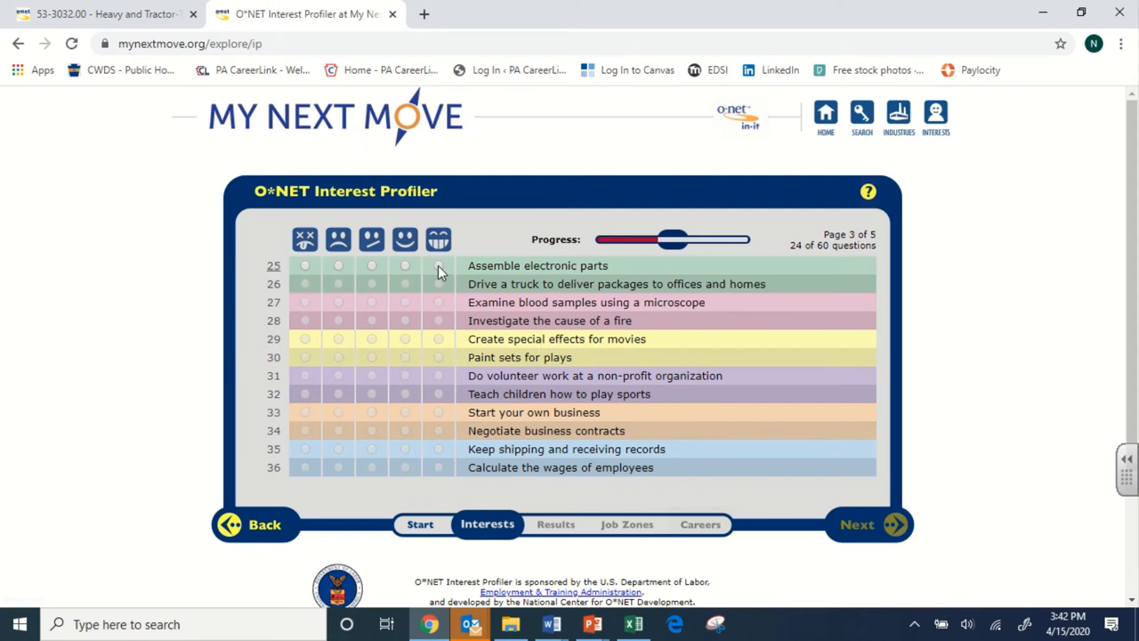
- Answer page 3 questions, including special effects and painting play sets, and continue to page 4
{"action": "left_click", "coordinate": [438, 265]}
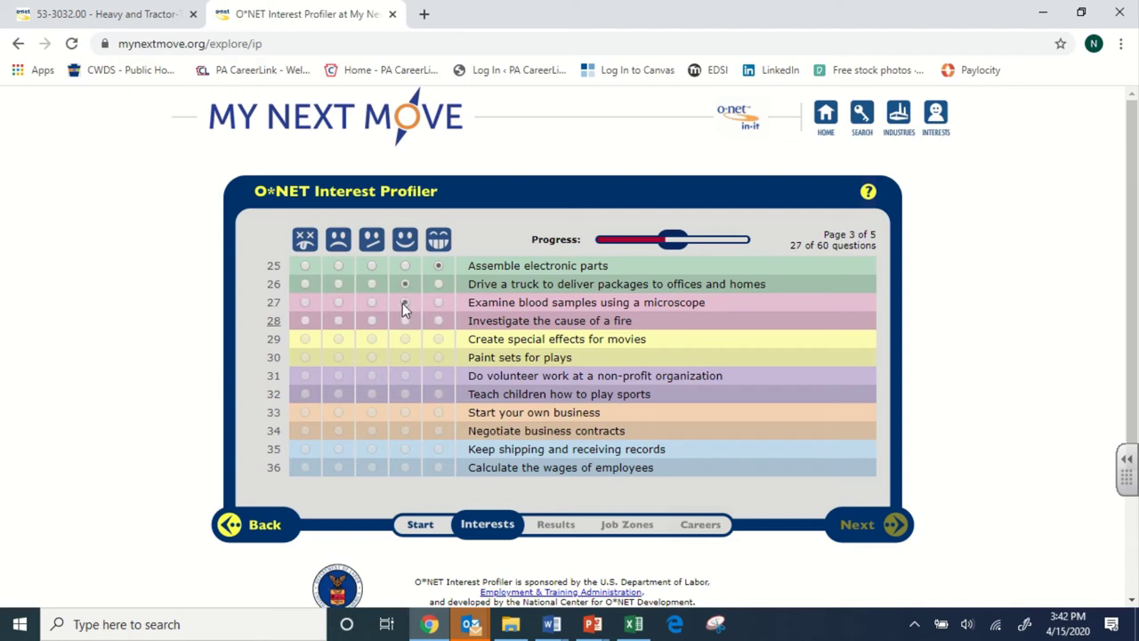
{"action": "left_click", "coordinate": [406, 338]}
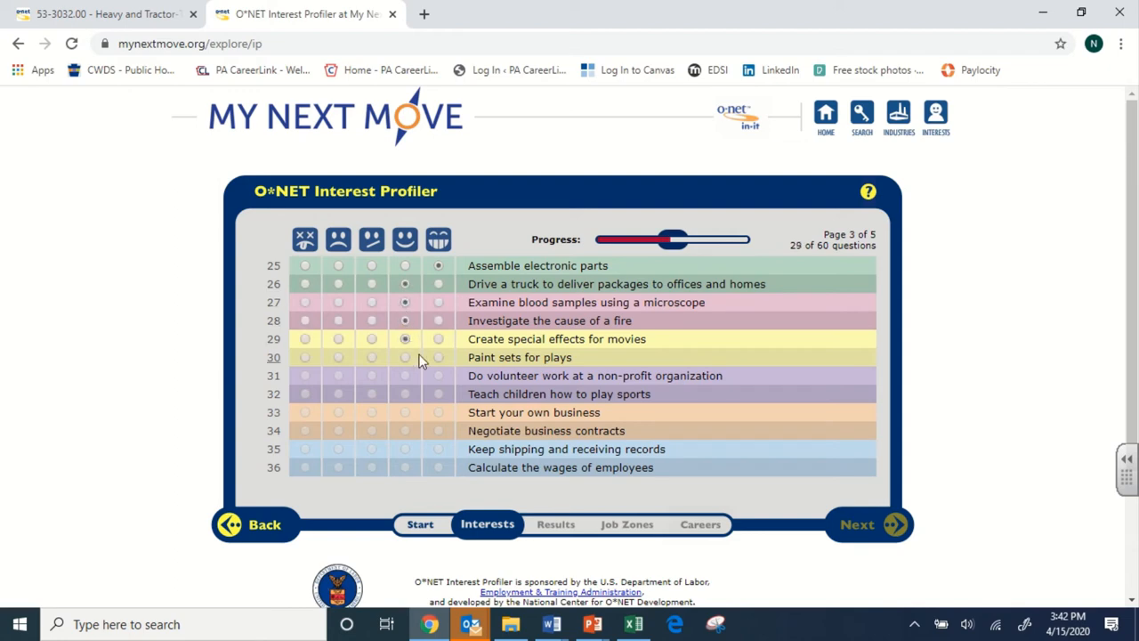
{"action": "left_click", "coordinate": [438, 356]}
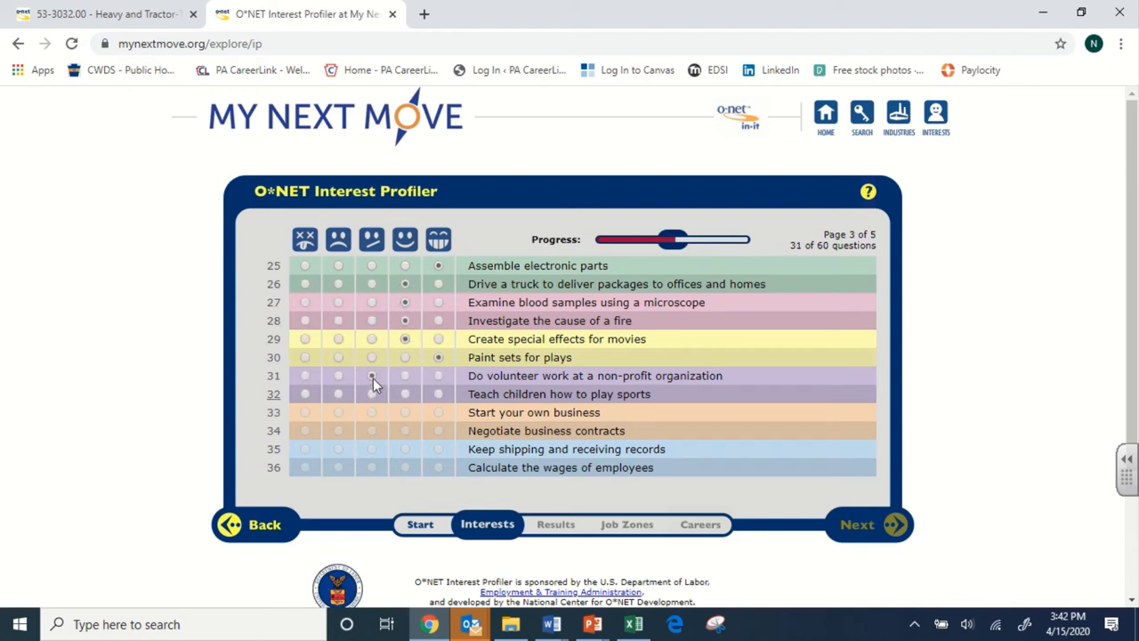
{"action": "left_click", "coordinate": [371, 393]}
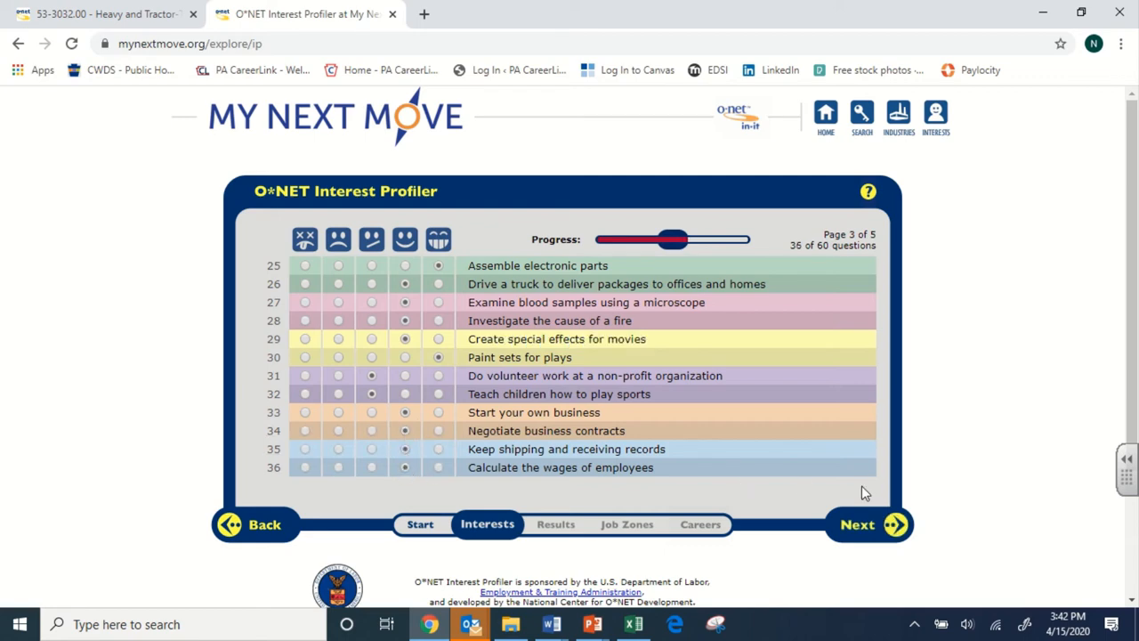
{"action": "left_click", "coordinate": [858, 524]}
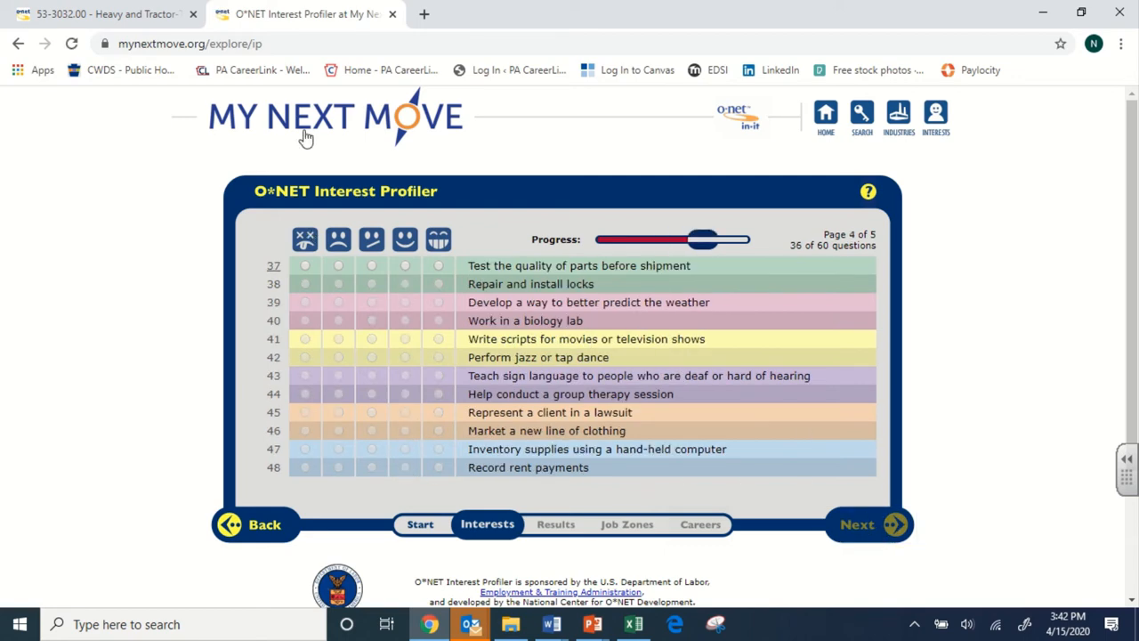
{"action": "mouse_move", "coordinate": [440, 271]}
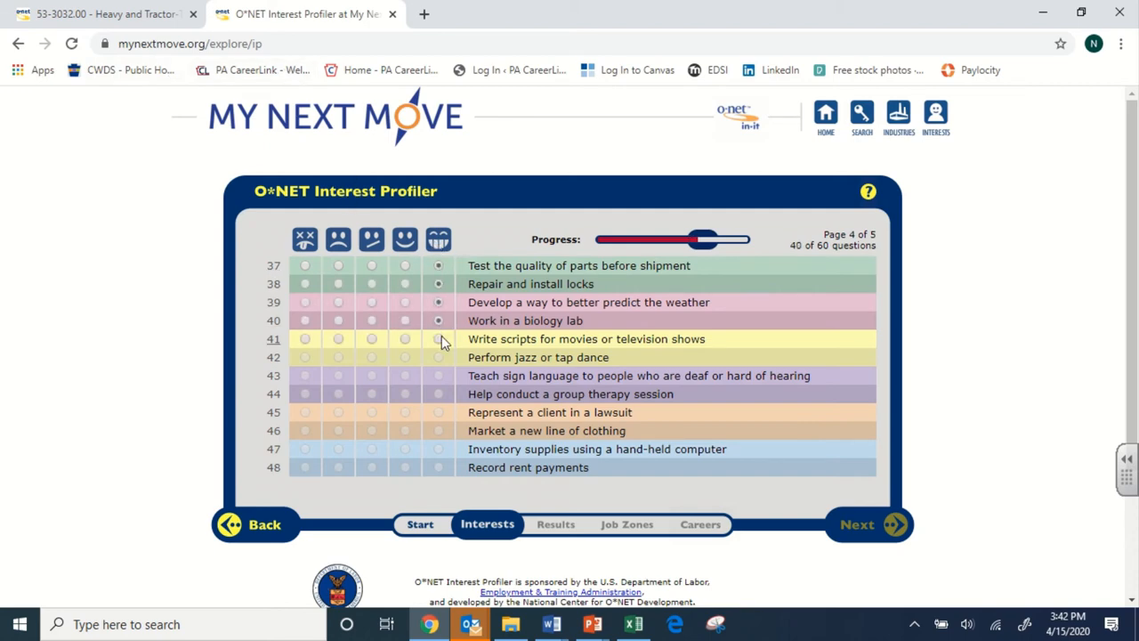
- Answer page 4 questions, including writing scripts and inventorying supplies, and continue to page 5
{"action": "left_click", "coordinate": [438, 356]}
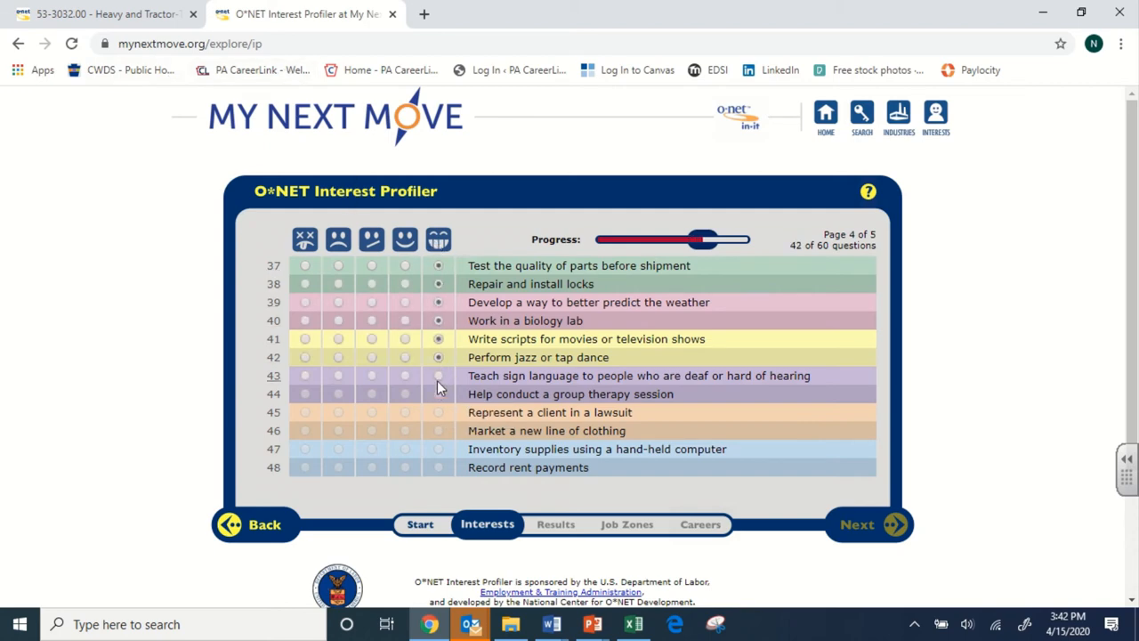
{"action": "left_click", "coordinate": [437, 413]}
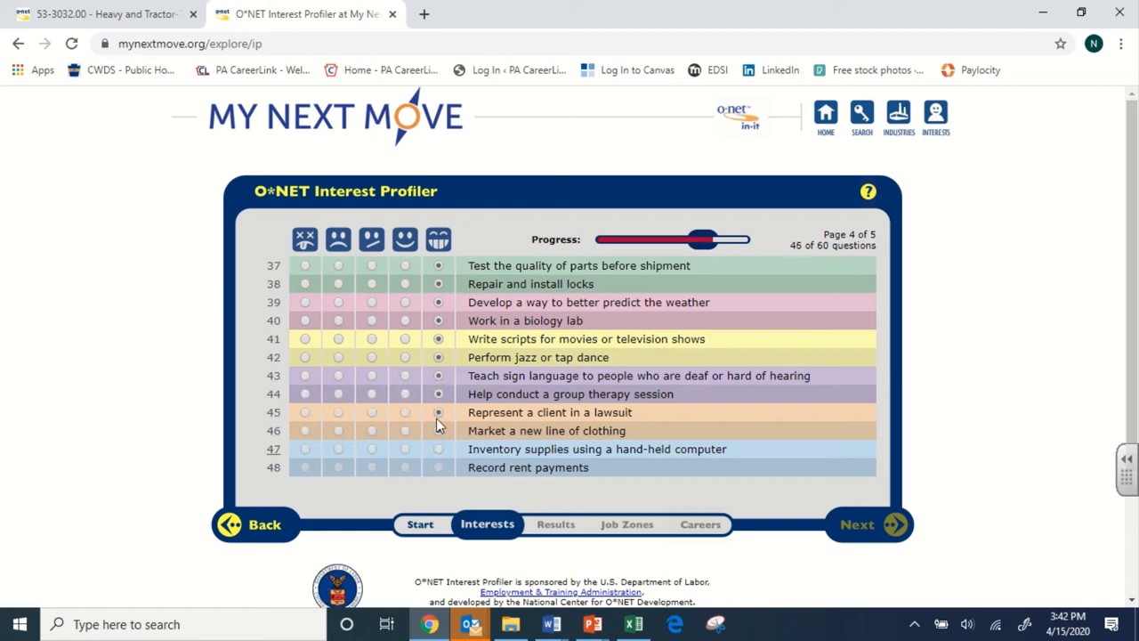
{"action": "left_click", "coordinate": [438, 448]}
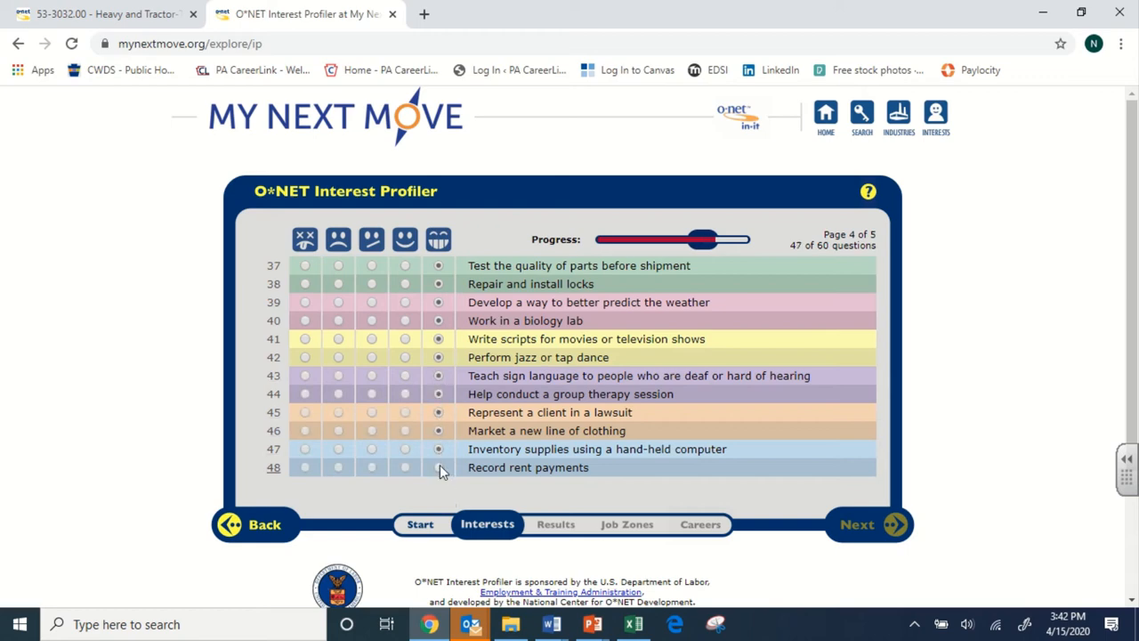
{"action": "left_click", "coordinate": [868, 523]}
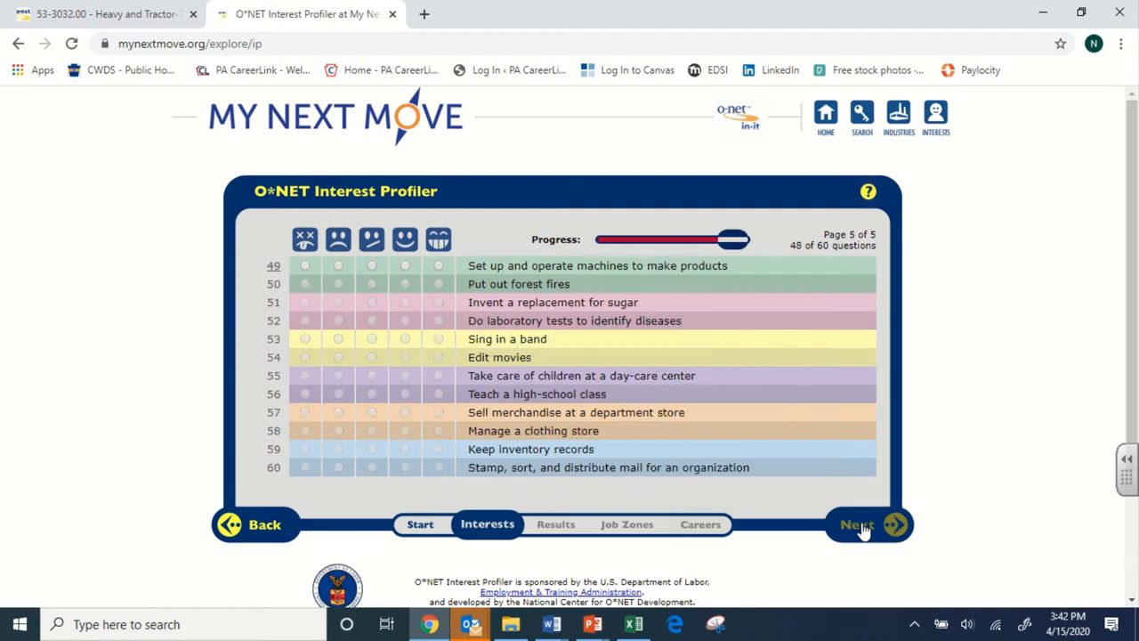
{"action": "mouse_move", "coordinate": [436, 270]}
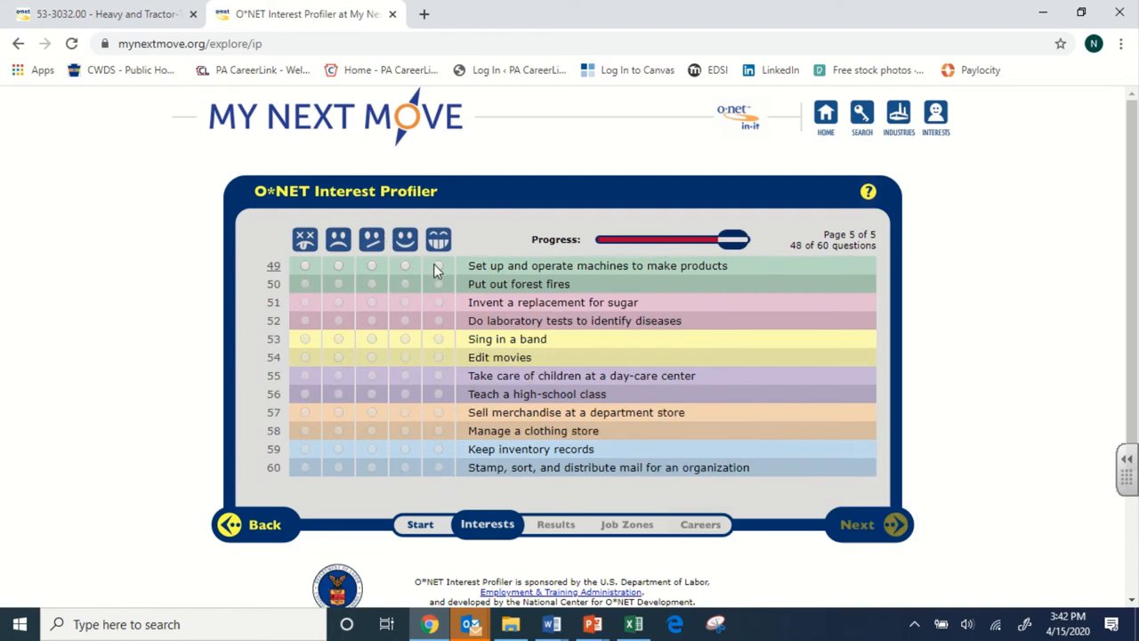
- Answer the final page through the sorting-mail question and submit to reach the Great job screen
{"action": "left_click", "coordinate": [437, 321]}
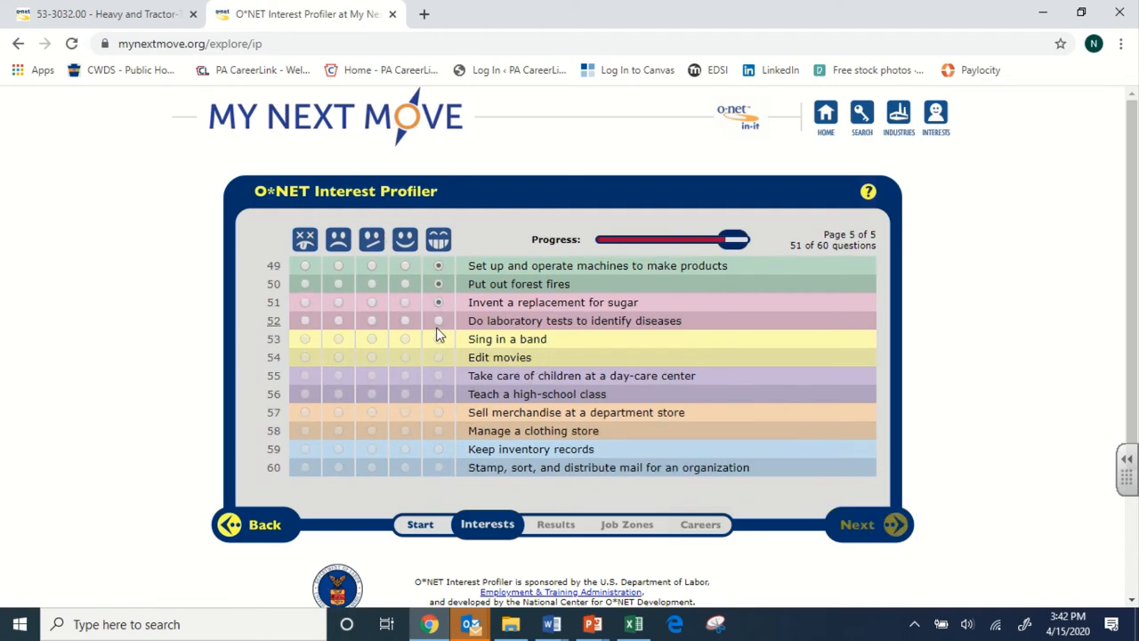
{"action": "left_click", "coordinate": [438, 320]}
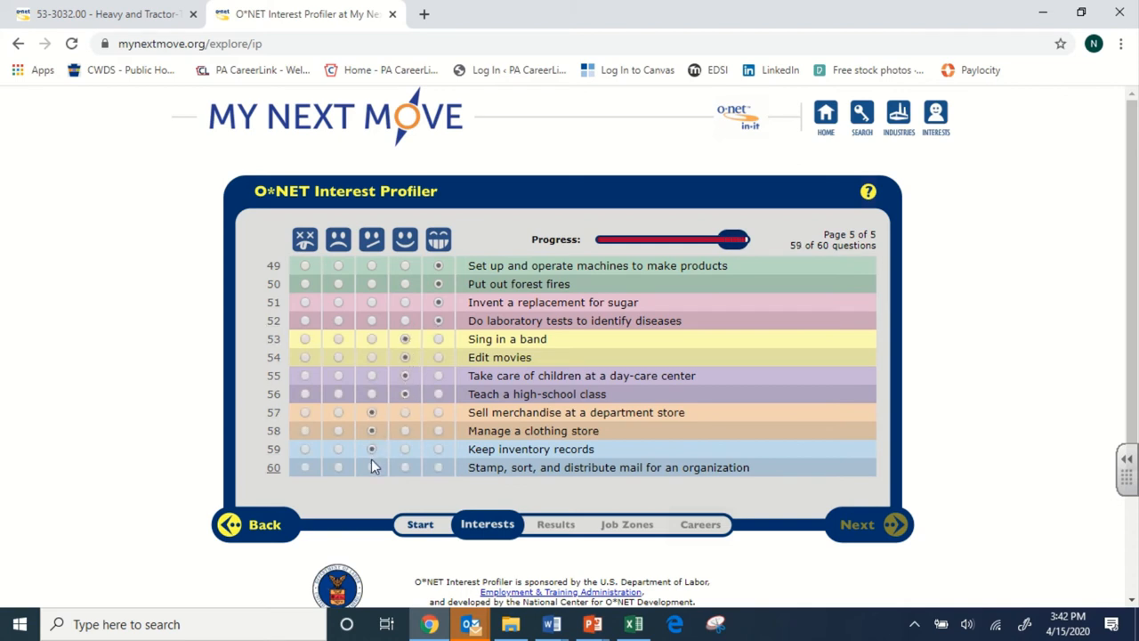
{"action": "left_click", "coordinate": [371, 466]}
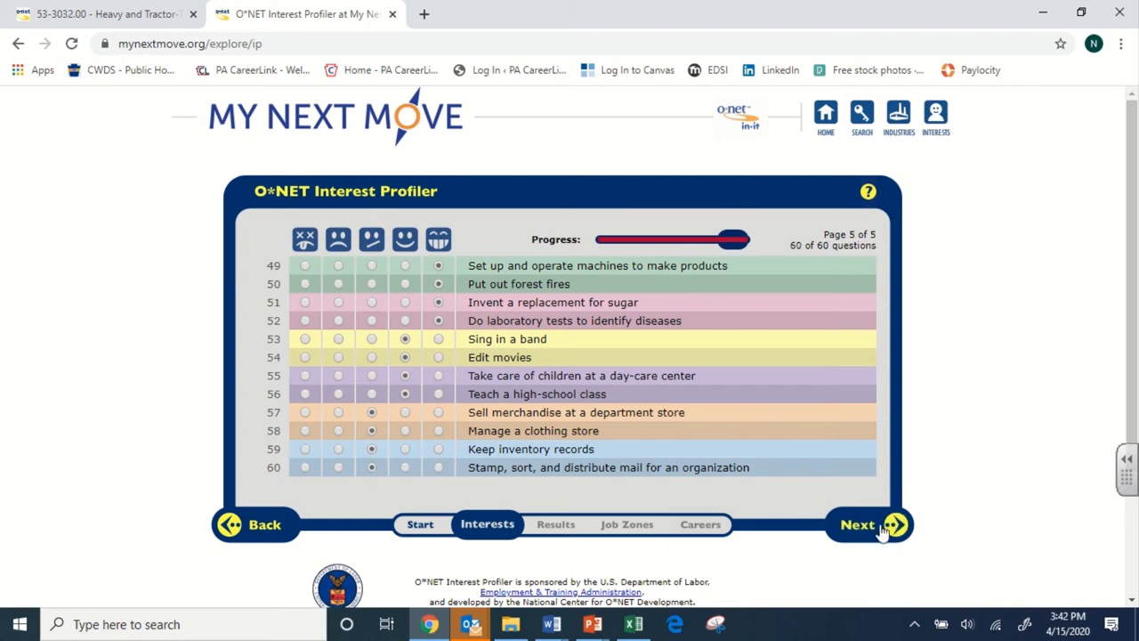
{"action": "left_click", "coordinate": [858, 523]}
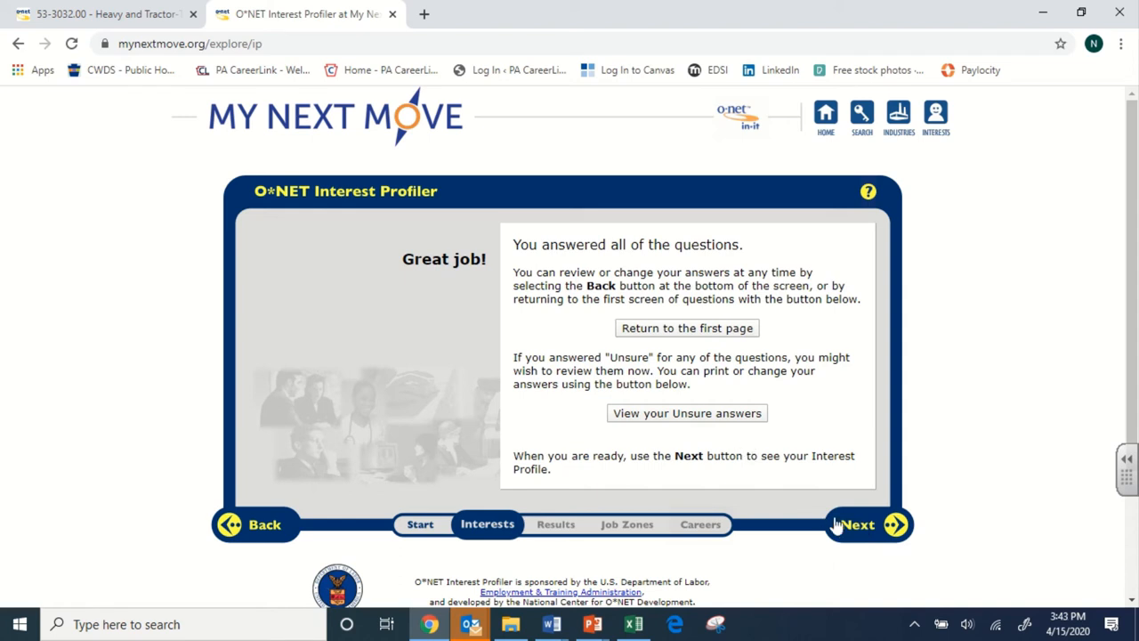
- Continue through the interest results and job-zone explanations, then choose Job Zone Two
{"action": "left_click", "coordinate": [858, 524]}
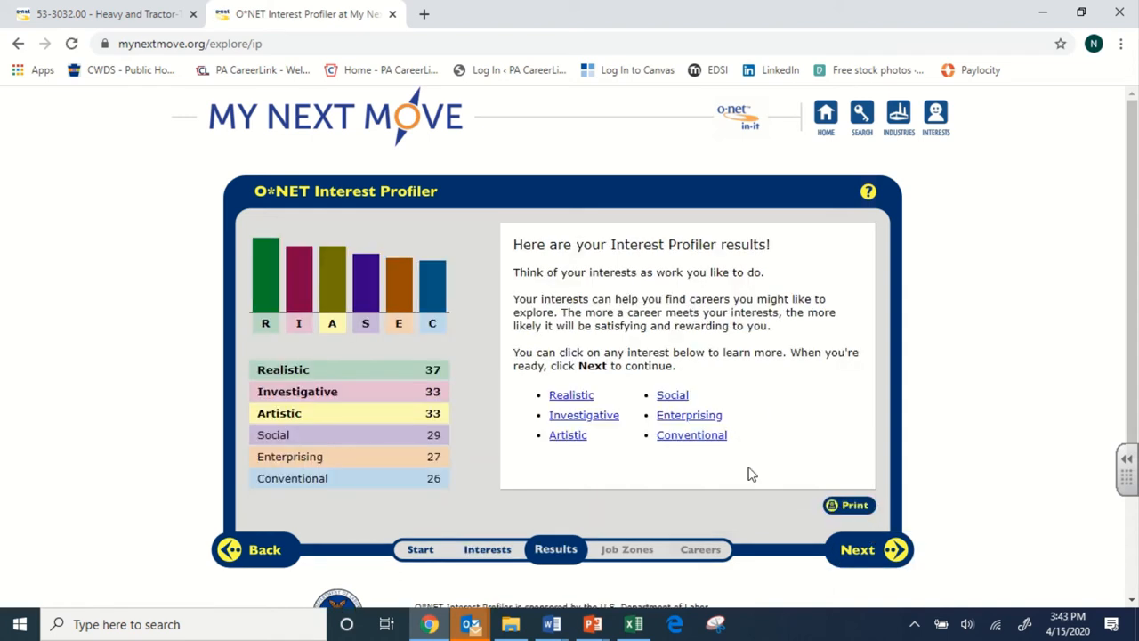
{"action": "mouse_move", "coordinate": [420, 413]}
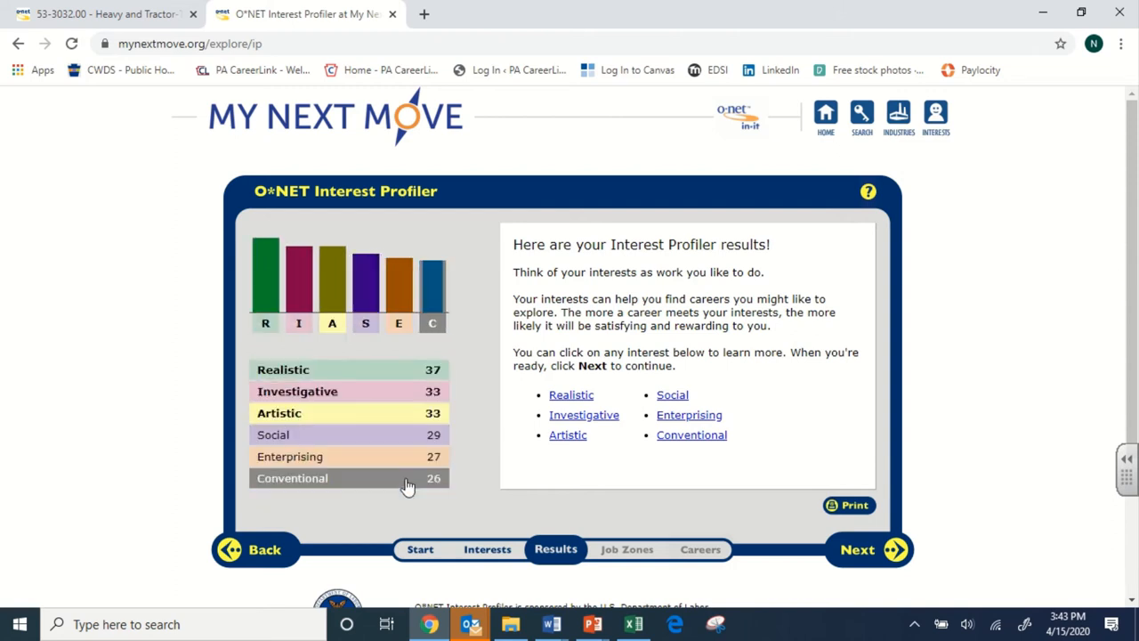
{"action": "mouse_move", "coordinate": [454, 436]}
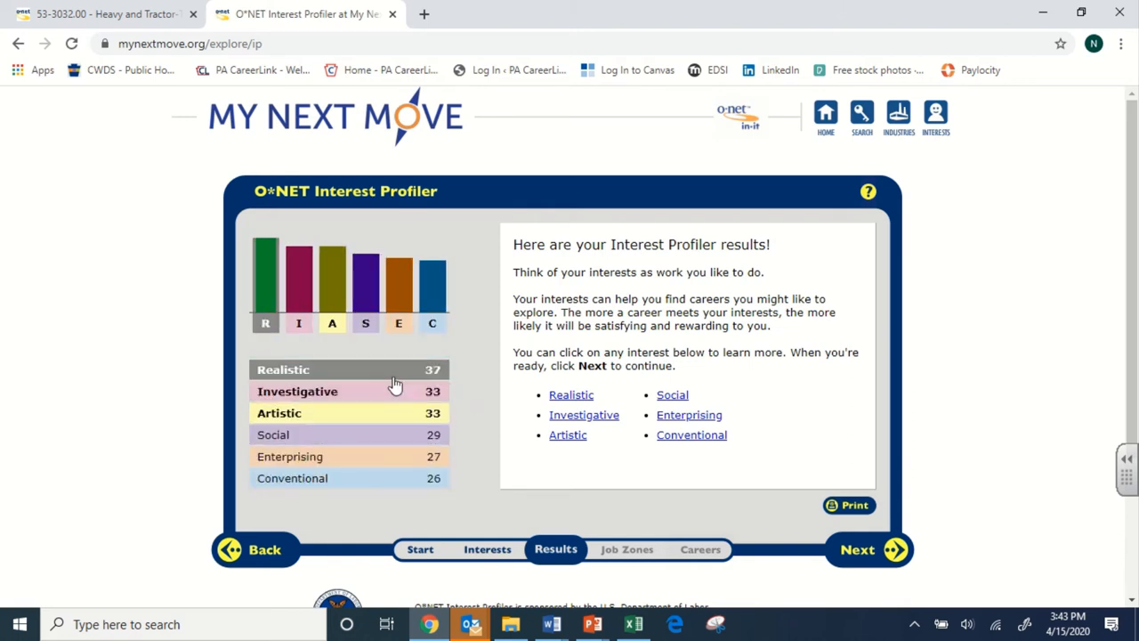
{"action": "mouse_move", "coordinate": [478, 466]}
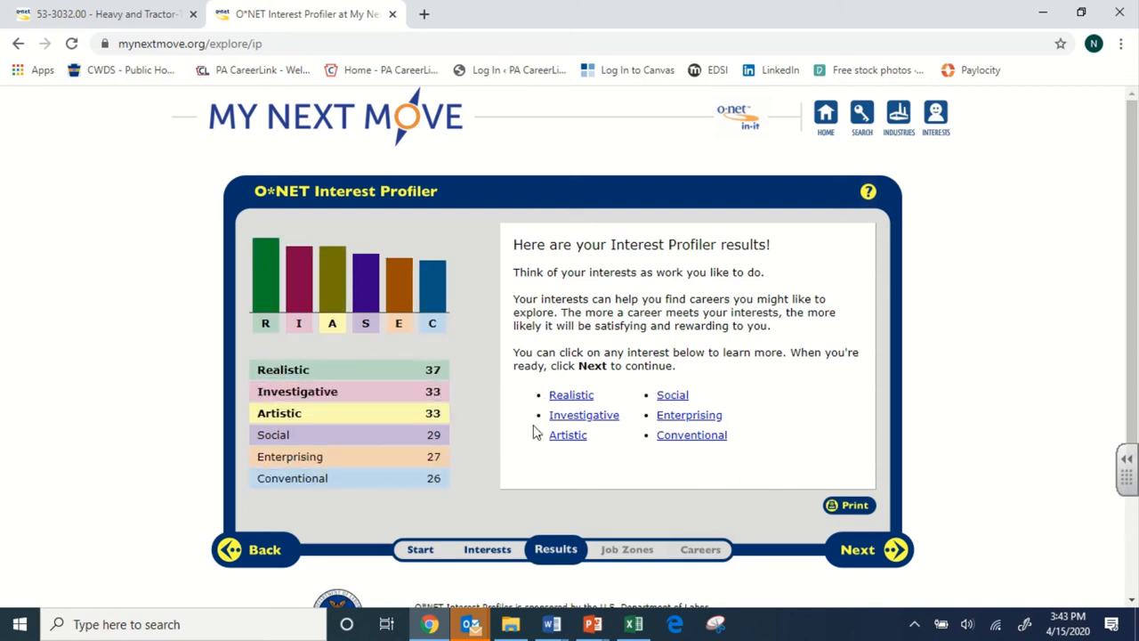
{"action": "left_click", "coordinate": [858, 548]}
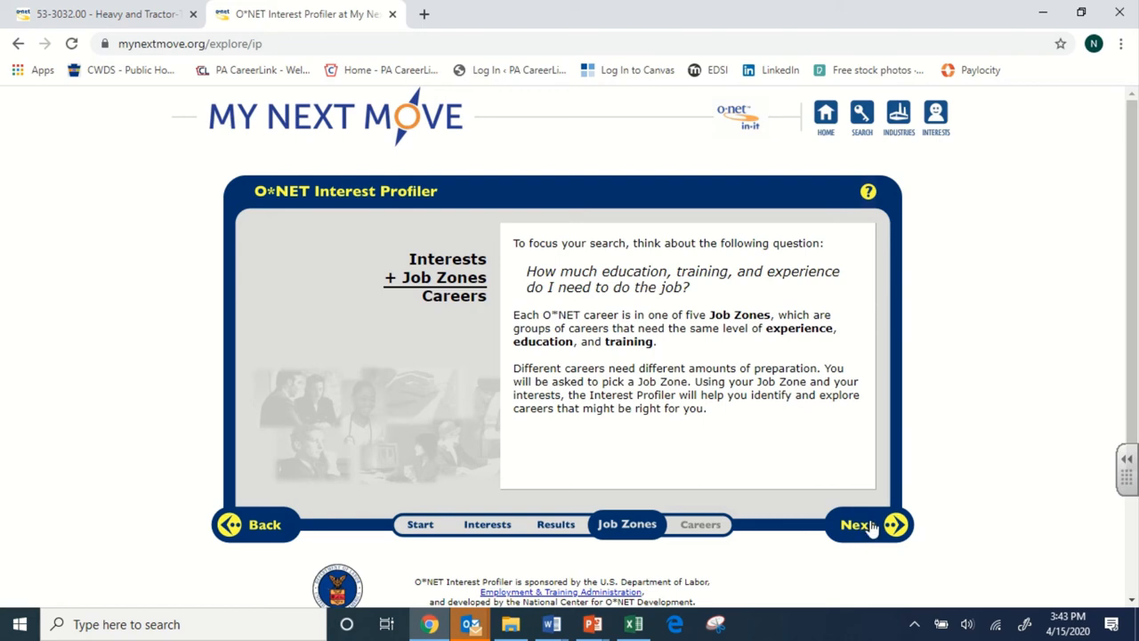
{"action": "left_click", "coordinate": [858, 523]}
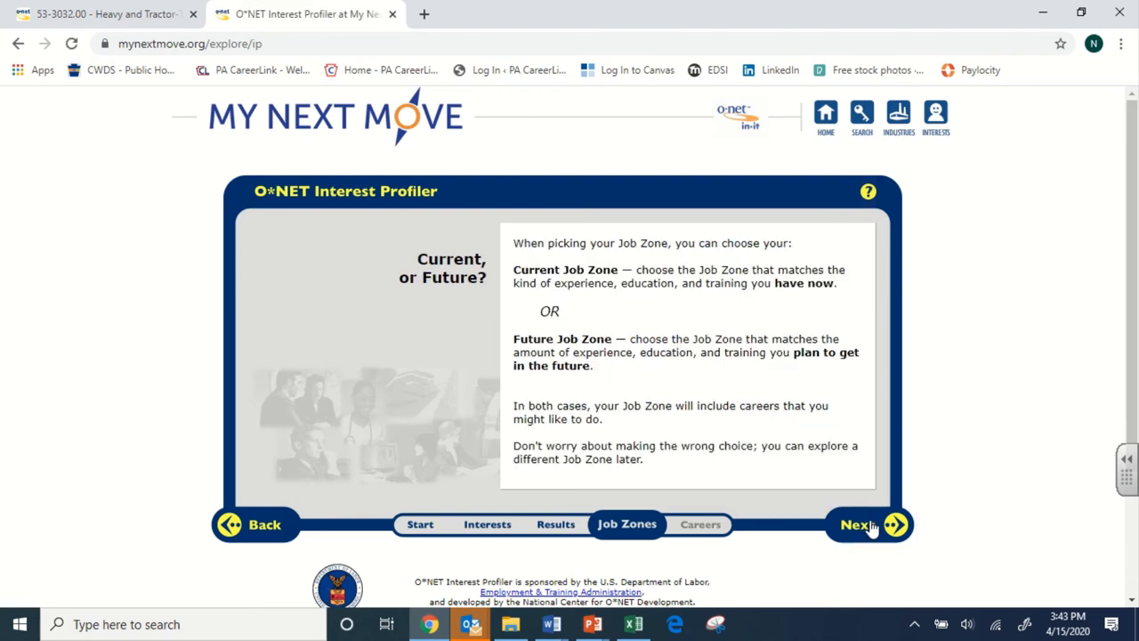
{"action": "left_click", "coordinate": [858, 523]}
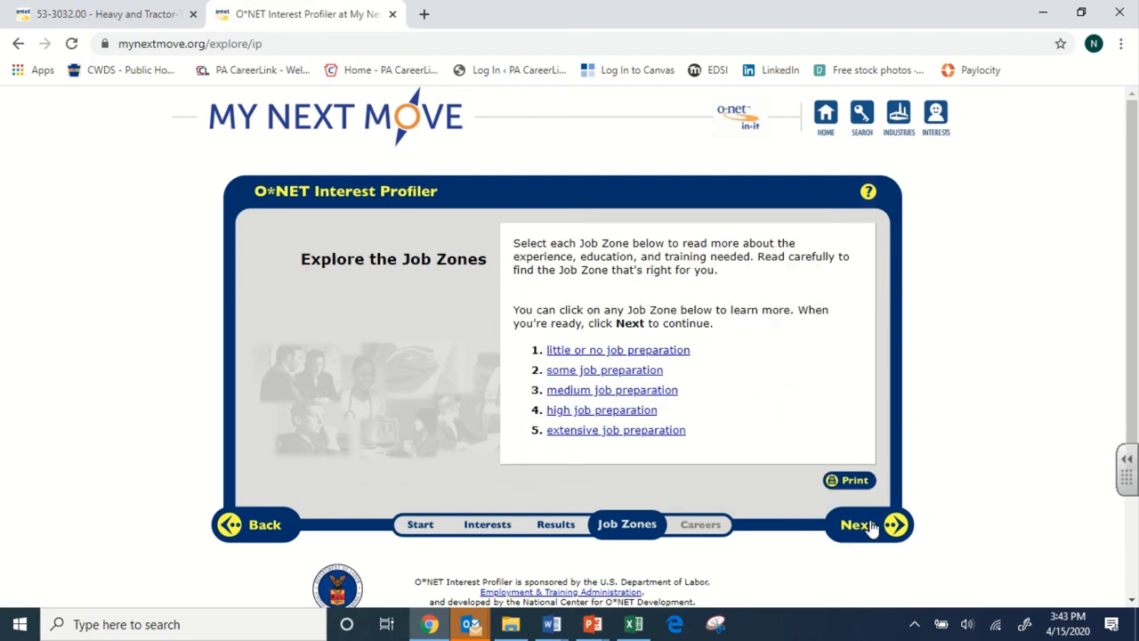
{"action": "mouse_move", "coordinate": [659, 436]}
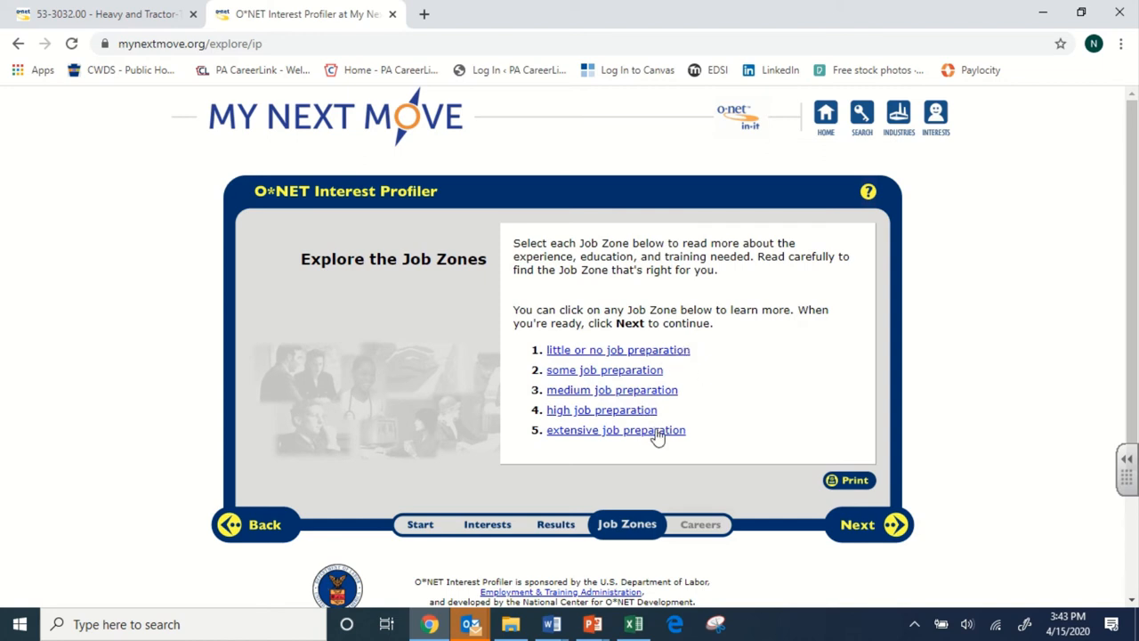
{"action": "mouse_move", "coordinate": [648, 438]}
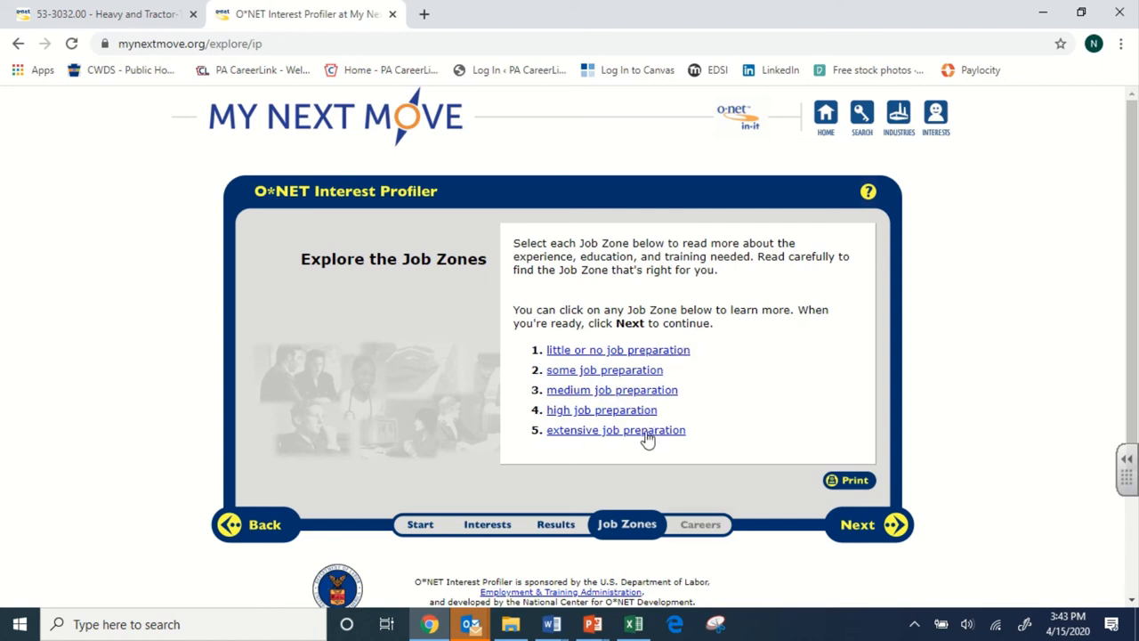
{"action": "mouse_move", "coordinate": [657, 441]}
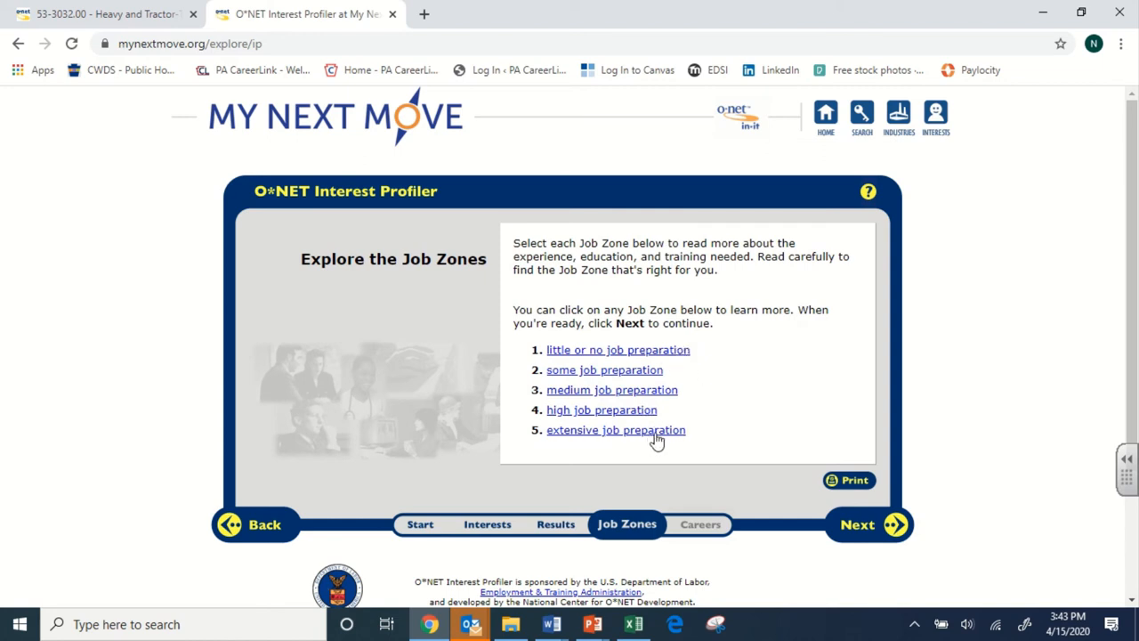
{"action": "mouse_move", "coordinate": [605, 376]}
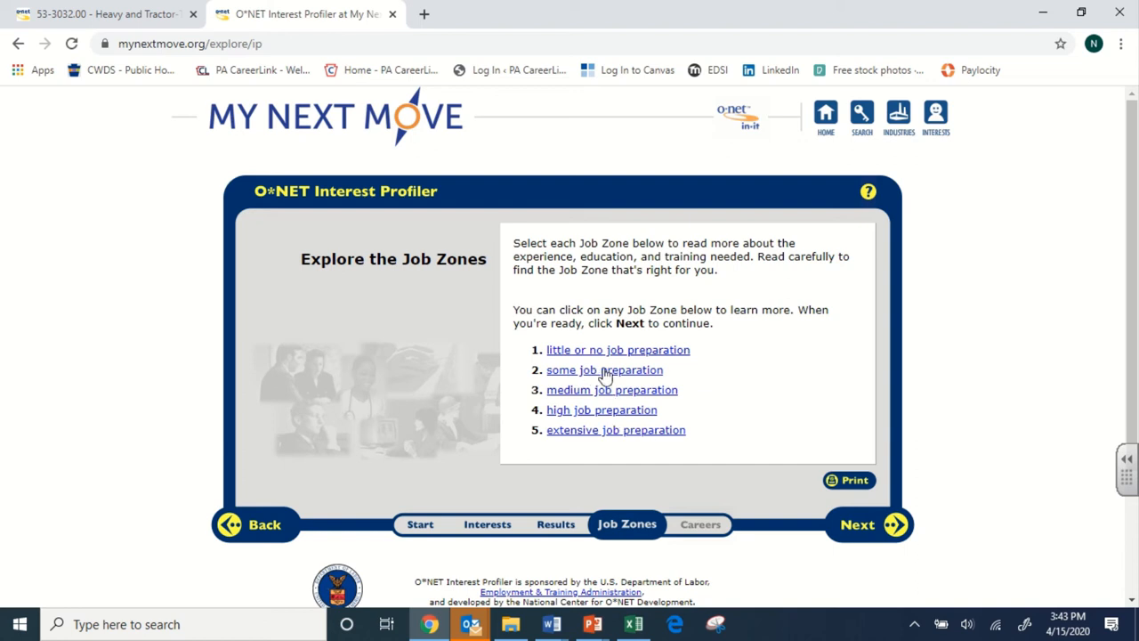
{"action": "mouse_move", "coordinate": [498, 443]}
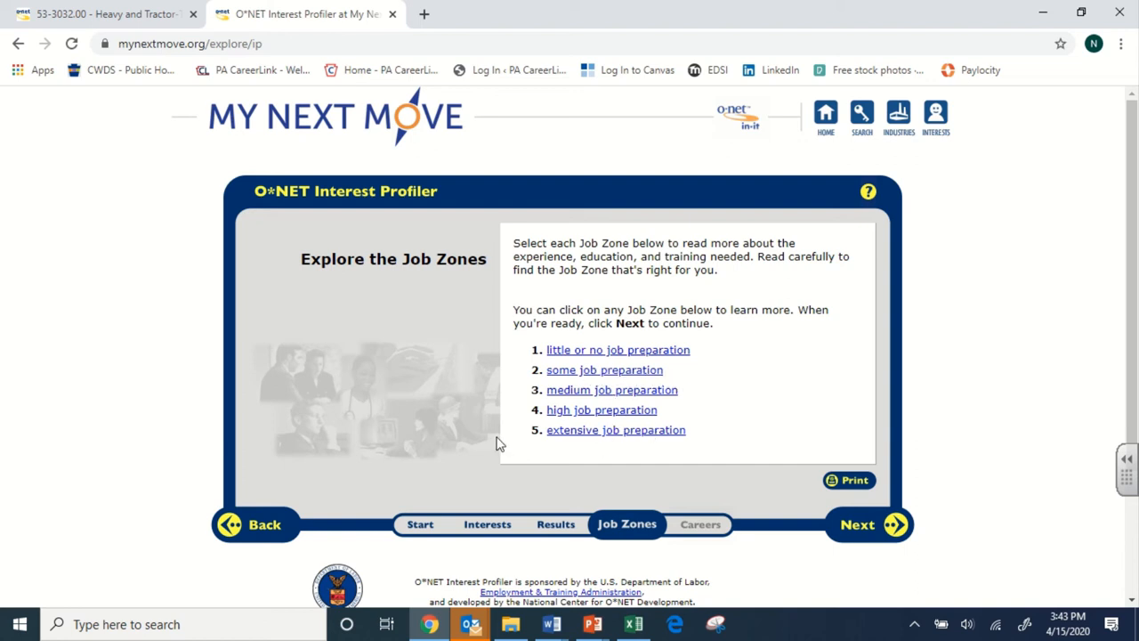
{"action": "left_click", "coordinate": [858, 524]}
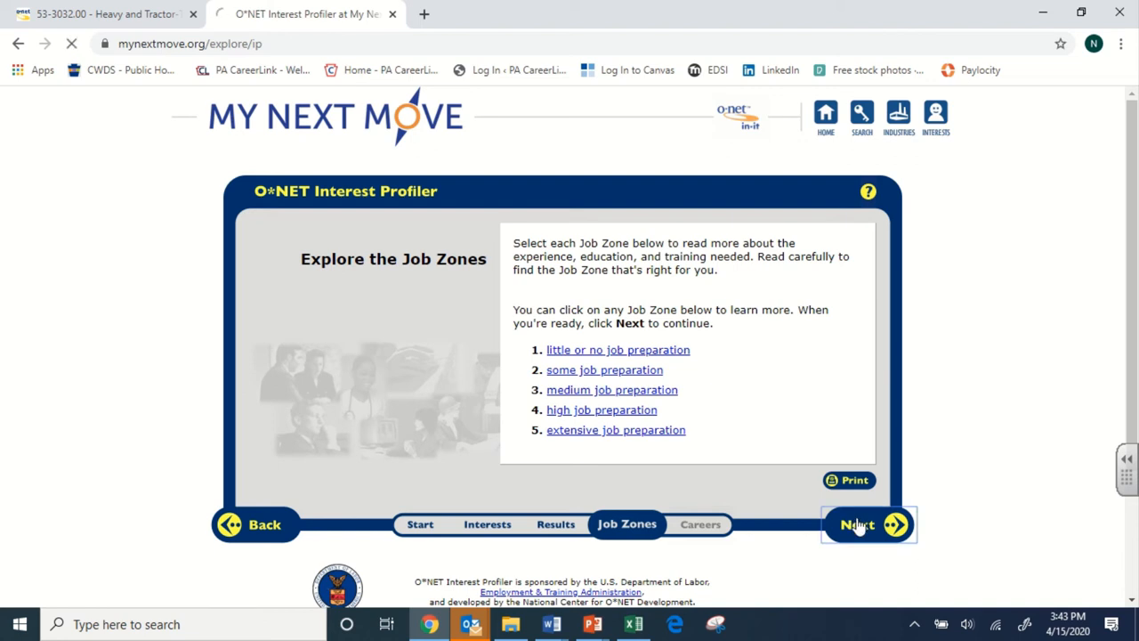
{"action": "left_click", "coordinate": [858, 523]}
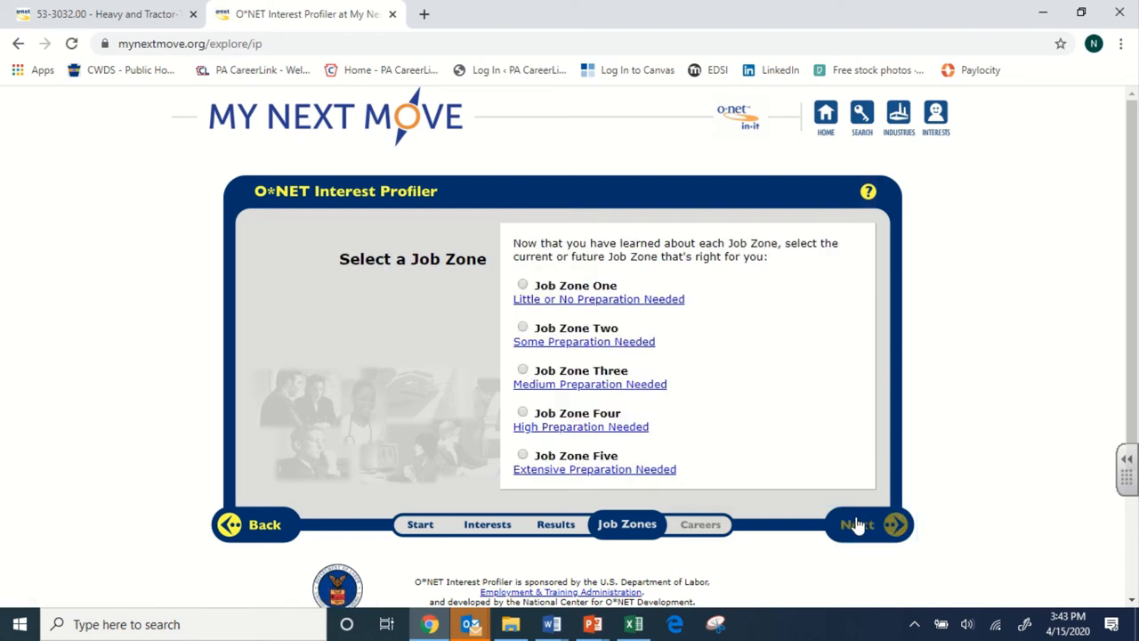
{"action": "mouse_move", "coordinate": [680, 372]}
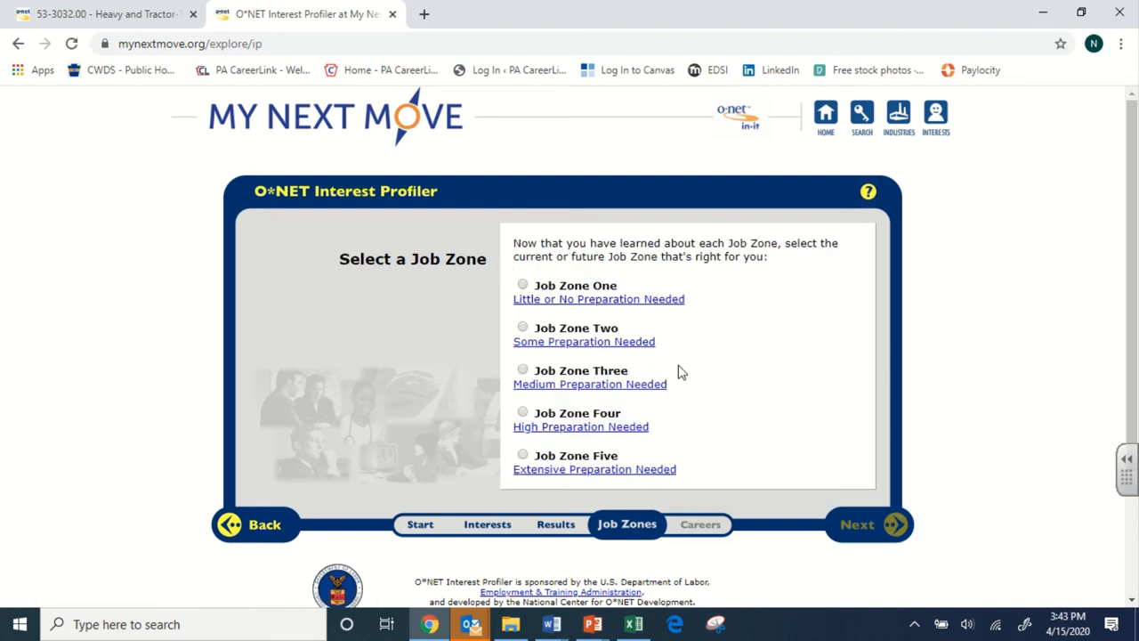
{"action": "mouse_move", "coordinate": [534, 335]}
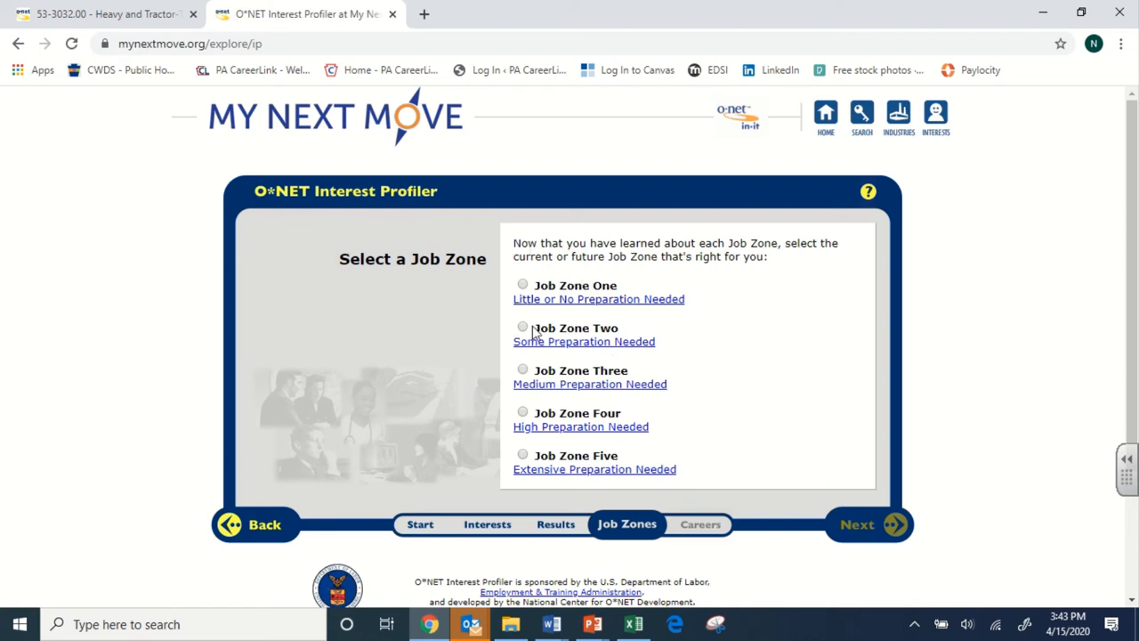
{"action": "left_click", "coordinate": [523, 328]}
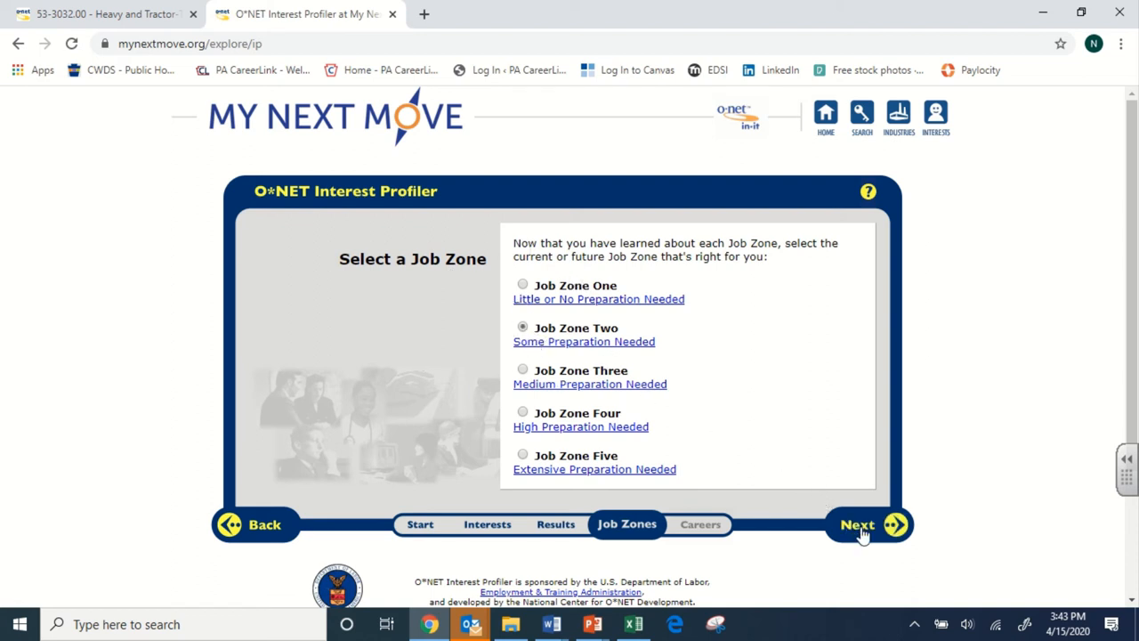
- Confirm Job Zone Two and bring up the best-fit career list starting with Animal Breeders
{"action": "left_click", "coordinate": [857, 523]}
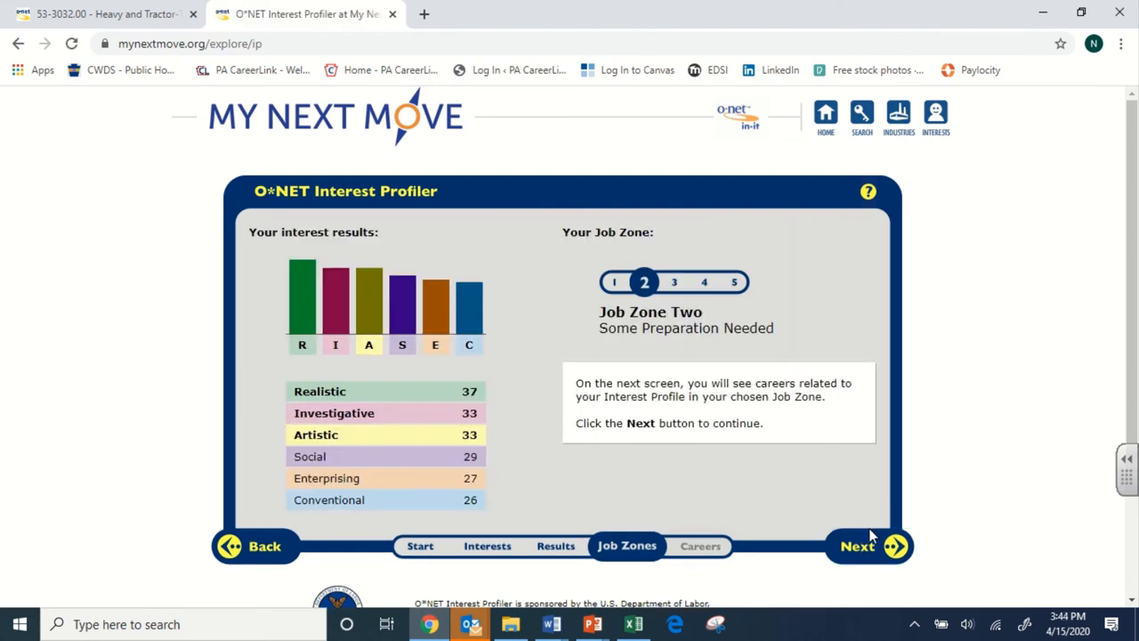
{"action": "mouse_move", "coordinate": [943, 463]}
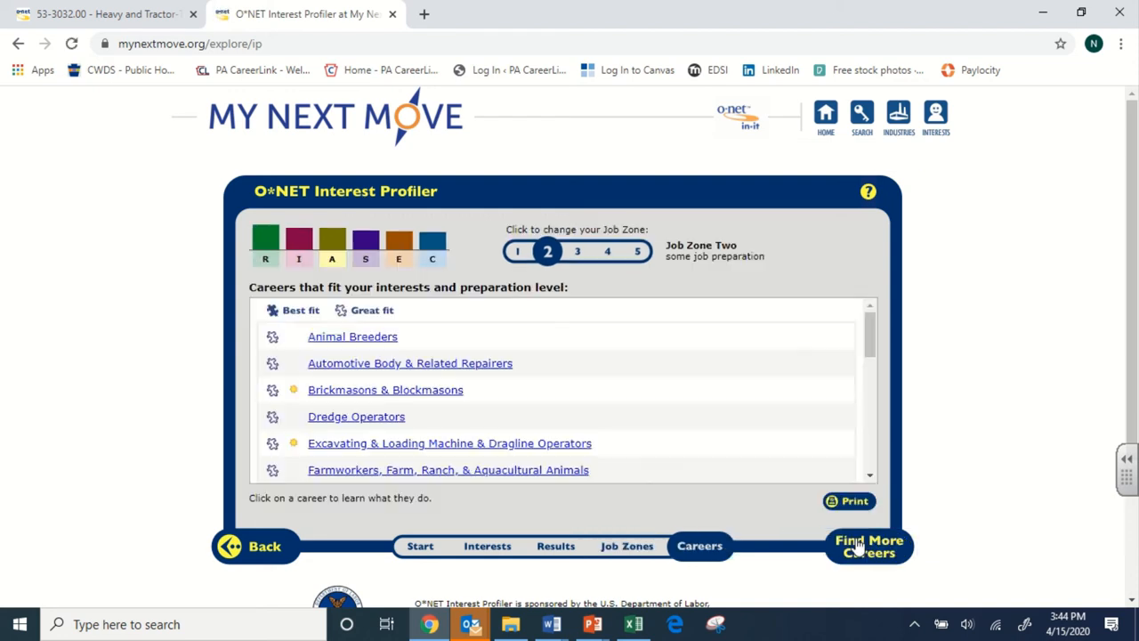
{"action": "scroll", "scroll_direction": "down", "scroll_amount": 3}
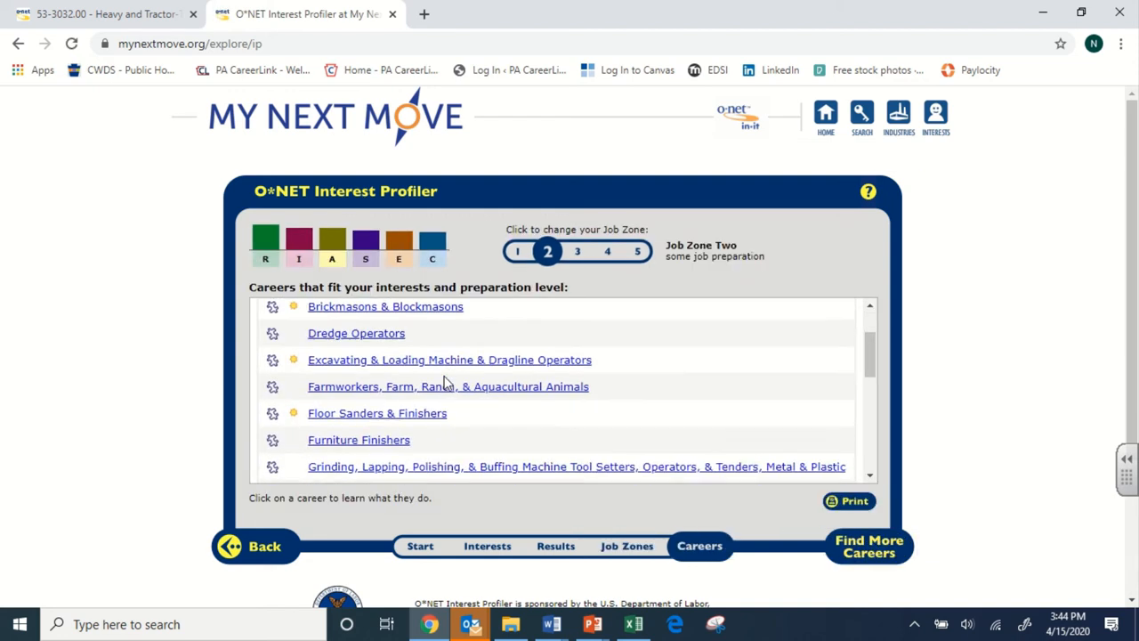
{"action": "scroll", "scroll_direction": "down", "scroll_amount": 3}
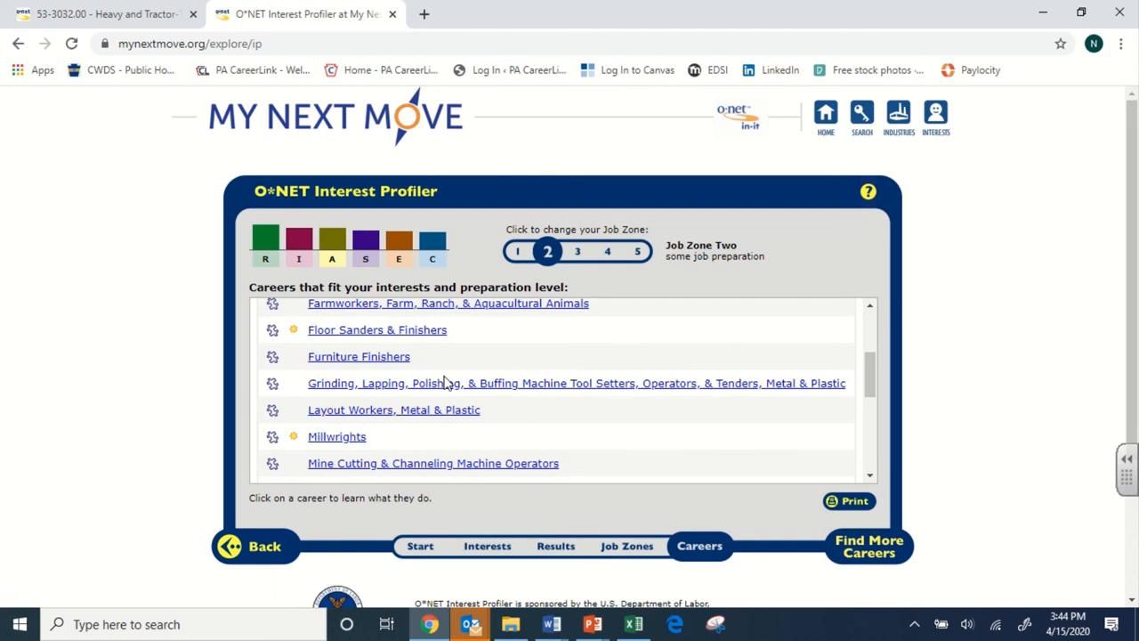
{"action": "scroll", "scroll_direction": "down", "scroll_amount": 3}
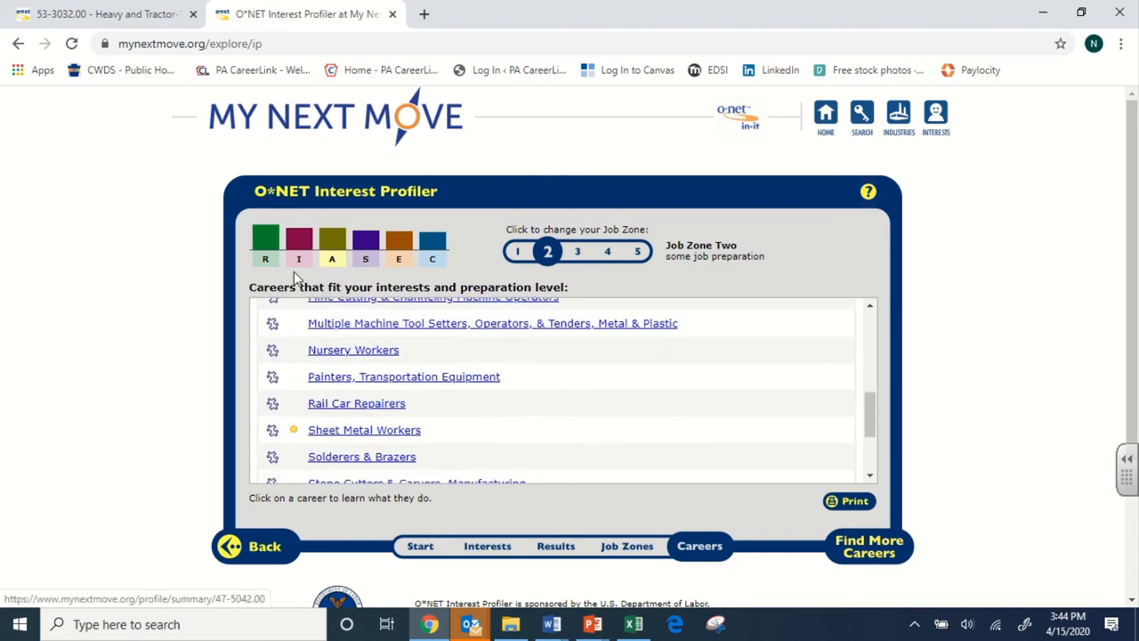
{"action": "mouse_move", "coordinate": [459, 427]}
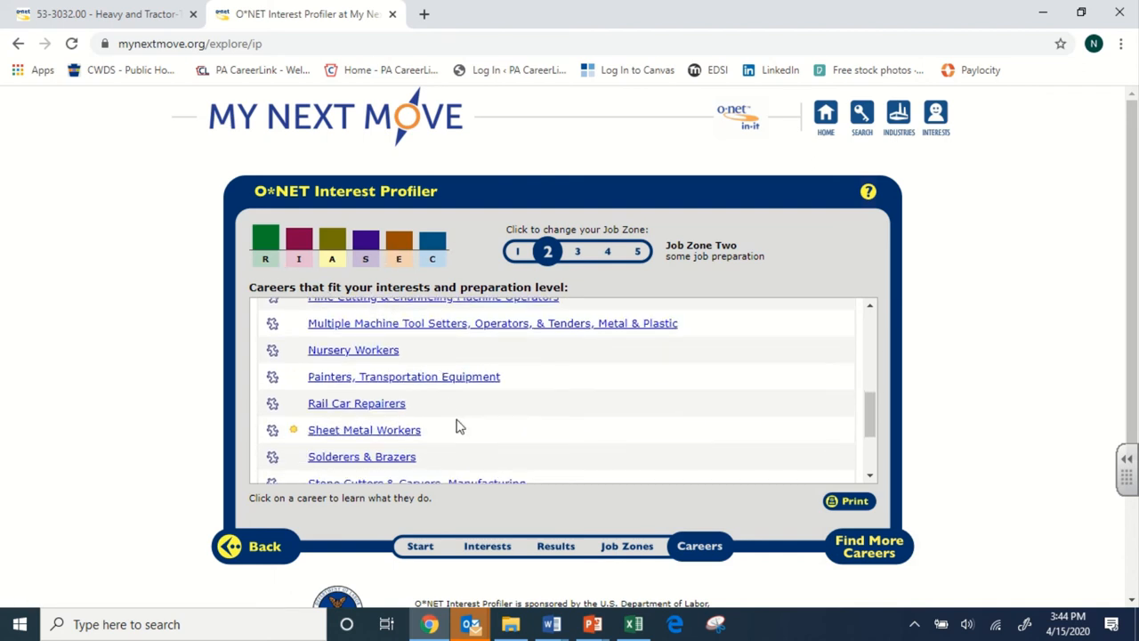
{"action": "scroll", "scroll_direction": "up", "scroll_amount": 3}
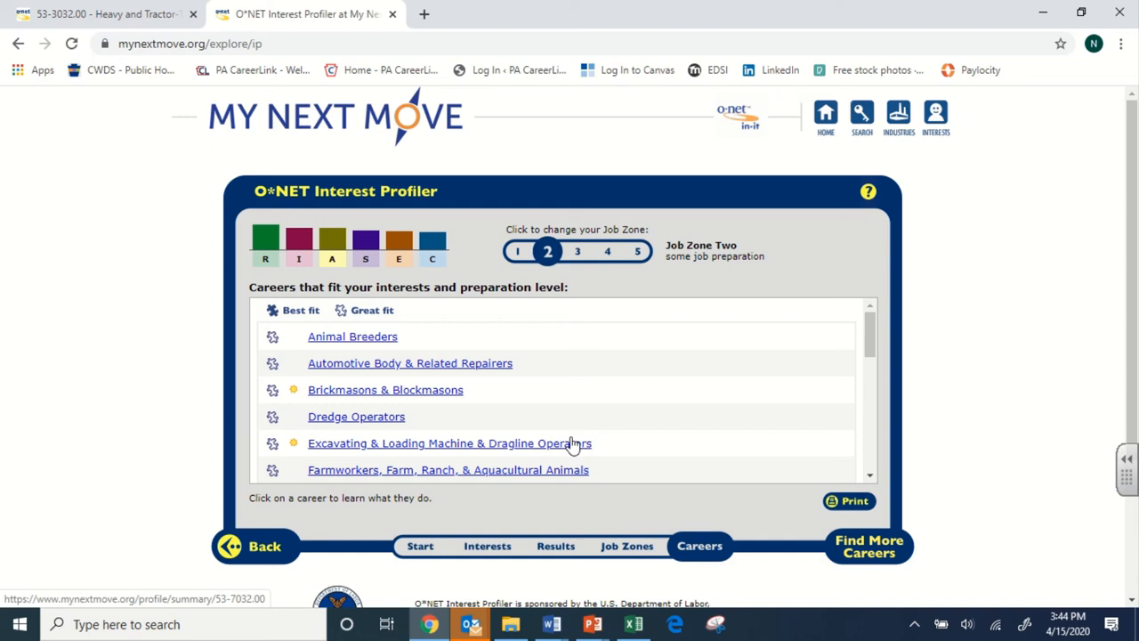
{"action": "mouse_move", "coordinate": [302, 345]}
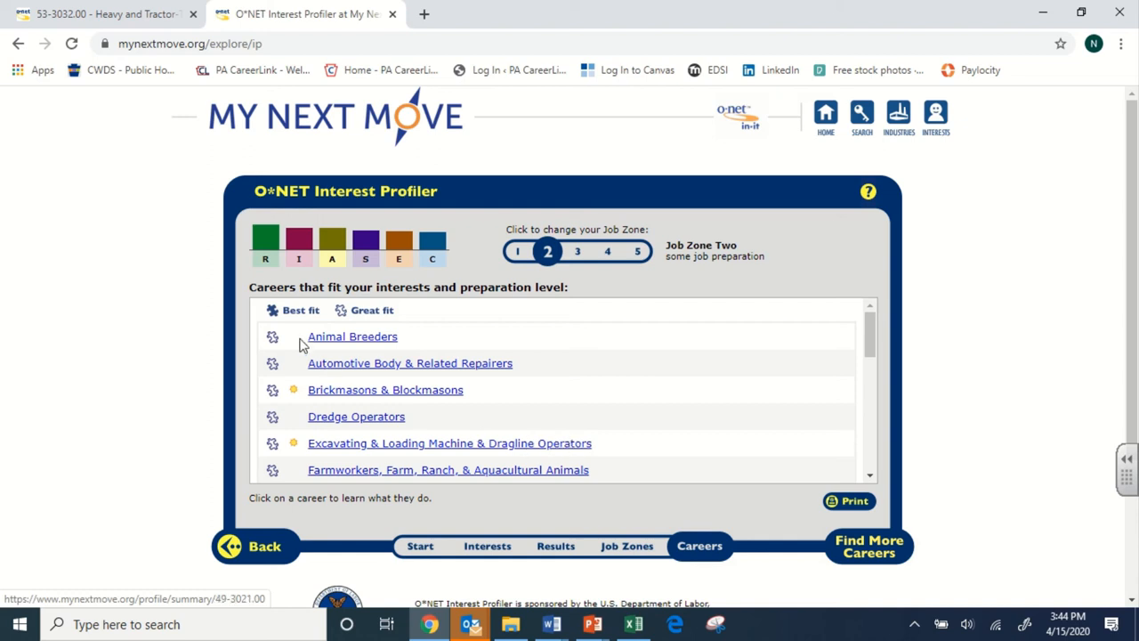
{"action": "mouse_move", "coordinate": [299, 309]}
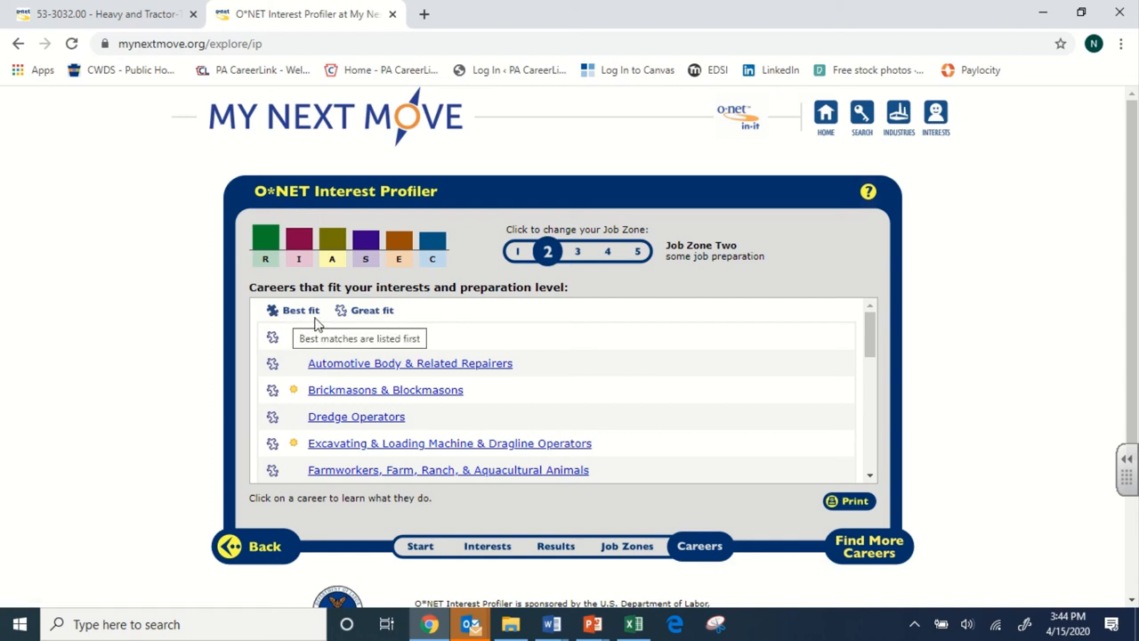
{"action": "mouse_move", "coordinate": [281, 318]}
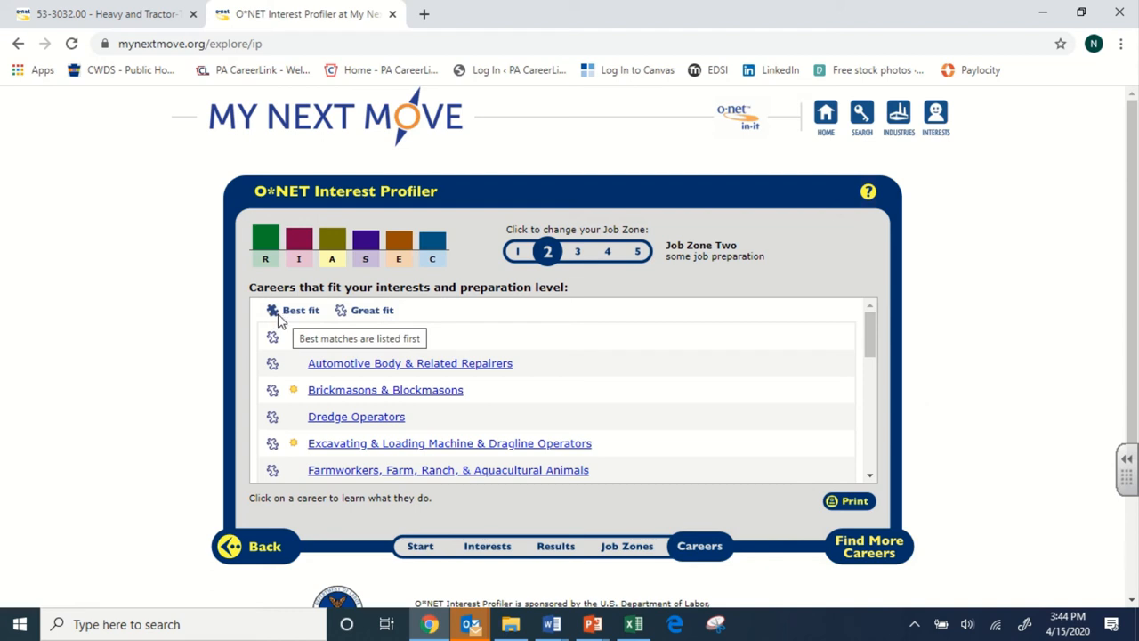
{"action": "mouse_move", "coordinate": [374, 320]}
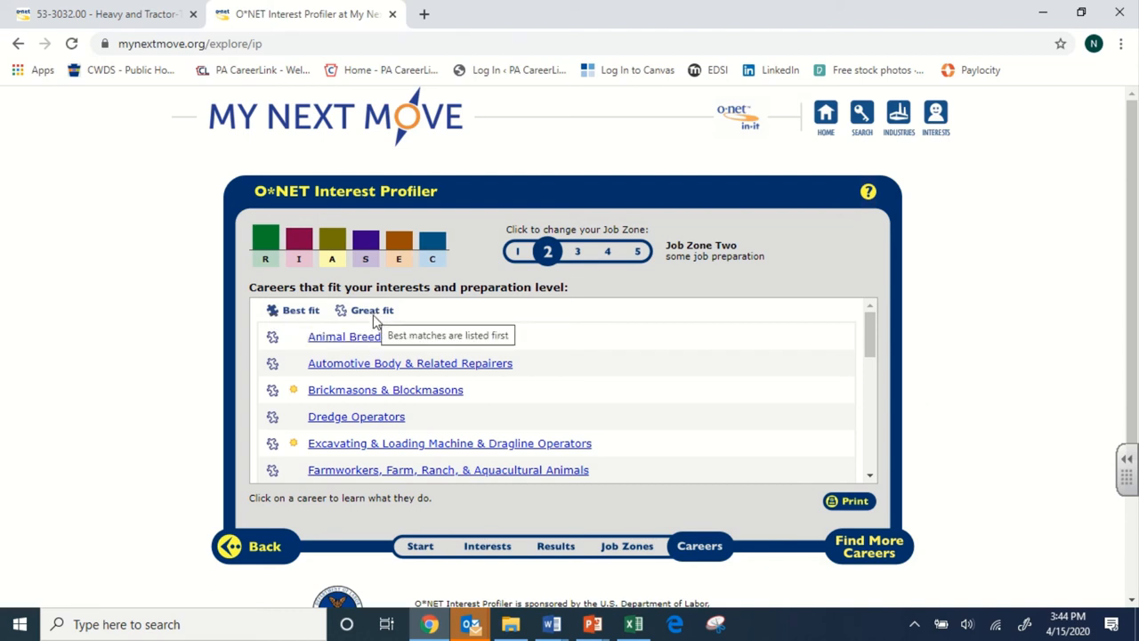
{"action": "mouse_move", "coordinate": [497, 399]}
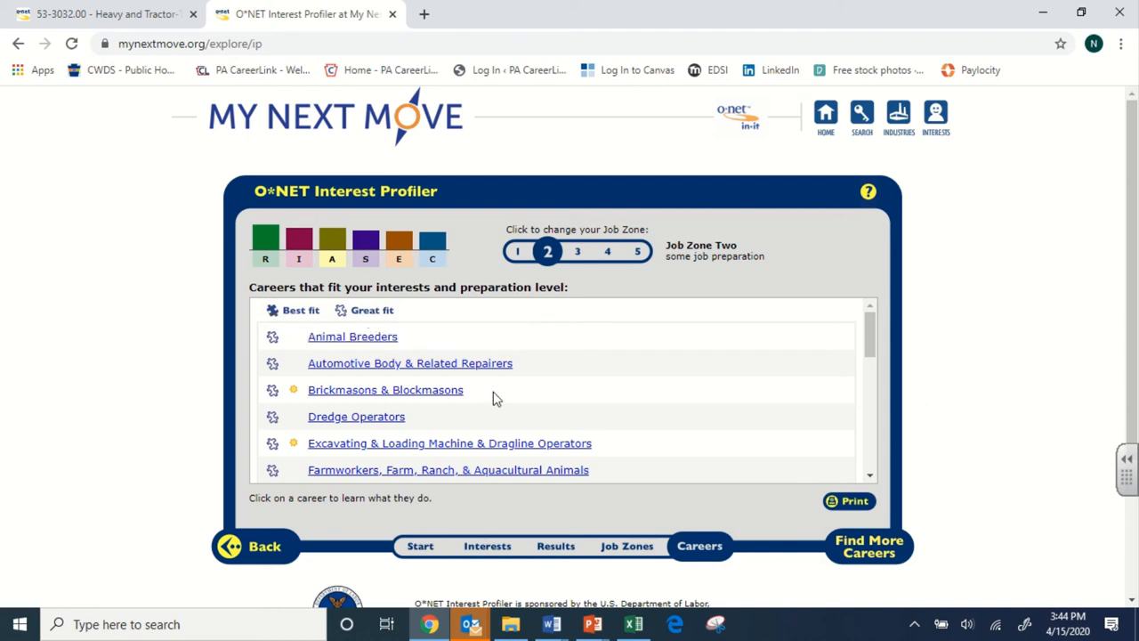
- Look further down the Job Zone Two career matches
{"action": "scroll", "scroll_direction": "down", "scroll_amount": 3}
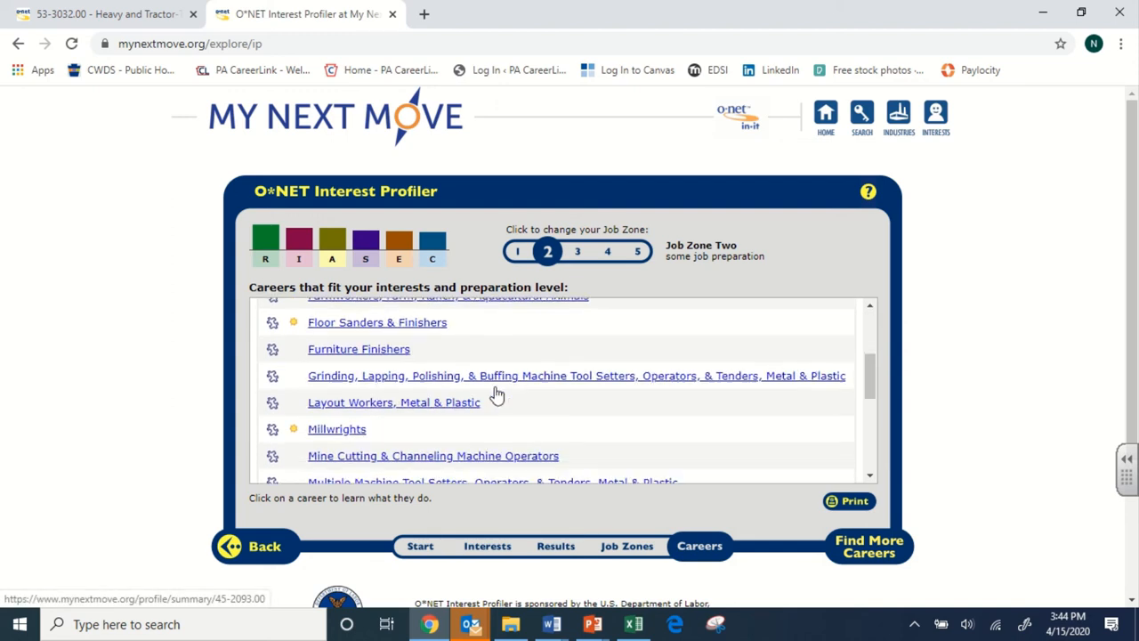
{"action": "scroll", "scroll_direction": "down", "scroll_amount": 3}
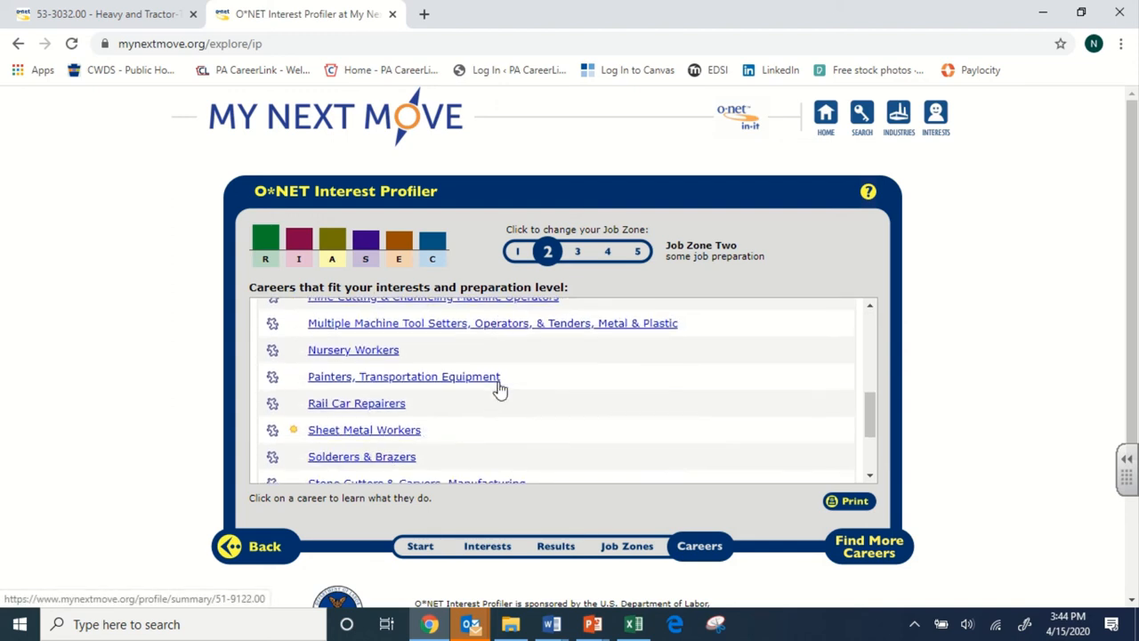
{"action": "scroll", "scroll_direction": "down", "scroll_amount": 3}
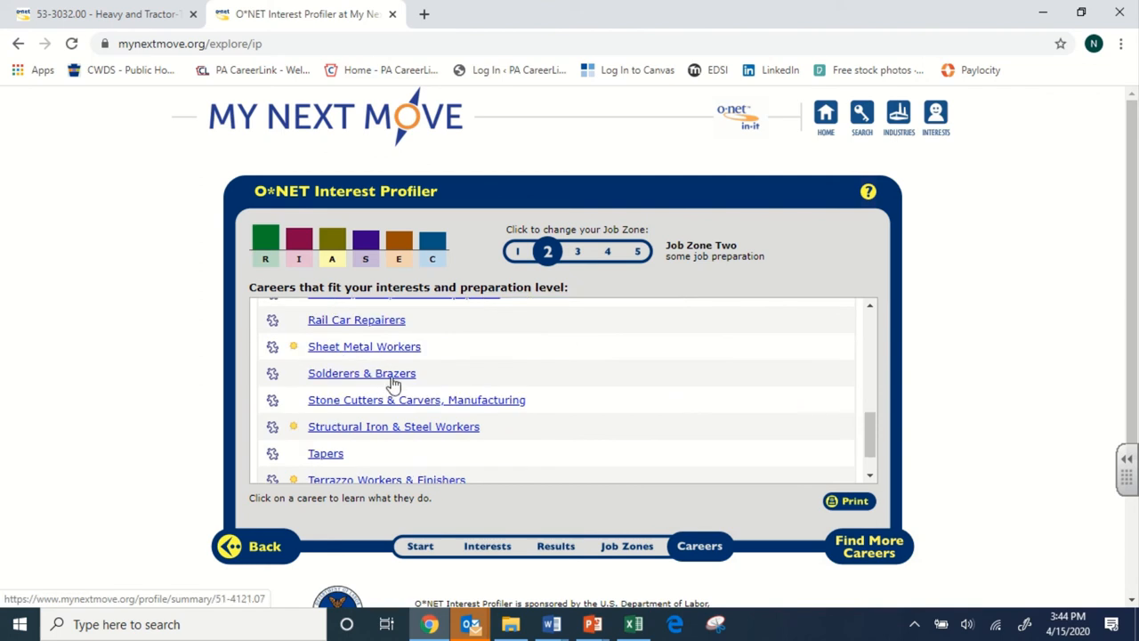
{"action": "scroll", "scroll_direction": "down", "scroll_amount": 3}
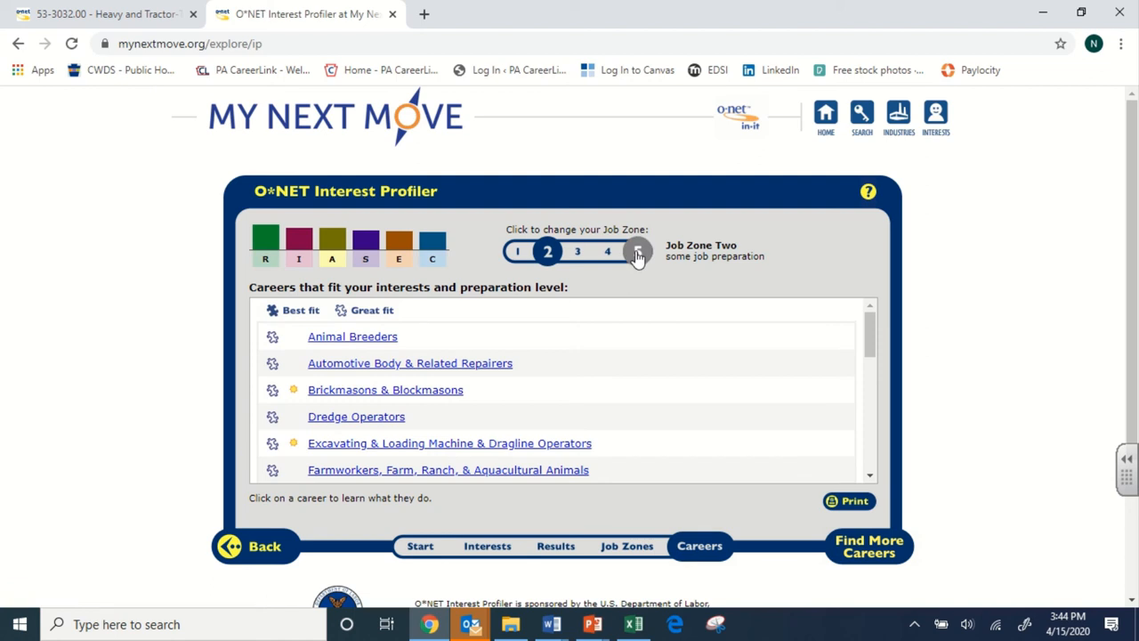
- Compare career matches for Job Zones Five, One, Three and Four, settling on Zone Three
{"action": "left_click", "coordinate": [637, 251]}
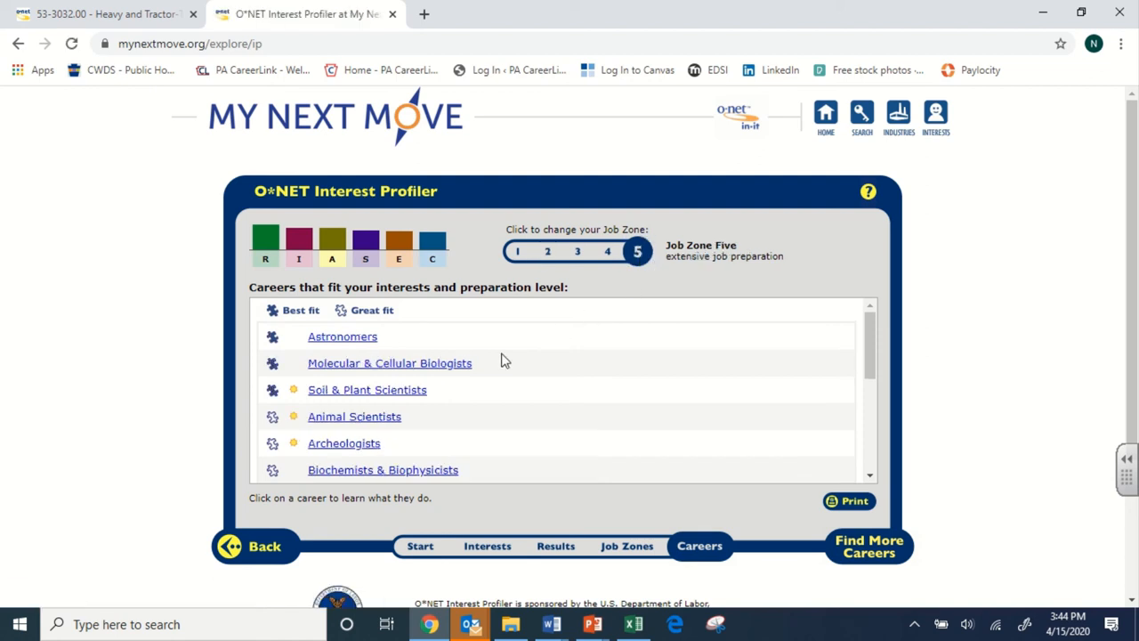
{"action": "mouse_move", "coordinate": [342, 336]}
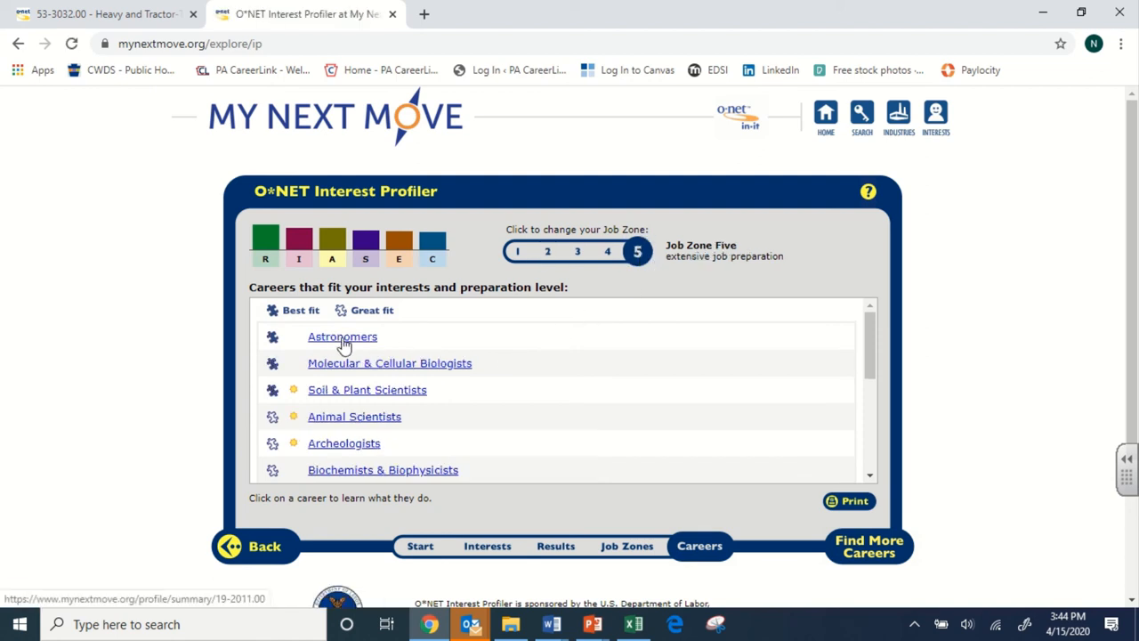
{"action": "mouse_move", "coordinate": [667, 288]}
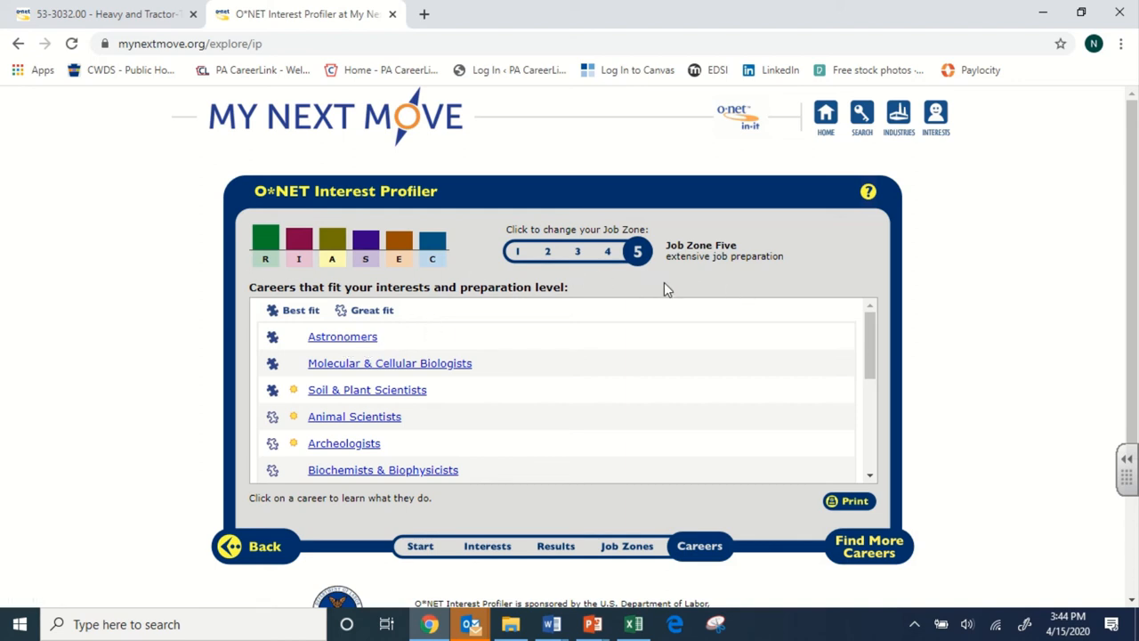
{"action": "mouse_move", "coordinate": [534, 301]}
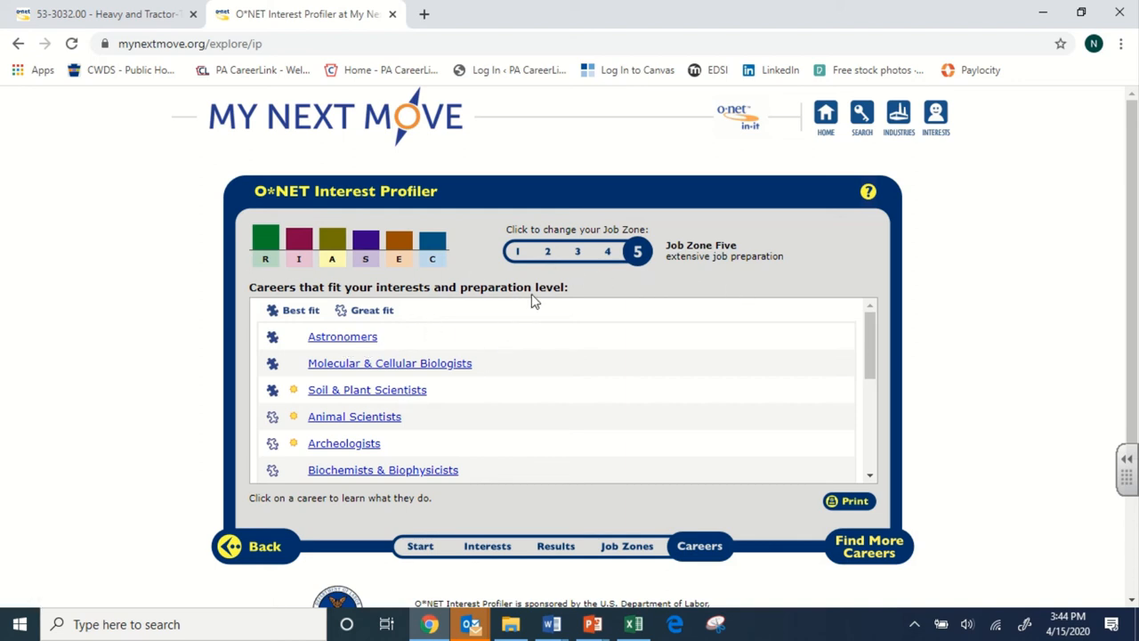
{"action": "left_click", "coordinate": [516, 251]}
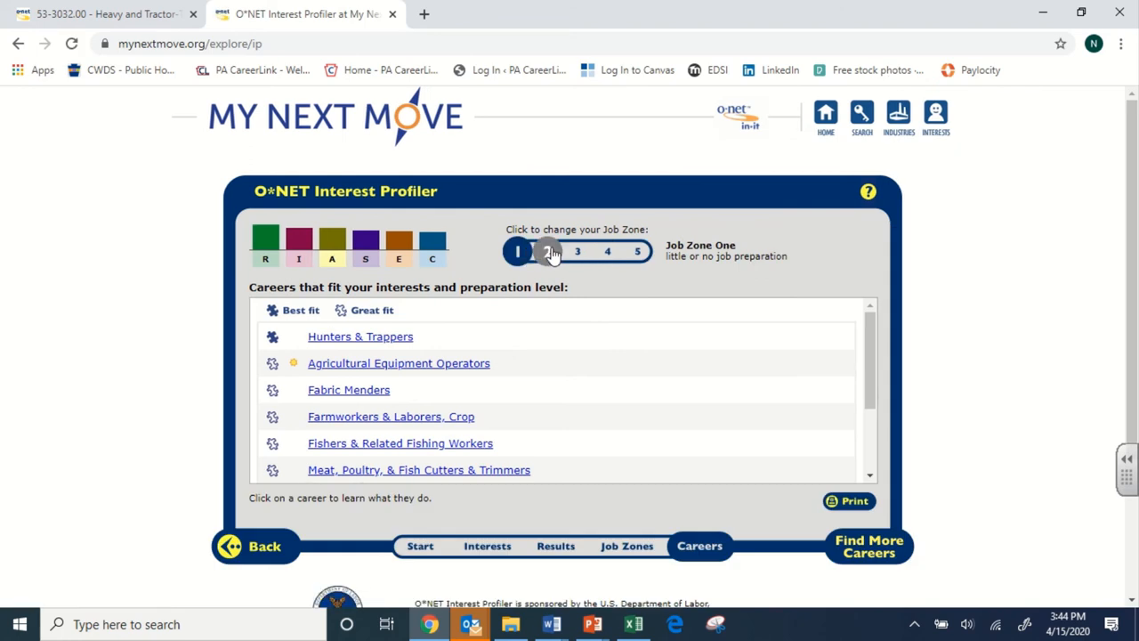
{"action": "left_click", "coordinate": [577, 251]}
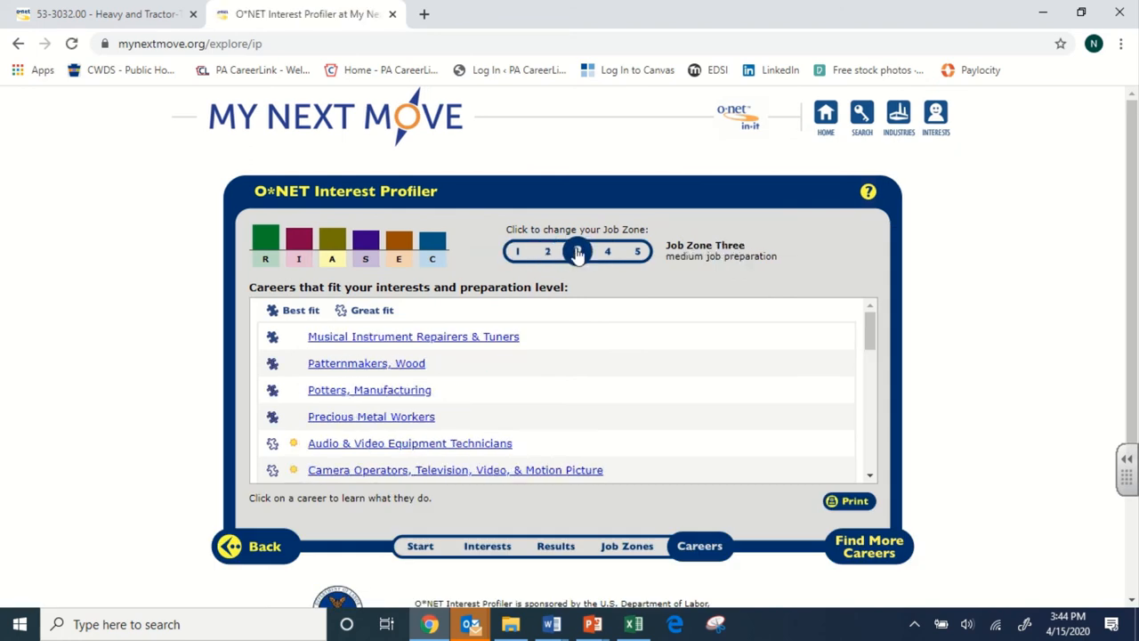
{"action": "left_click", "coordinate": [608, 251]}
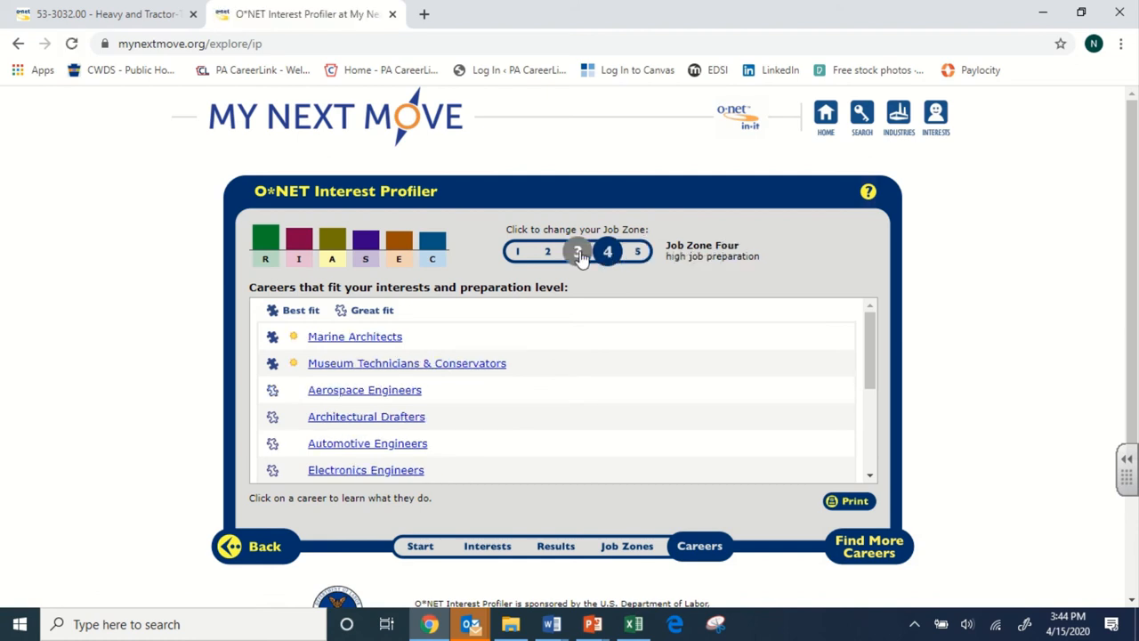
{"action": "left_click", "coordinate": [577, 251]}
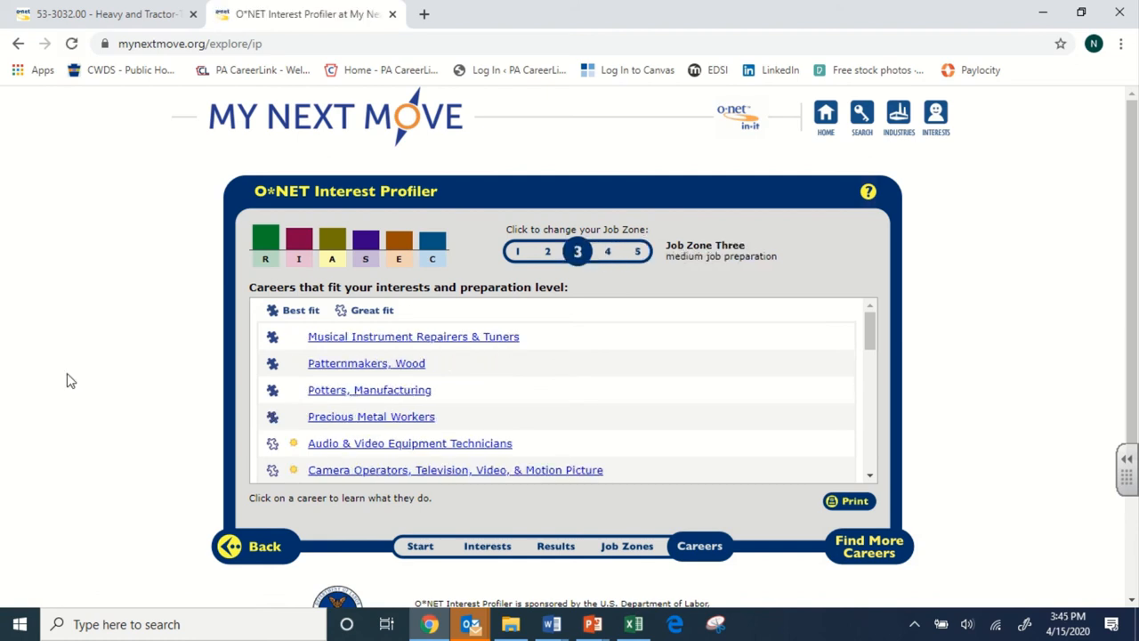
{"action": "mouse_move", "coordinate": [427, 347]}
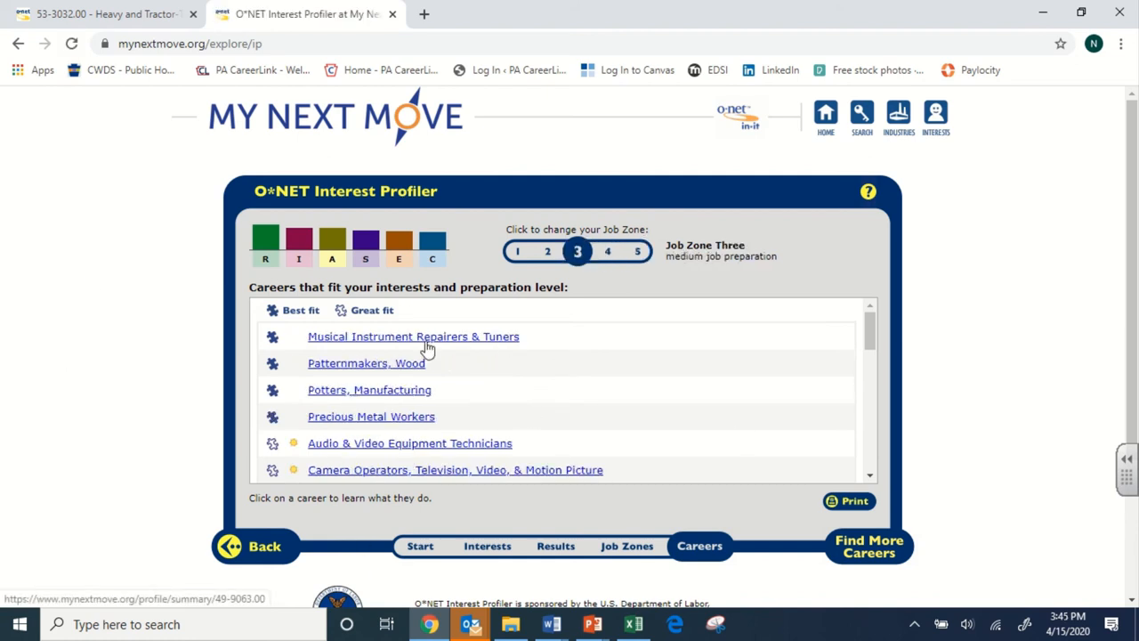
- Go to the Musical Instrument Repairers & Tuners career profile
{"action": "left_click", "coordinate": [413, 337]}
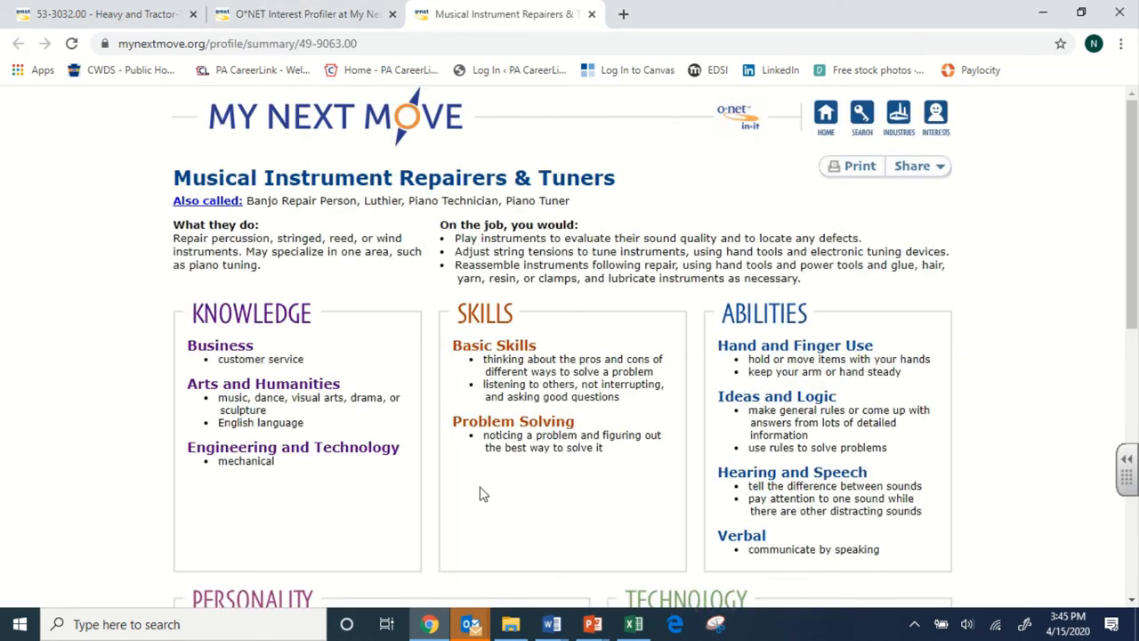
{"action": "mouse_move", "coordinate": [880, 461]}
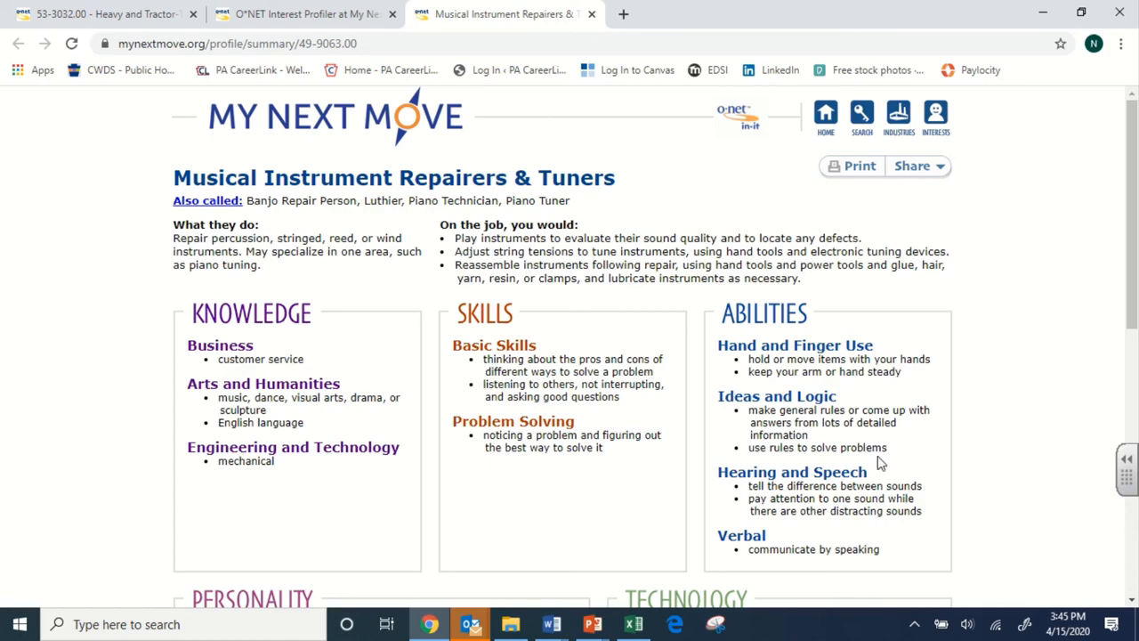
- Review the instrument repairers profile's education, job outlook and $36,330 salary
{"action": "scroll", "scroll_direction": "down", "scroll_amount": 3}
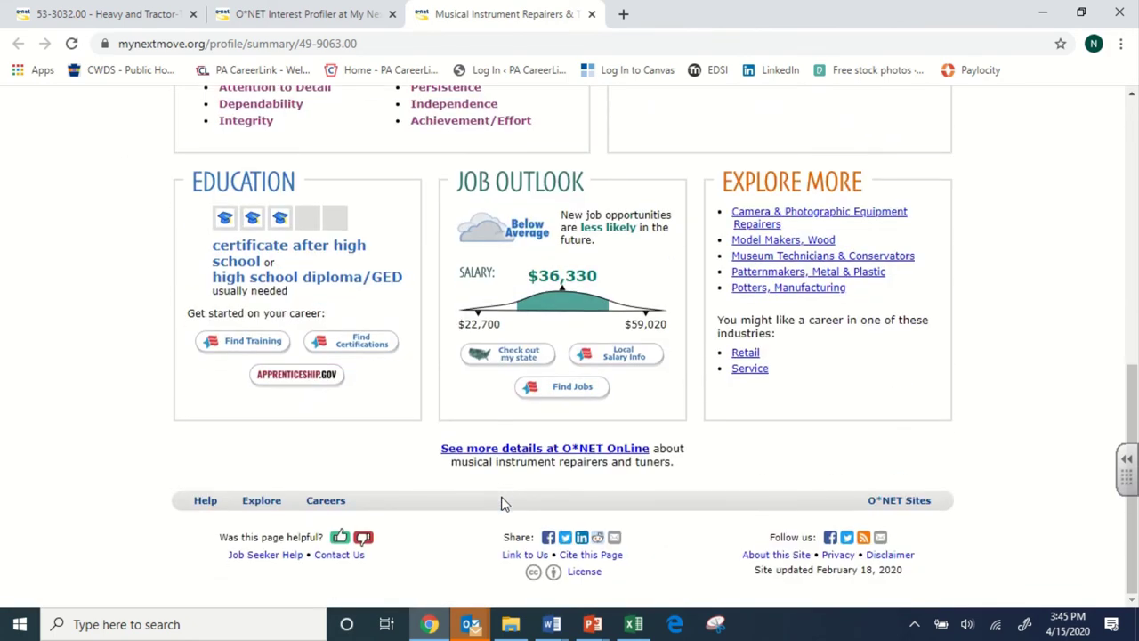
{"action": "scroll", "scroll_direction": "up", "scroll_amount": 3}
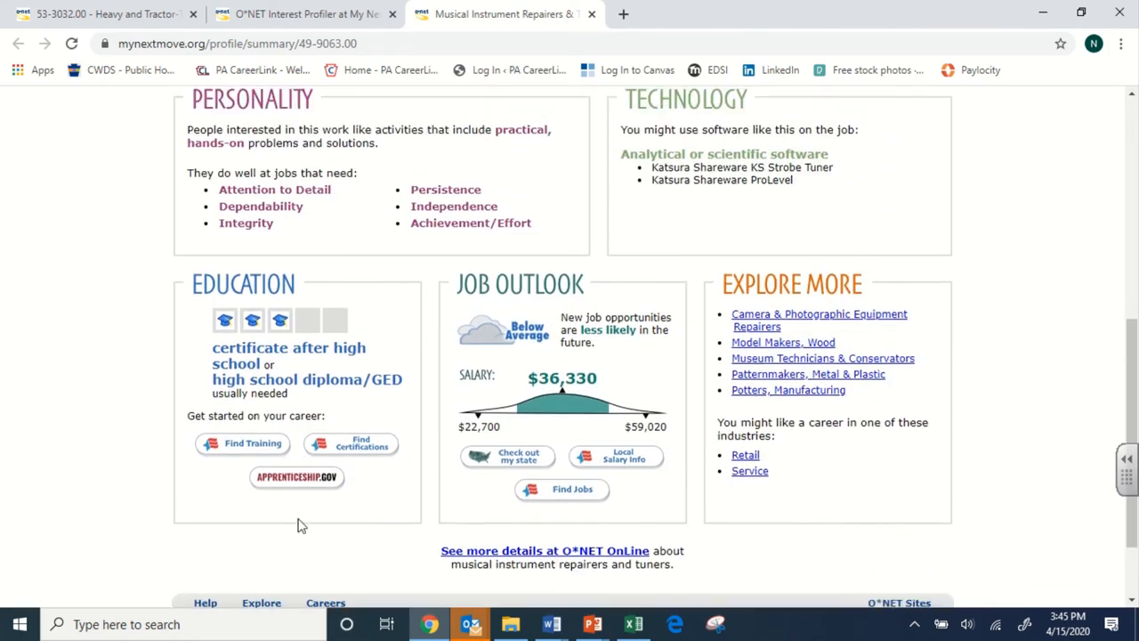
{"action": "scroll", "scroll_direction": "up", "scroll_amount": 3}
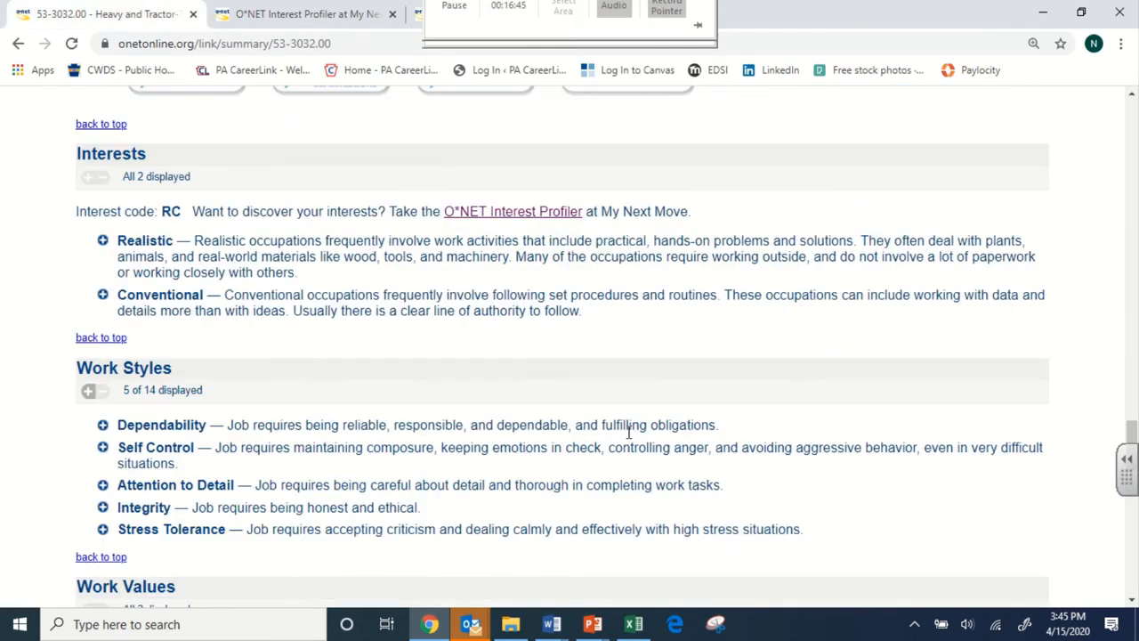
- Switch back to the Musical Instrument Repairers & Tuners profile to copy its title
{"action": "left_click", "coordinate": [513, 210]}
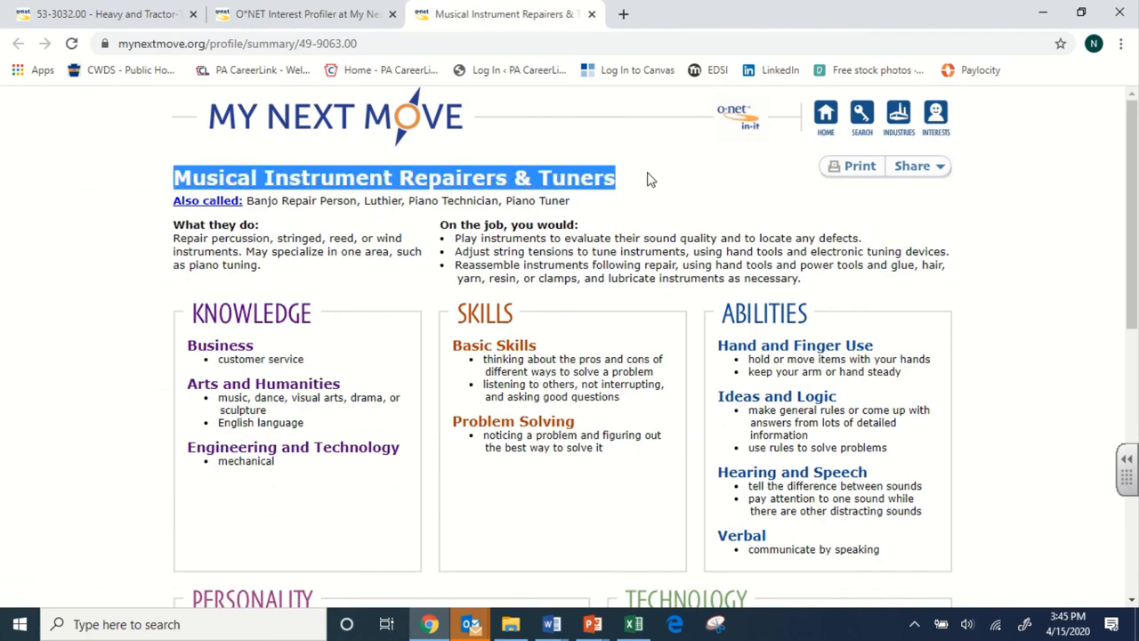
{"action": "mouse_move", "coordinate": [518, 178]}
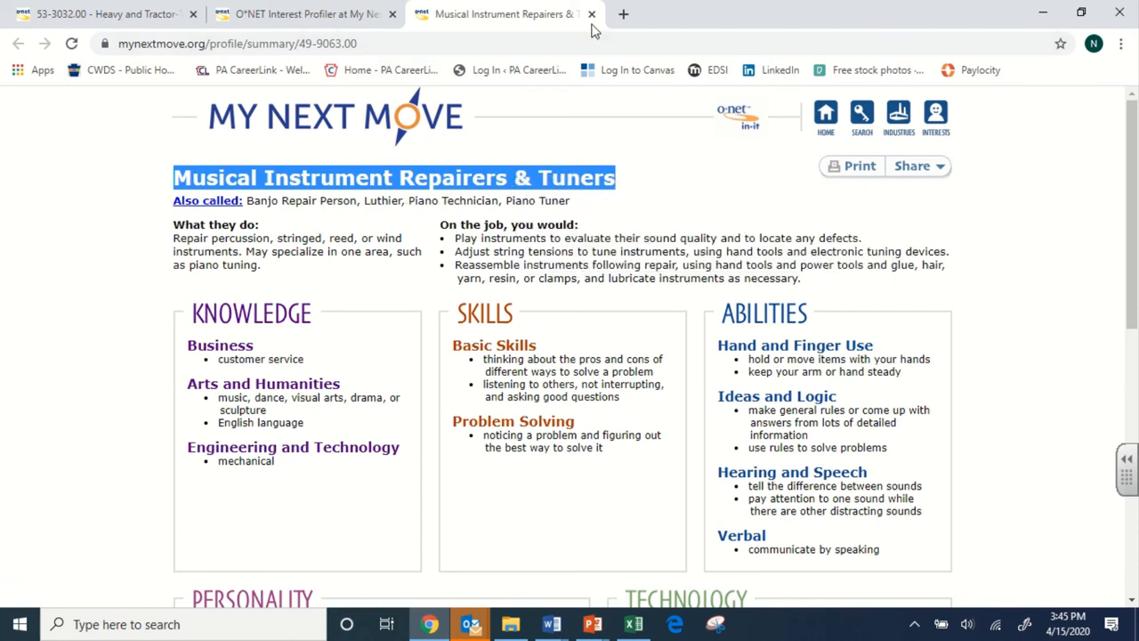
- Quick-search the pasted title on O*NET OnLine and load the 49-9063.00 summary report
{"action": "left_click", "coordinate": [623, 14]}
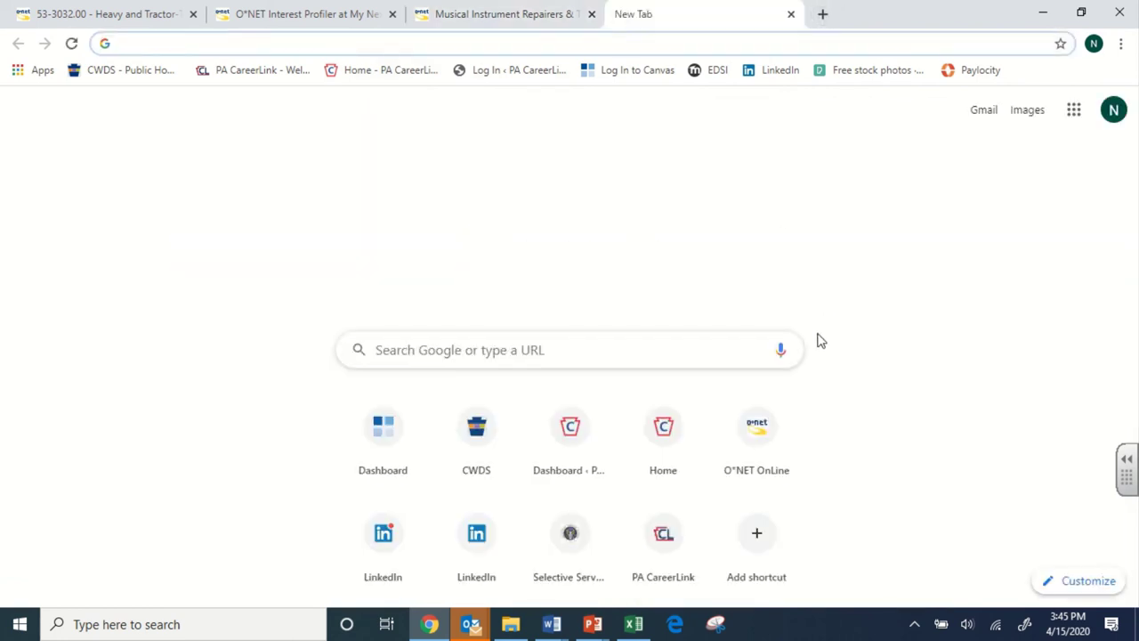
{"action": "left_click", "coordinate": [756, 425]}
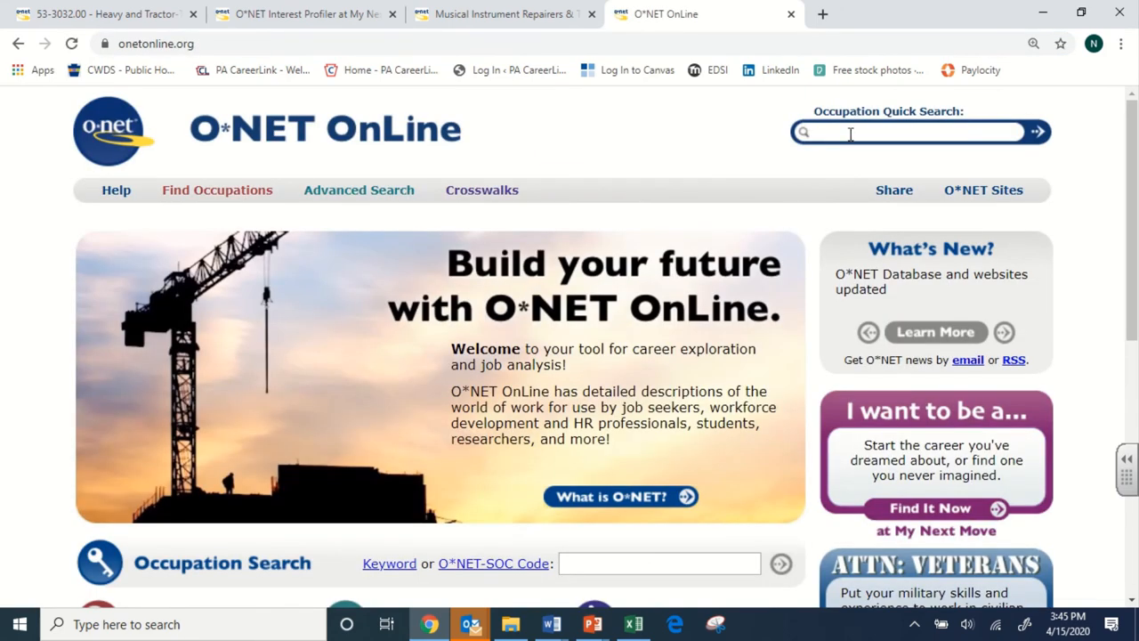
{"action": "right_click", "coordinate": [907, 132]}
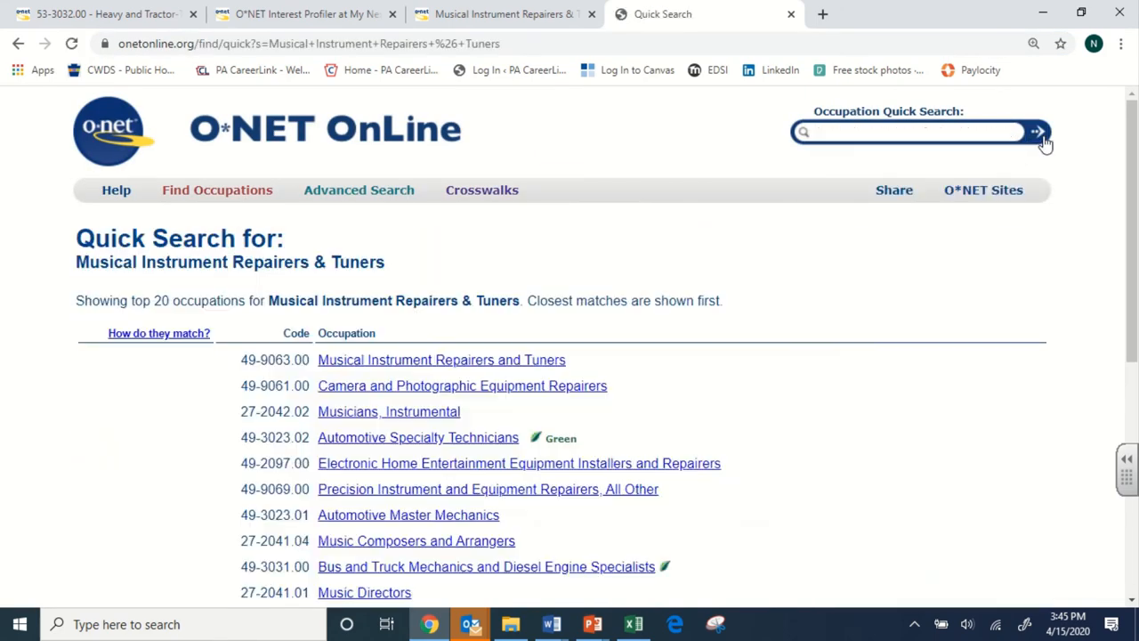
{"action": "left_click", "coordinate": [441, 360]}
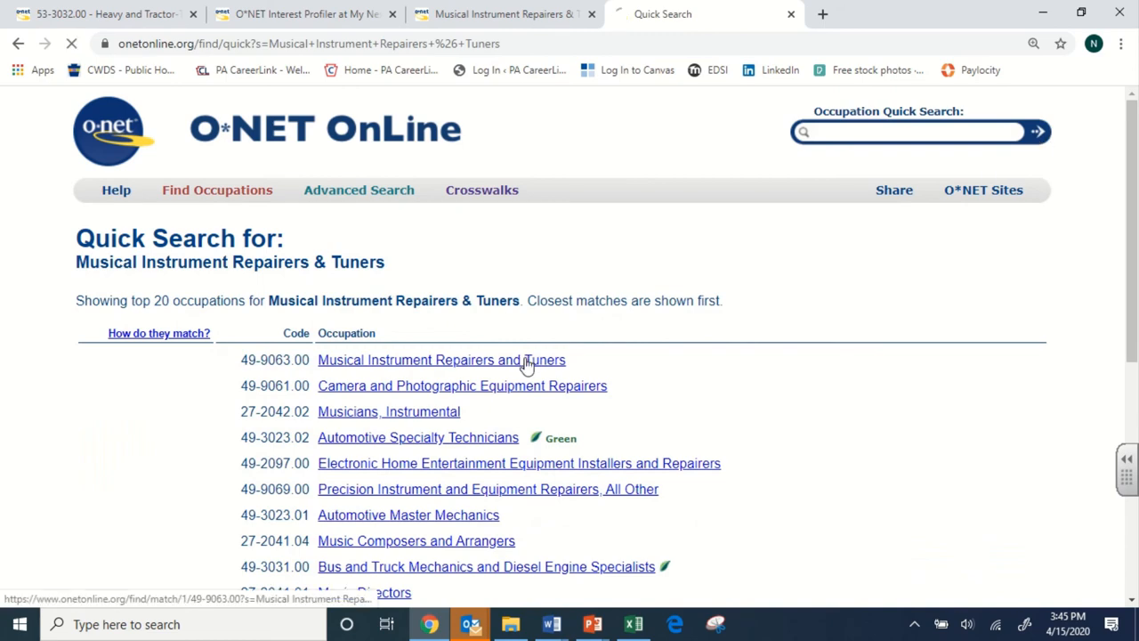
{"action": "left_click", "coordinate": [442, 360]}
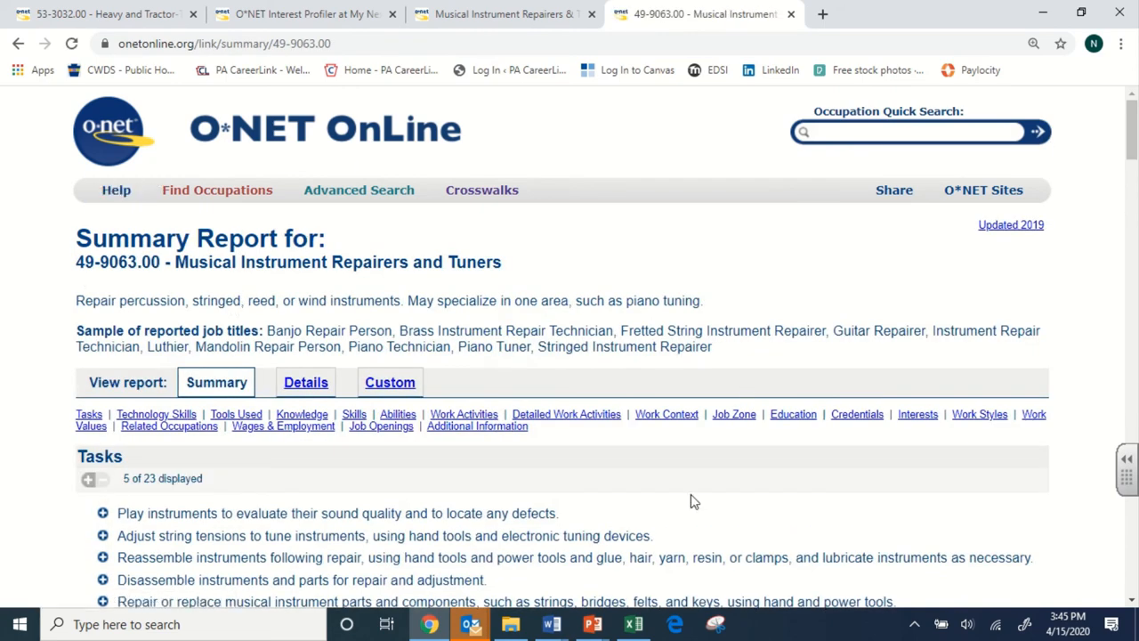
{"action": "mouse_move", "coordinate": [587, 183]}
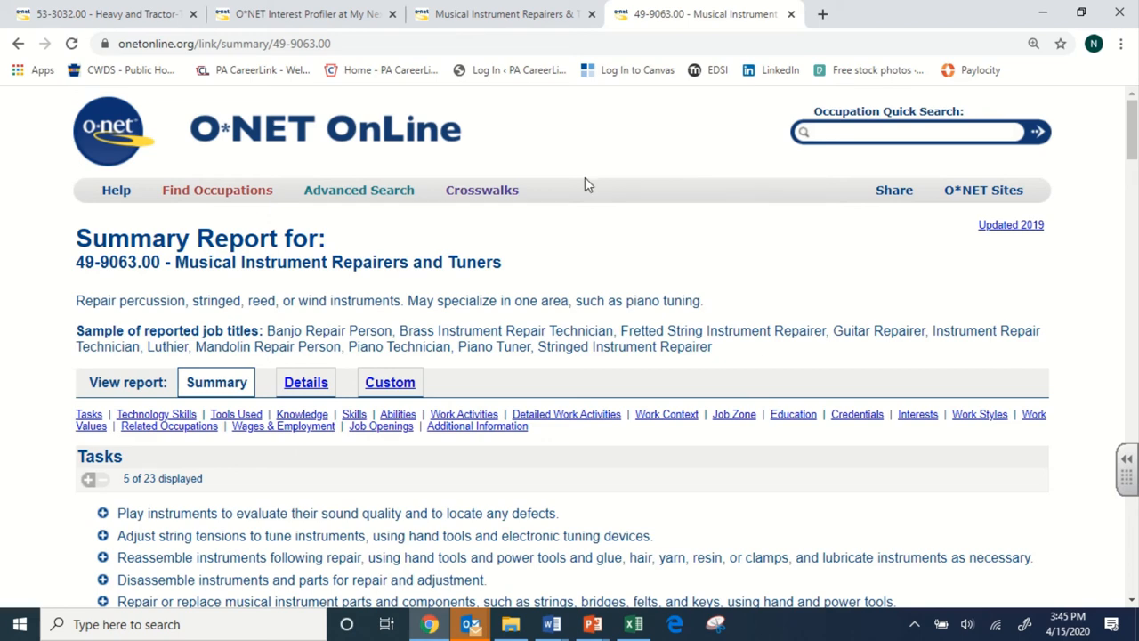
{"action": "left_click", "coordinate": [306, 15]}
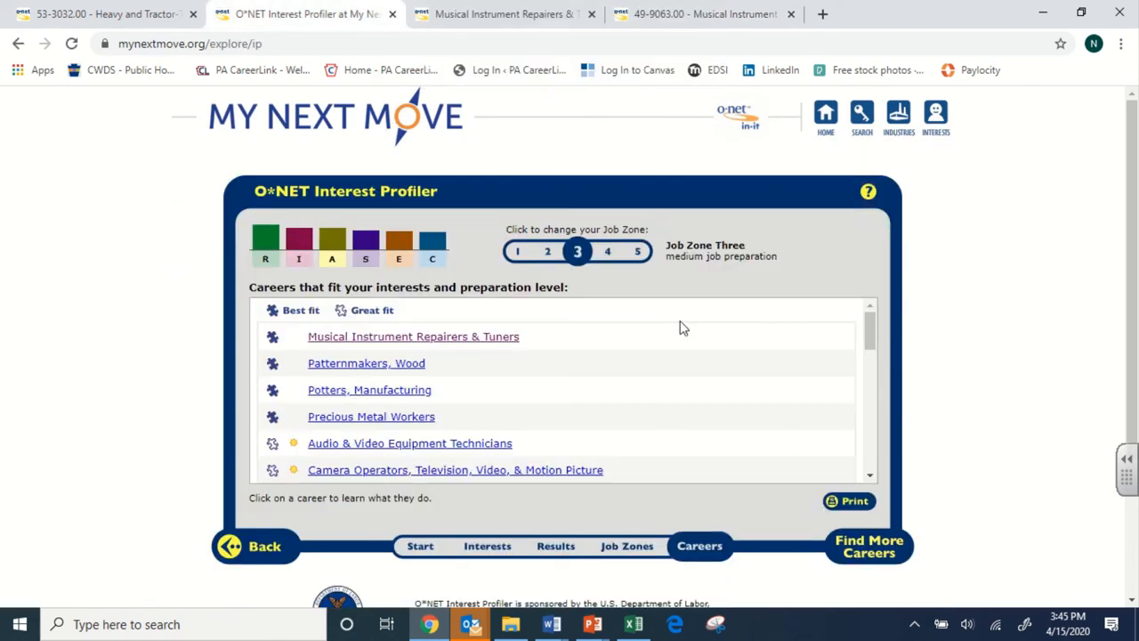
{"action": "mouse_move", "coordinate": [545, 292]}
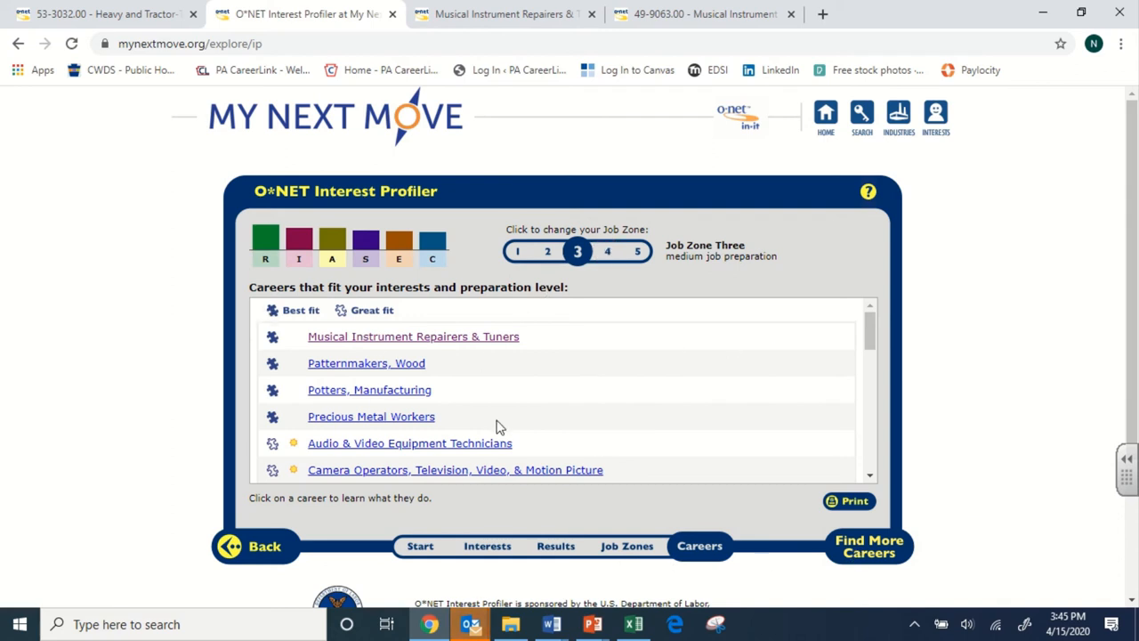
{"action": "mouse_move", "coordinate": [619, 492]}
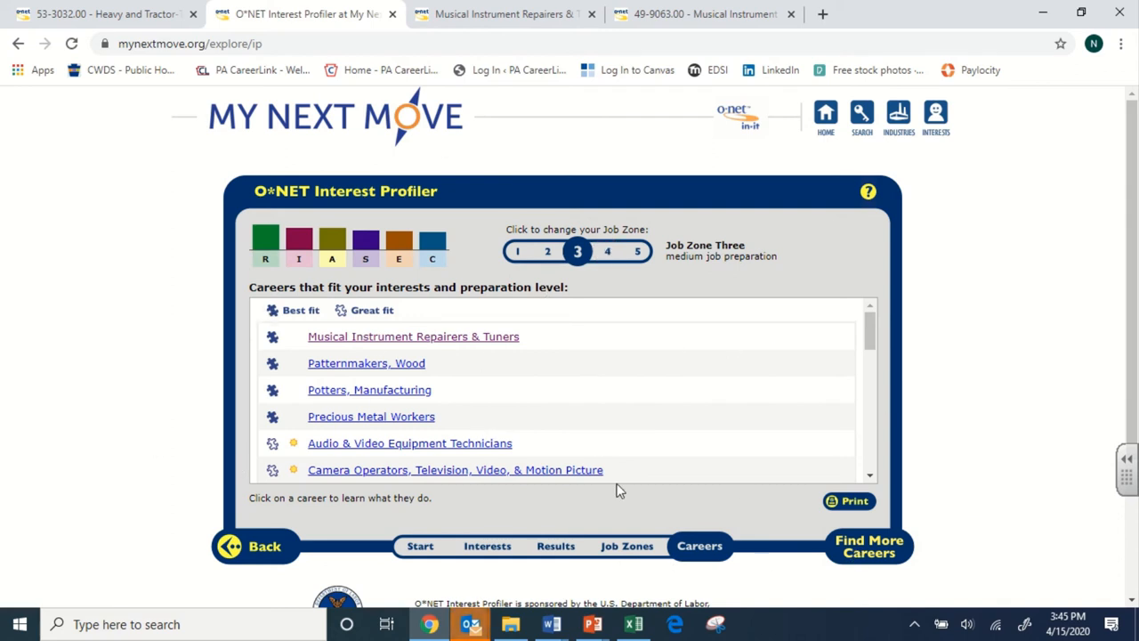
{"action": "mouse_move", "coordinate": [580, 341]}
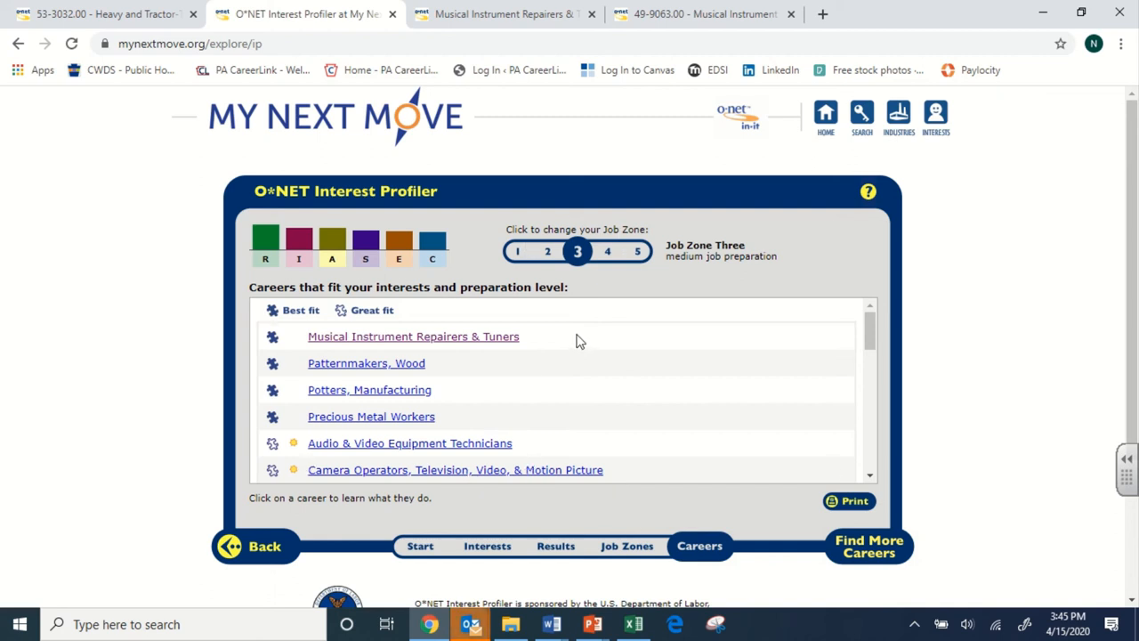
{"action": "mouse_move", "coordinate": [20, 406]}
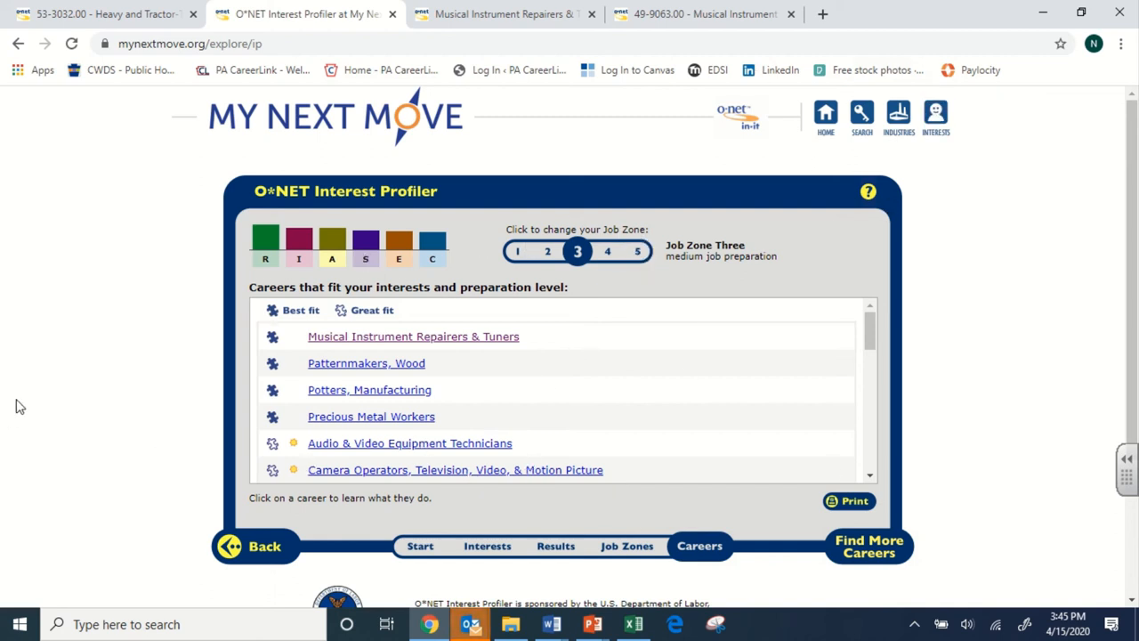
{"action": "mouse_move", "coordinate": [118, 334]}
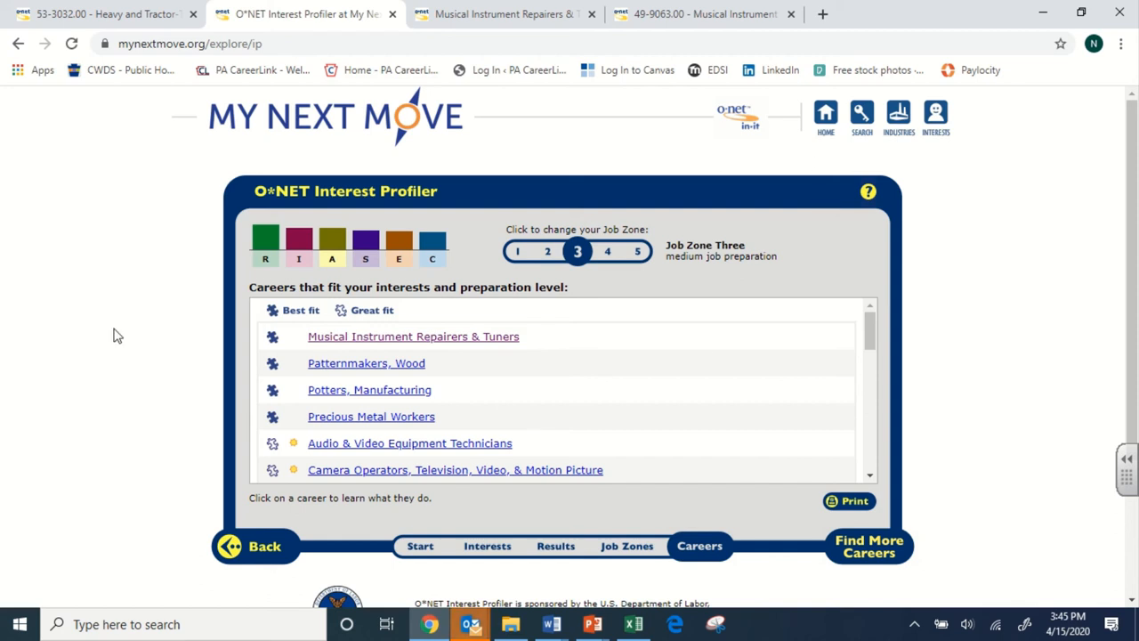
{"action": "mouse_move", "coordinate": [680, 122]}
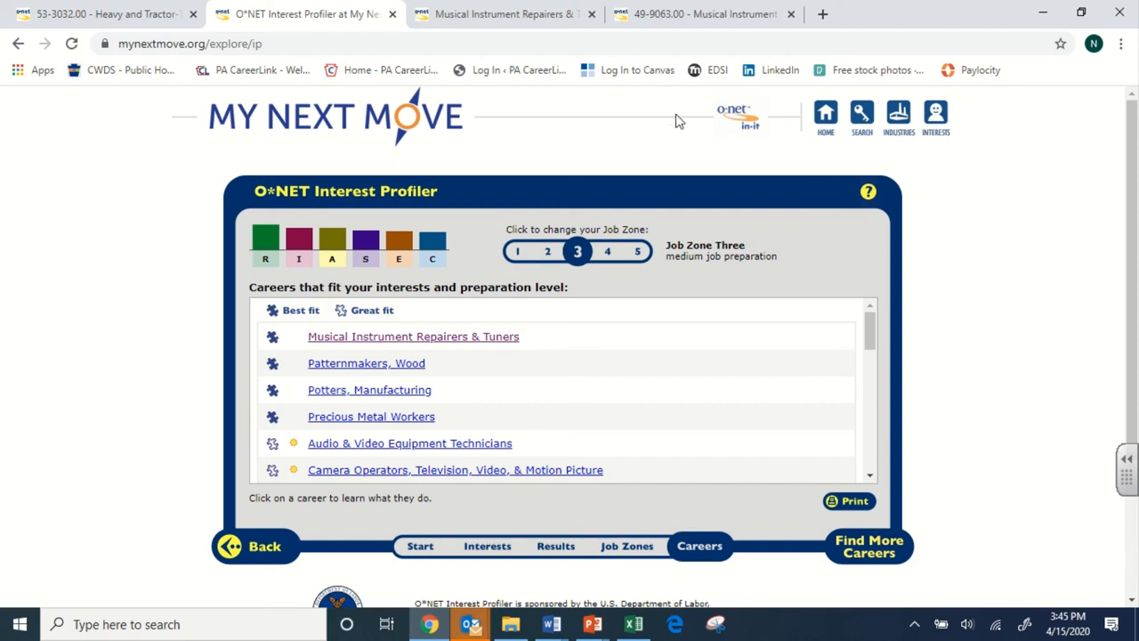
{"action": "mouse_move", "coordinate": [496, 249]}
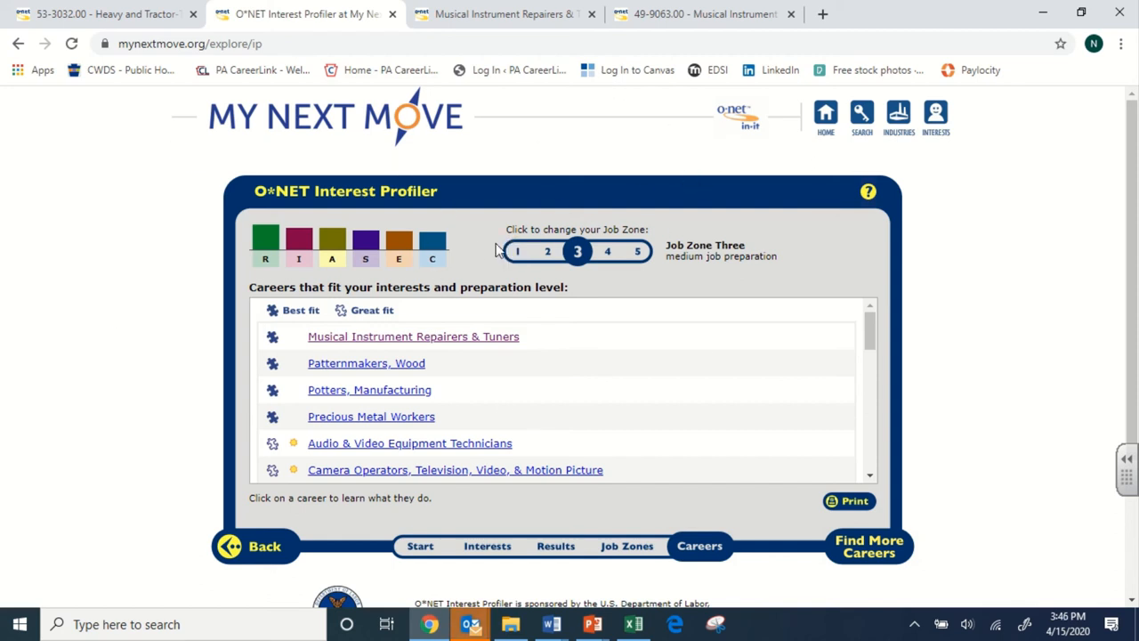
{"action": "mouse_move", "coordinate": [674, 234]}
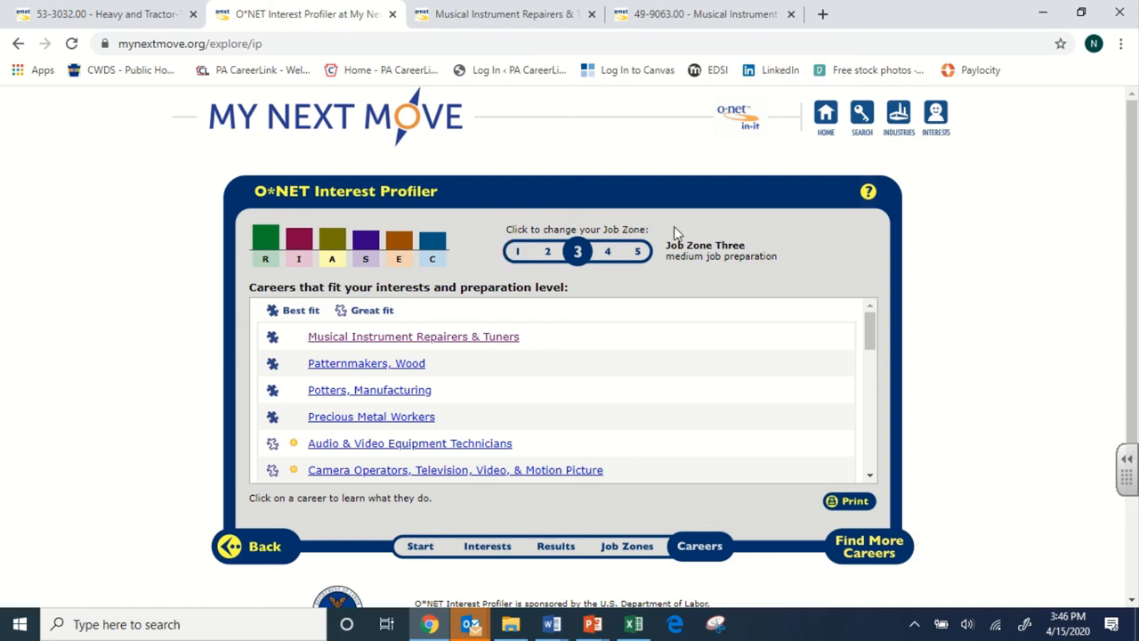
{"action": "mouse_move", "coordinate": [126, 247]}
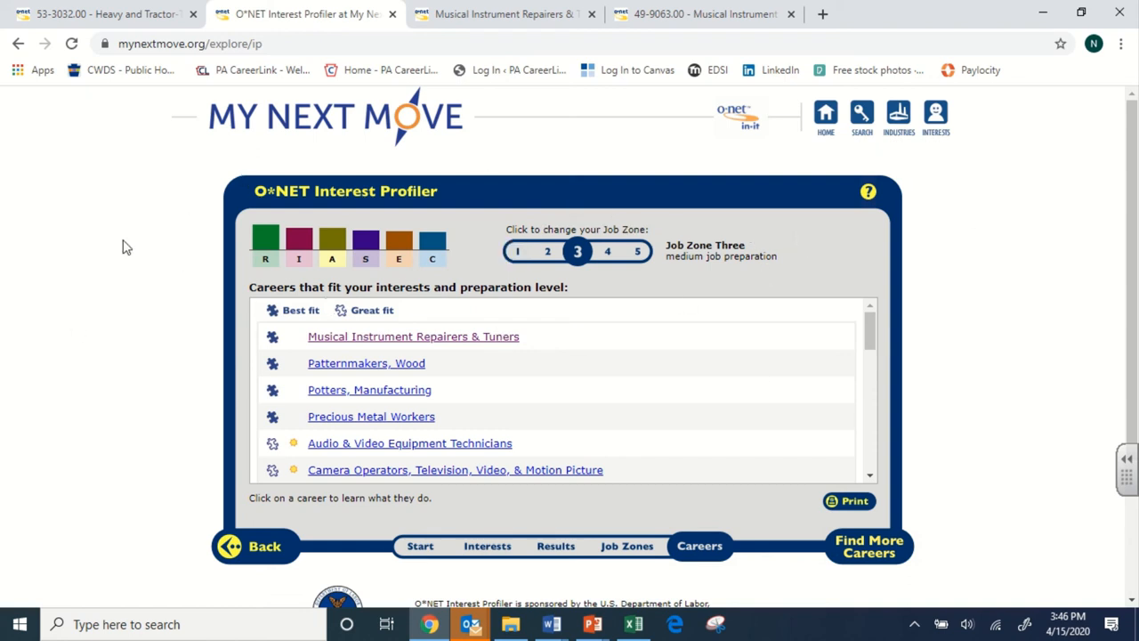
{"action": "mouse_move", "coordinate": [423, 432]}
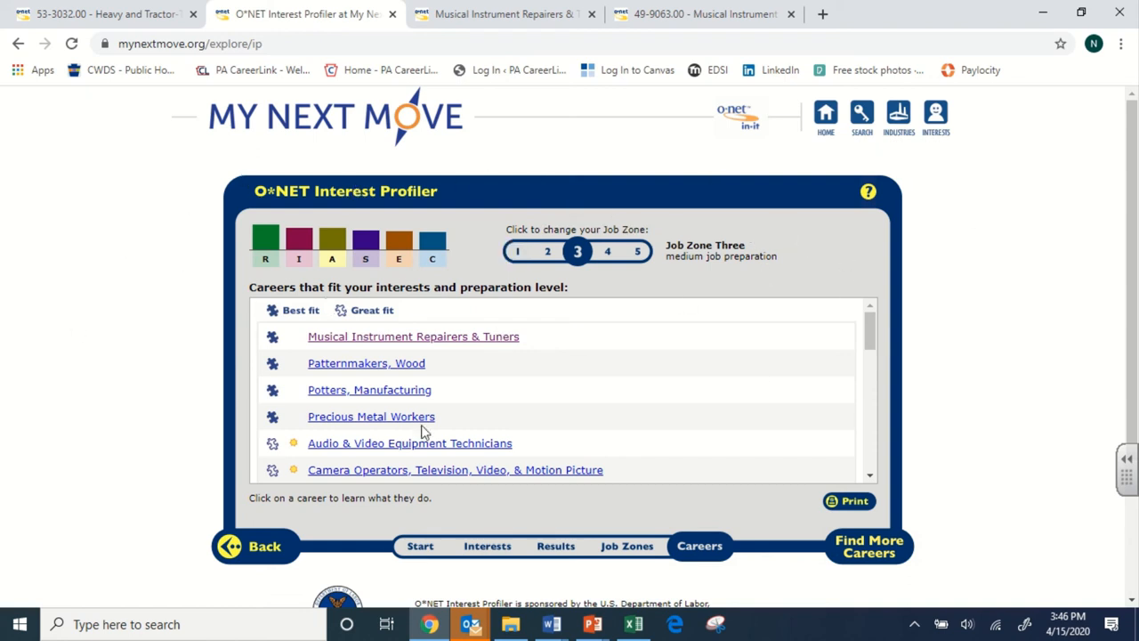
{"action": "mouse_move", "coordinate": [203, 203]}
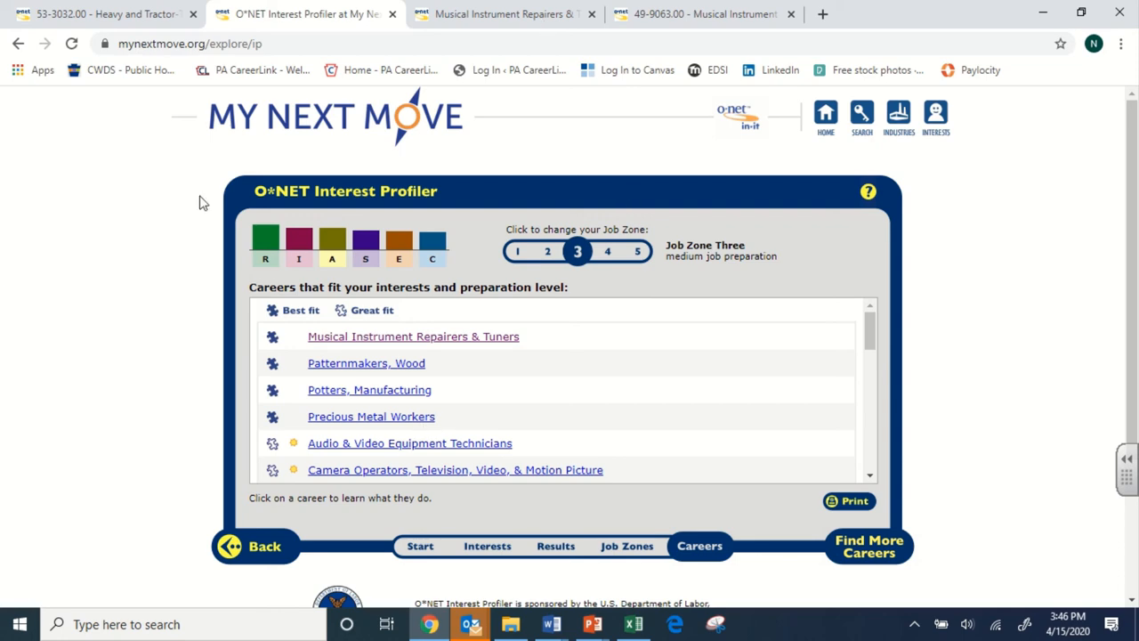
- Return to the truck driver report and reach Wages & Employment Trends with $21.00 hourly median
{"action": "left_click", "coordinate": [98, 14]}
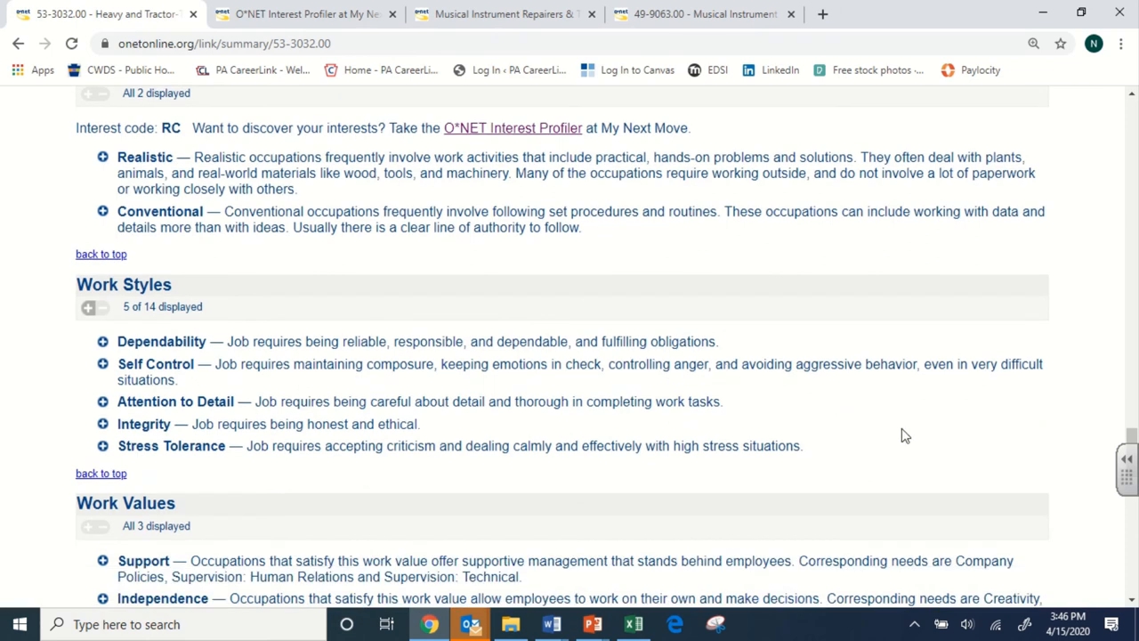
{"action": "mouse_move", "coordinate": [220, 341]}
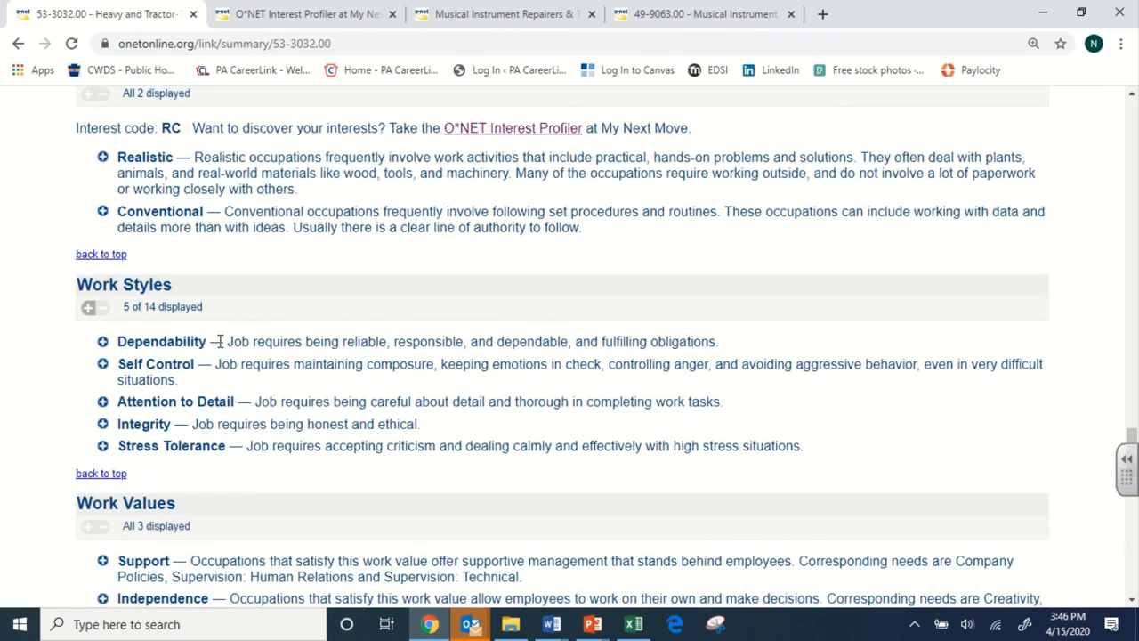
{"action": "mouse_move", "coordinate": [270, 360]}
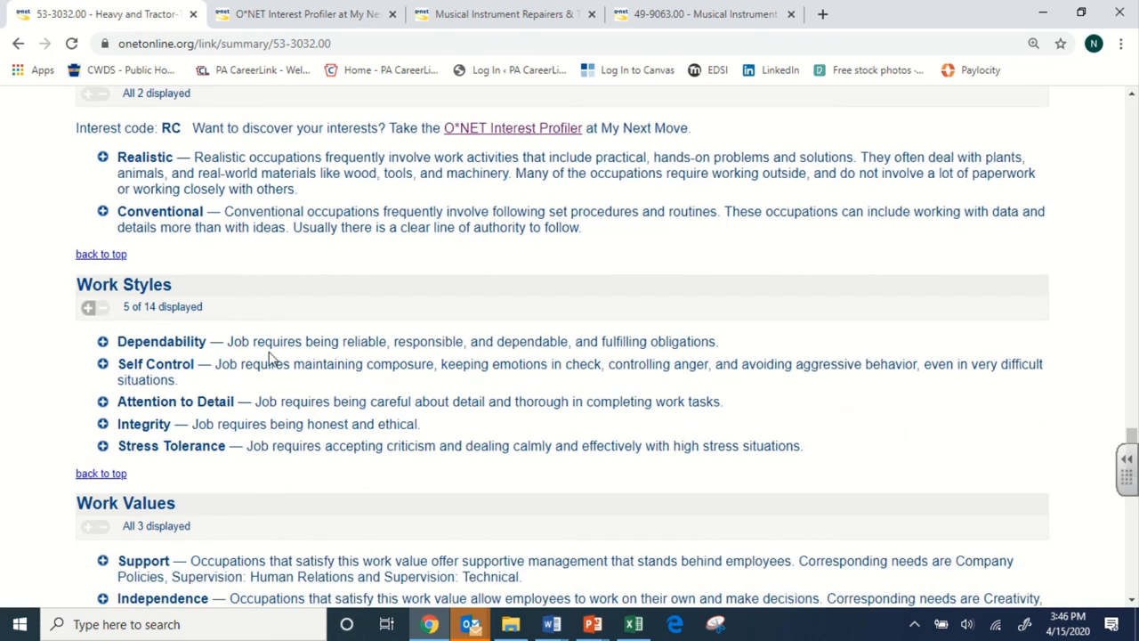
{"action": "scroll", "scroll_direction": "down", "scroll_amount": 3}
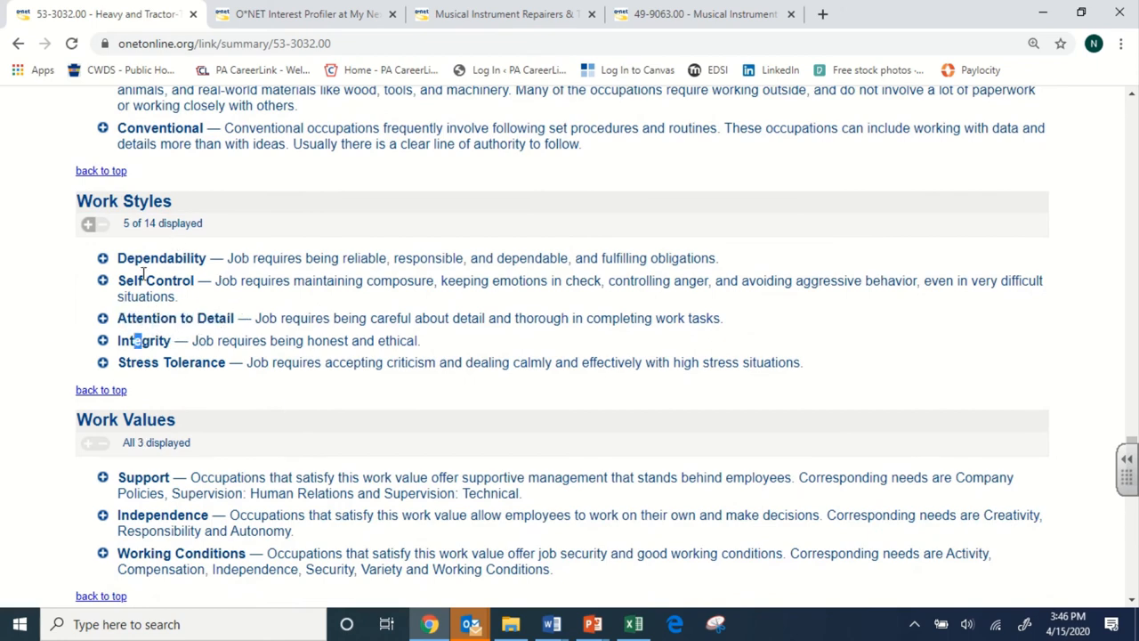
{"action": "scroll", "scroll_direction": "down", "scroll_amount": 3}
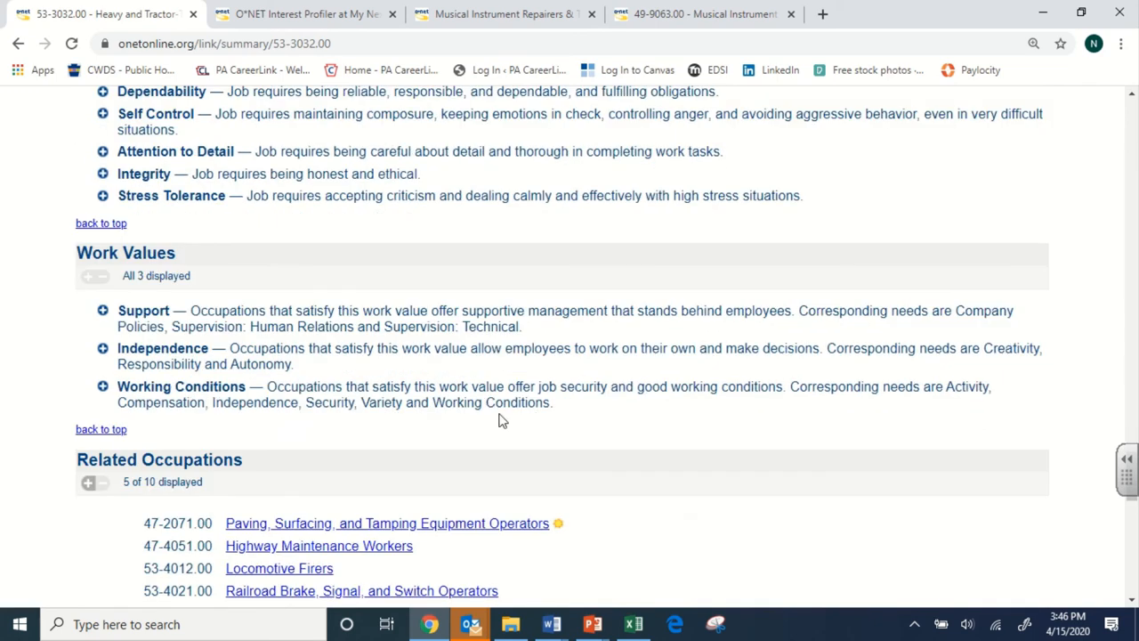
{"action": "scroll", "scroll_direction": "down", "scroll_amount": 3}
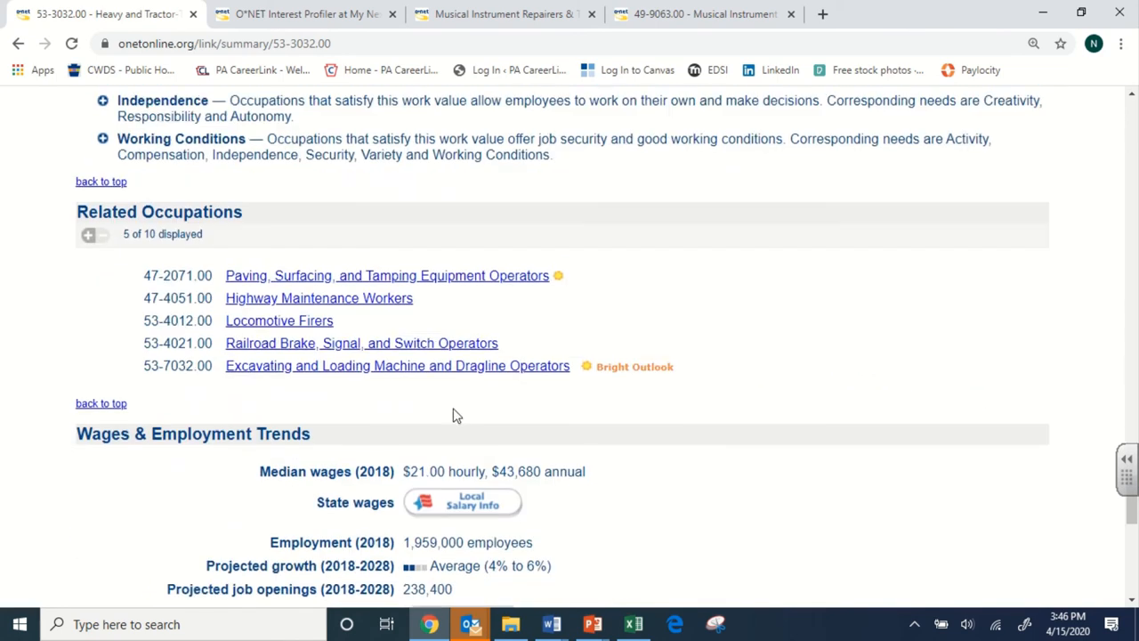
{"action": "scroll", "scroll_direction": "down", "scroll_amount": 3}
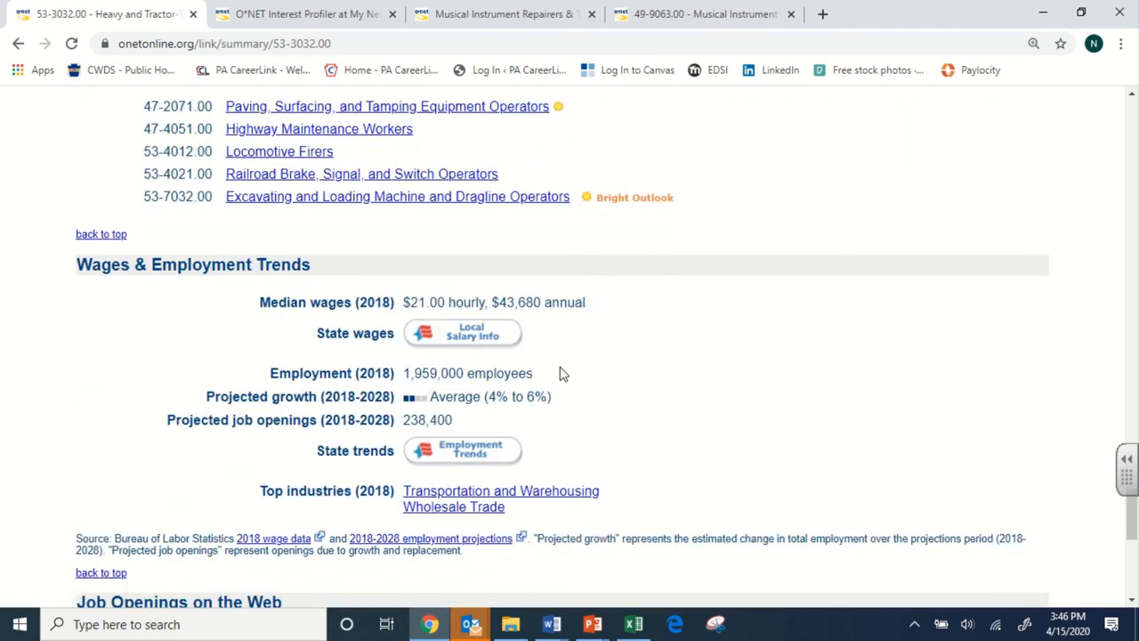
{"action": "scroll", "scroll_direction": "down", "scroll_amount": 3}
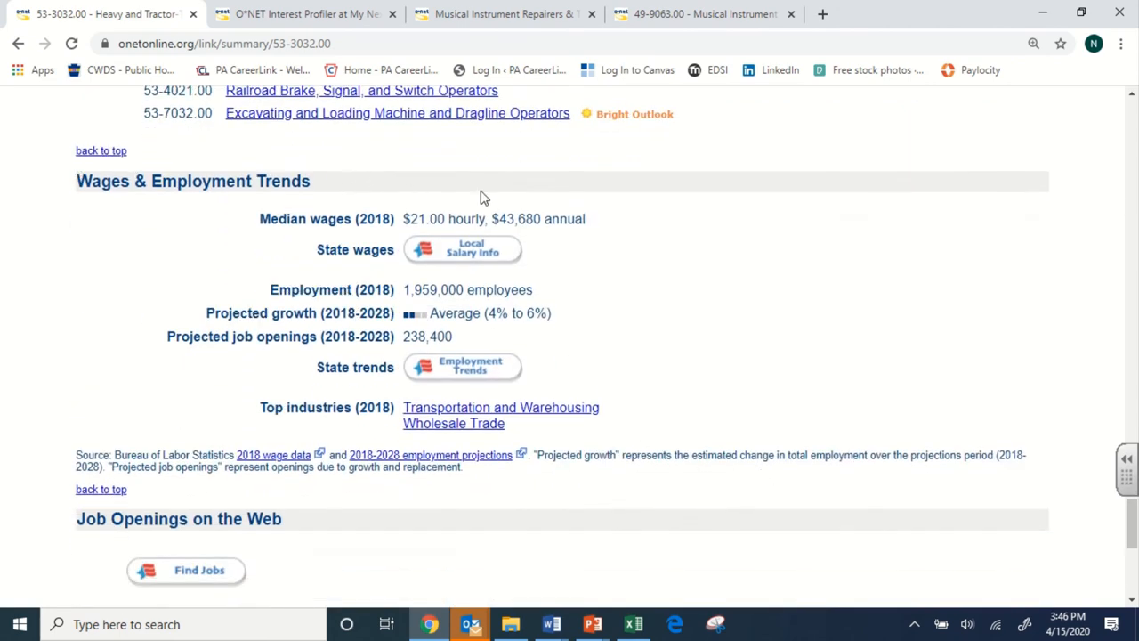
{"action": "mouse_move", "coordinate": [489, 486]}
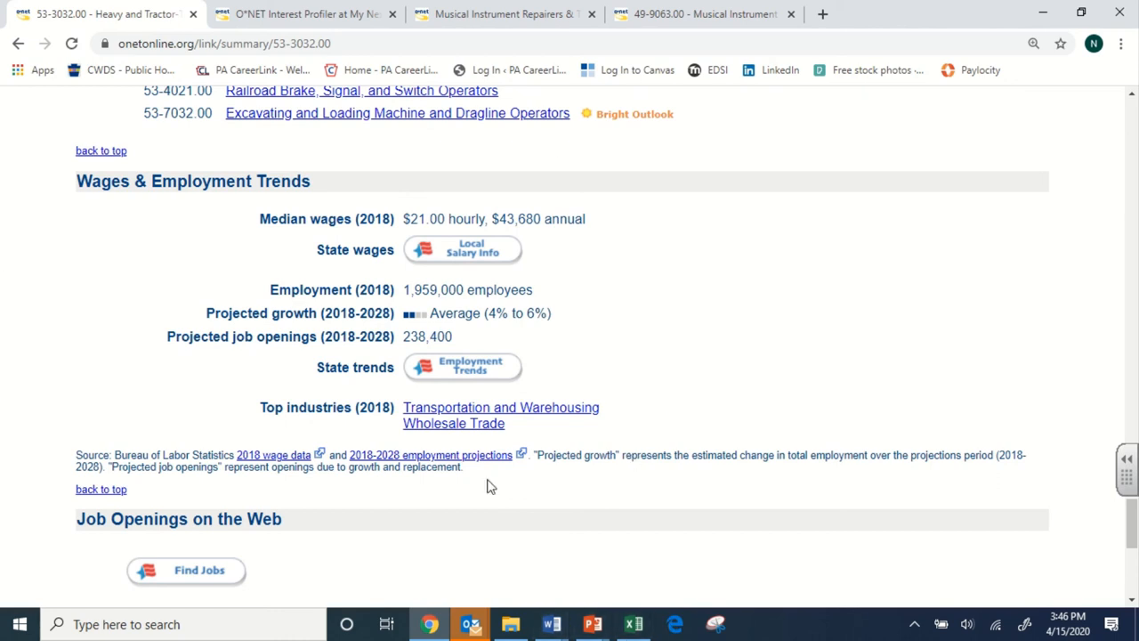
{"action": "mouse_move", "coordinate": [441, 352]}
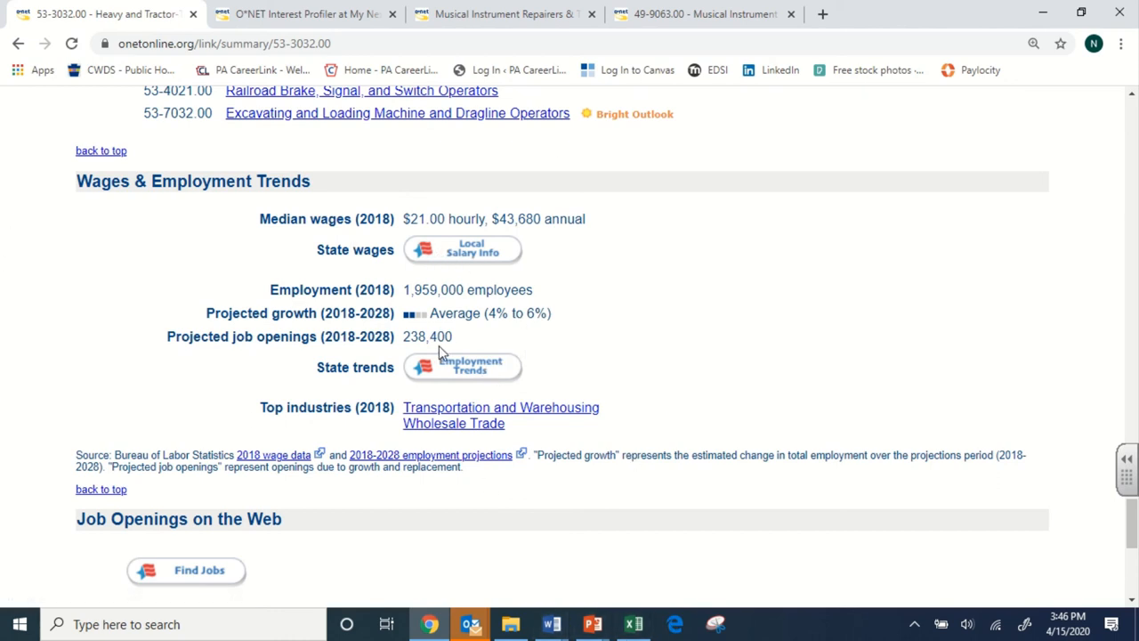
{"action": "mouse_move", "coordinate": [400, 224]}
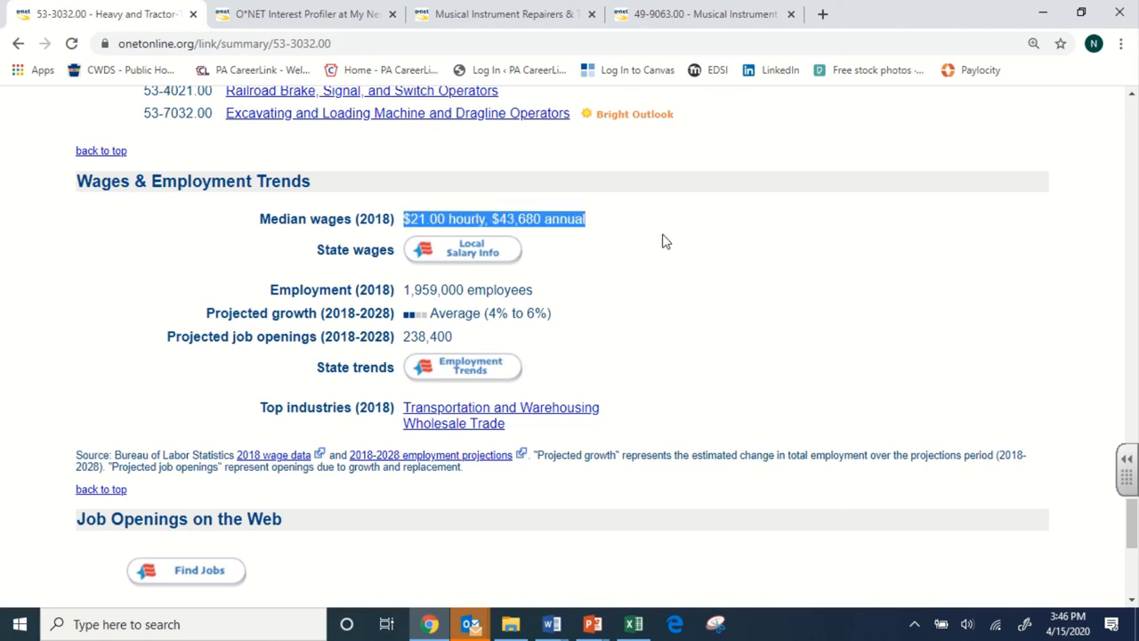
{"action": "mouse_move", "coordinate": [596, 230]}
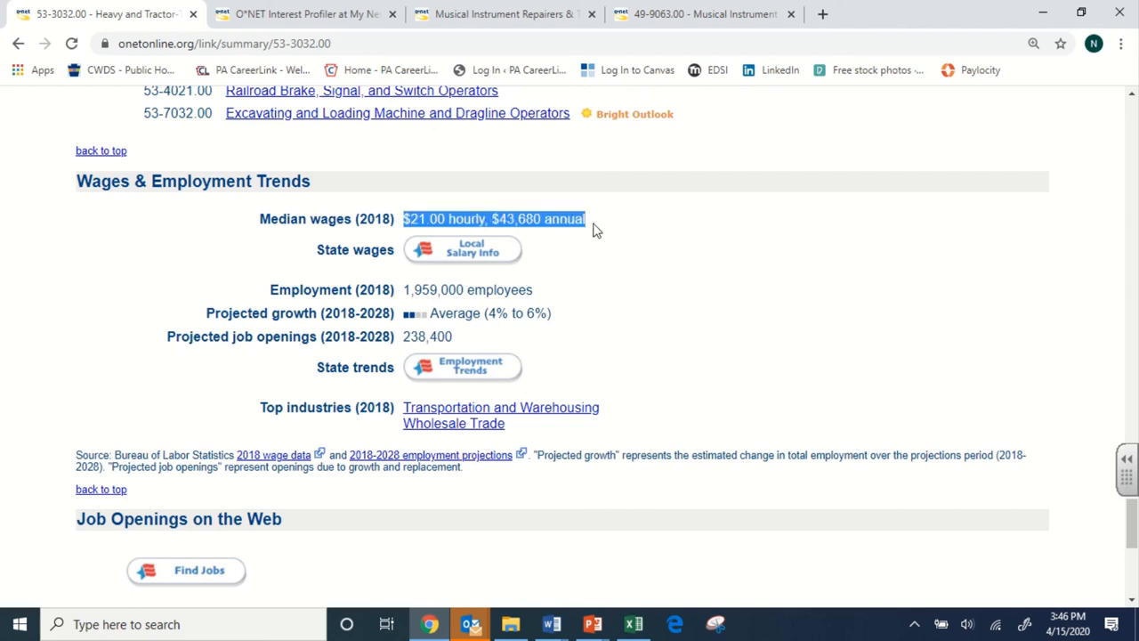
{"action": "mouse_move", "coordinate": [612, 260]}
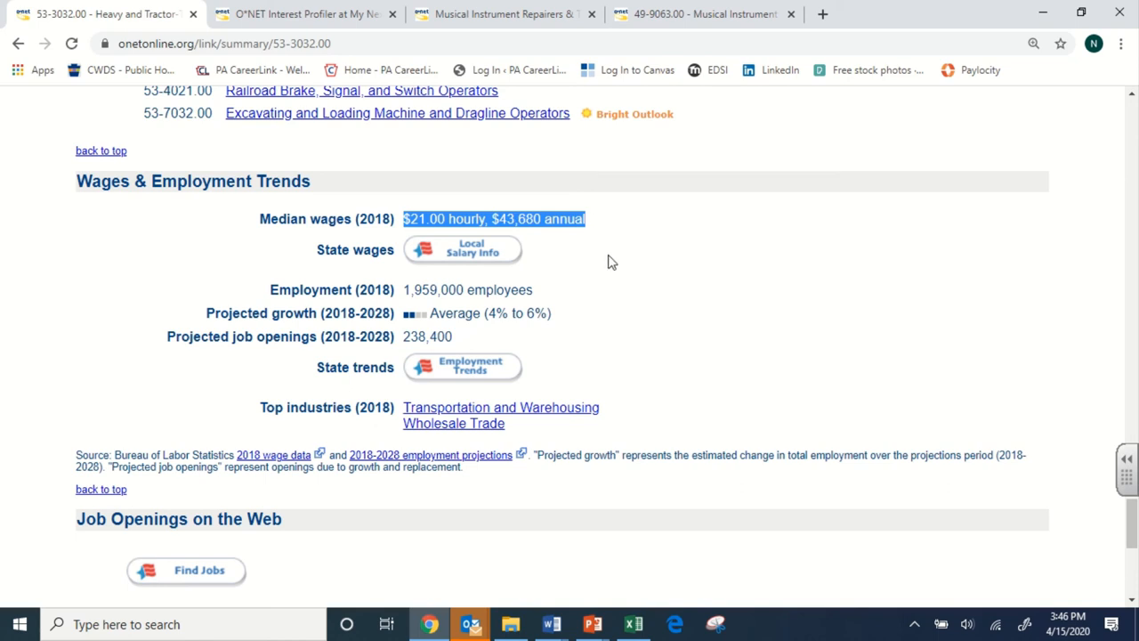
- Look up state salary info for truck drivers in Pennsylvania via Local Salary Info
{"action": "left_click", "coordinate": [484, 276]}
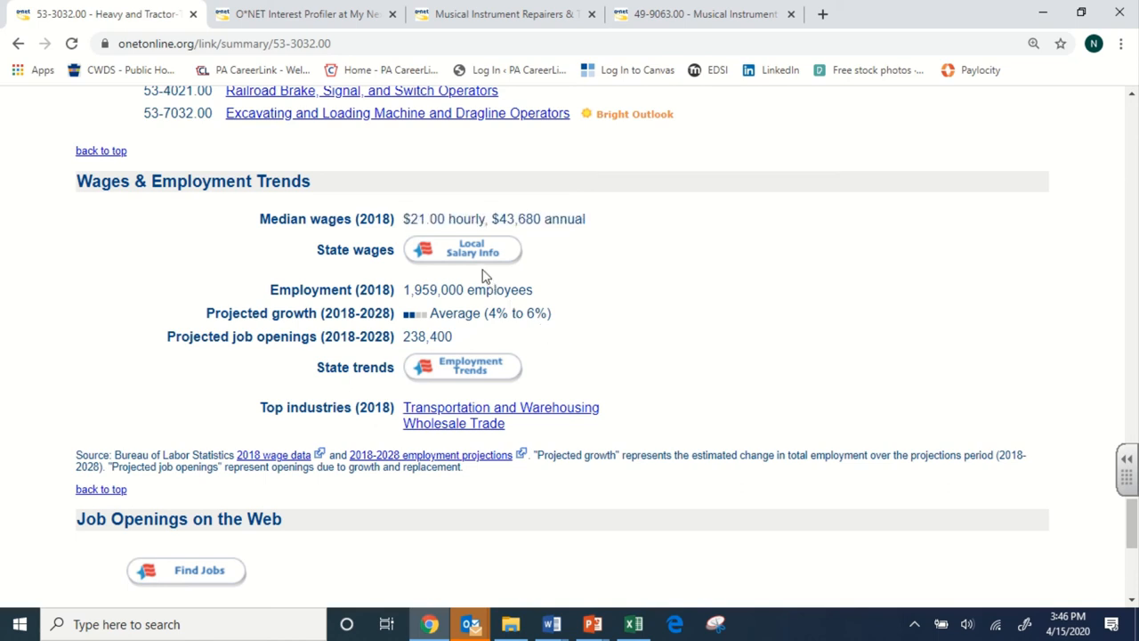
{"action": "mouse_move", "coordinate": [462, 250]}
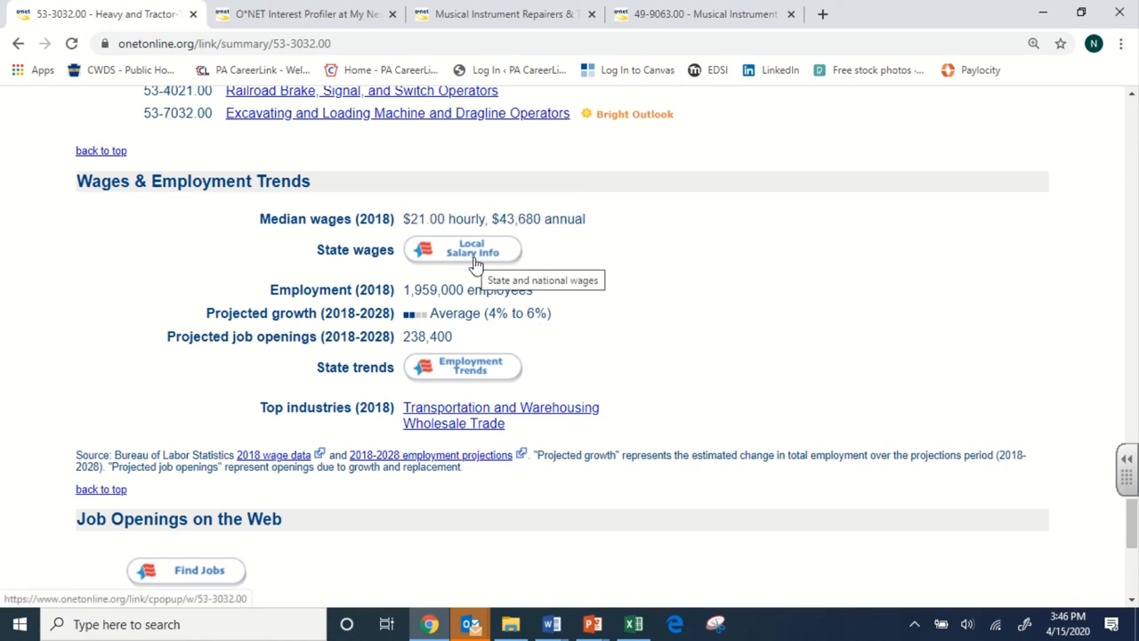
{"action": "left_click", "coordinate": [470, 249]}
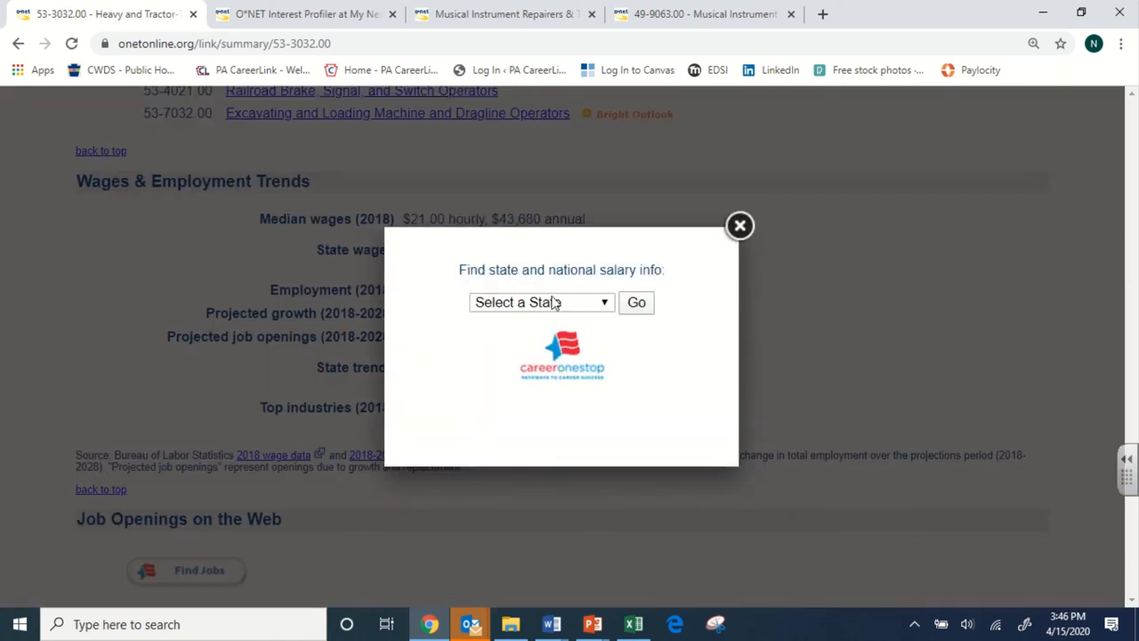
{"action": "left_click", "coordinate": [541, 302]}
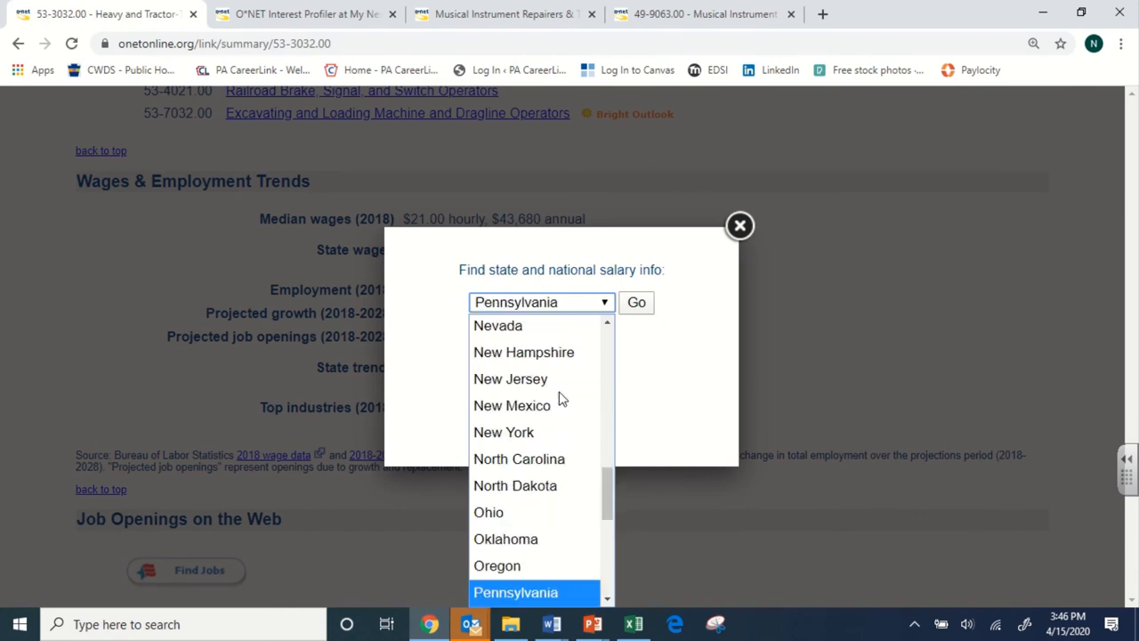
{"action": "scroll", "scroll_direction": "up", "scroll_amount": 3}
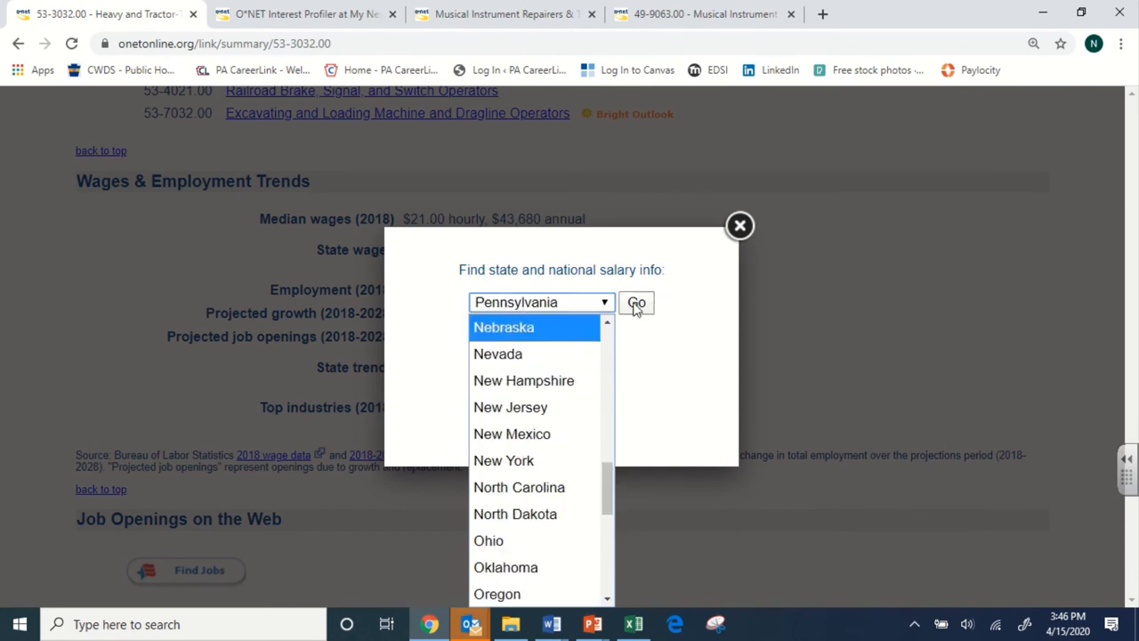
{"action": "left_click", "coordinate": [637, 303]}
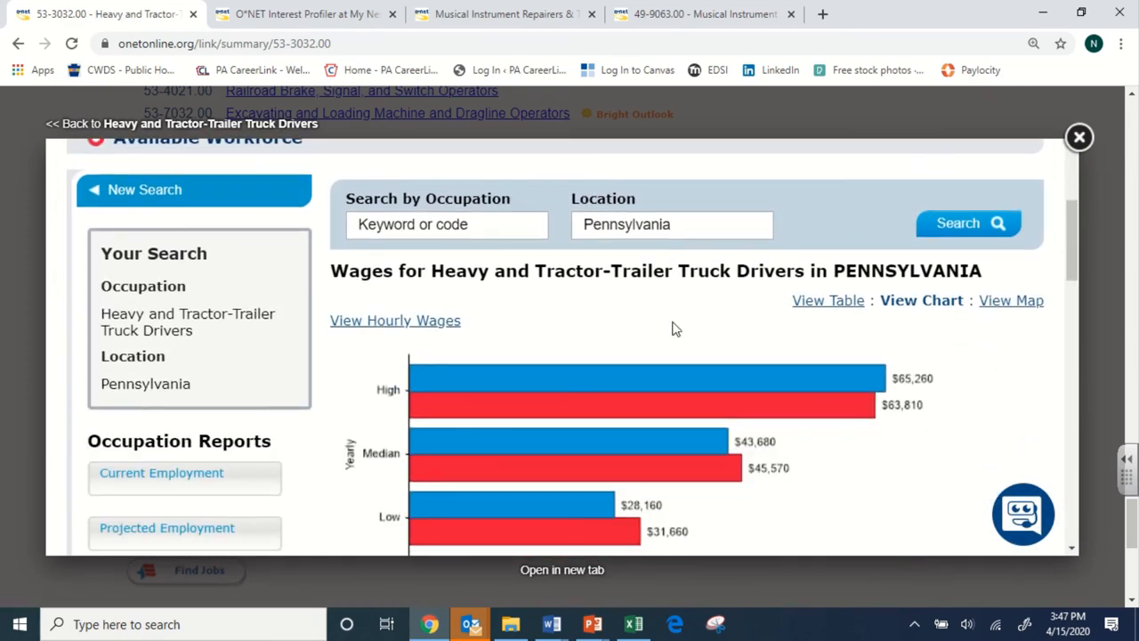
- Review the Pennsylvania wage chart in hourly figures, $21 state median versus $21.91 national
{"action": "scroll", "scroll_direction": "down", "scroll_amount": 3}
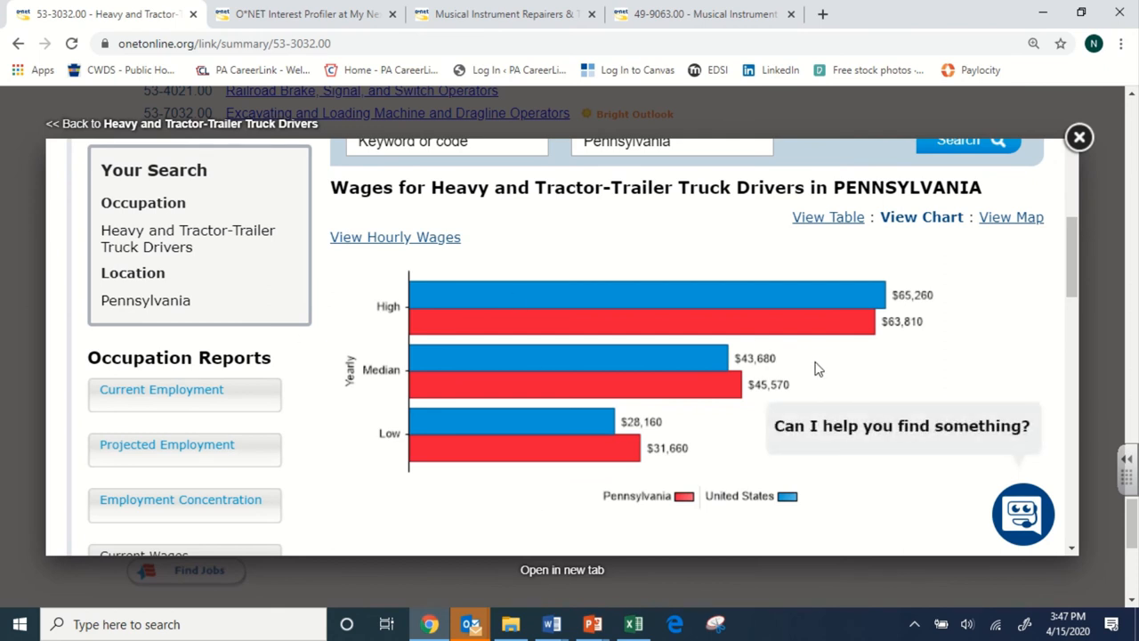
{"action": "mouse_move", "coordinate": [623, 425]}
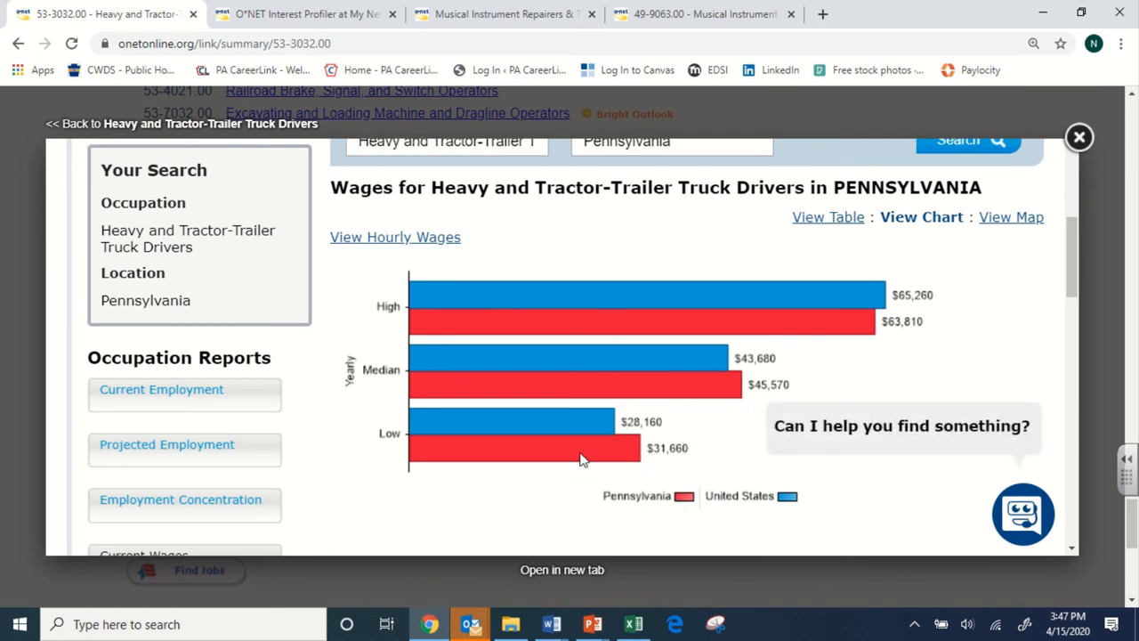
{"action": "mouse_move", "coordinate": [413, 429]}
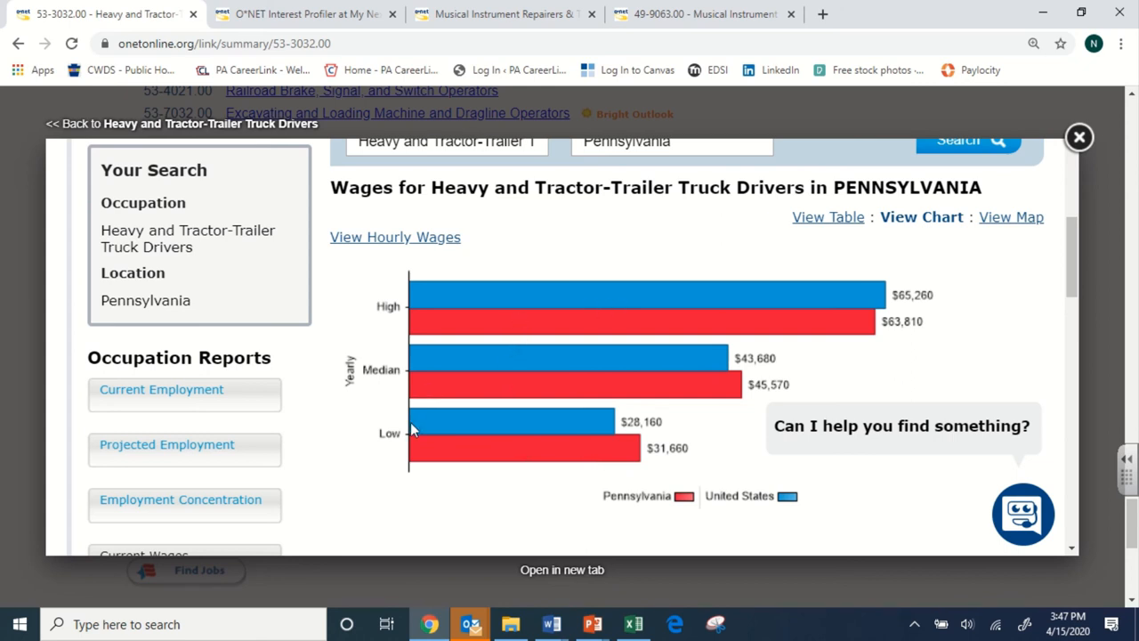
{"action": "mouse_move", "coordinate": [1043, 258]}
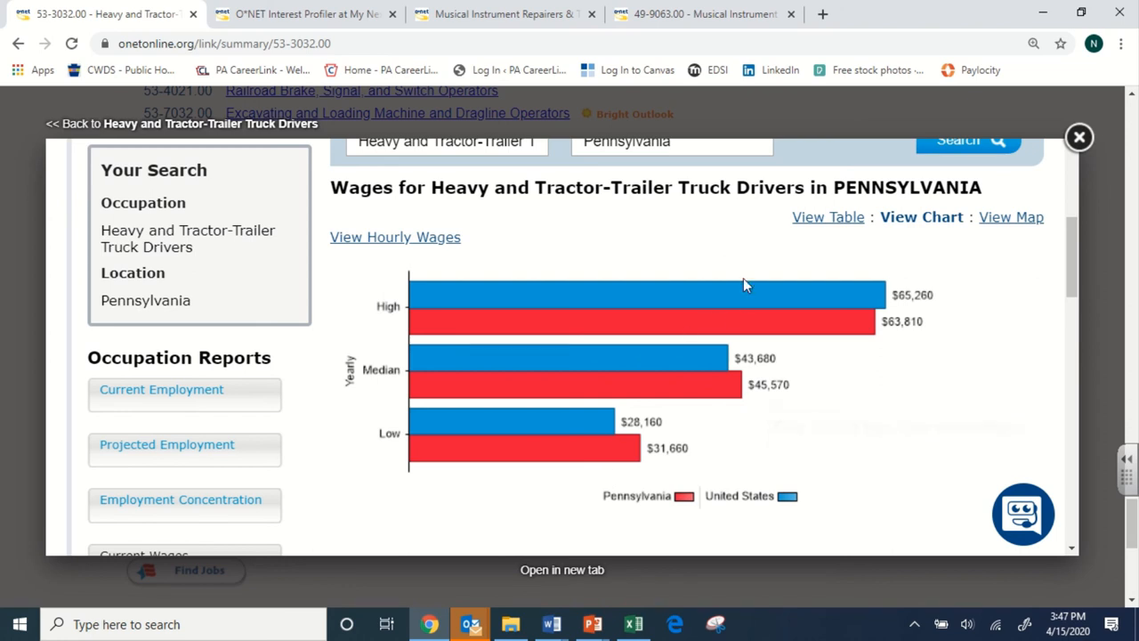
{"action": "mouse_move", "coordinate": [454, 404]}
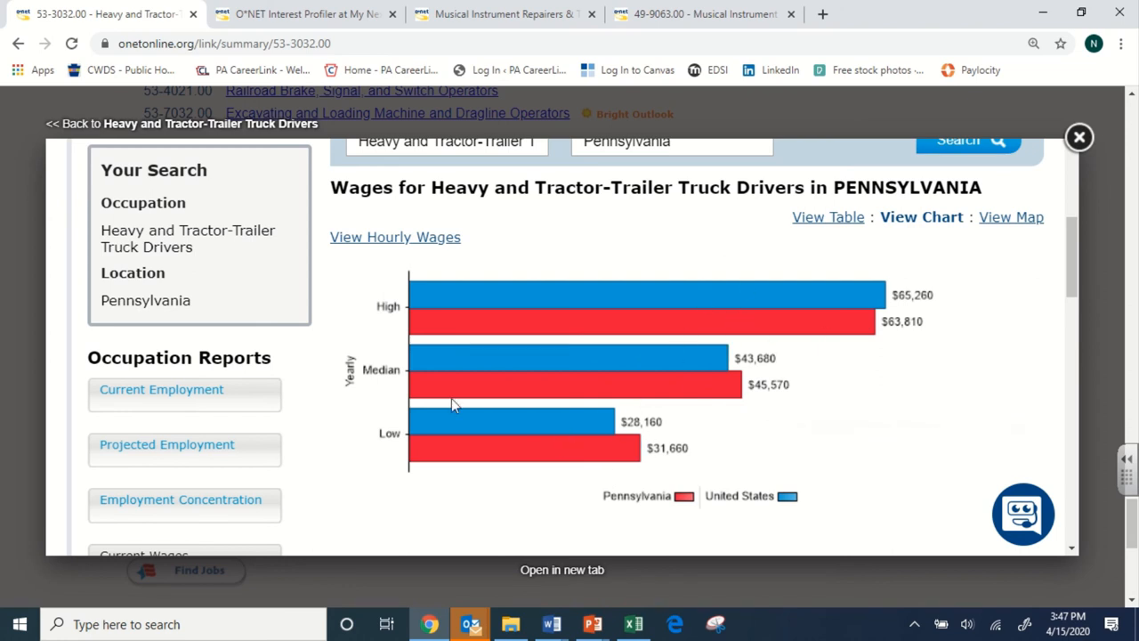
{"action": "mouse_move", "coordinate": [657, 454]}
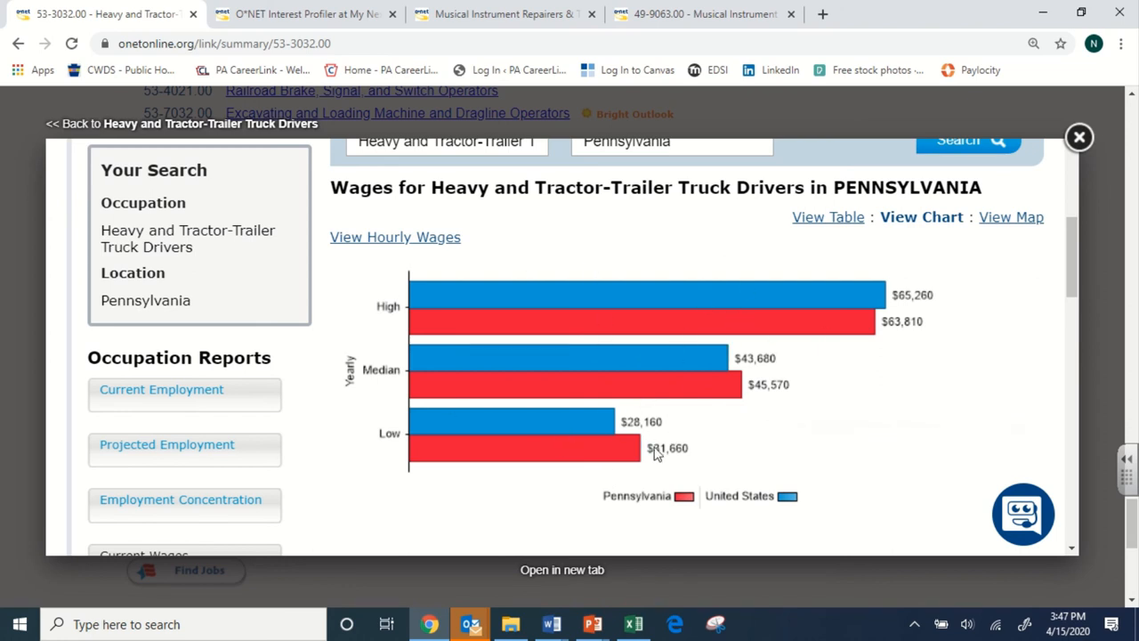
{"action": "mouse_move", "coordinate": [395, 237]}
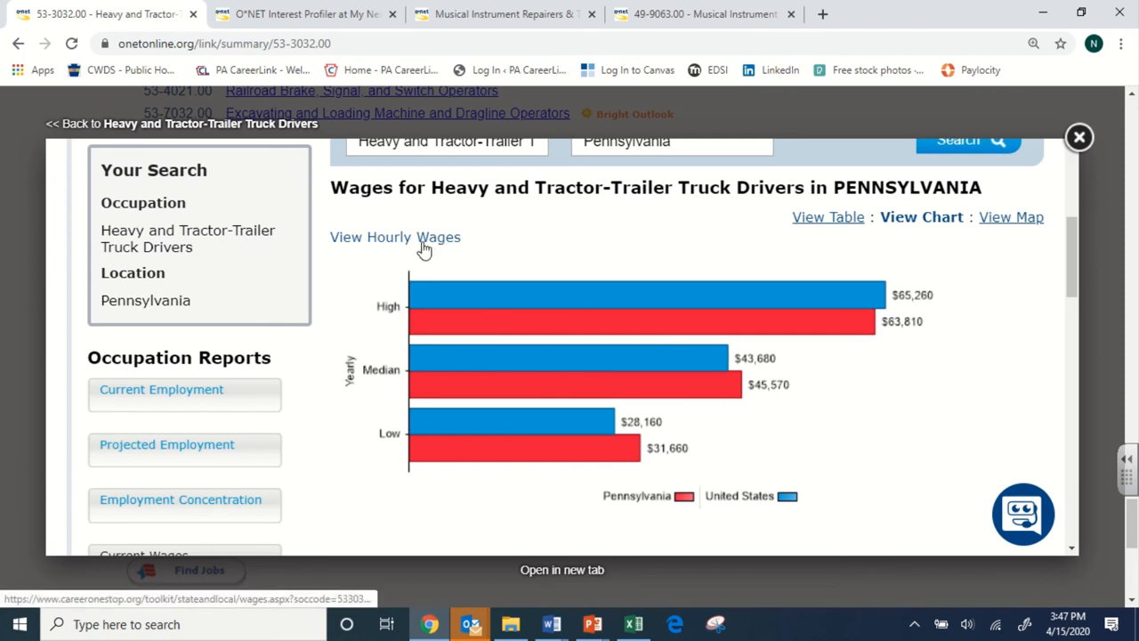
{"action": "scroll", "scroll_direction": "up", "scroll_amount": 3}
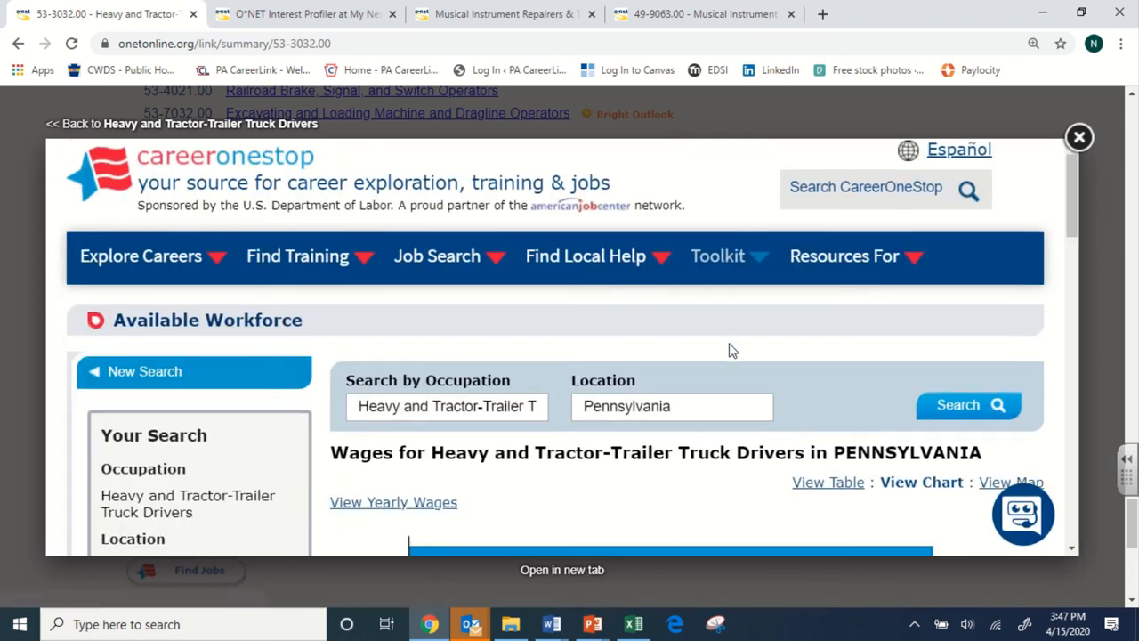
{"action": "scroll", "scroll_direction": "down", "scroll_amount": 3}
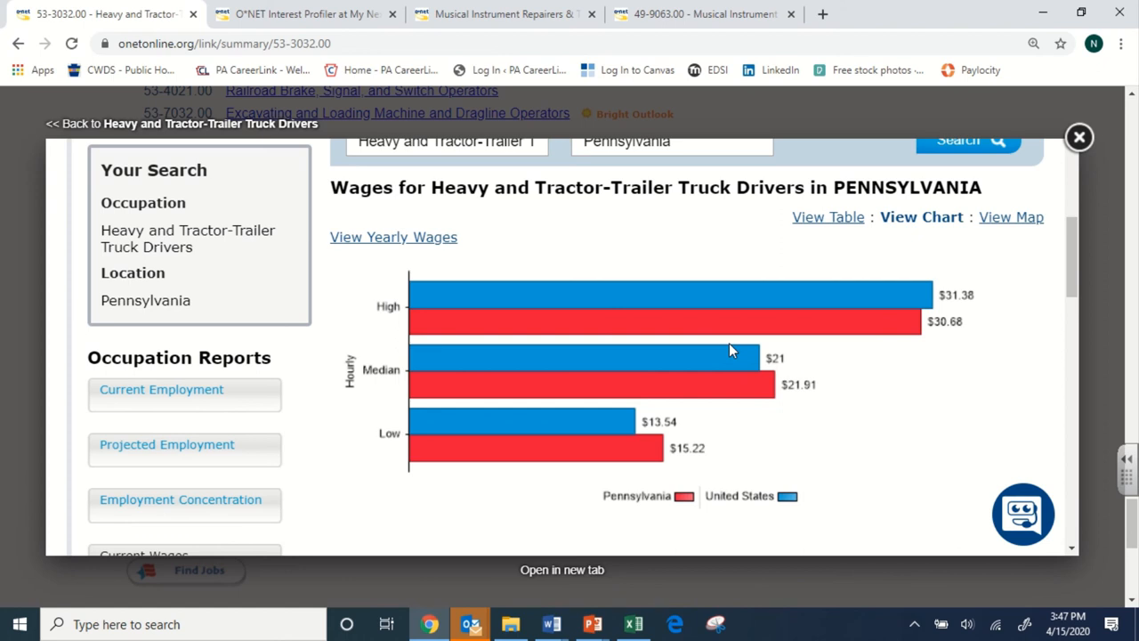
{"action": "mouse_move", "coordinate": [678, 492]}
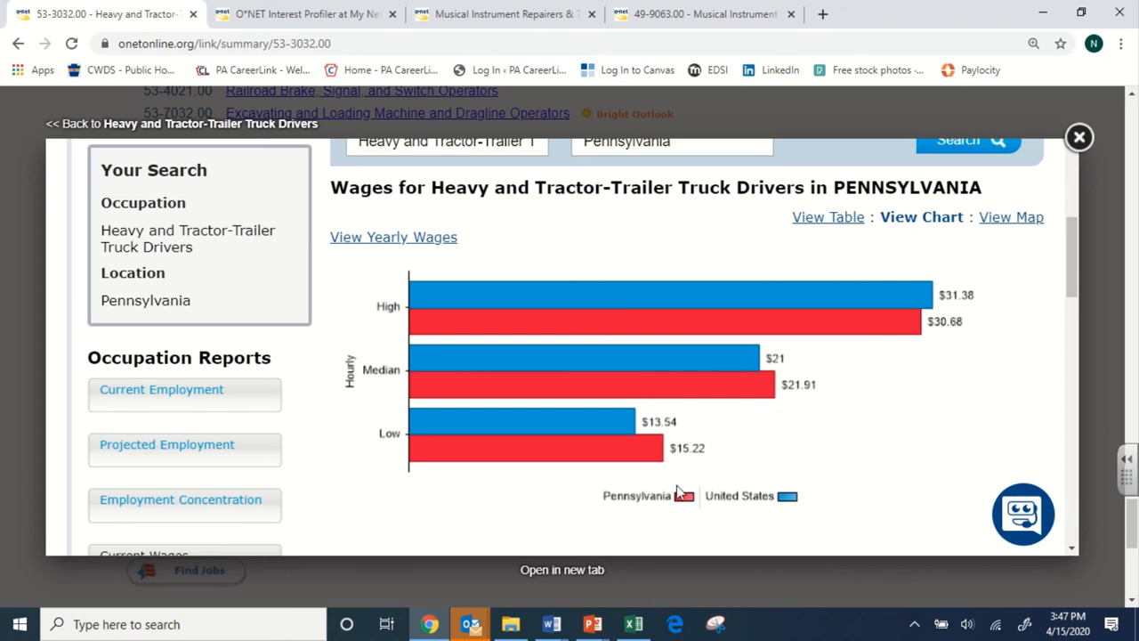
{"action": "mouse_move", "coordinate": [986, 313]}
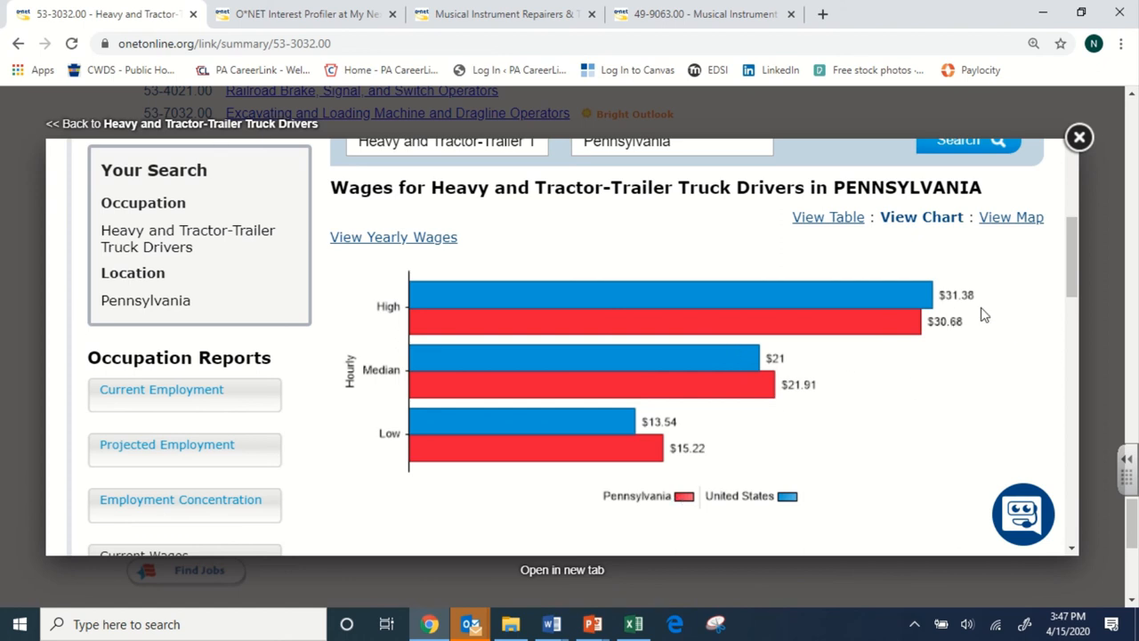
{"action": "mouse_move", "coordinate": [523, 390]}
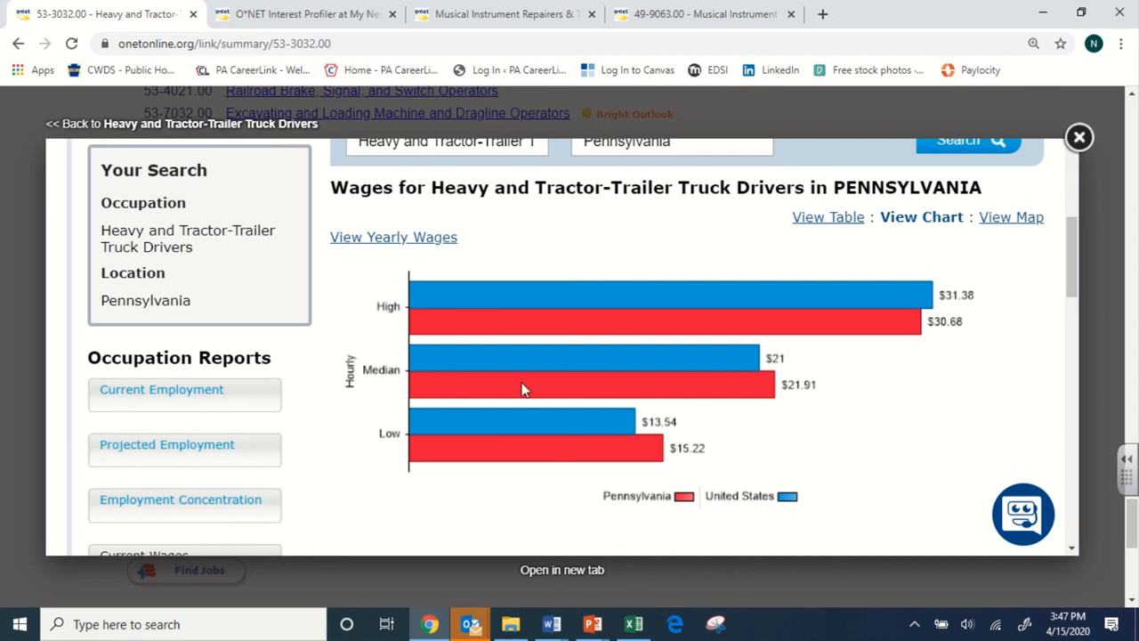
{"action": "mouse_move", "coordinate": [817, 238]}
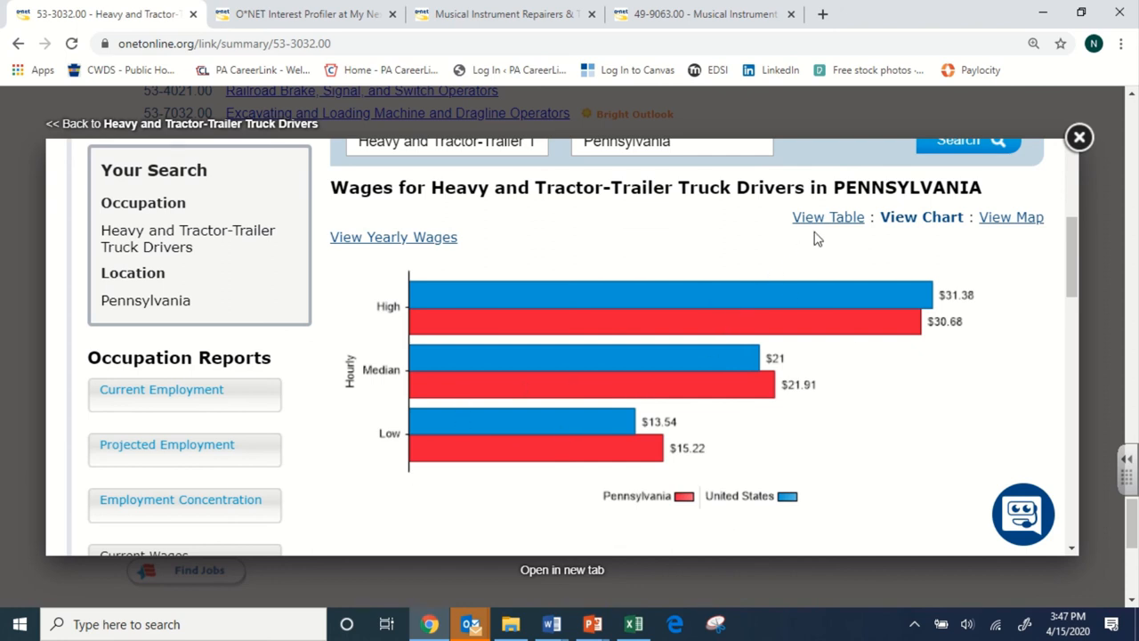
- Show Pennsylvania wages as a table listing Reading, Allentown and Philadelphia metro areas
{"action": "left_click", "coordinate": [828, 217]}
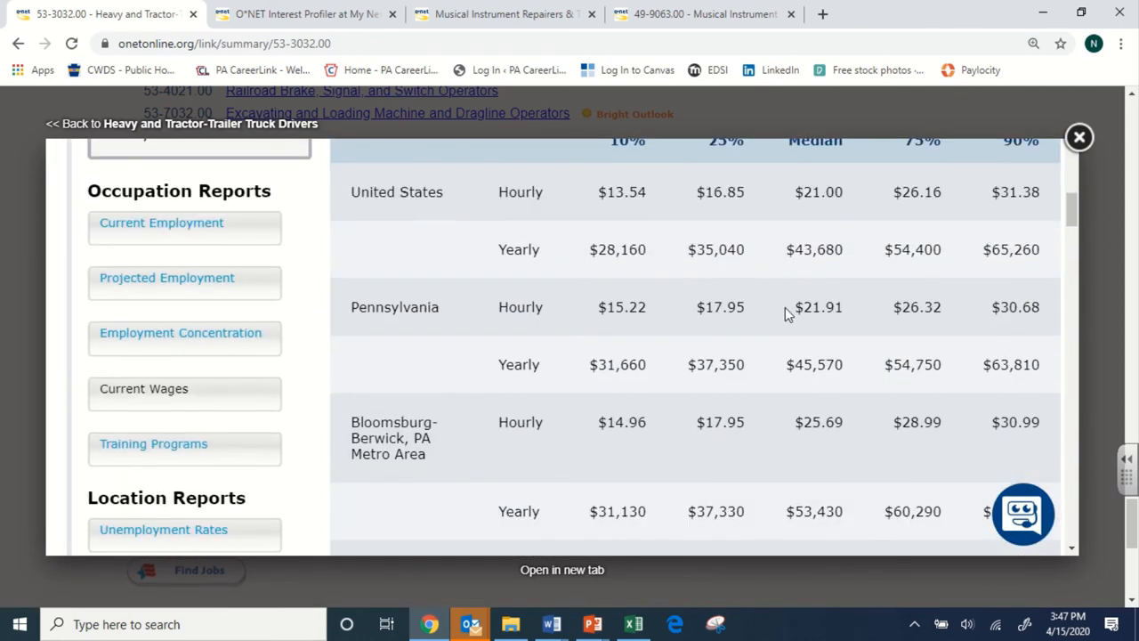
{"action": "scroll", "scroll_direction": "down", "scroll_amount": 3}
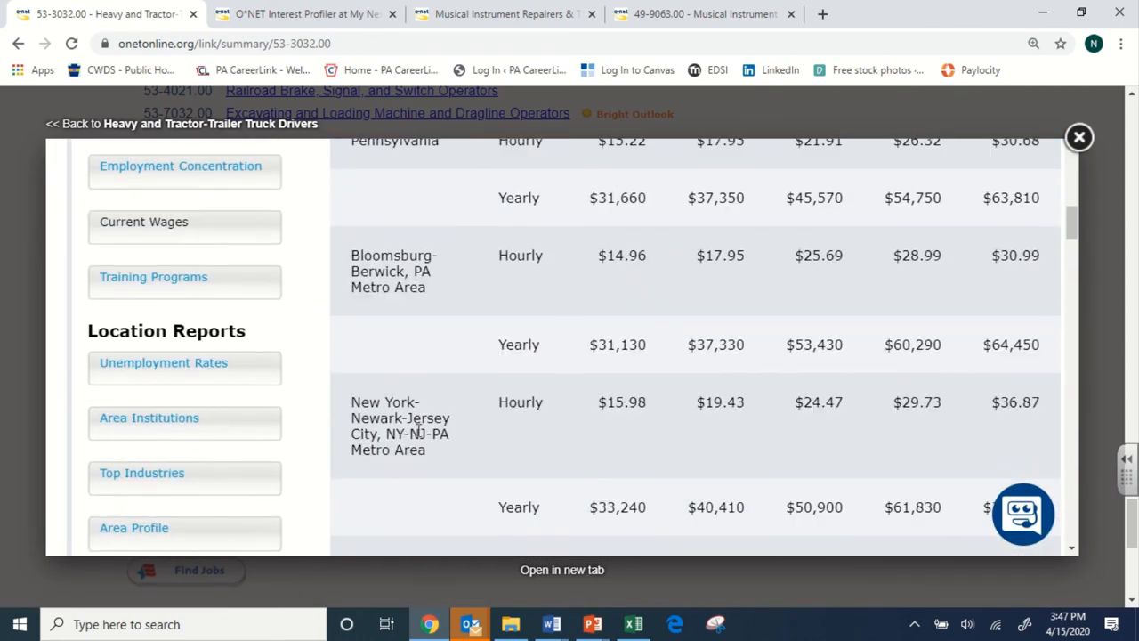
{"action": "scroll", "scroll_direction": "down", "scroll_amount": 3}
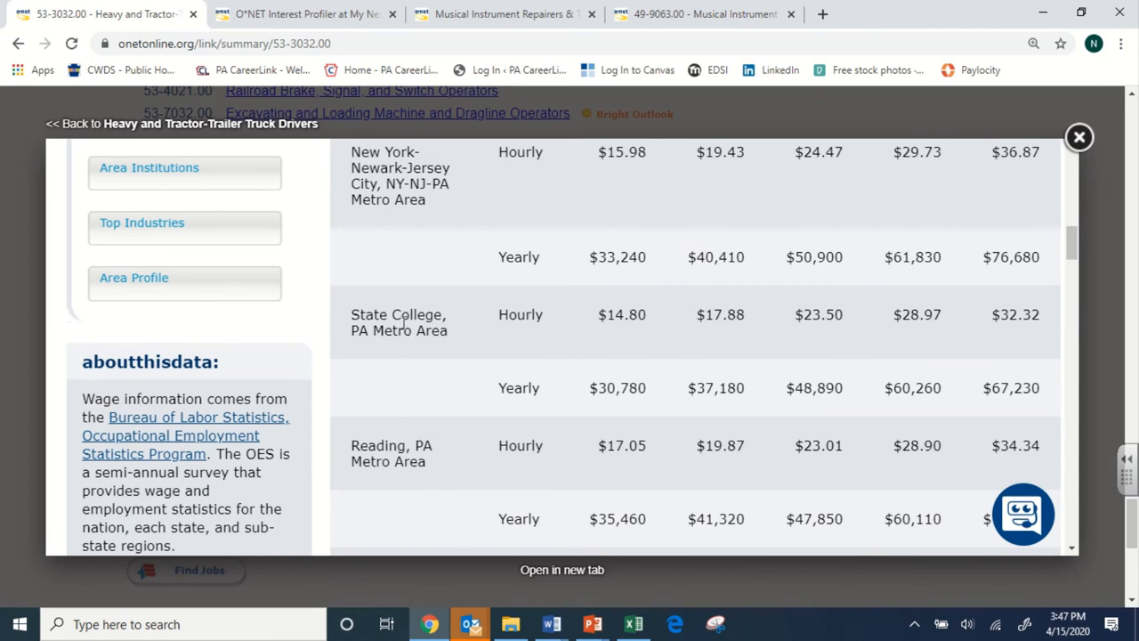
{"action": "scroll", "scroll_direction": "down", "scroll_amount": 3}
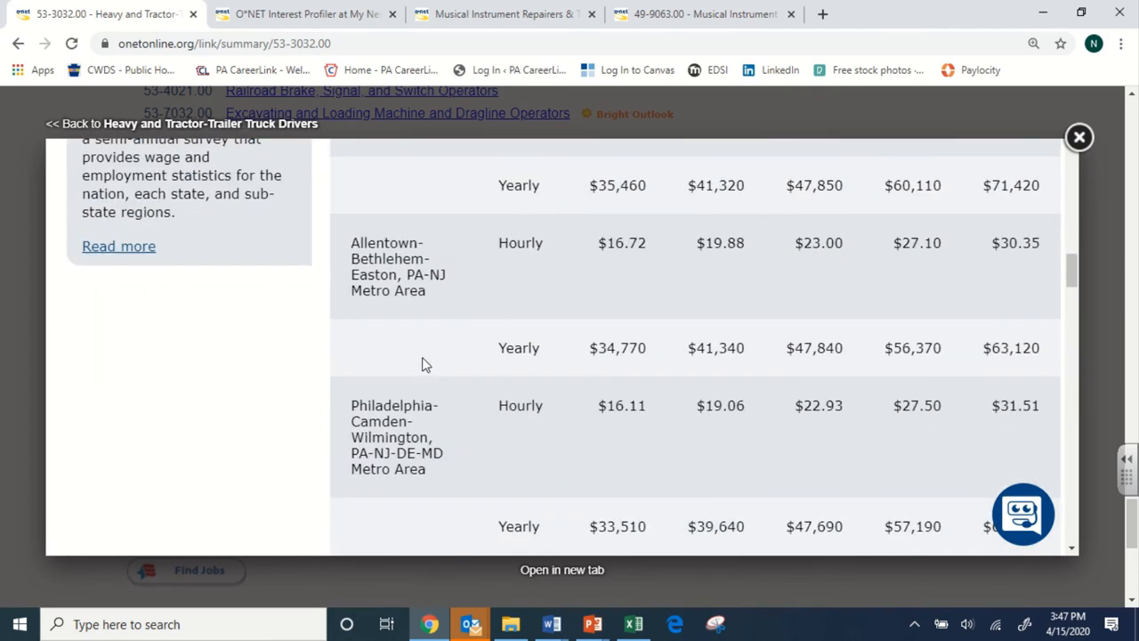
{"action": "mouse_move", "coordinate": [655, 301]}
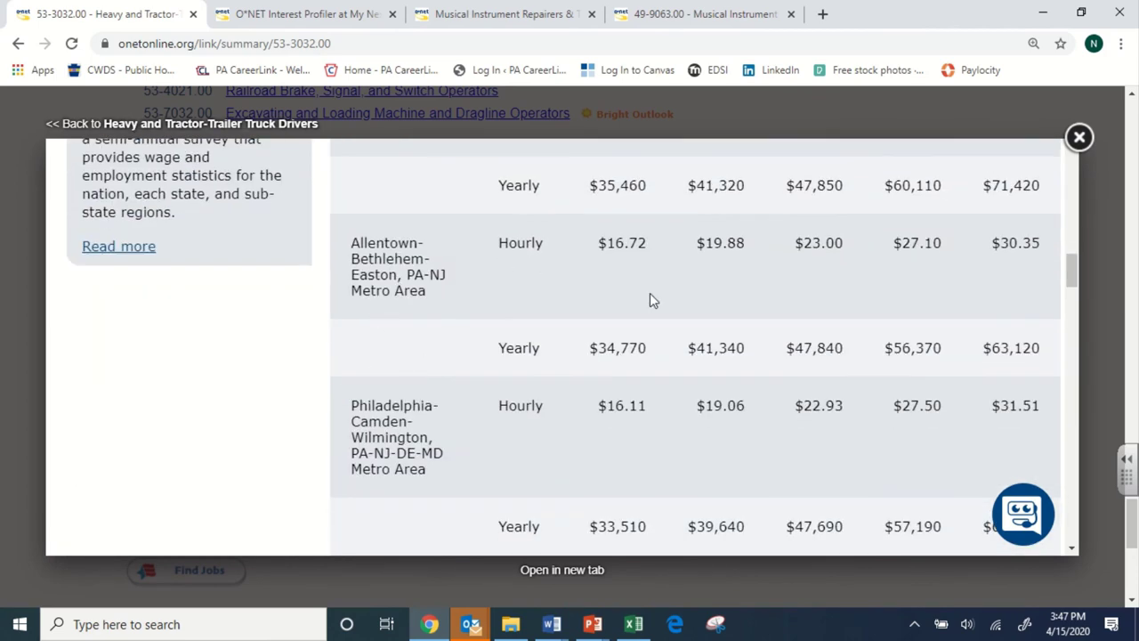
{"action": "scroll", "scroll_direction": "up", "scroll_amount": 3}
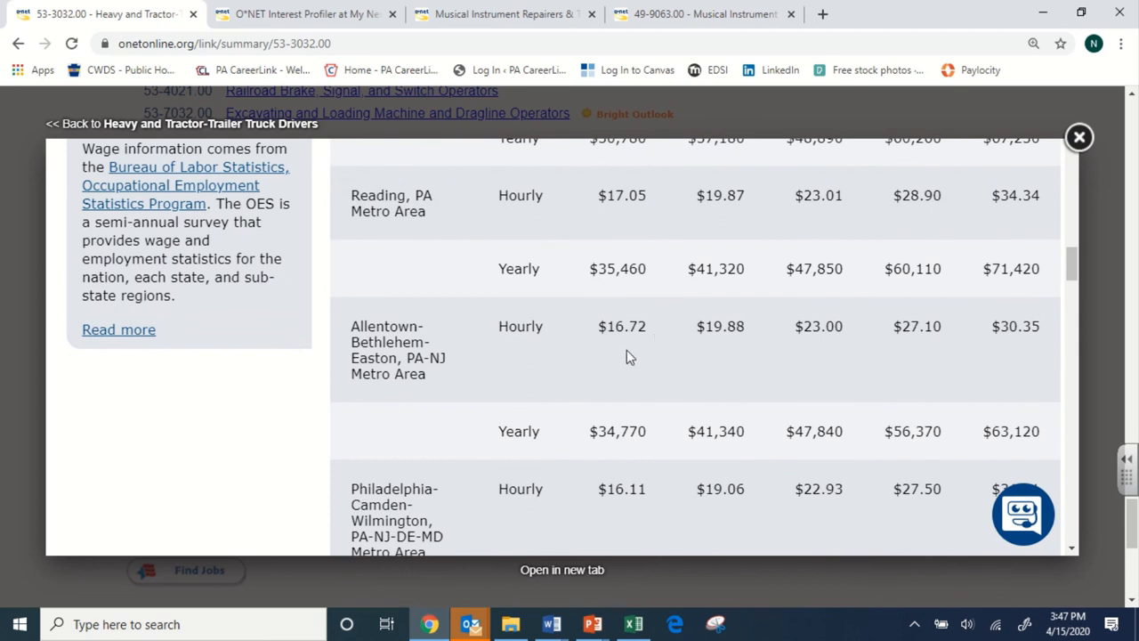
{"action": "mouse_move", "coordinate": [596, 374]}
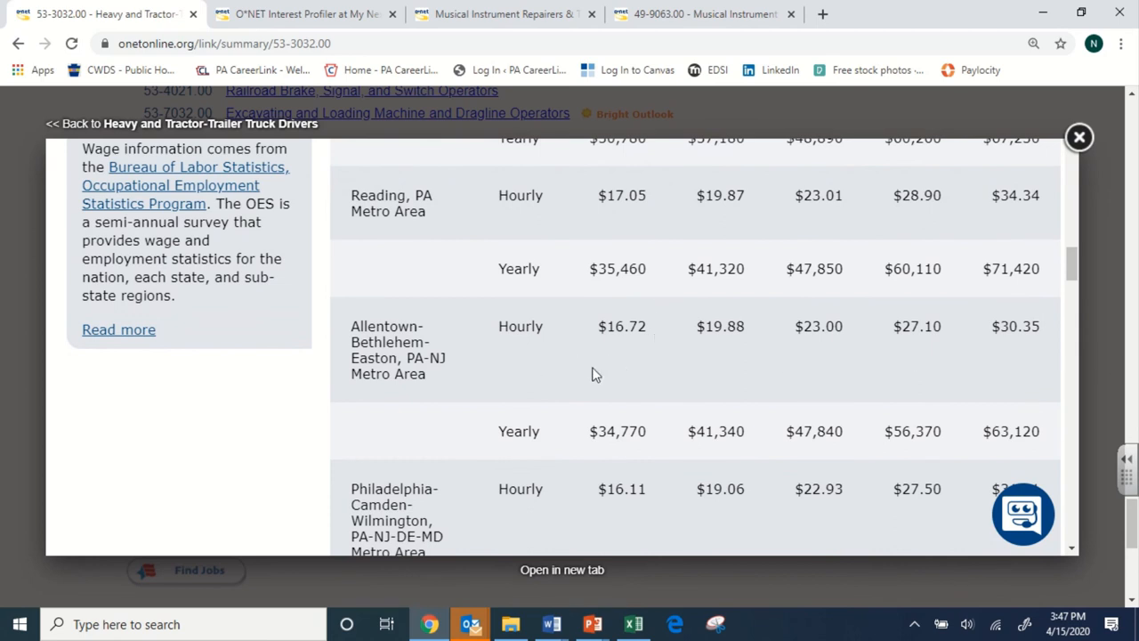
{"action": "mouse_move", "coordinate": [822, 393]}
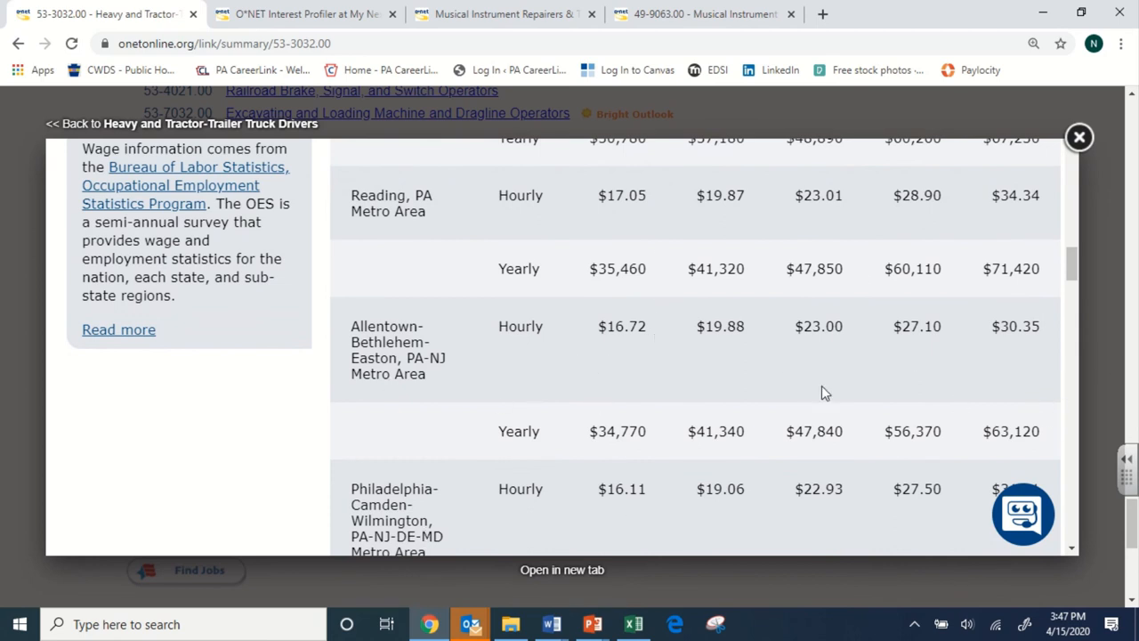
{"action": "mouse_move", "coordinate": [460, 446]}
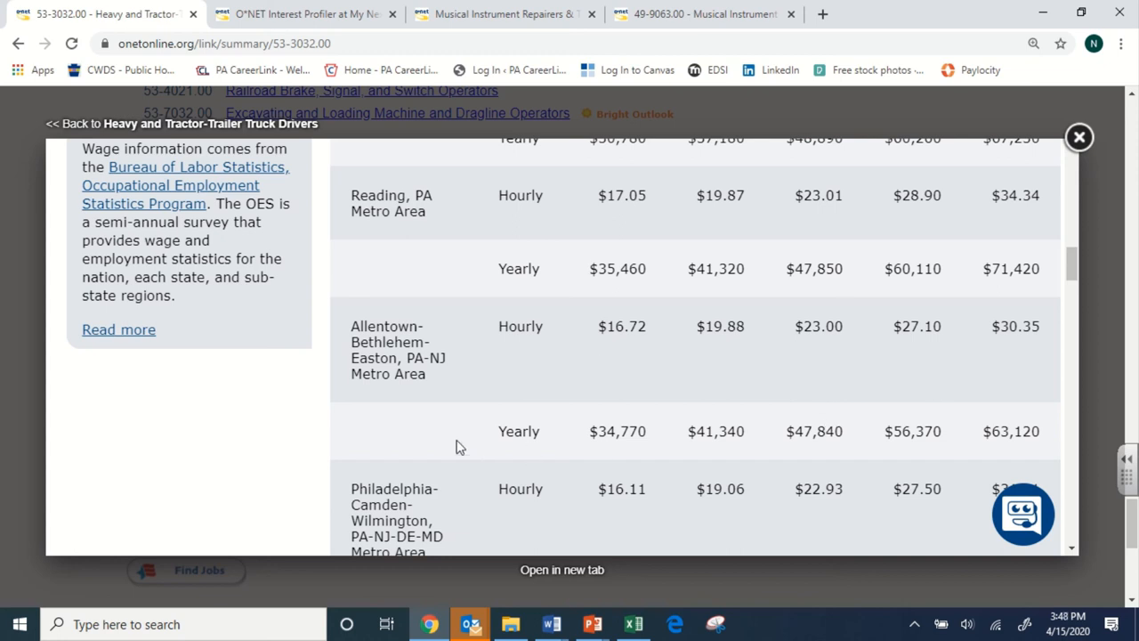
{"action": "mouse_move", "coordinate": [762, 365]}
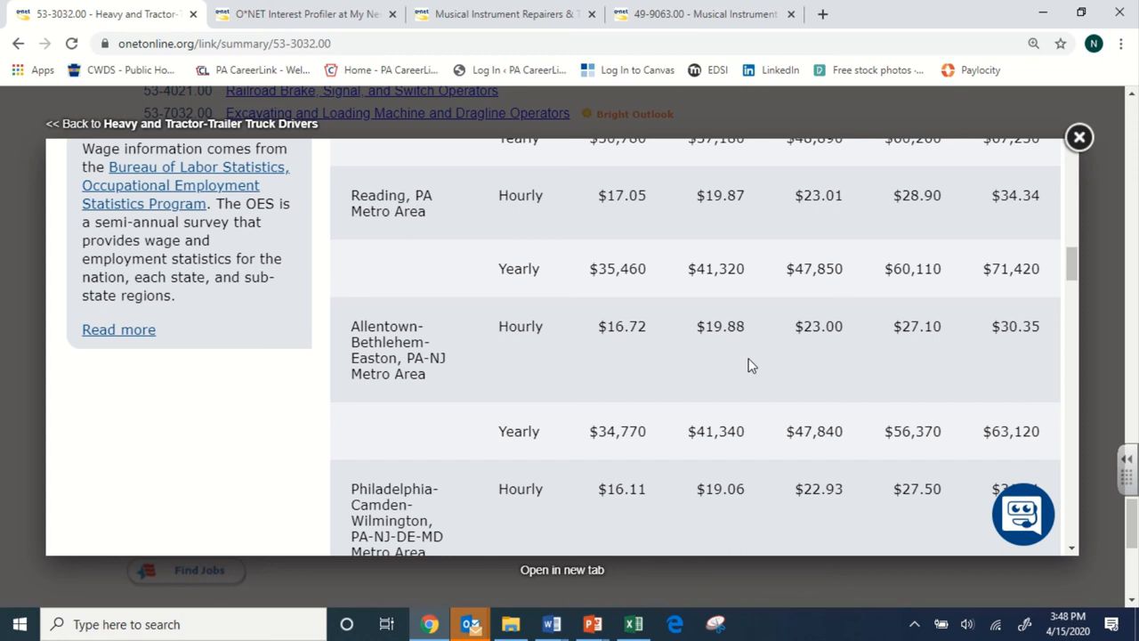
{"action": "mouse_move", "coordinate": [655, 349]}
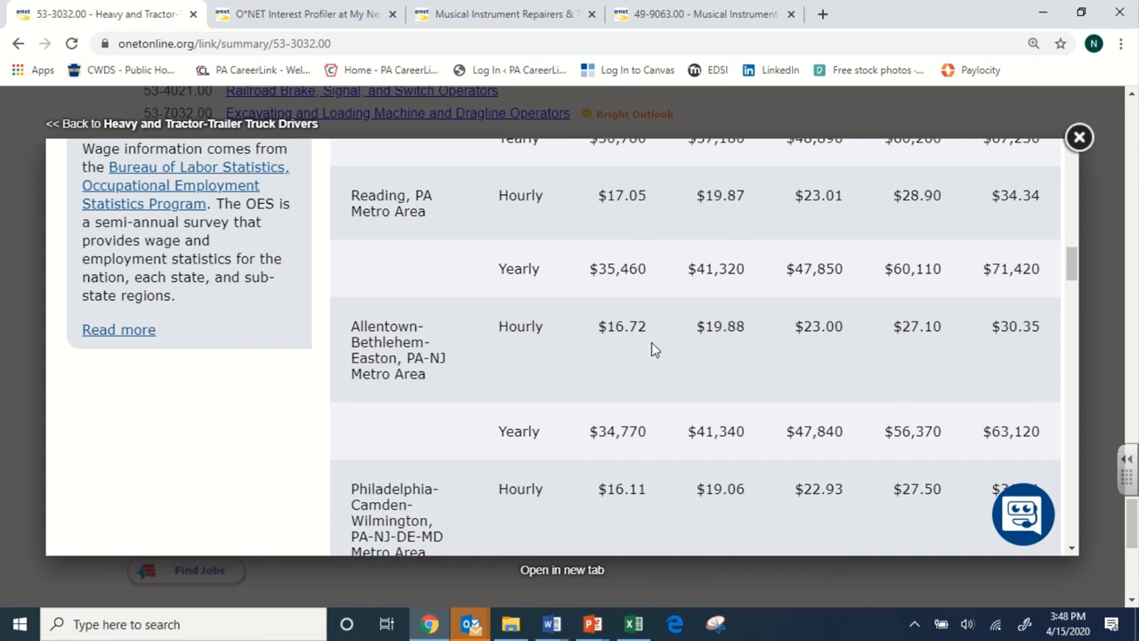
{"action": "mouse_move", "coordinate": [672, 370]}
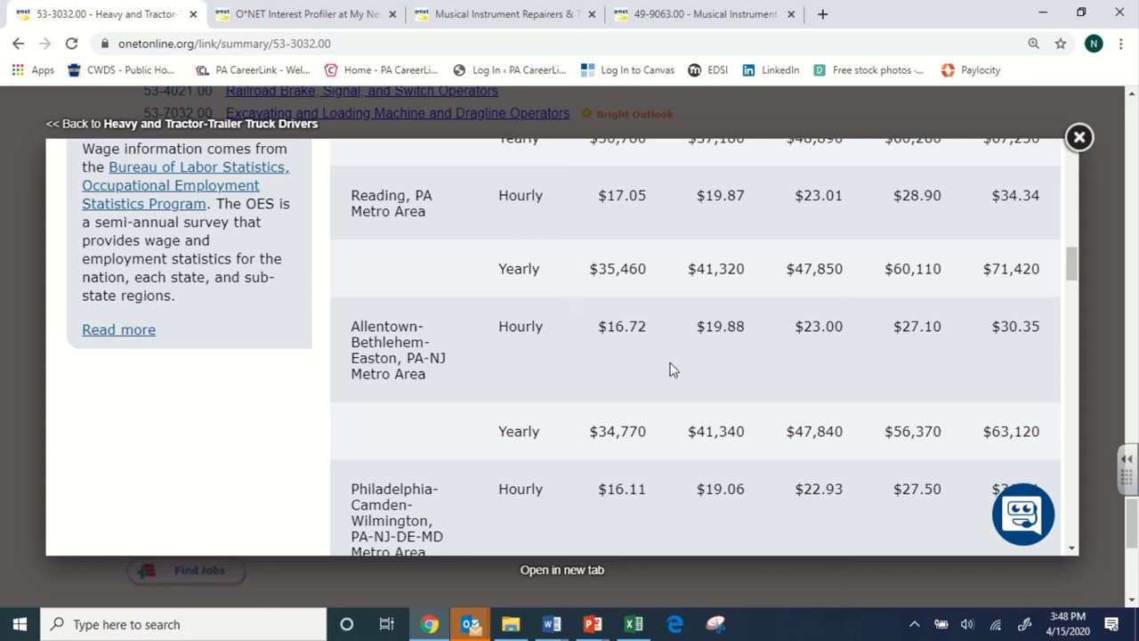
{"action": "mouse_move", "coordinate": [637, 434]}
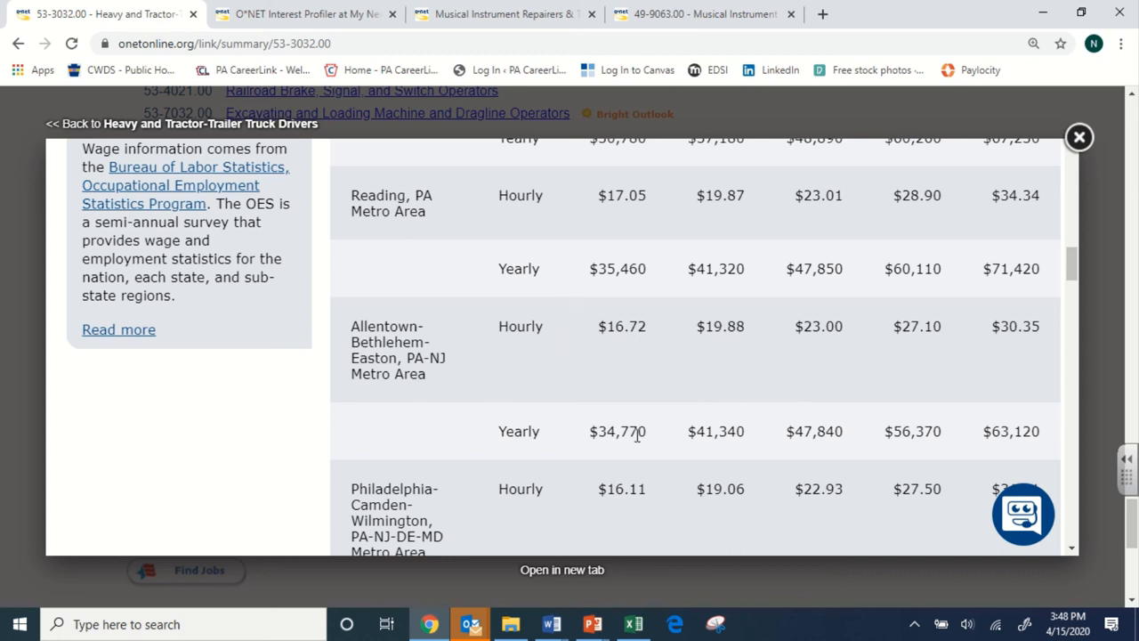
{"action": "mouse_move", "coordinate": [826, 385]}
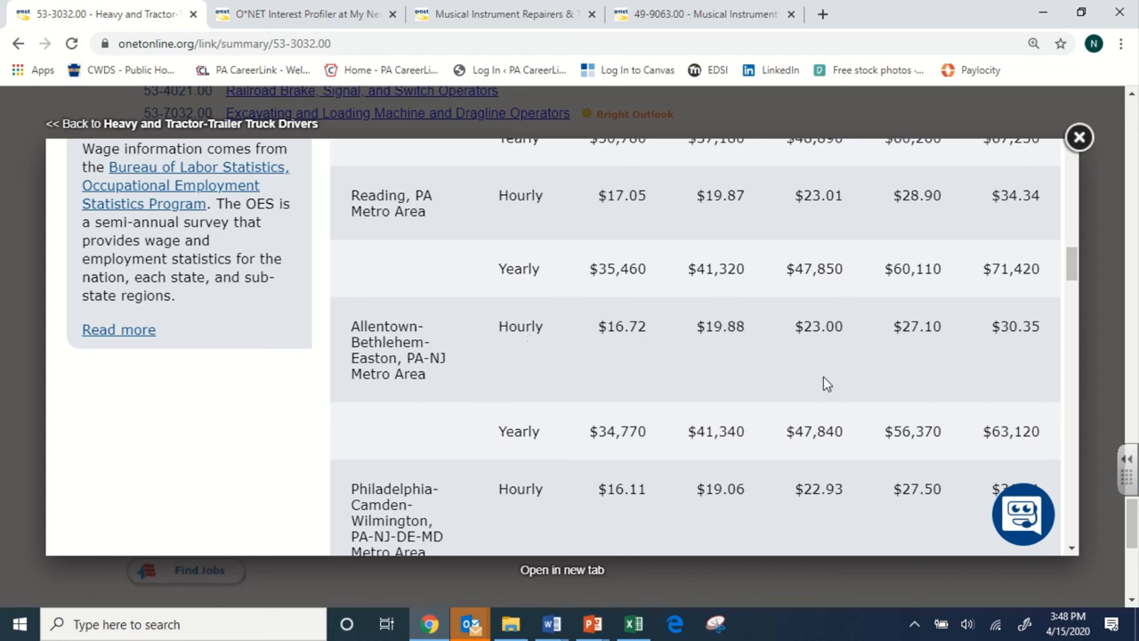
- Close the CareerOneStop wage overlay and return to the truck driver report
{"action": "left_click", "coordinate": [1079, 135]}
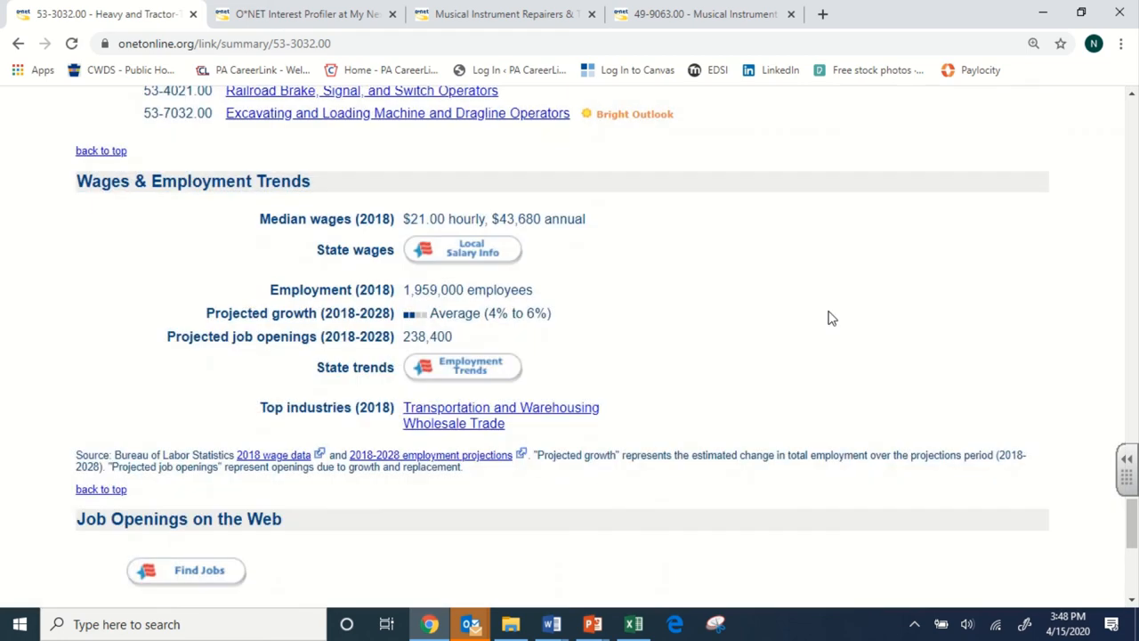
{"action": "scroll", "scroll_direction": "down", "scroll_amount": 3}
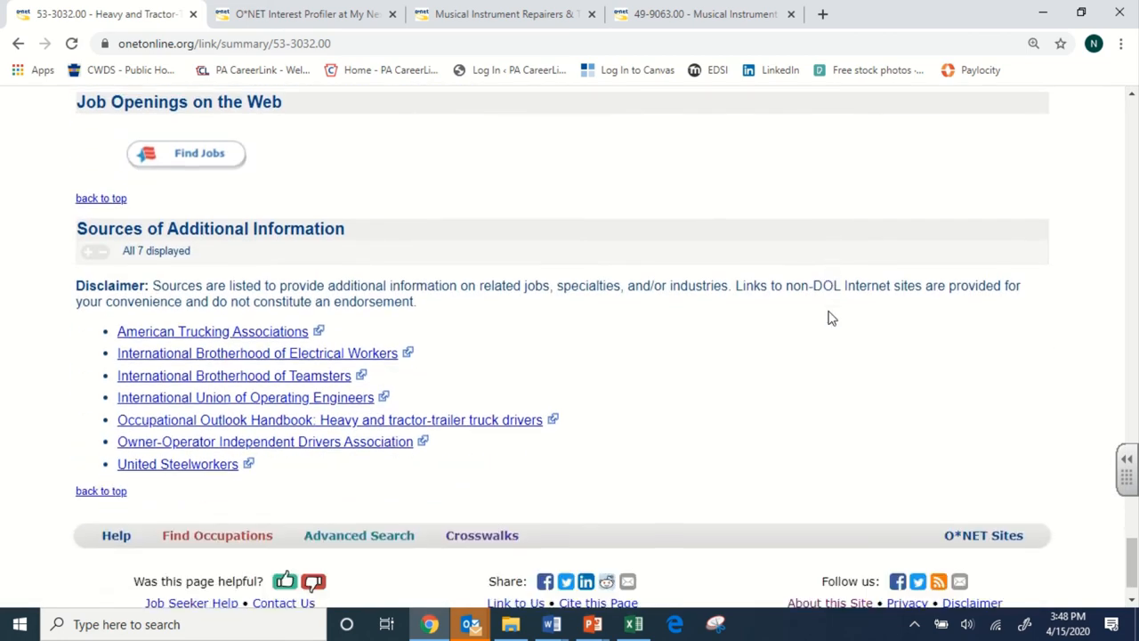
{"action": "scroll", "scroll_direction": "up", "scroll_amount": 3}
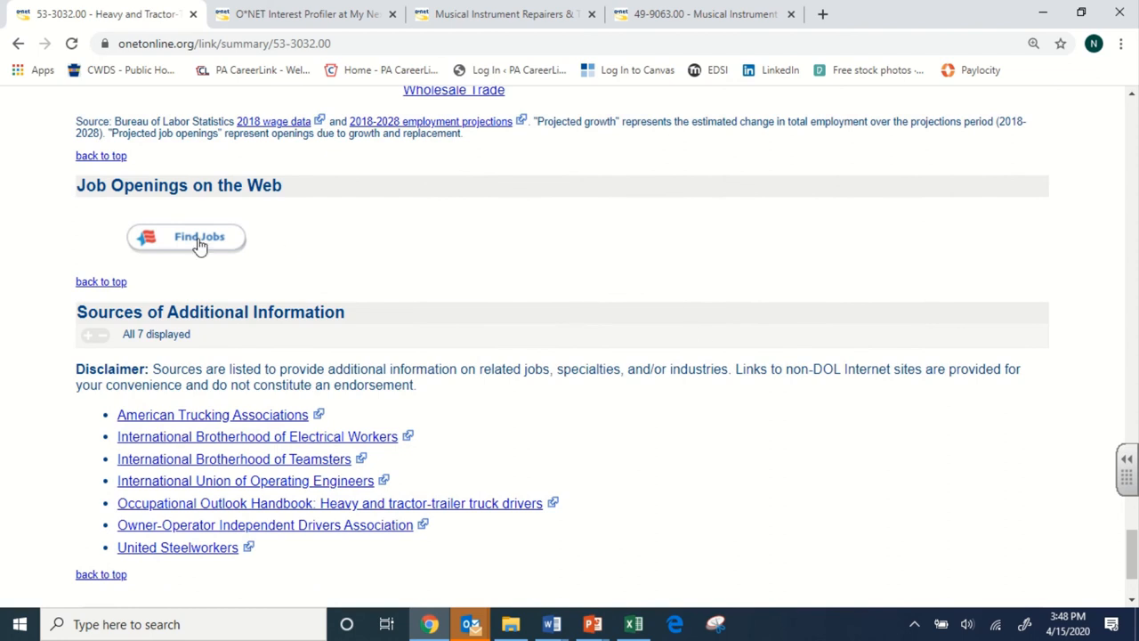
{"action": "mouse_move", "coordinate": [169, 242]}
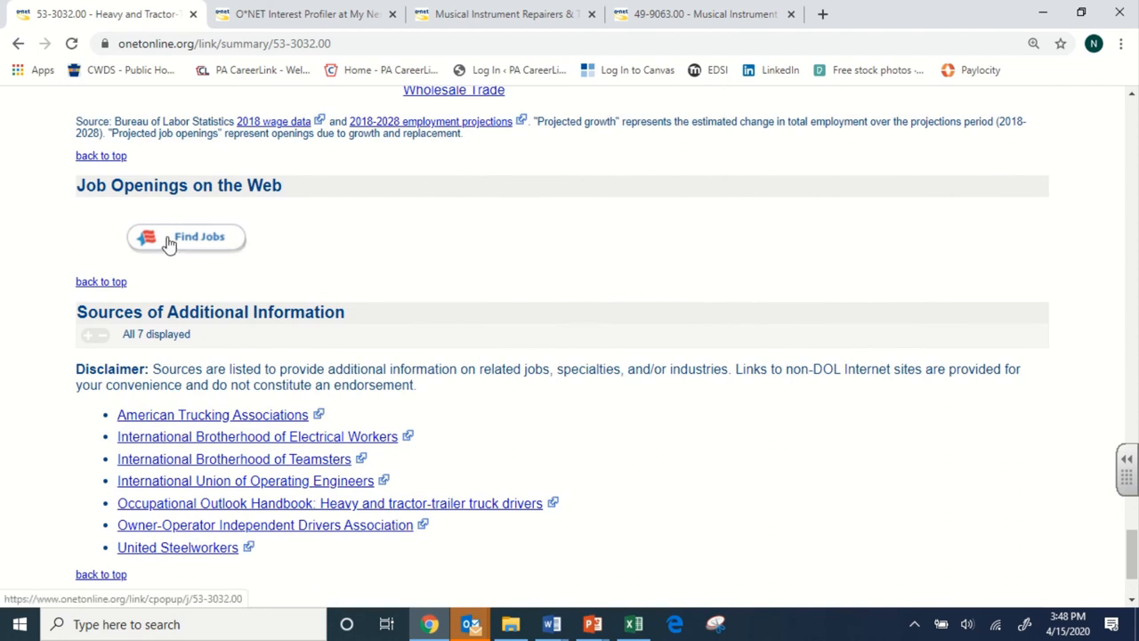
- Check the Pennsylvania job openings finder, then show the seven additional information sources
{"action": "left_click", "coordinate": [185, 237]}
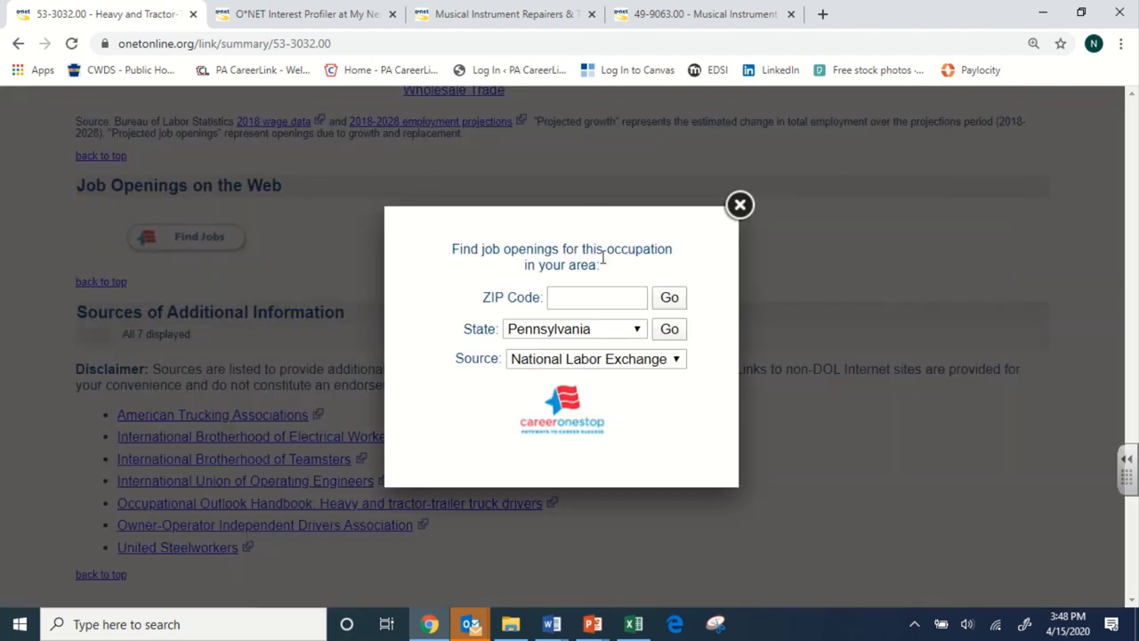
{"action": "mouse_move", "coordinate": [562, 424]}
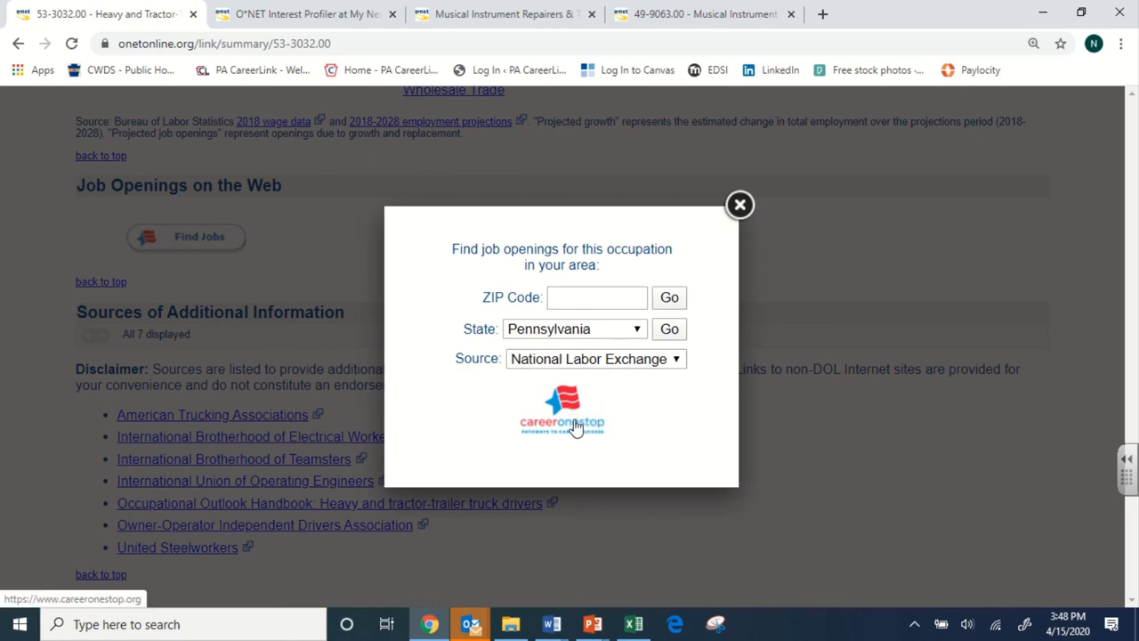
{"action": "mouse_move", "coordinate": [740, 206]}
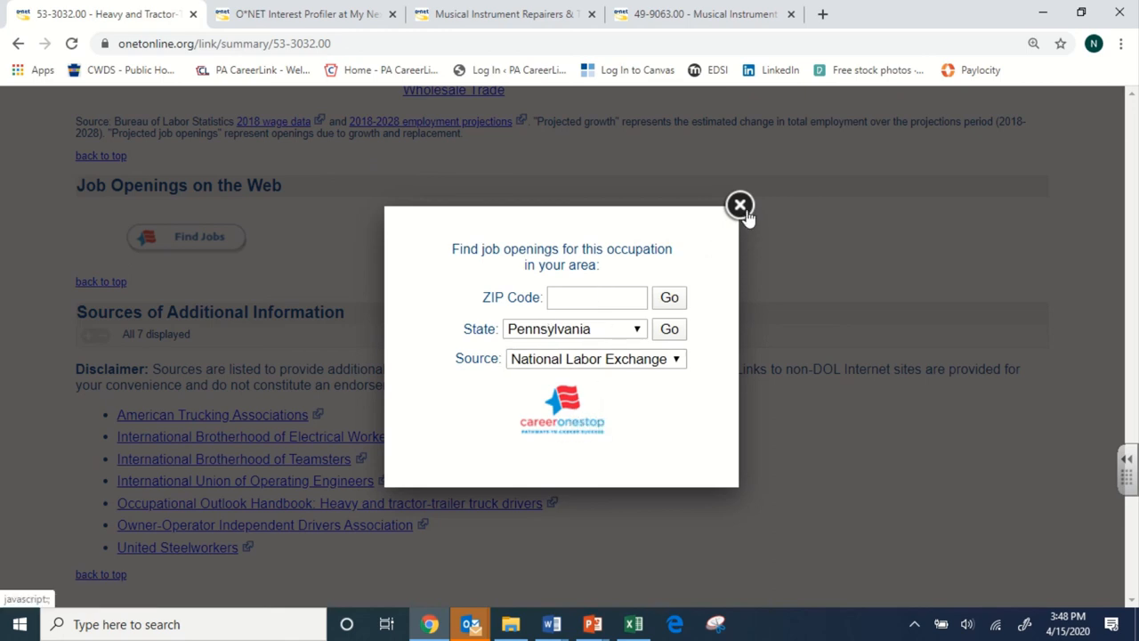
{"action": "left_click", "coordinate": [740, 206]}
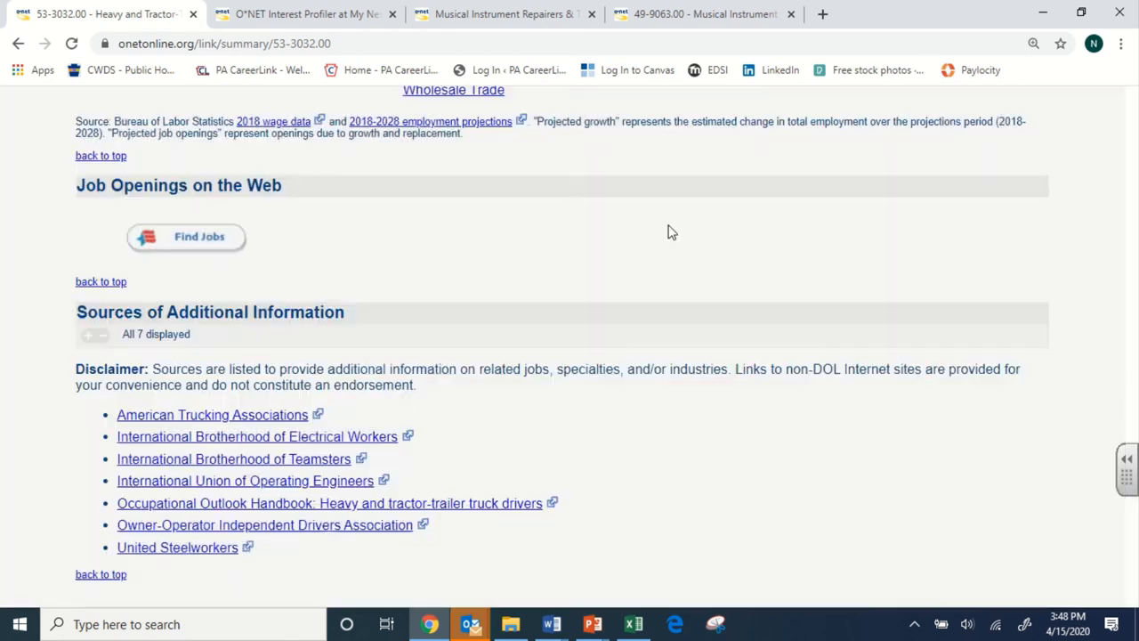
{"action": "scroll", "scroll_direction": "down", "scroll_amount": 3}
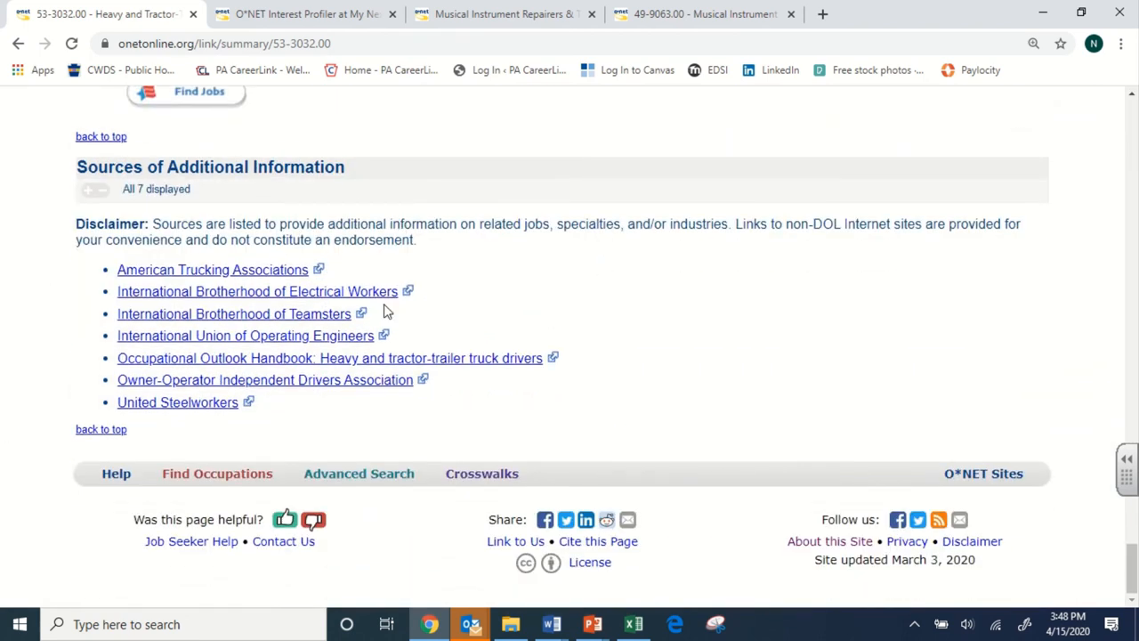
{"action": "mouse_move", "coordinate": [217, 313]}
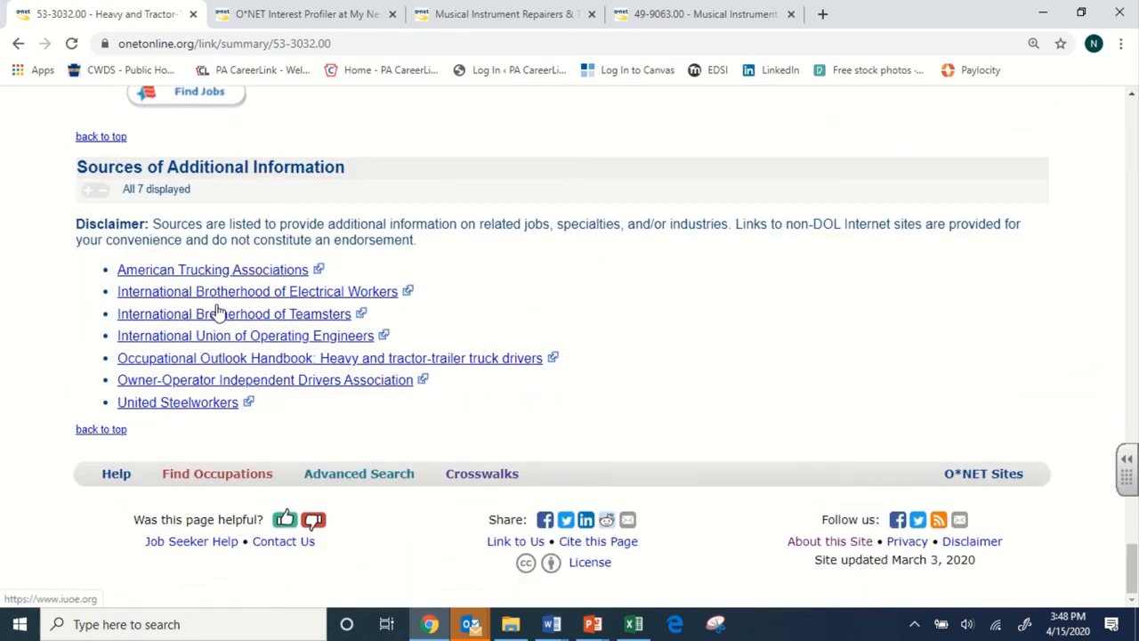
{"action": "mouse_move", "coordinate": [695, 242]}
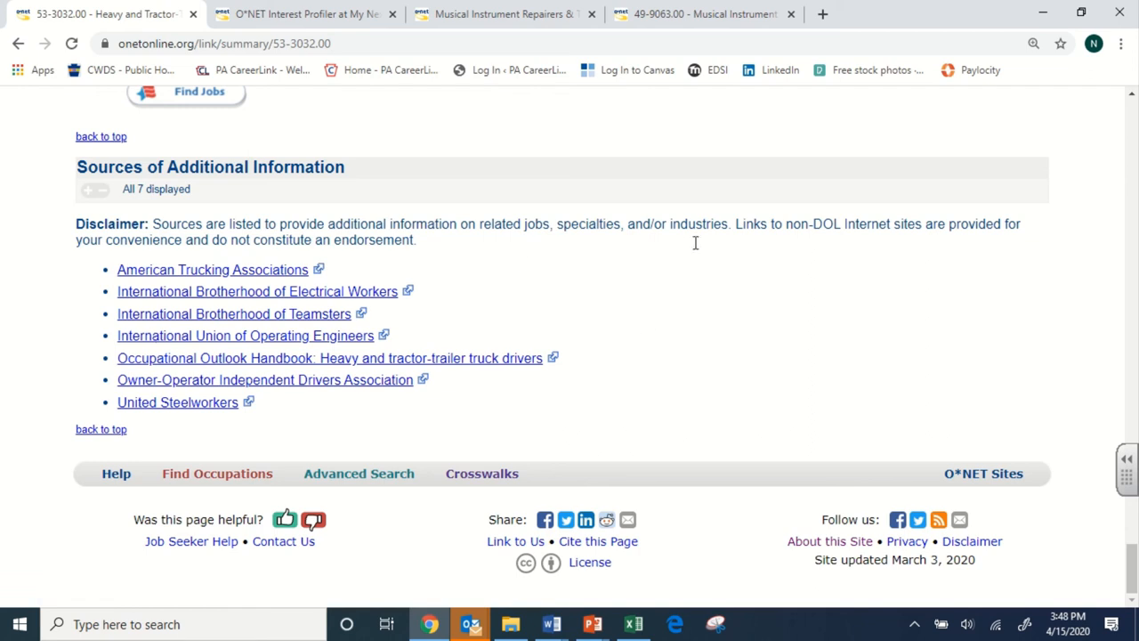
{"action": "mouse_move", "coordinate": [373, 310]}
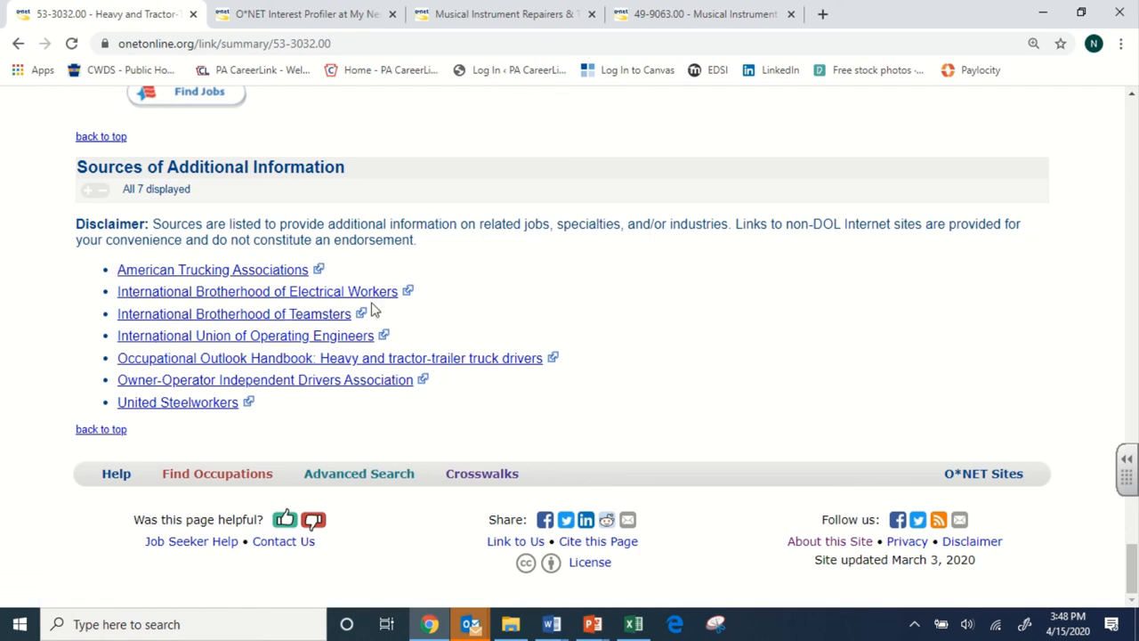
{"action": "mouse_move", "coordinate": [840, 317]}
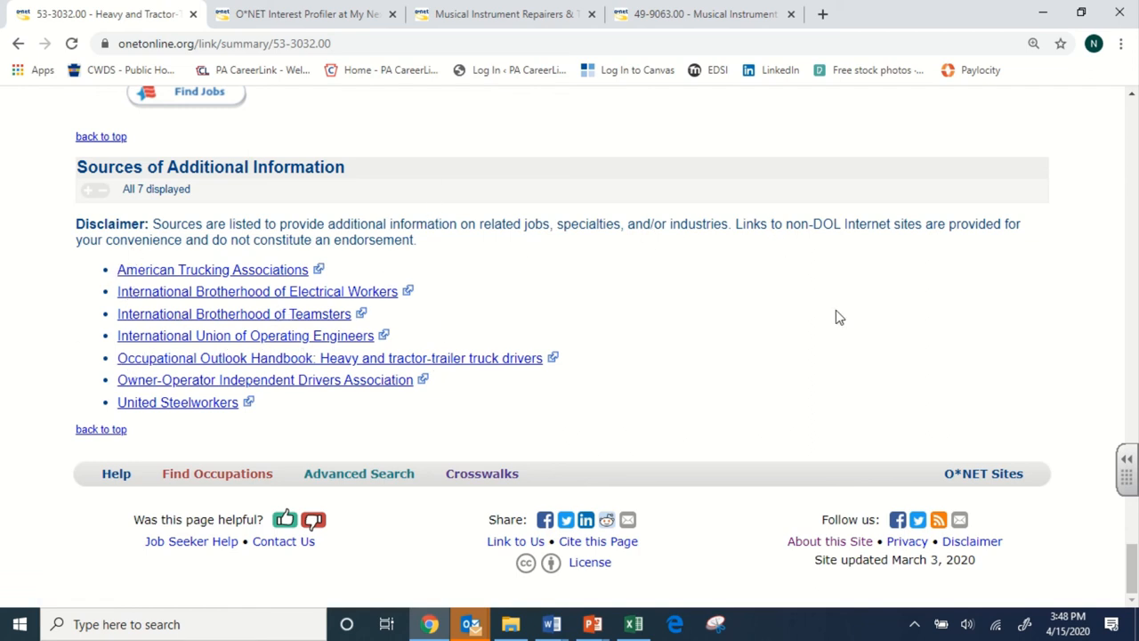
- Return to the O*NET OnLine home page via the logo, ready for a new Occupation Quick Search
{"action": "scroll", "scroll_direction": "up", "scroll_amount": 3}
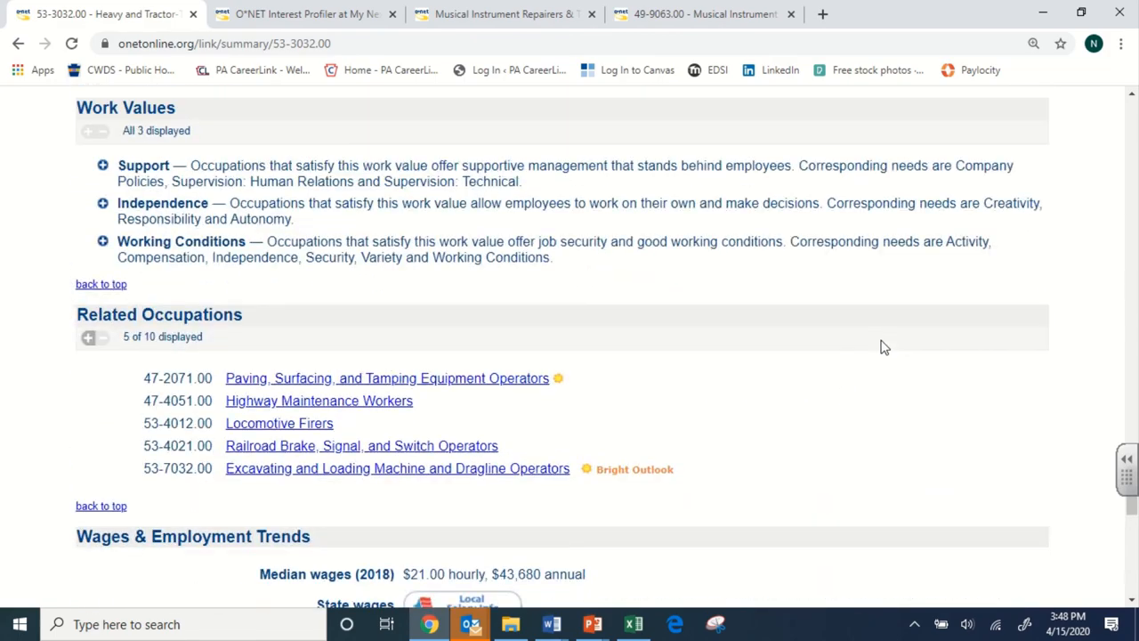
{"action": "scroll", "scroll_direction": "up", "scroll_amount": 3}
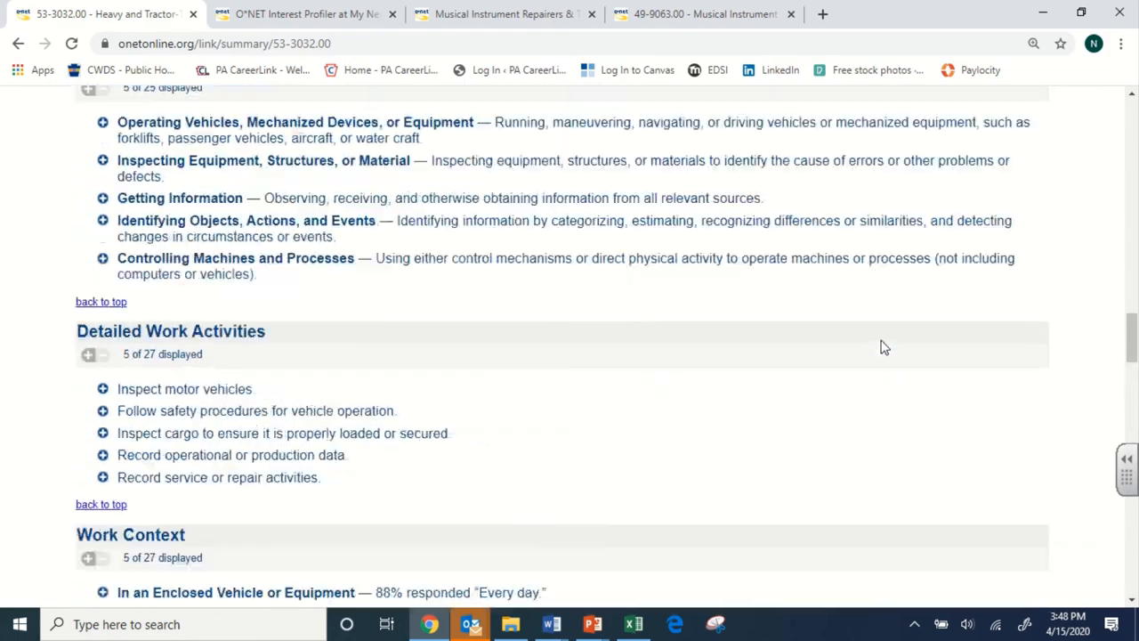
{"action": "scroll", "scroll_direction": "up", "scroll_amount": 3}
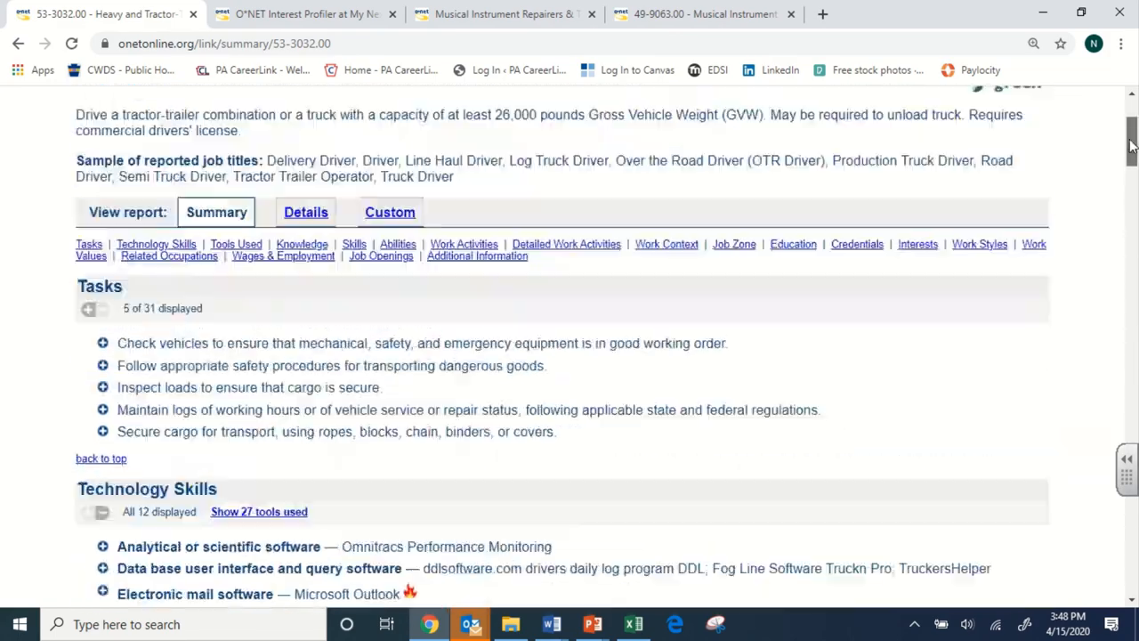
{"action": "scroll", "scroll_direction": "up", "scroll_amount": 3}
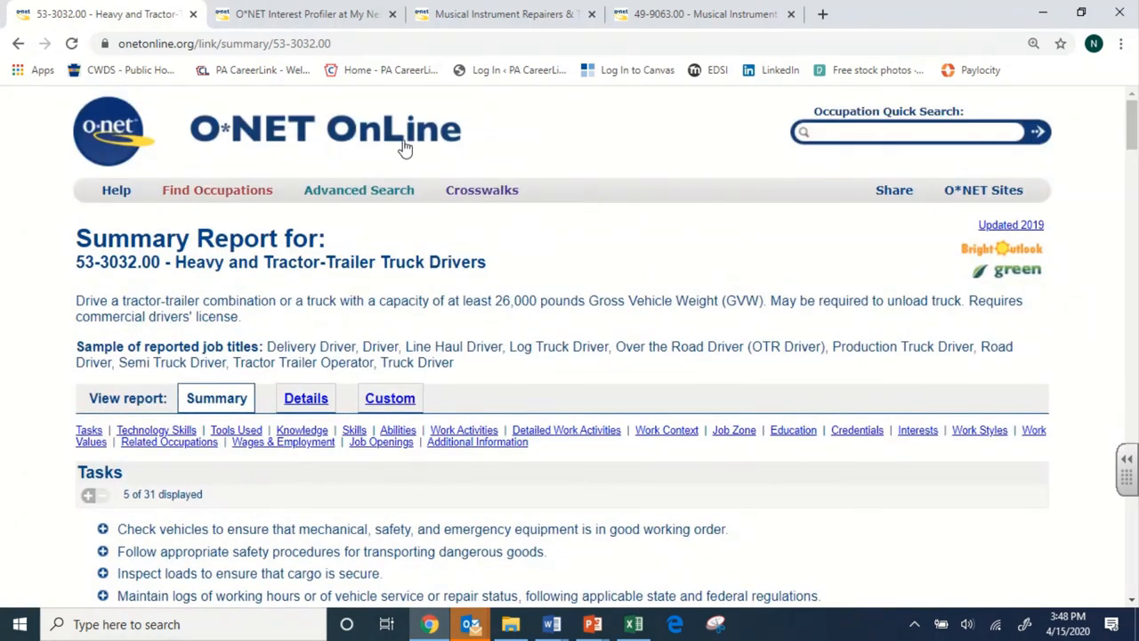
{"action": "left_click", "coordinate": [114, 132]}
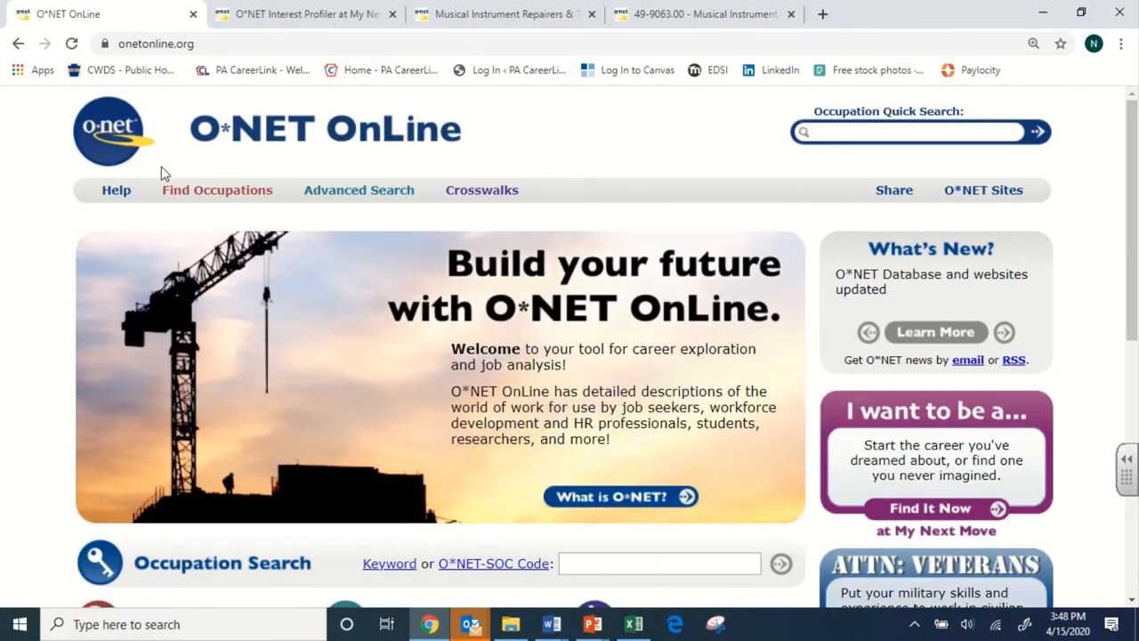
{"action": "left_click", "coordinate": [360, 188]}
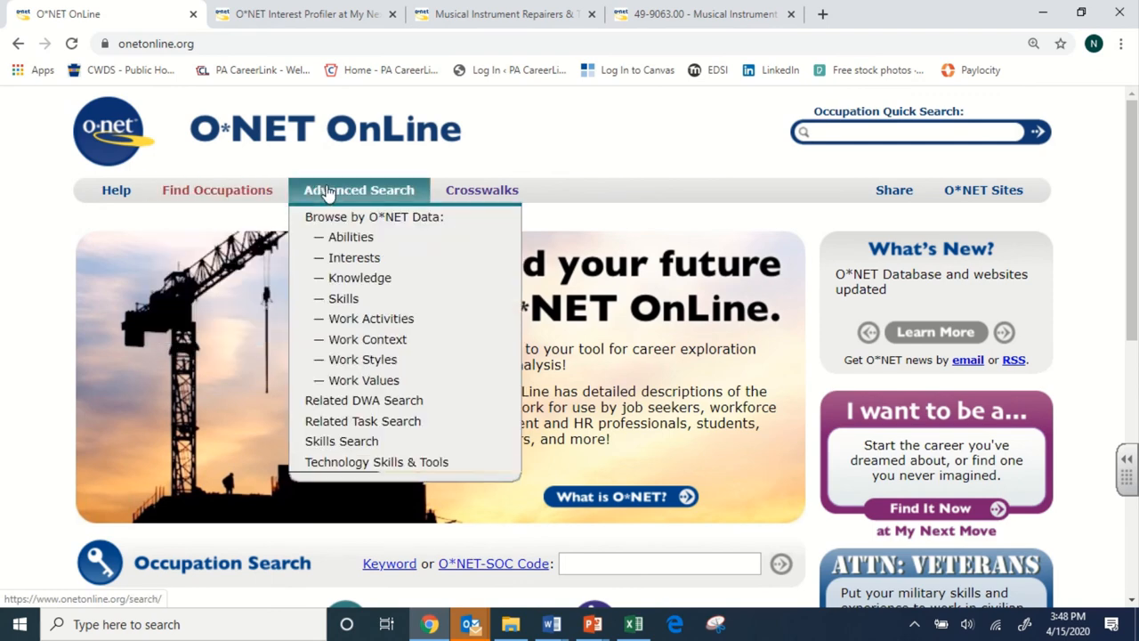
{"action": "left_click", "coordinate": [887, 132]}
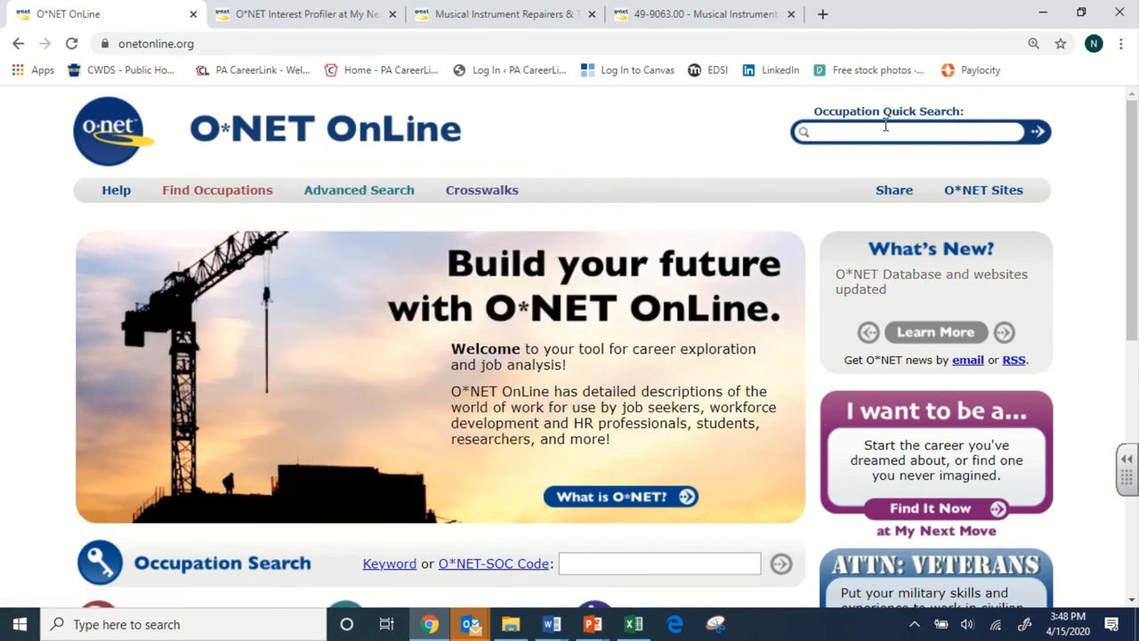